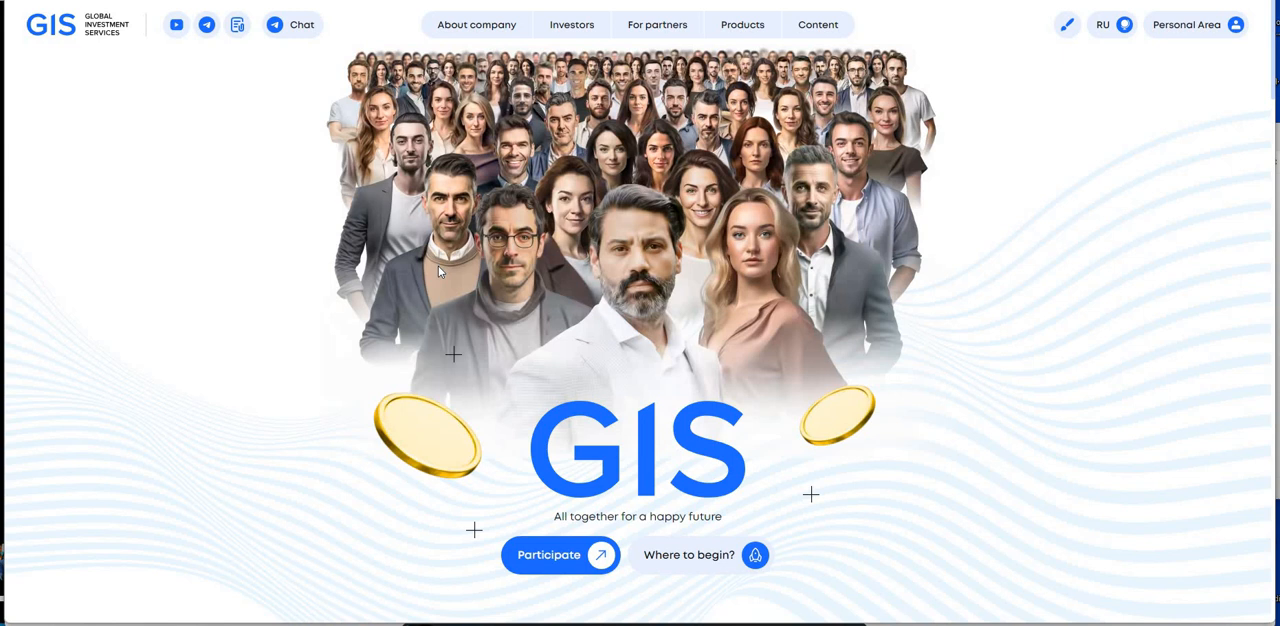
pyautogui.moveTo(438, 277)
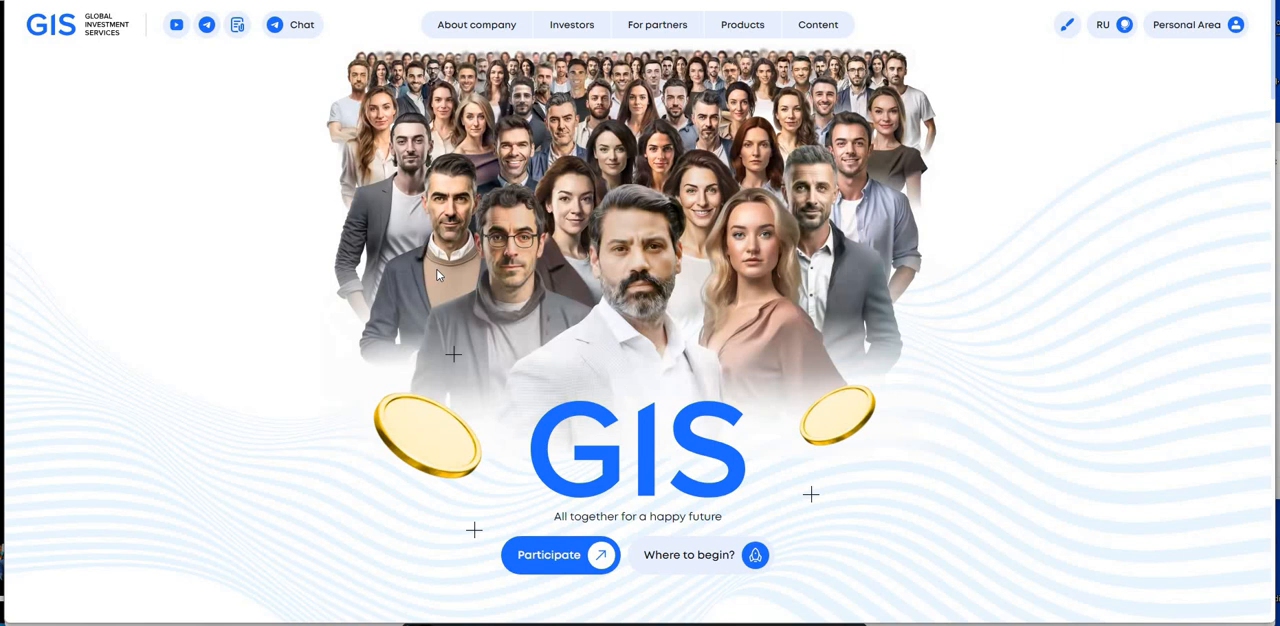
pyautogui.moveTo(597, 361)
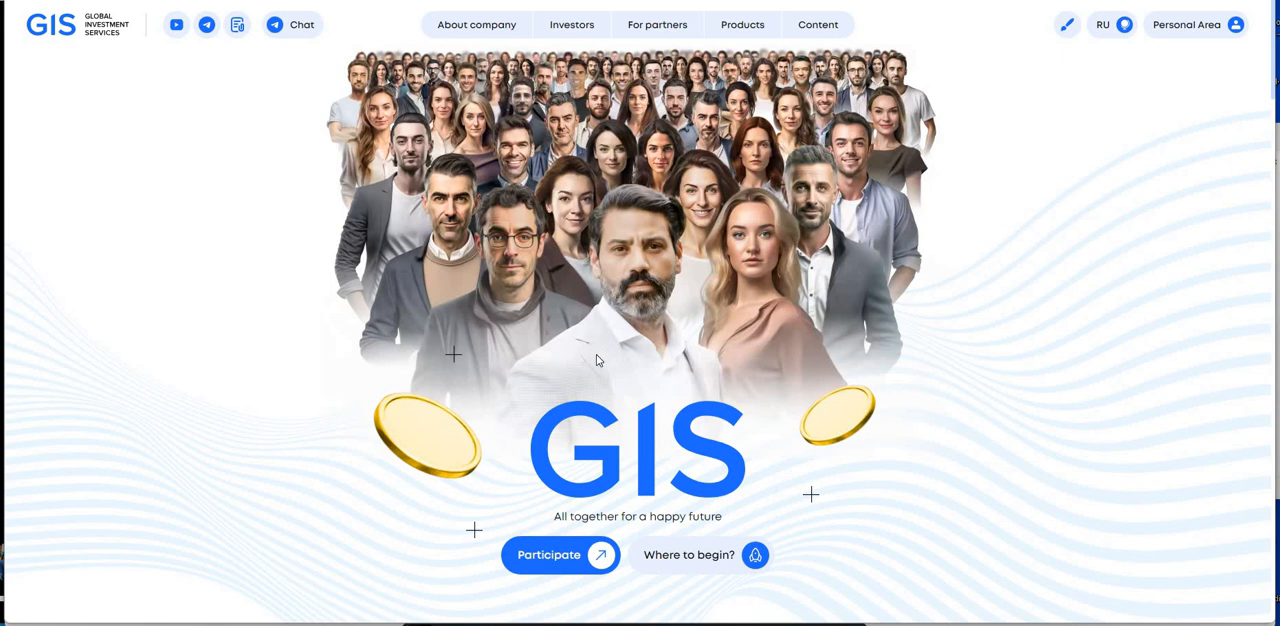
pyautogui.moveTo(930, 358)
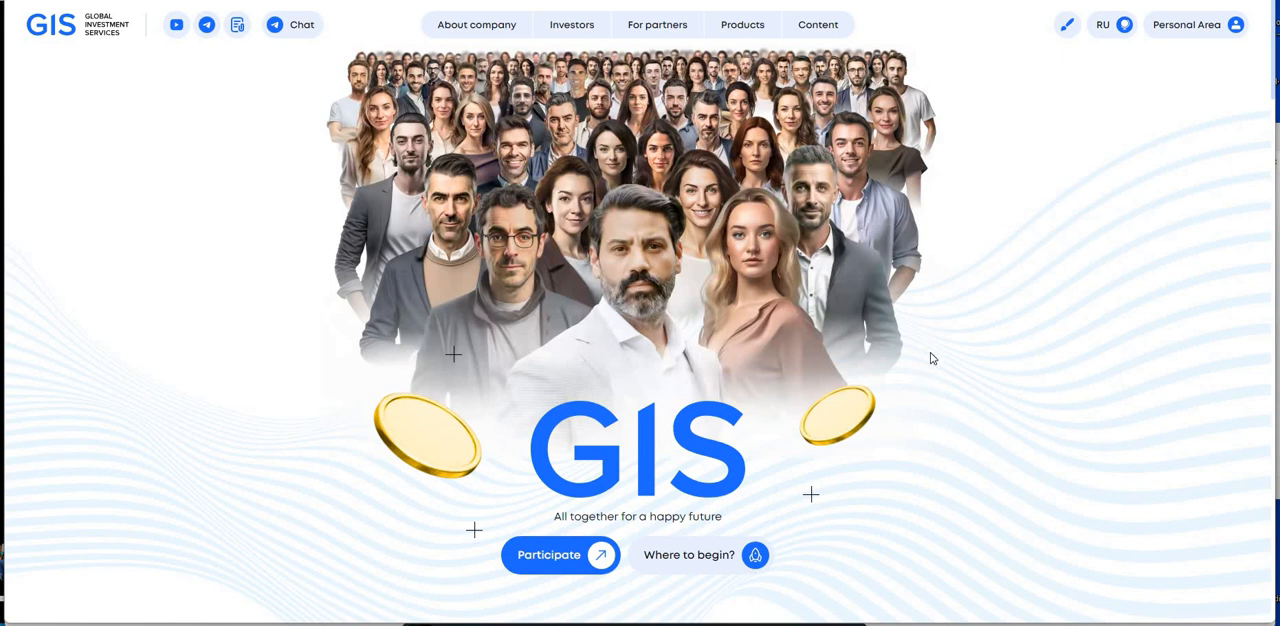
pyautogui.moveTo(1005, 390)
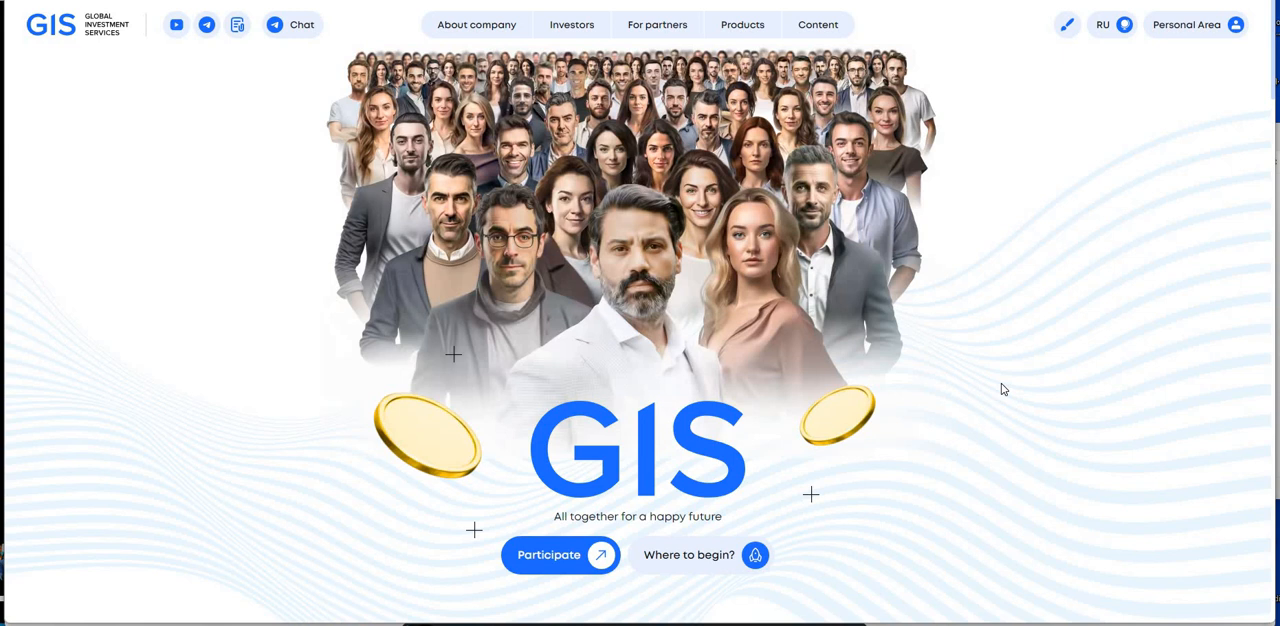
pyautogui.moveTo(1021, 557)
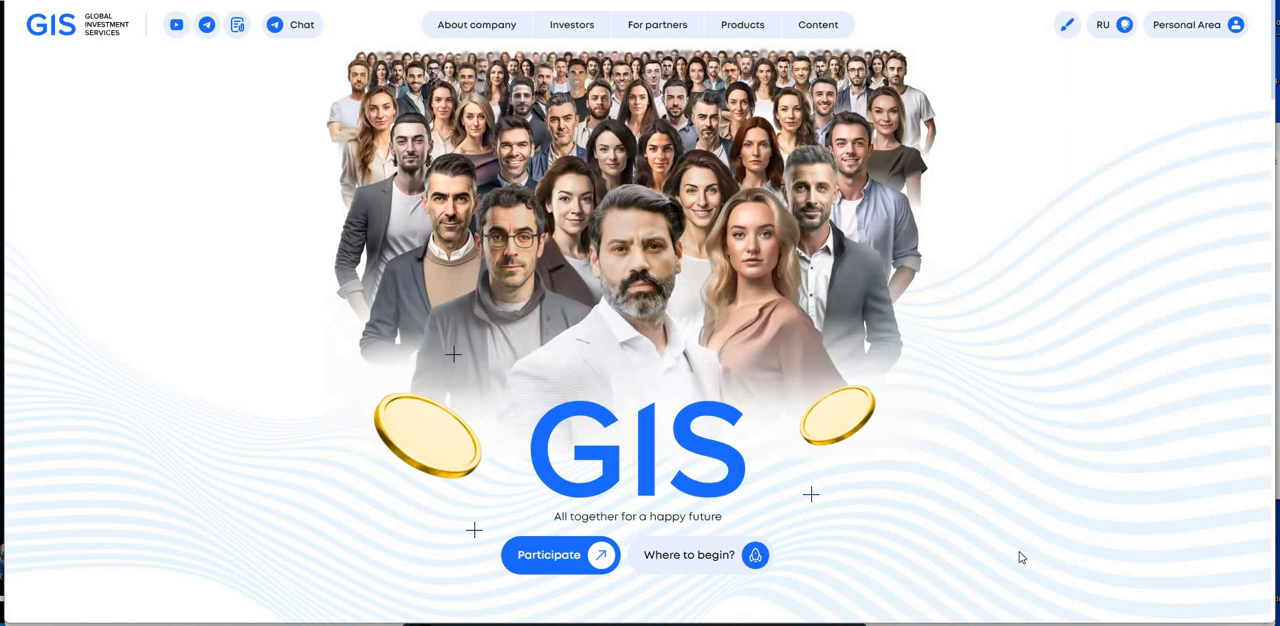
pyautogui.moveTo(864, 598)
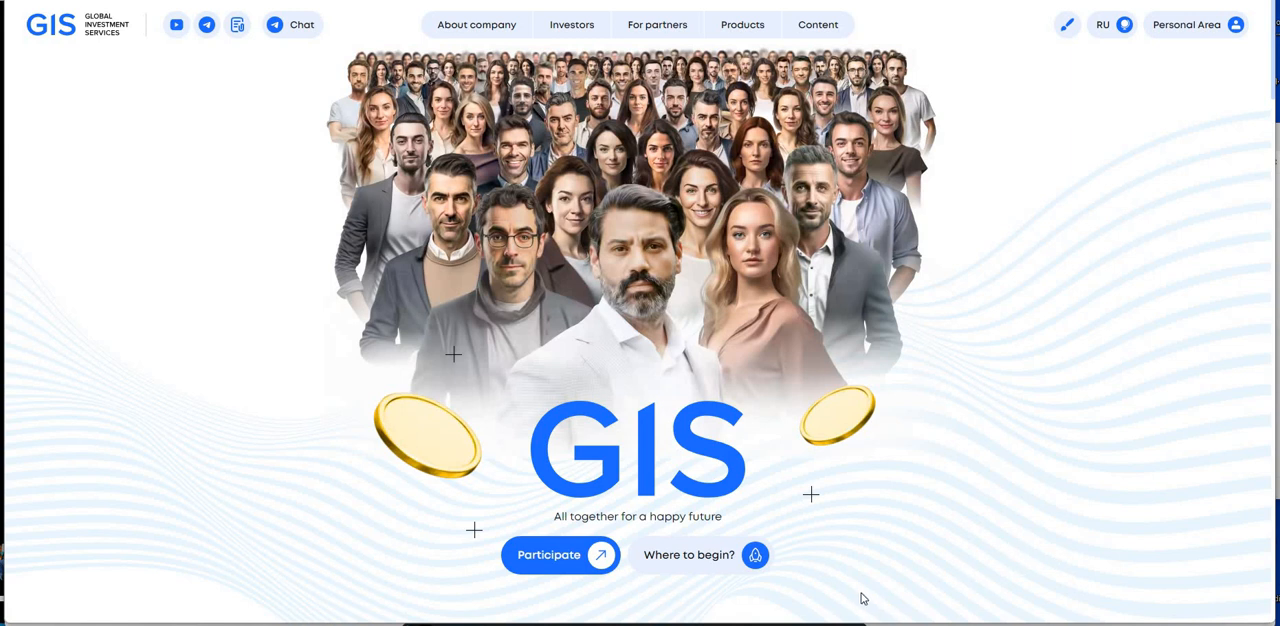
pyautogui.moveTo(831, 581)
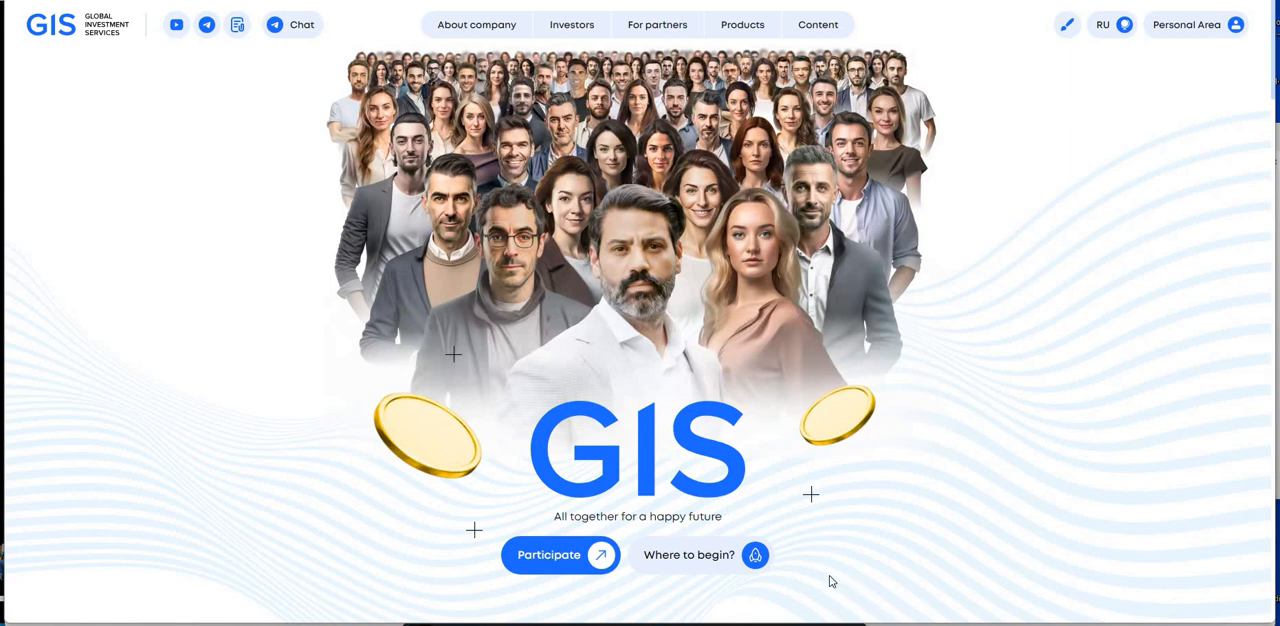
pyautogui.moveTo(827, 584)
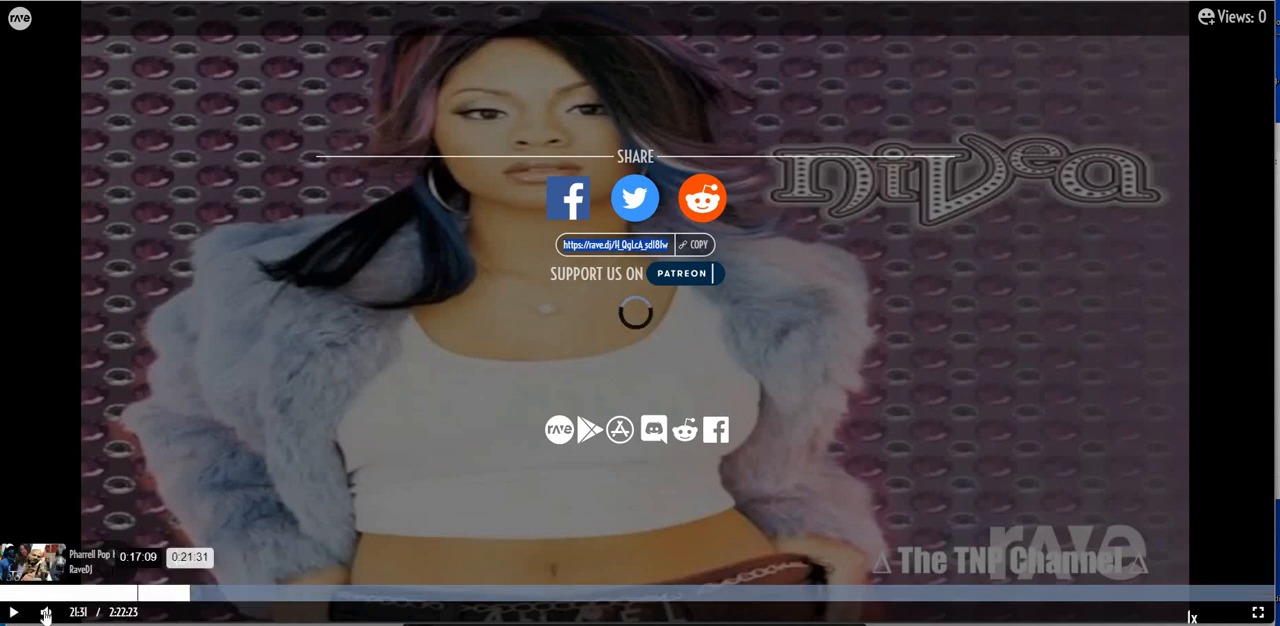
# Step: Seek back and then far ahead in the Pharrell Pop Mix, stopping near 46:12
pyautogui.click(46, 612)
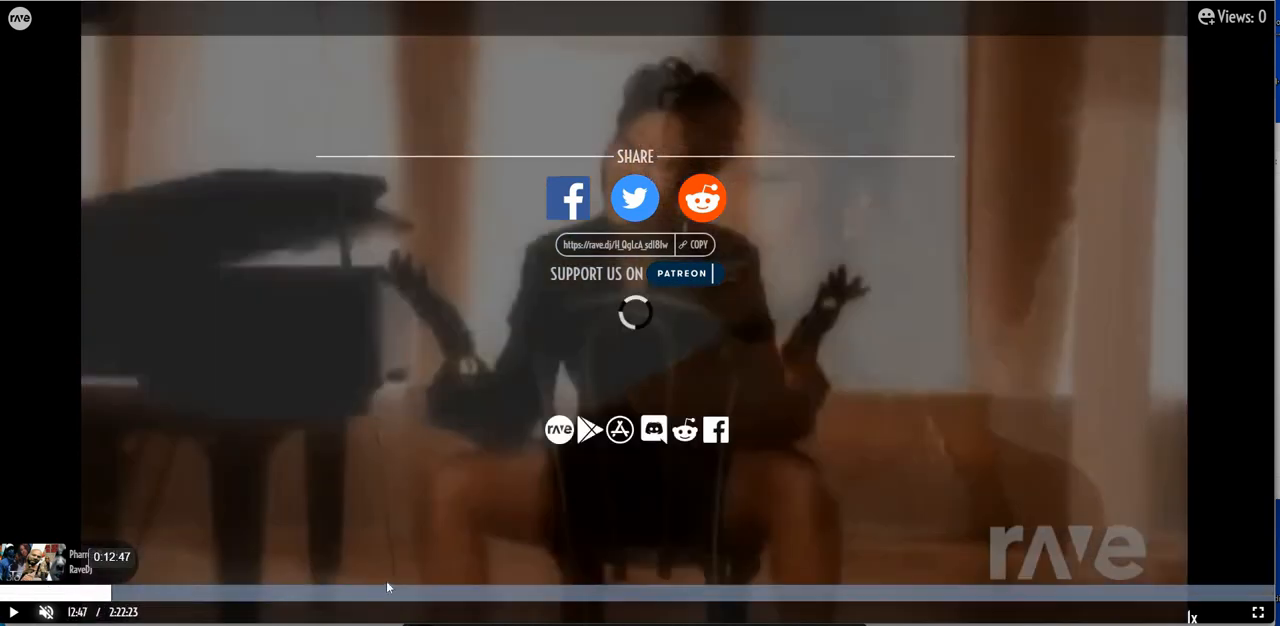
pyautogui.click(388, 589)
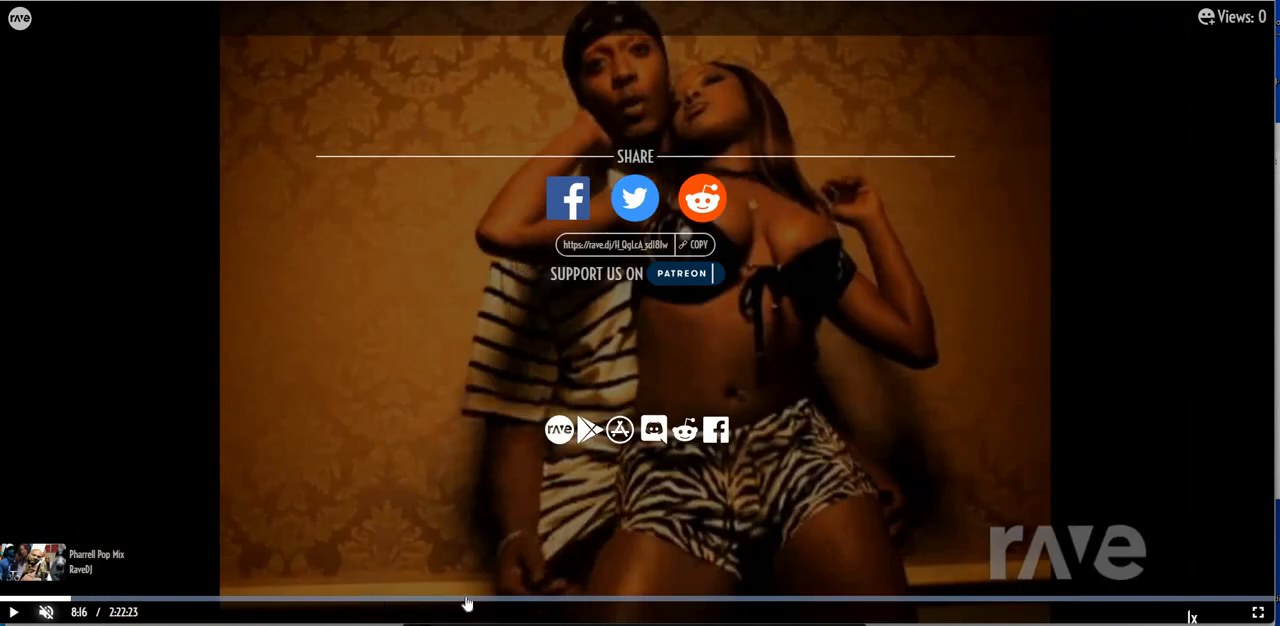
pyautogui.click(465, 600)
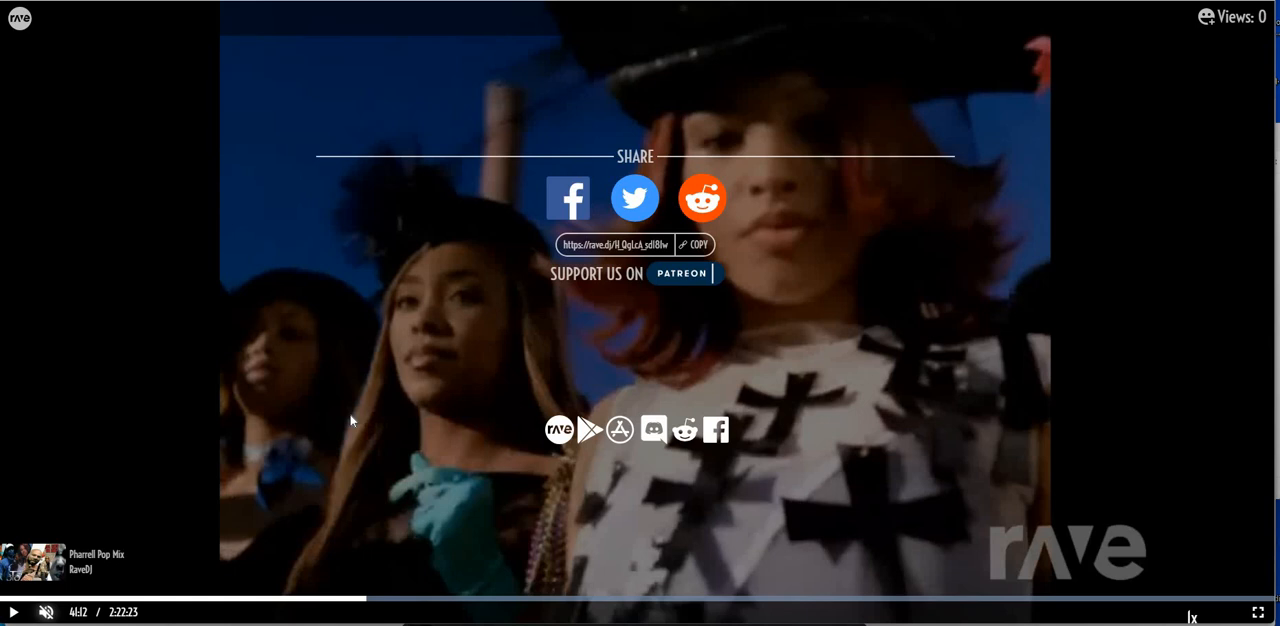
pyautogui.moveTo(313, 388)
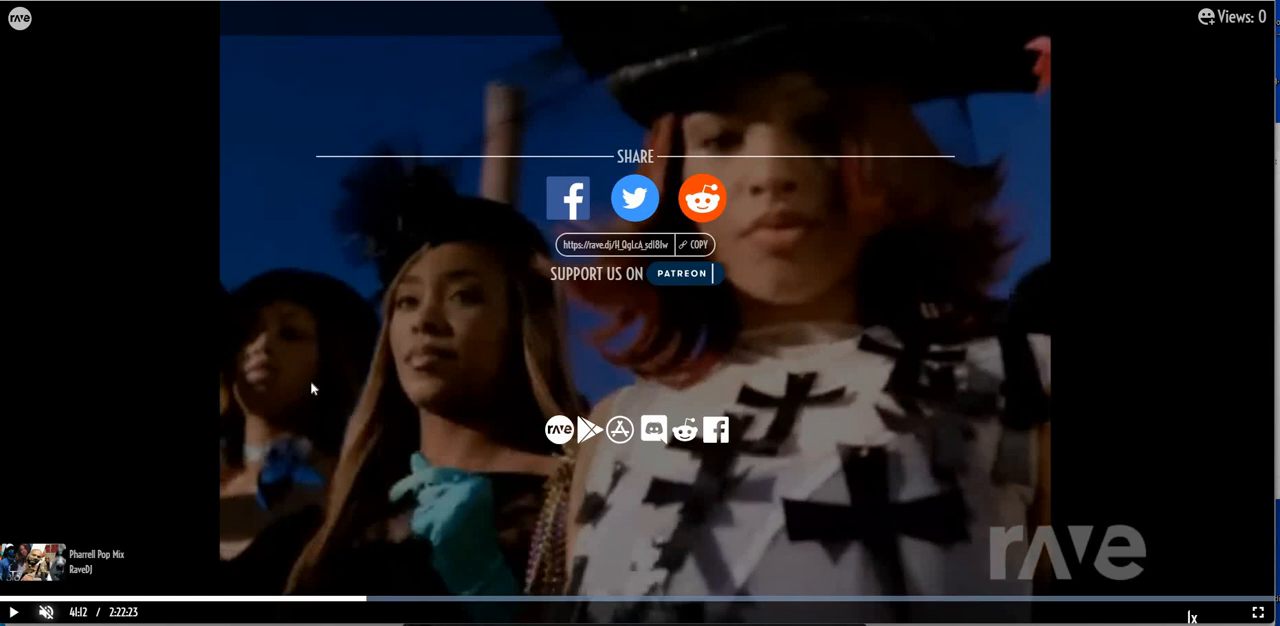
pyautogui.moveTo(350, 401)
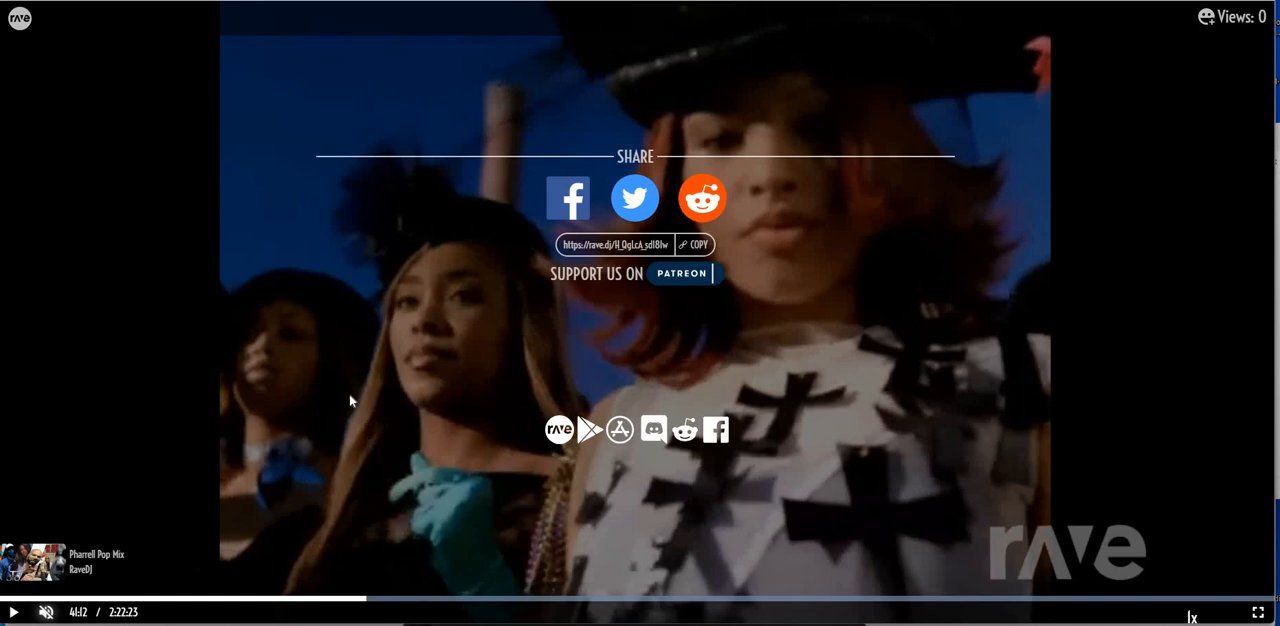
pyautogui.moveTo(337, 414)
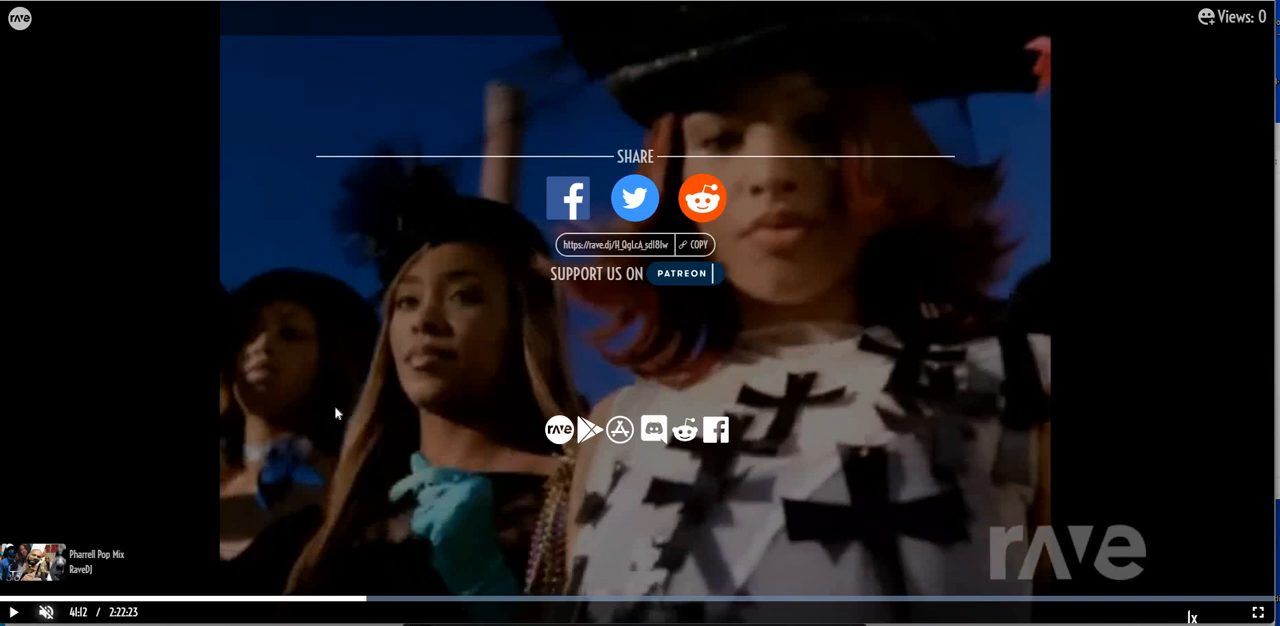
pyautogui.moveTo(321, 417)
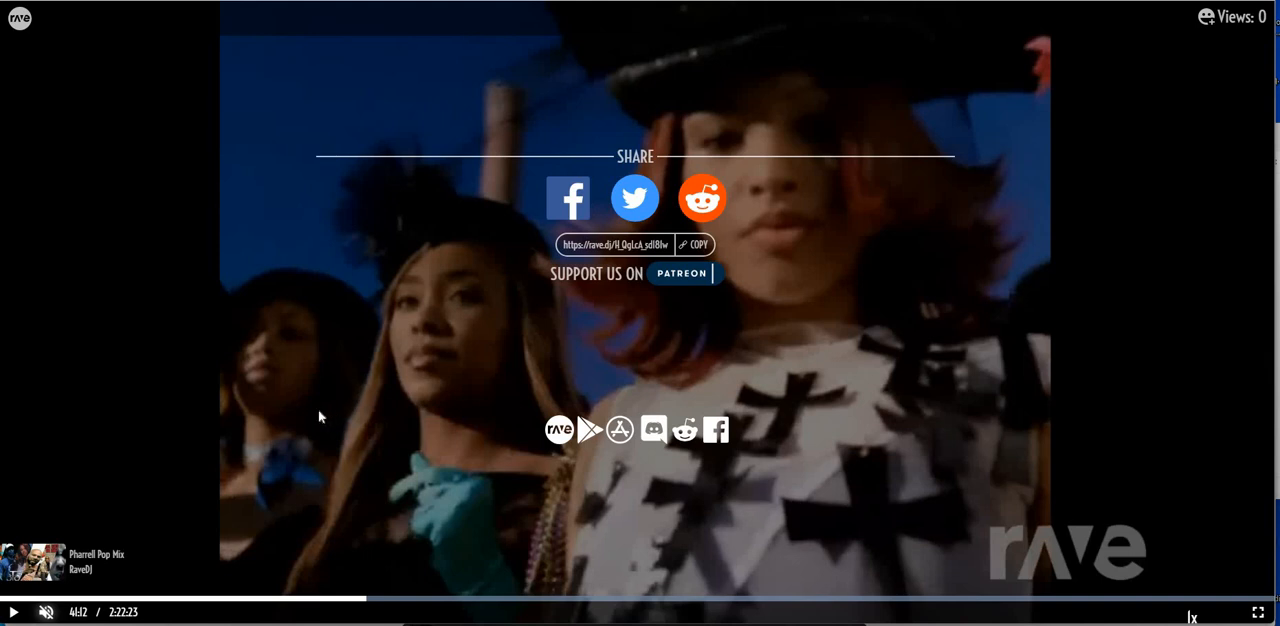
pyautogui.moveTo(587, 530)
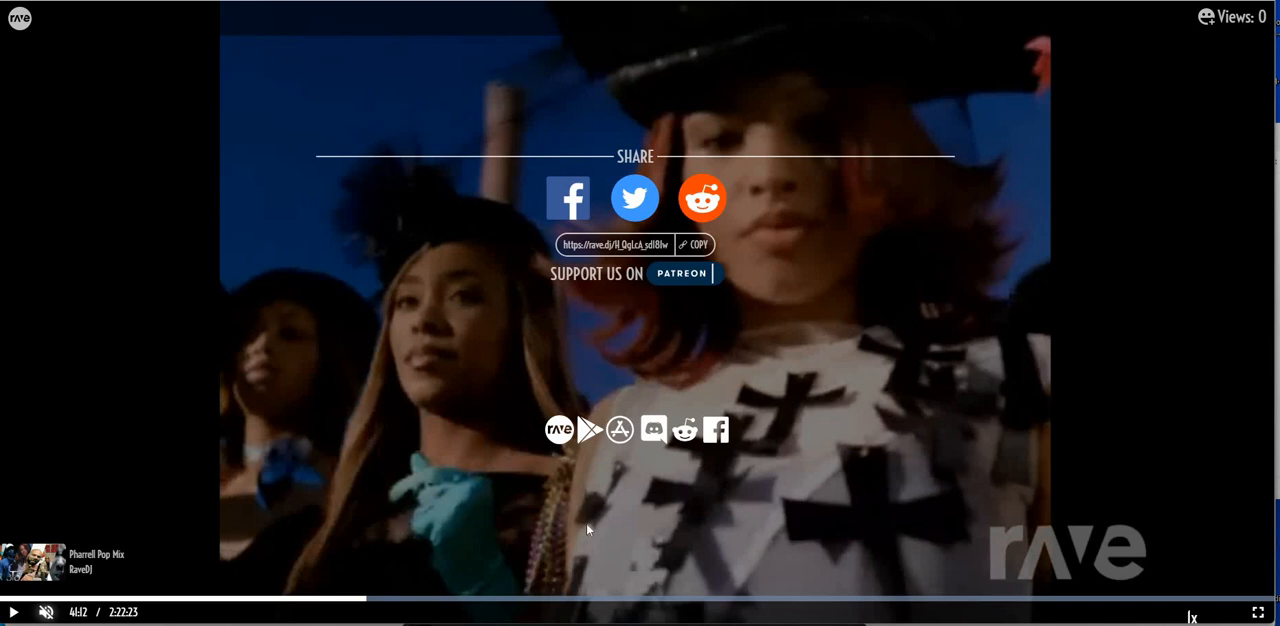
pyautogui.moveTo(589, 530)
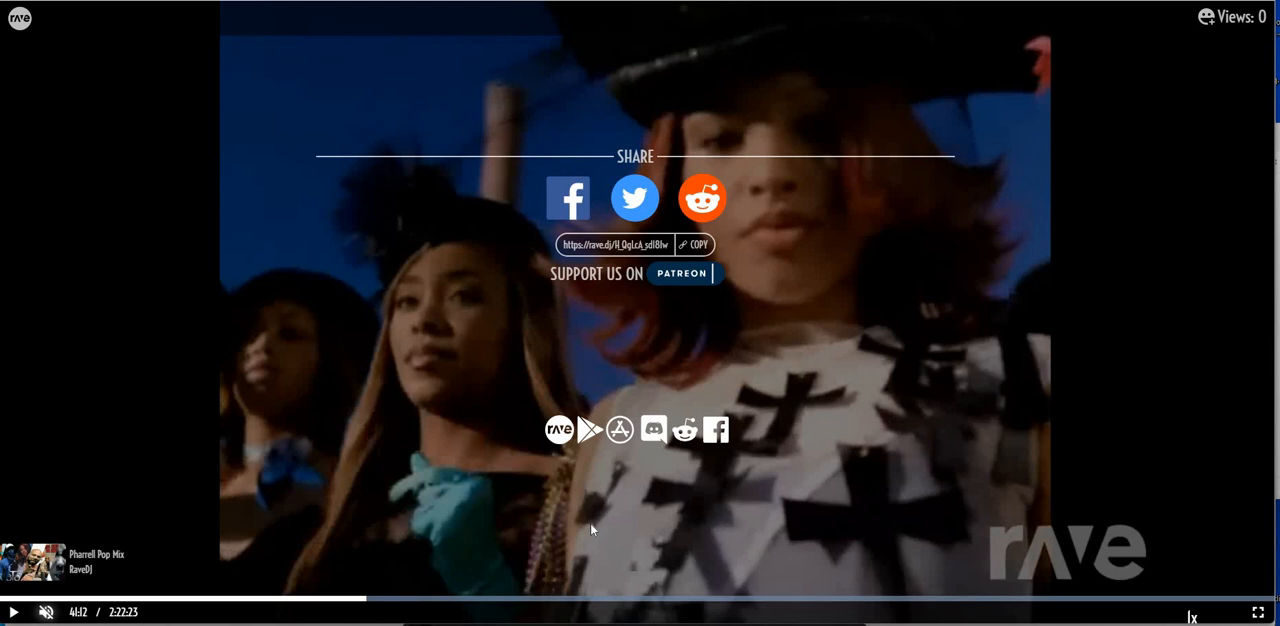
pyautogui.moveTo(679, 576)
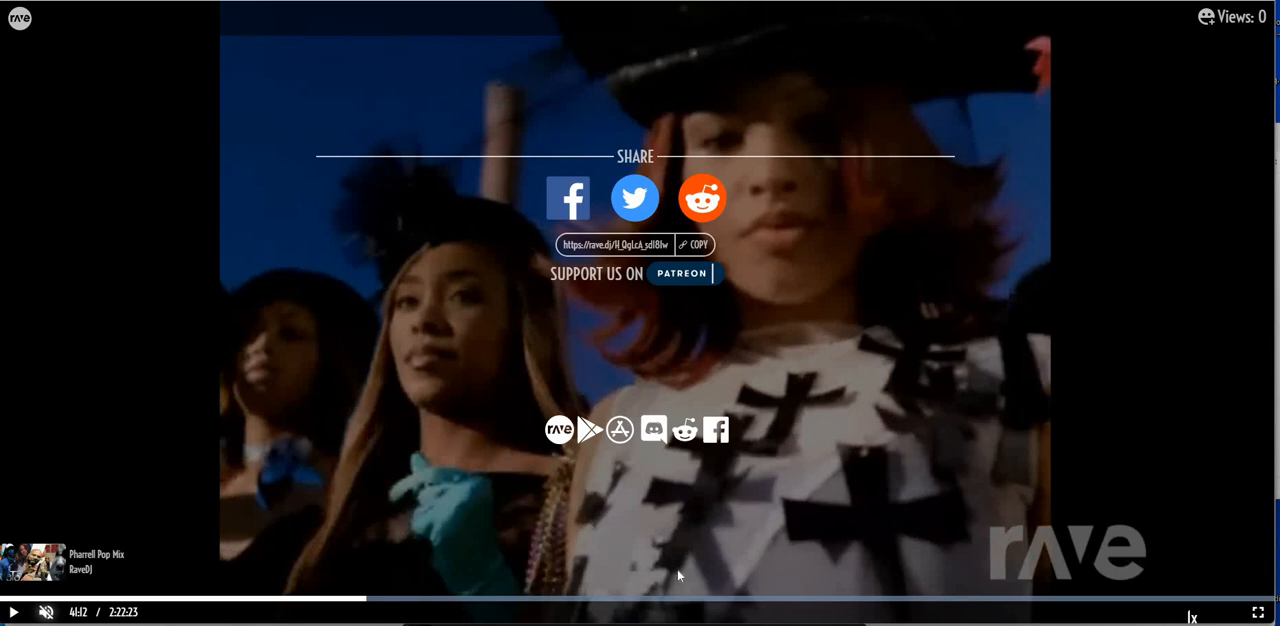
pyautogui.moveTo(686, 590)
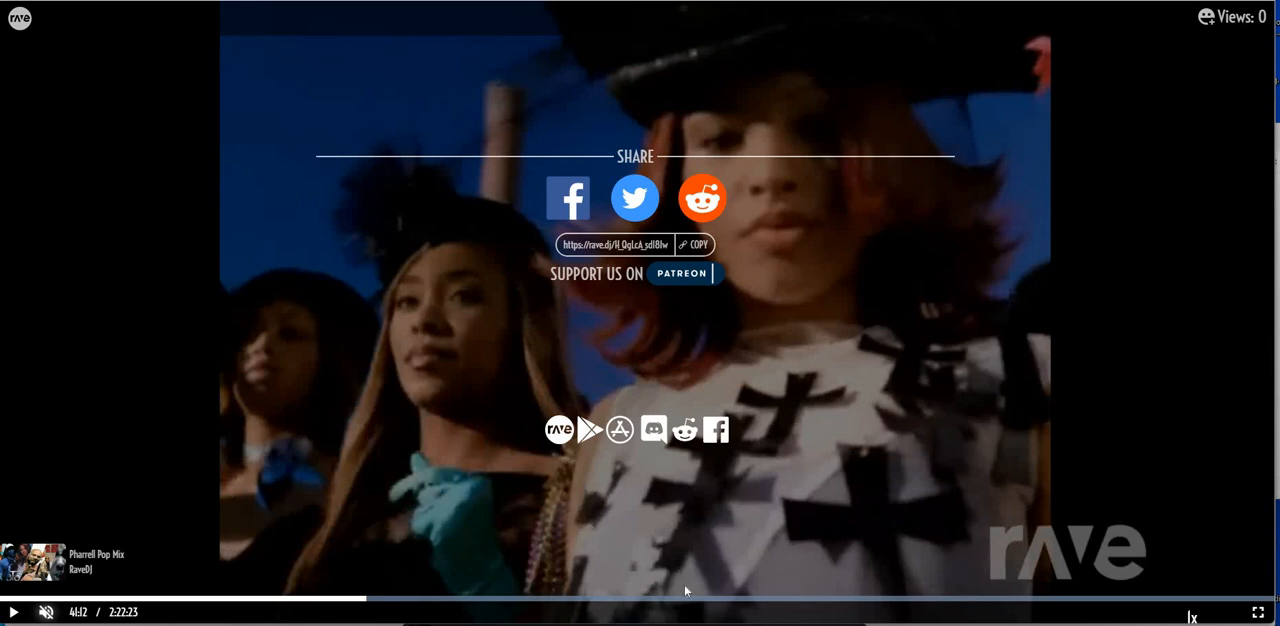
pyautogui.moveTo(600, 545)
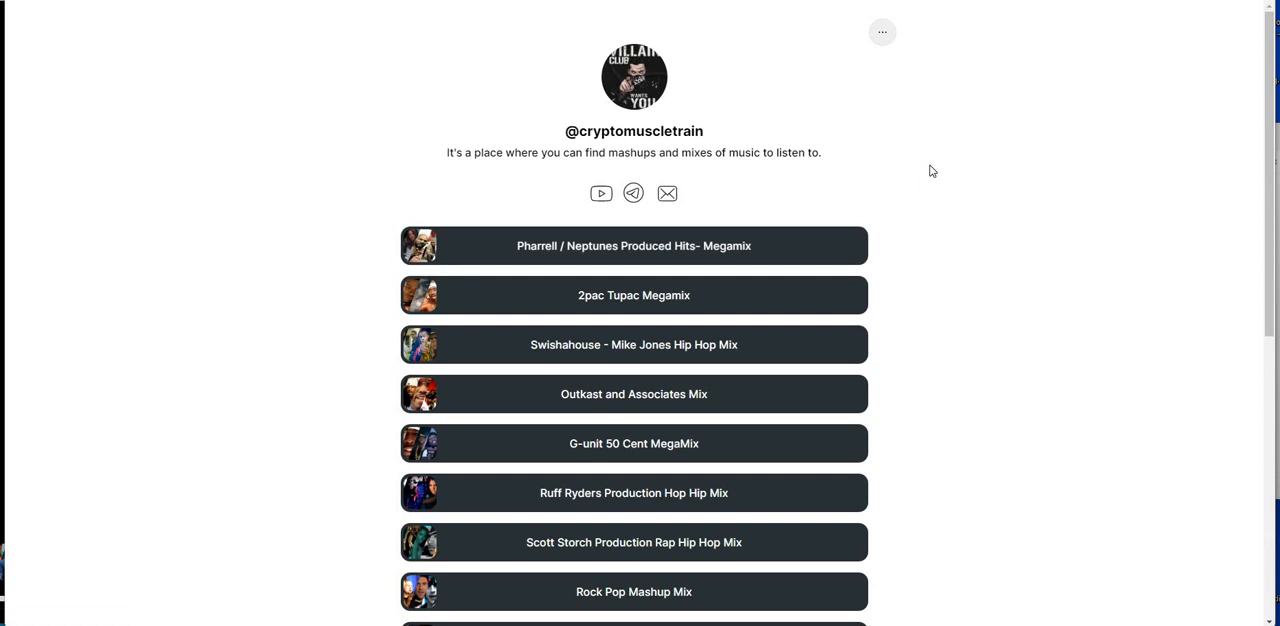
# Step: Scroll through the cryptomuscletrain Linktree's hip hop and pop mashup mix links
pyautogui.scroll(-3)
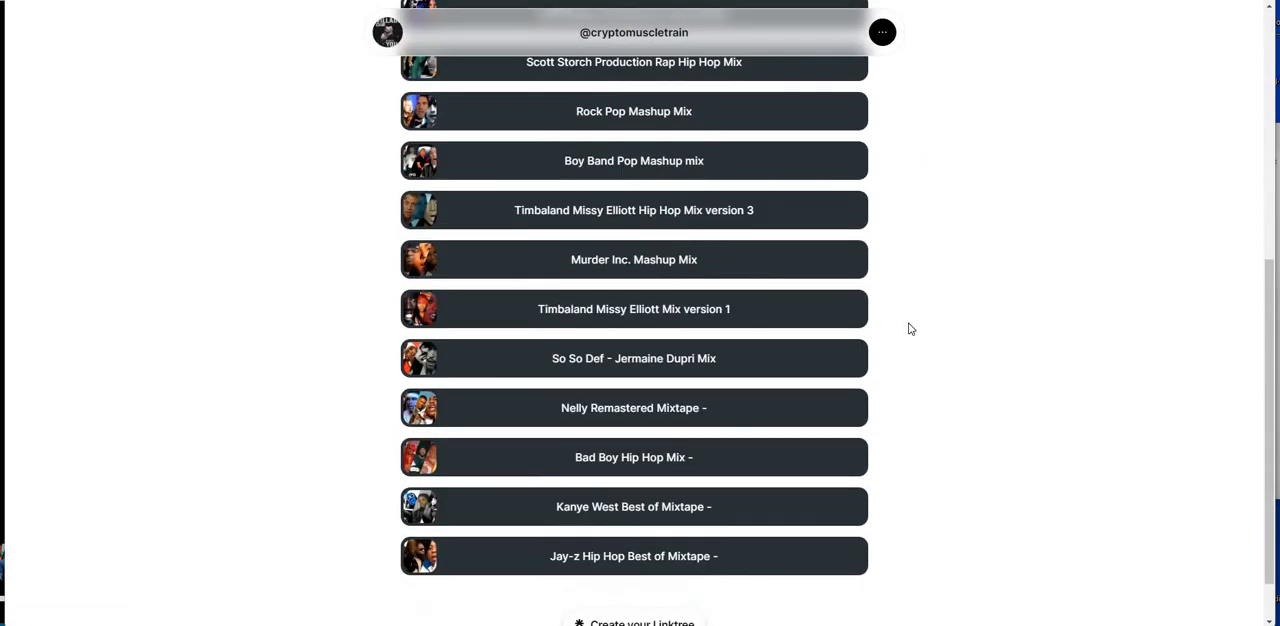
pyautogui.scroll(-3)
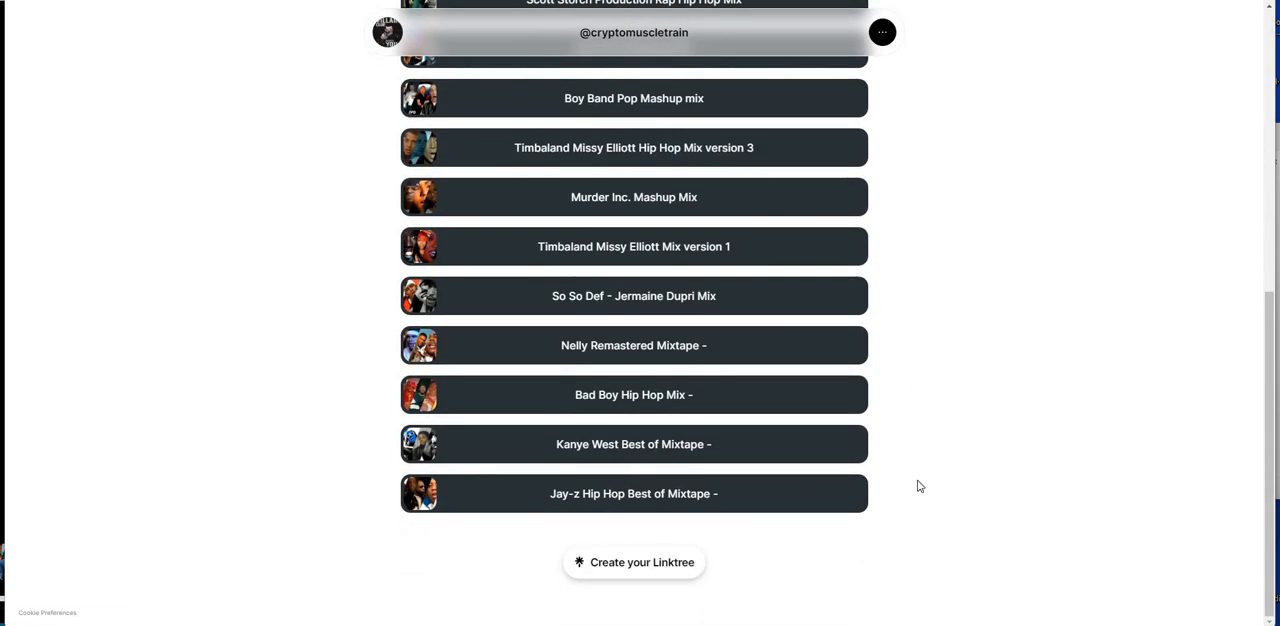
pyautogui.moveTo(954, 431)
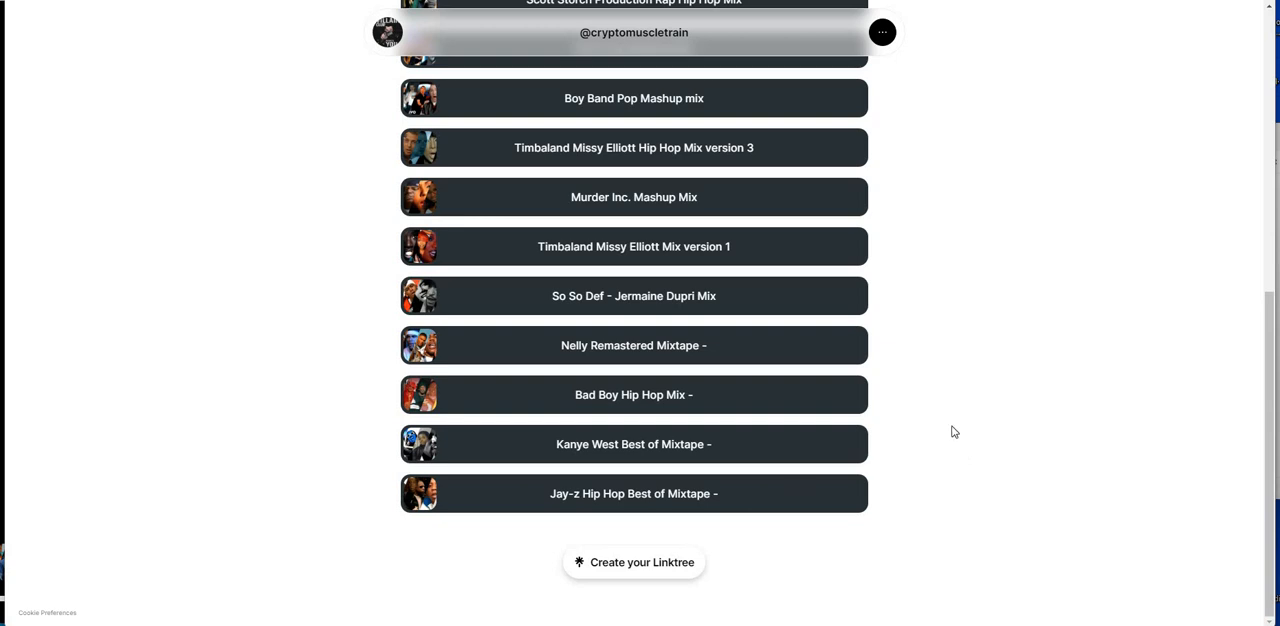
pyautogui.scroll(3)
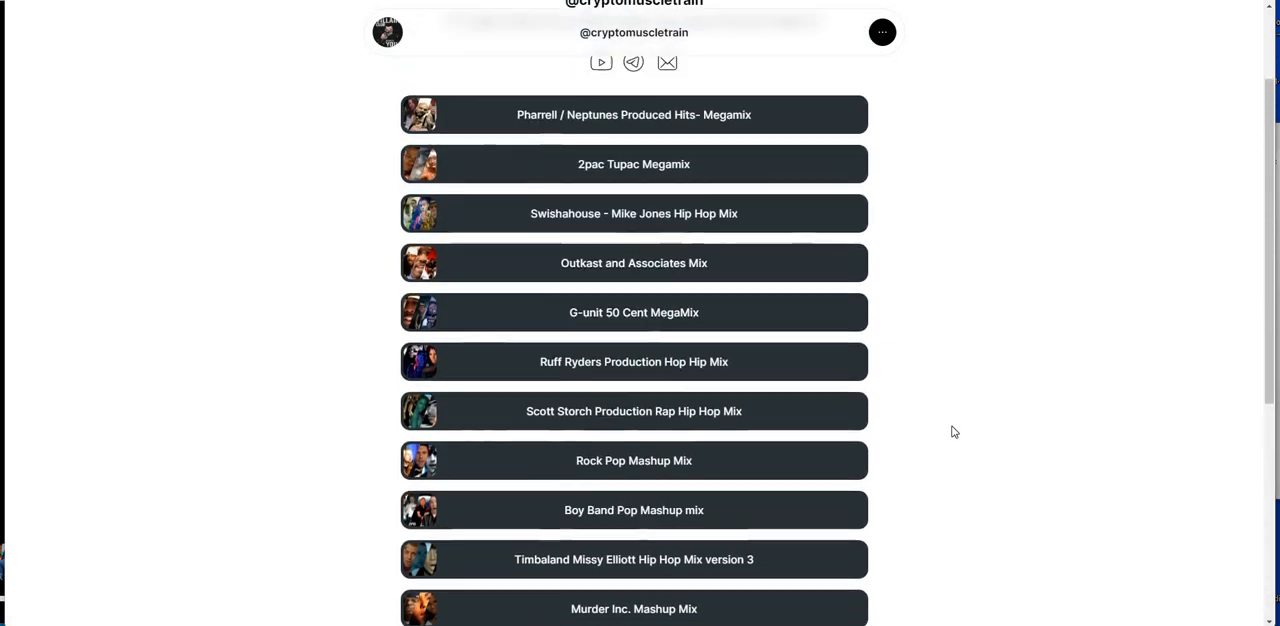
pyautogui.scroll(-3)
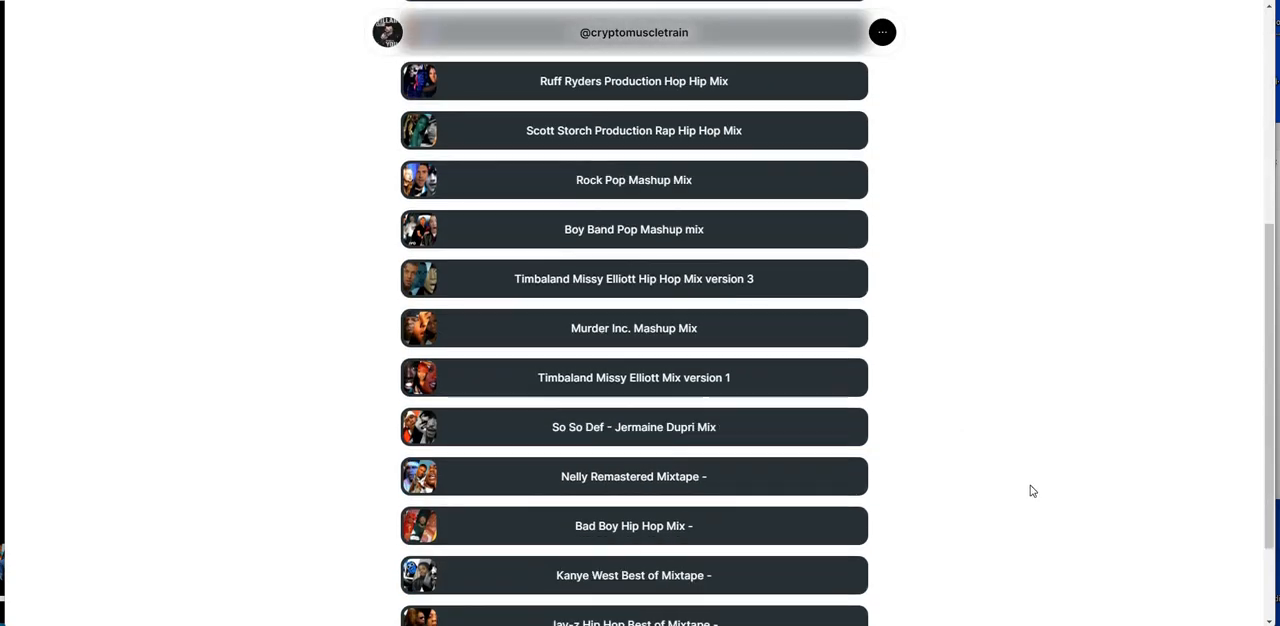
pyautogui.scroll(-3)
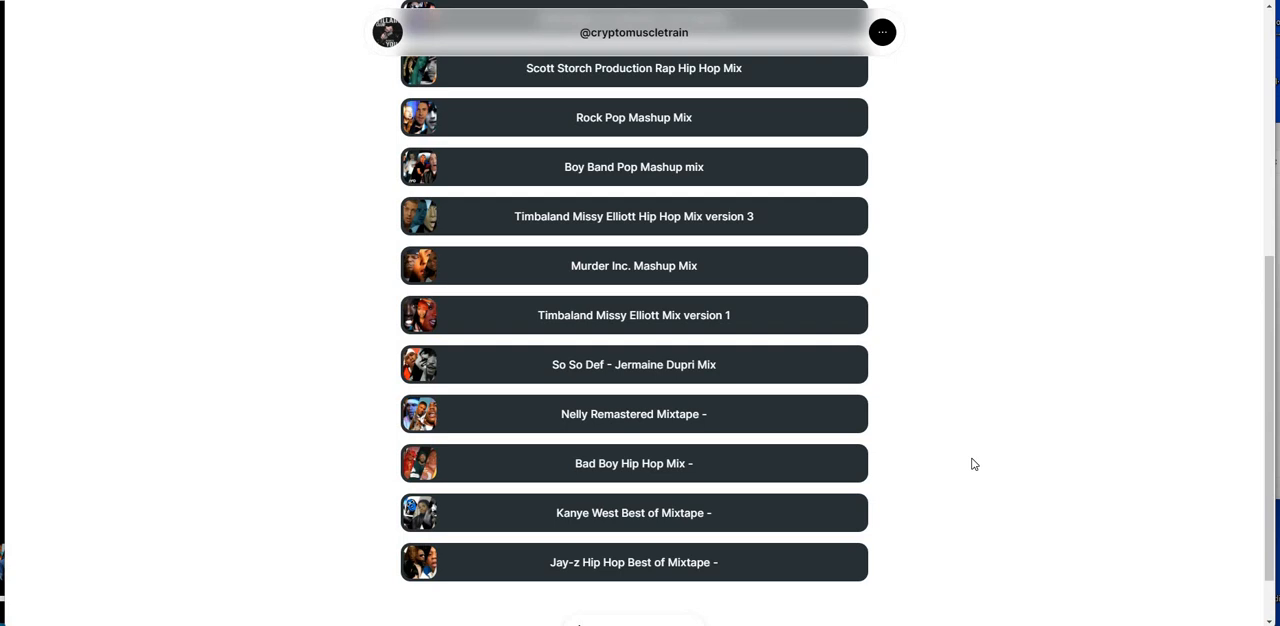
pyautogui.moveTo(1036, 461)
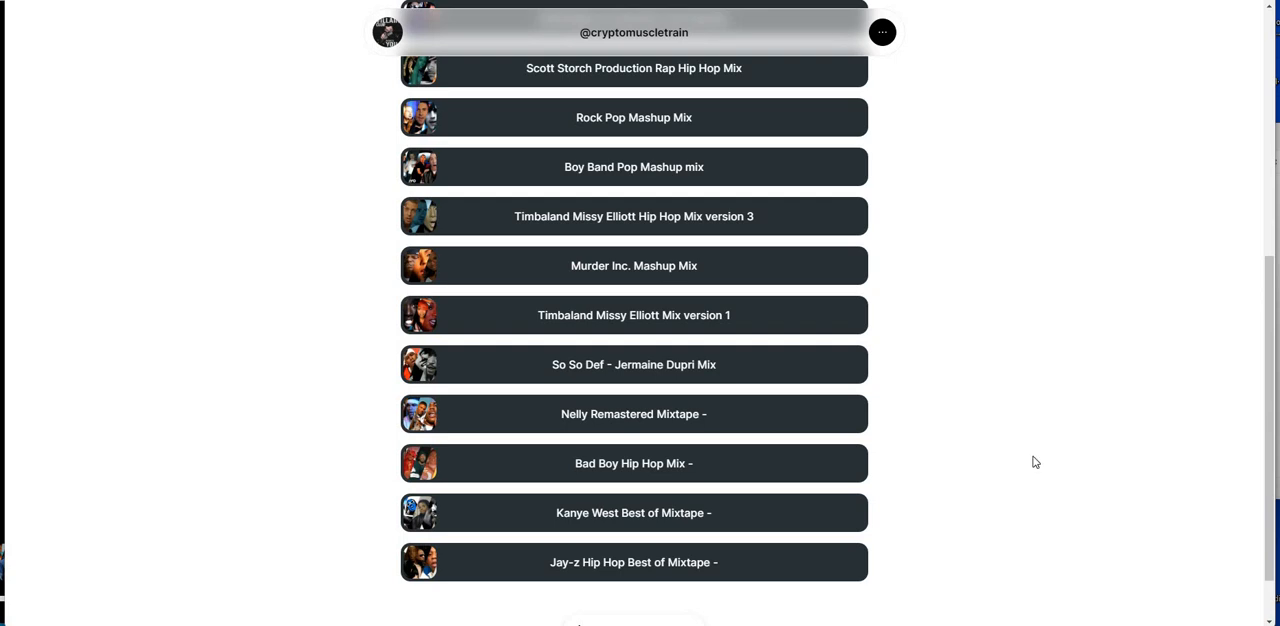
pyautogui.moveTo(586, 384)
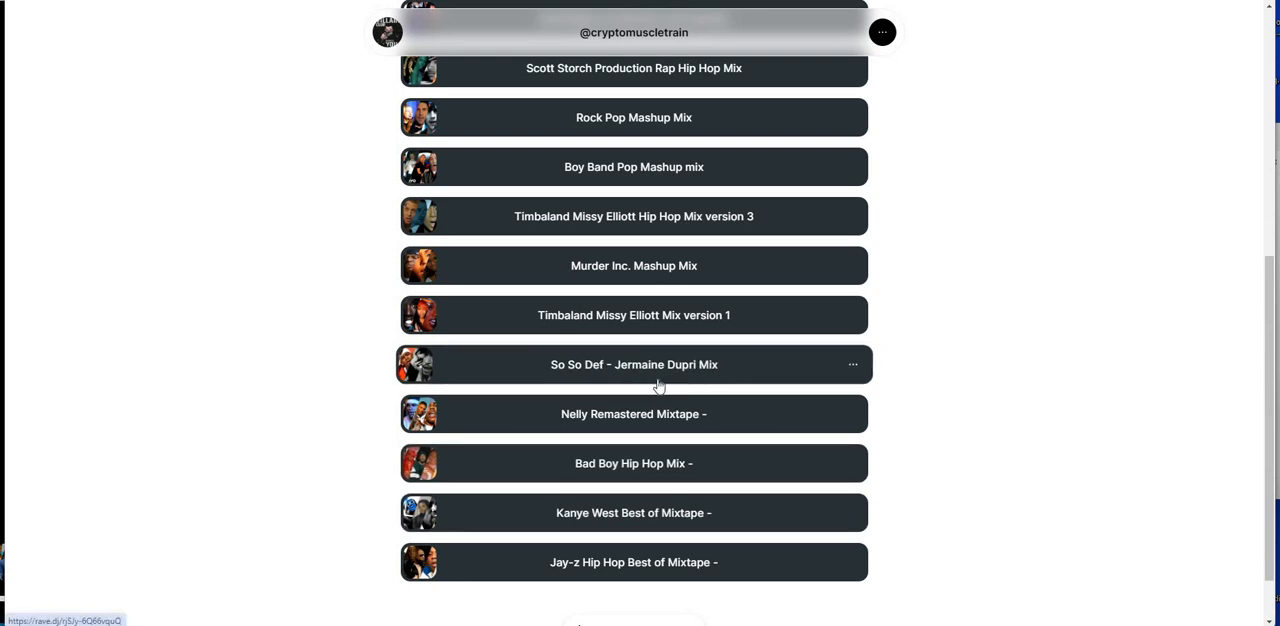
pyautogui.moveTo(725, 375)
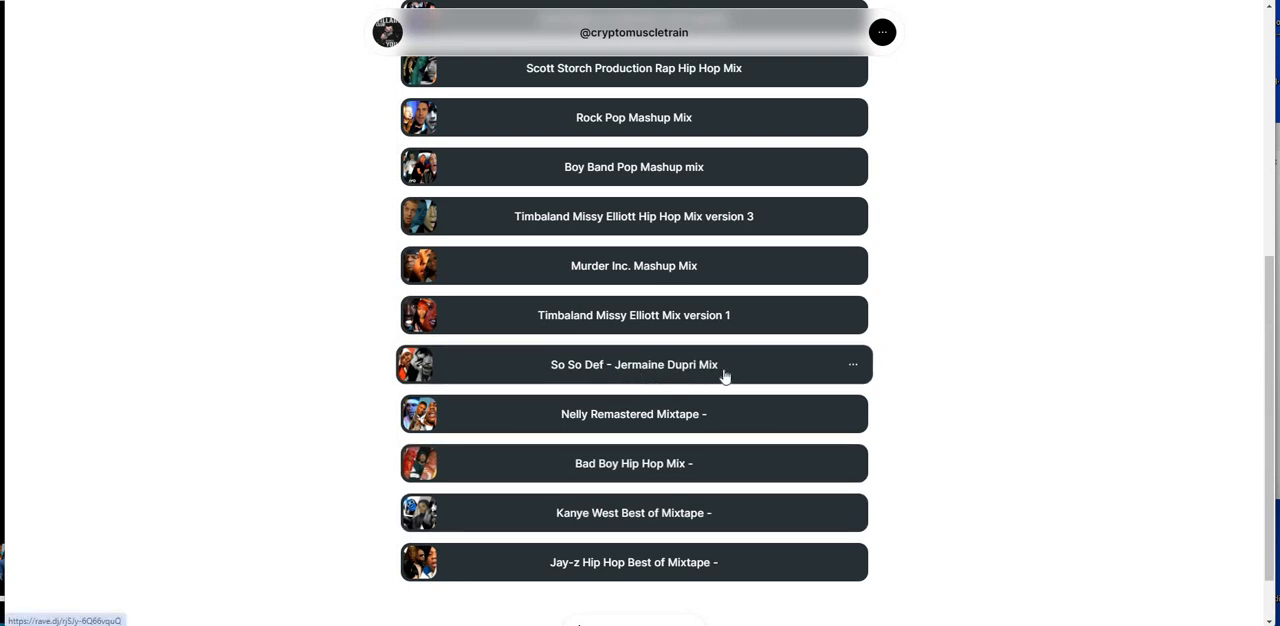
pyautogui.moveTo(685, 385)
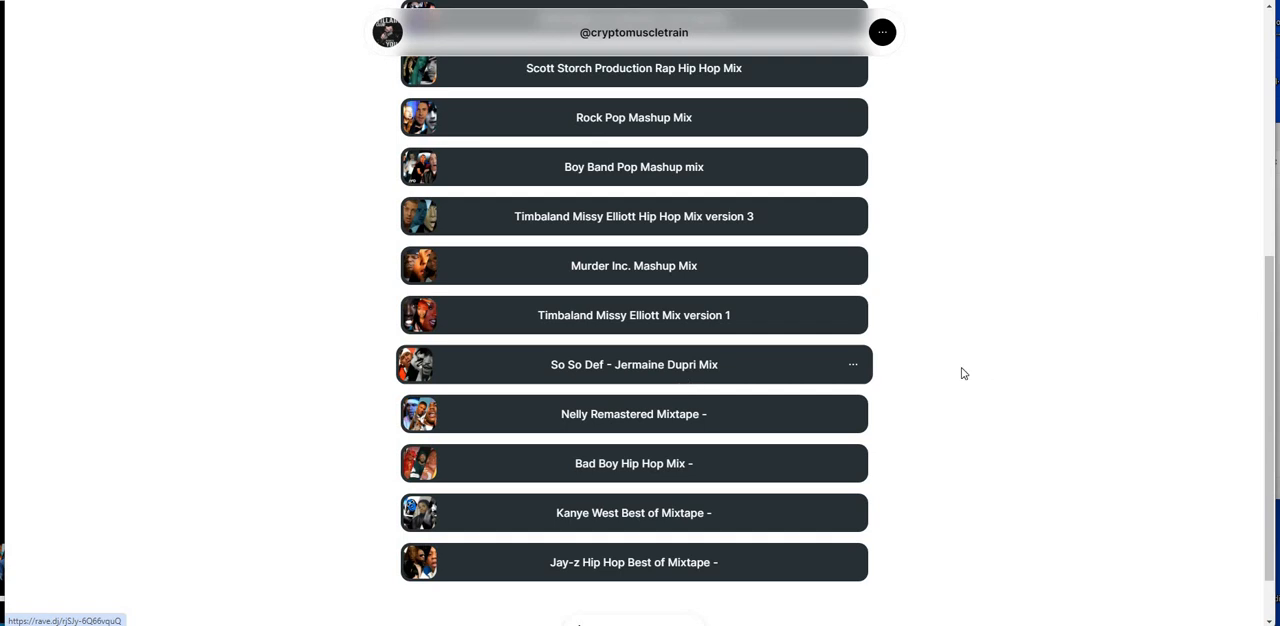
pyautogui.scroll(-3)
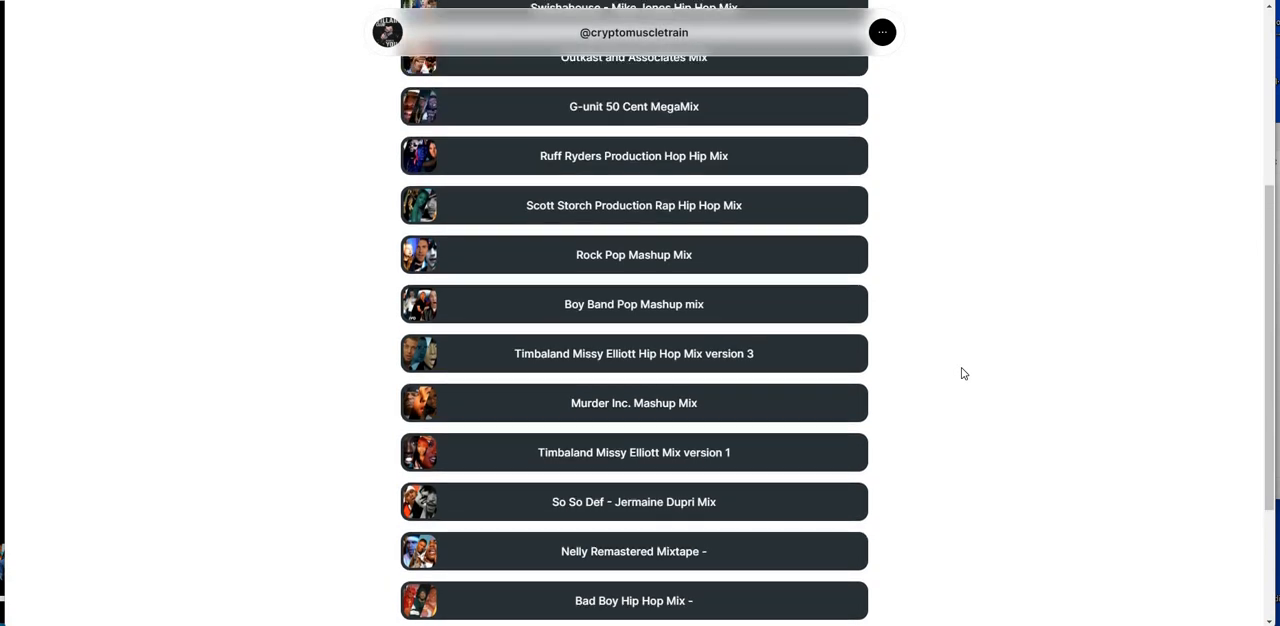
pyautogui.moveTo(637, 222)
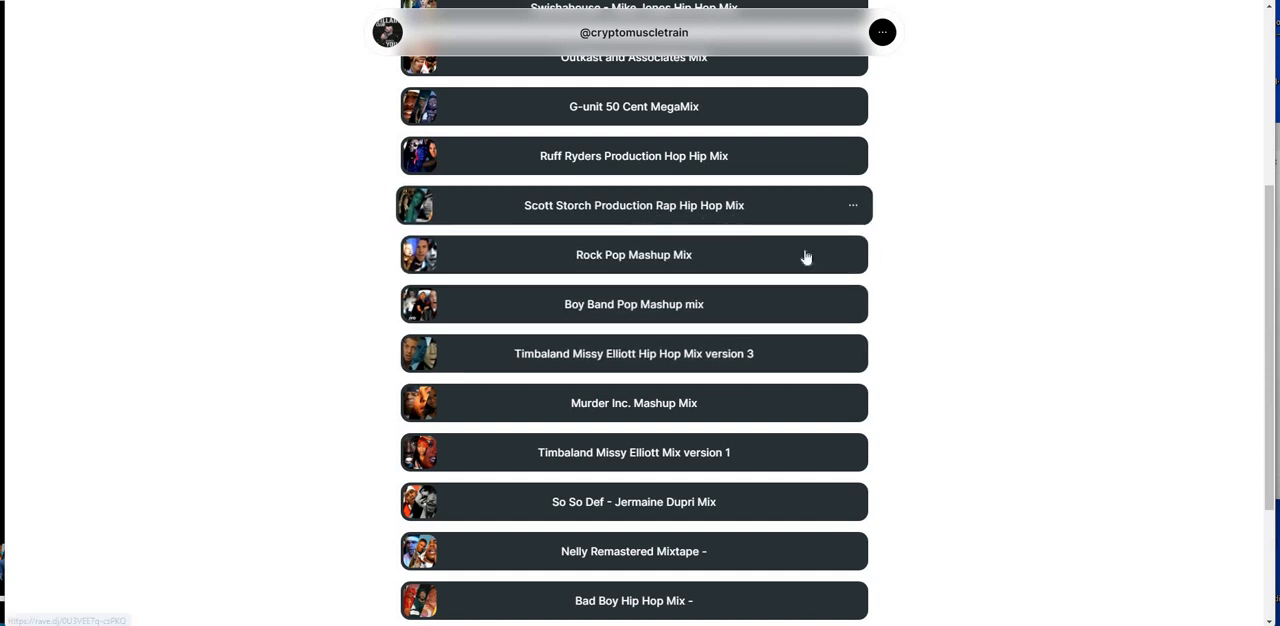
pyautogui.moveTo(646, 218)
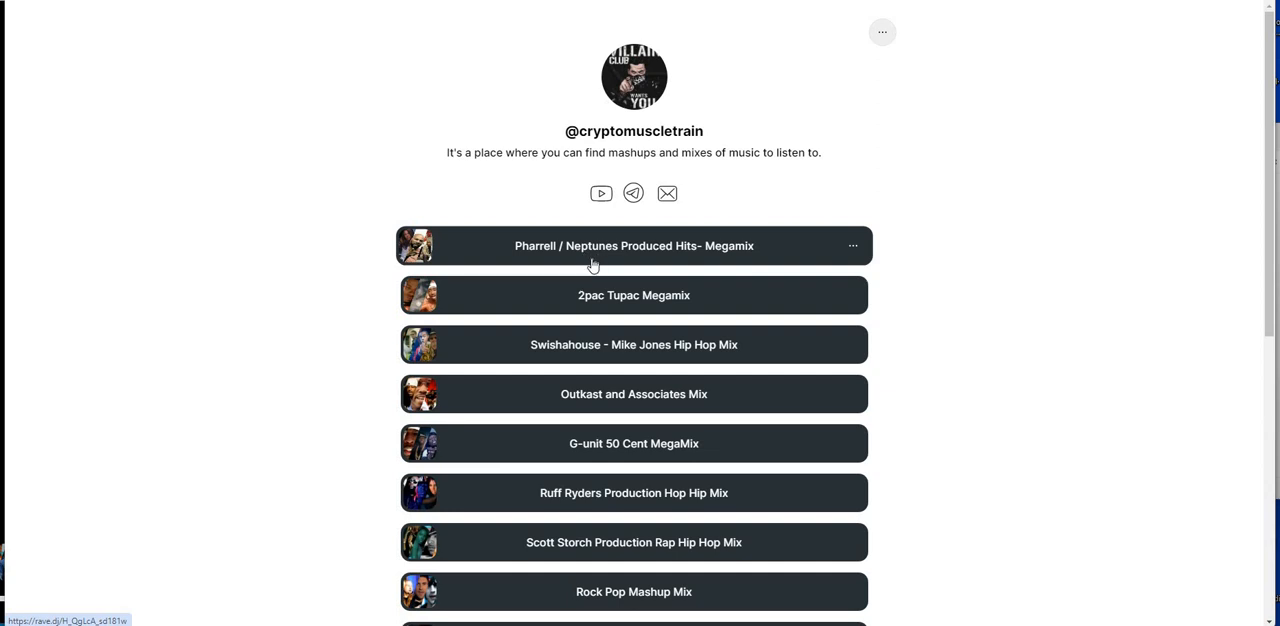
pyautogui.moveTo(547, 267)
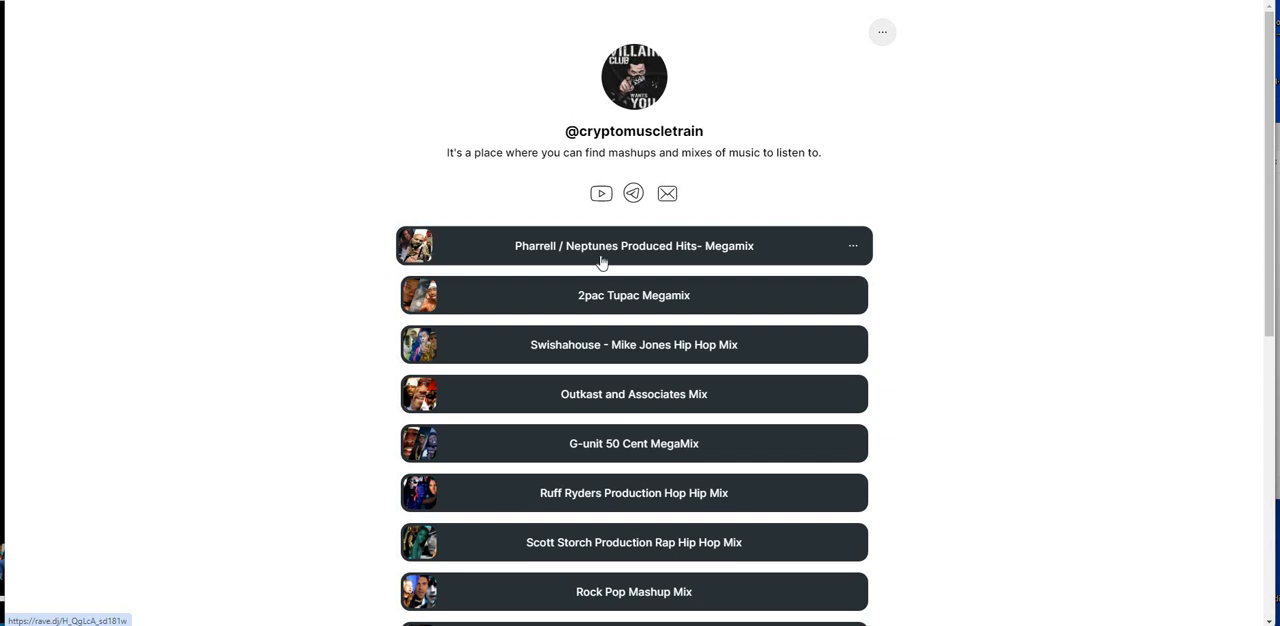
pyautogui.moveTo(605, 262)
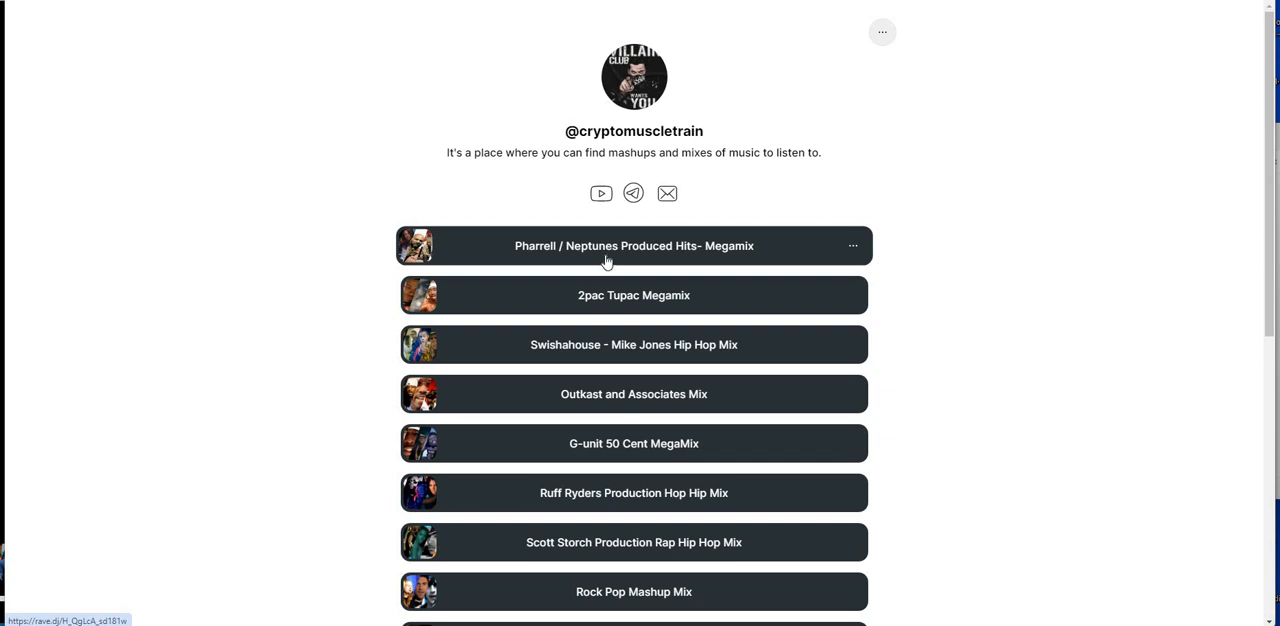
pyautogui.moveTo(612, 258)
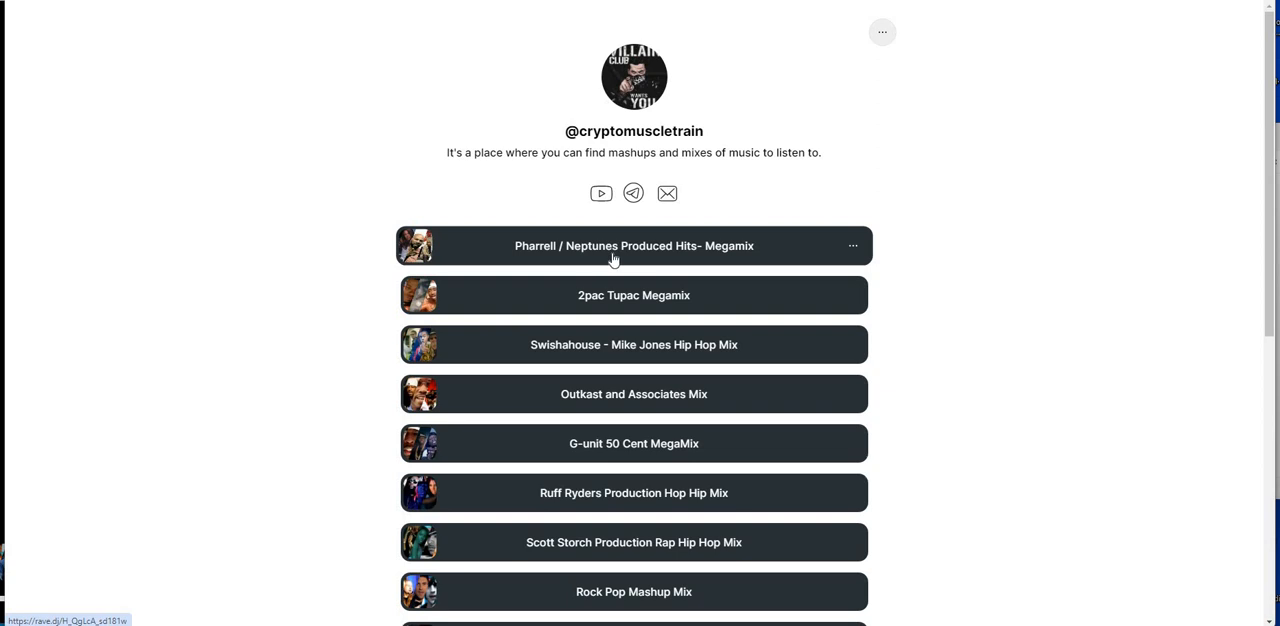
pyautogui.moveTo(933, 304)
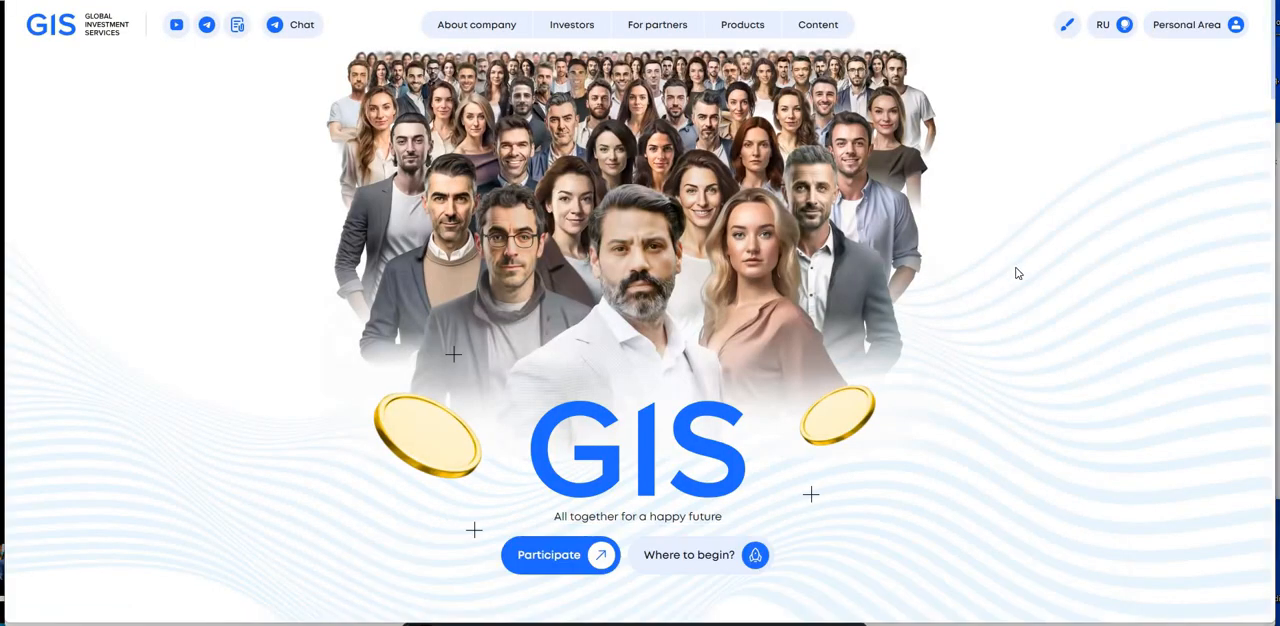
pyautogui.moveTo(1006, 180)
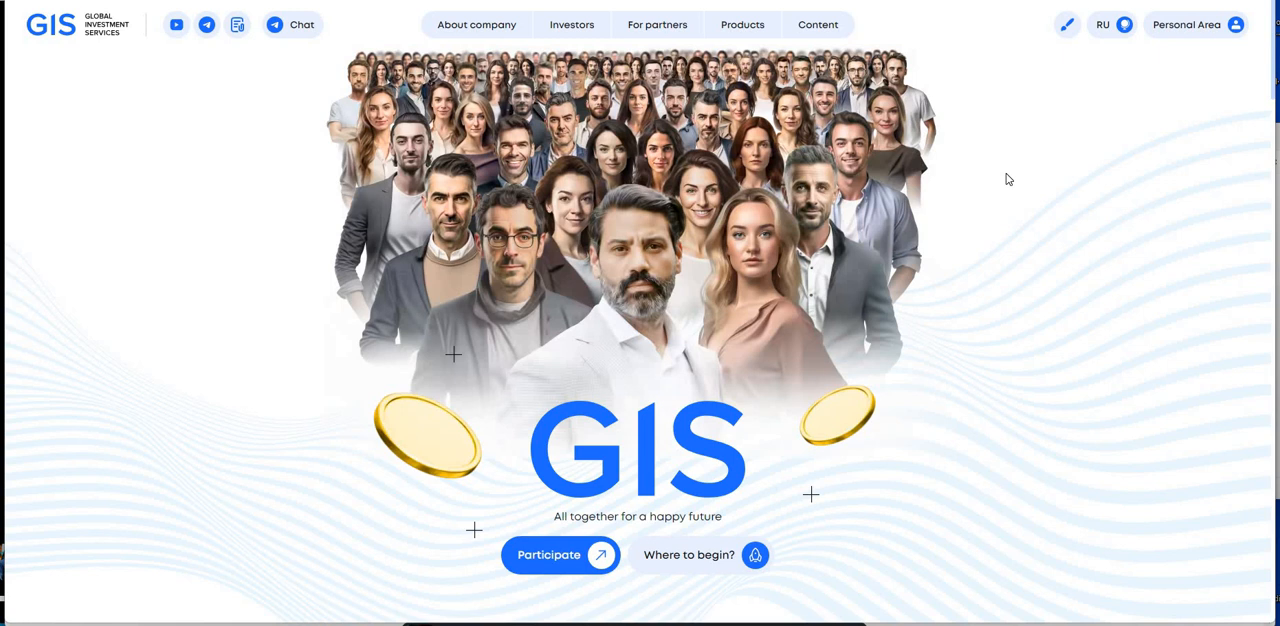
pyautogui.moveTo(702, 233)
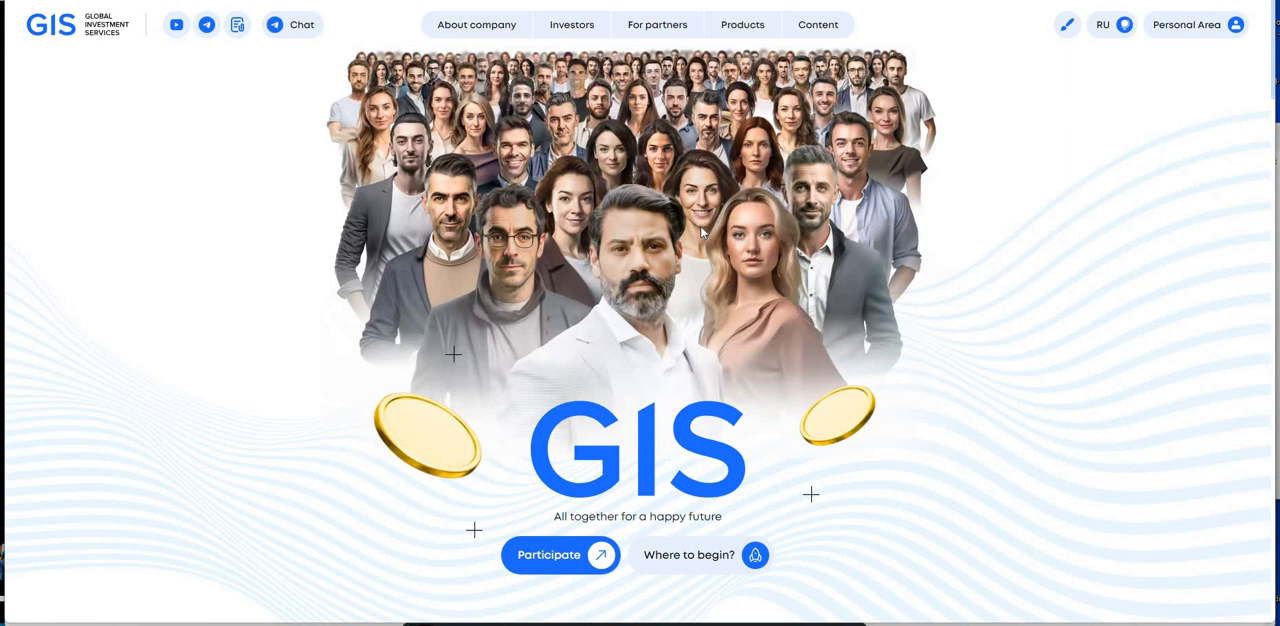
pyautogui.moveTo(702, 232)
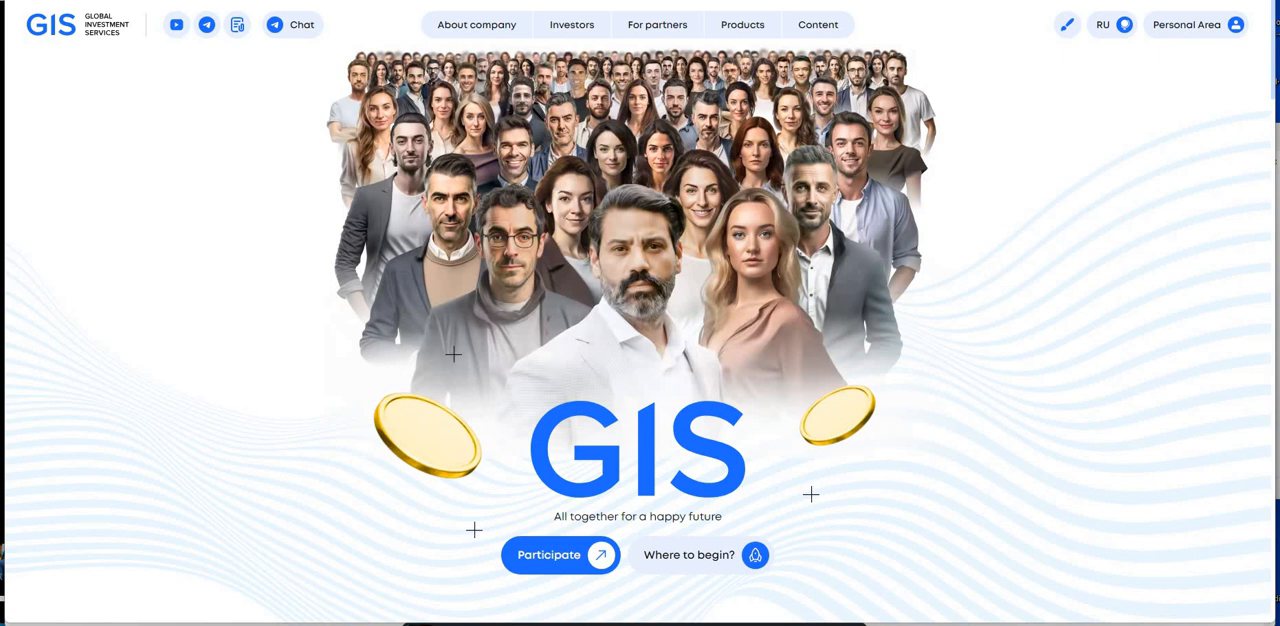
pyautogui.moveTo(572, 24)
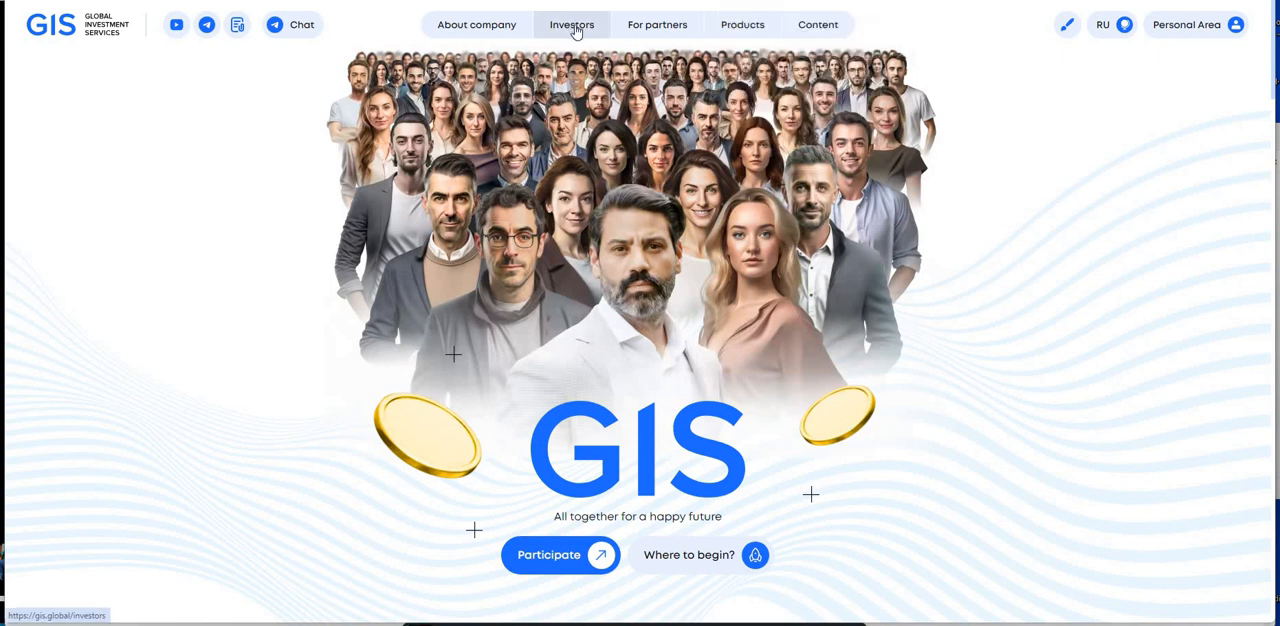
# Step: Open the Investors Passive Investments page and read the Income share program terms
pyautogui.click(572, 24)
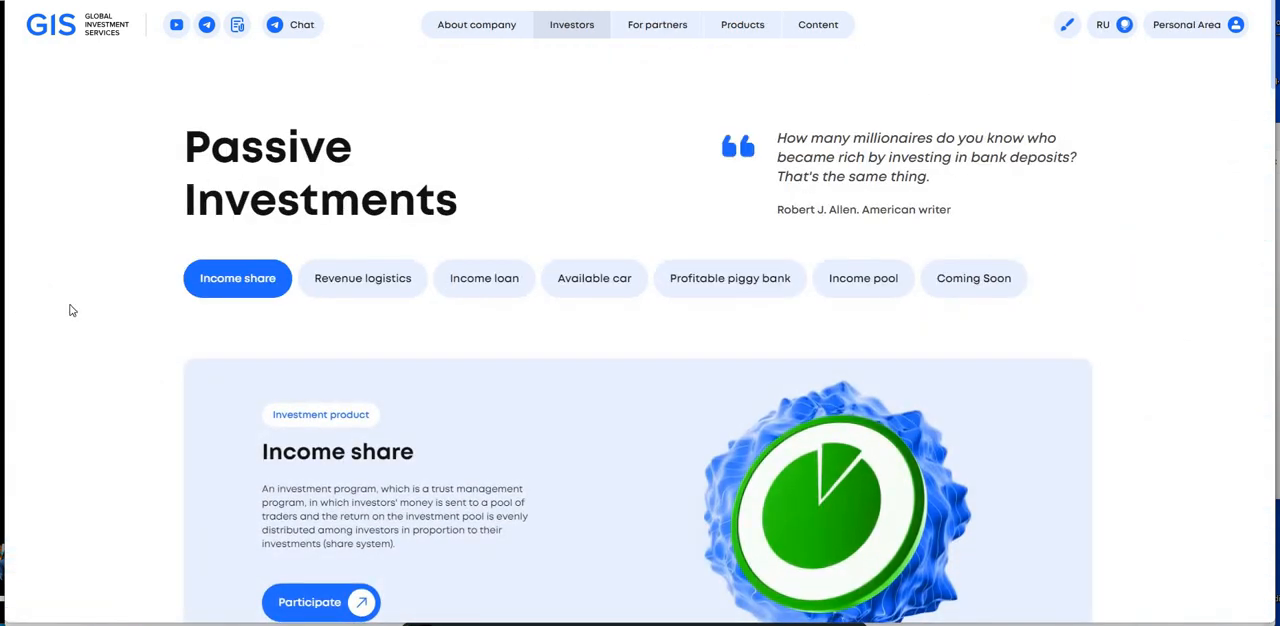
pyautogui.moveTo(143, 305)
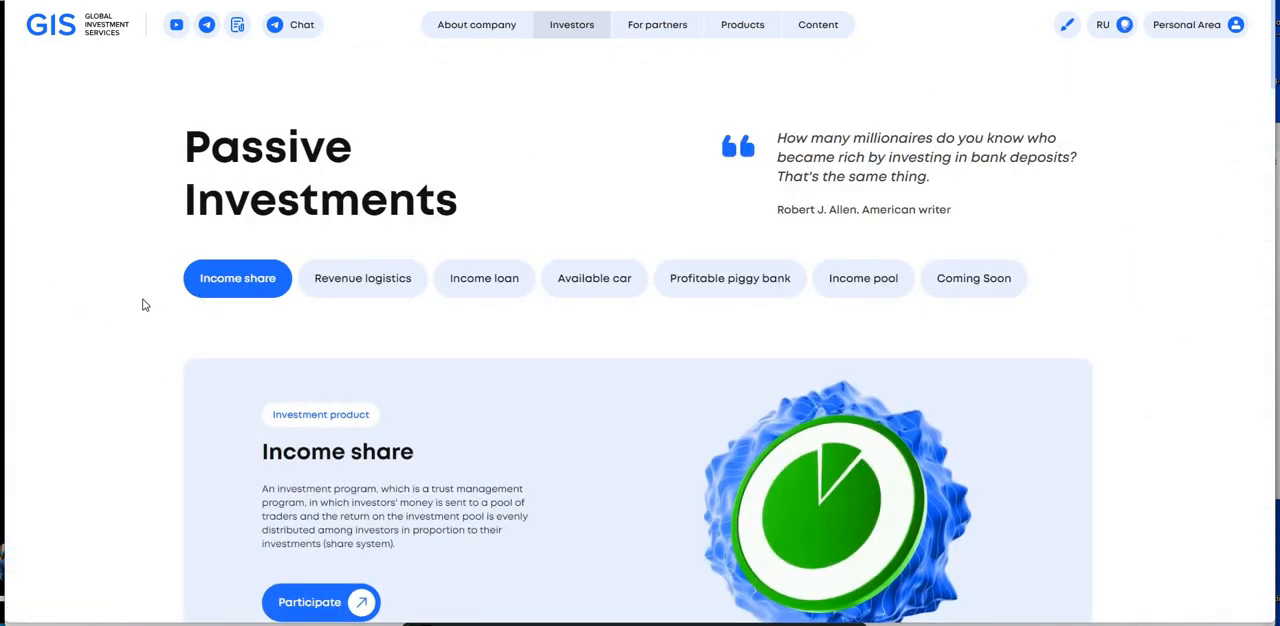
pyautogui.scroll(-3)
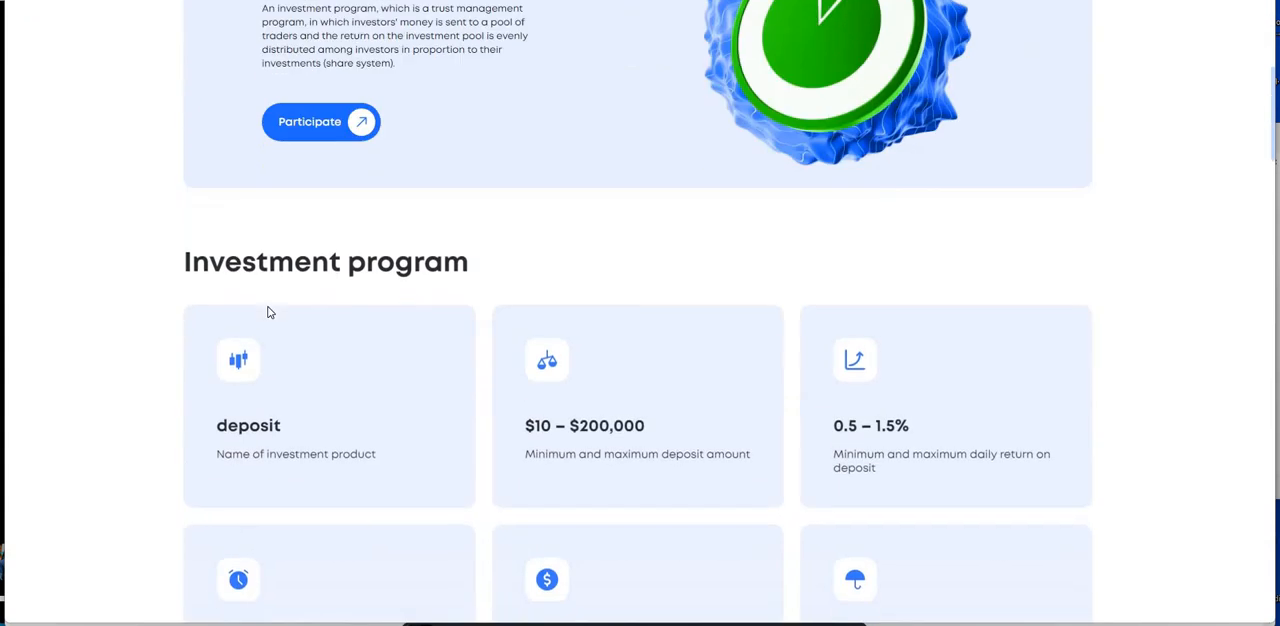
pyautogui.scroll(-3)
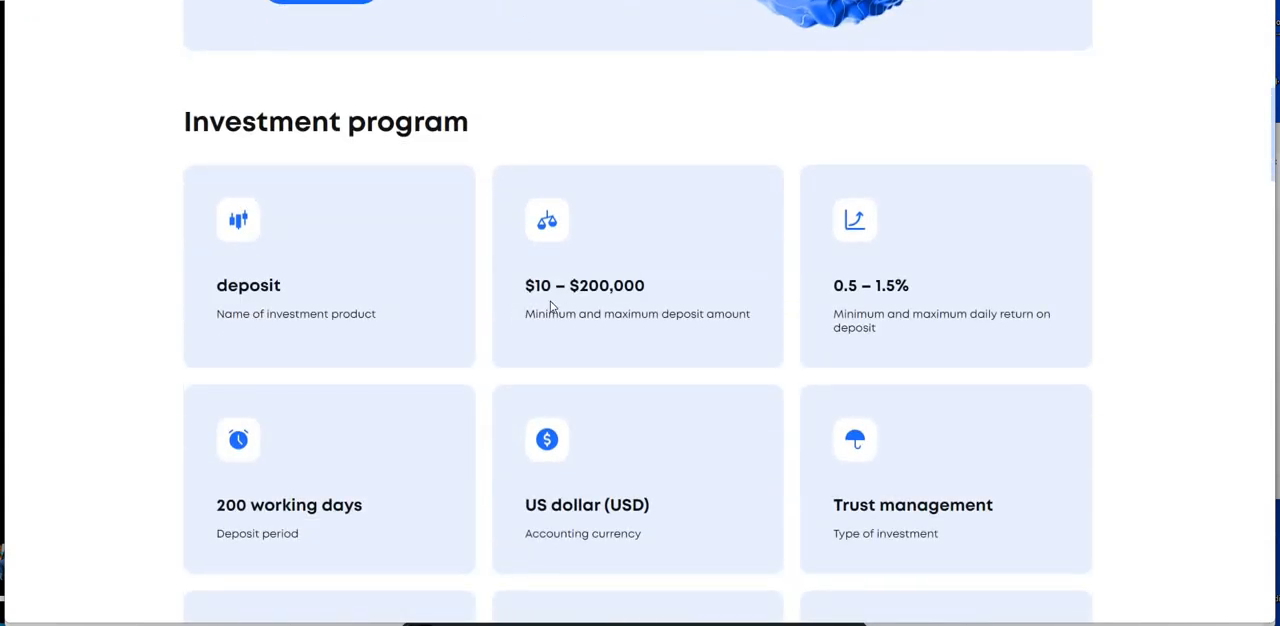
pyautogui.moveTo(817, 278)
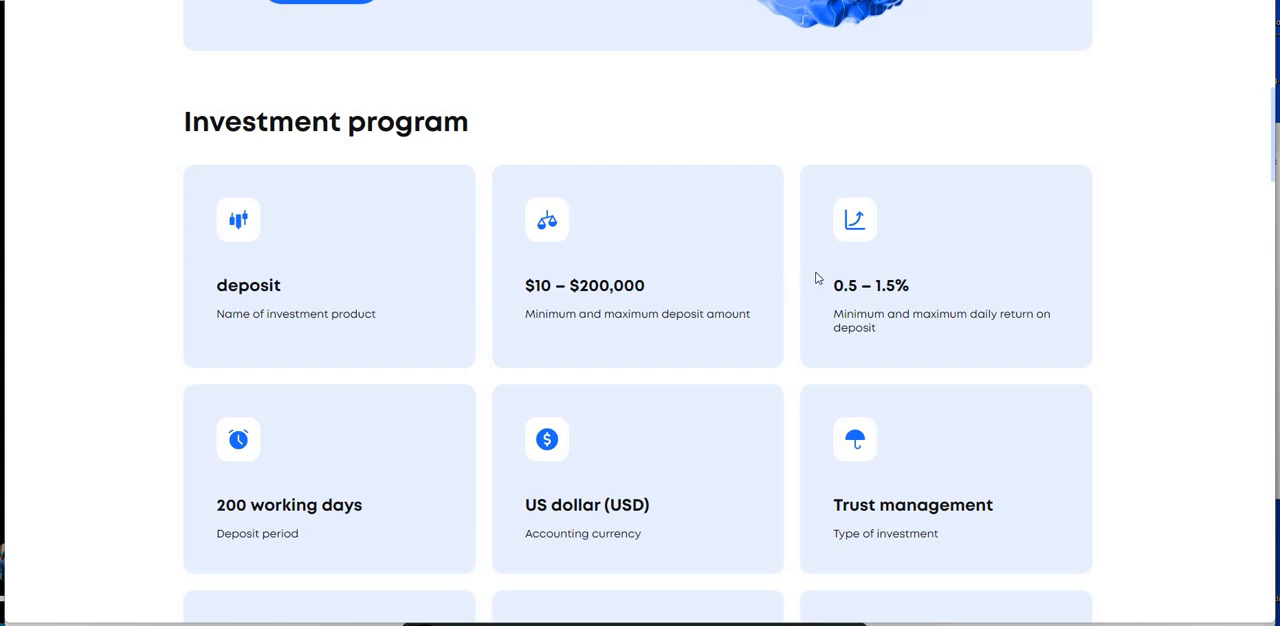
pyautogui.scroll(-3)
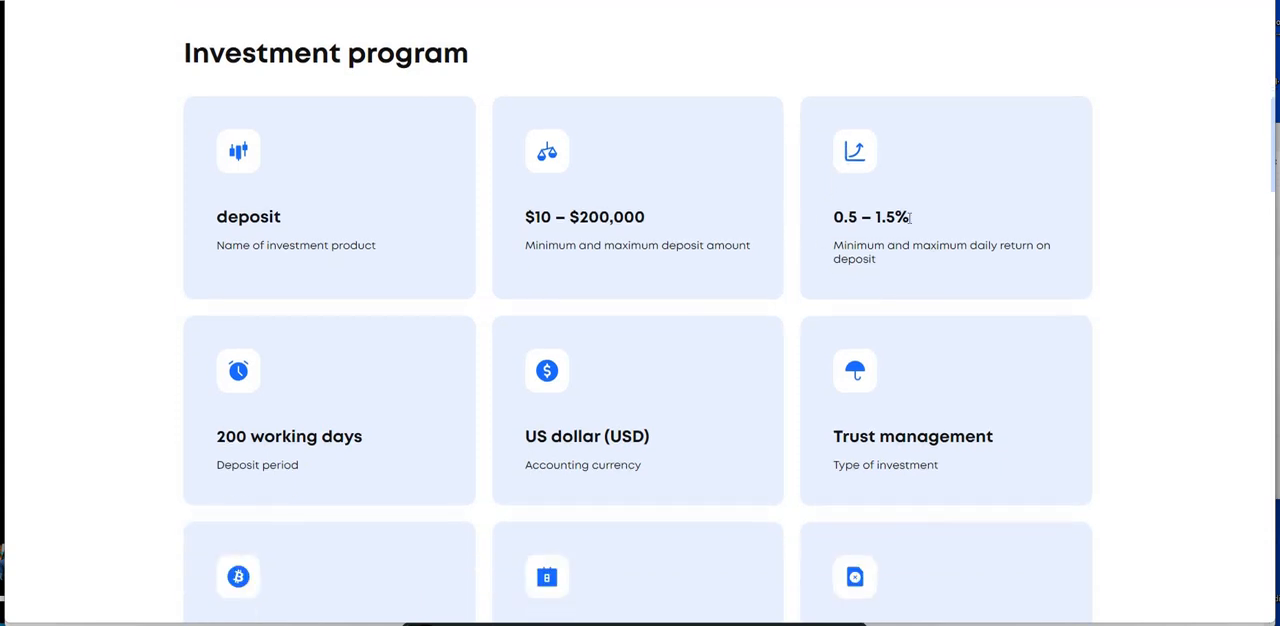
pyautogui.moveTo(258, 461)
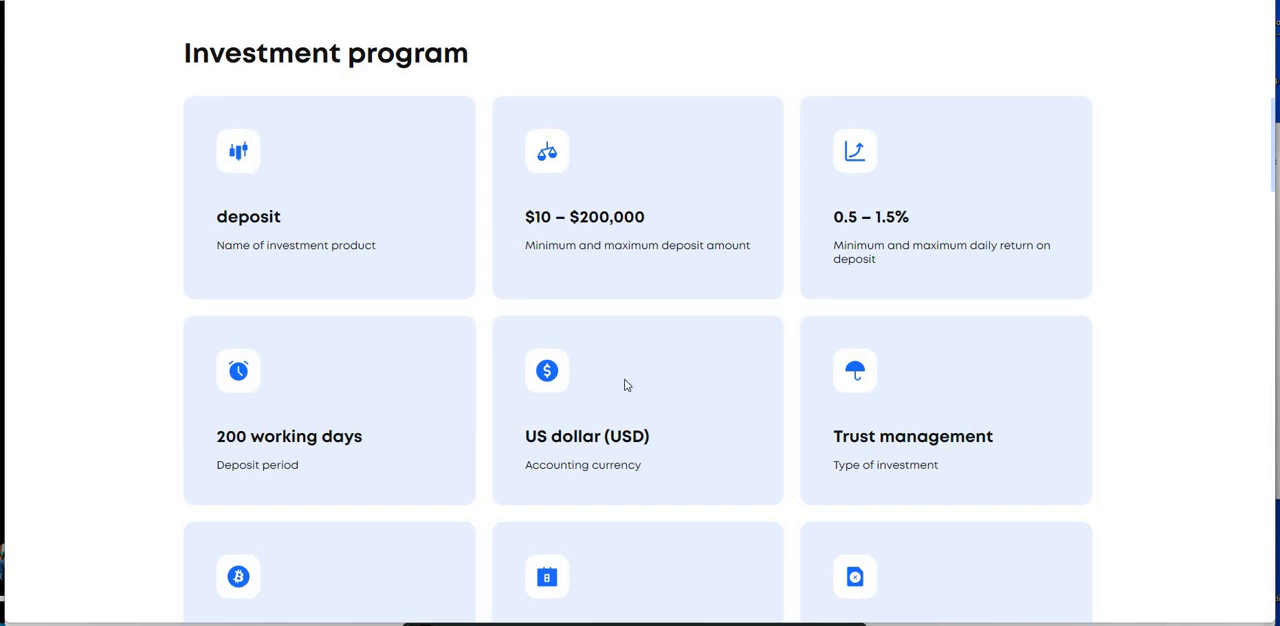
pyautogui.moveTo(525, 397)
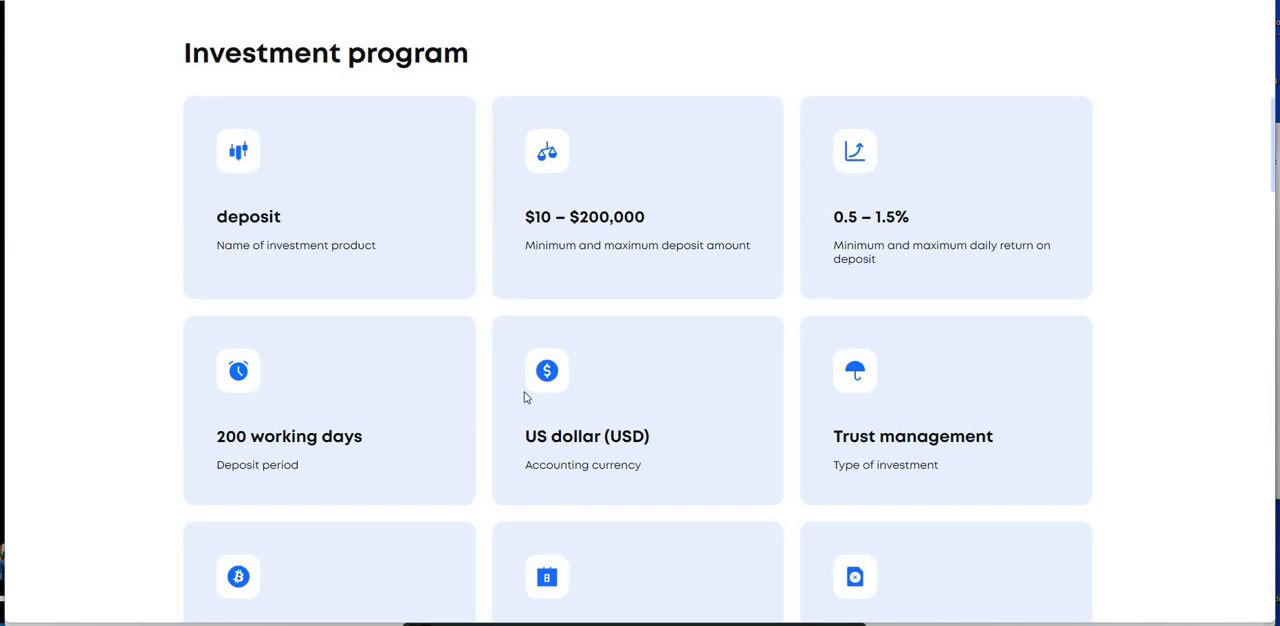
# Step: Scroll on through the Income share technical financial parameters
pyautogui.scroll(-3)
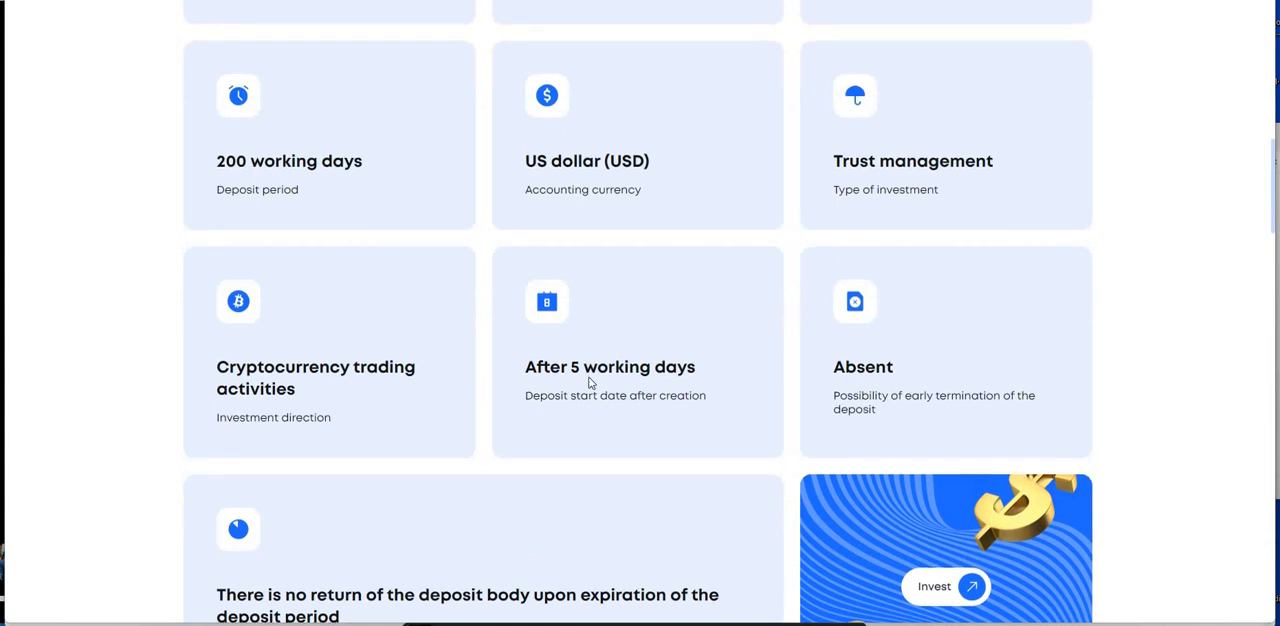
pyautogui.scroll(-3)
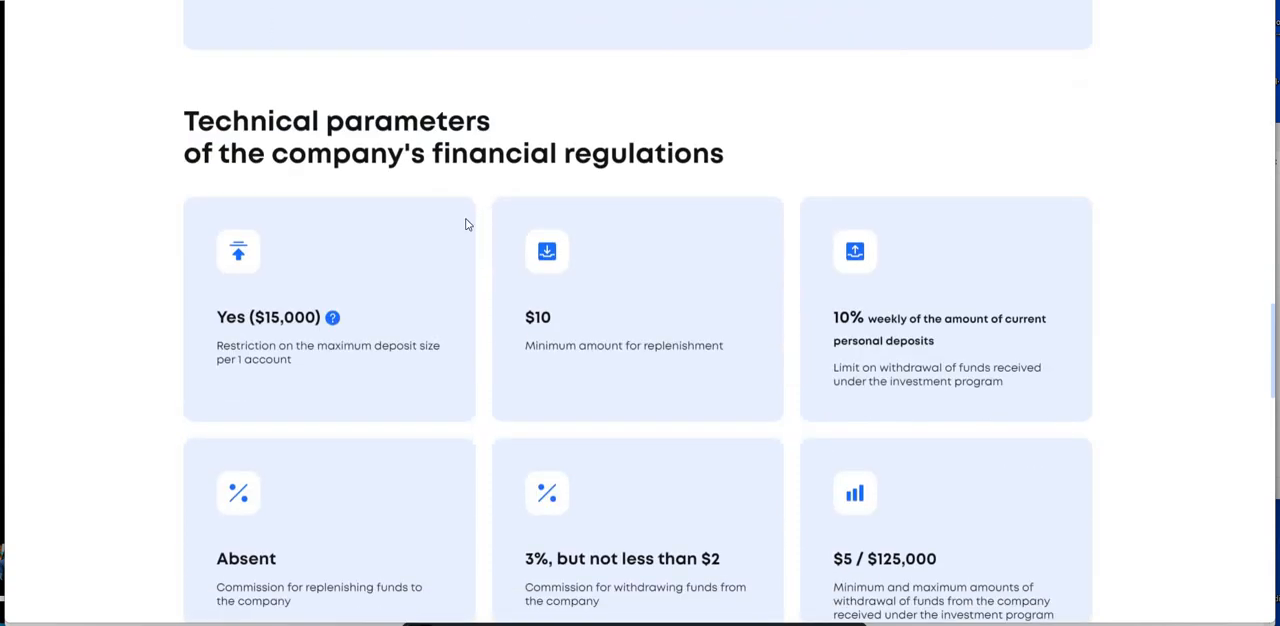
pyautogui.moveTo(489, 219)
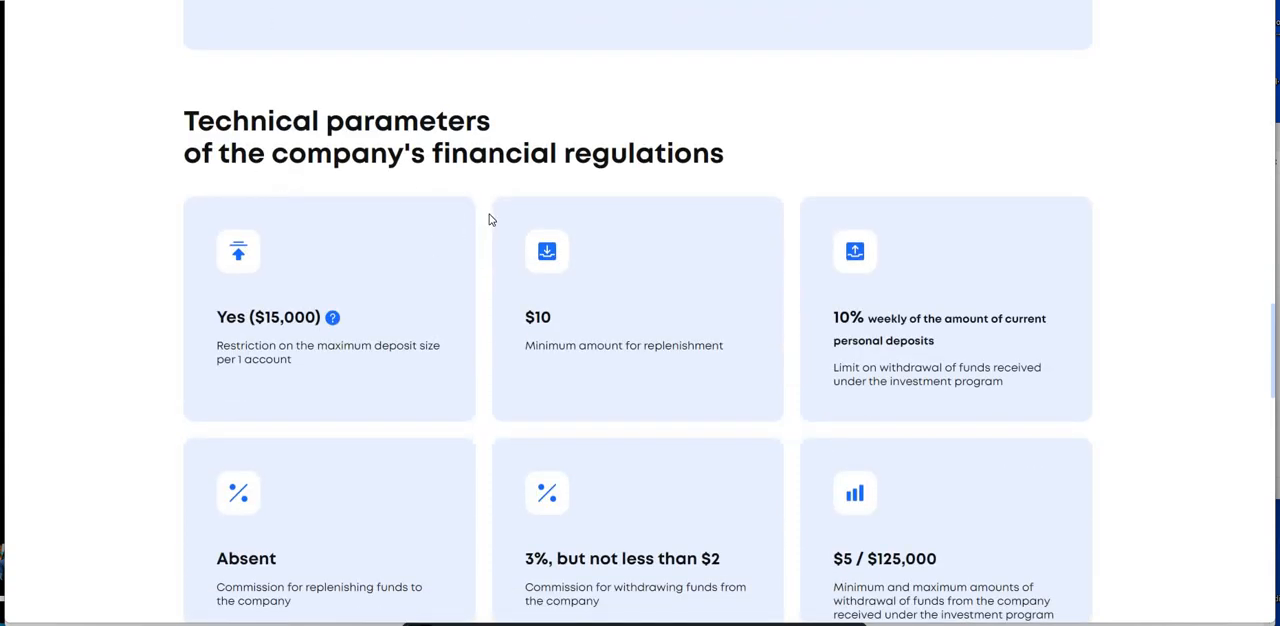
pyautogui.scroll(-3)
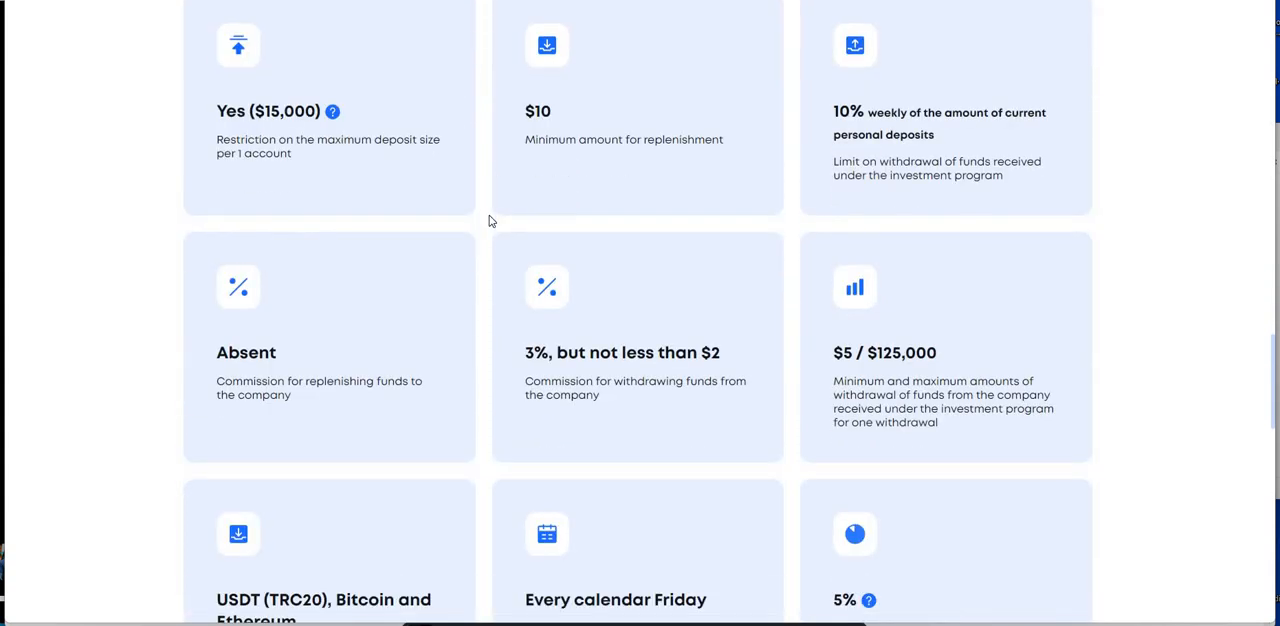
pyautogui.scroll(-3)
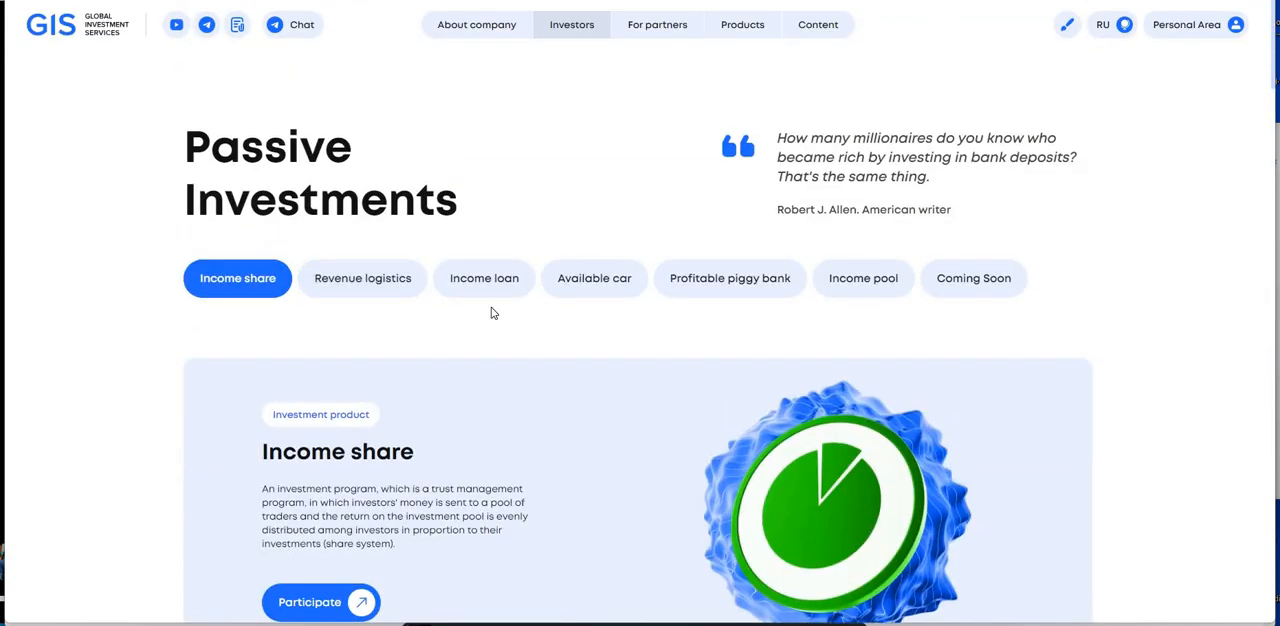
pyautogui.scroll(-3)
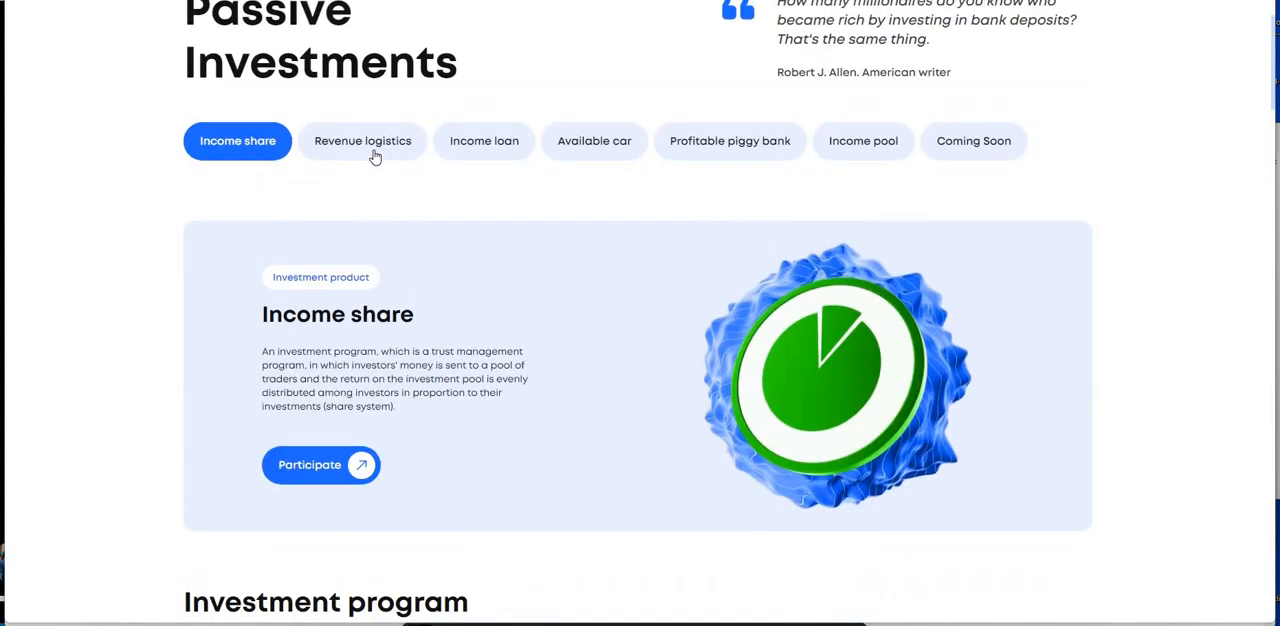
# Step: Show Revenue logistics and read through its Types of deposits cards
pyautogui.click(362, 140)
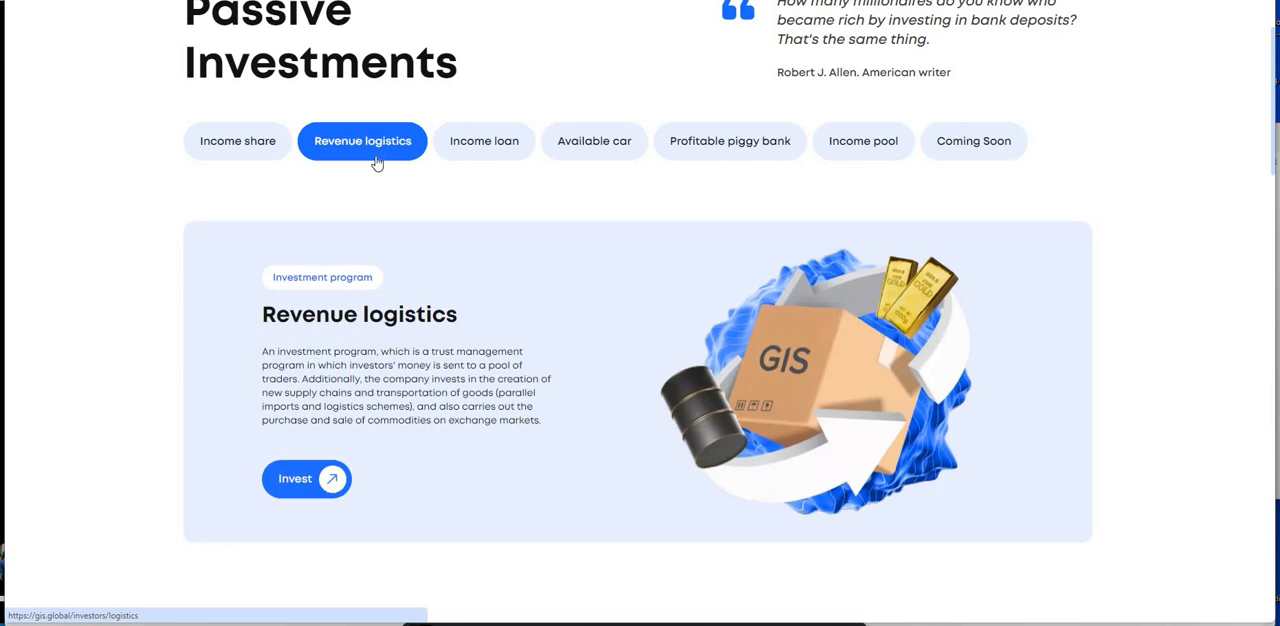
pyautogui.moveTo(248, 159)
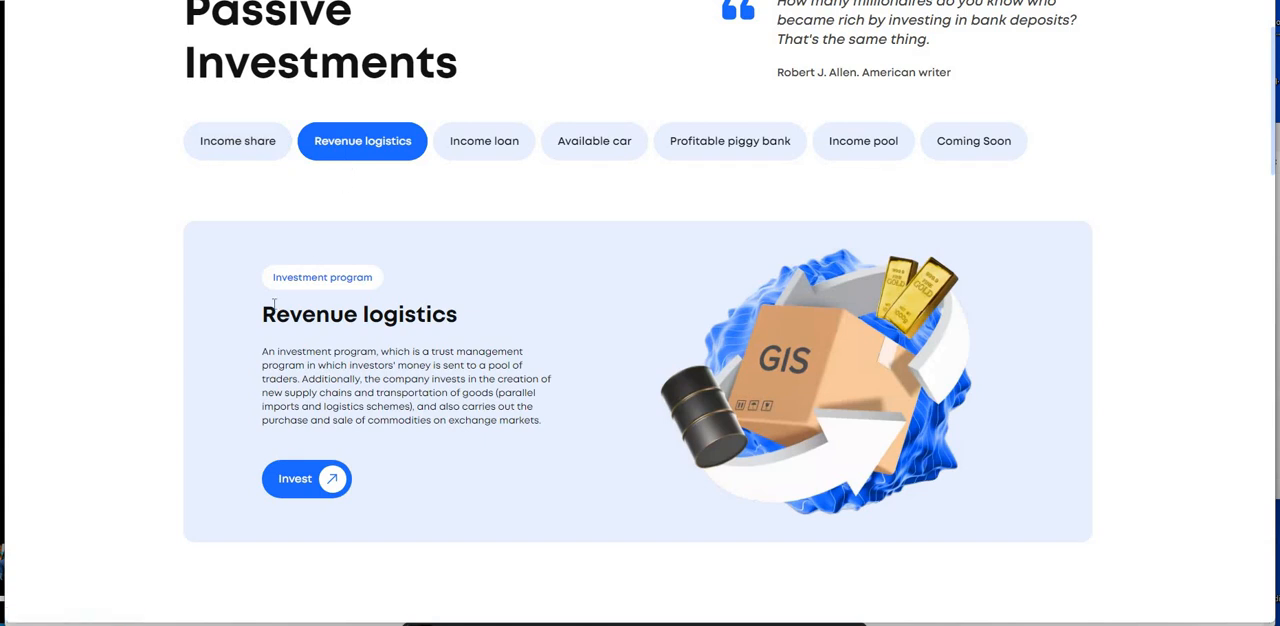
pyautogui.scroll(-3)
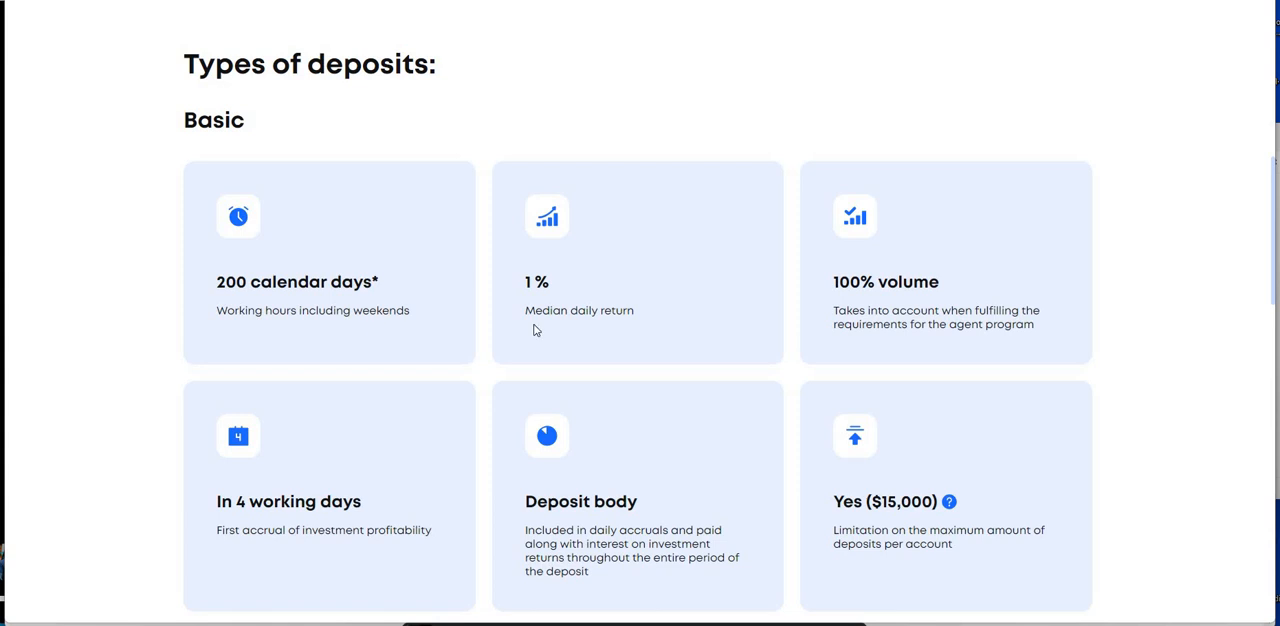
pyautogui.moveTo(612, 294)
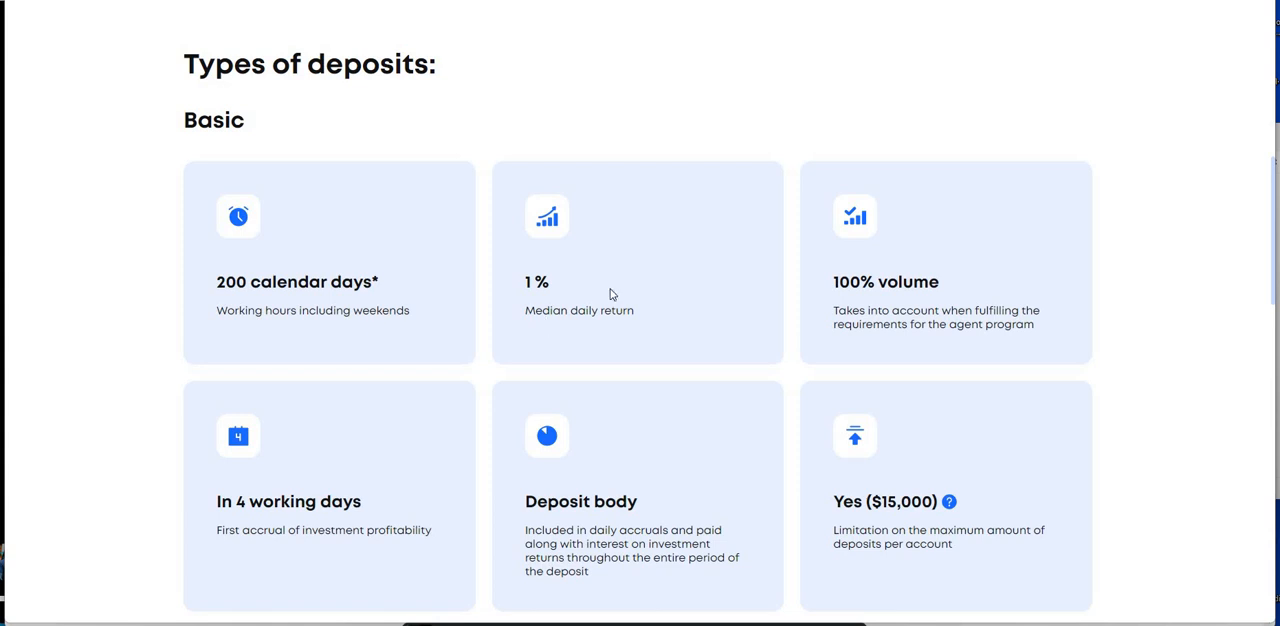
pyautogui.moveTo(604, 297)
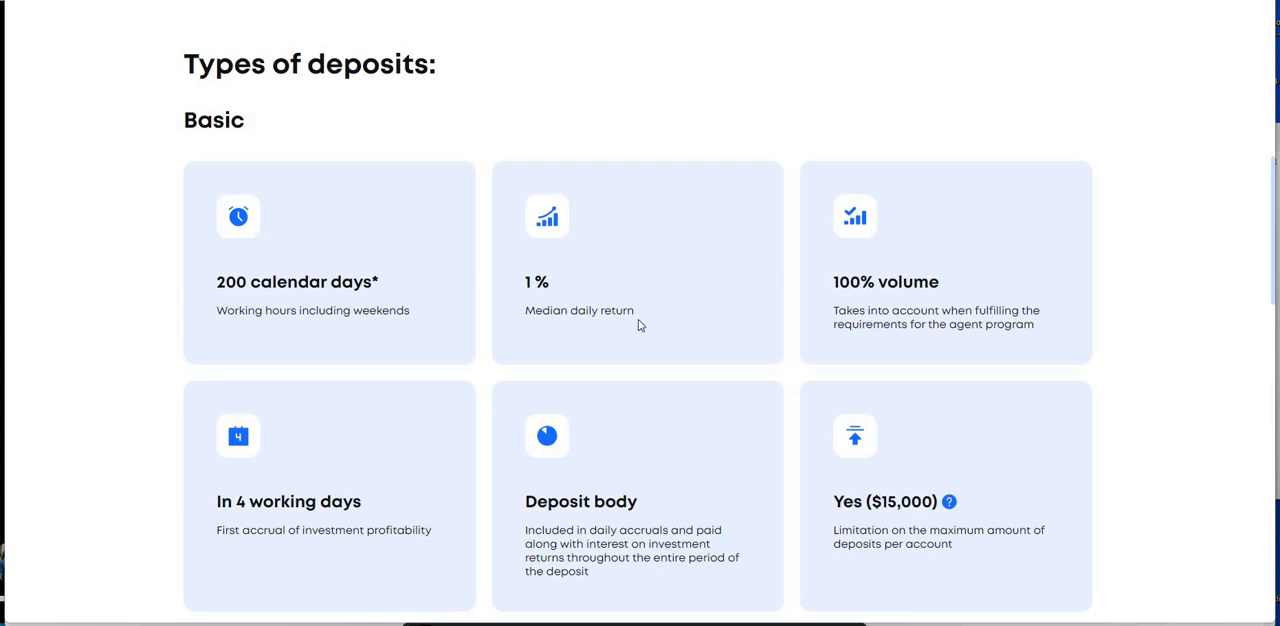
pyautogui.moveTo(744, 326)
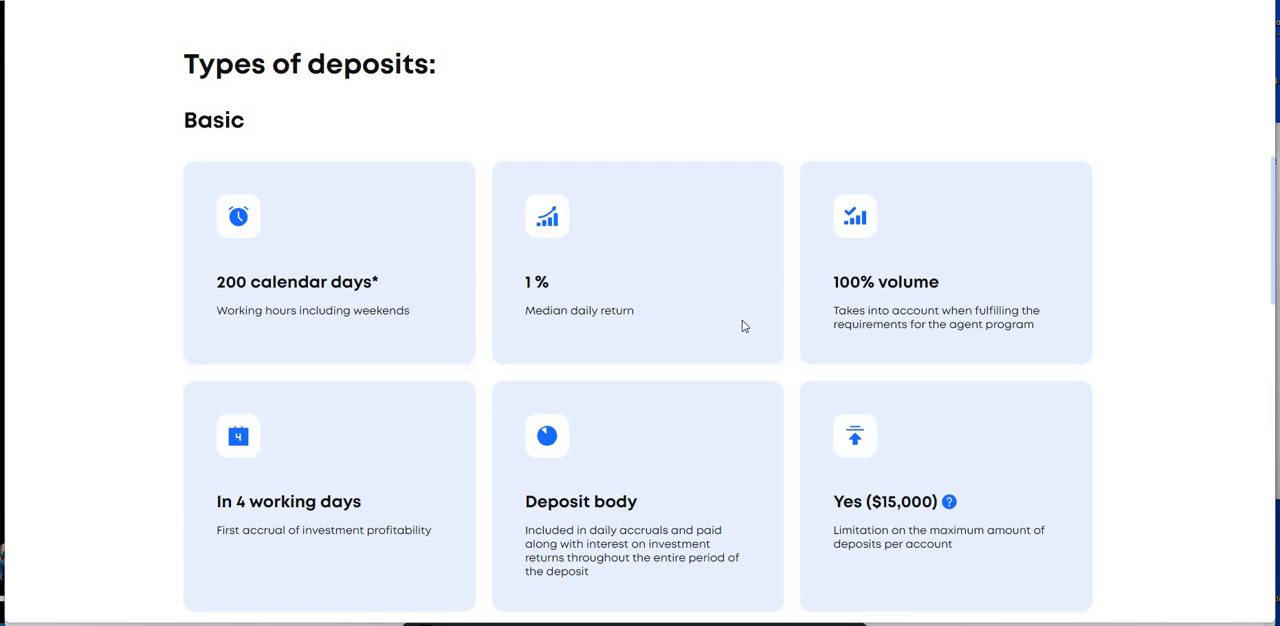
pyautogui.scroll(-3)
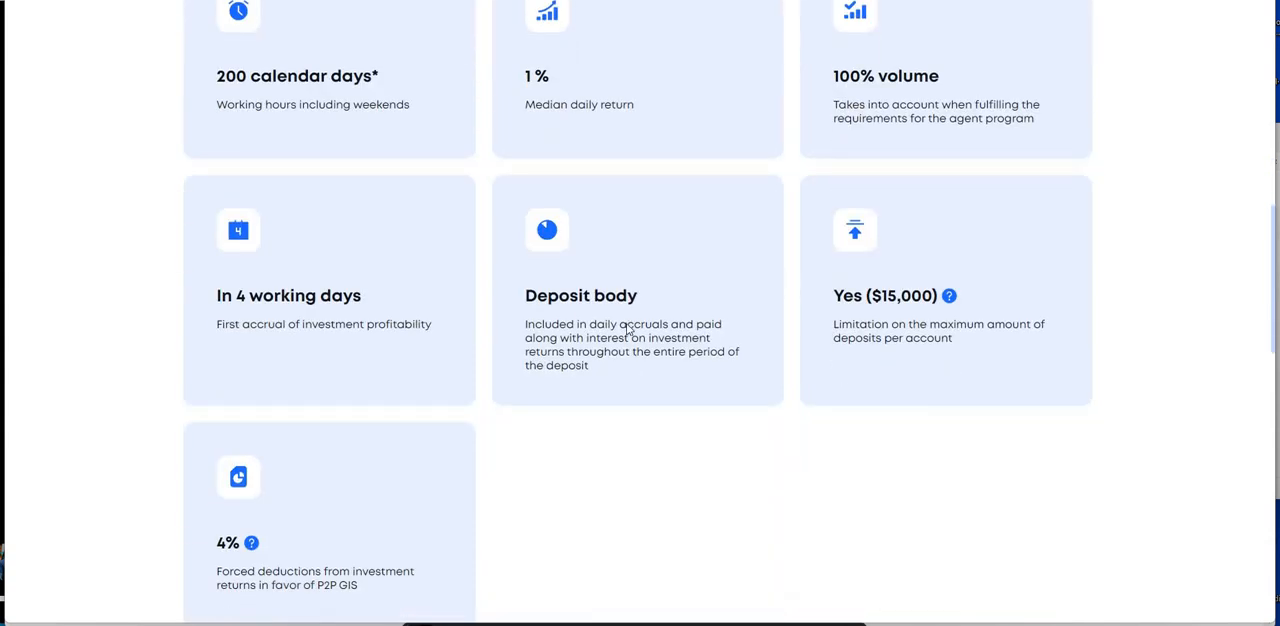
pyautogui.scroll(-3)
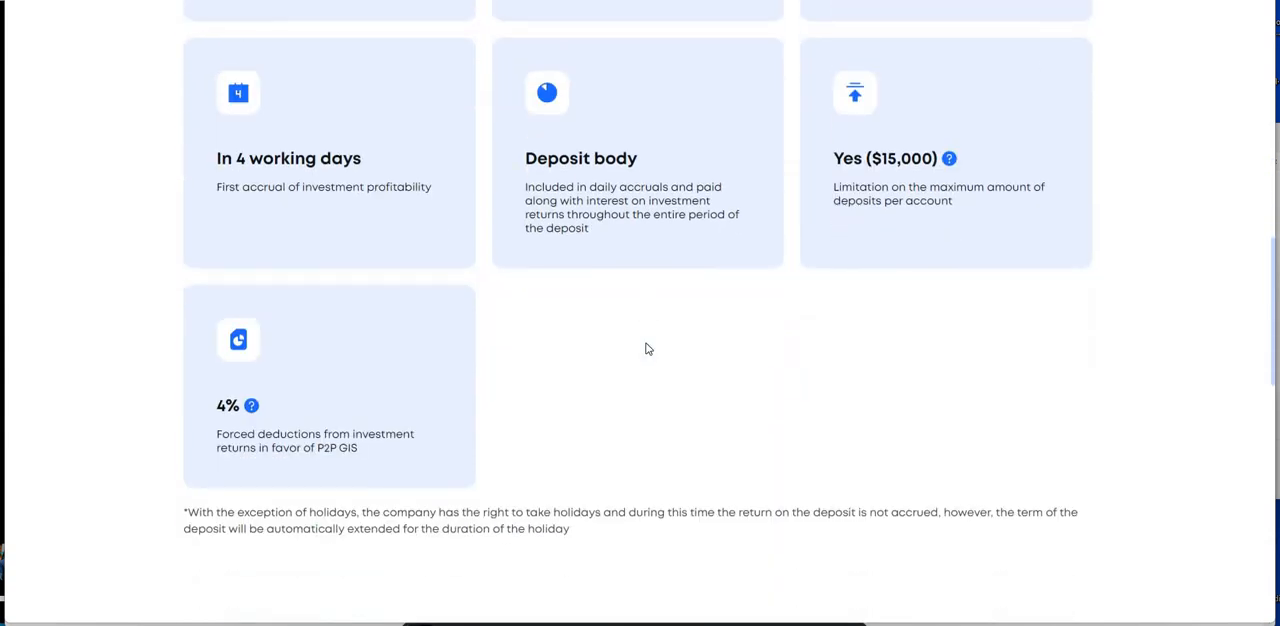
pyautogui.scroll(-3)
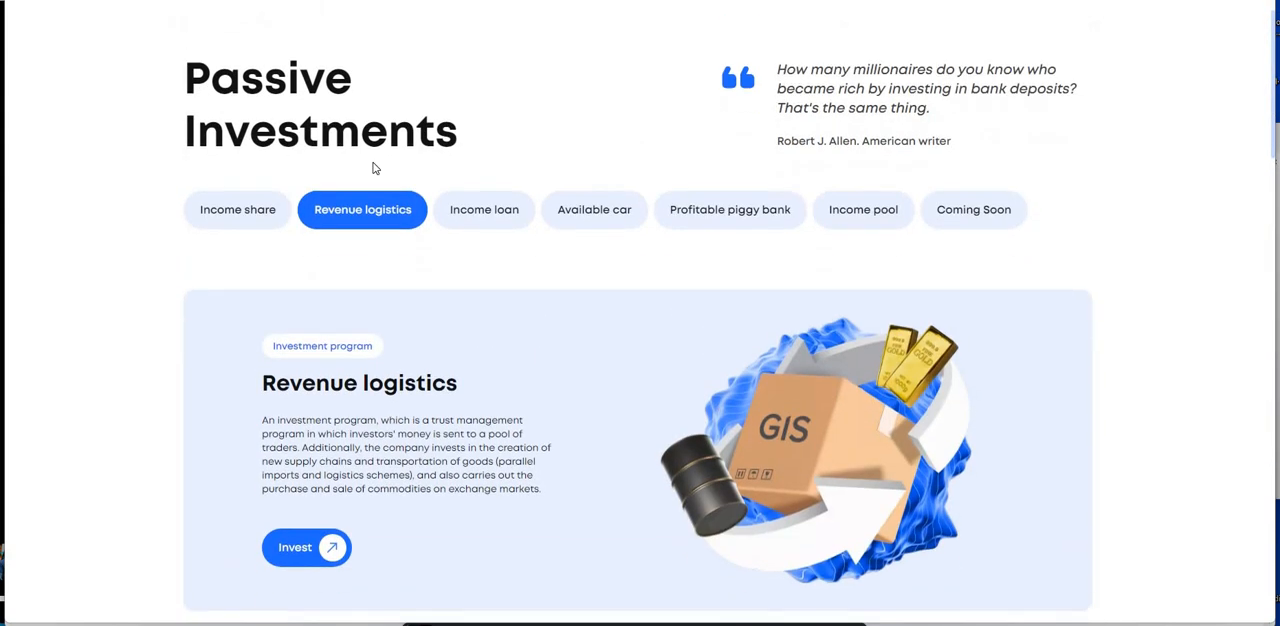
pyautogui.scroll(-3)
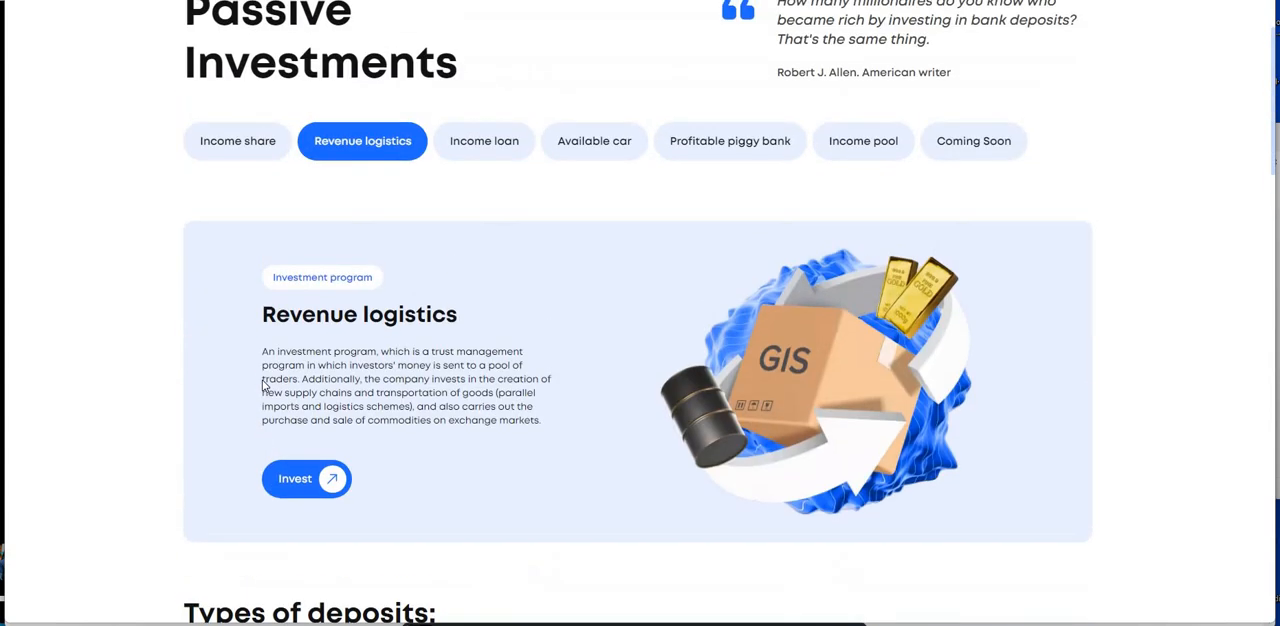
# Step: Show Income share and scroll down to its Investment program cards
pyautogui.click(237, 141)
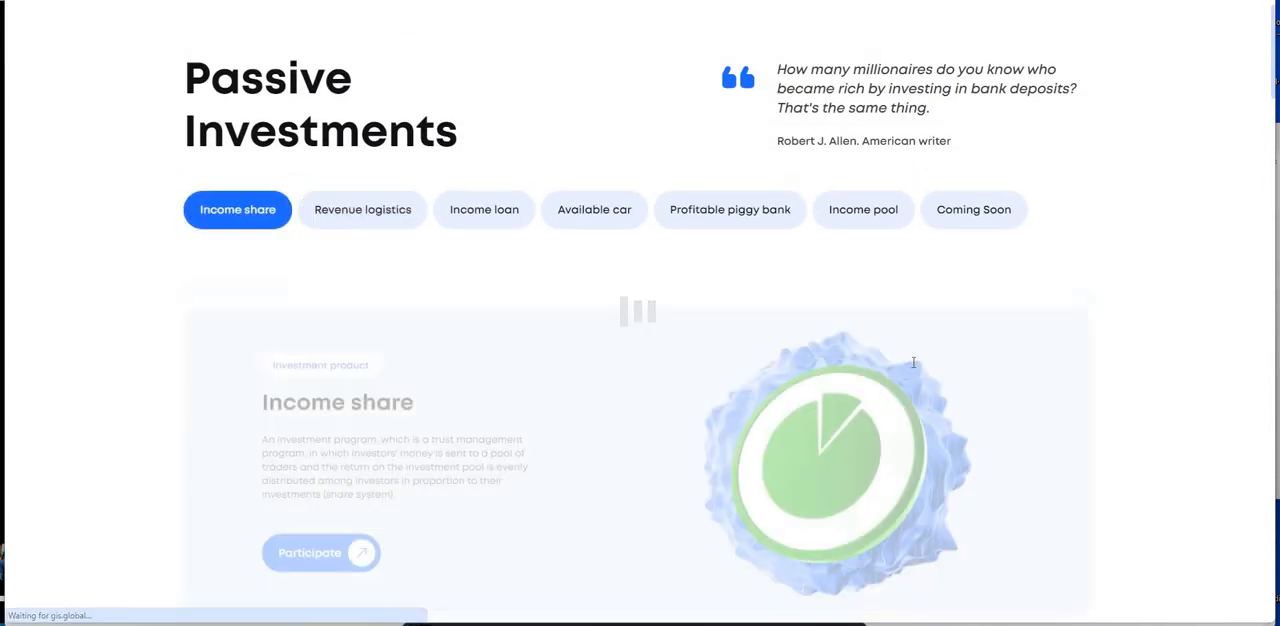
pyautogui.scroll(-3)
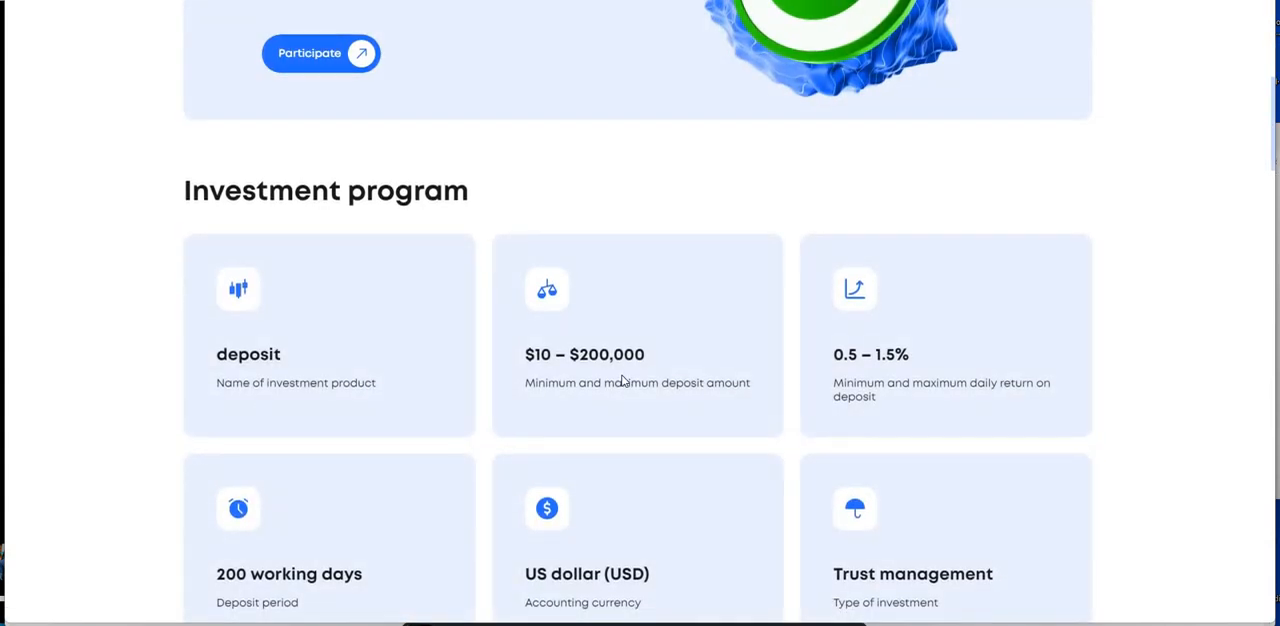
pyautogui.moveTo(370, 334)
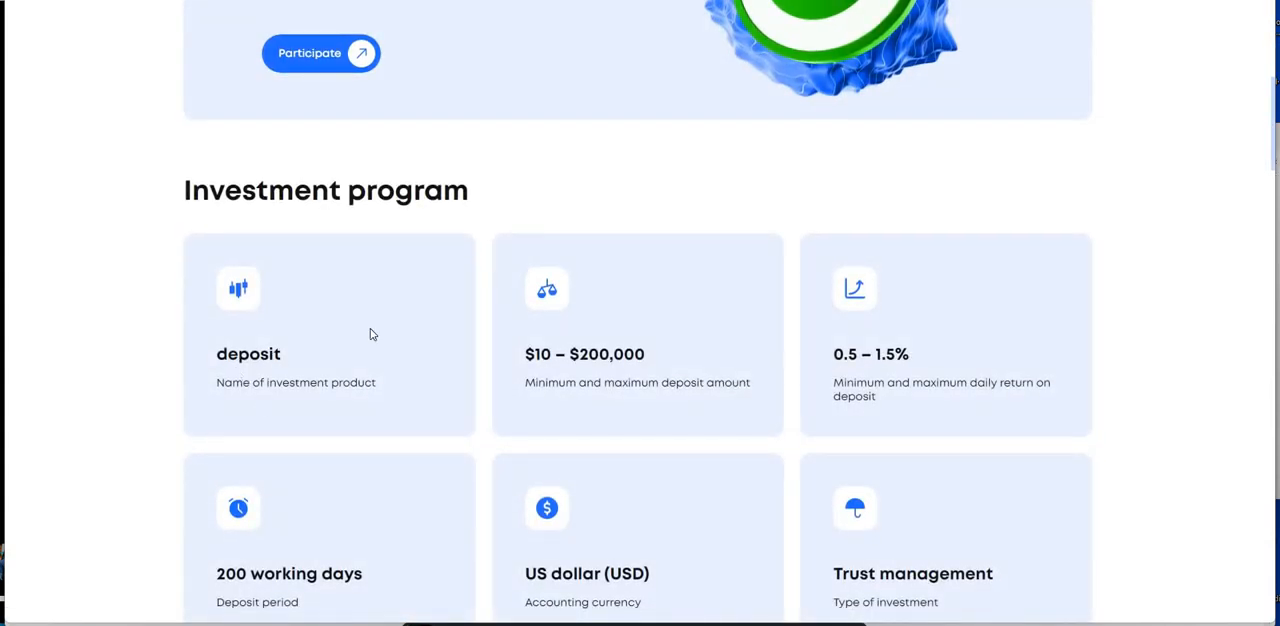
pyautogui.scroll(-3)
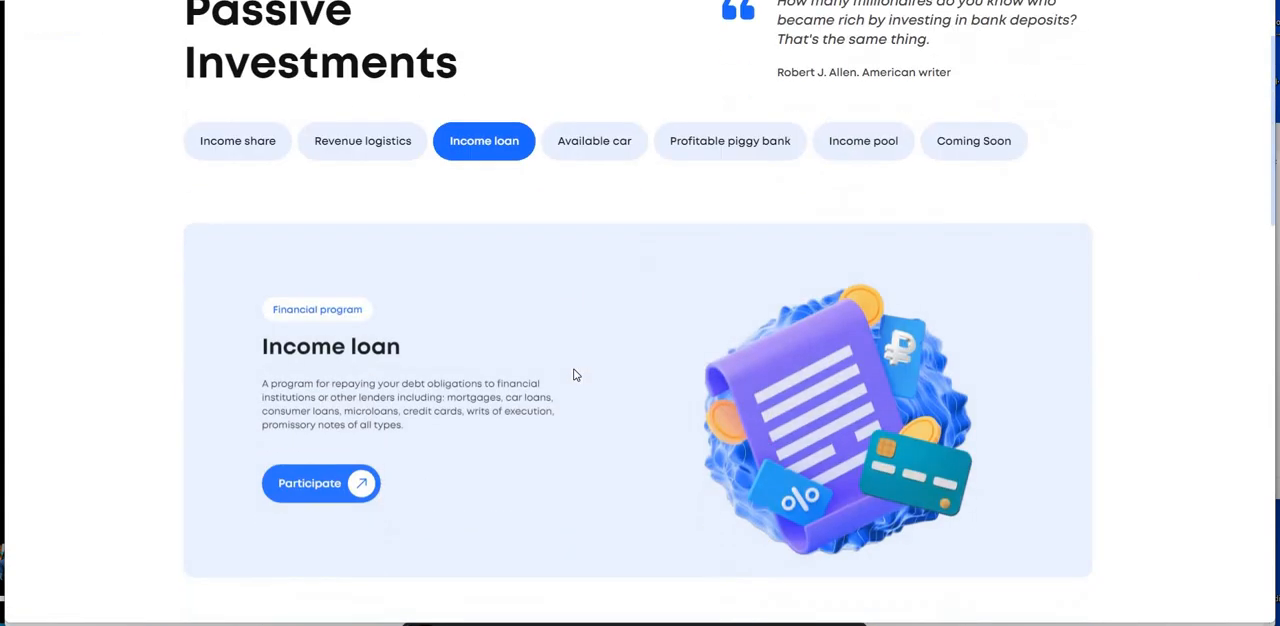
# Step: Review Income loan 1 tier: 35% payout, 12 months, 10,000–349,000 ₽, then scroll up
pyautogui.scroll(-3)
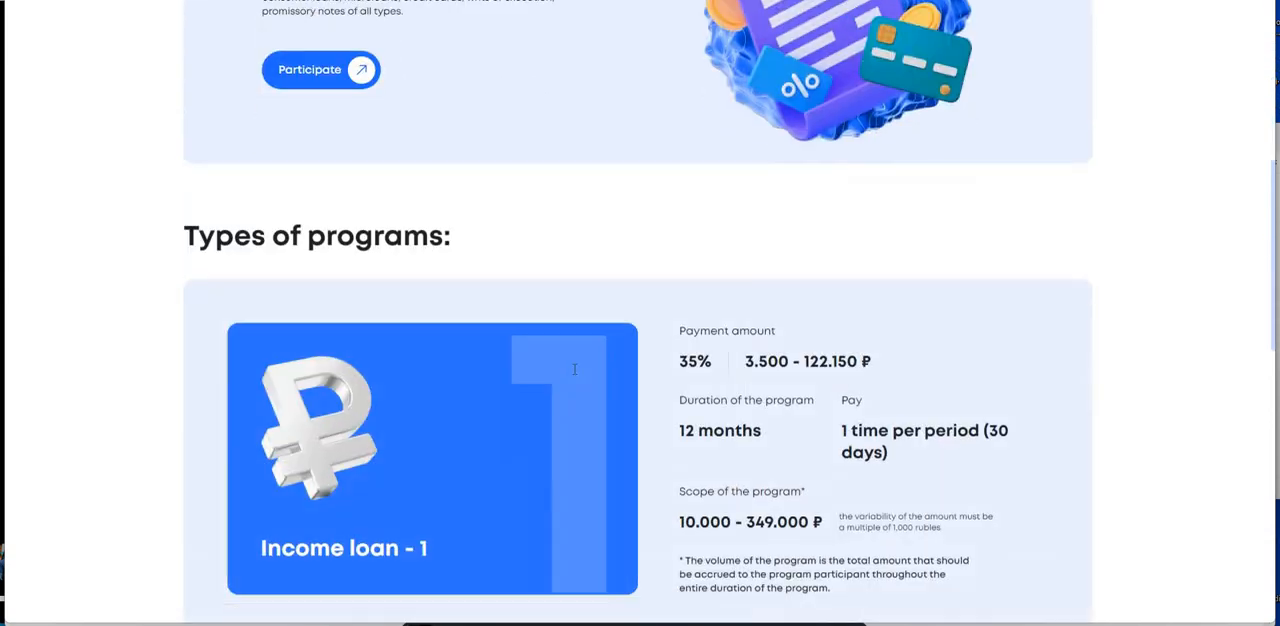
pyautogui.scroll(-3)
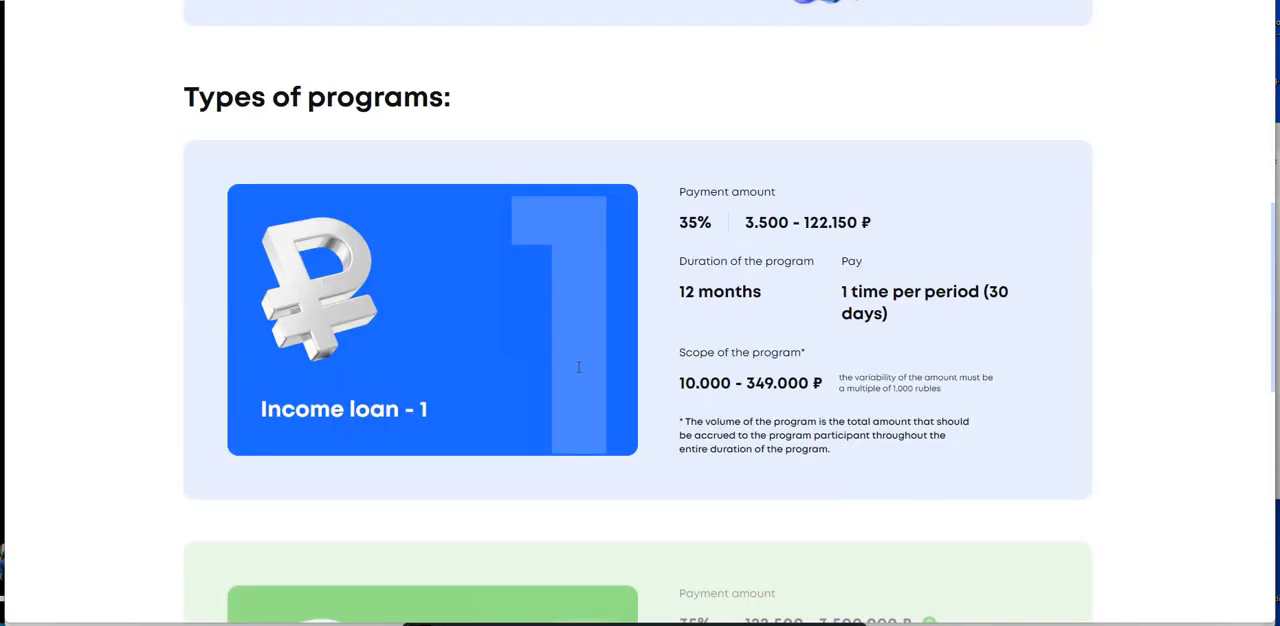
pyautogui.scroll(-3)
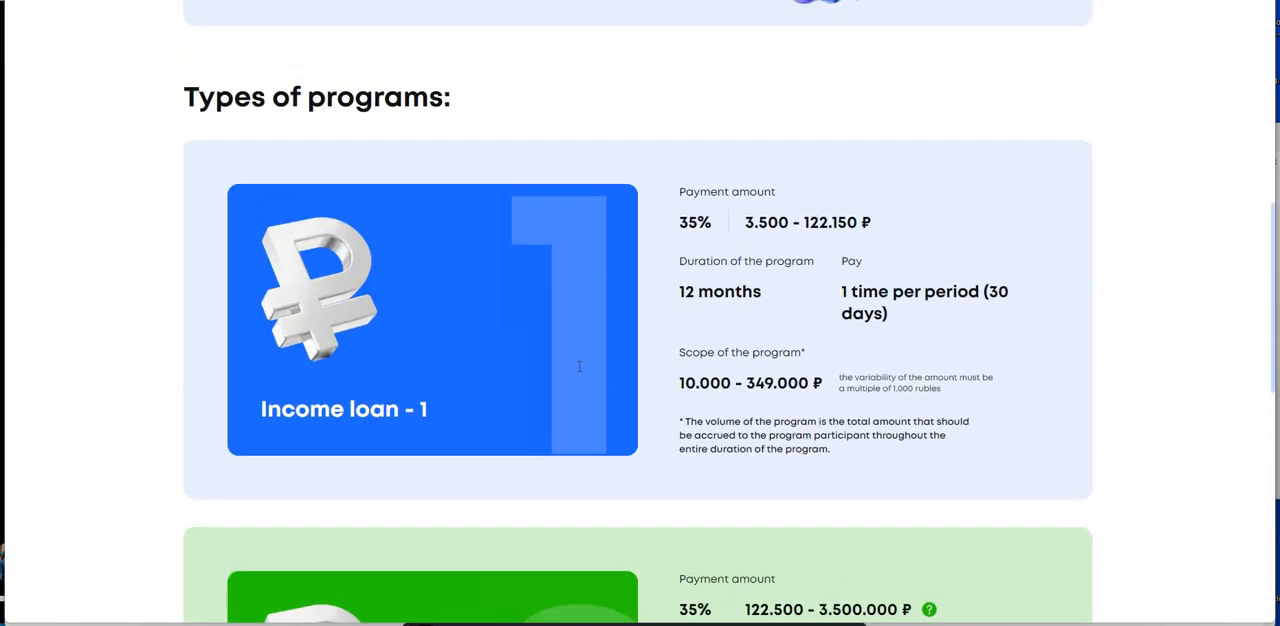
pyautogui.moveTo(879, 378)
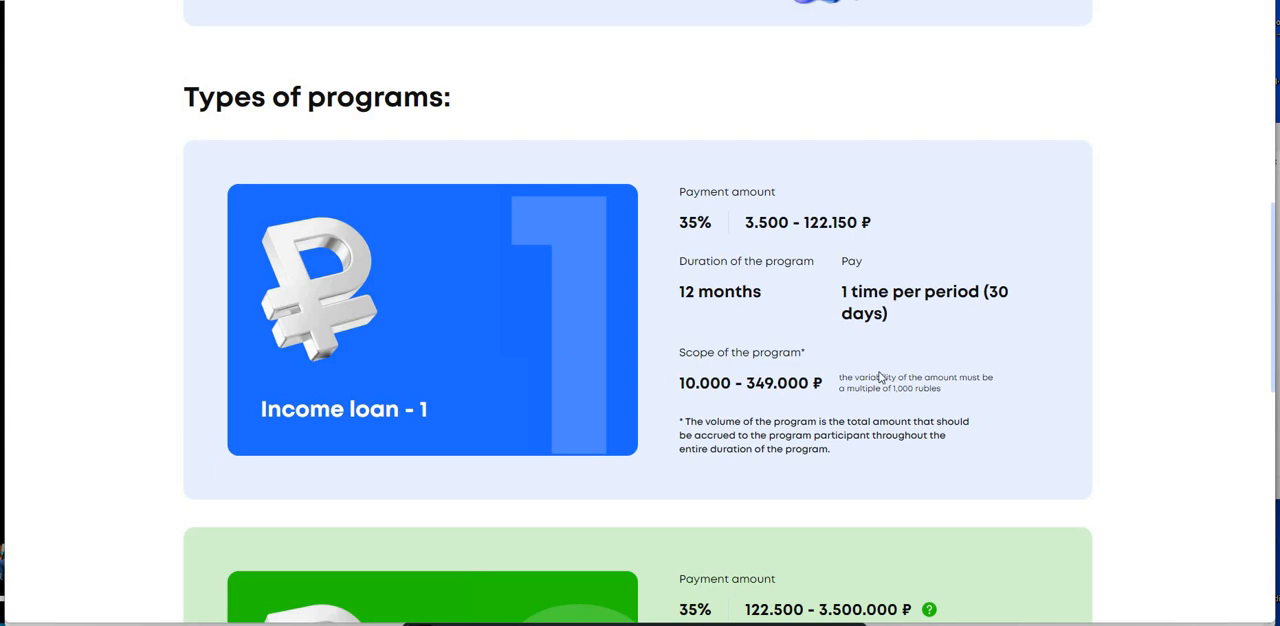
pyautogui.moveTo(618, 229)
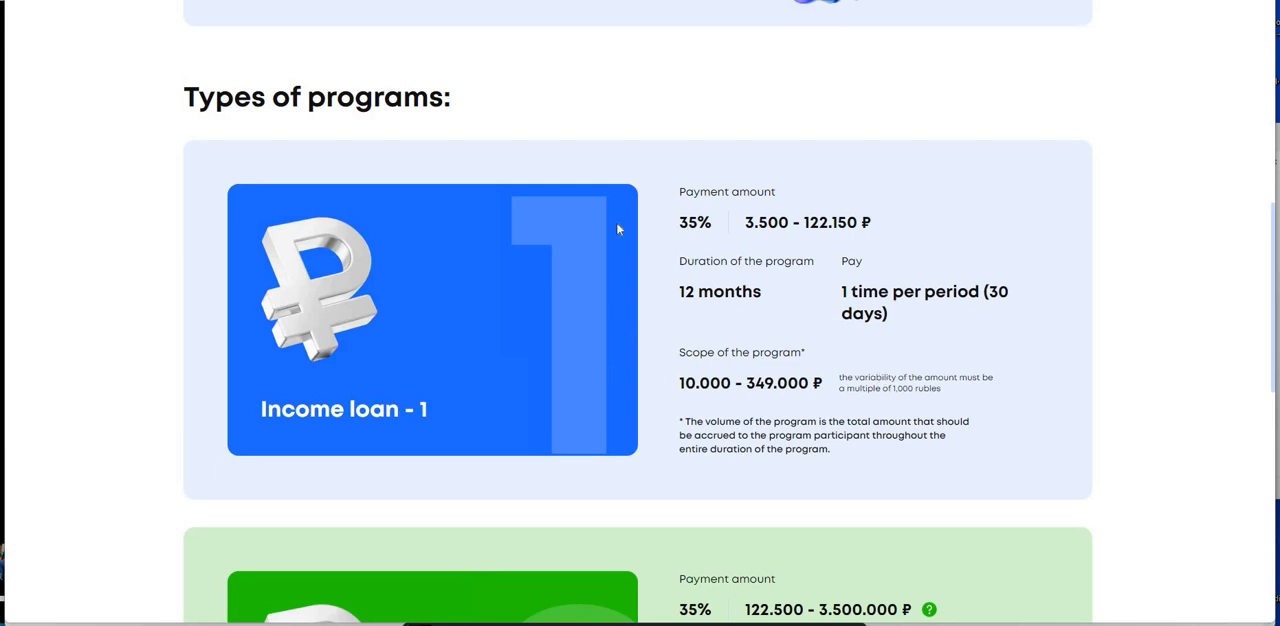
pyautogui.scroll(3)
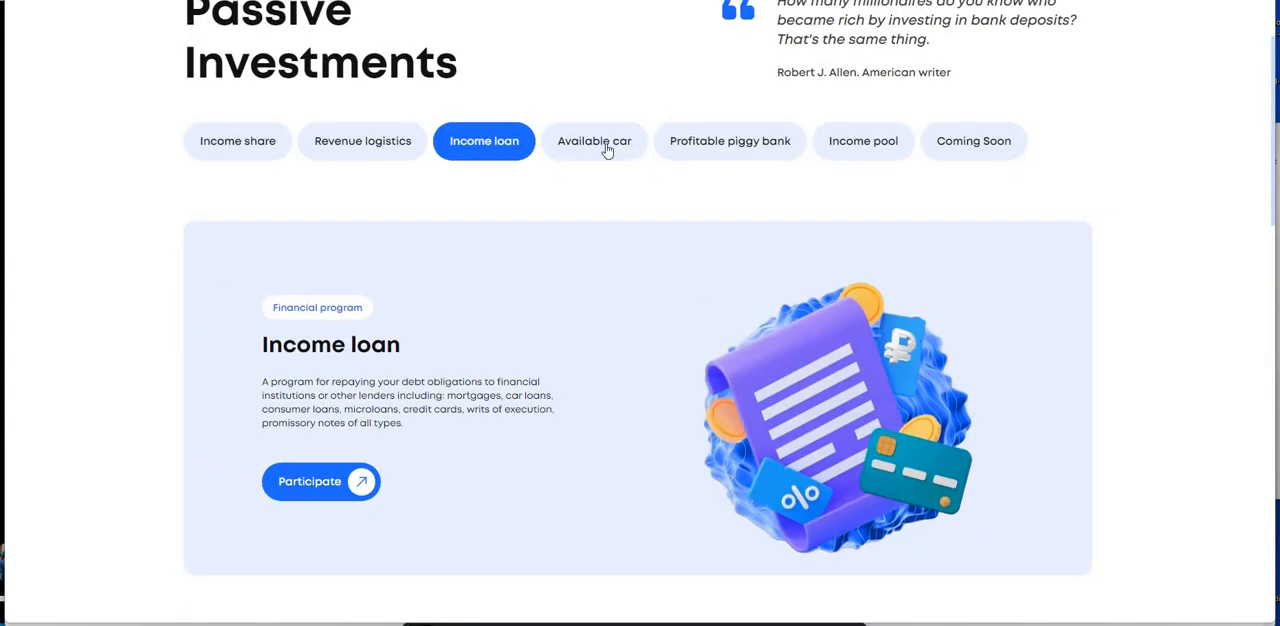
# Step: Show Available car terms: 45% of car cost, 110 days, 1,000,000–5,000,000 ₽
pyautogui.click(594, 140)
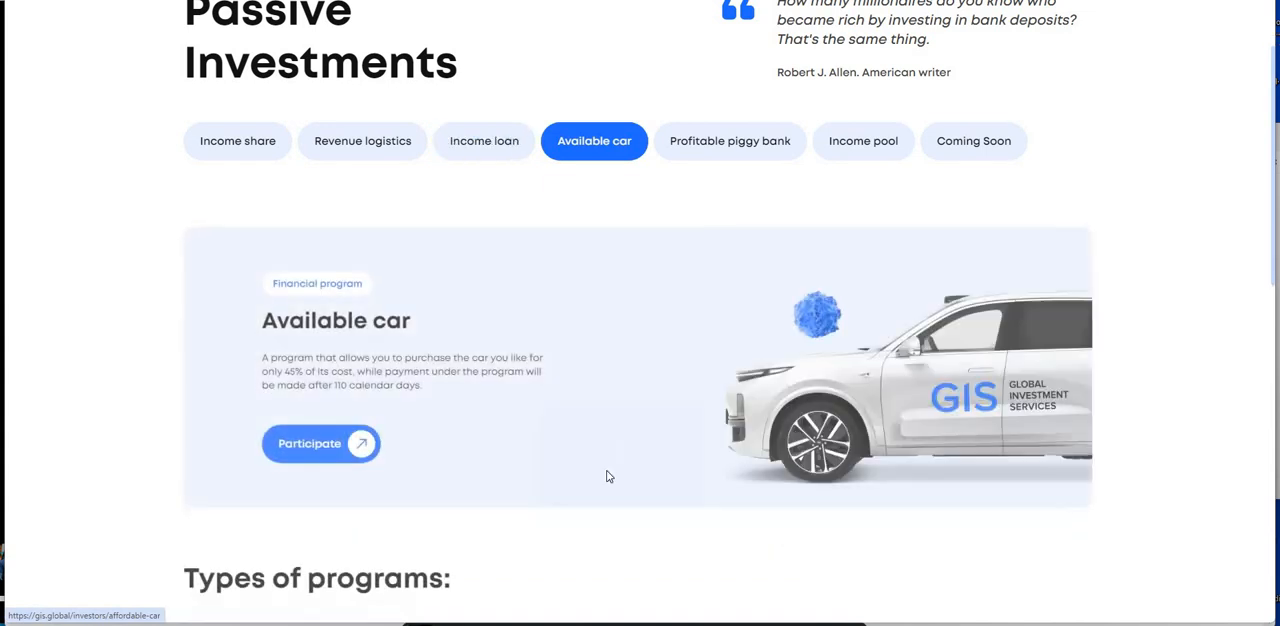
pyautogui.scroll(-3)
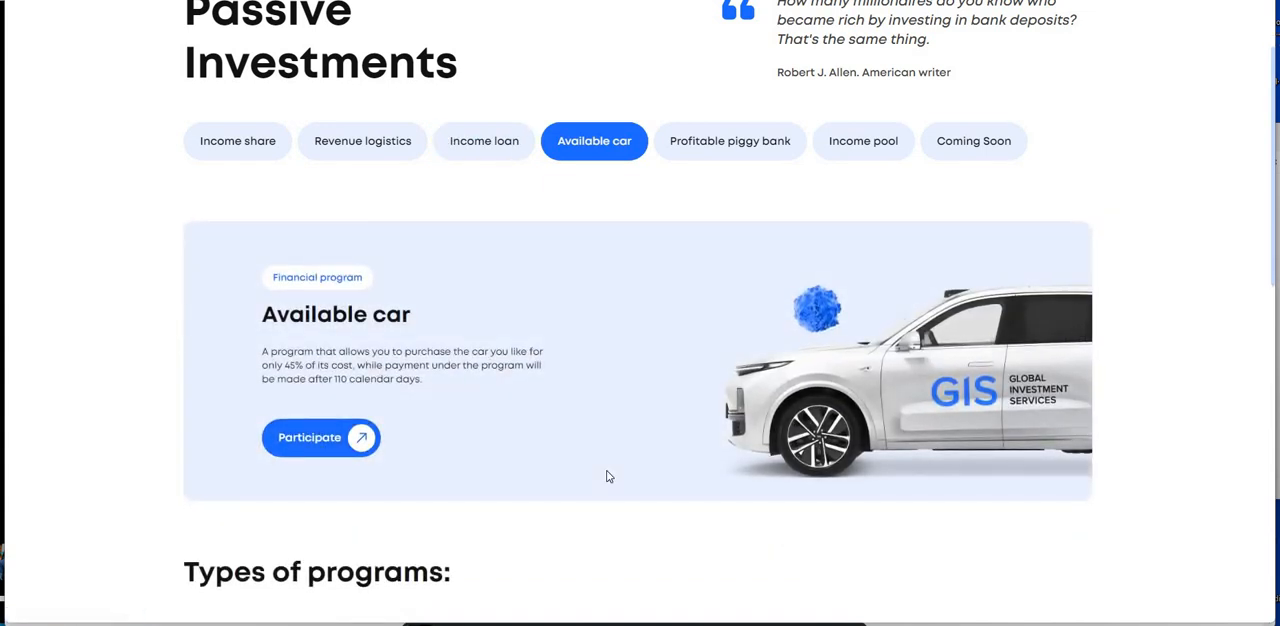
pyautogui.scroll(-3)
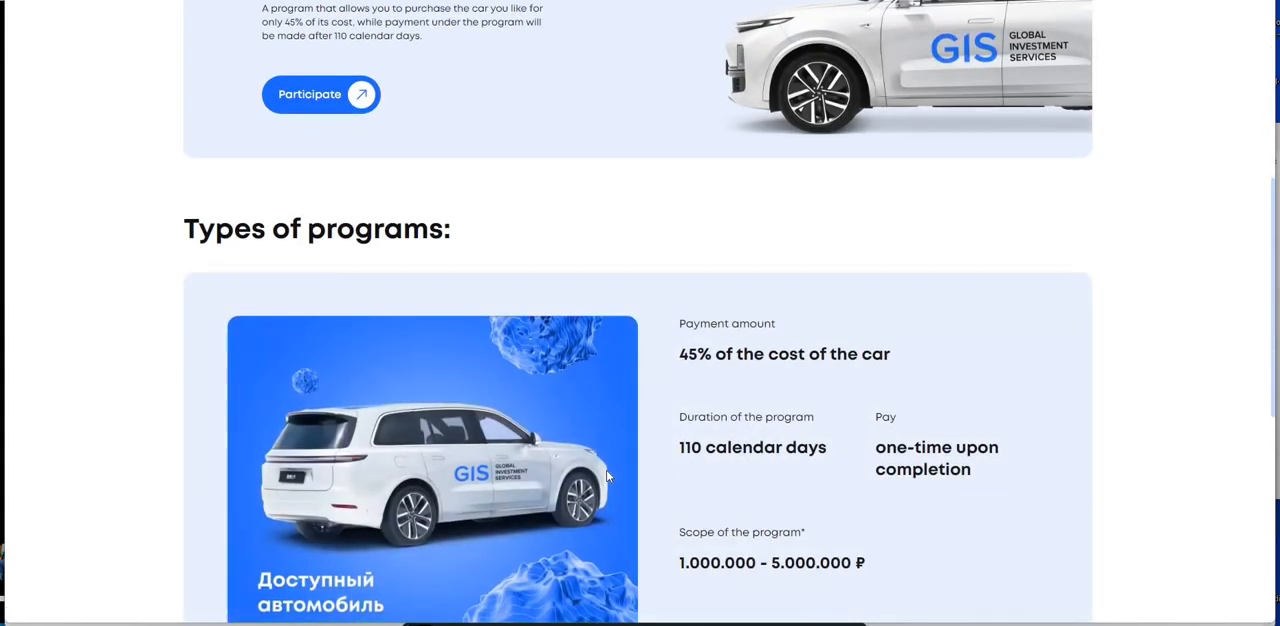
pyautogui.scroll(-3)
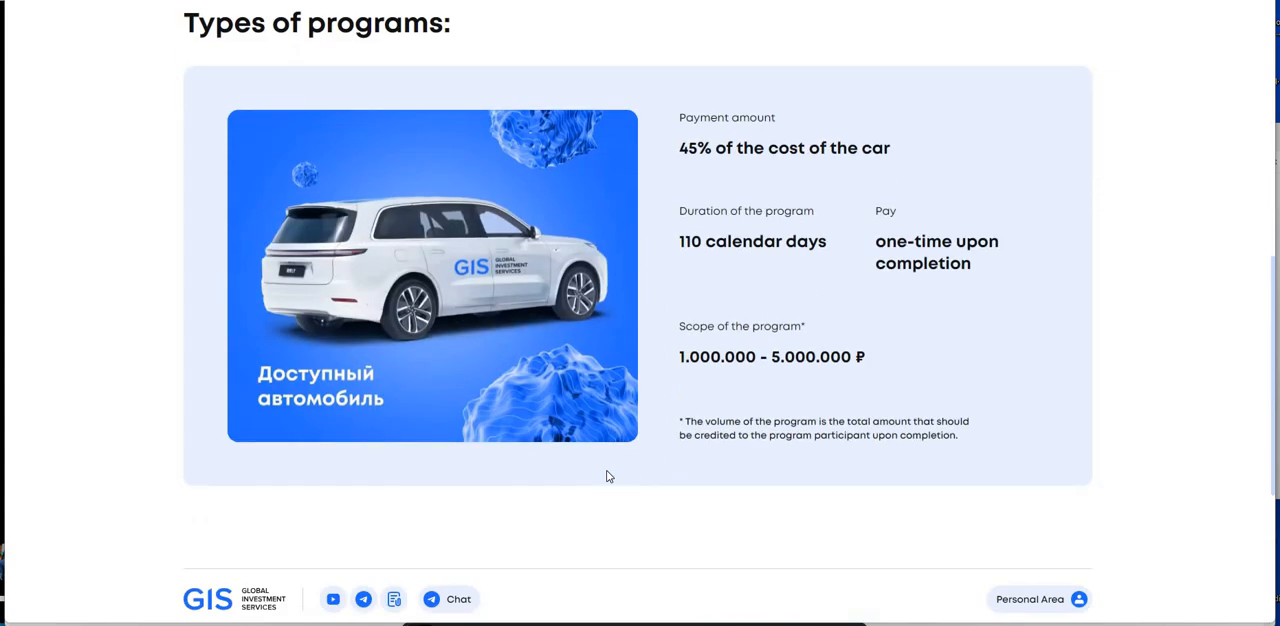
pyautogui.scroll(-3)
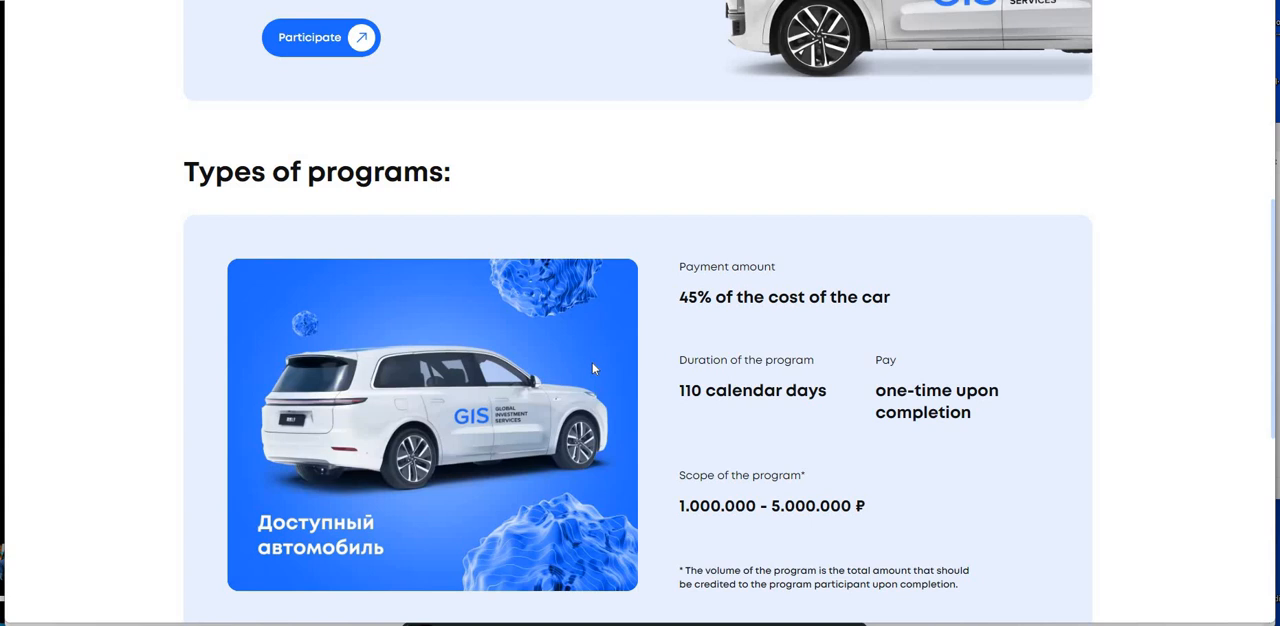
pyautogui.scroll(3)
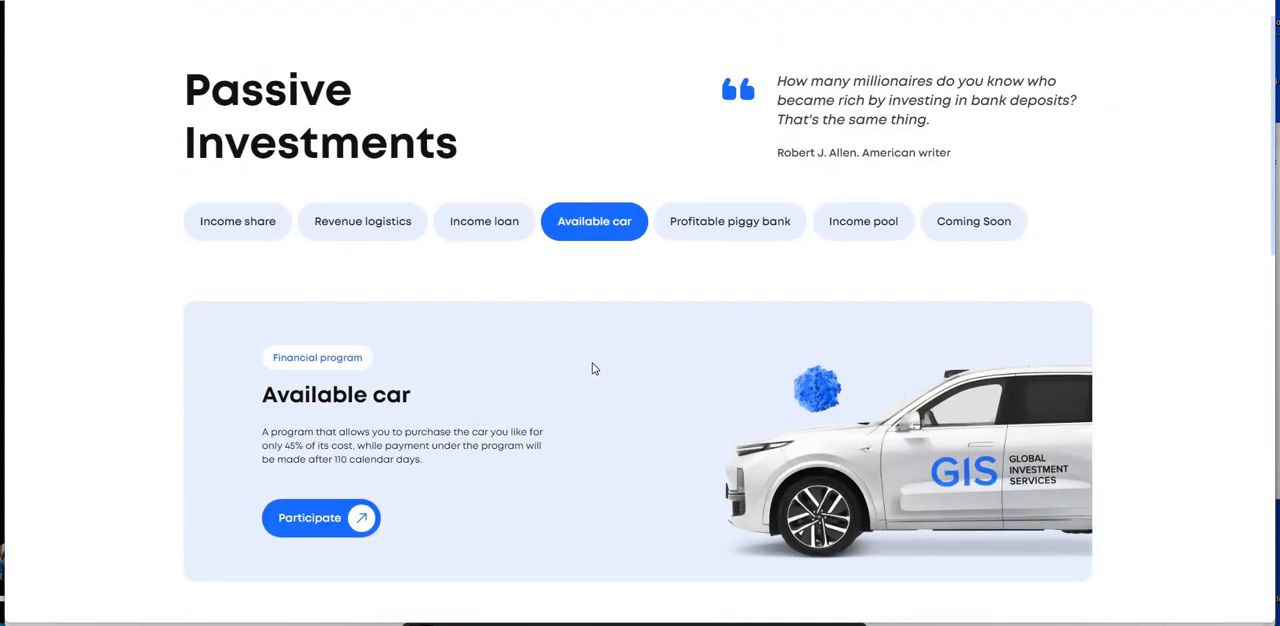
pyautogui.moveTo(367, 342)
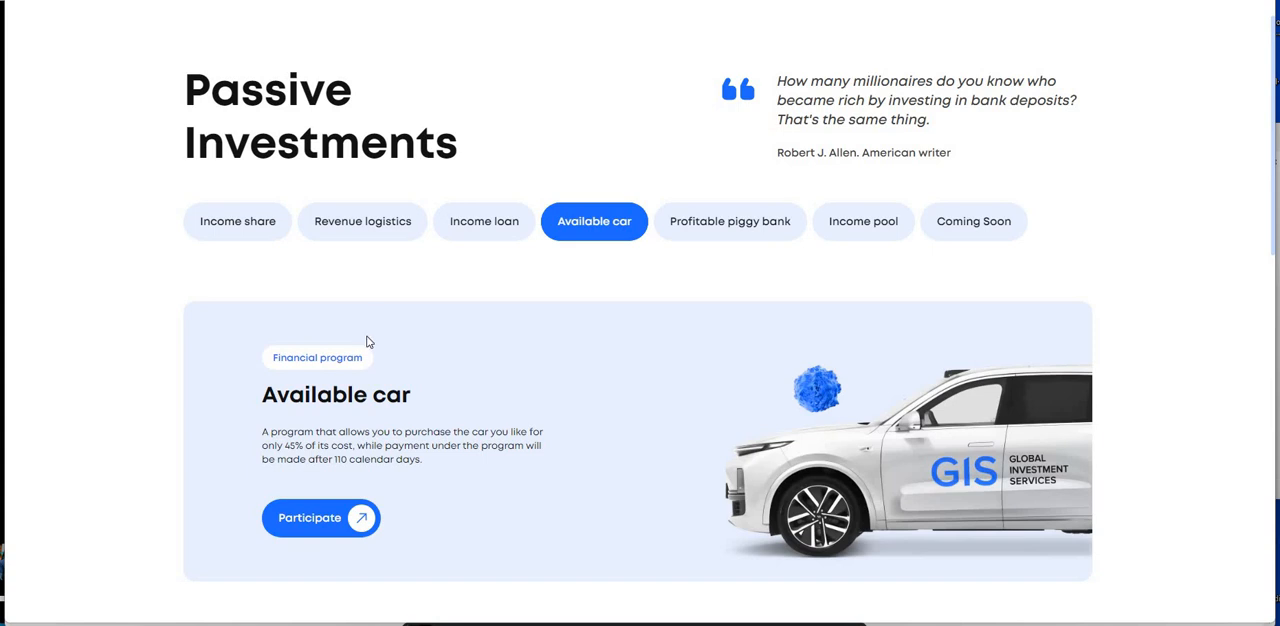
pyautogui.scroll(-3)
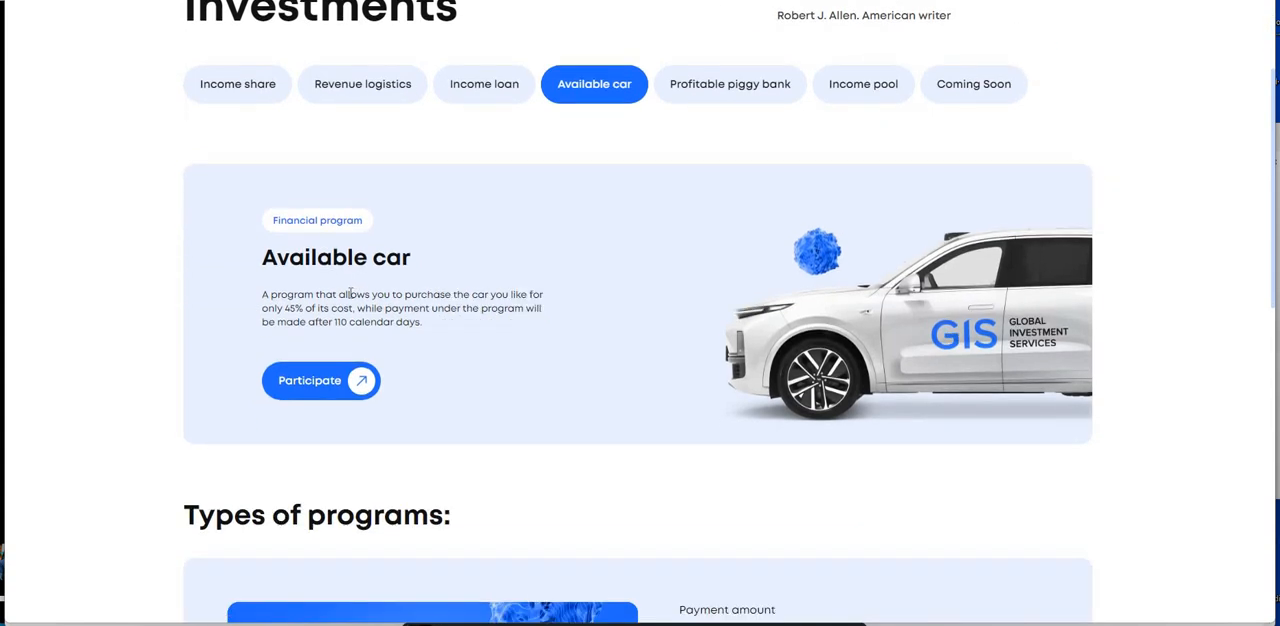
pyautogui.moveTo(576, 305)
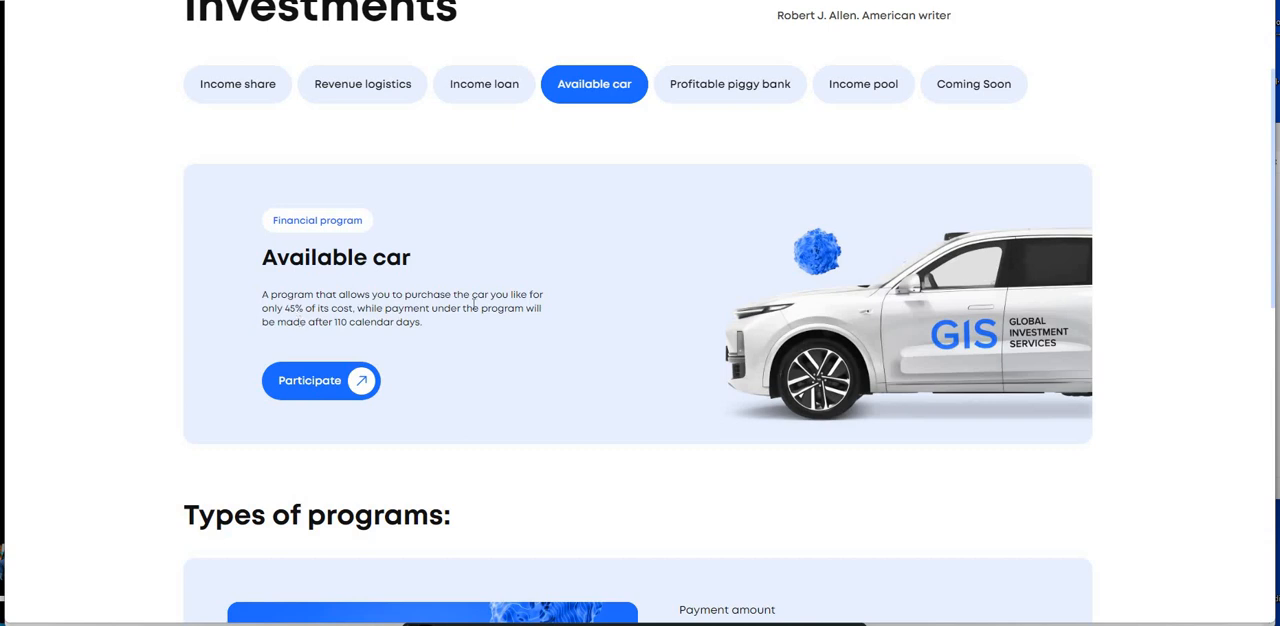
pyautogui.moveTo(582, 252)
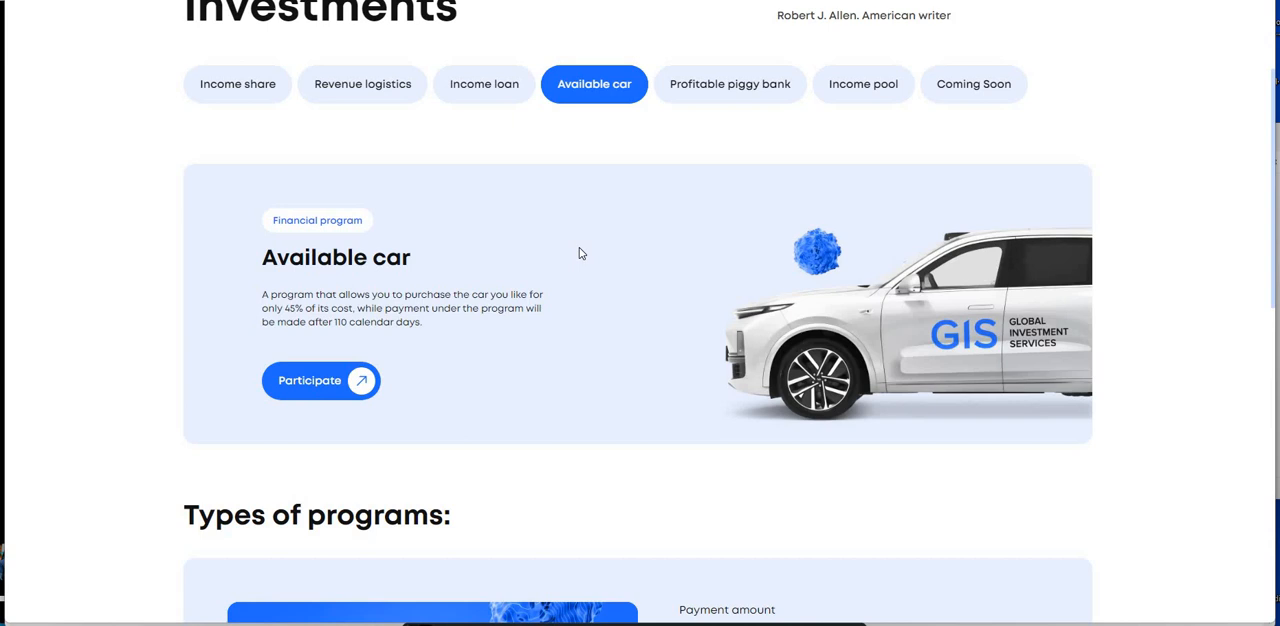
pyautogui.moveTo(907, 250)
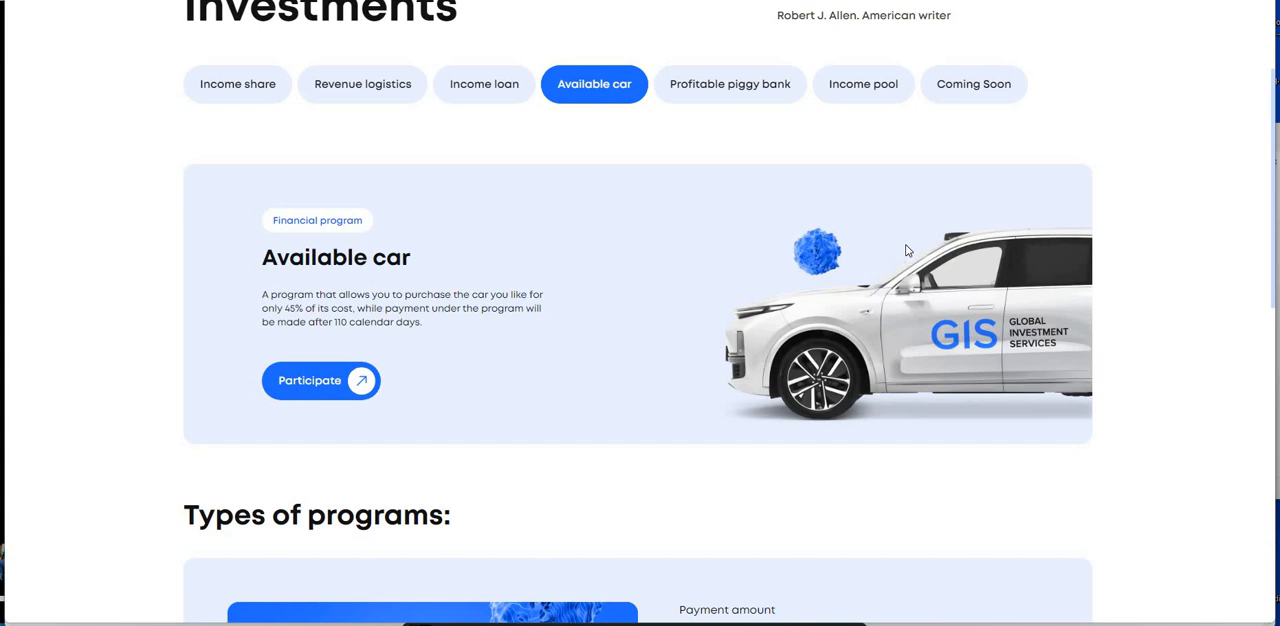
pyautogui.moveTo(898, 198)
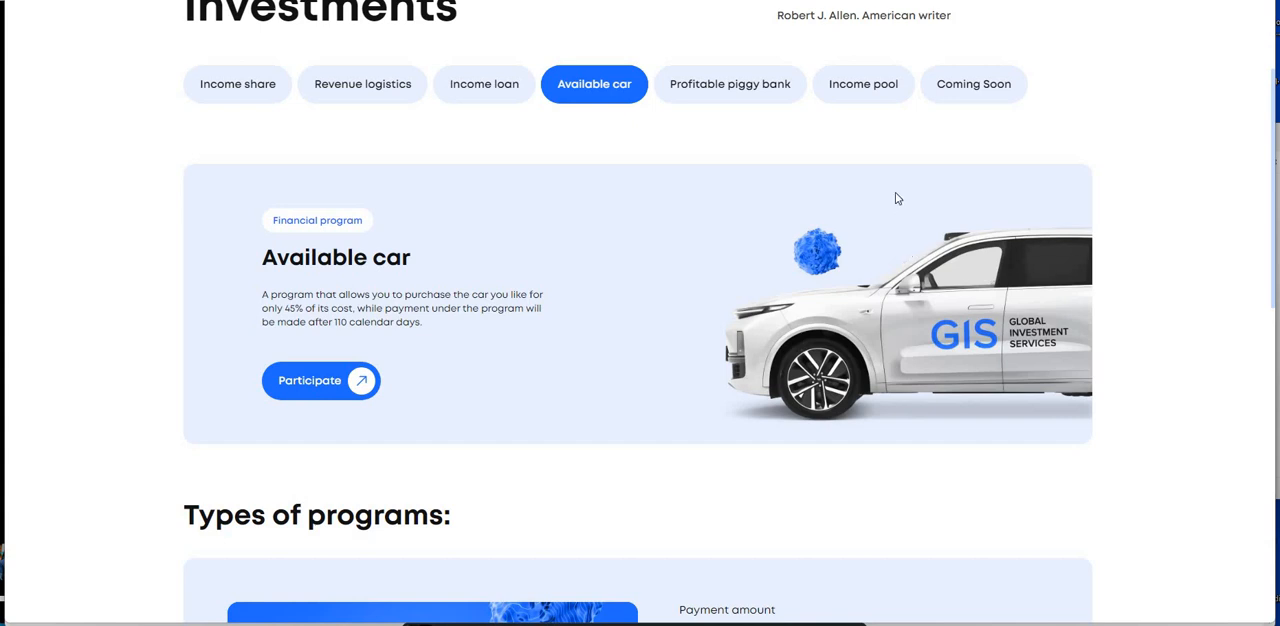
pyautogui.moveTo(764, 187)
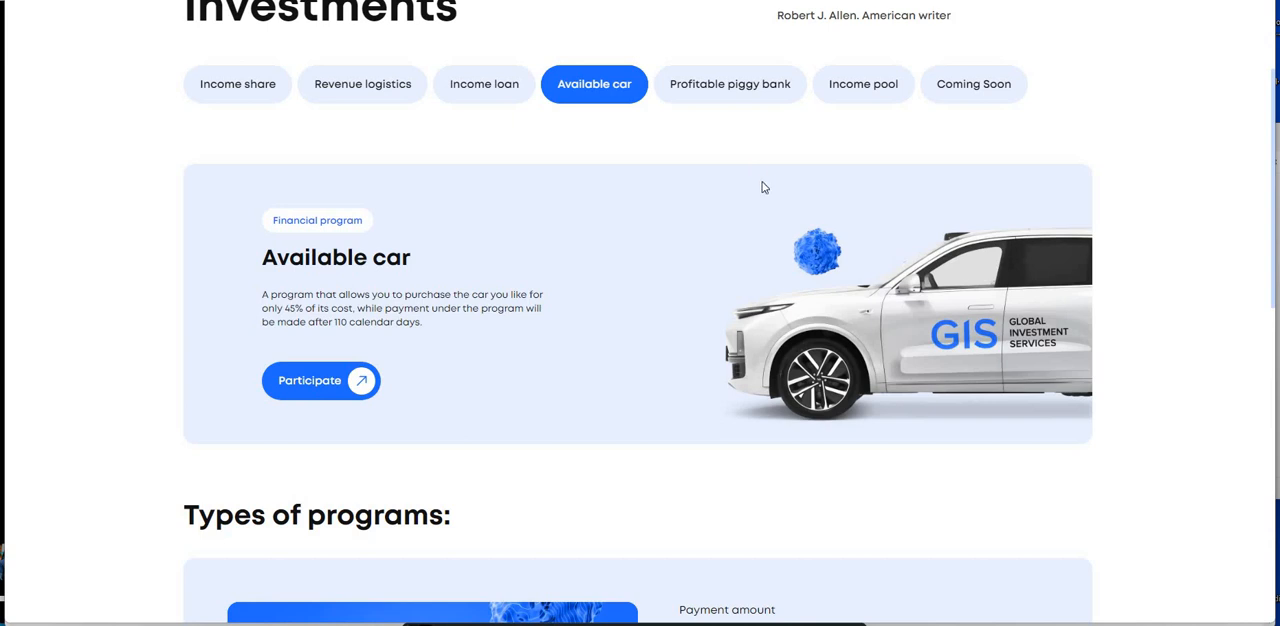
pyautogui.click(730, 84)
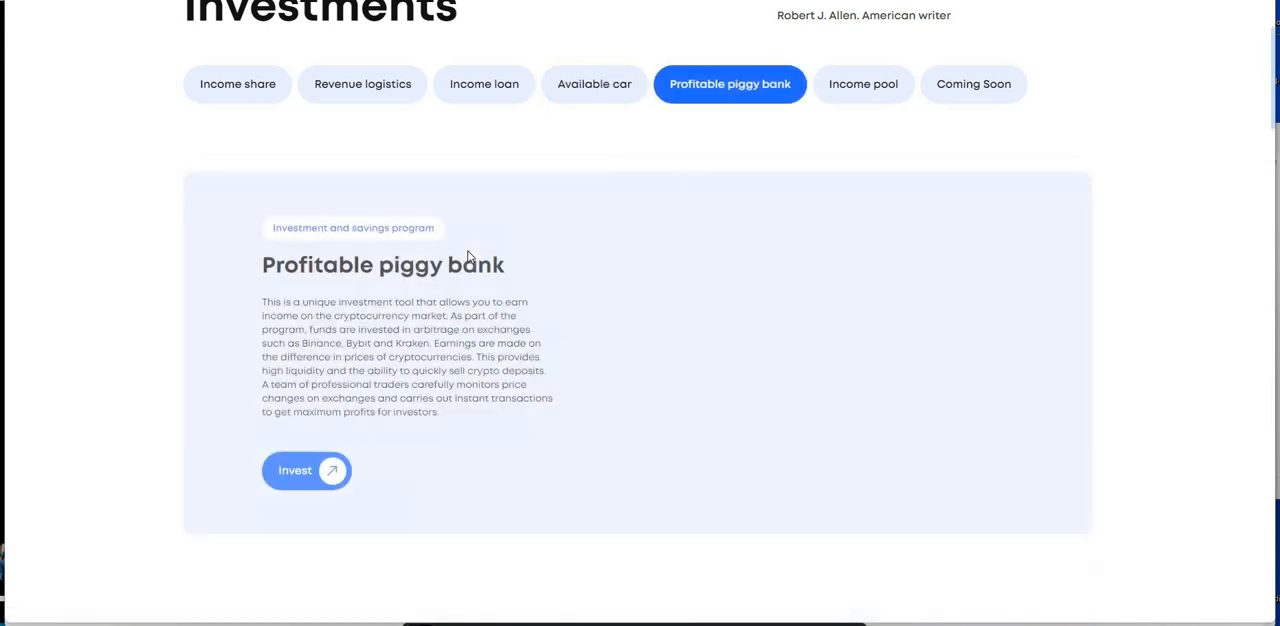
pyautogui.scroll(-3)
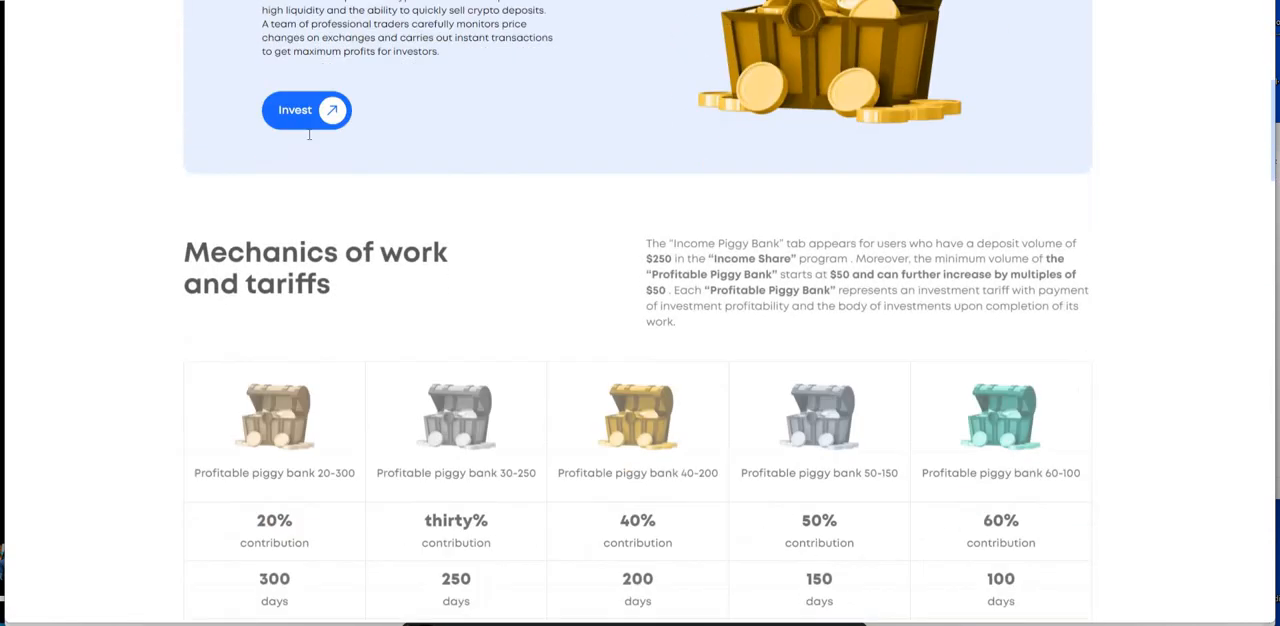
pyautogui.scroll(-3)
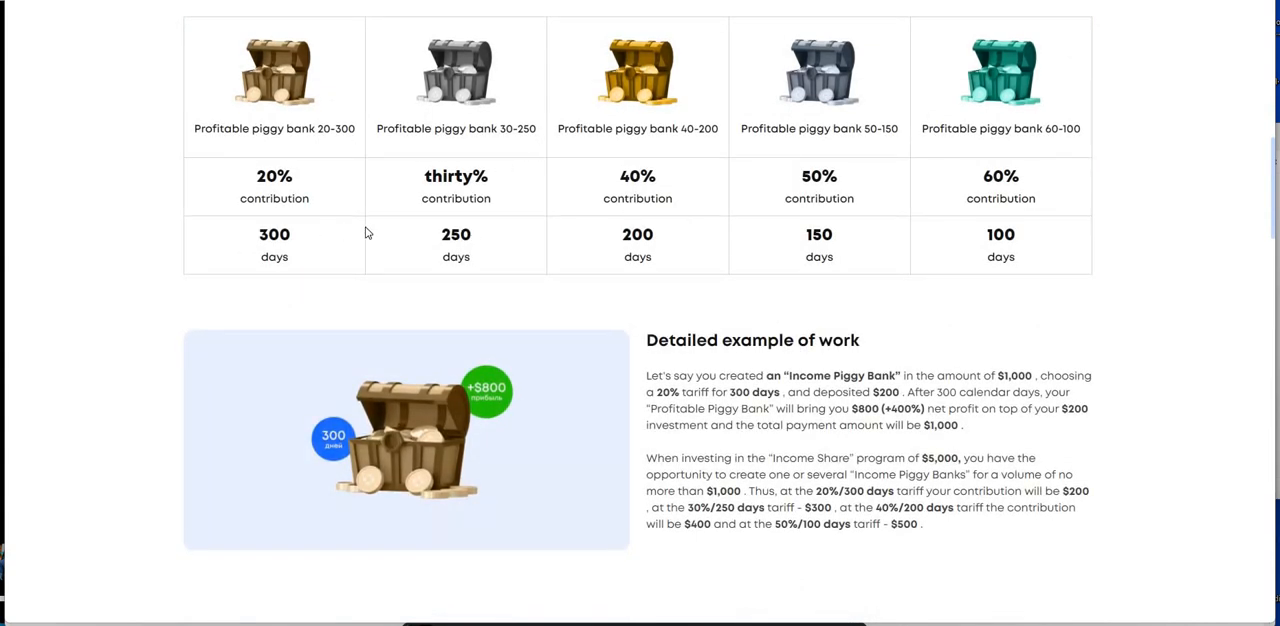
pyautogui.moveTo(869, 190)
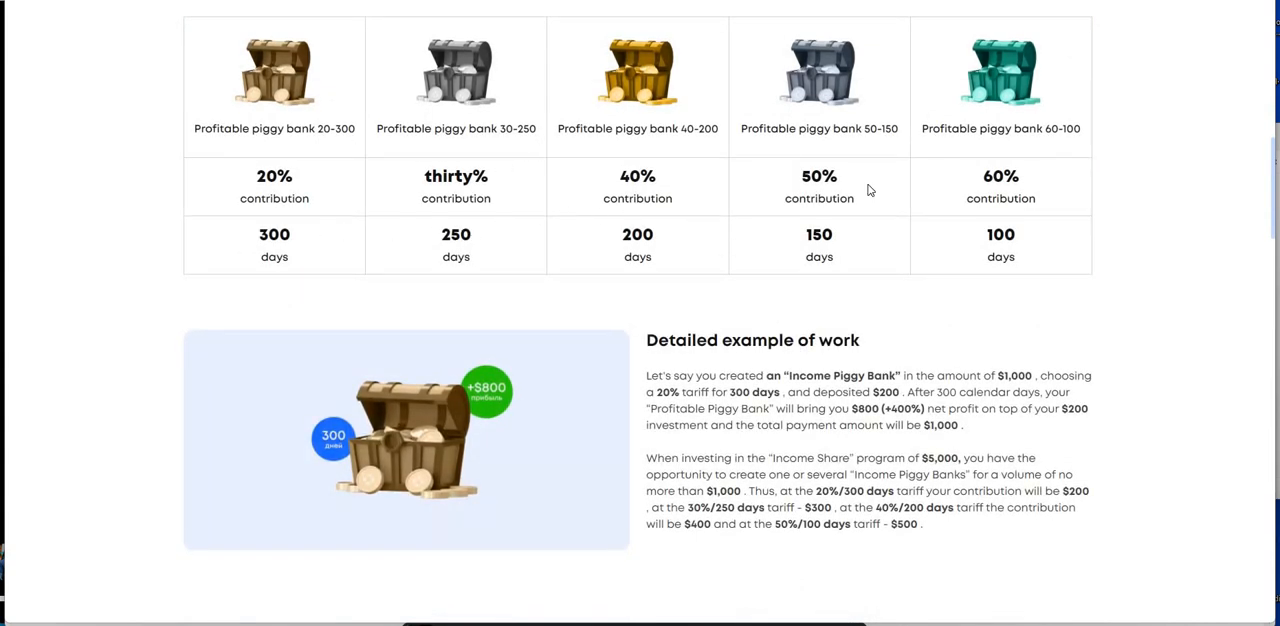
pyautogui.moveTo(256, 259)
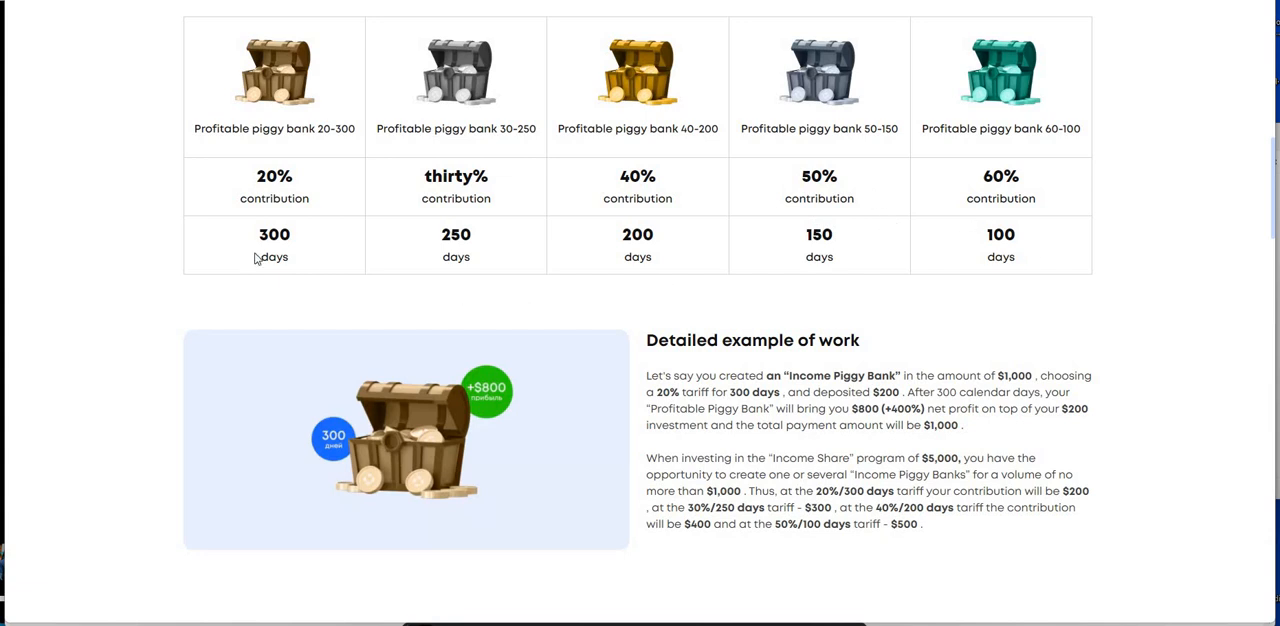
pyautogui.moveTo(1185, 234)
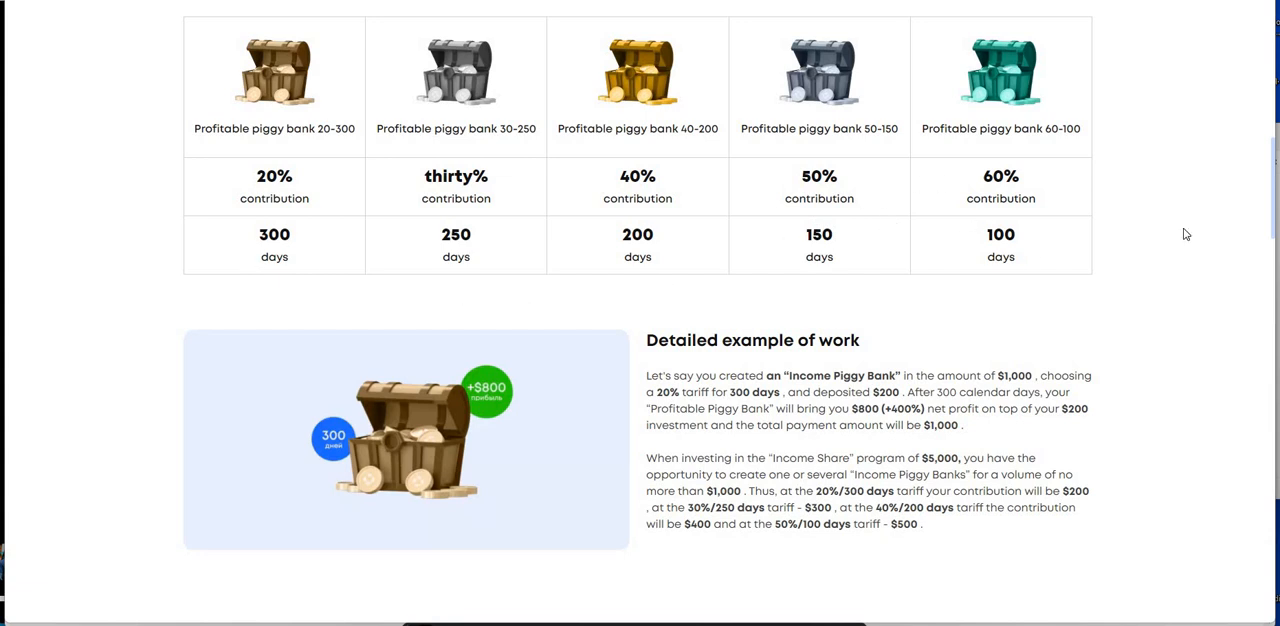
pyautogui.moveTo(1137, 267)
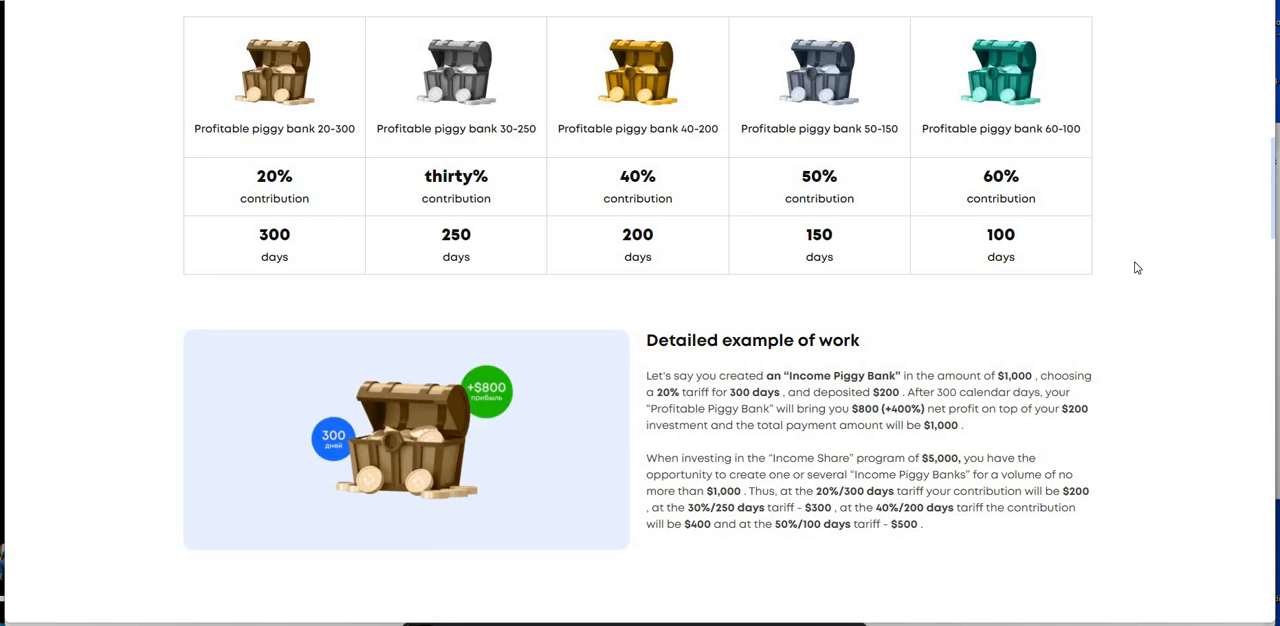
pyautogui.scroll(-3)
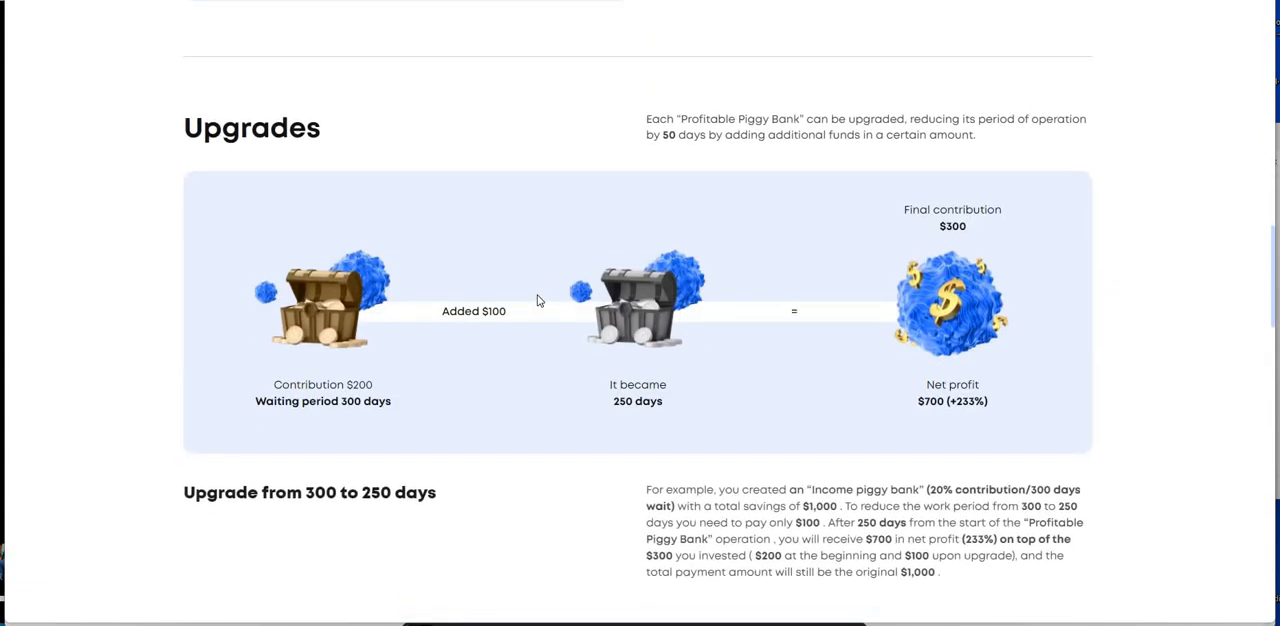
pyautogui.scroll(-3)
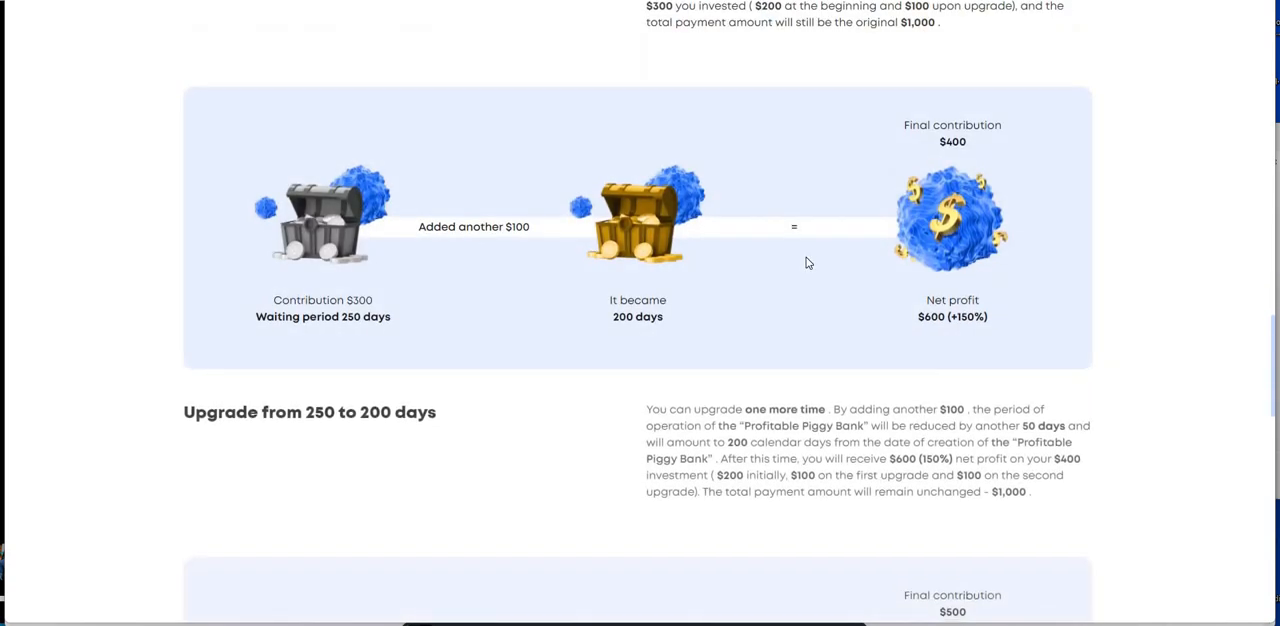
pyautogui.scroll(-3)
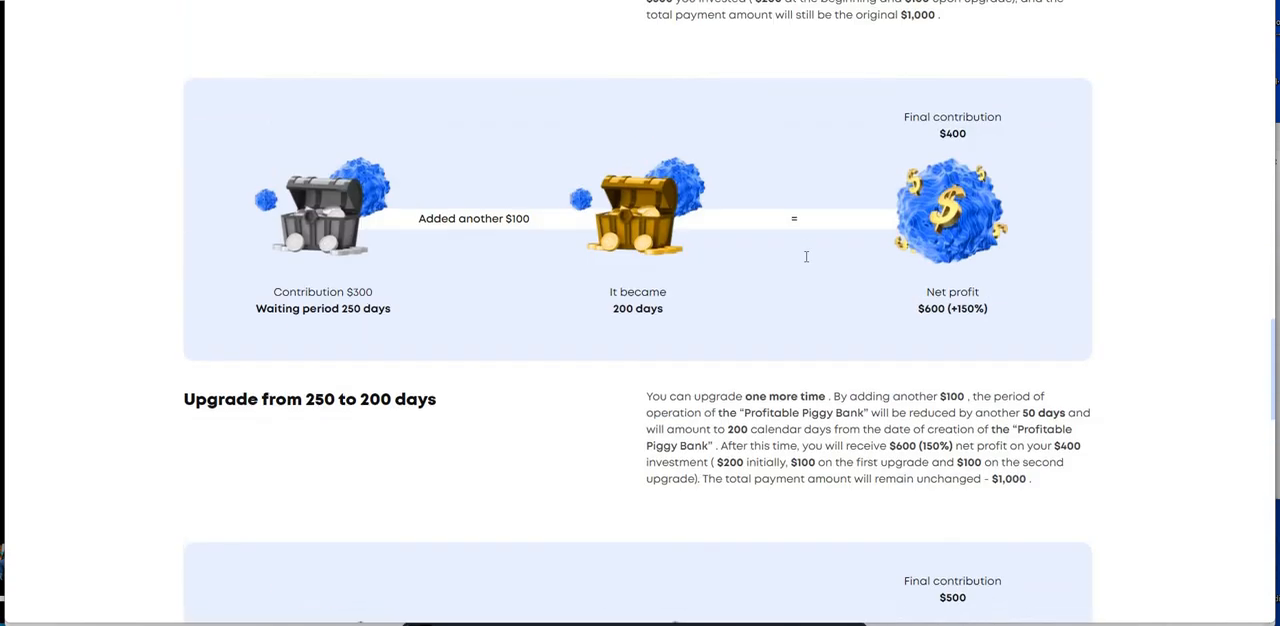
pyautogui.scroll(3)
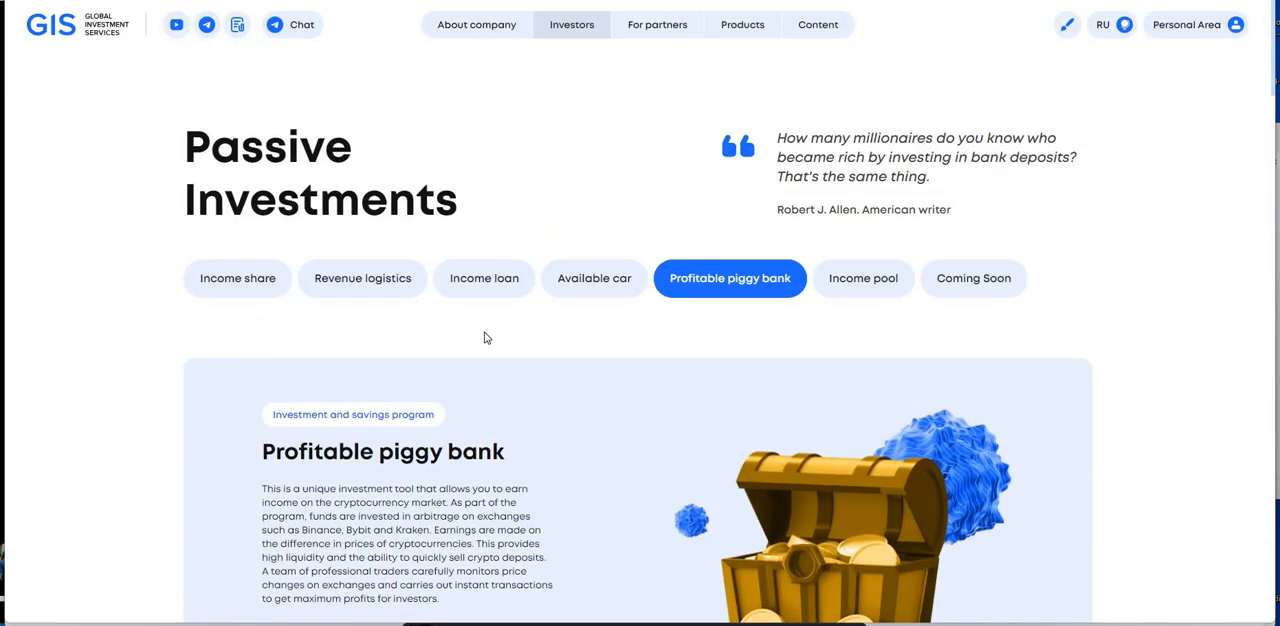
# Step: Show Income pool and scroll its options, like ~15% median monthly return and unlimited term
pyautogui.click(862, 278)
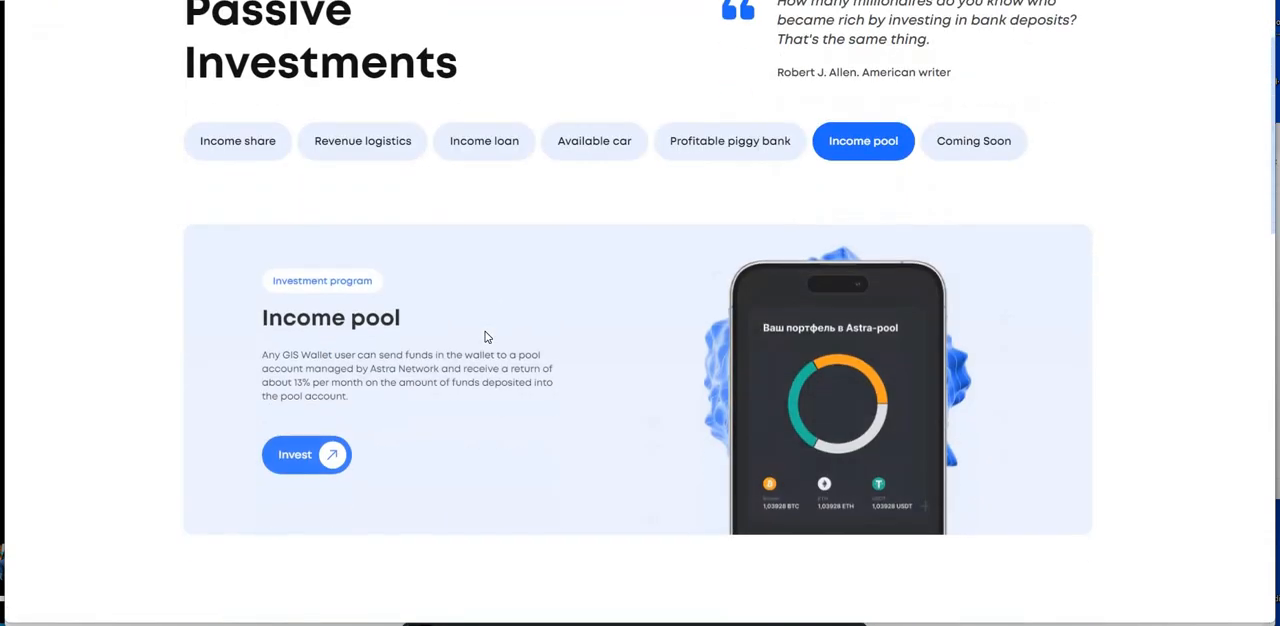
pyautogui.scroll(-3)
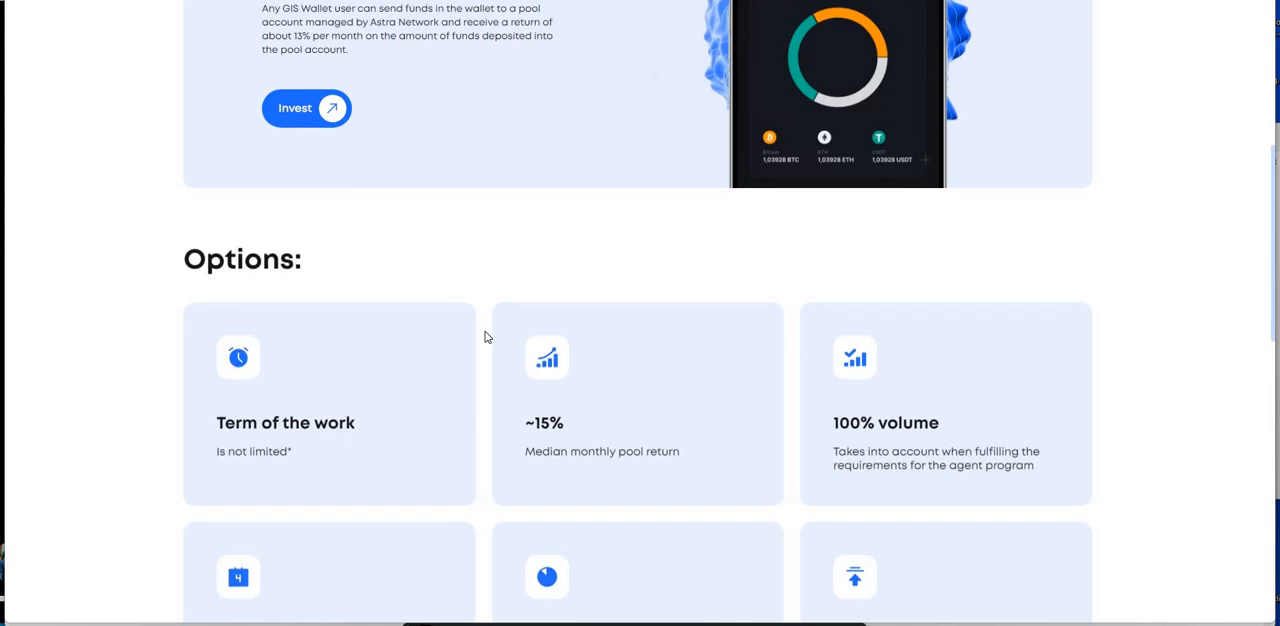
pyautogui.scroll(-3)
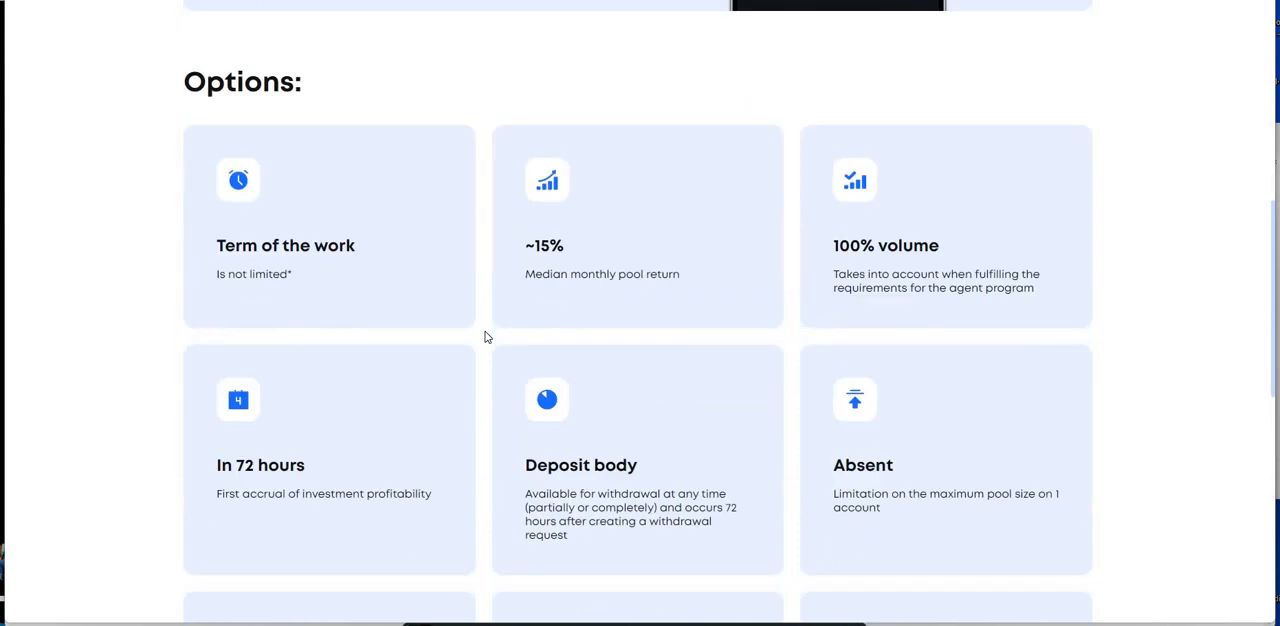
pyautogui.scroll(-3)
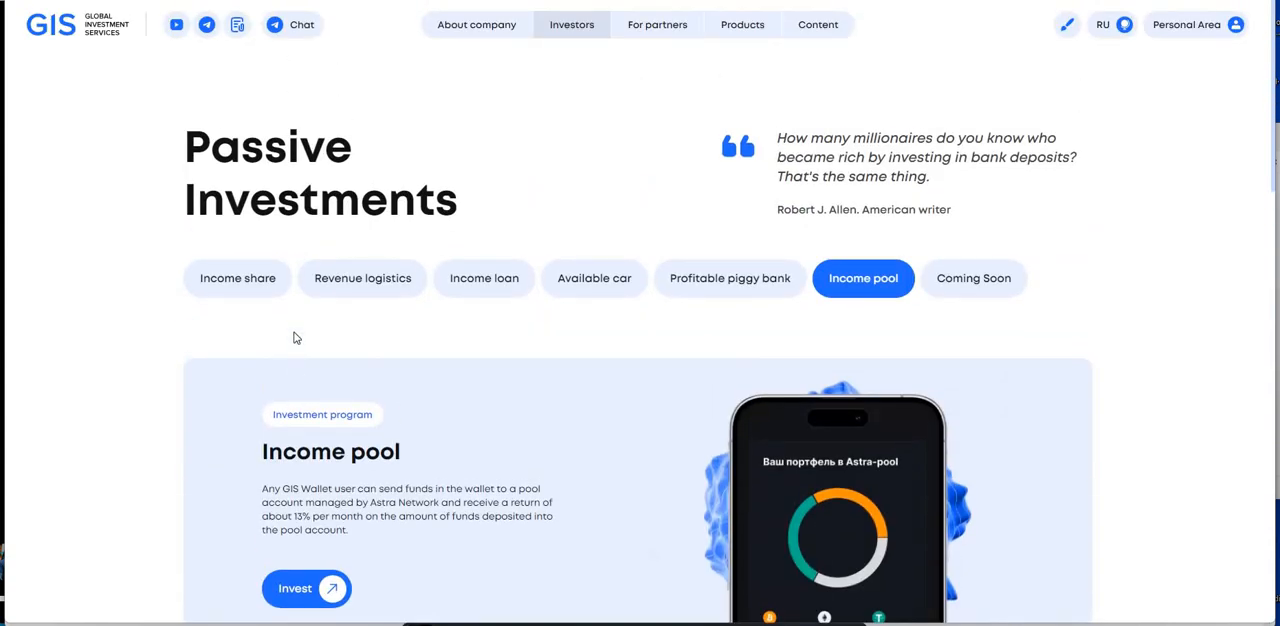
pyautogui.moveTo(355, 380)
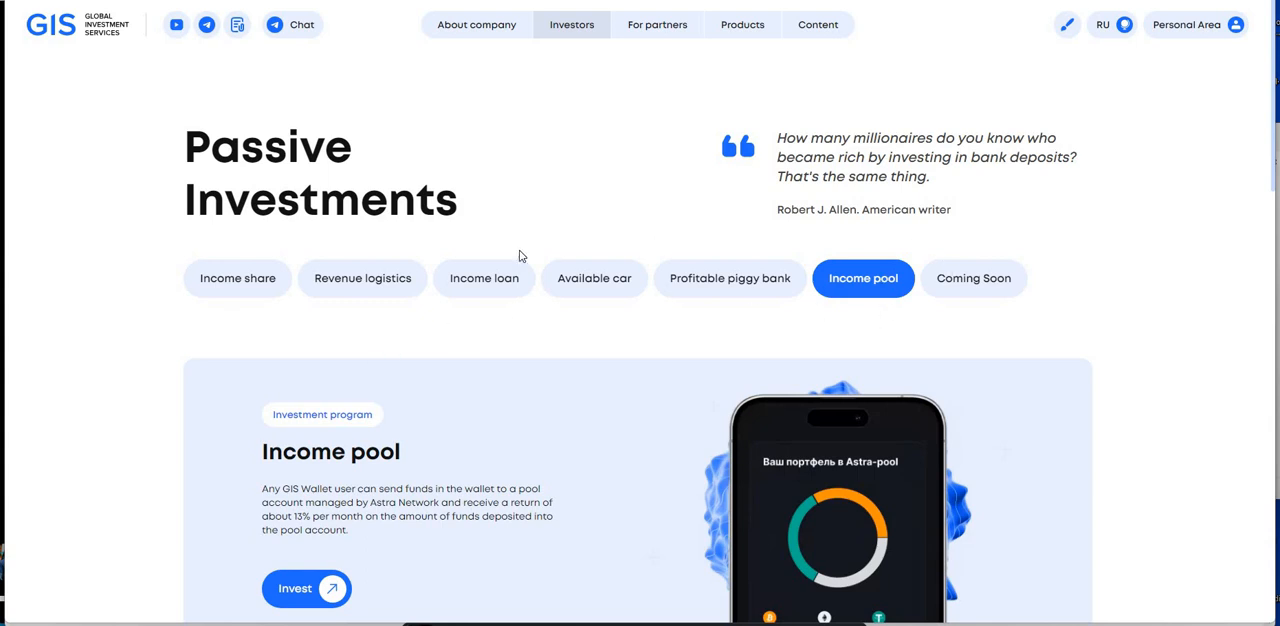
pyautogui.moveTo(229, 295)
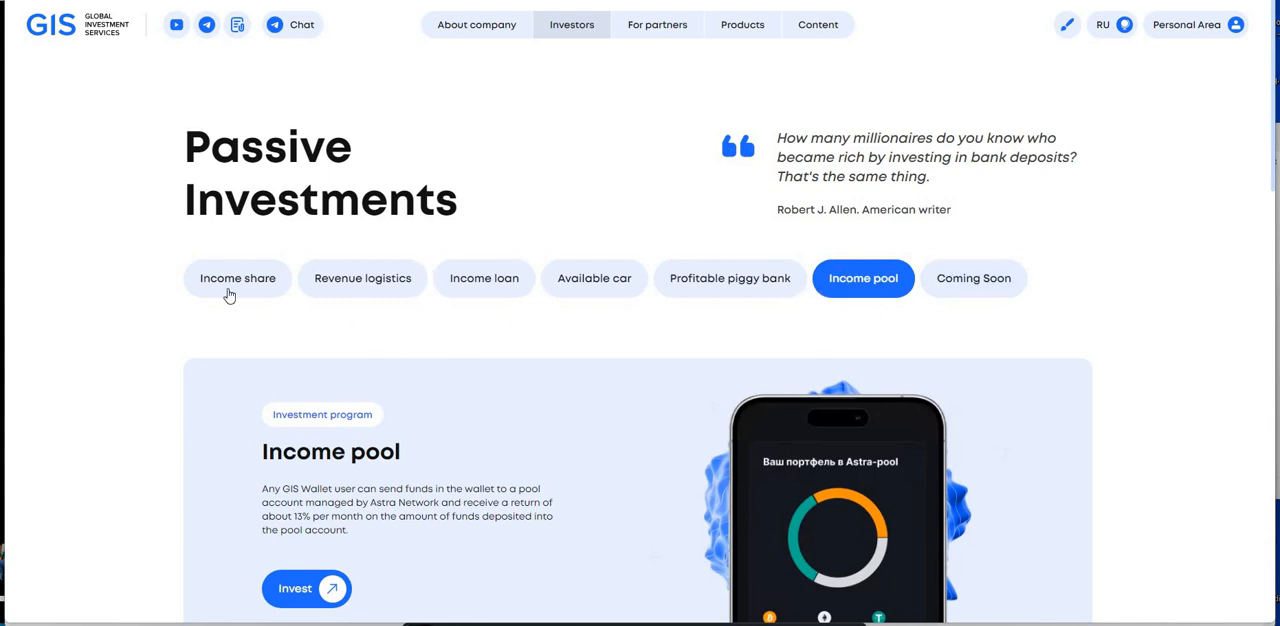
pyautogui.moveTo(237, 278)
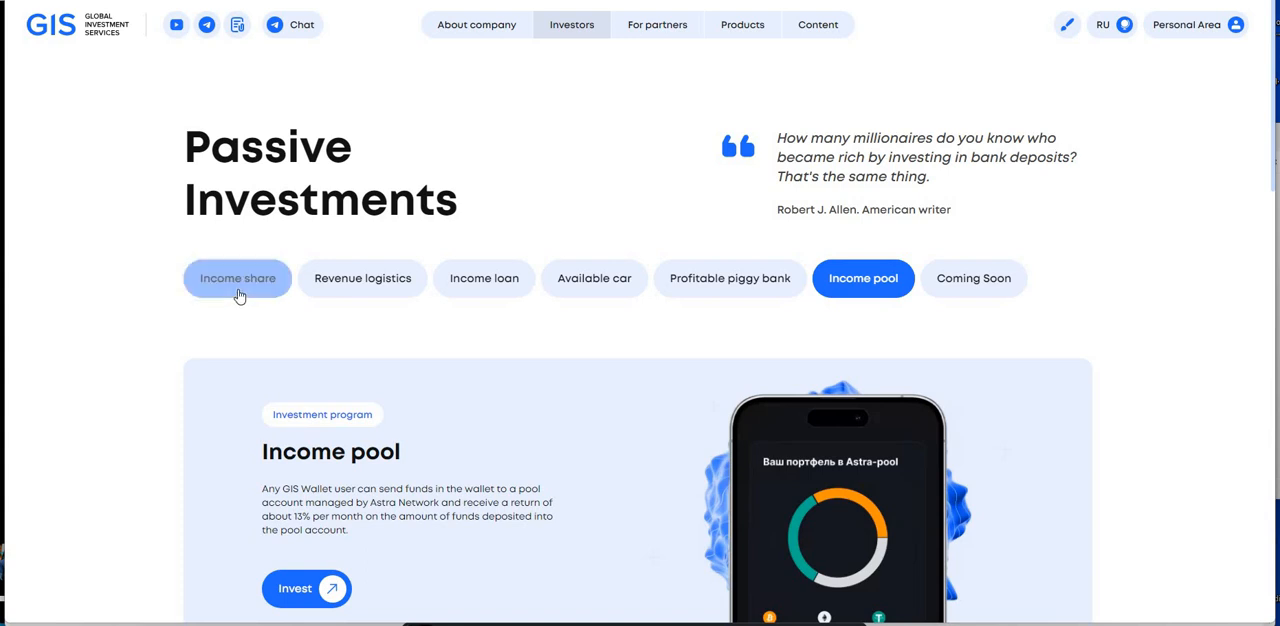
# Step: Select Income share, then the neighbouring program tab, landing on the Investor Desk
pyautogui.click(237, 278)
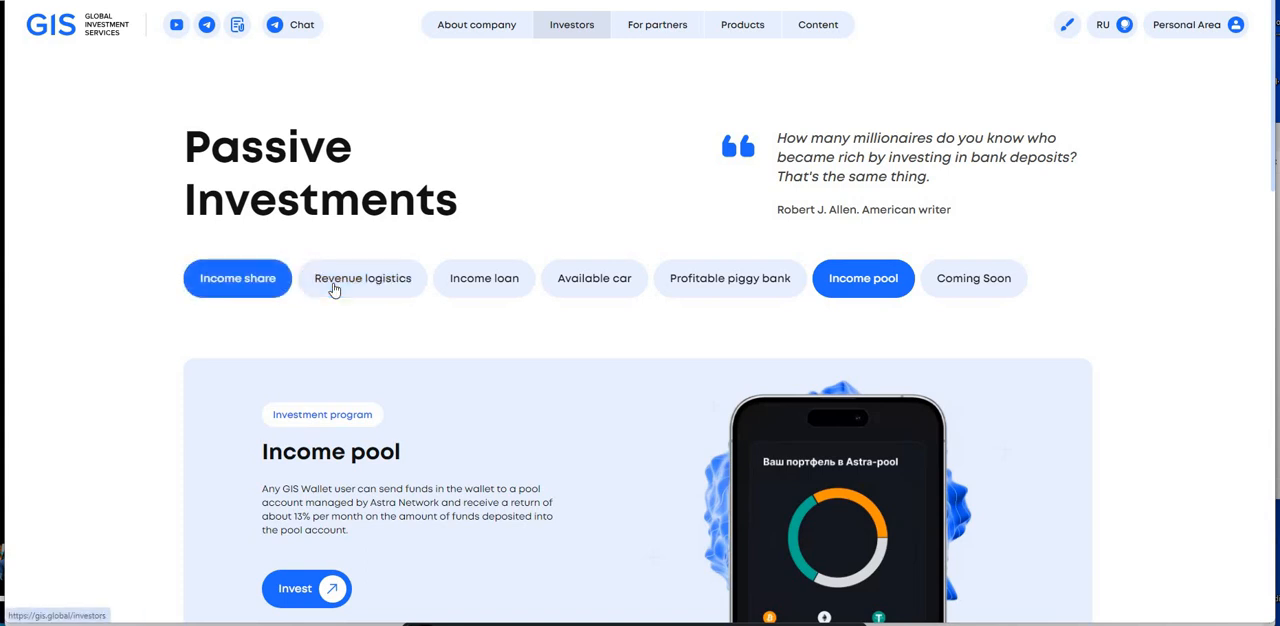
pyautogui.click(362, 278)
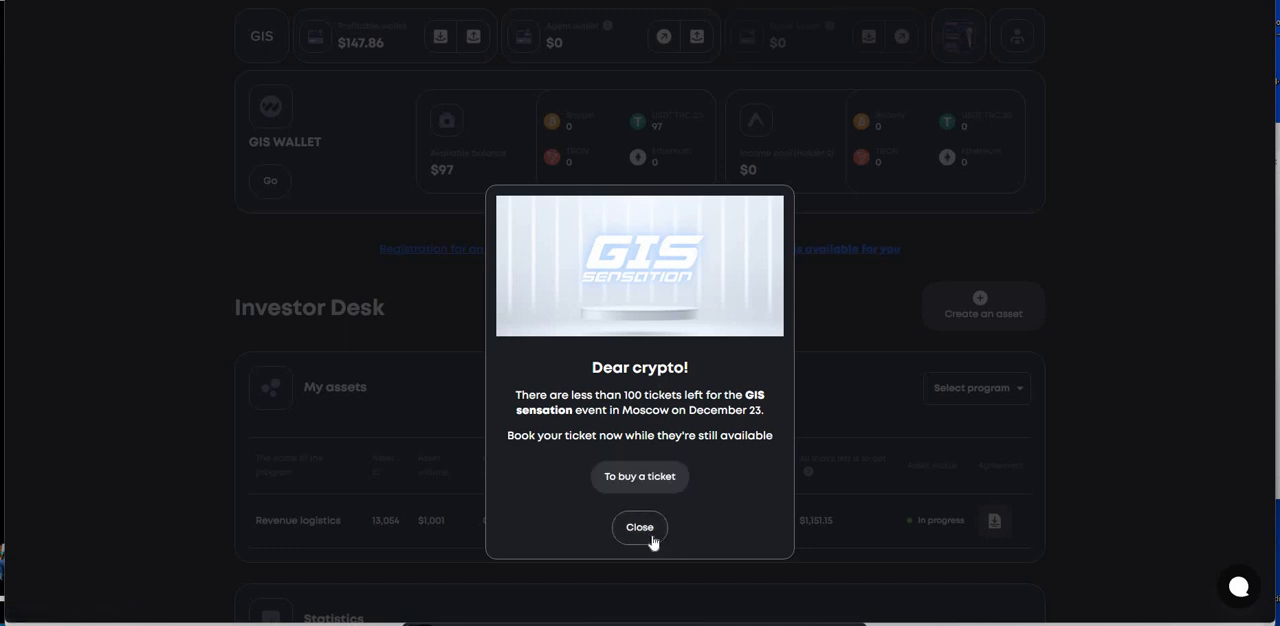
pyautogui.moveTo(637, 258)
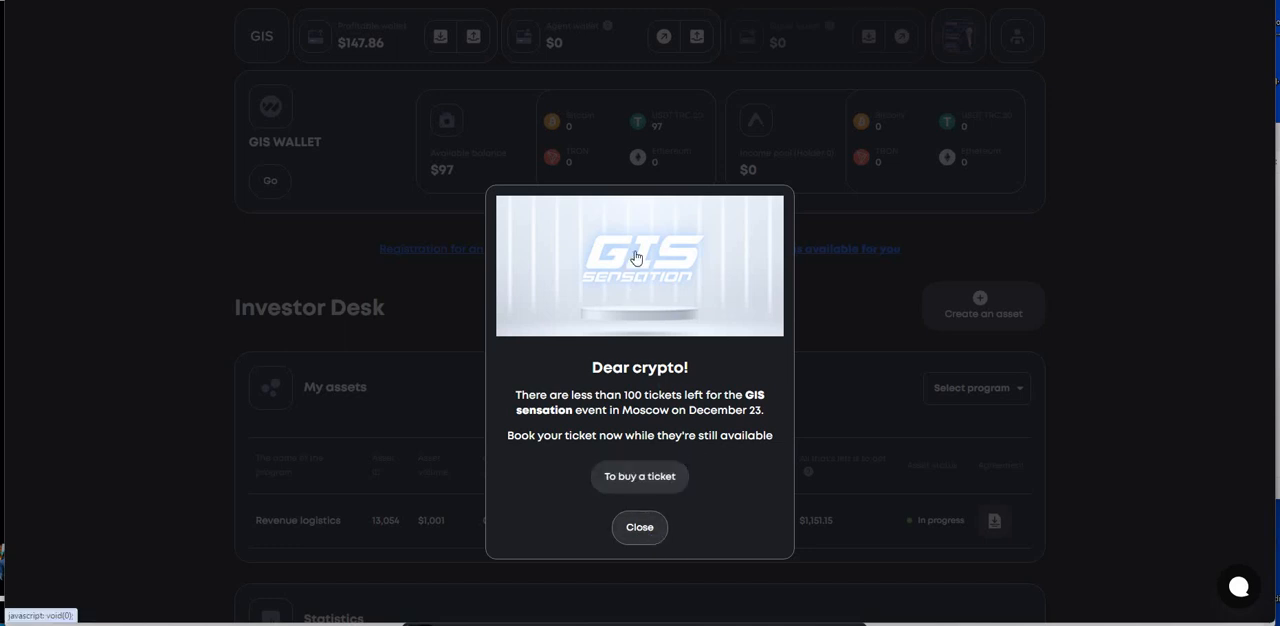
# Step: Close the 'Dear crypto!' event ticket popup over the Investor Desk
pyautogui.click(639, 527)
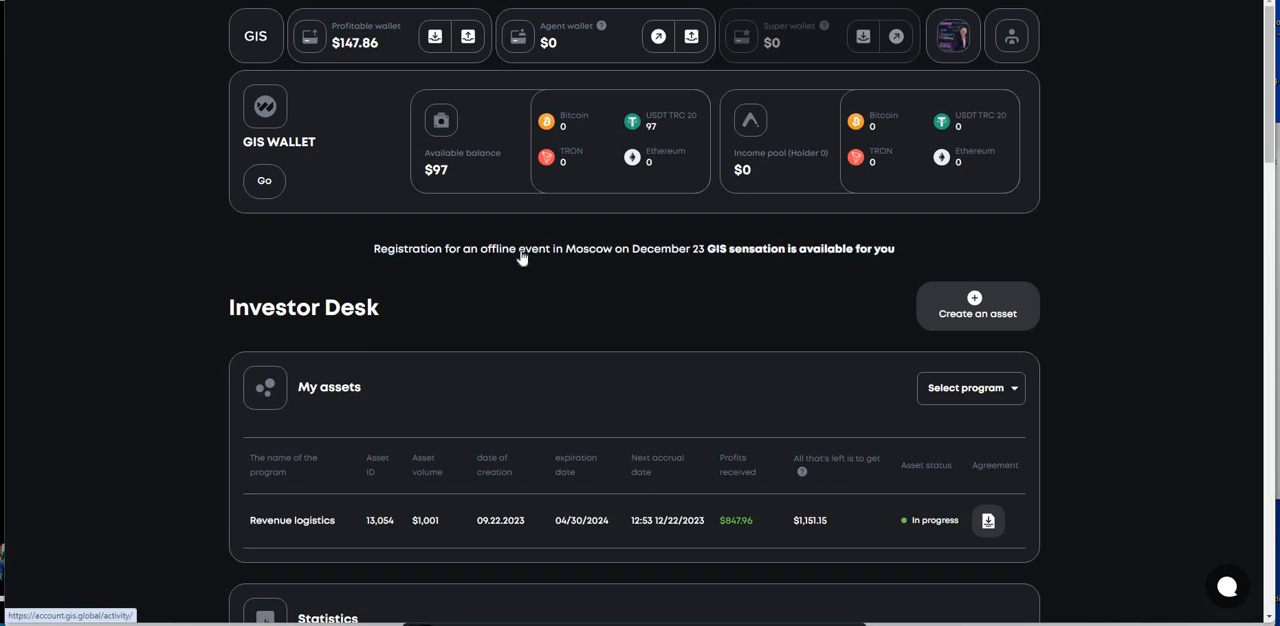
pyautogui.moveTo(522, 319)
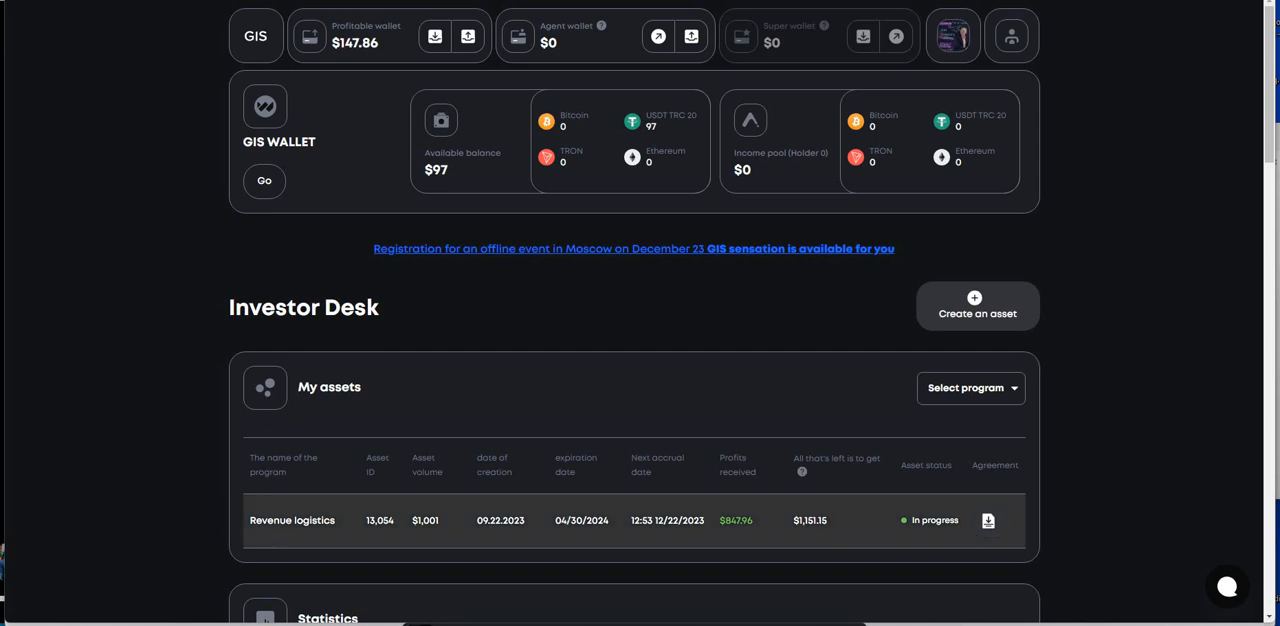
pyautogui.moveTo(460, 566)
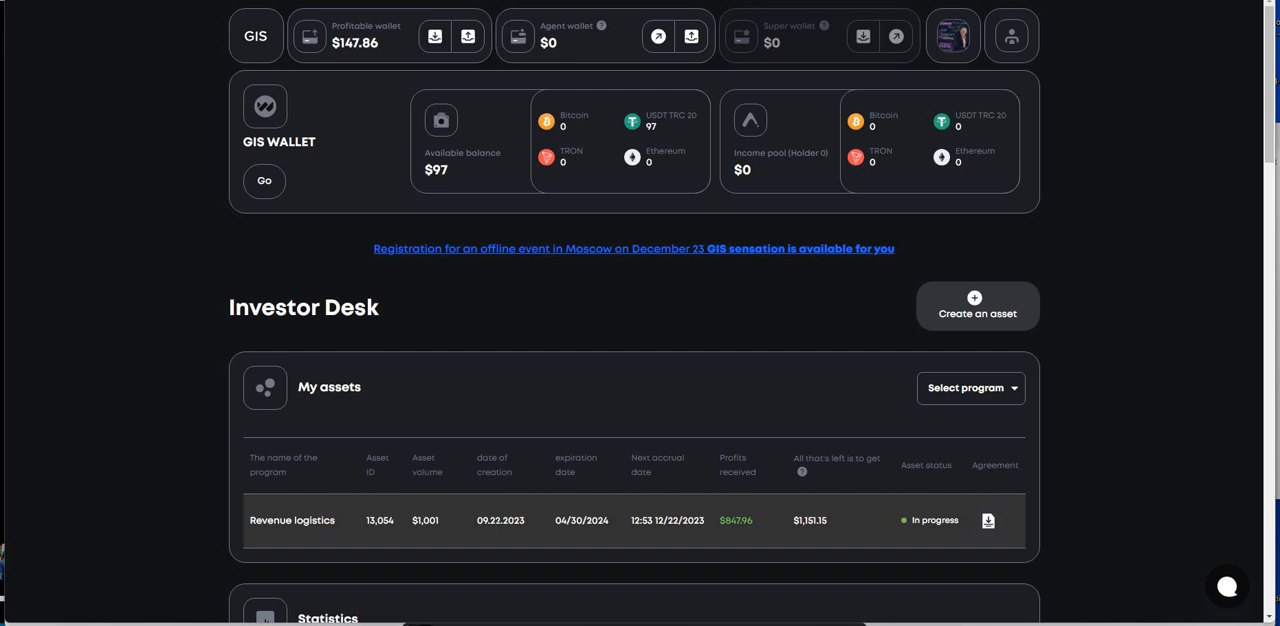
pyautogui.moveTo(605, 388)
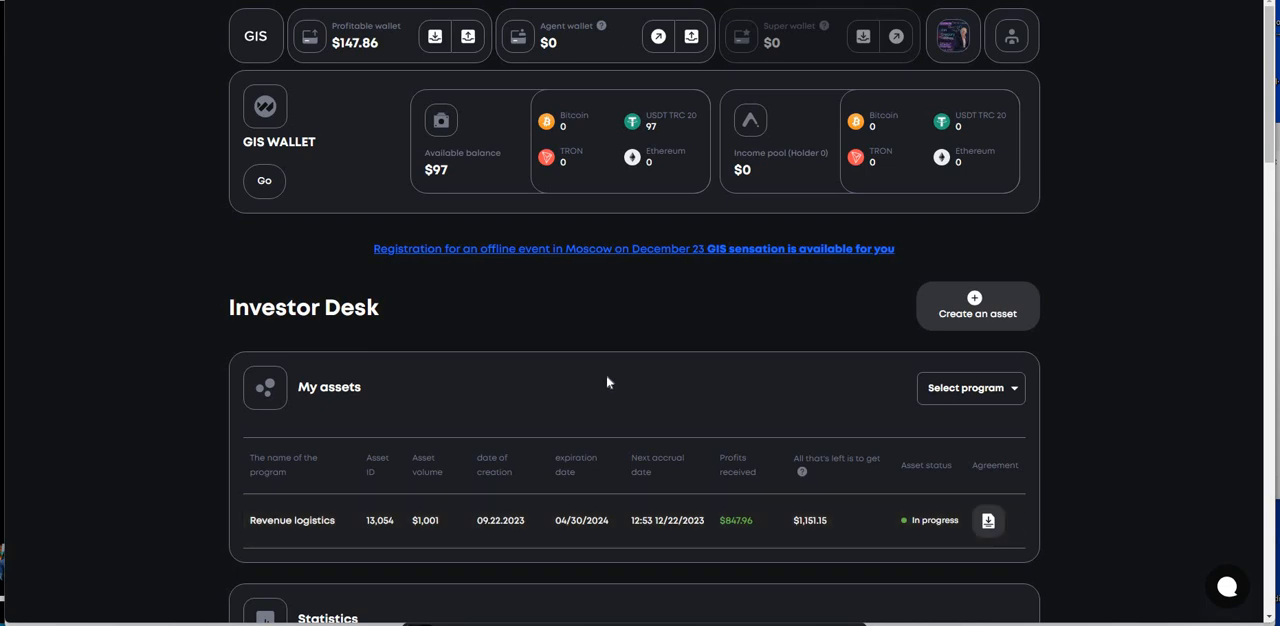
pyautogui.moveTo(349, 62)
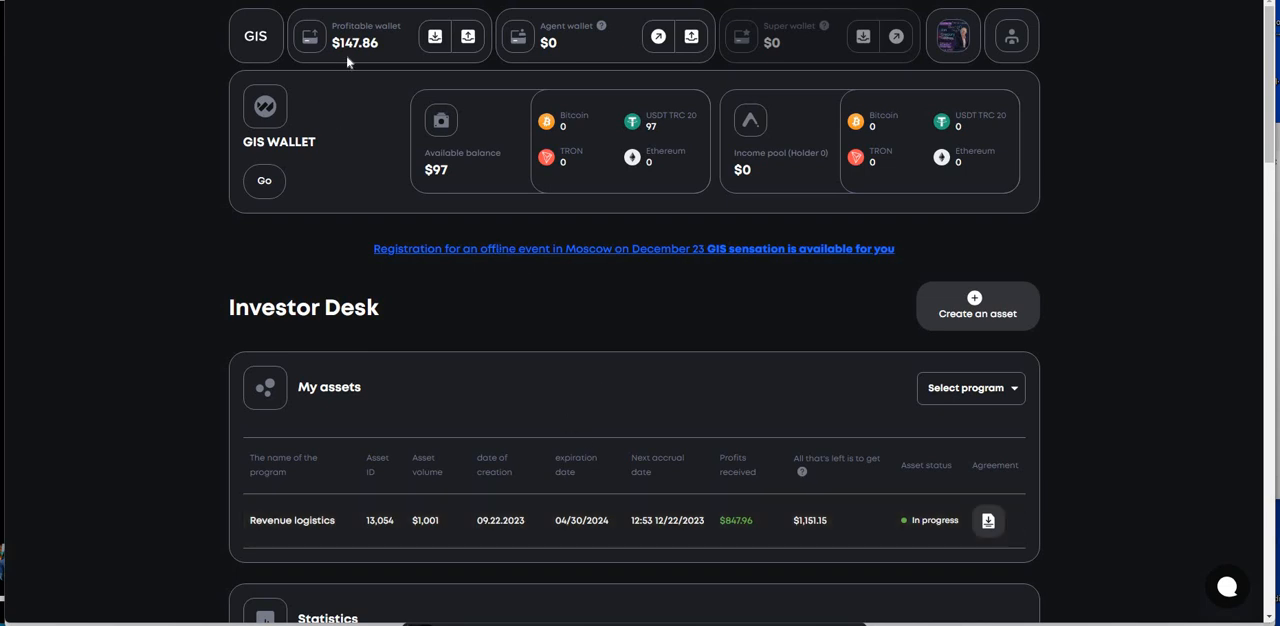
pyautogui.moveTo(480, 188)
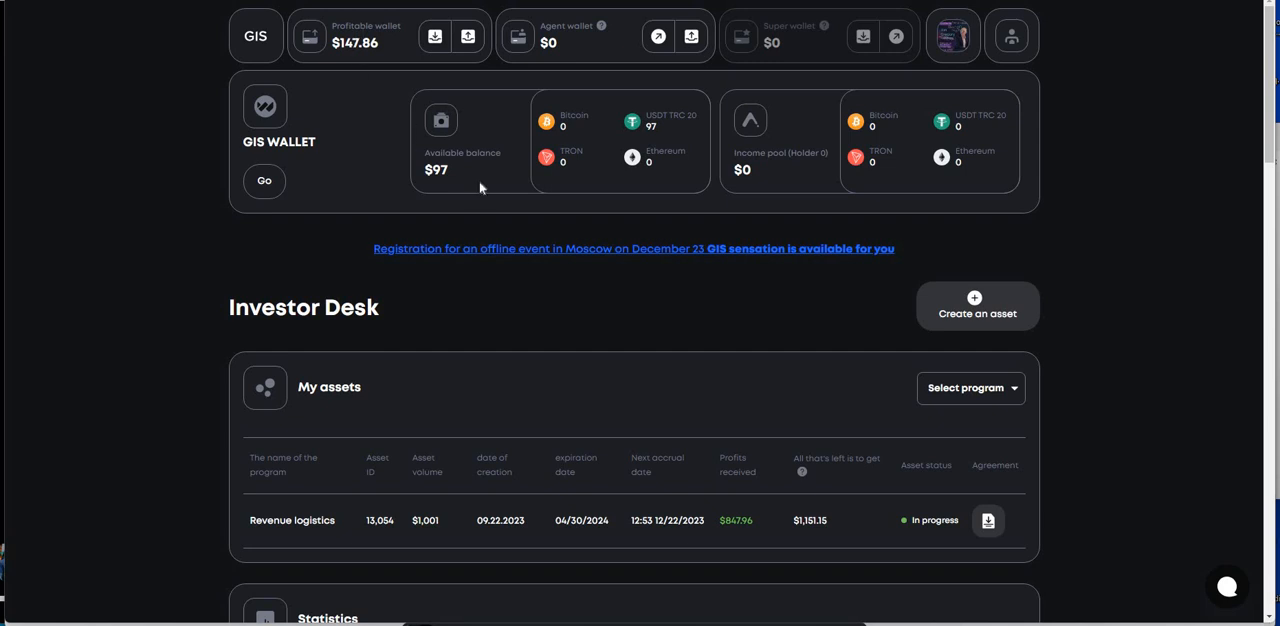
pyautogui.moveTo(399, 140)
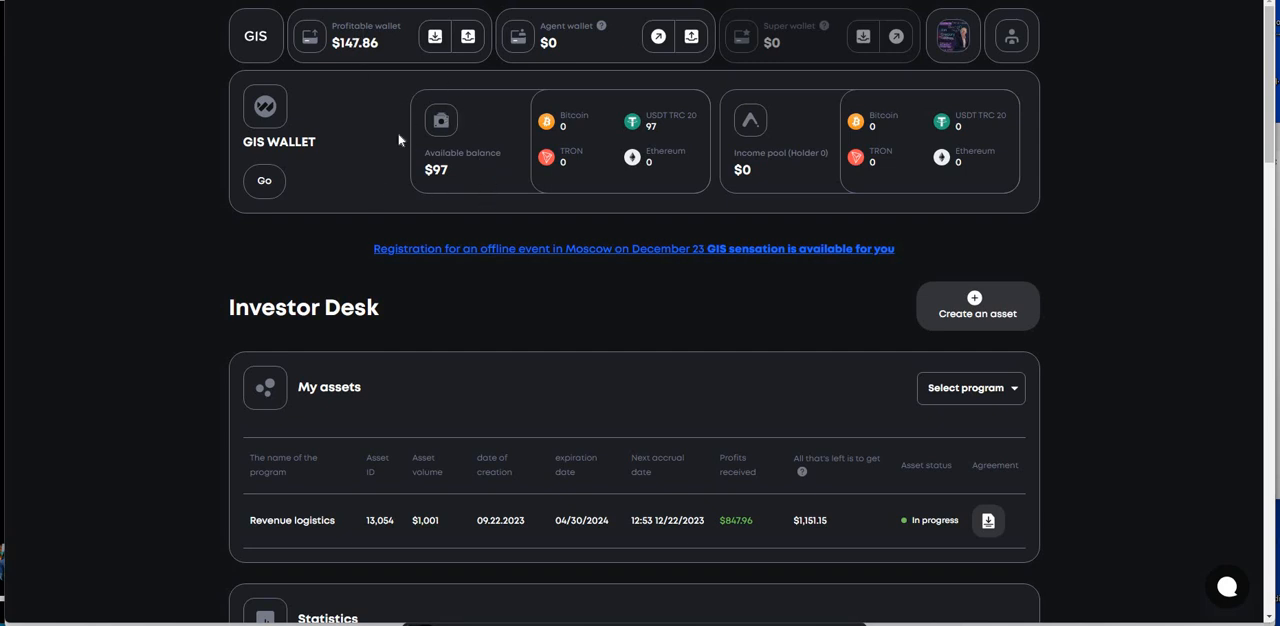
pyautogui.moveTo(405, 162)
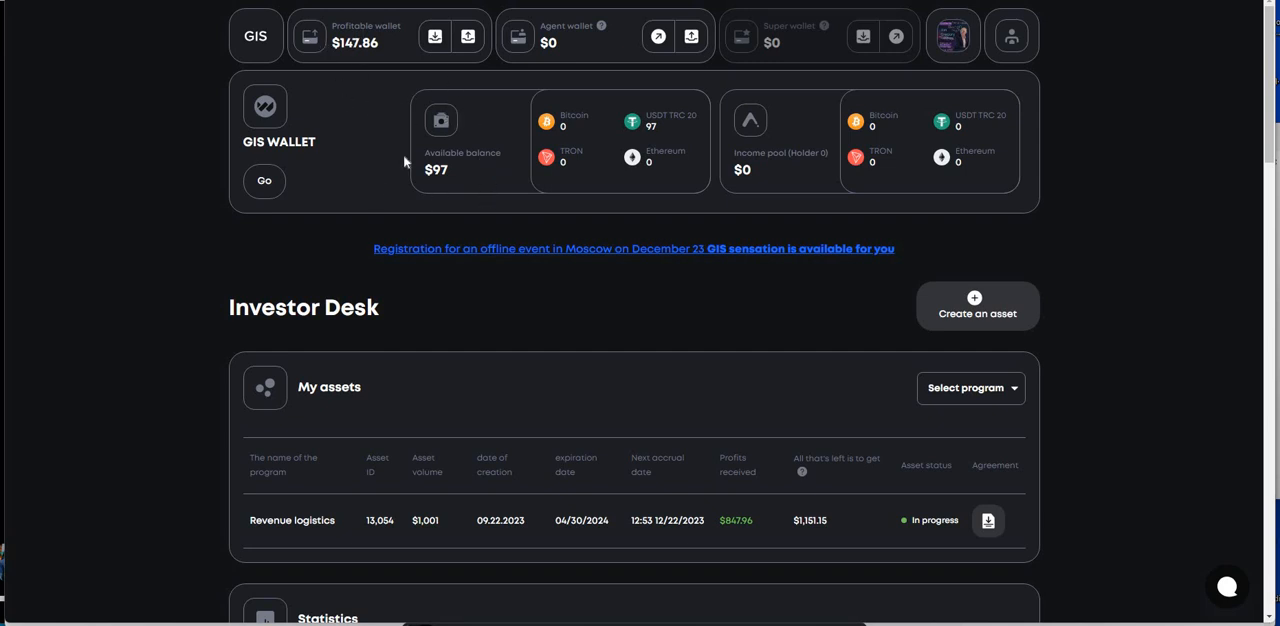
pyautogui.moveTo(130, 280)
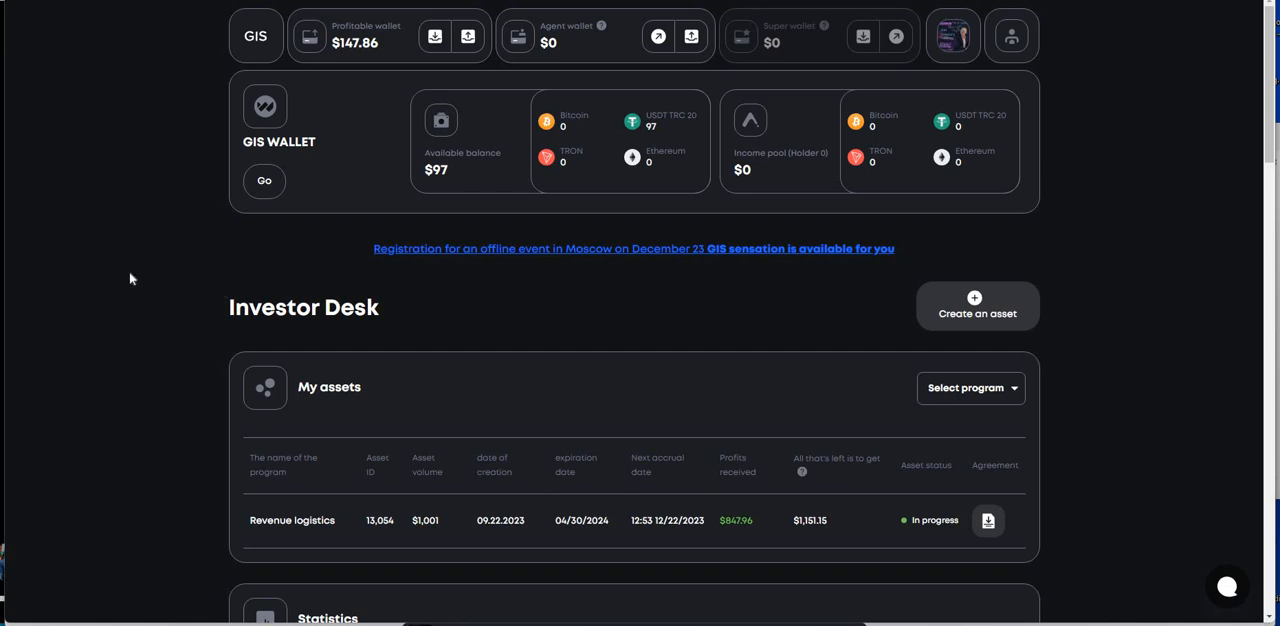
pyautogui.moveTo(130, 277)
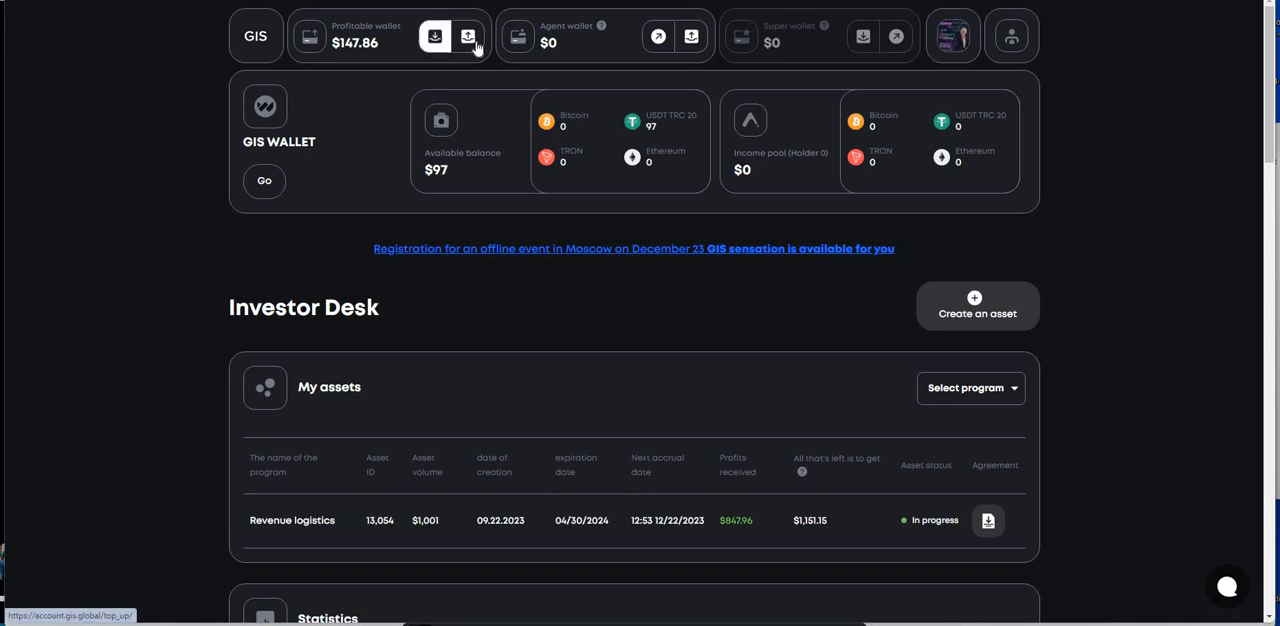
pyautogui.click(468, 37)
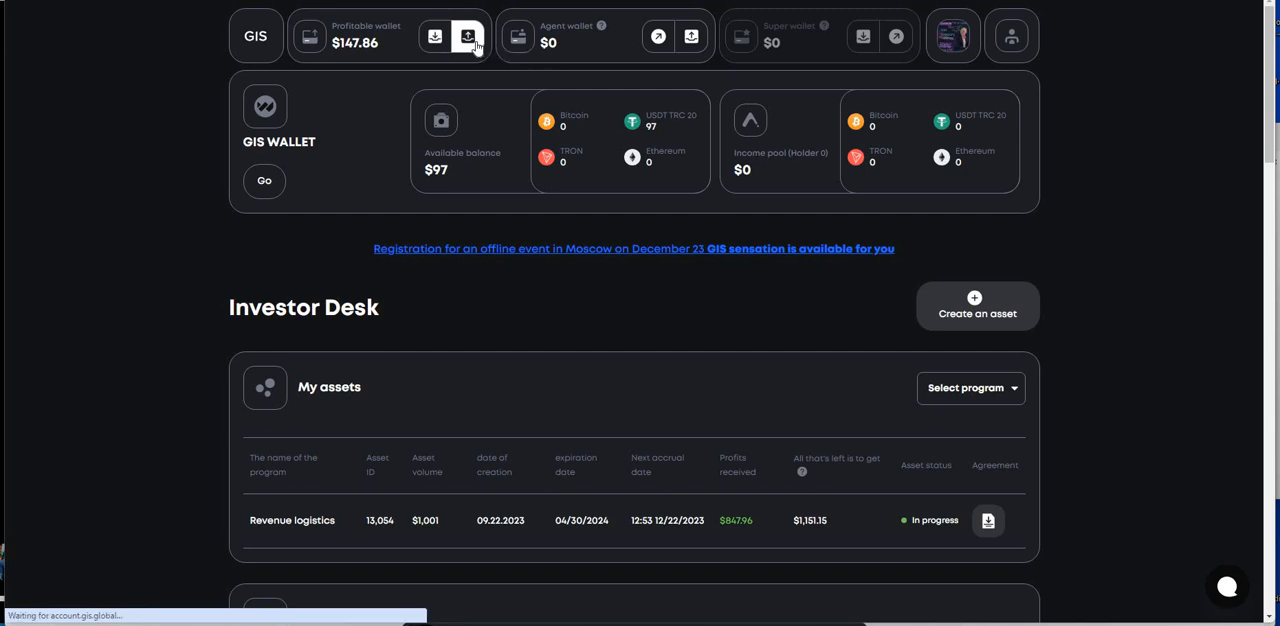
pyautogui.click(467, 37)
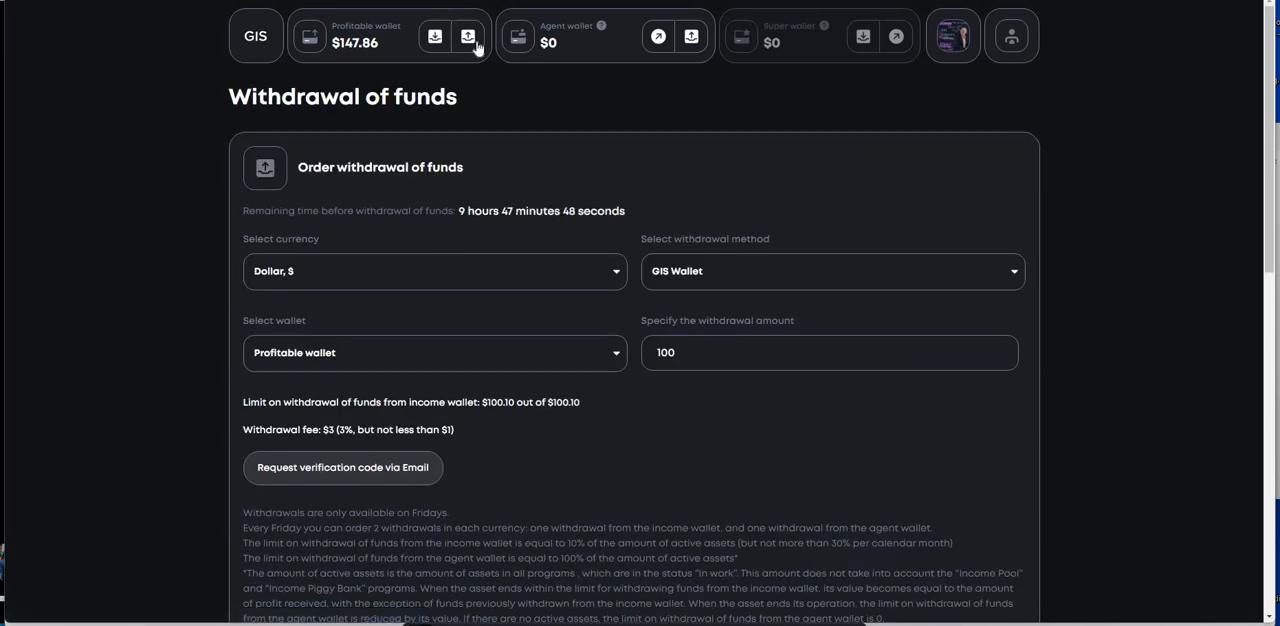
pyautogui.moveTo(465, 37)
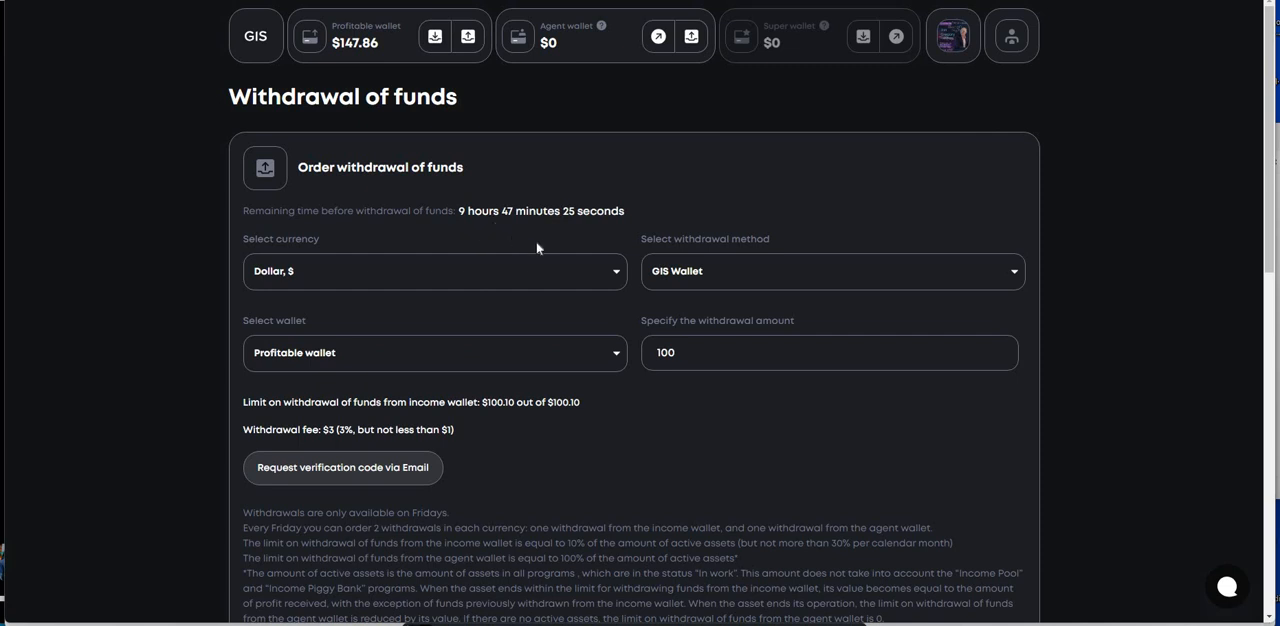
pyautogui.moveTo(382, 237)
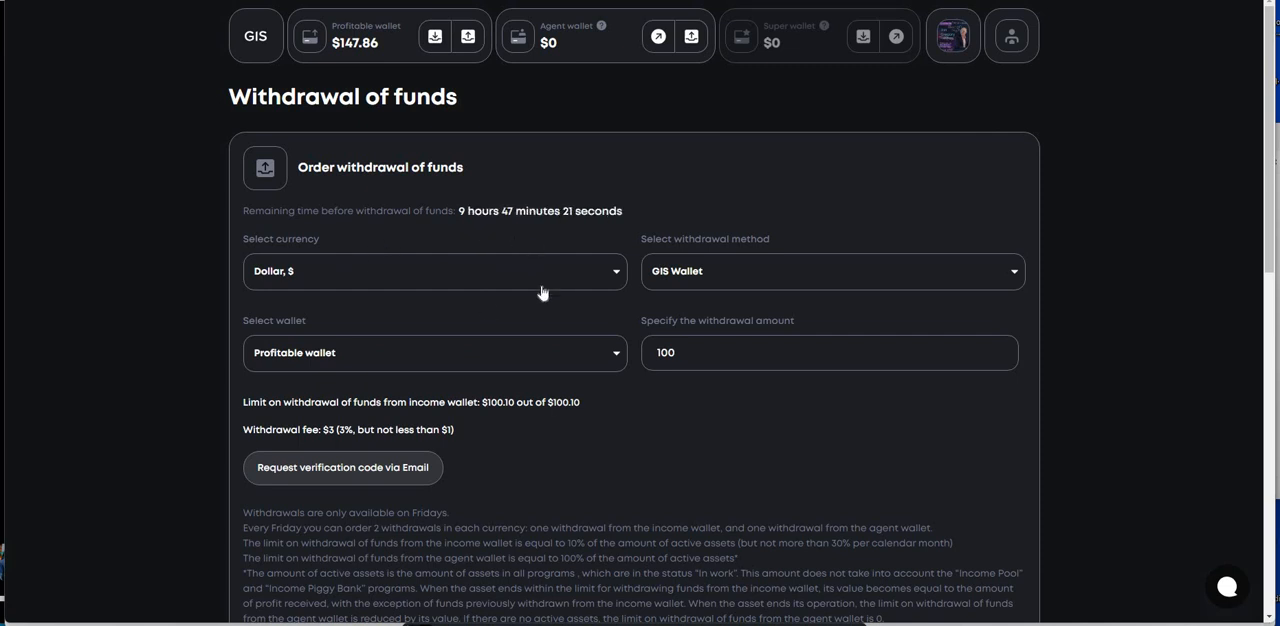
pyautogui.moveTo(399, 357)
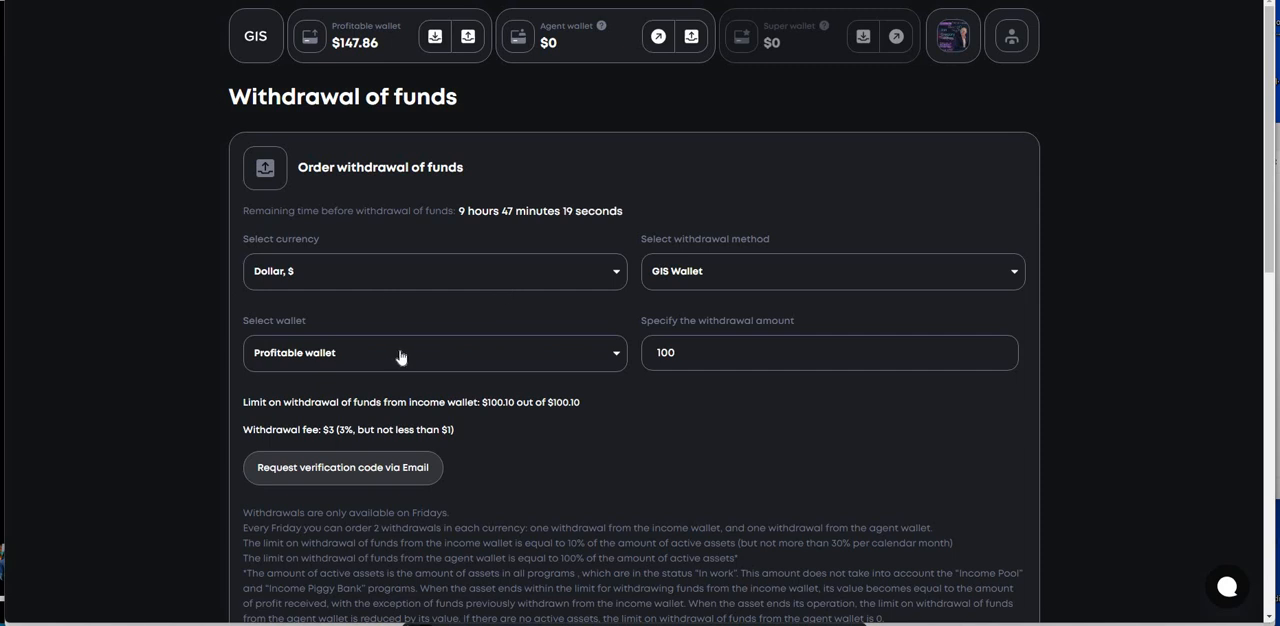
pyautogui.moveTo(589, 389)
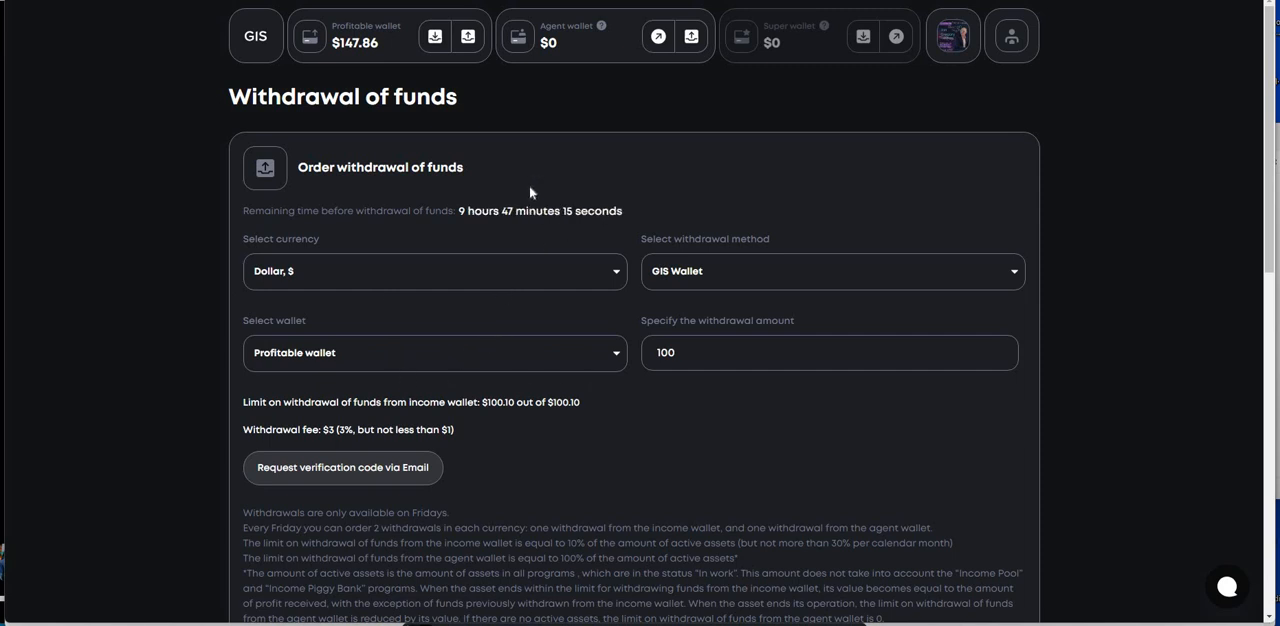
pyautogui.moveTo(560, 335)
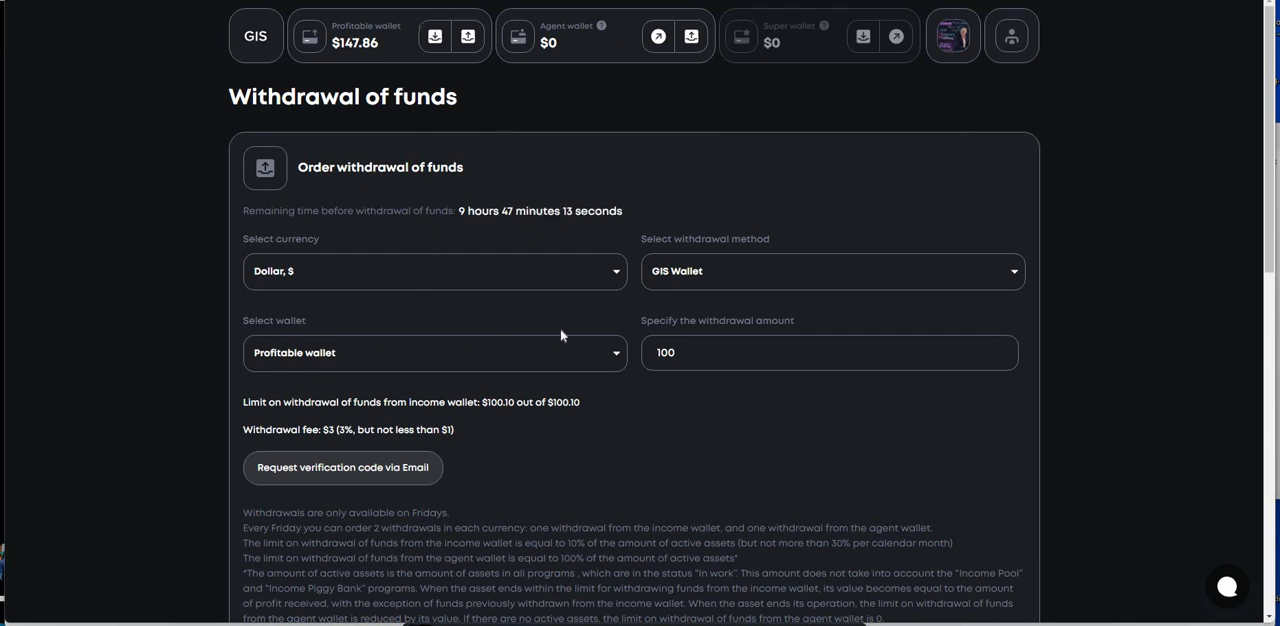
pyautogui.moveTo(488, 375)
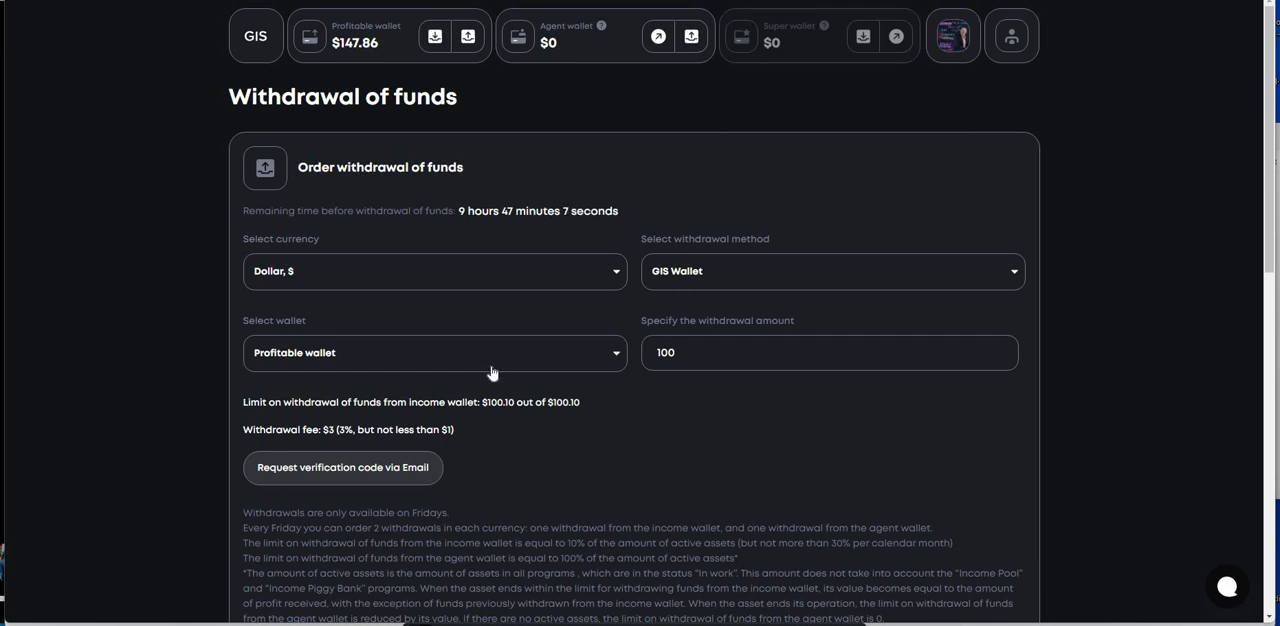
pyautogui.moveTo(477, 231)
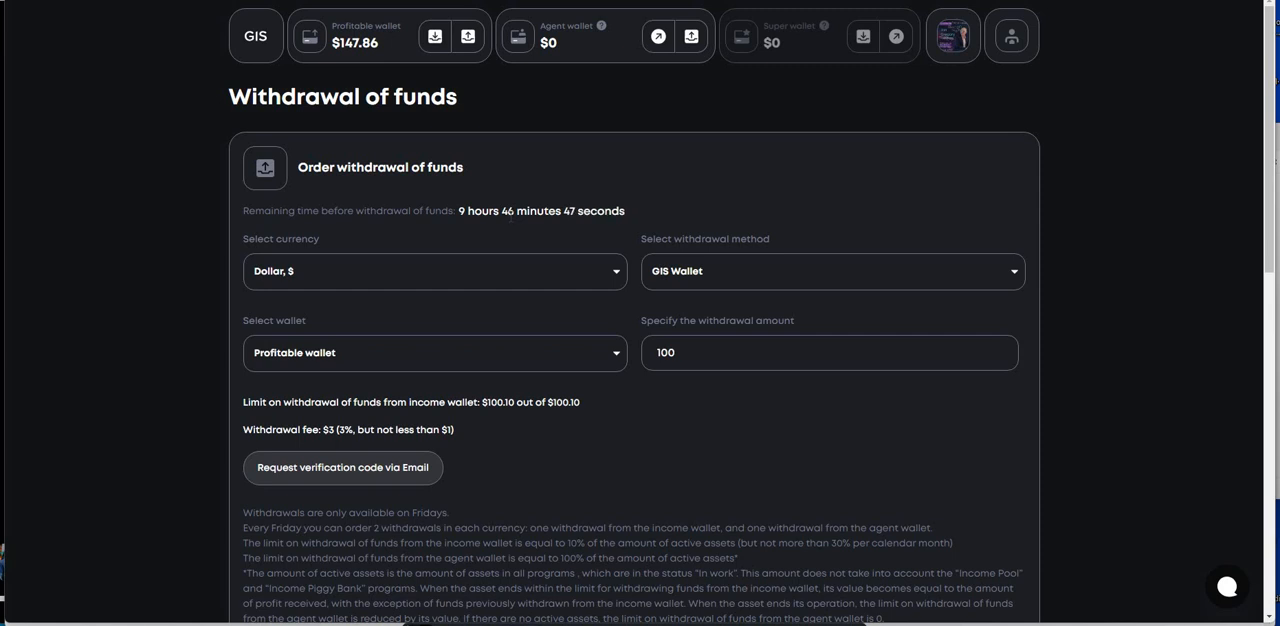
pyautogui.moveTo(338, 449)
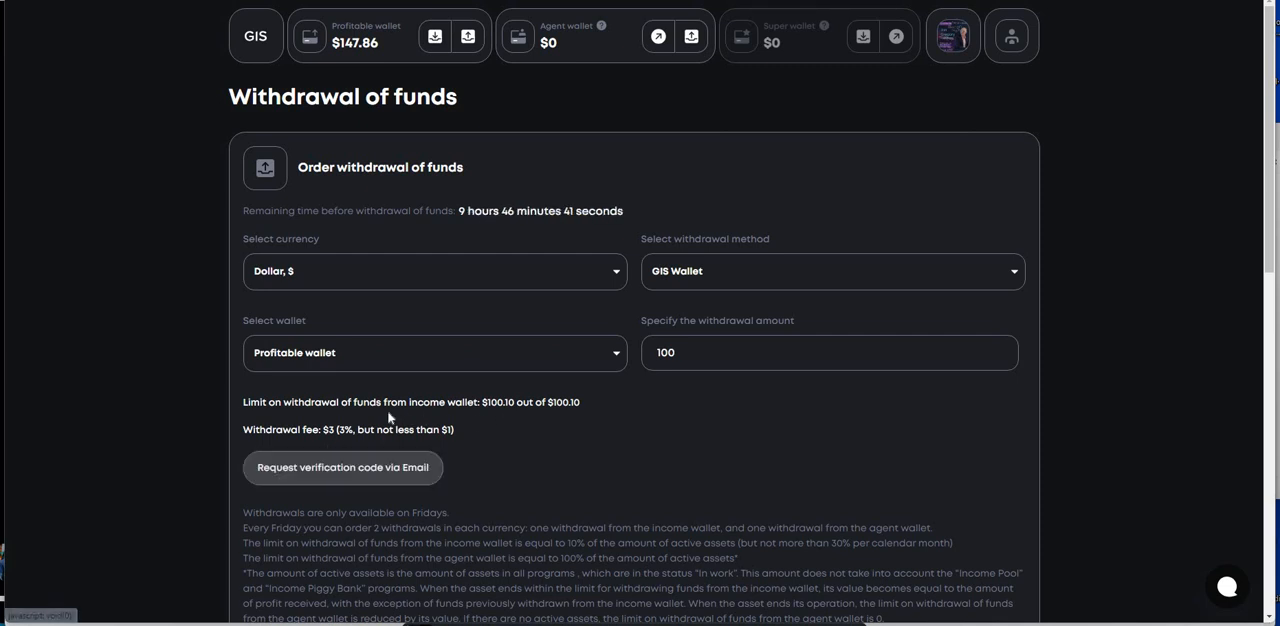
pyautogui.moveTo(511, 416)
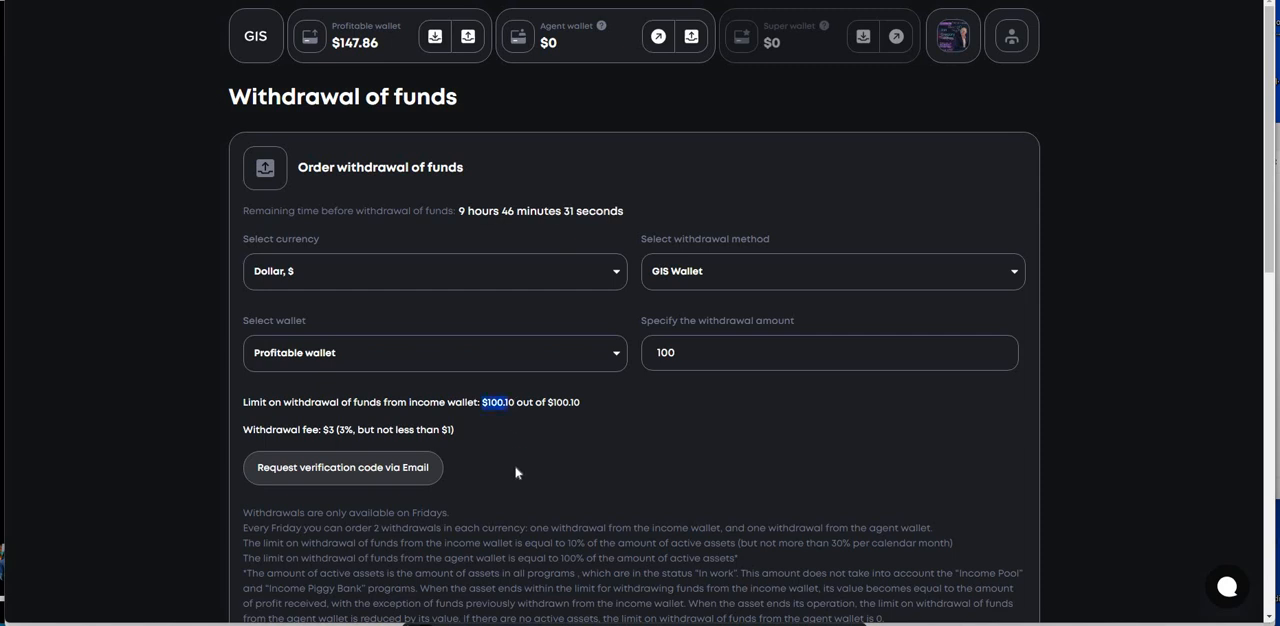
pyautogui.moveTo(519, 472)
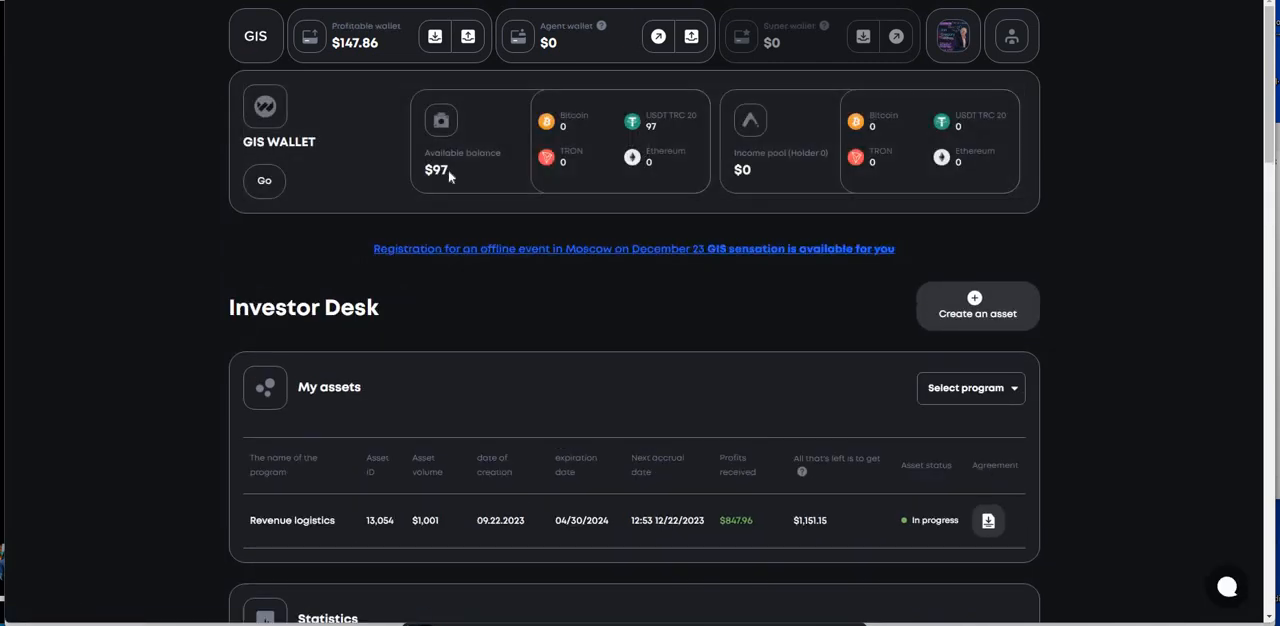
pyautogui.moveTo(449, 177)
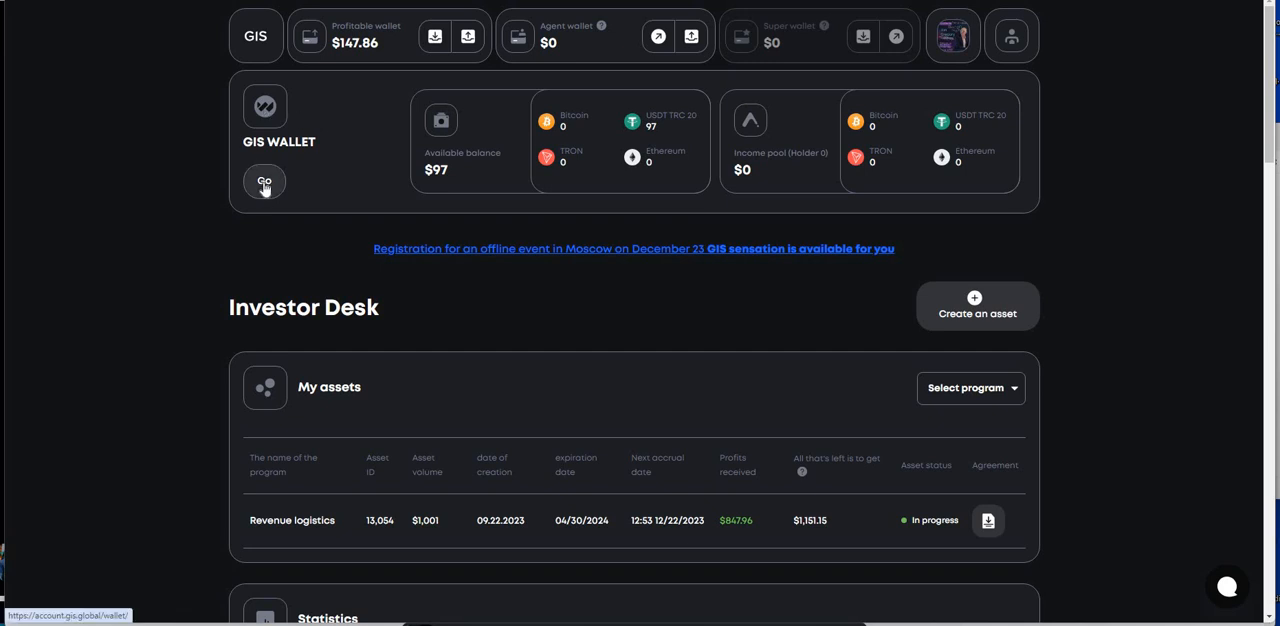
# Step: Open the GIS Wallet page and scroll to the Bitcoin, USDT TRC20 and Tron wallet cards
pyautogui.click(264, 181)
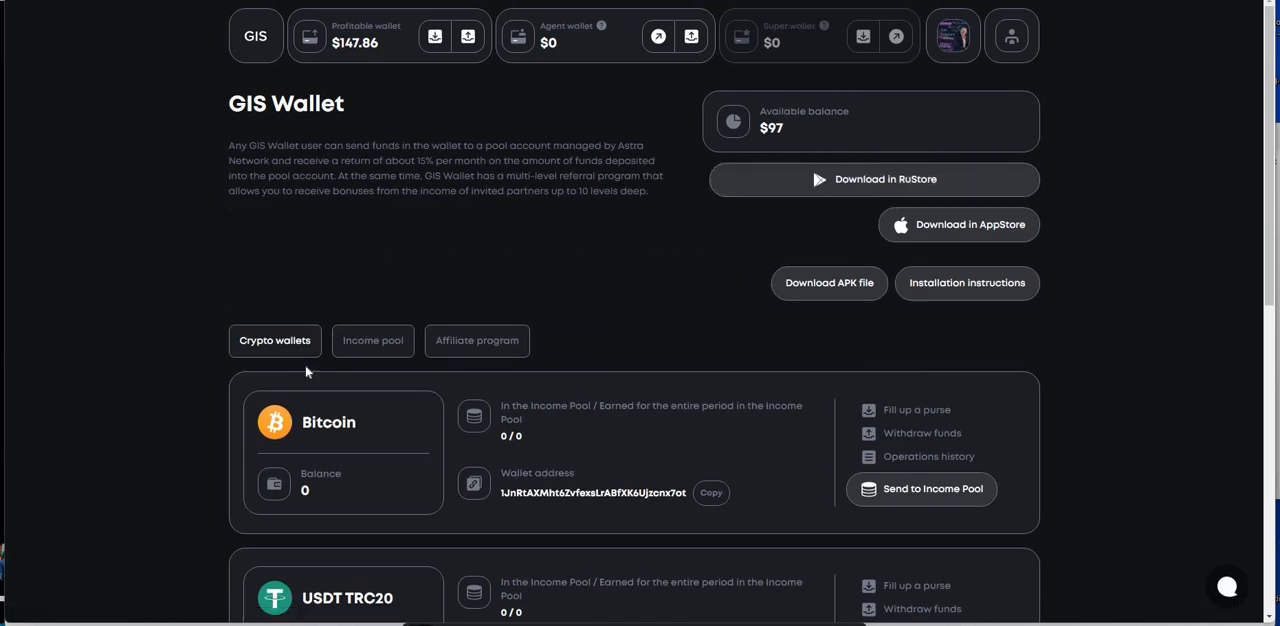
pyautogui.scroll(-3)
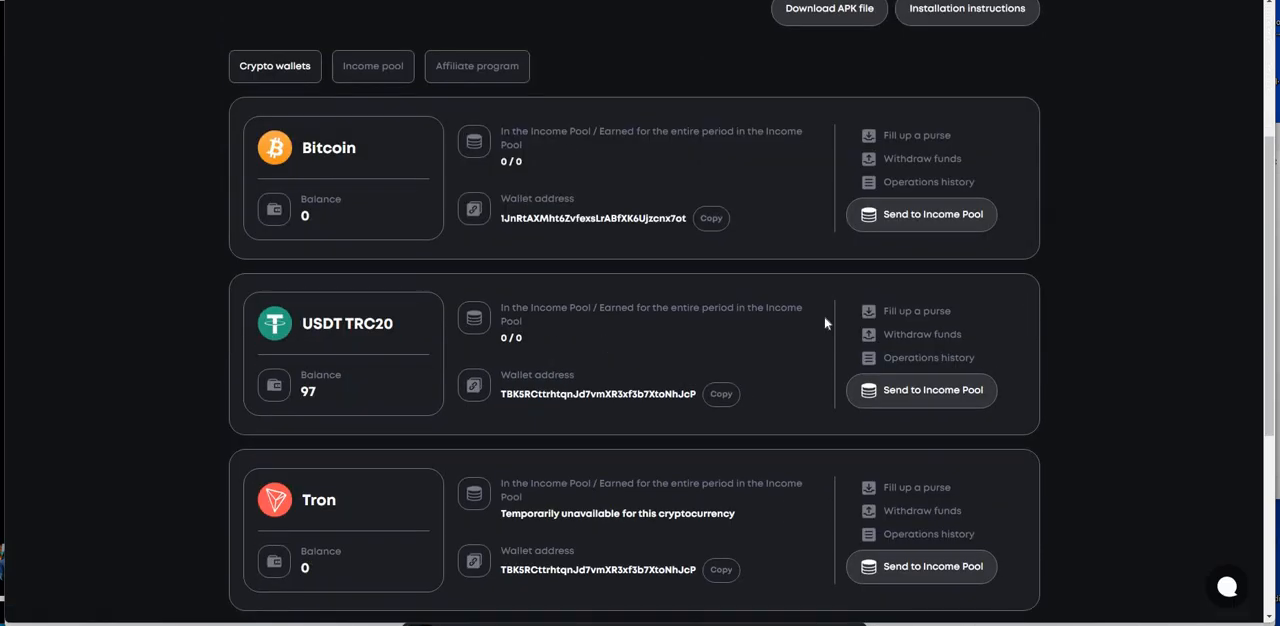
pyautogui.moveTo(512, 358)
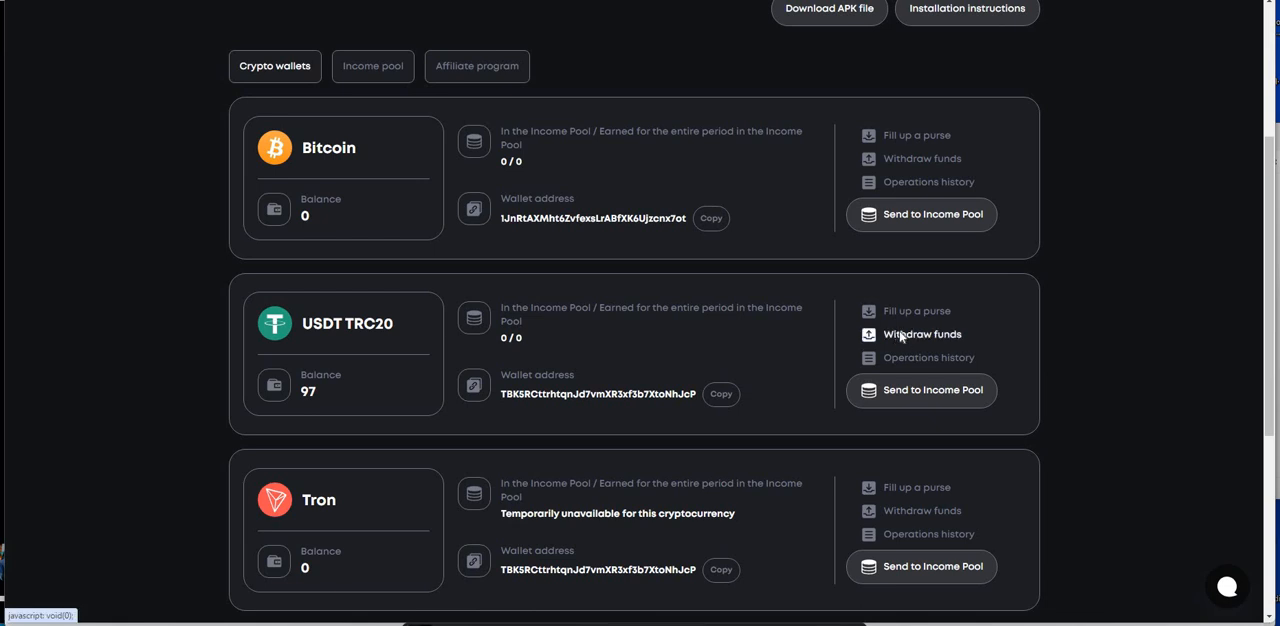
# Step: Start a withdrawal from the USDT TRC20 wallet card holding $97
pyautogui.click(922, 334)
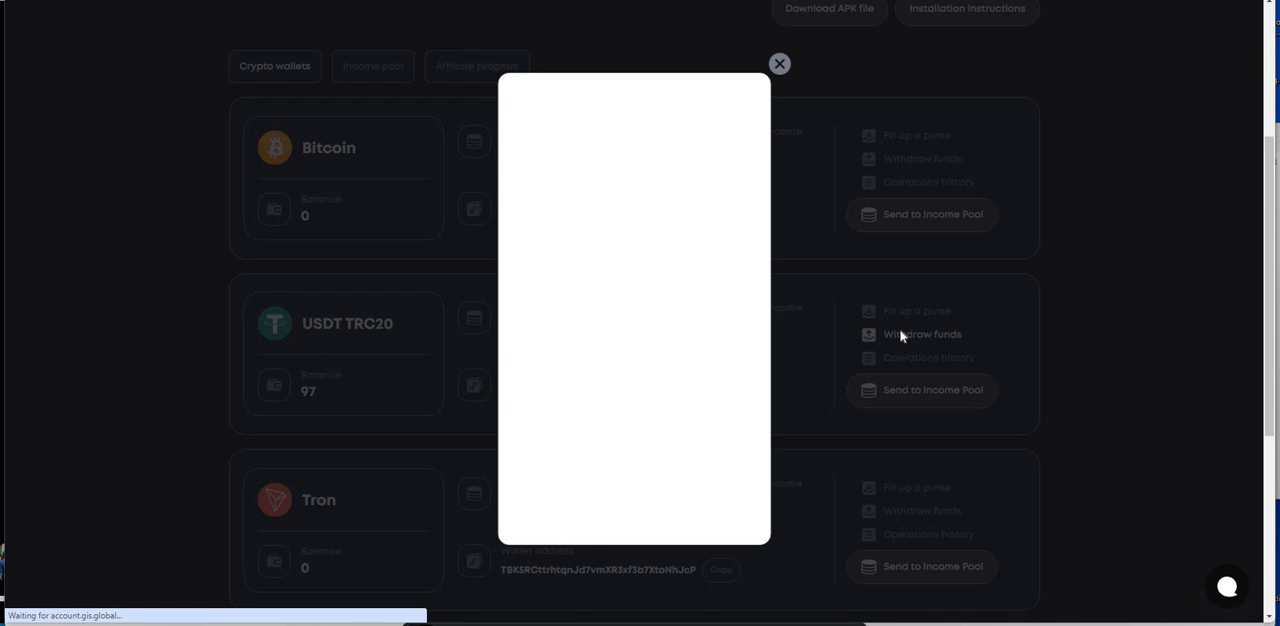
pyautogui.moveTo(528, 370)
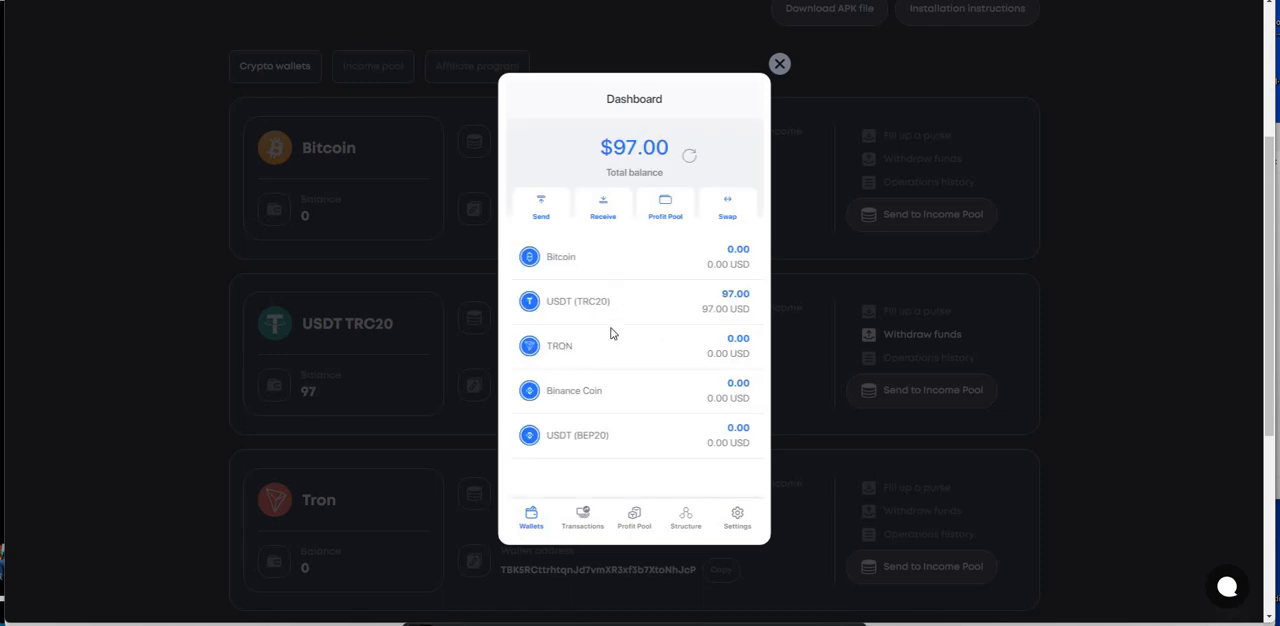
pyautogui.moveTo(614, 330)
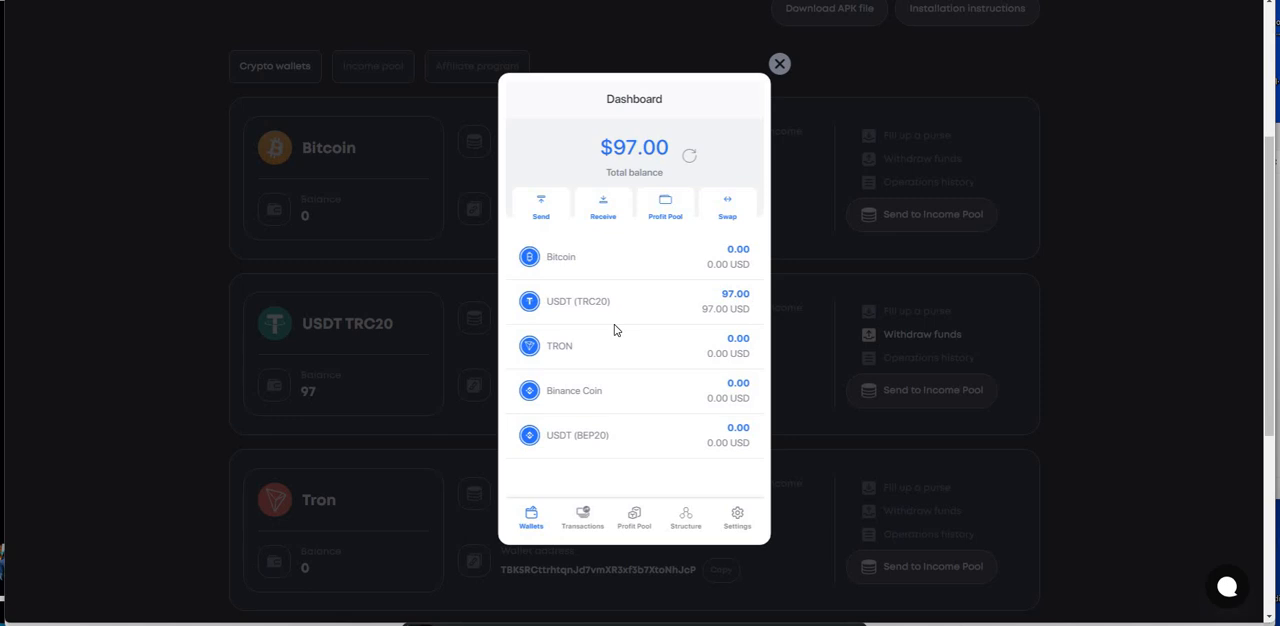
pyautogui.moveTo(547, 308)
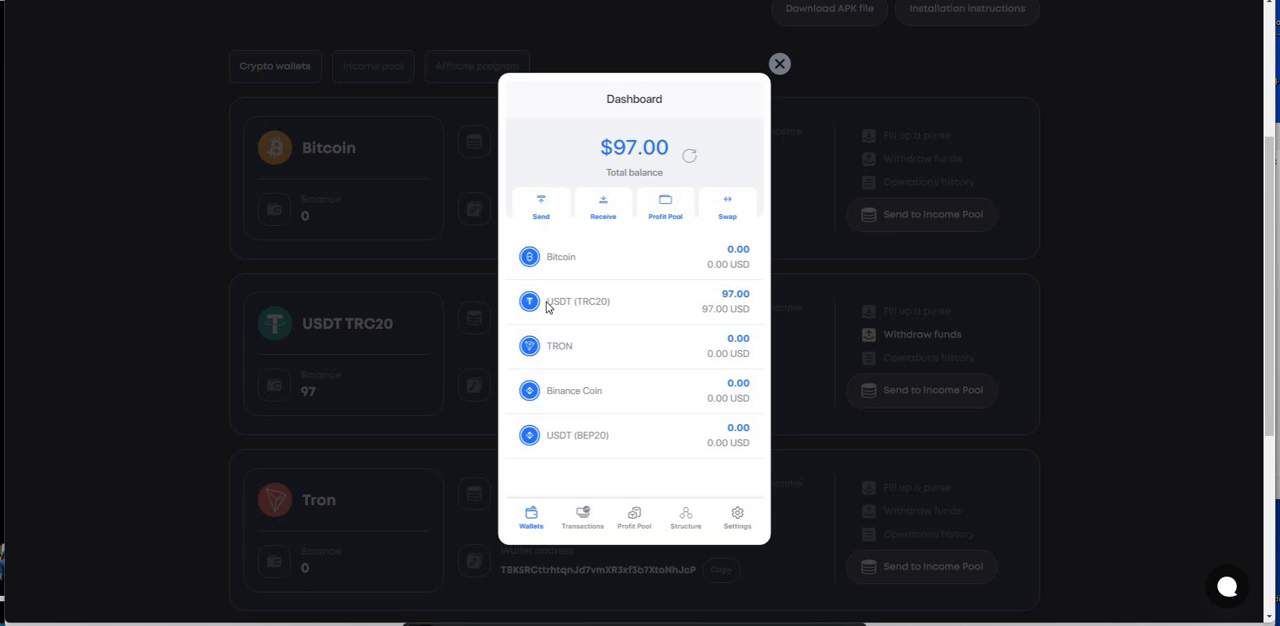
pyautogui.moveTo(588, 308)
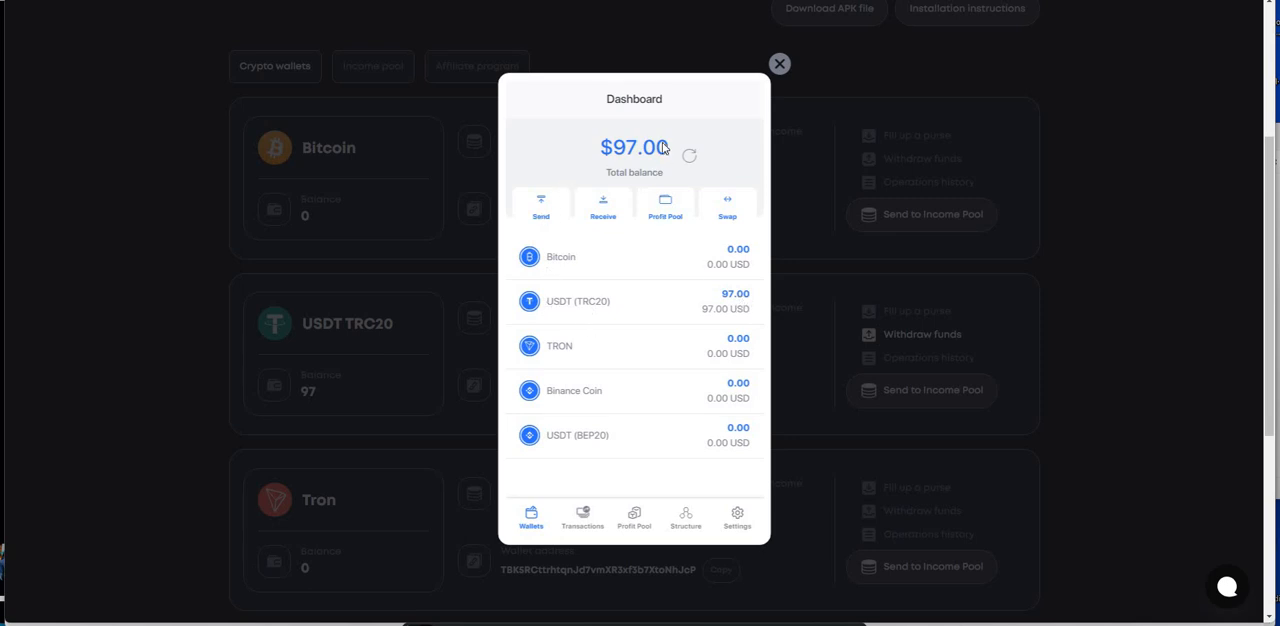
pyautogui.moveTo(528, 214)
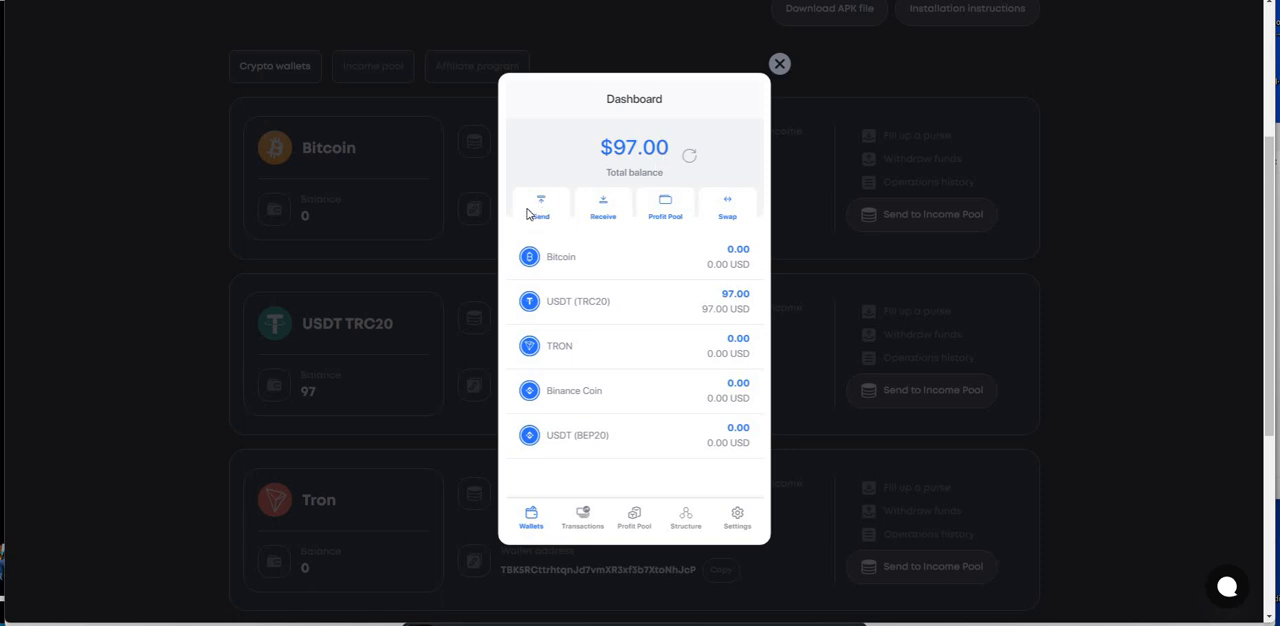
pyautogui.moveTo(543, 207)
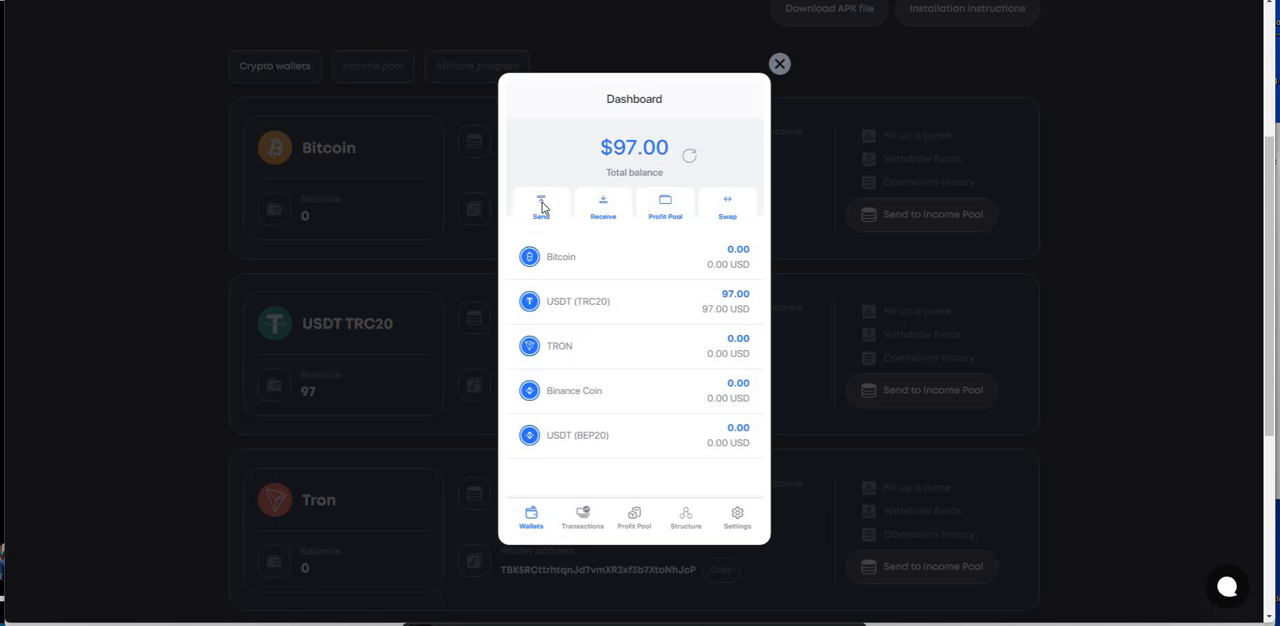
# Step: Send the 97 USDT TRC20 balance (96 after fee) to a recipient address, then close the form
pyautogui.click(541, 205)
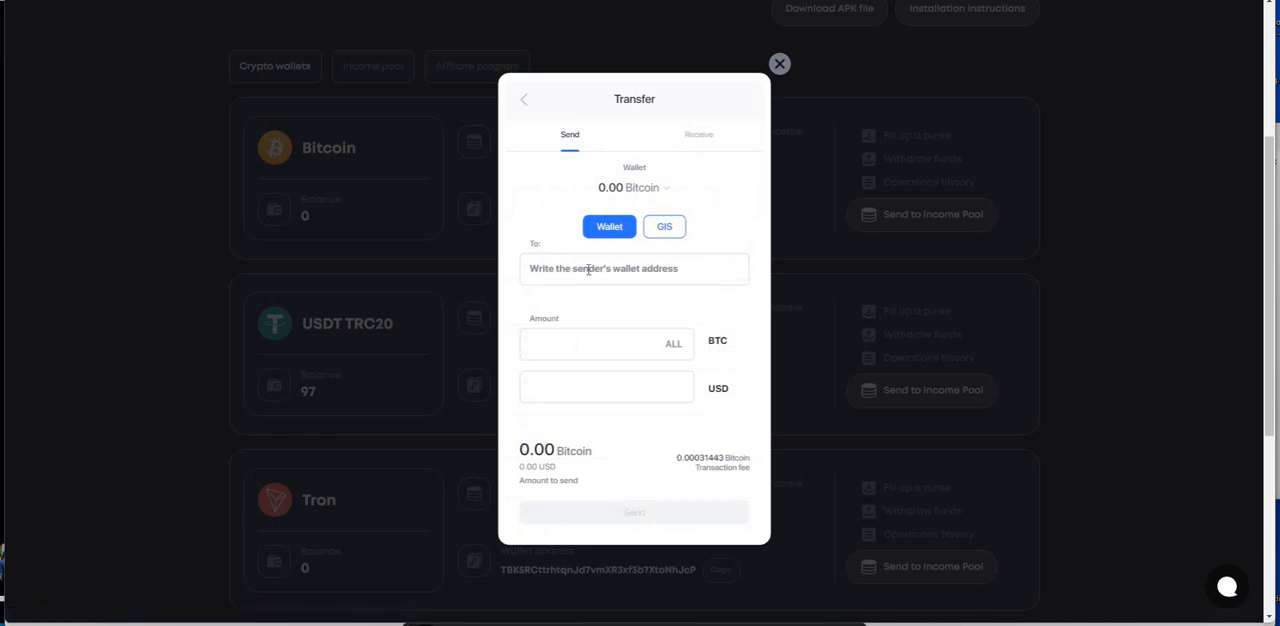
pyautogui.click(634, 268)
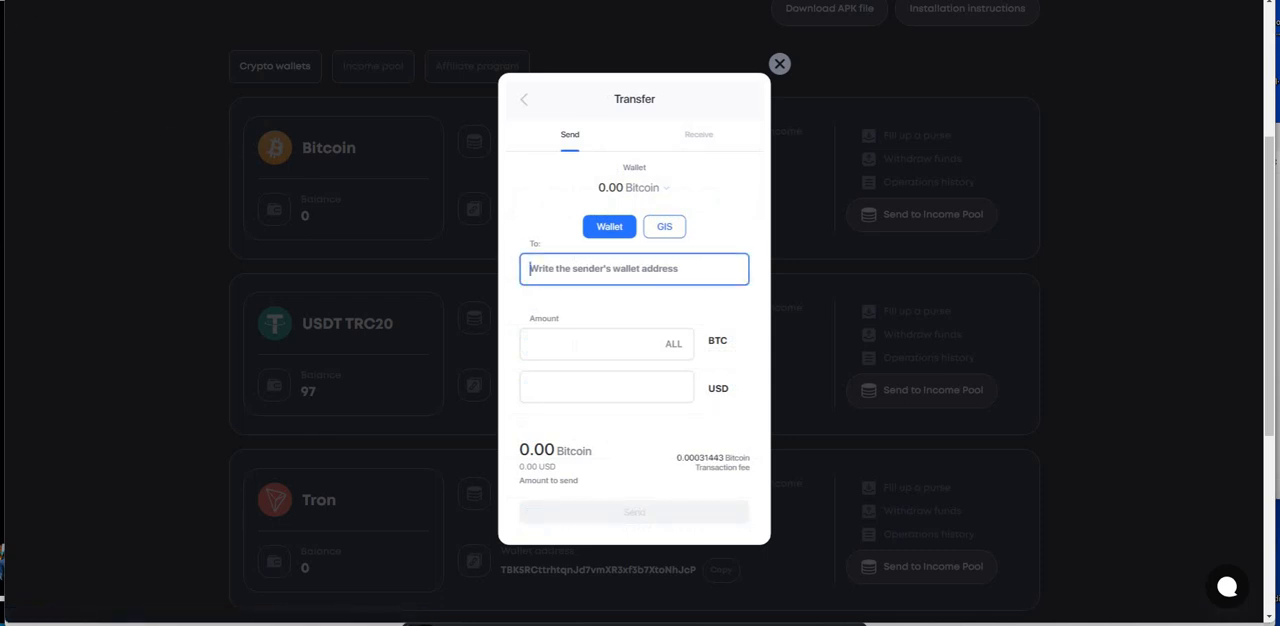
pyautogui.moveTo(654, 514)
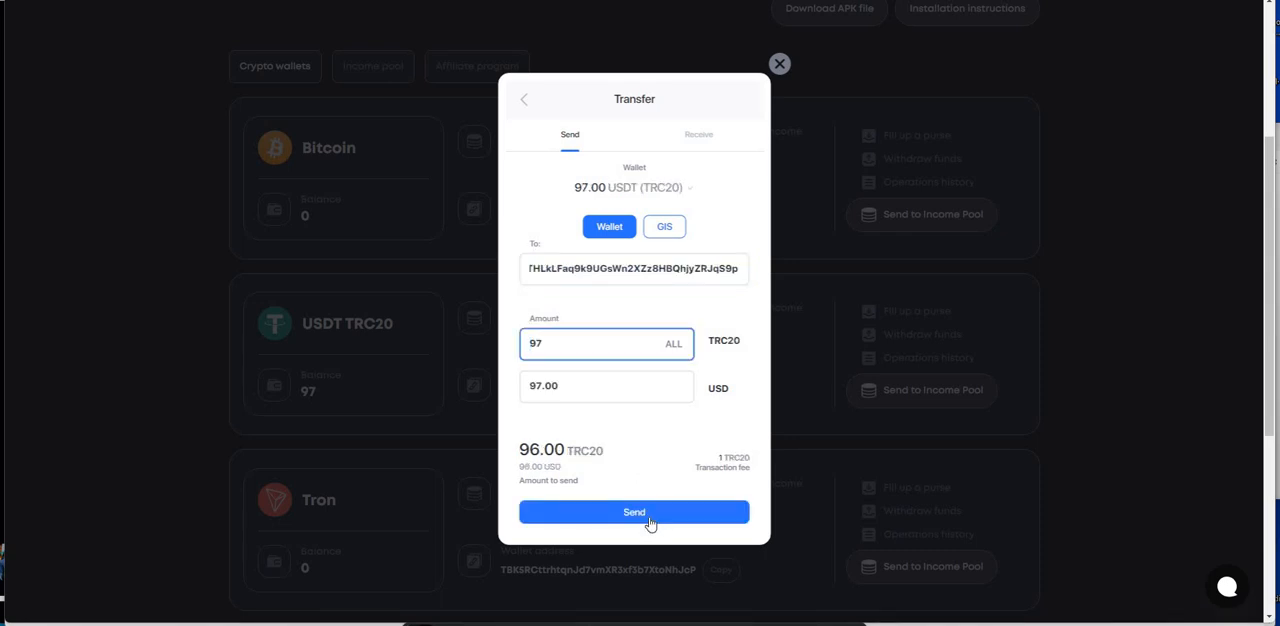
pyautogui.click(634, 512)
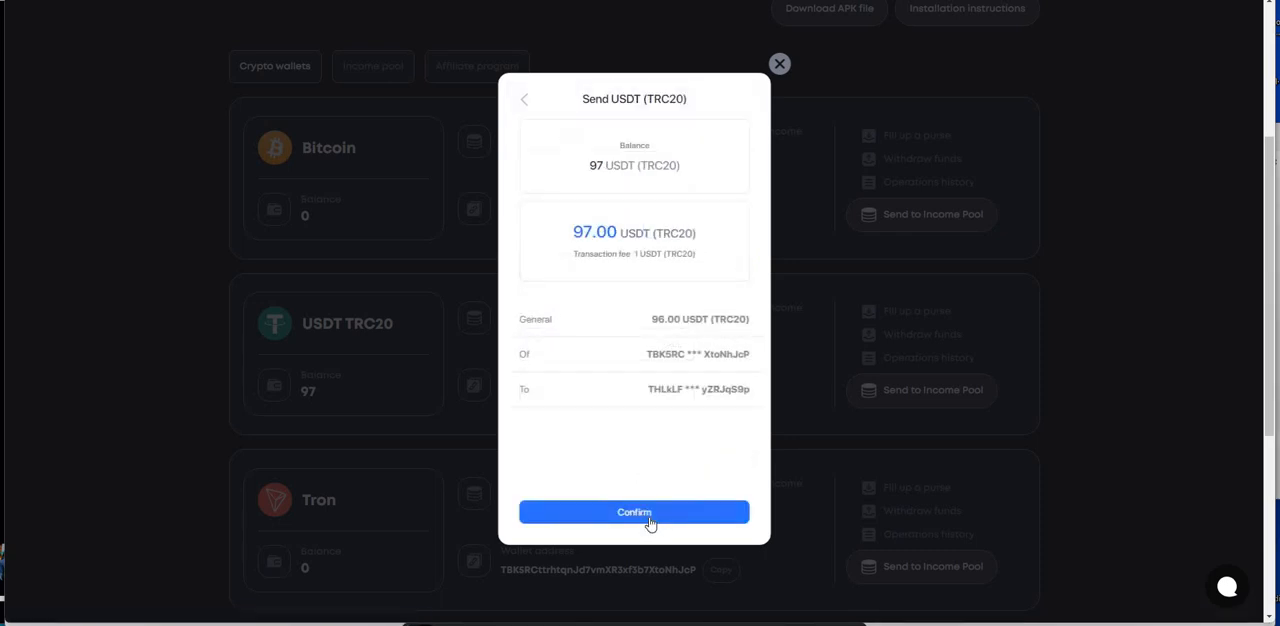
pyautogui.click(634, 512)
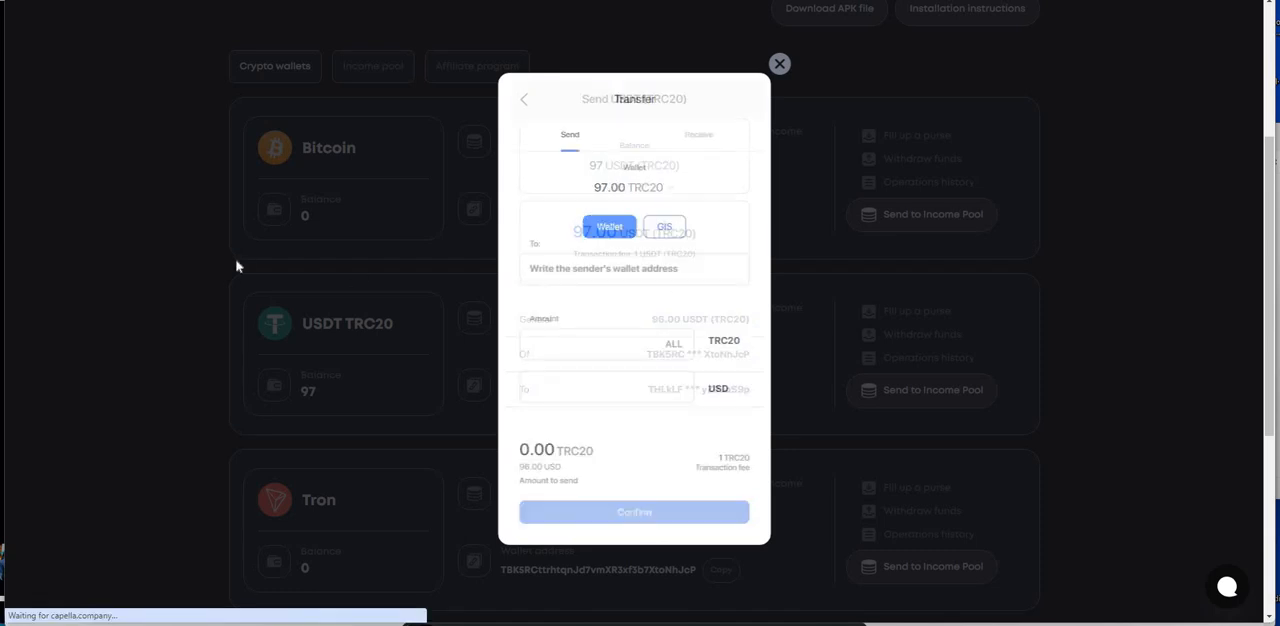
pyautogui.click(634, 512)
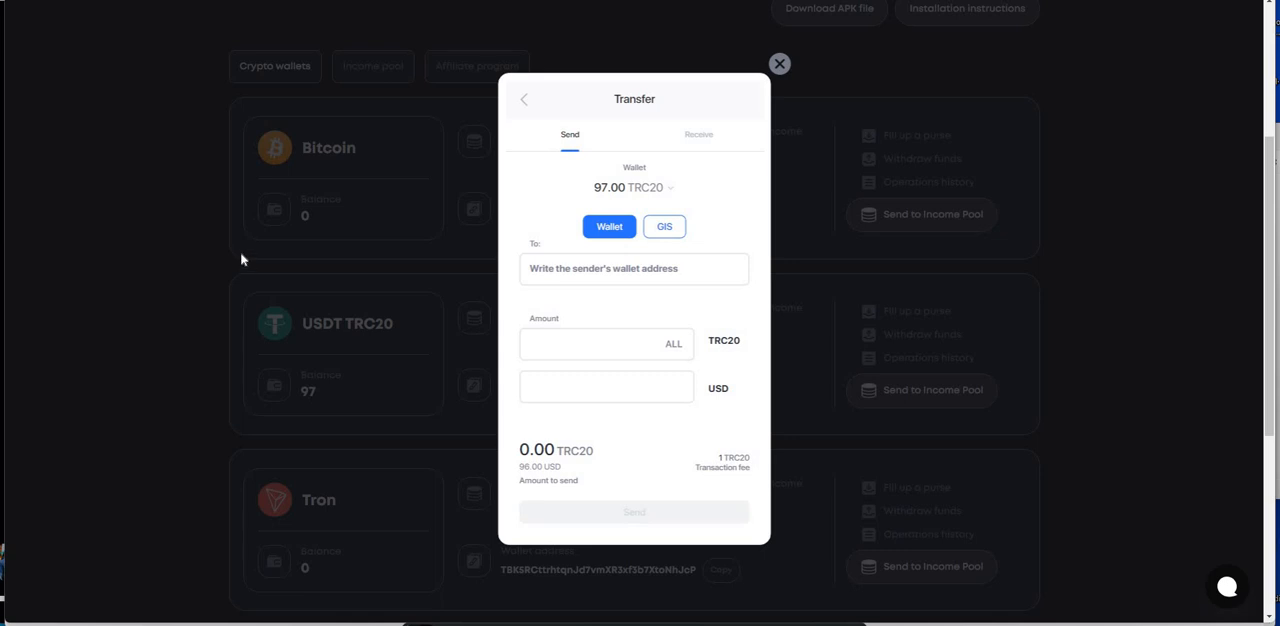
pyautogui.moveTo(527, 103)
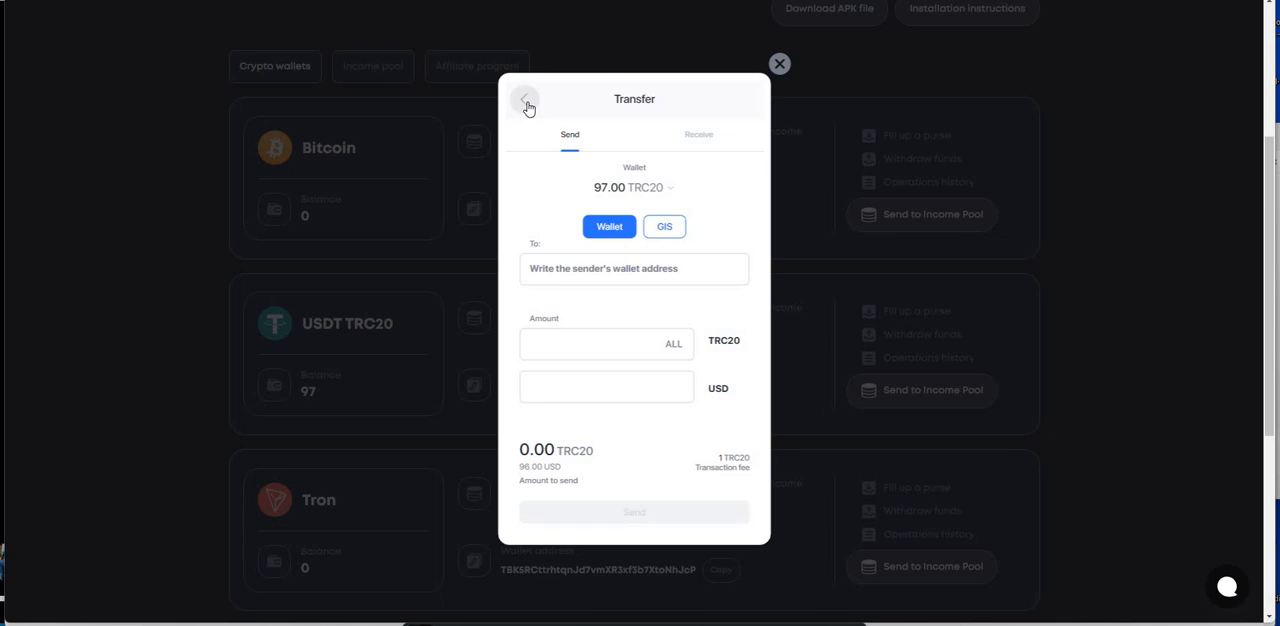
pyautogui.moveTo(669, 117)
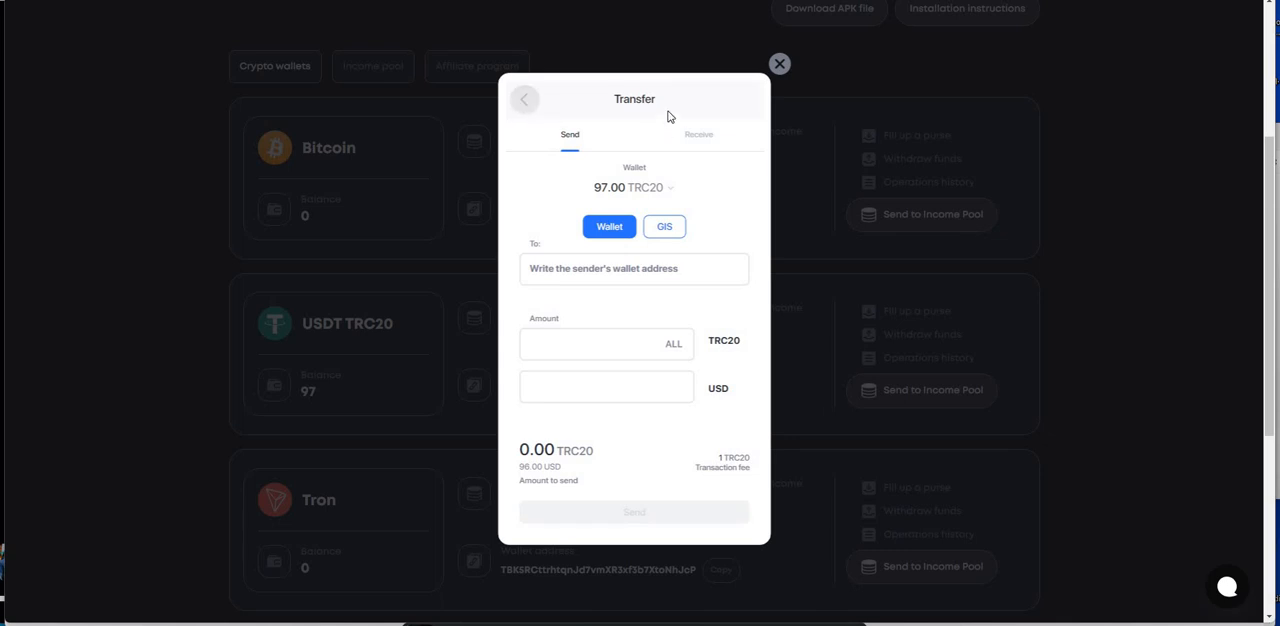
pyautogui.moveTo(522, 100)
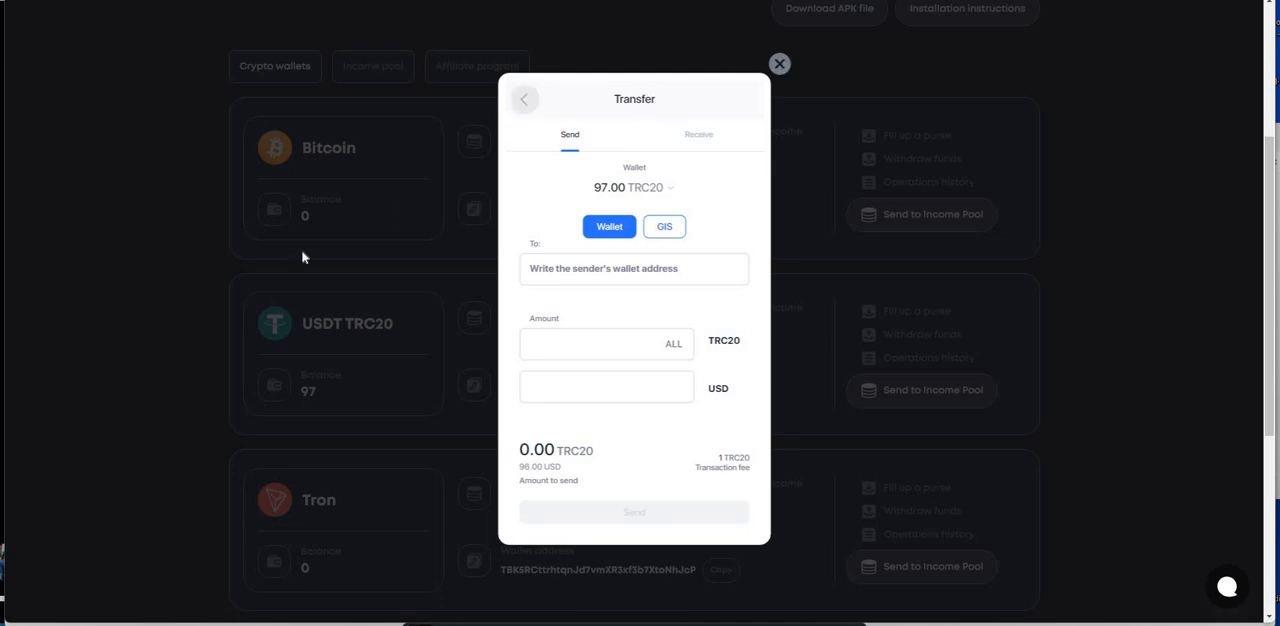
pyautogui.click(779, 64)
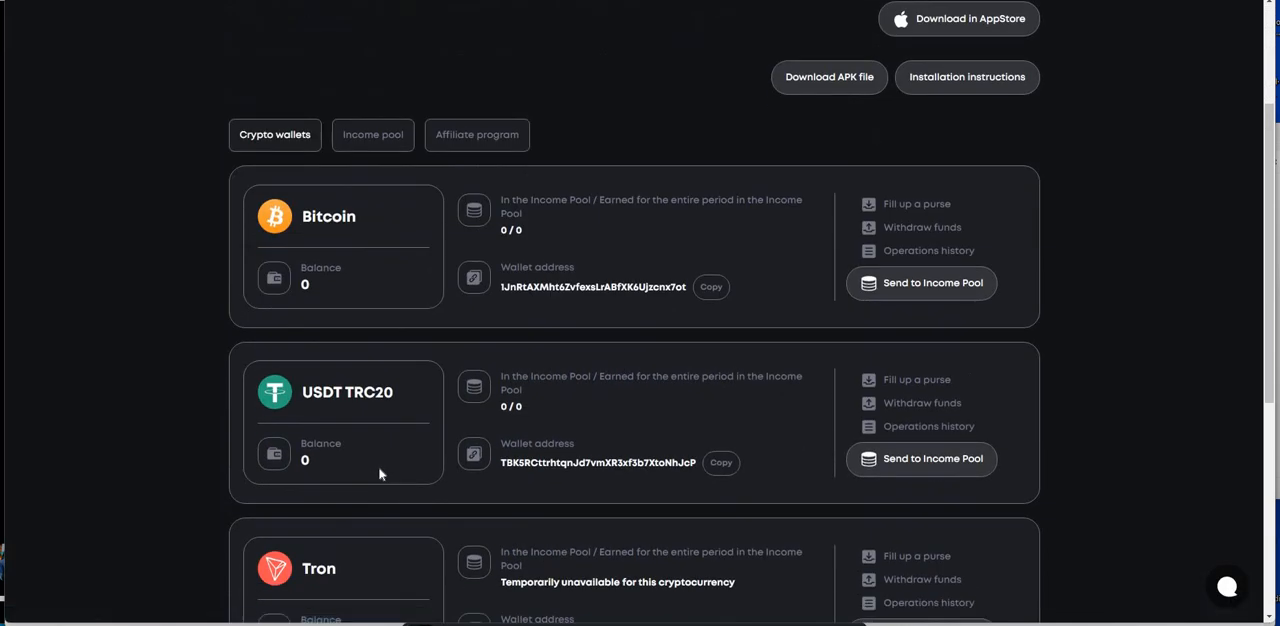
pyautogui.moveTo(411, 477)
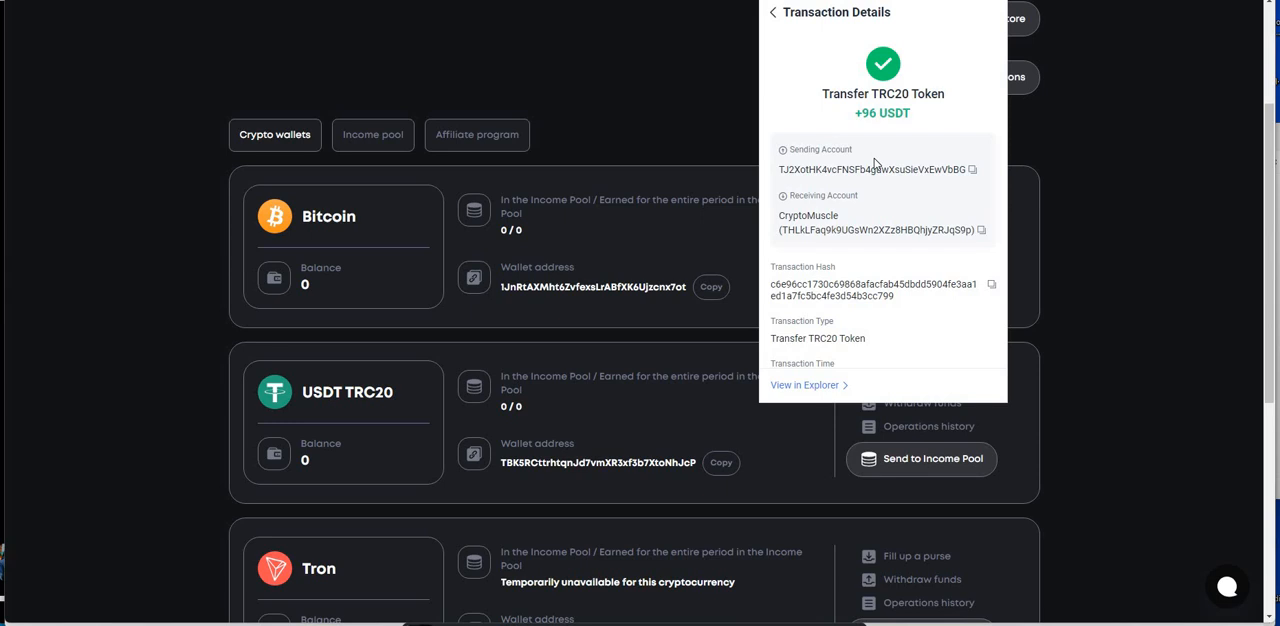
# Step: Scroll the Investor Desk showing a $0 GIS Wallet balance and no crypto holdings
pyautogui.scroll(-3)
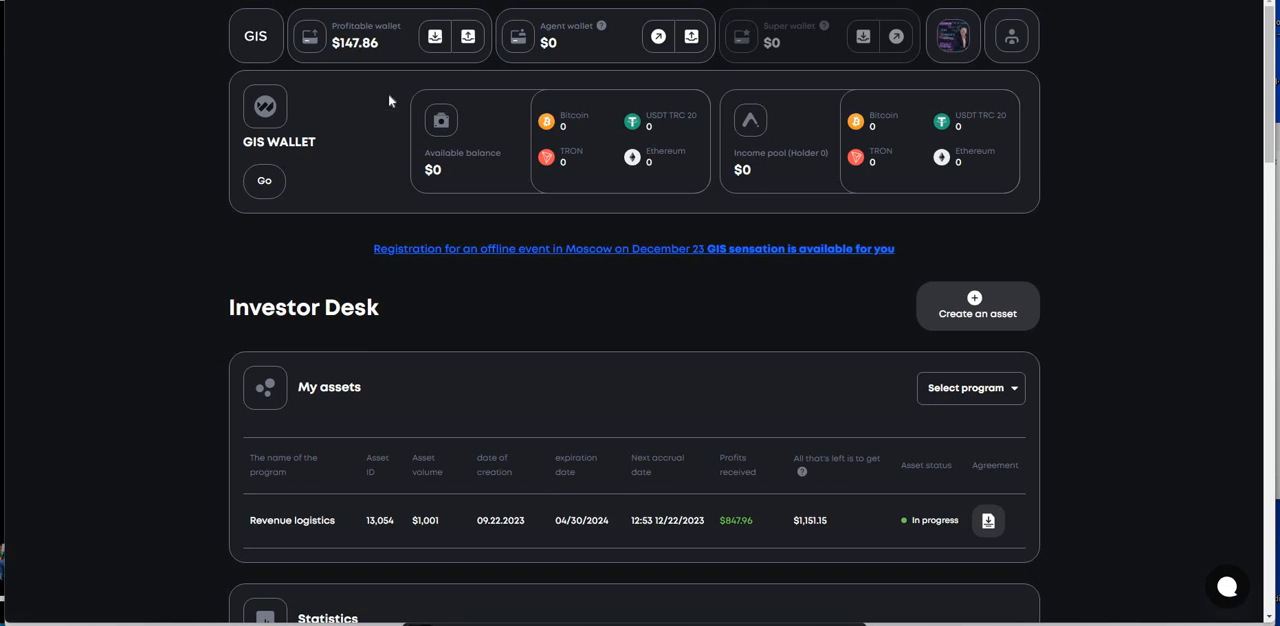
pyautogui.moveTo(398, 148)
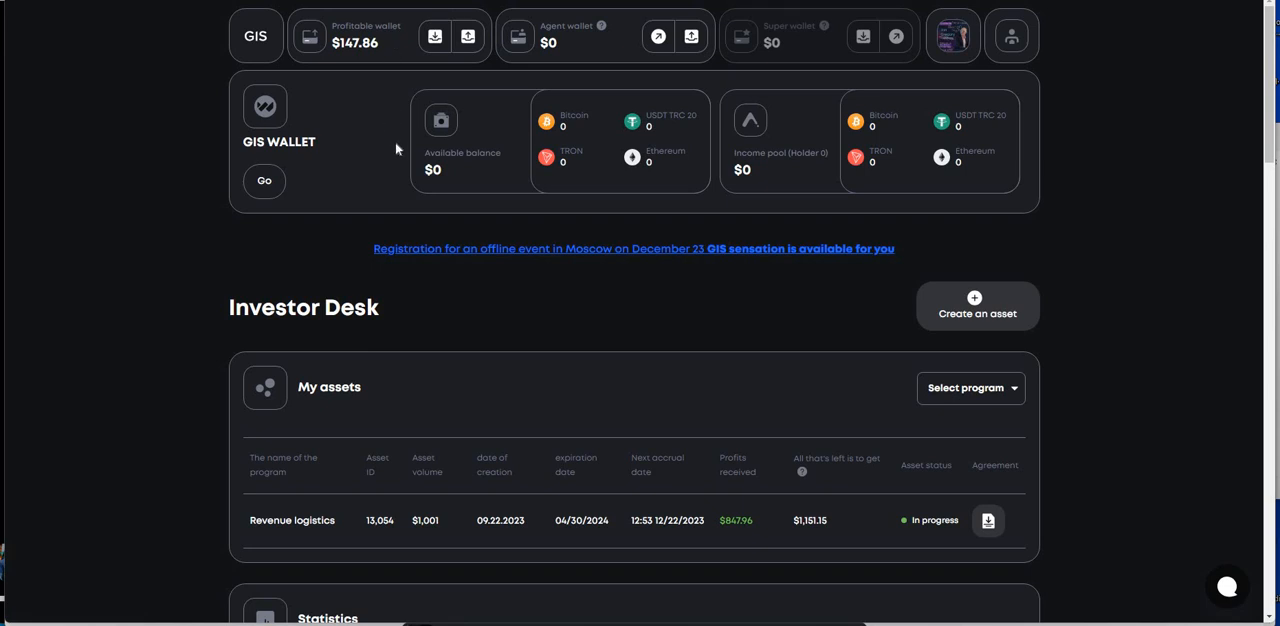
pyautogui.moveTo(397, 149)
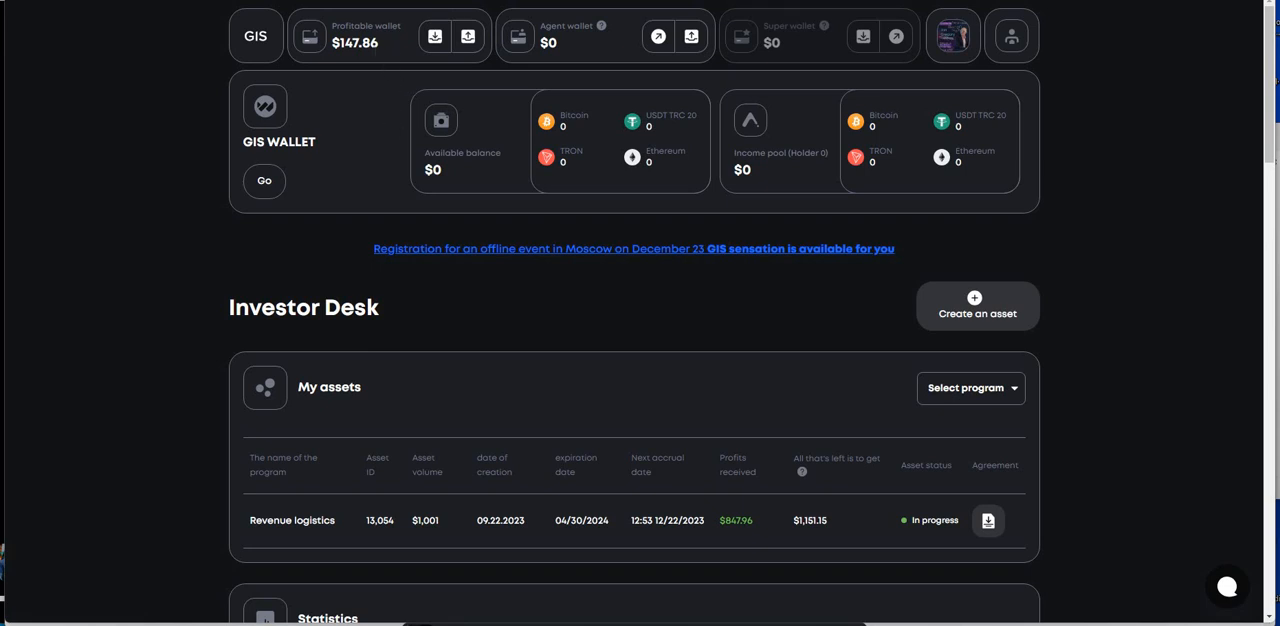
pyautogui.moveTo(374, 60)
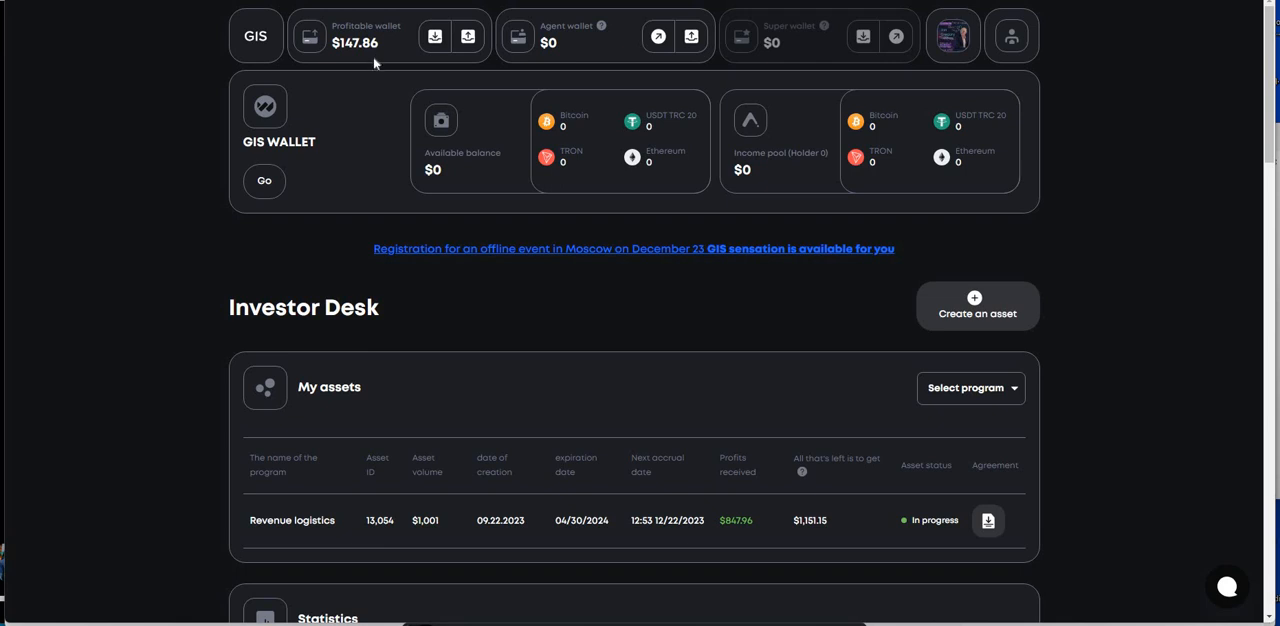
pyautogui.moveTo(371, 101)
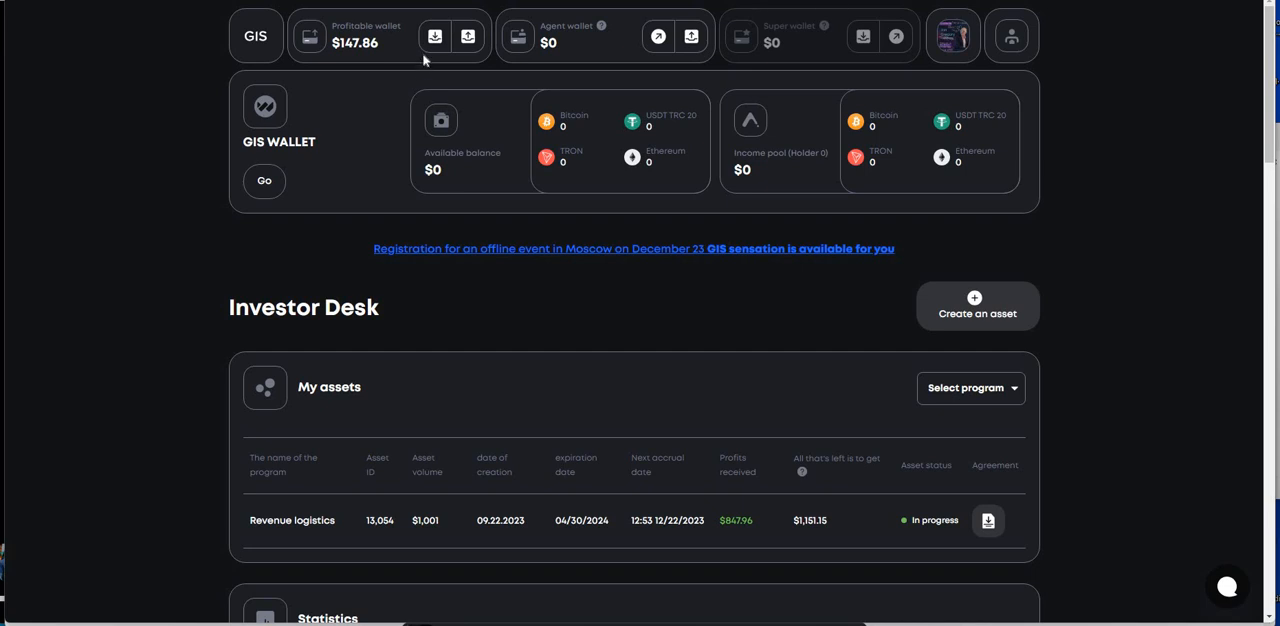
pyautogui.moveTo(447, 40)
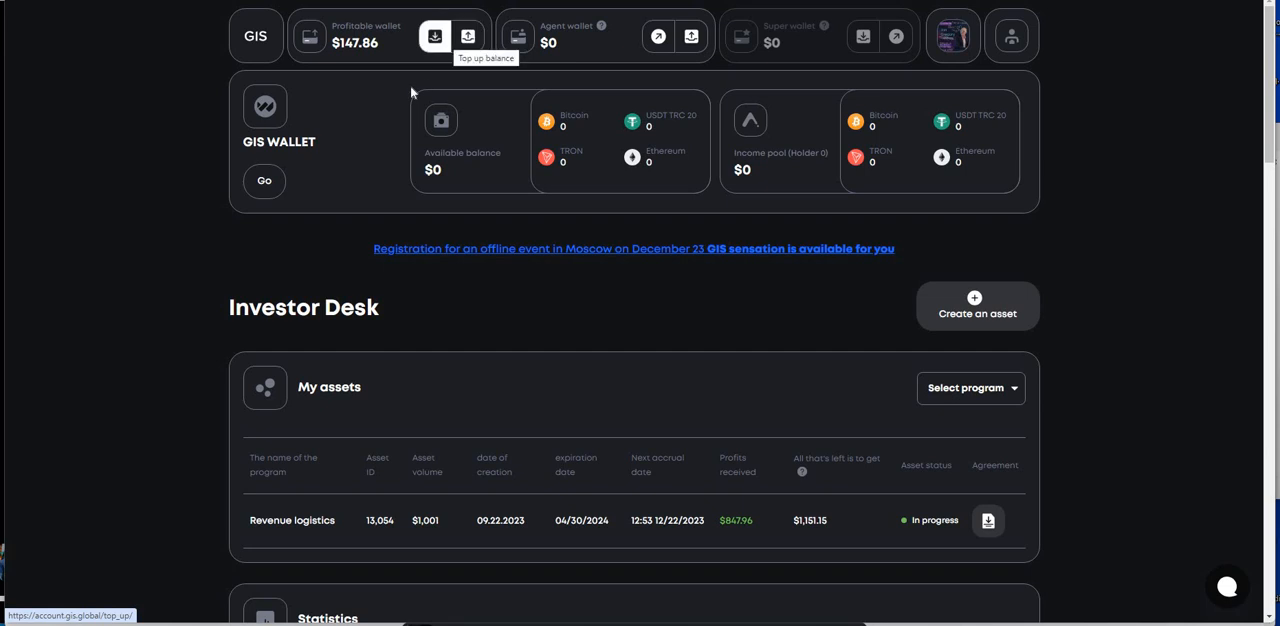
pyautogui.moveTo(410, 92)
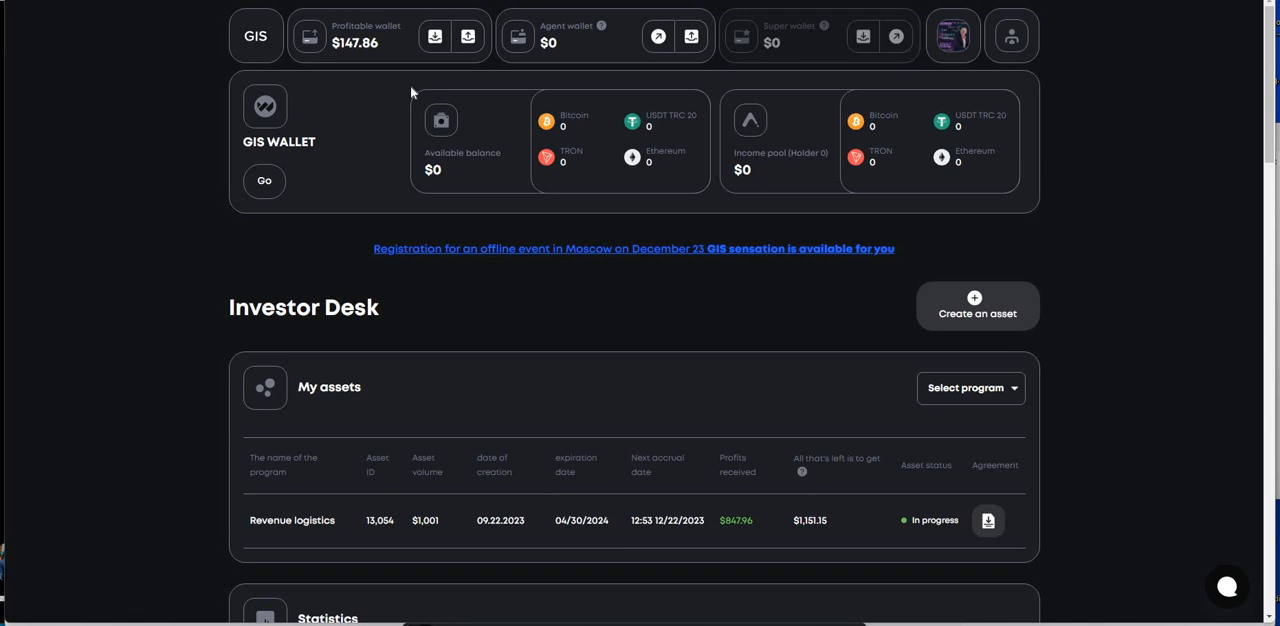
pyautogui.moveTo(398, 140)
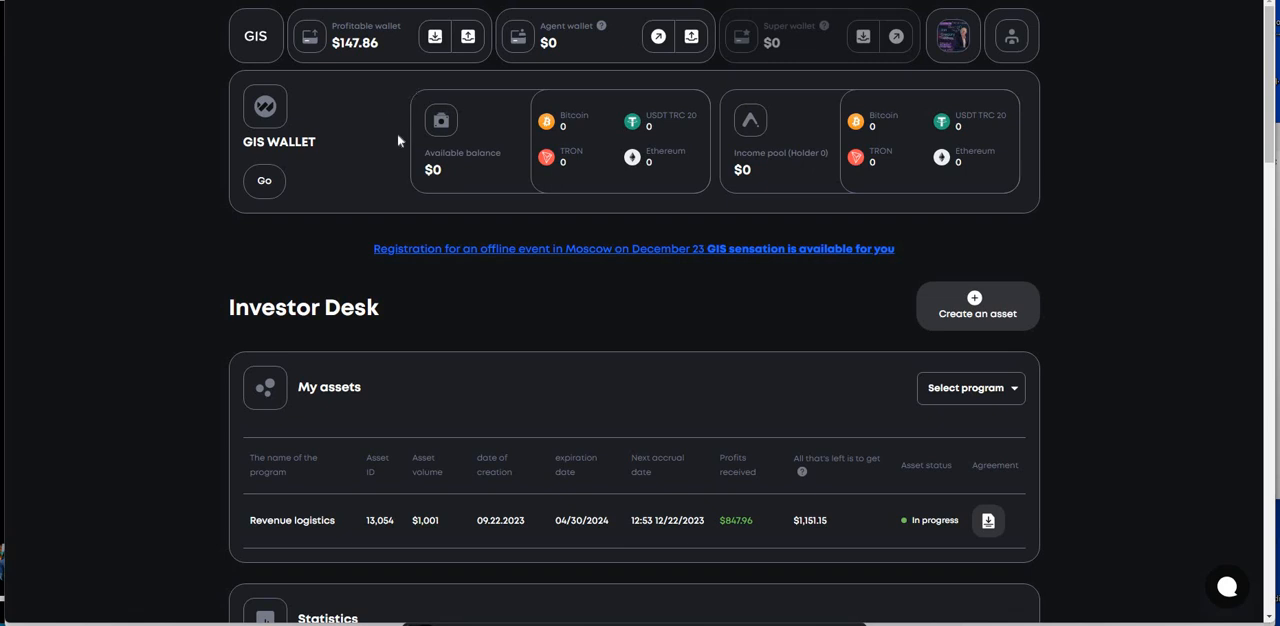
pyautogui.moveTo(385, 164)
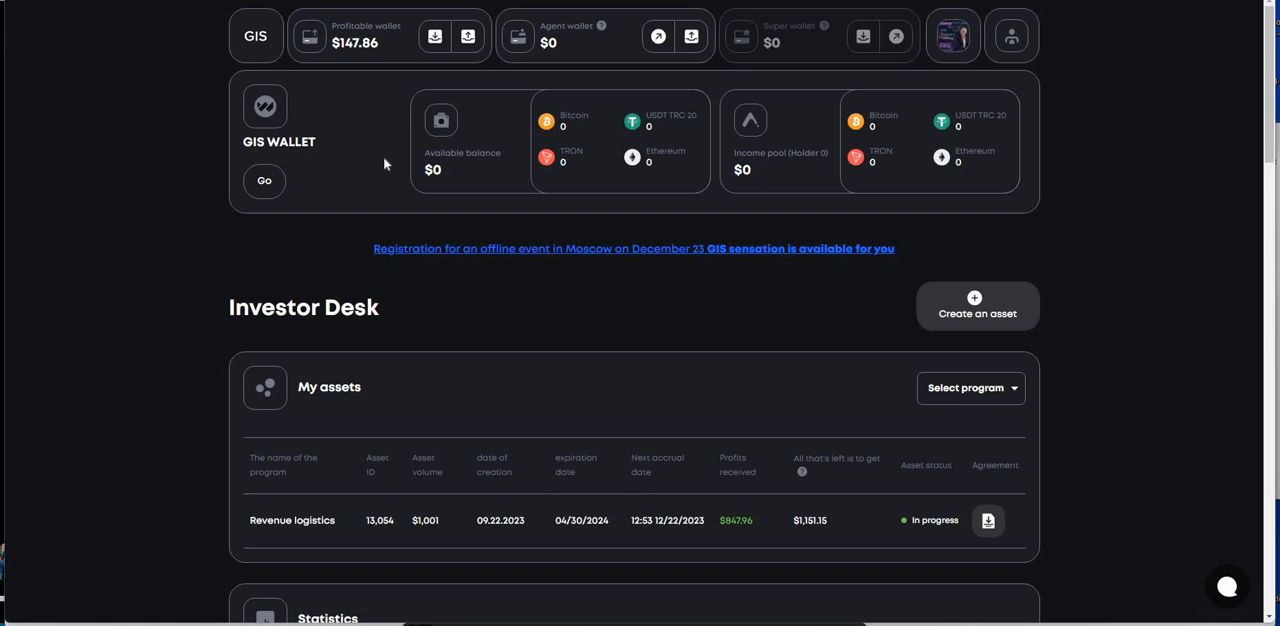
pyautogui.moveTo(192, 50)
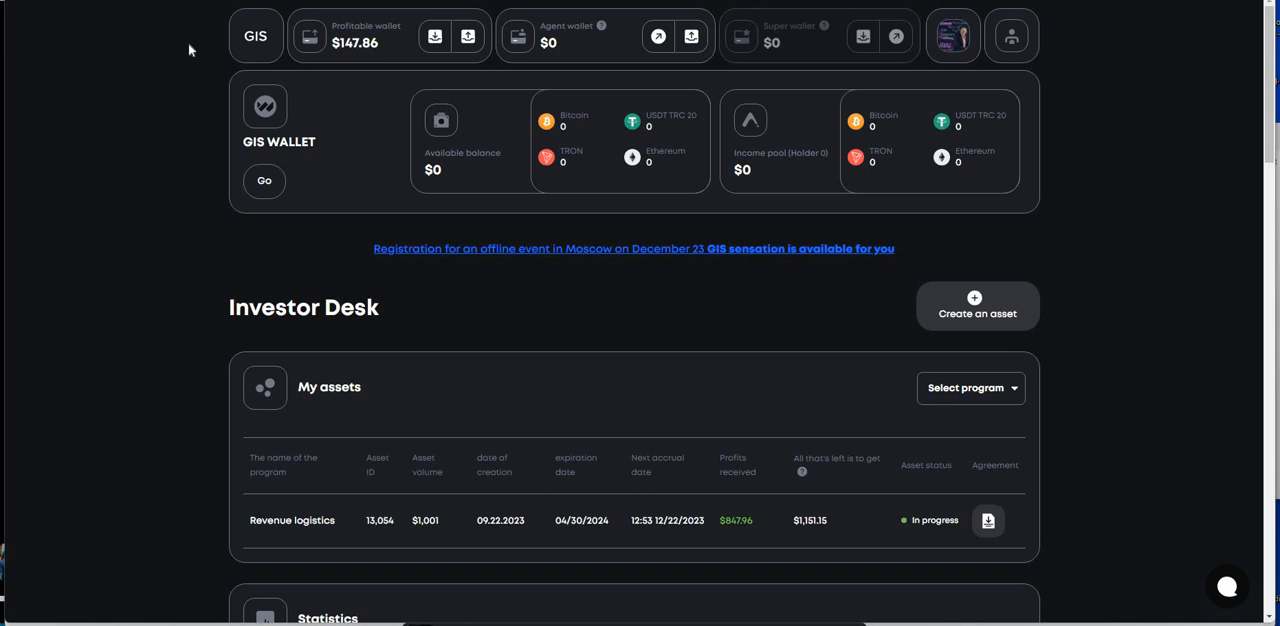
pyautogui.moveTo(334, 103)
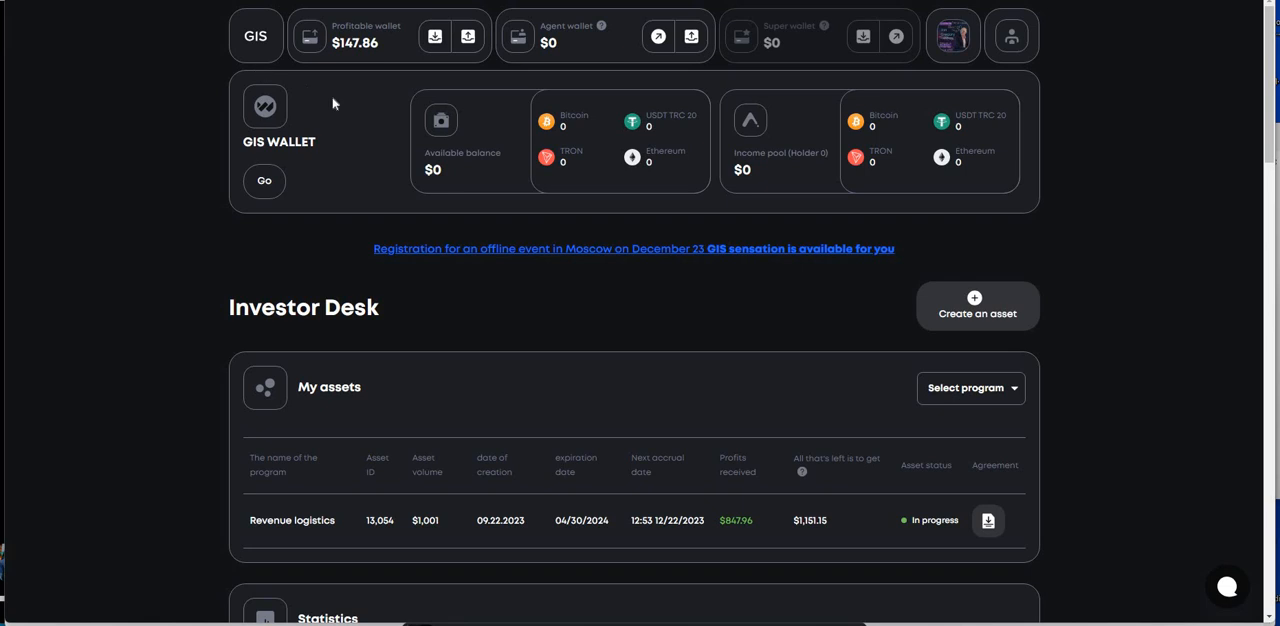
pyautogui.moveTo(362, 238)
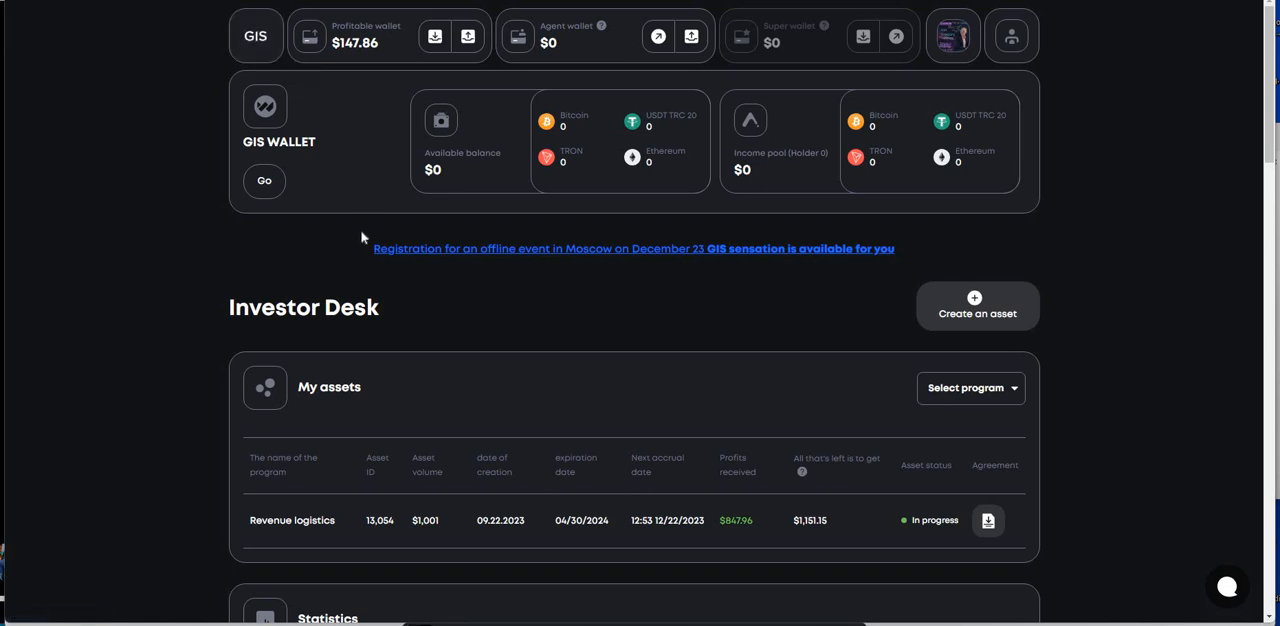
pyautogui.scroll(-3)
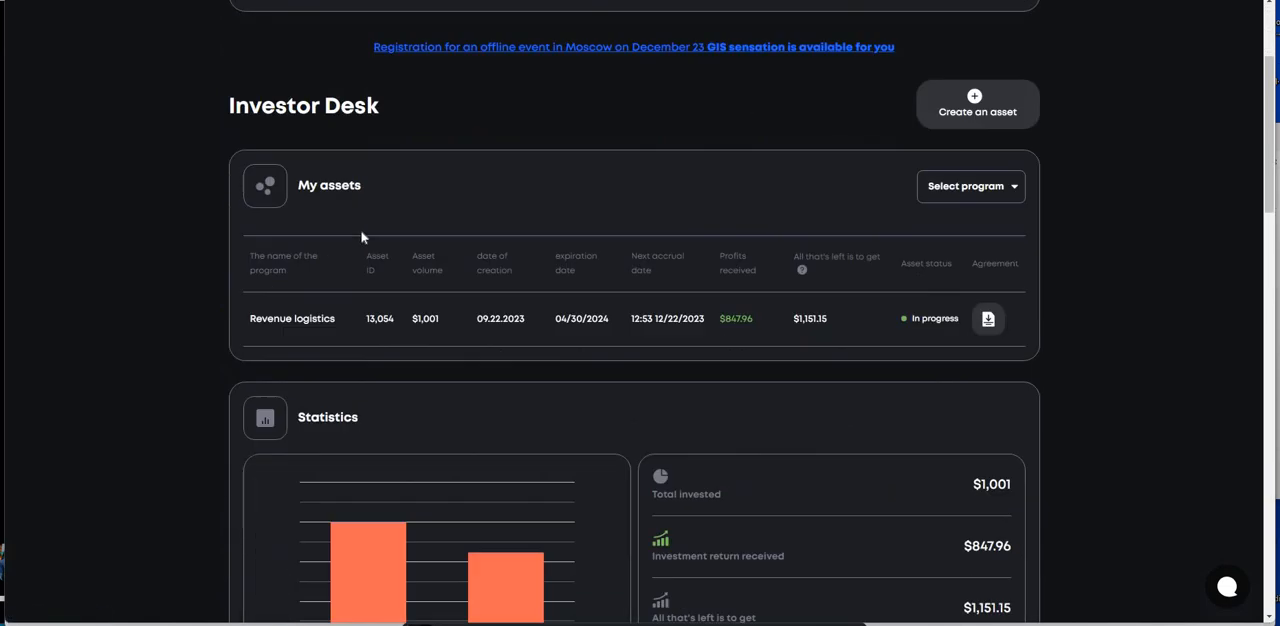
pyautogui.scroll(-3)
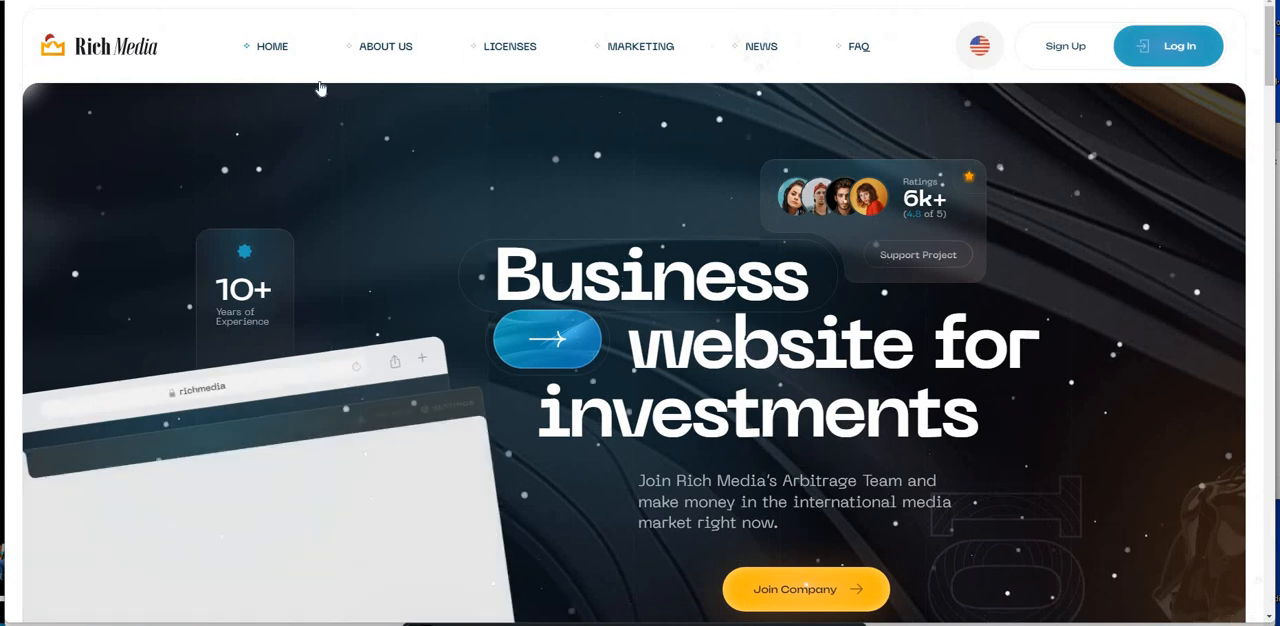
# Step: Scroll the Rich Media homepage to its footer, then back up to the Revolution in Finance slide
pyautogui.click(1167, 45)
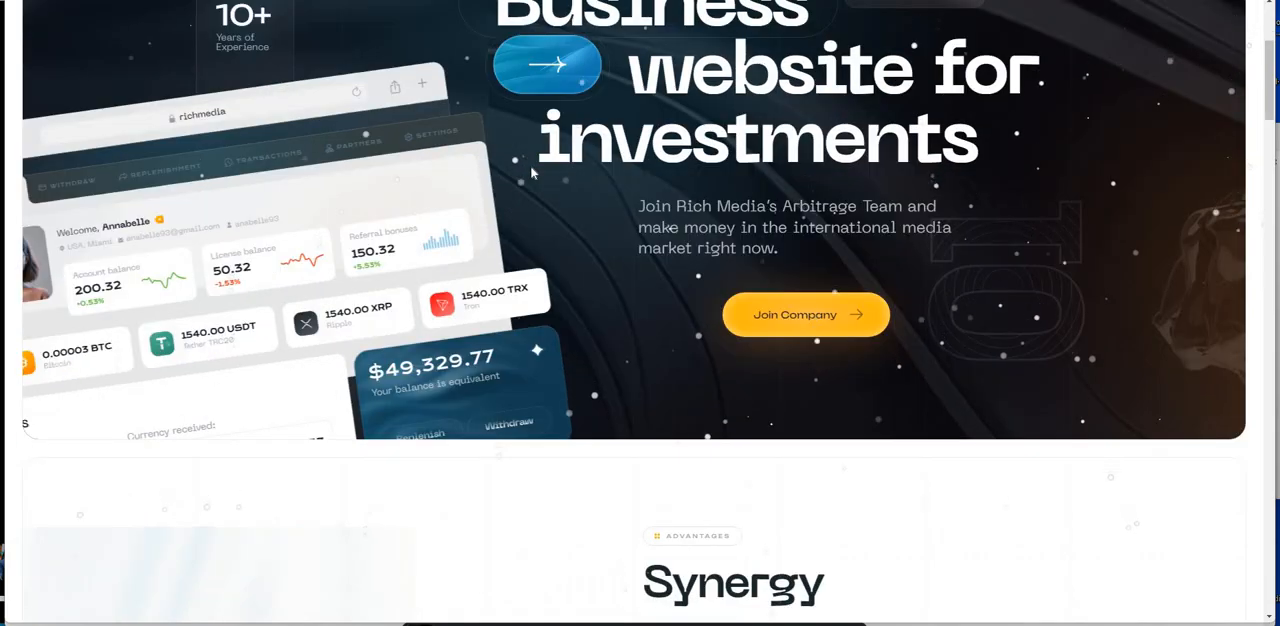
pyautogui.scroll(-3)
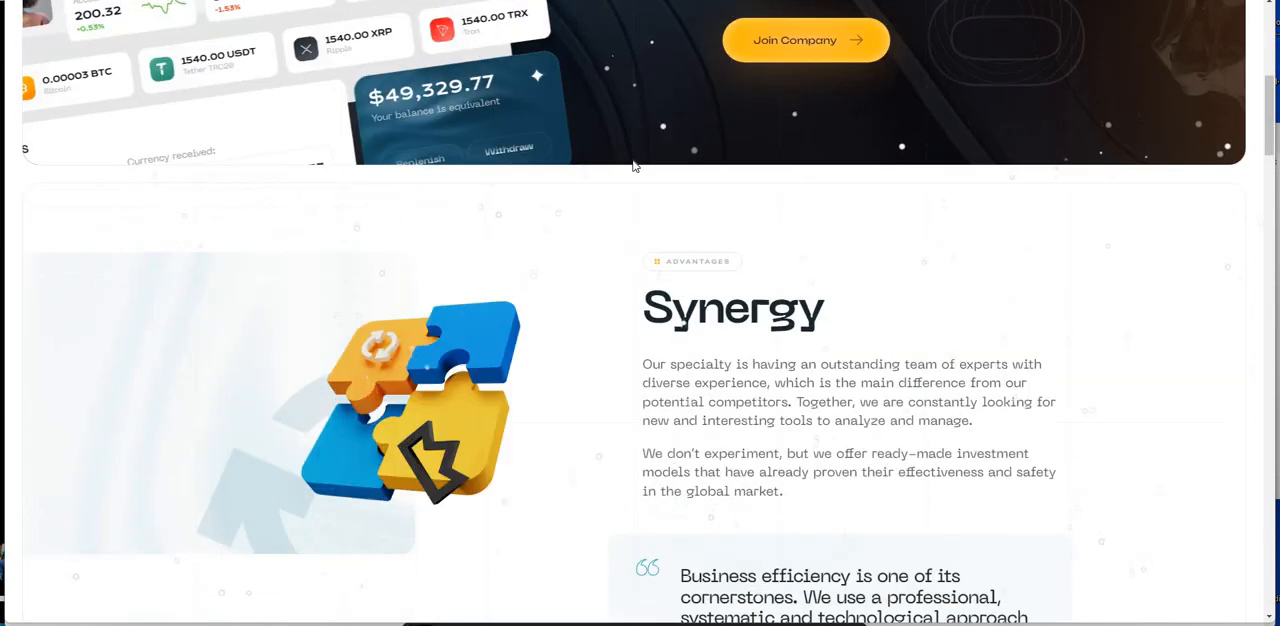
pyautogui.scroll(-3)
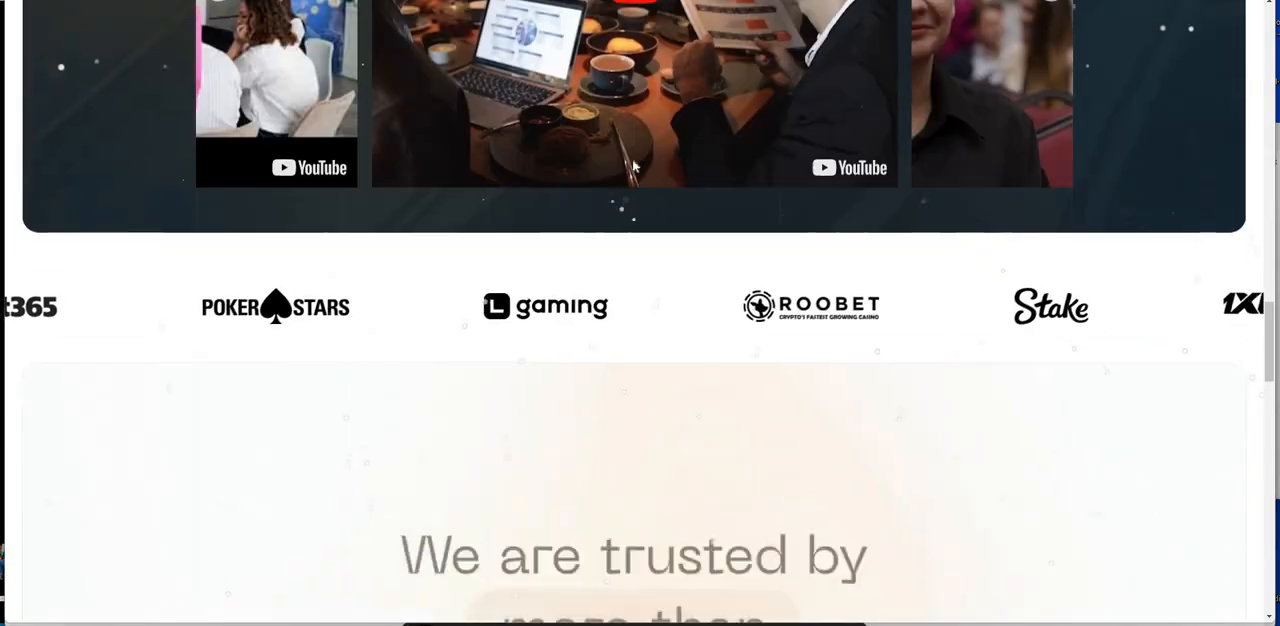
pyautogui.scroll(-3)
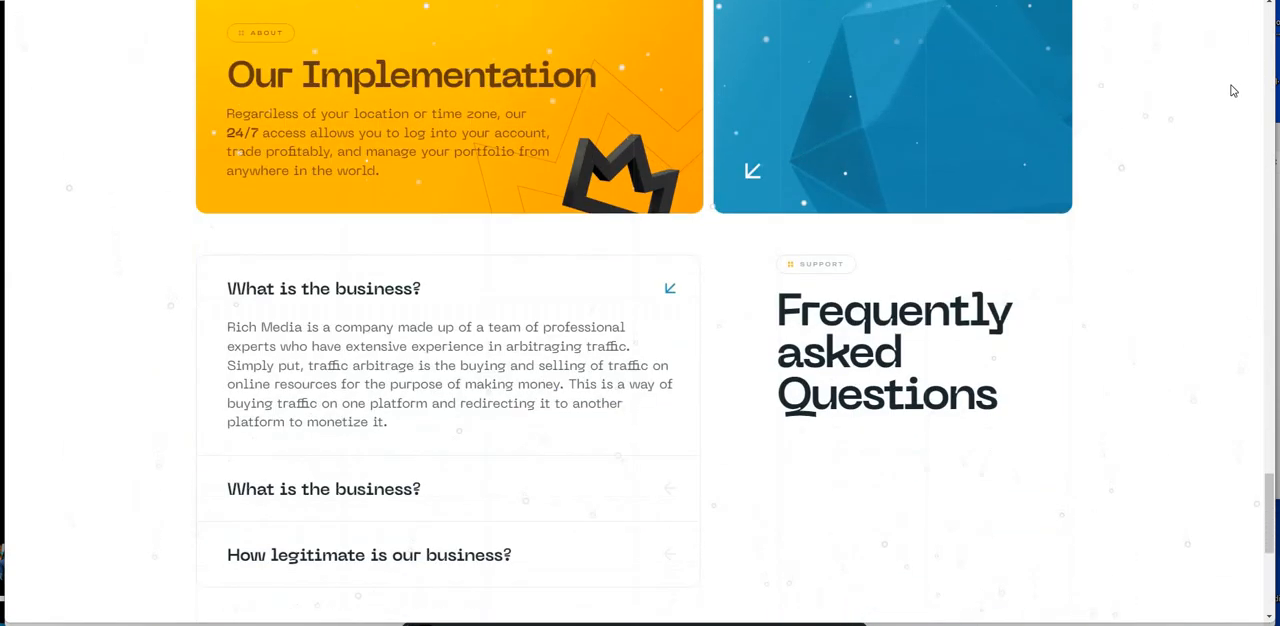
pyautogui.scroll(-3)
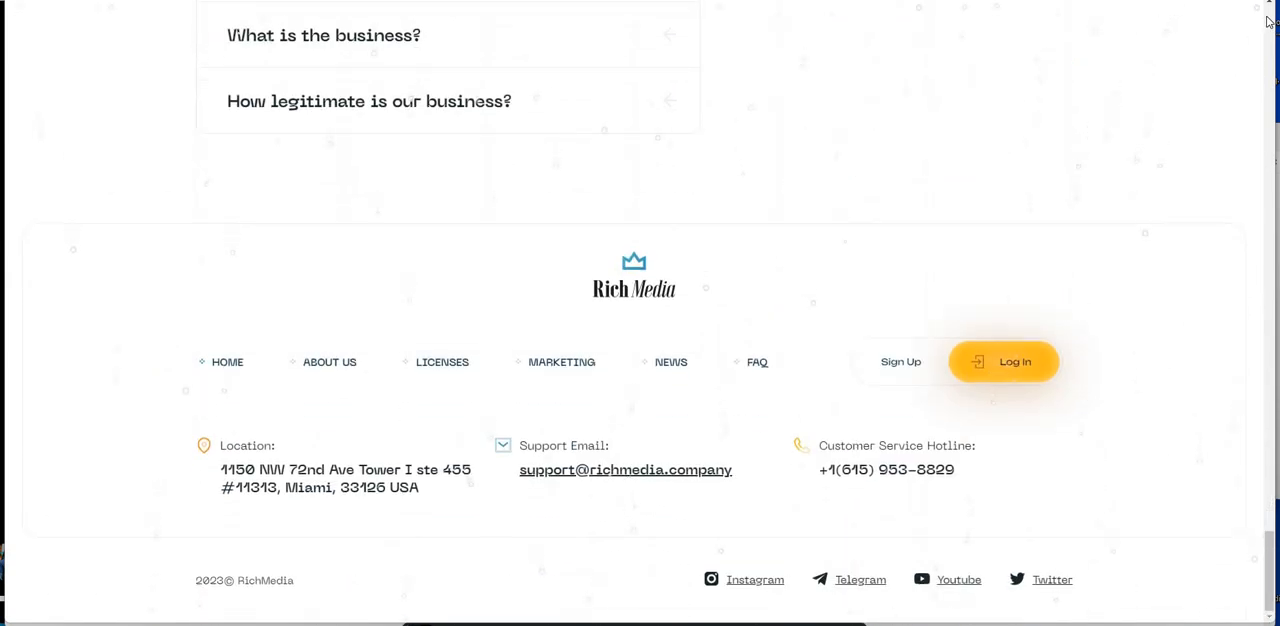
pyautogui.scroll(3)
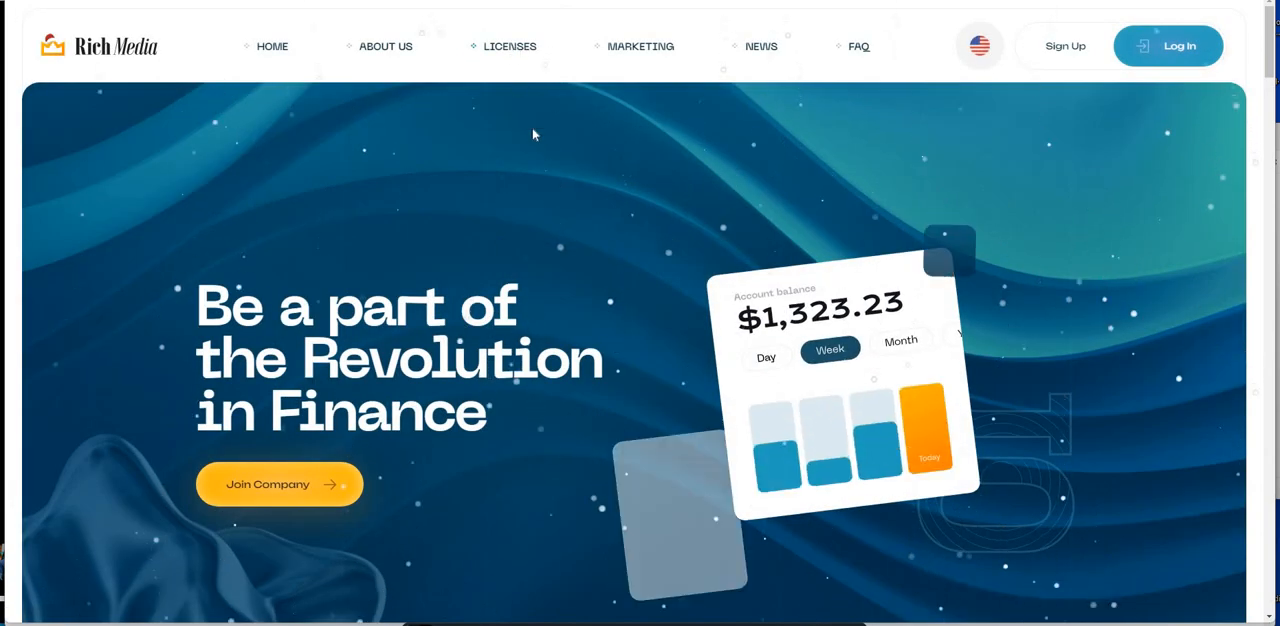
# Step: Scroll to Software licenses showing Basic at 0.80% and Advanced at 0.95% per day
pyautogui.scroll(-3)
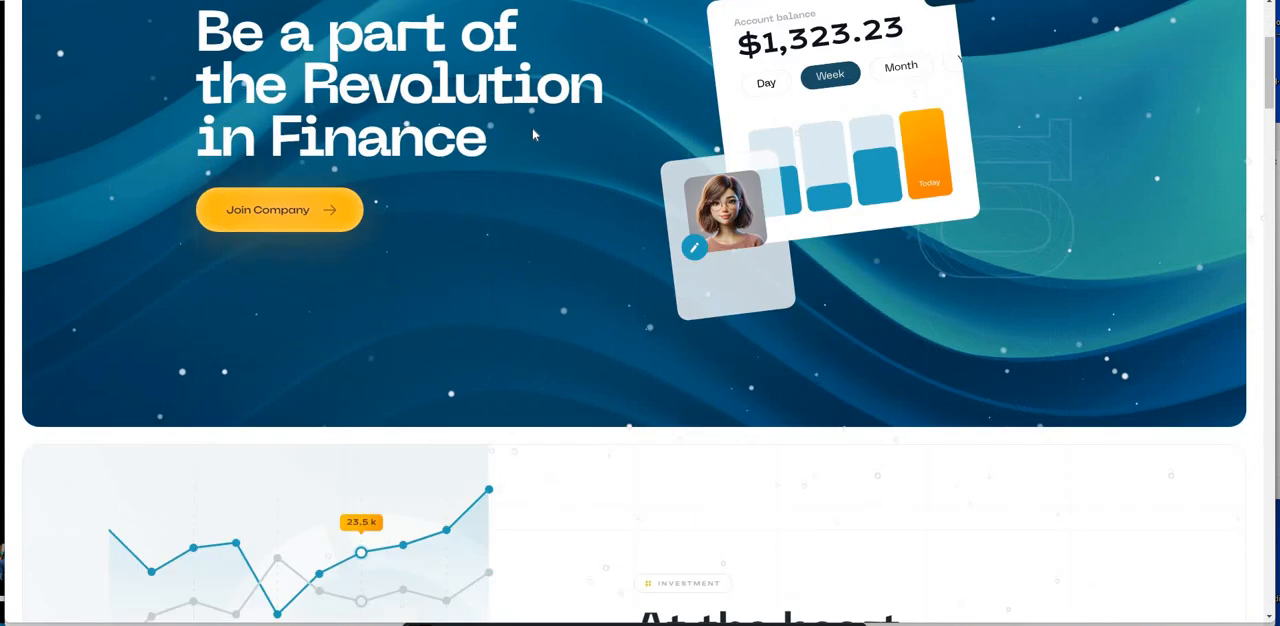
pyautogui.scroll(-3)
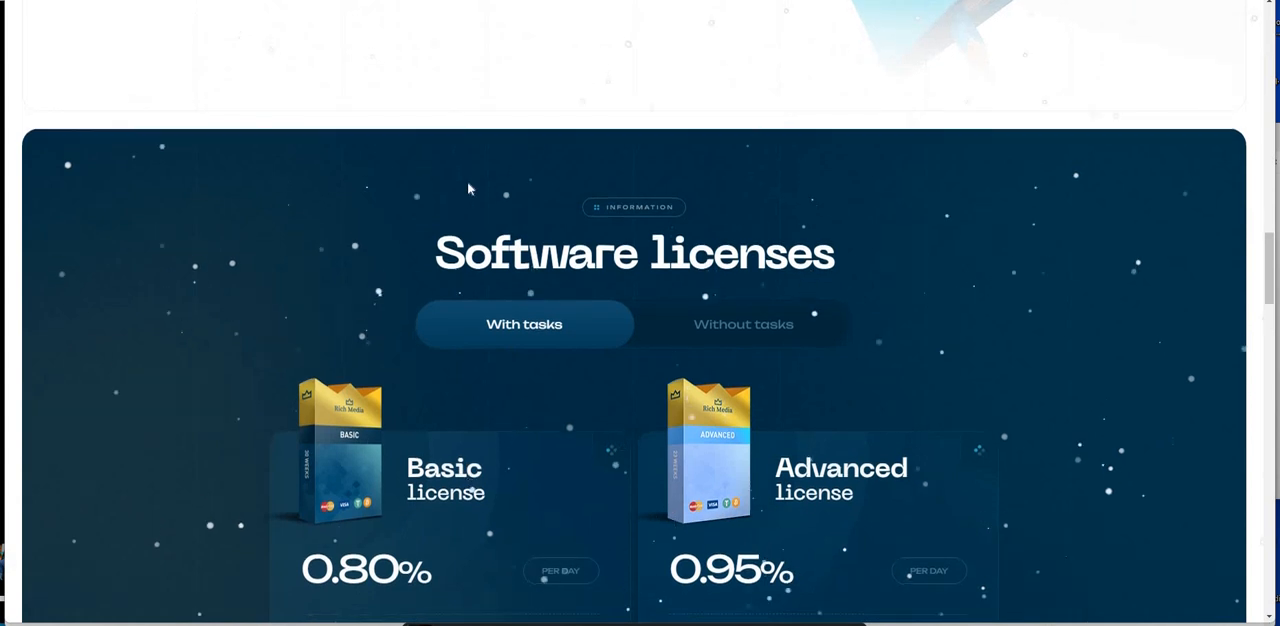
pyautogui.scroll(-3)
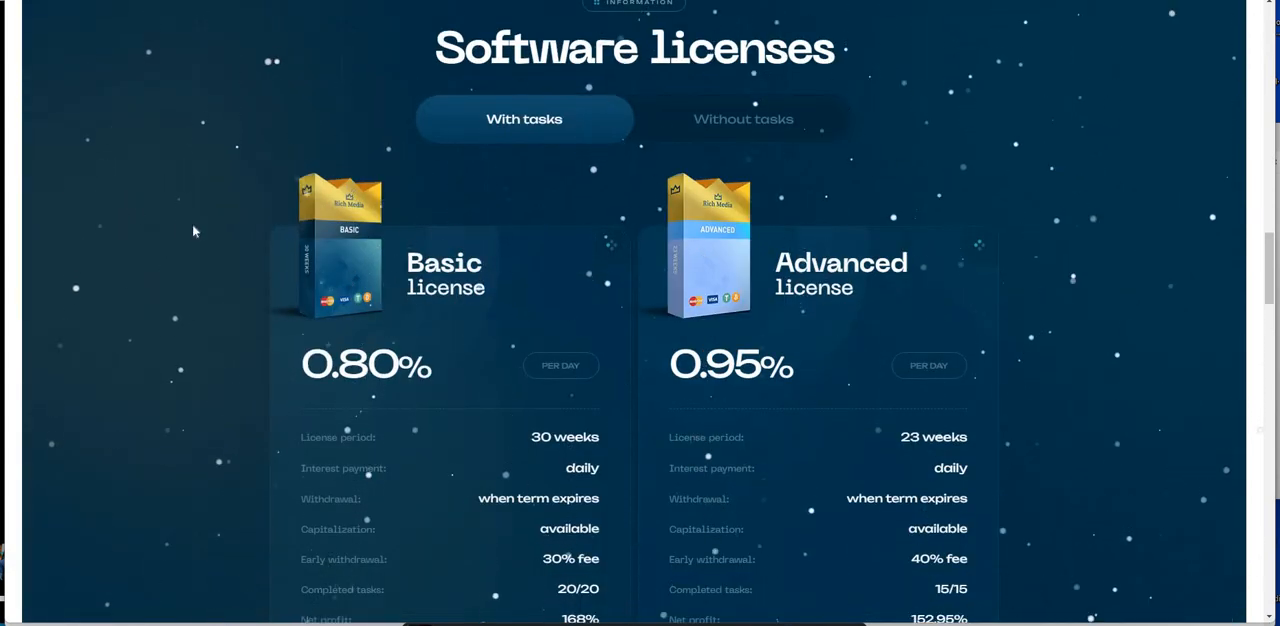
pyautogui.scroll(-3)
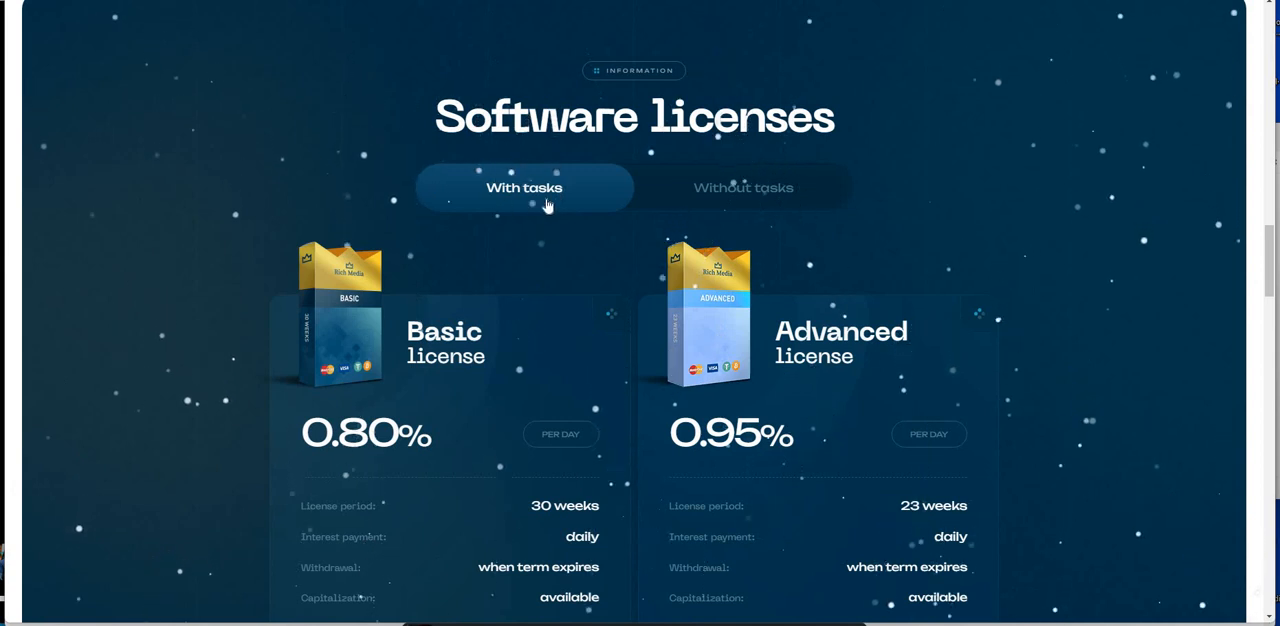
pyautogui.moveTo(724, 204)
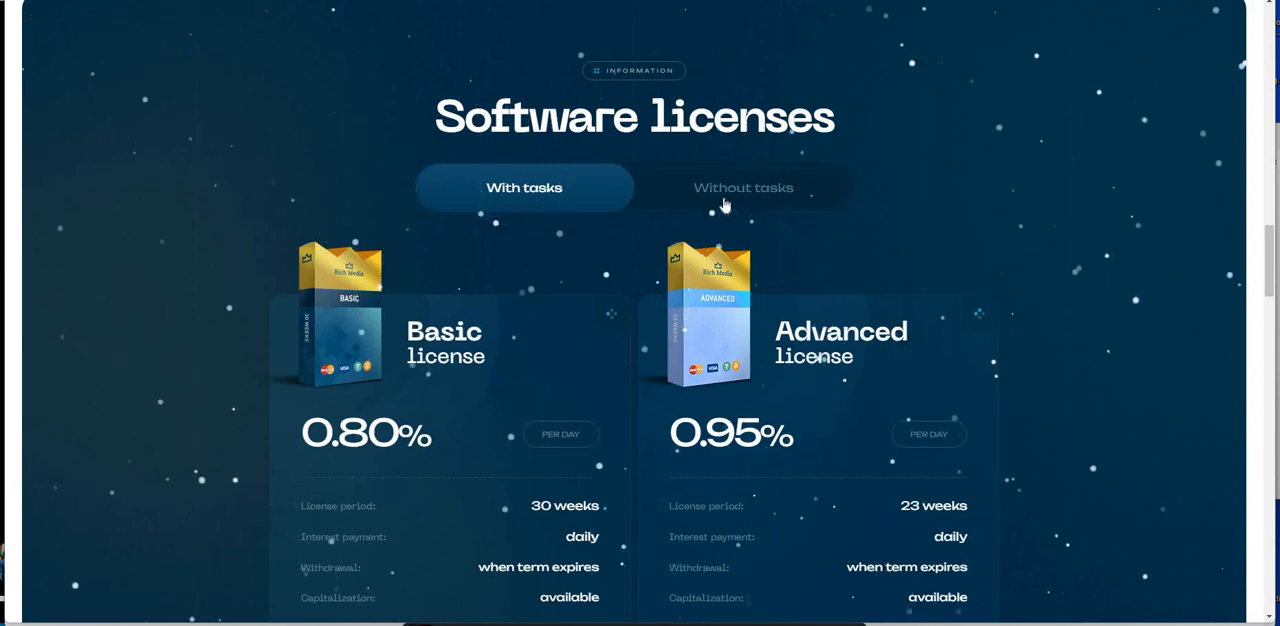
pyautogui.moveTo(818, 195)
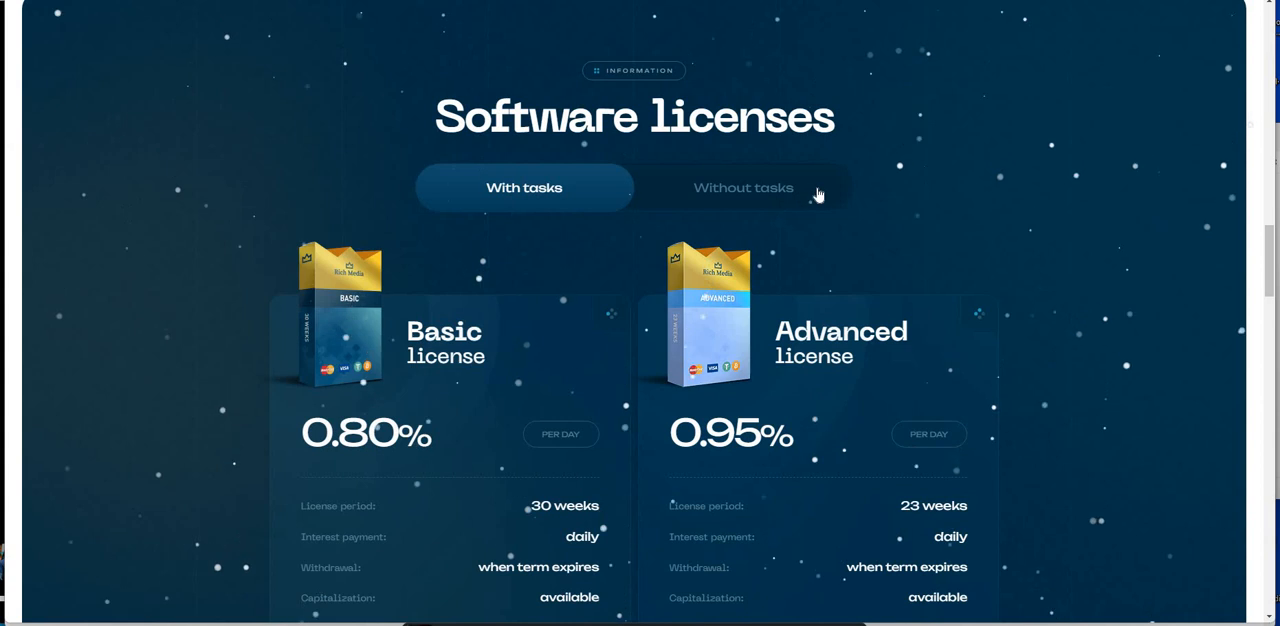
pyautogui.moveTo(179, 188)
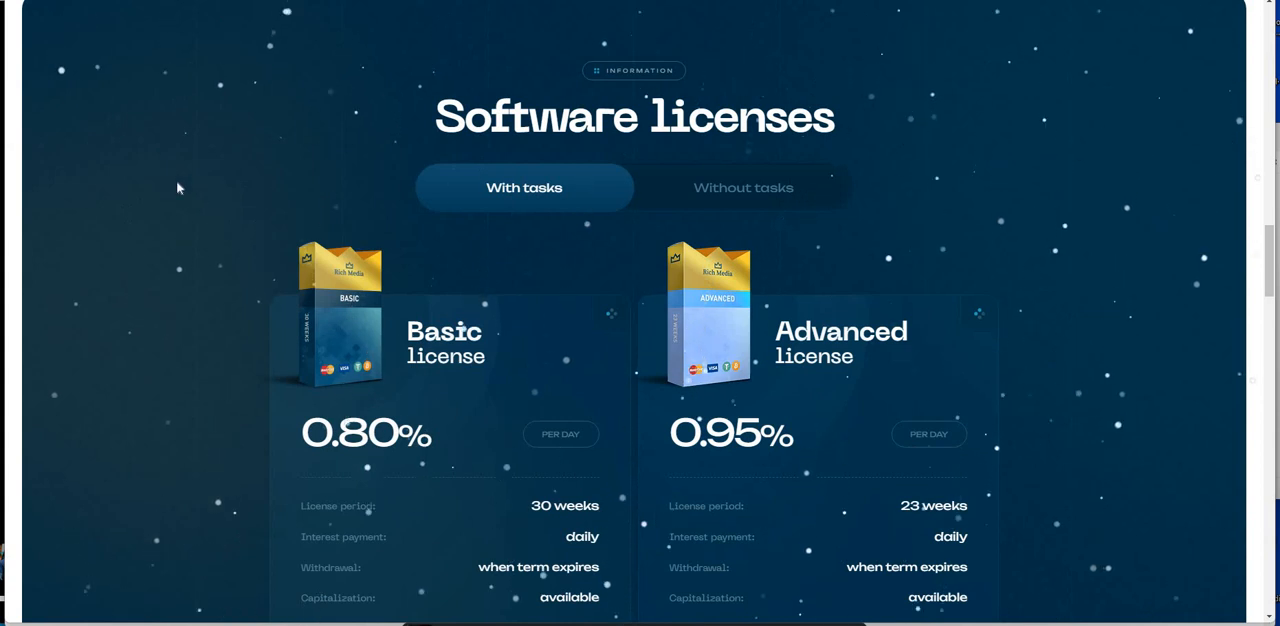
# Step: Switch licenses to Without tasks and review Basic (0.65%), Advanced (0.80%), Professional and VIP cards
pyautogui.click(743, 187)
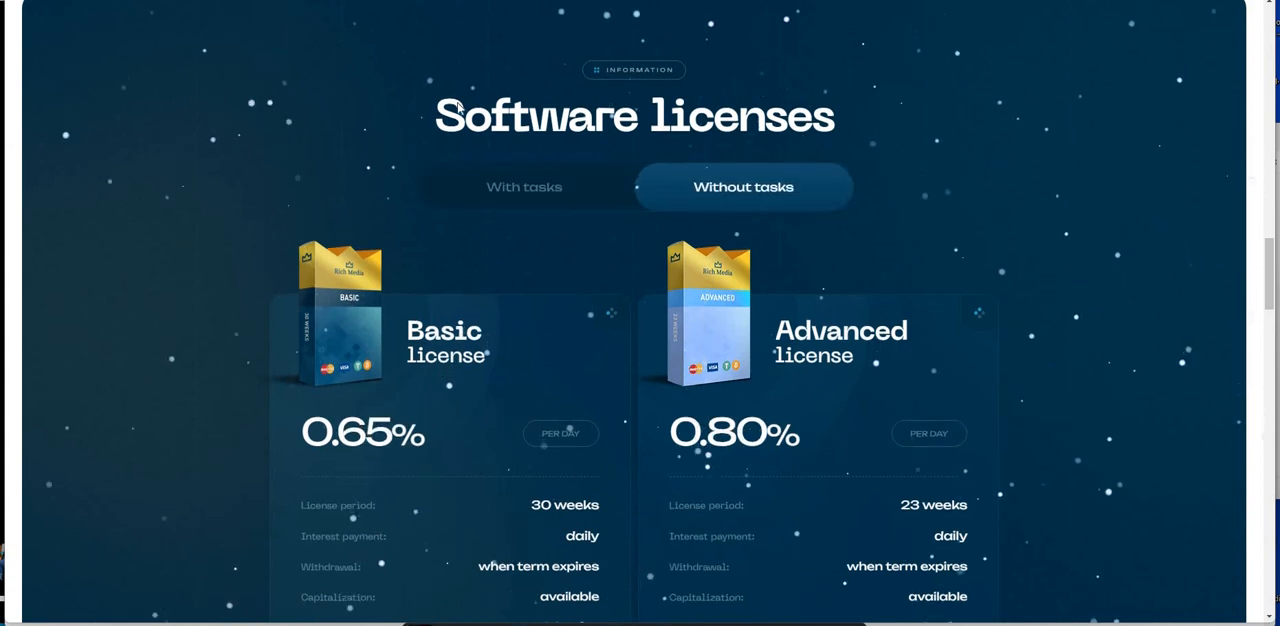
pyautogui.scroll(-3)
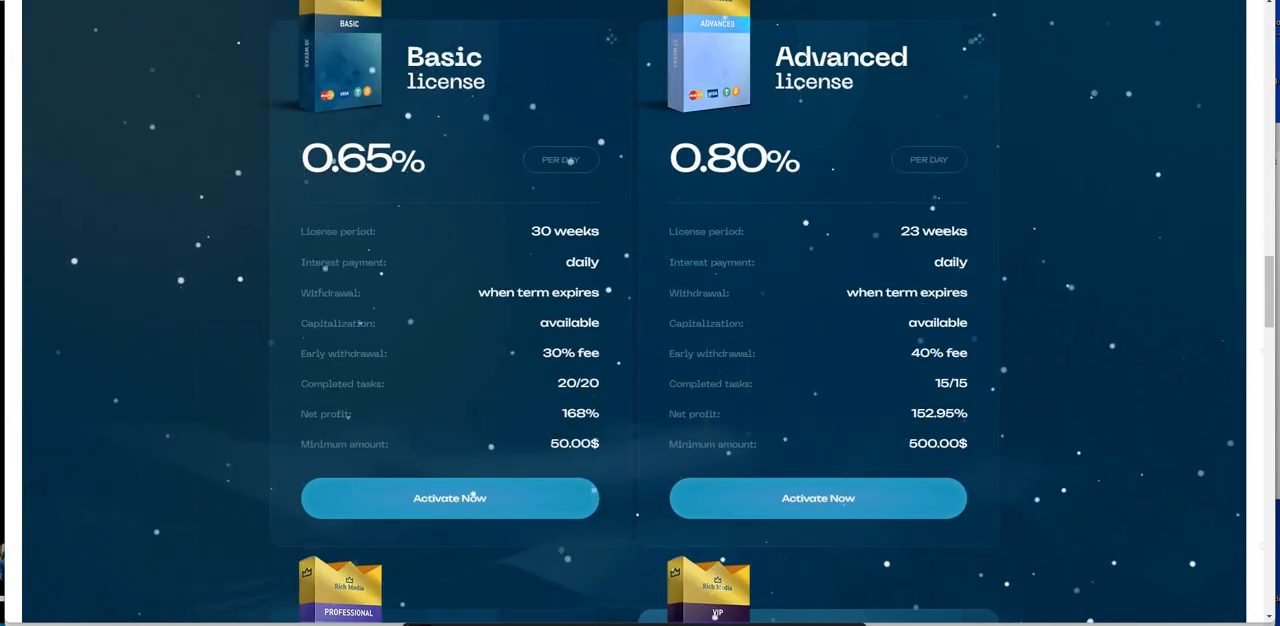
pyautogui.scroll(-3)
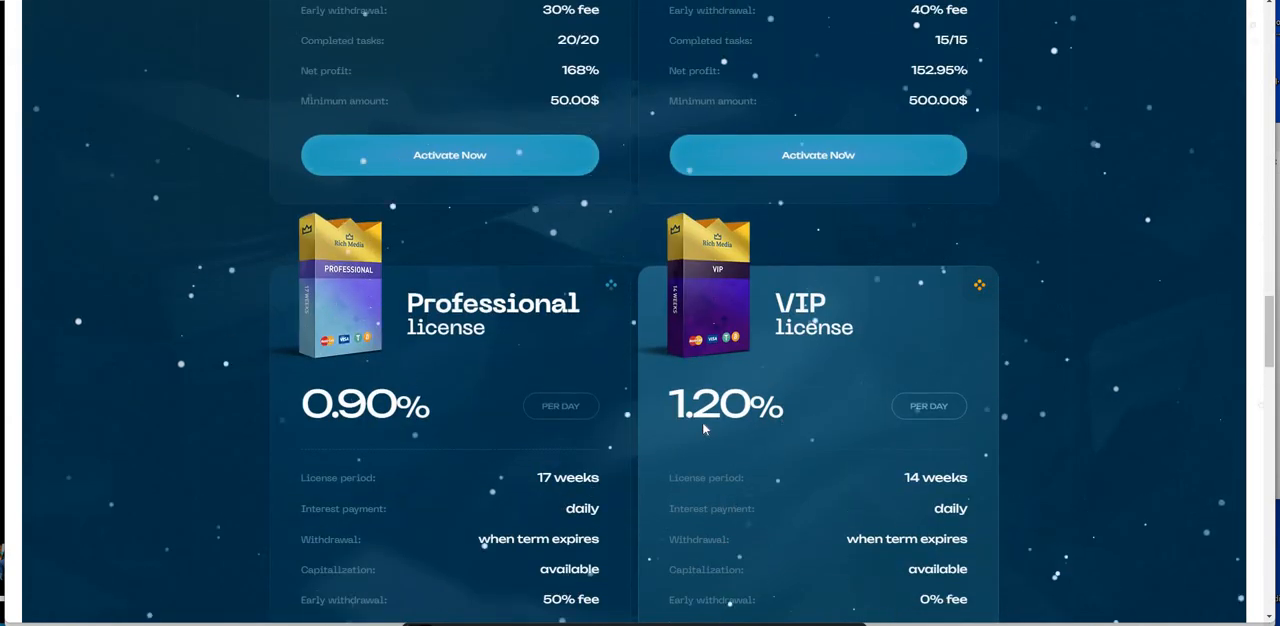
pyautogui.scroll(-3)
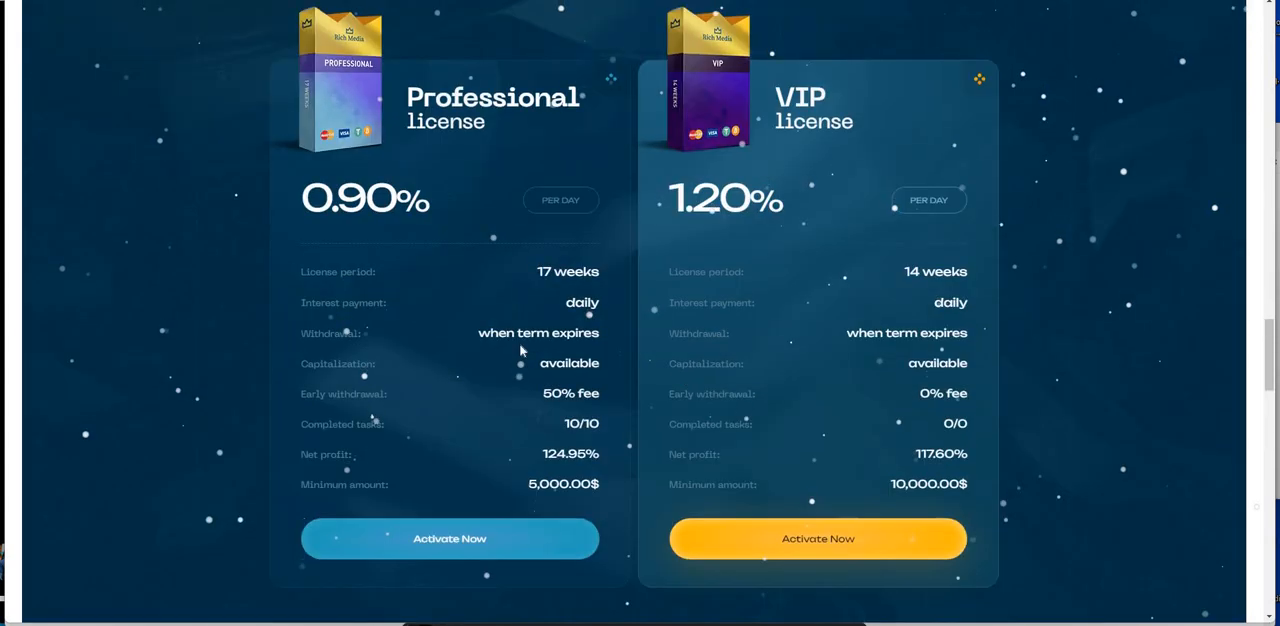
pyautogui.moveTo(617, 375)
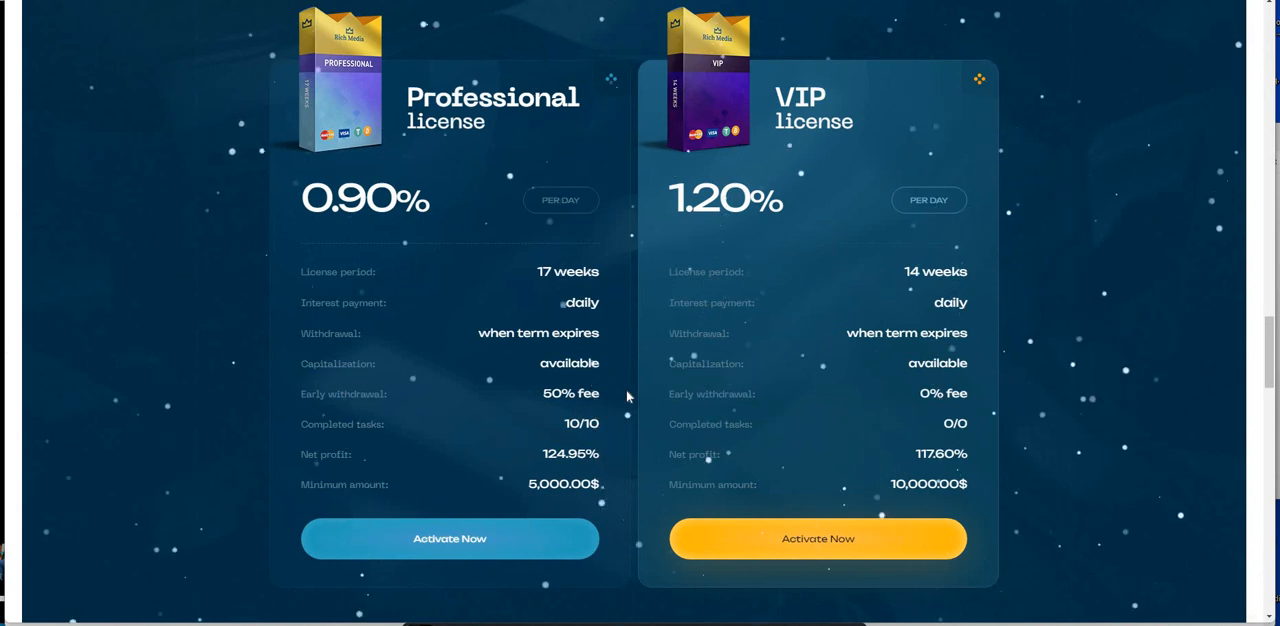
pyautogui.scroll(-3)
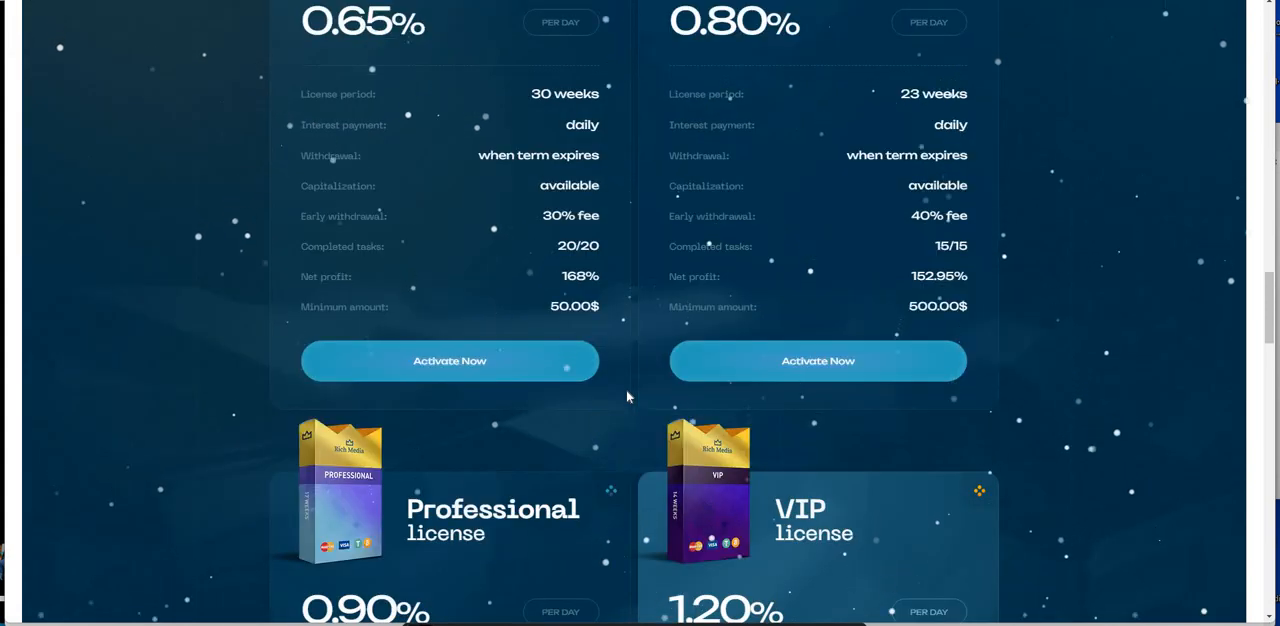
pyautogui.moveTo(553, 349)
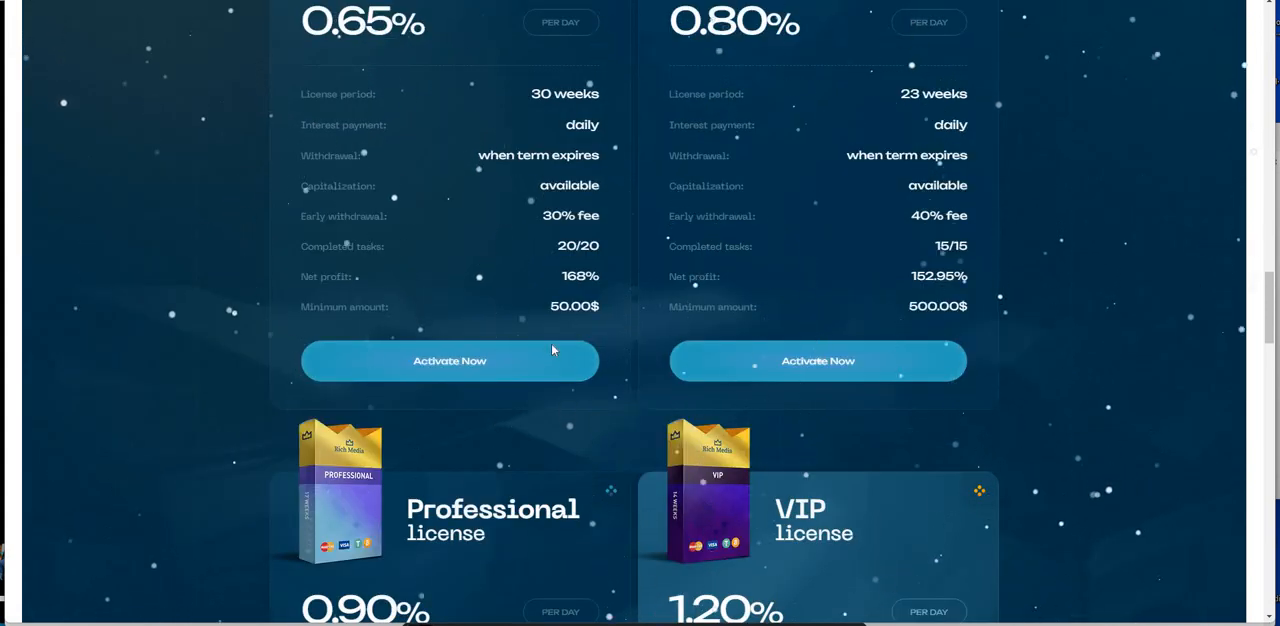
pyautogui.moveTo(378, 67)
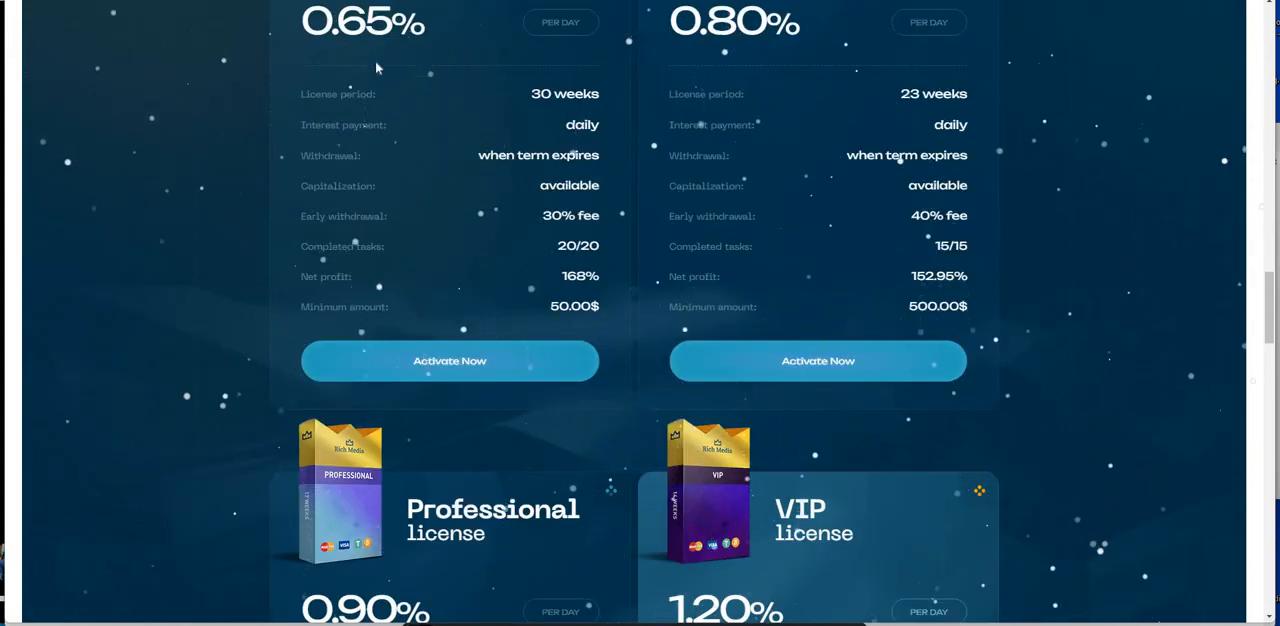
pyautogui.moveTo(560, 362)
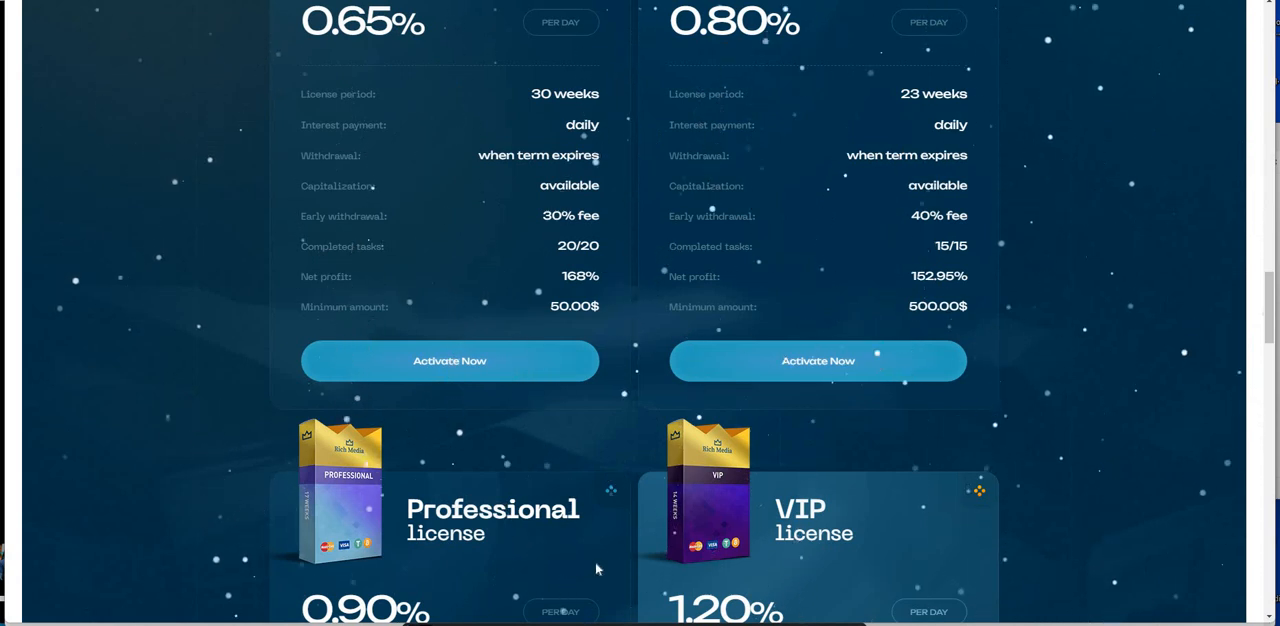
pyautogui.scroll(-3)
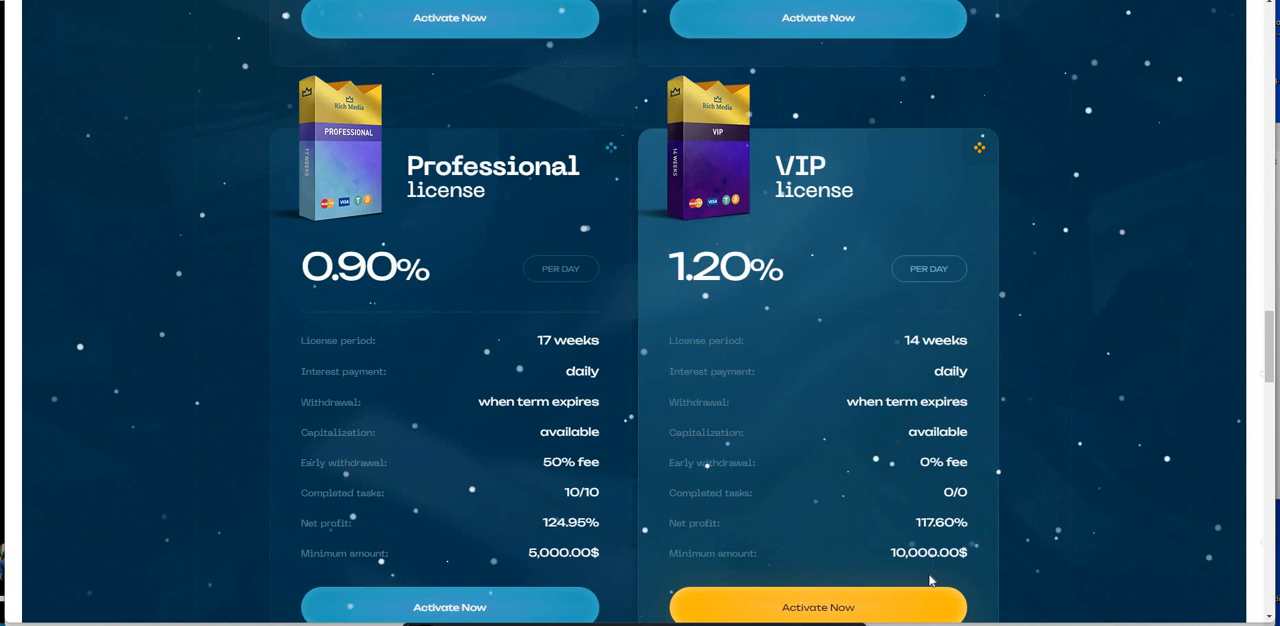
pyautogui.moveTo(680, 445)
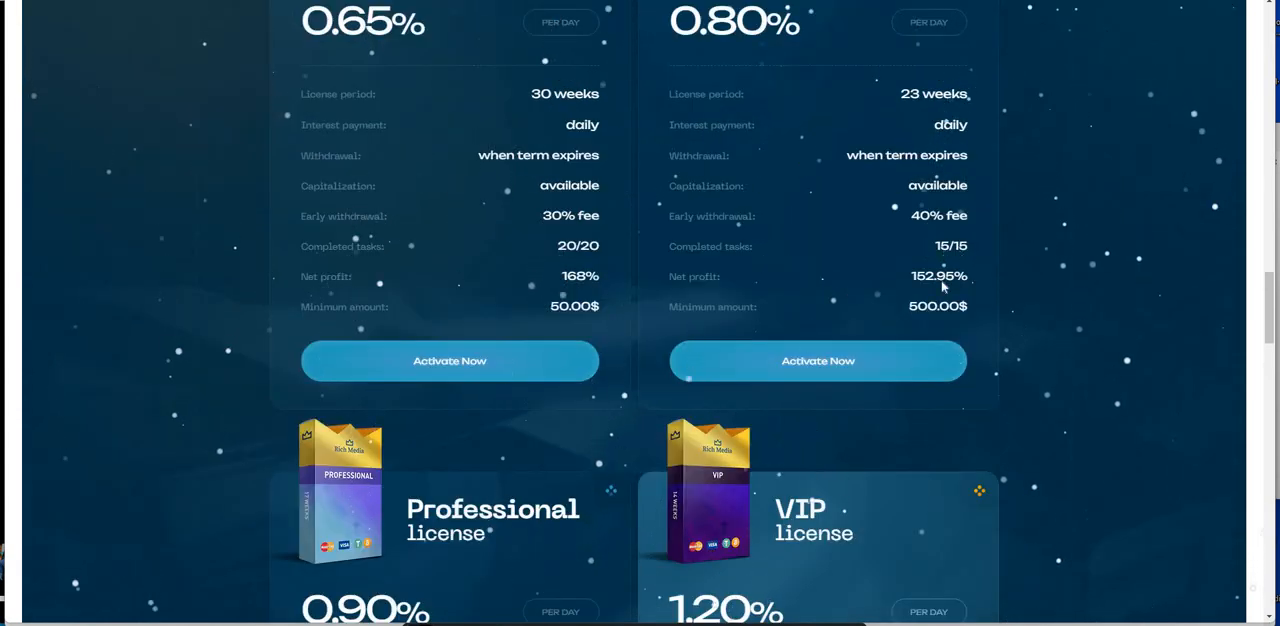
pyautogui.scroll(3)
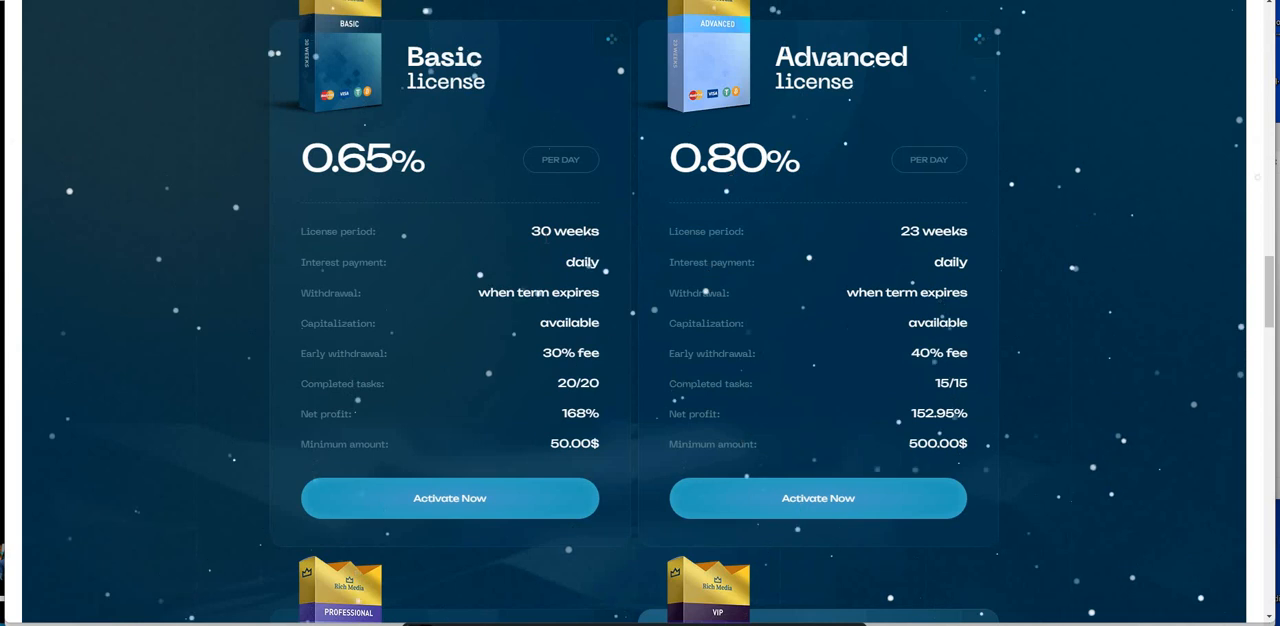
pyautogui.moveTo(784, 335)
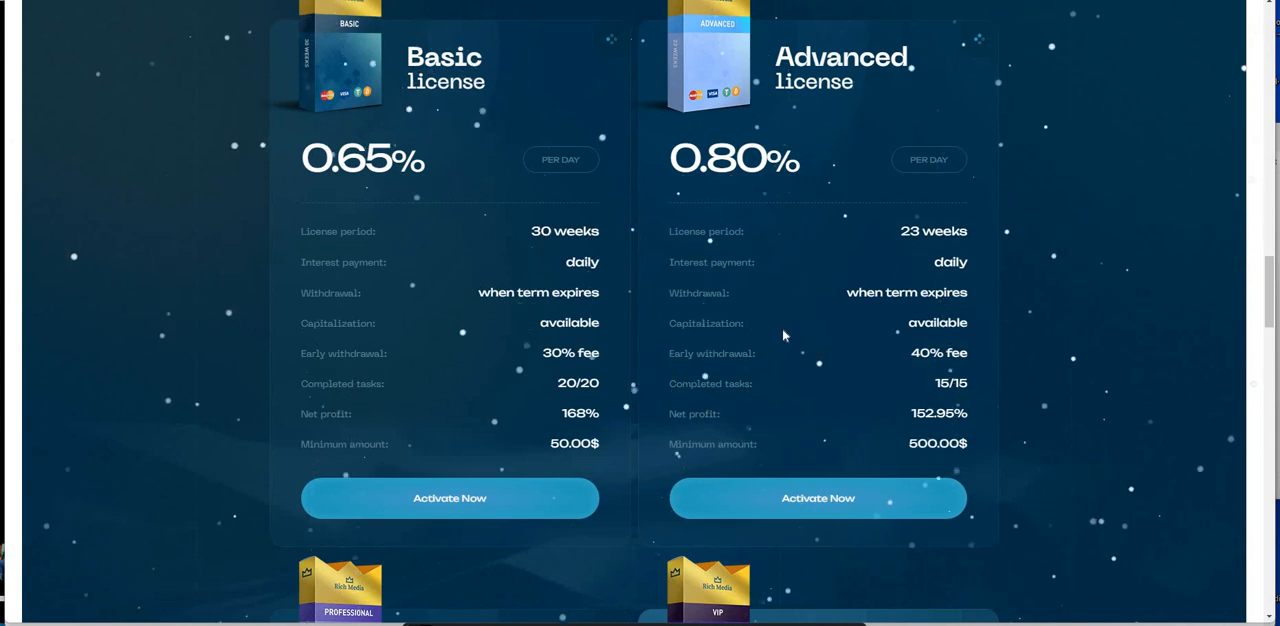
pyautogui.moveTo(817, 341)
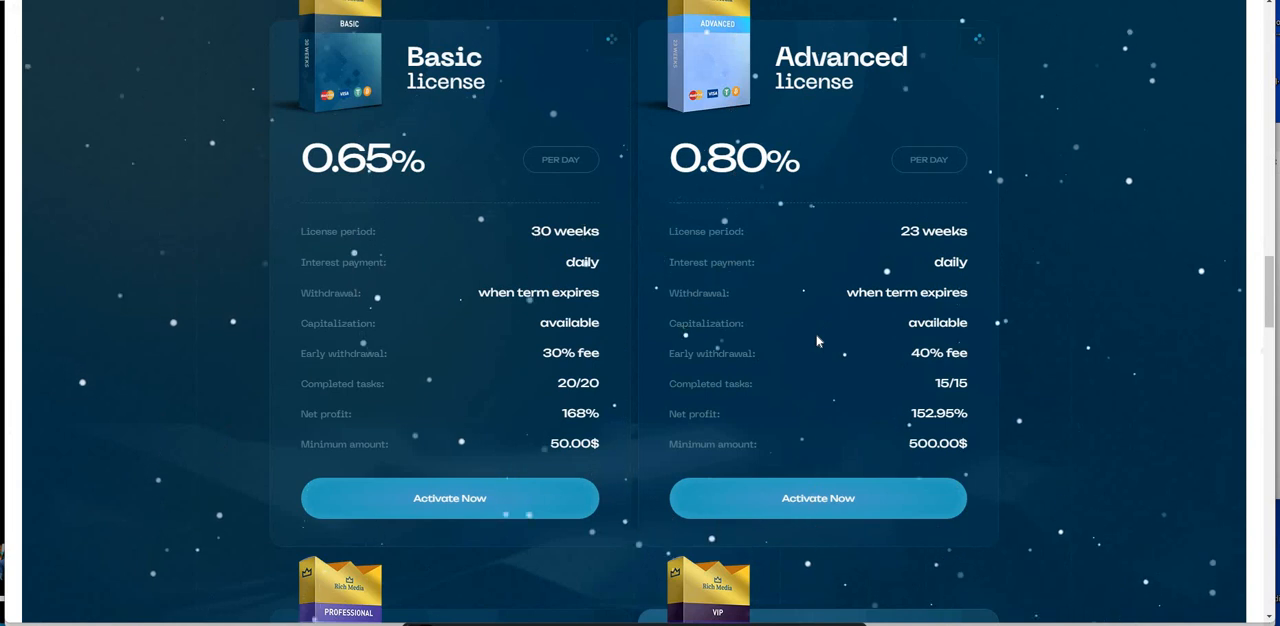
pyautogui.scroll(-3)
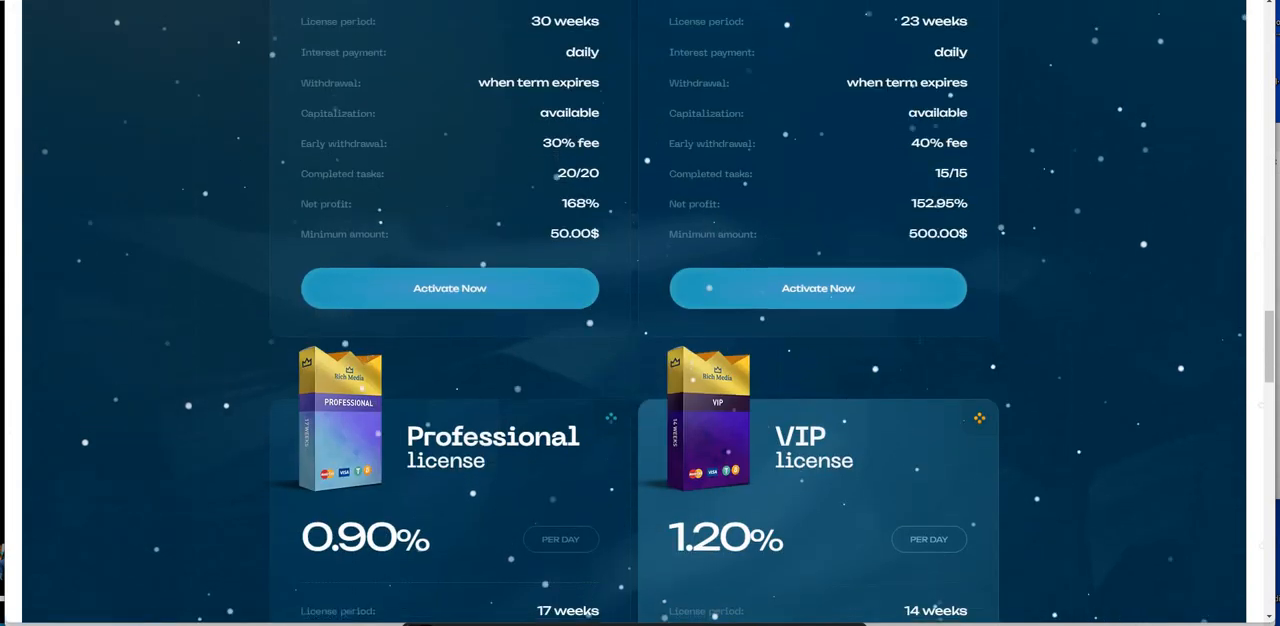
pyautogui.scroll(-3)
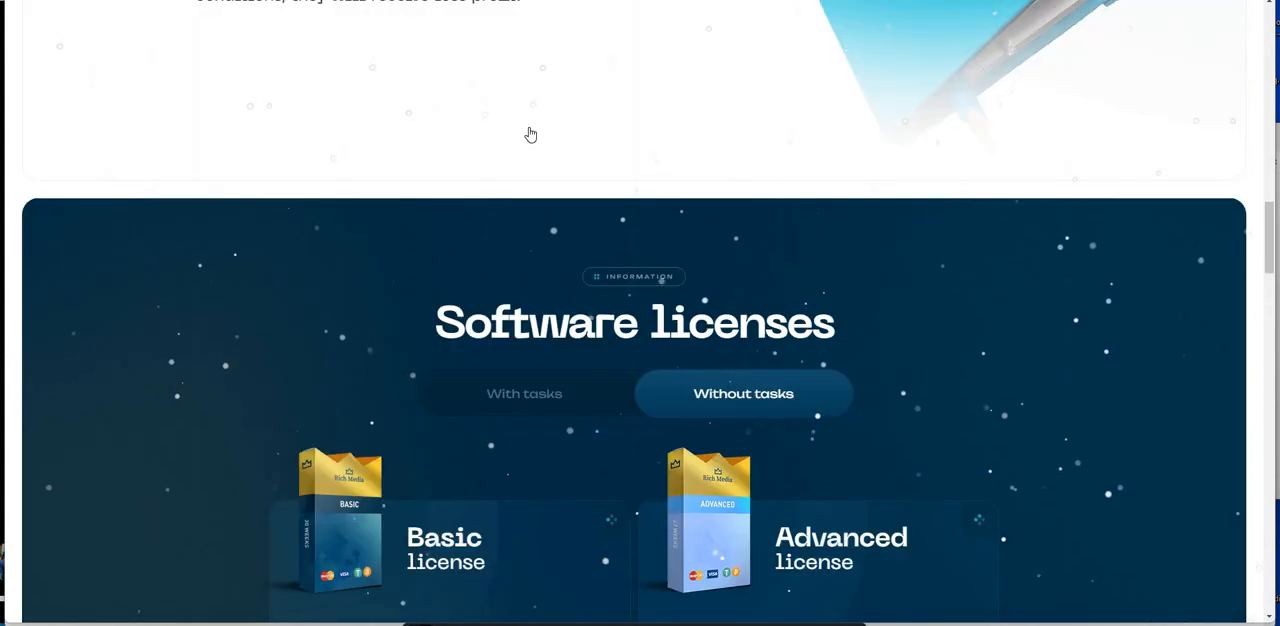
pyautogui.scroll(-3)
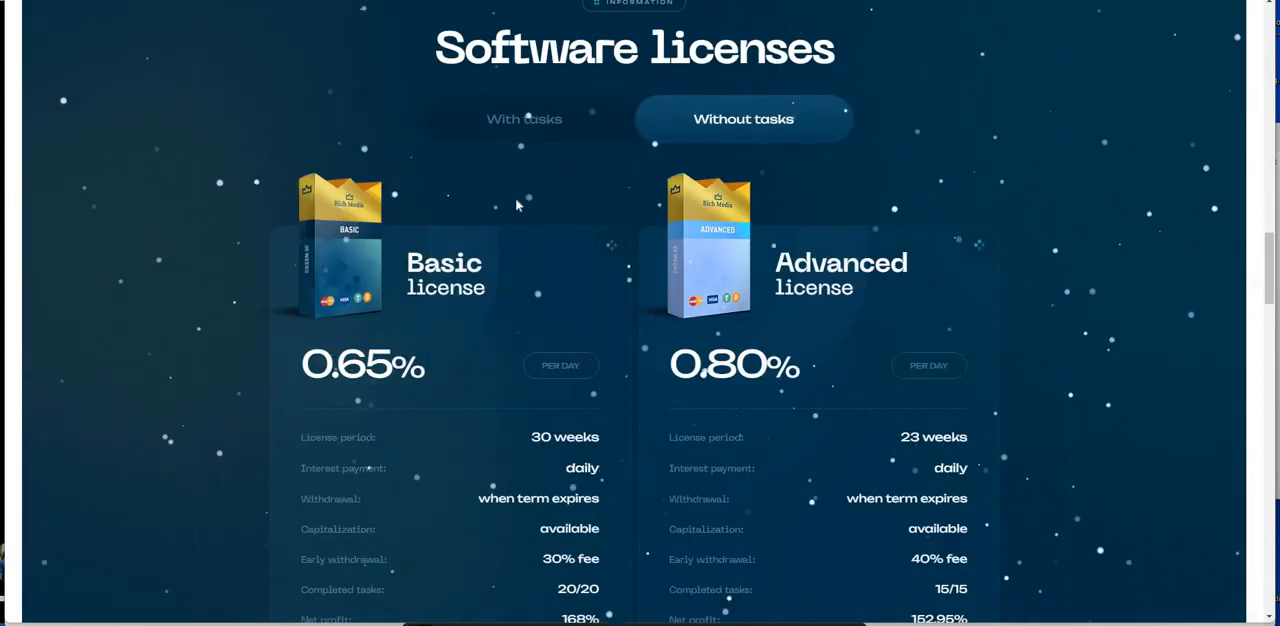
# Step: Switch licenses to With tasks, review Professional (1.05%) and VIP, then return to the top
pyautogui.click(524, 119)
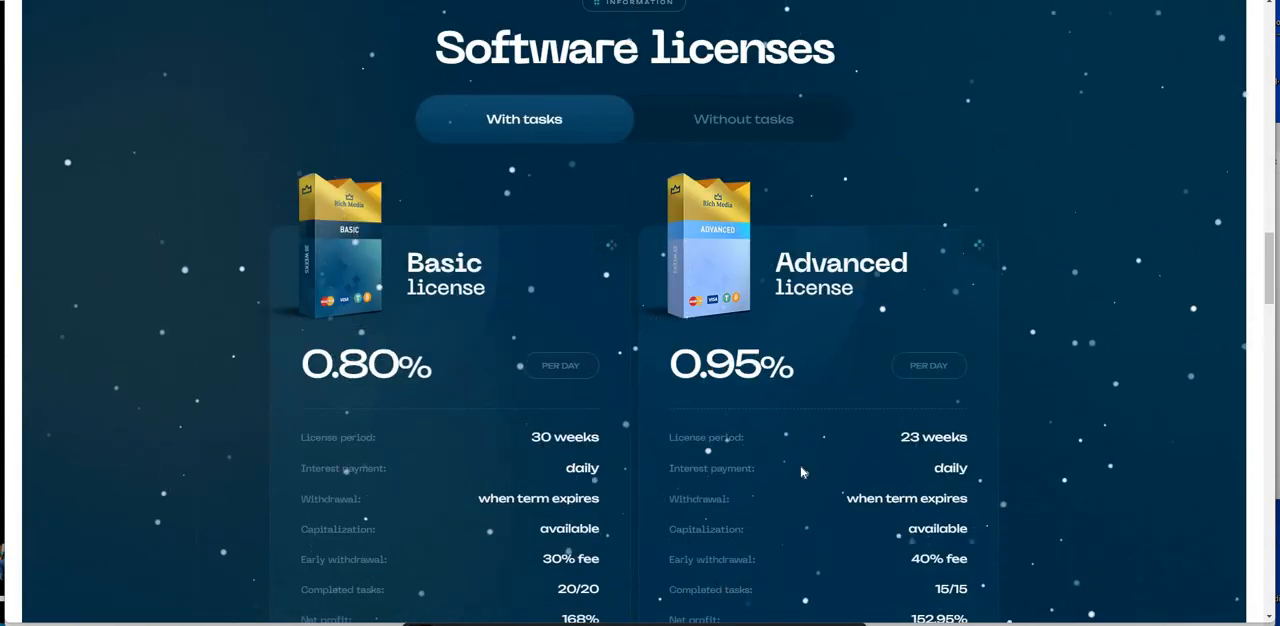
pyautogui.scroll(-3)
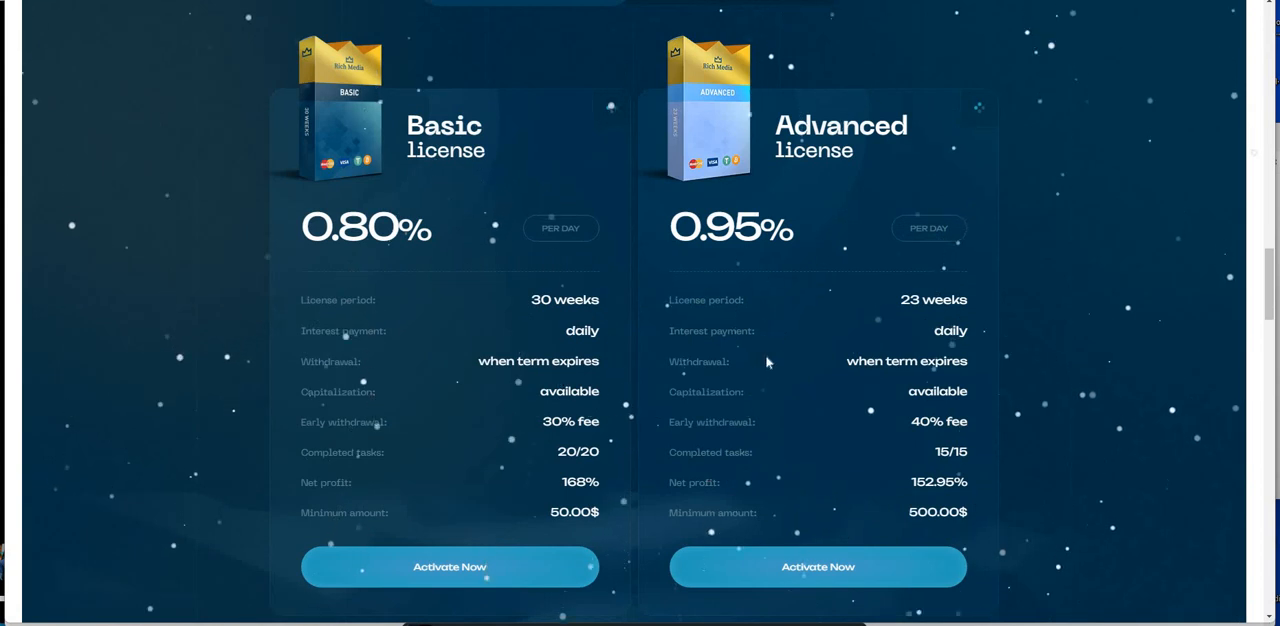
pyautogui.moveTo(717, 182)
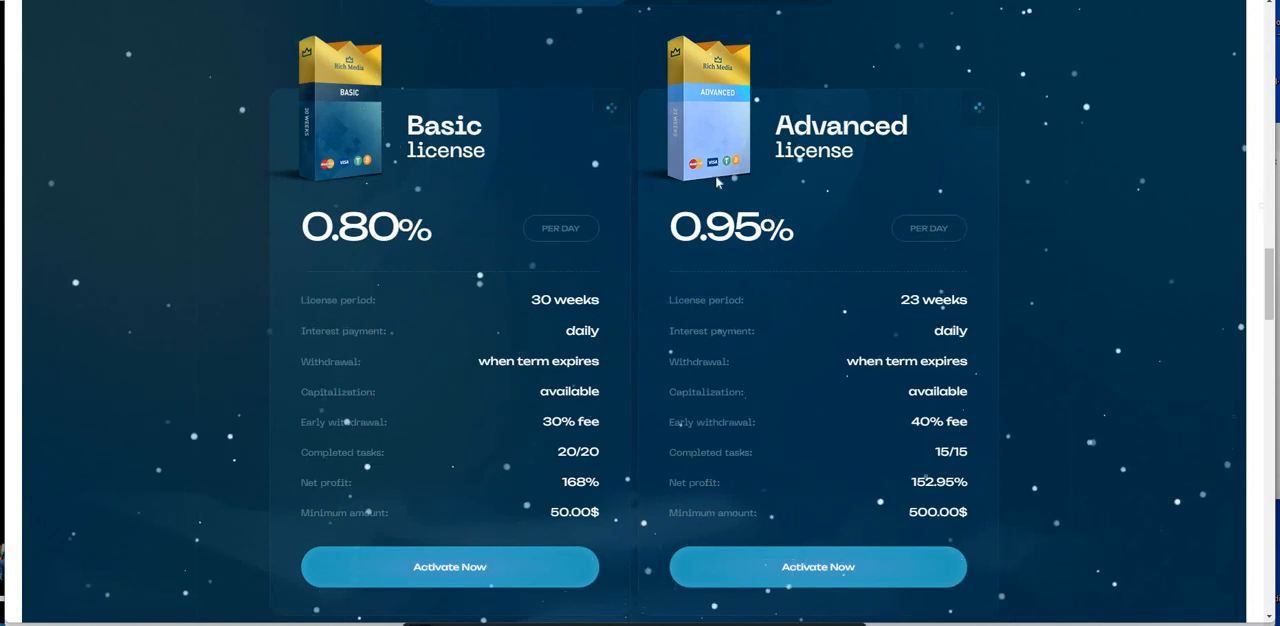
pyautogui.scroll(-3)
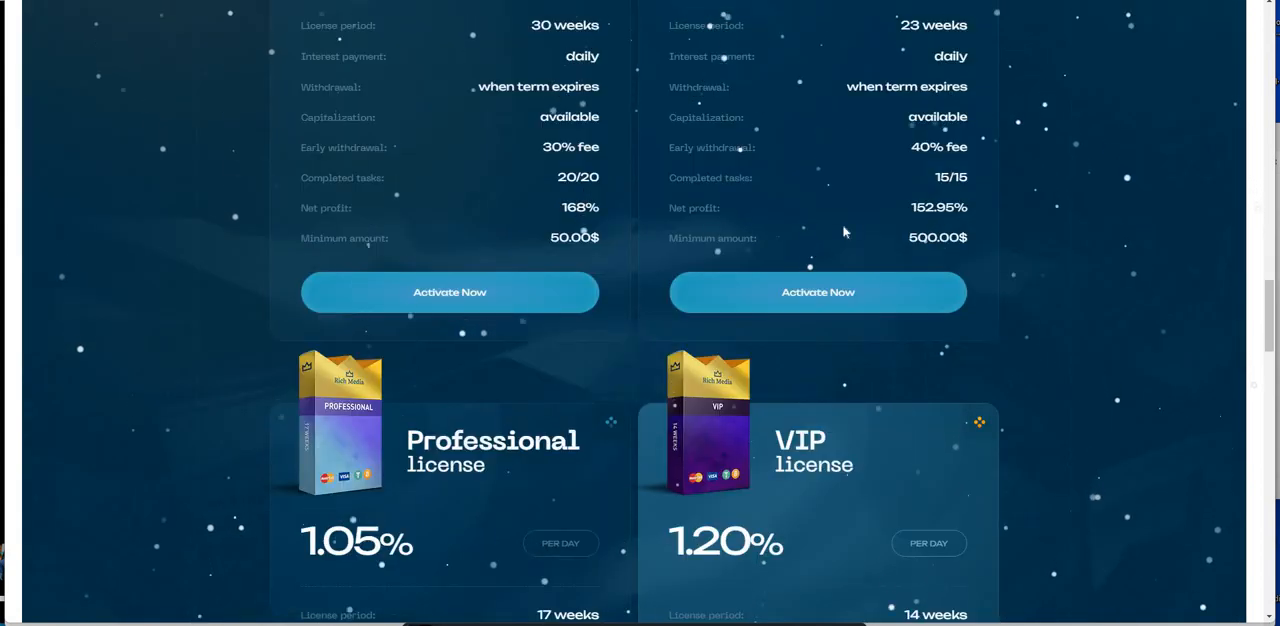
pyautogui.moveTo(857, 157)
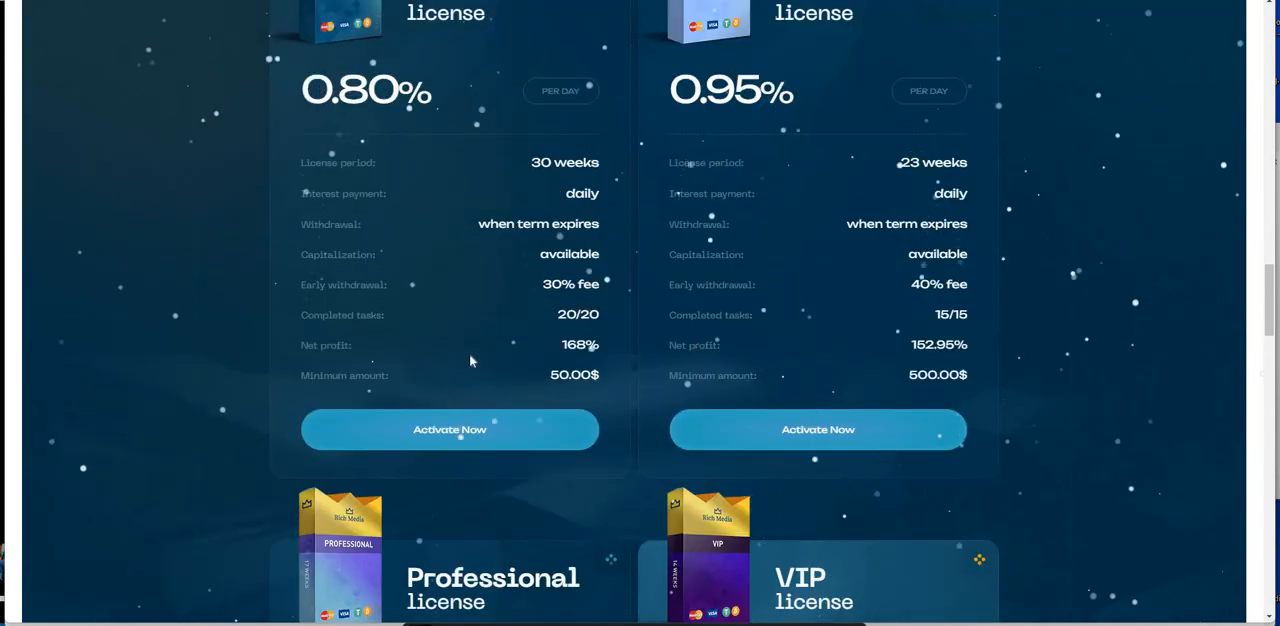
pyautogui.scroll(-3)
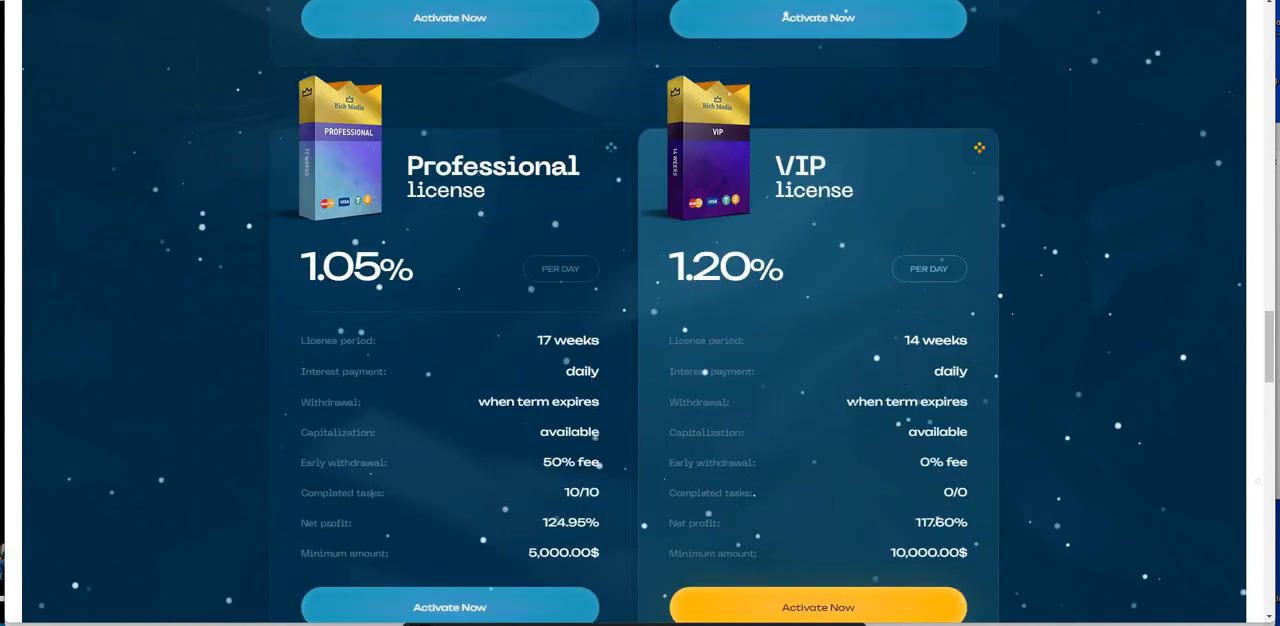
pyautogui.moveTo(855, 413)
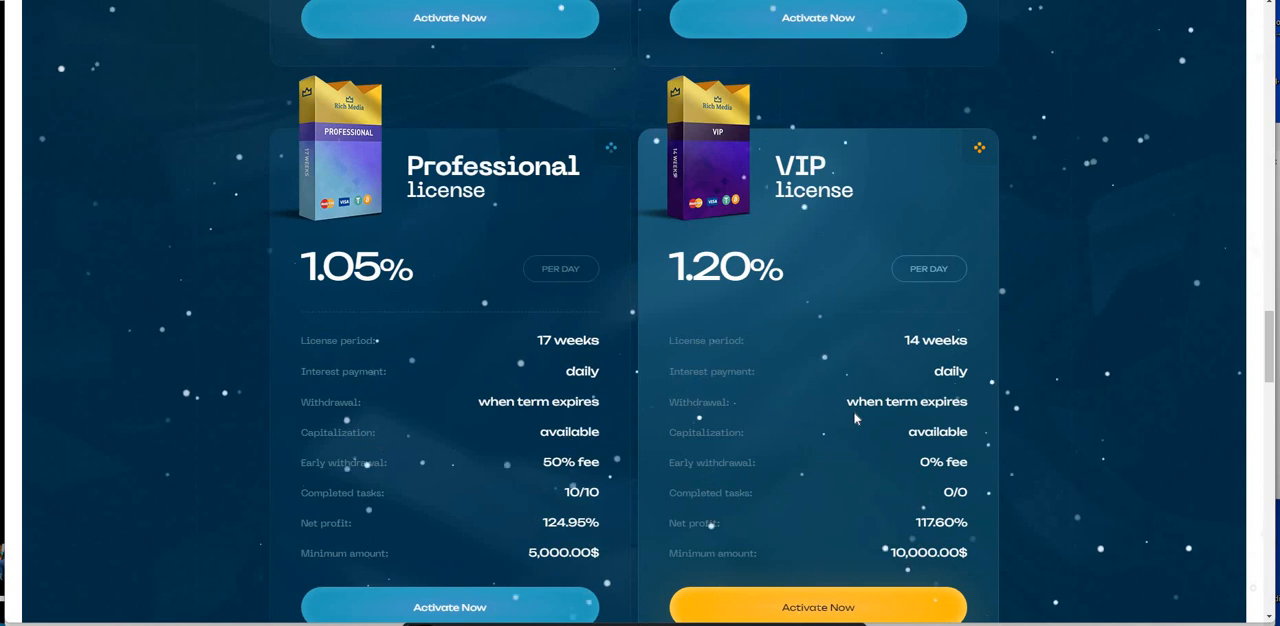
pyautogui.scroll(-3)
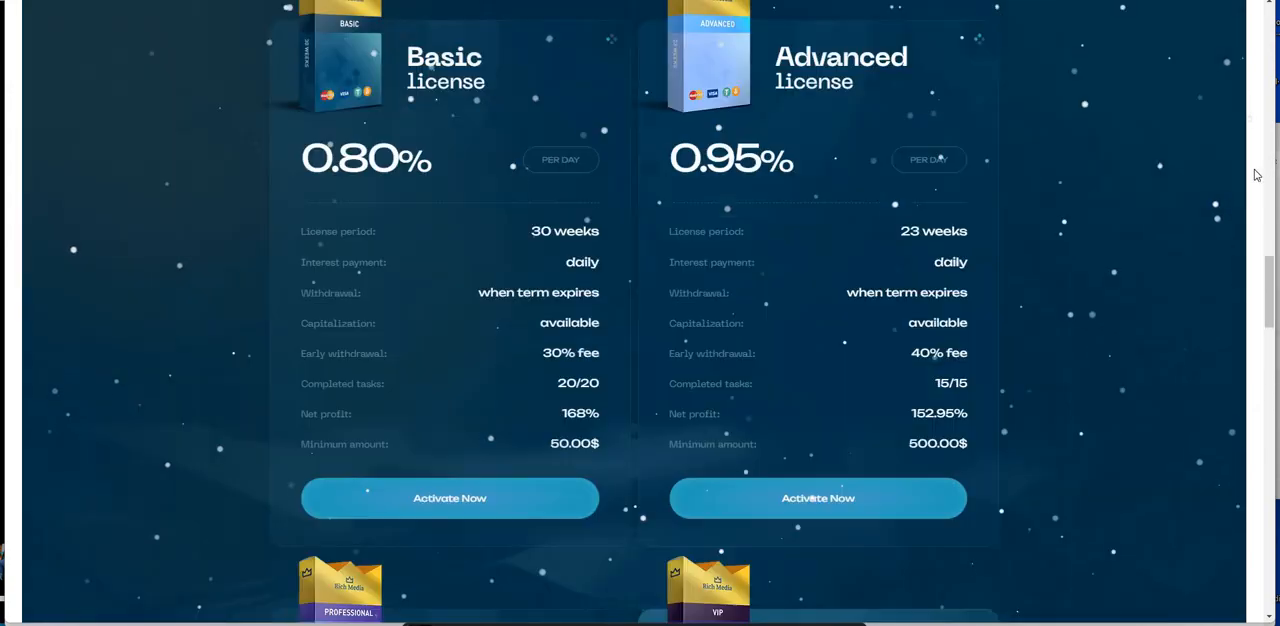
pyautogui.scroll(3)
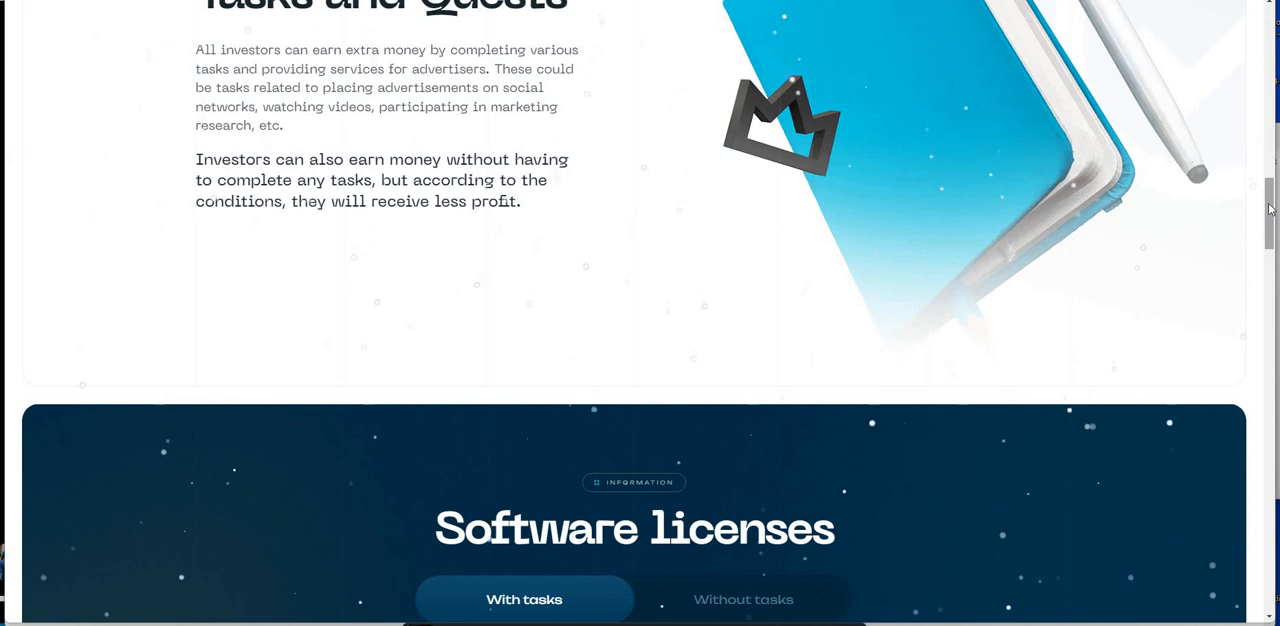
pyautogui.moveTo(1268, 37)
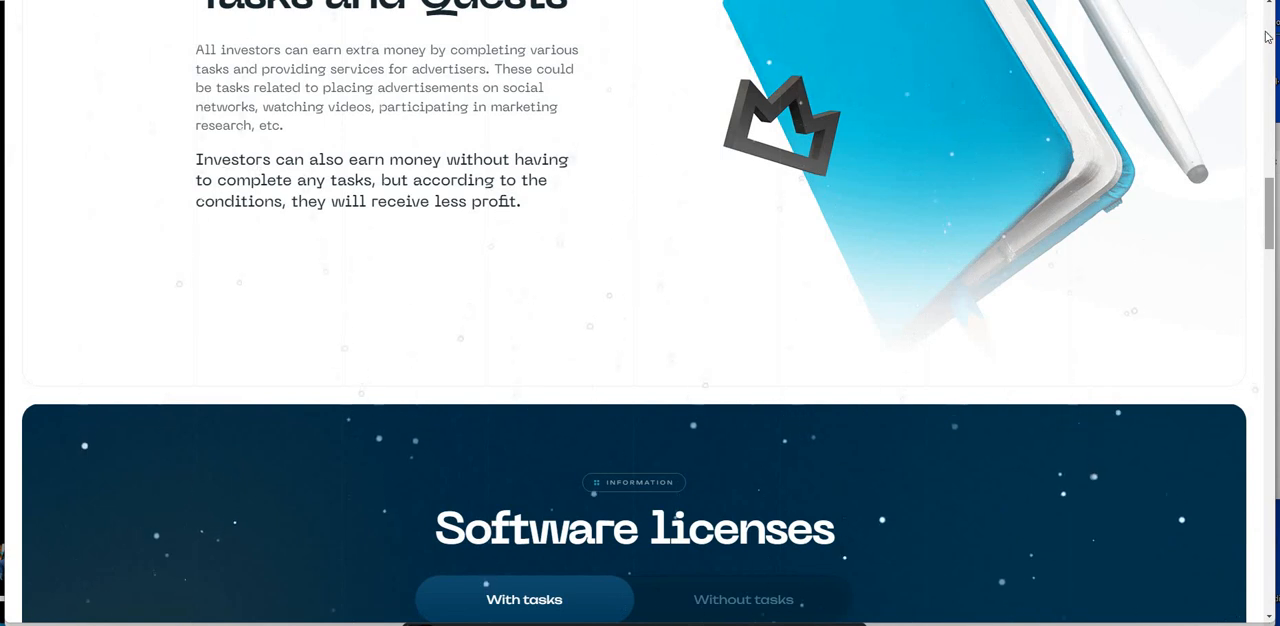
pyautogui.scroll(3)
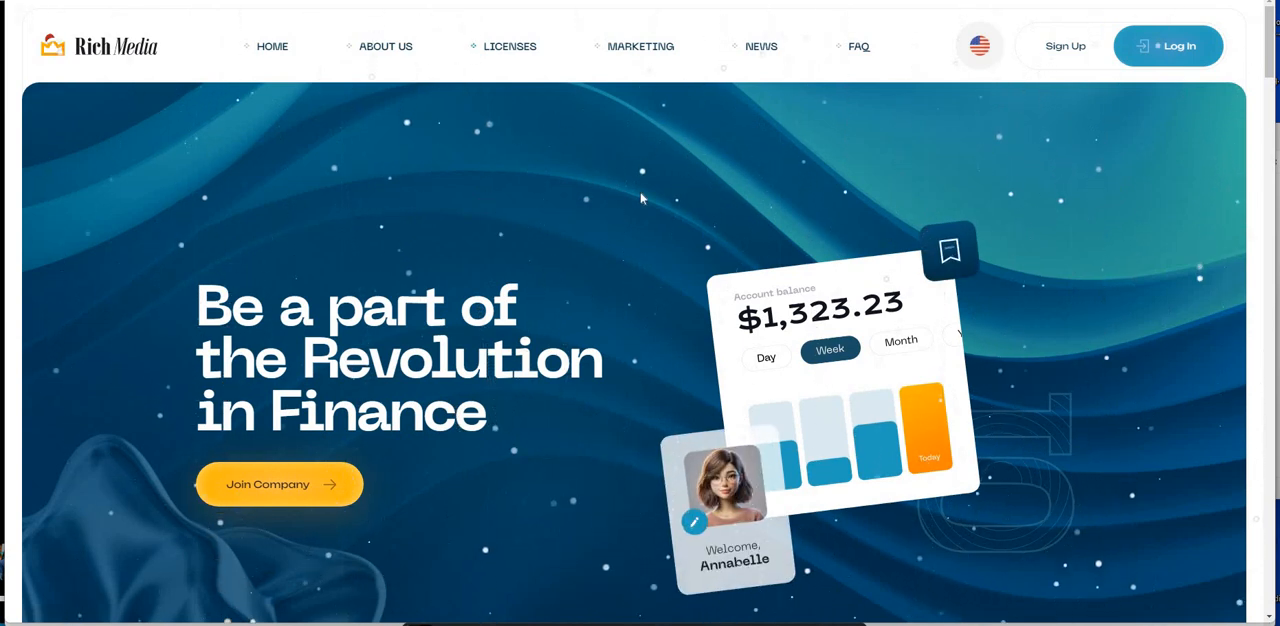
# Step: Open the account dashboard, scroll to Daily quests (0/15) and play the first quest video
pyautogui.click(1168, 46)
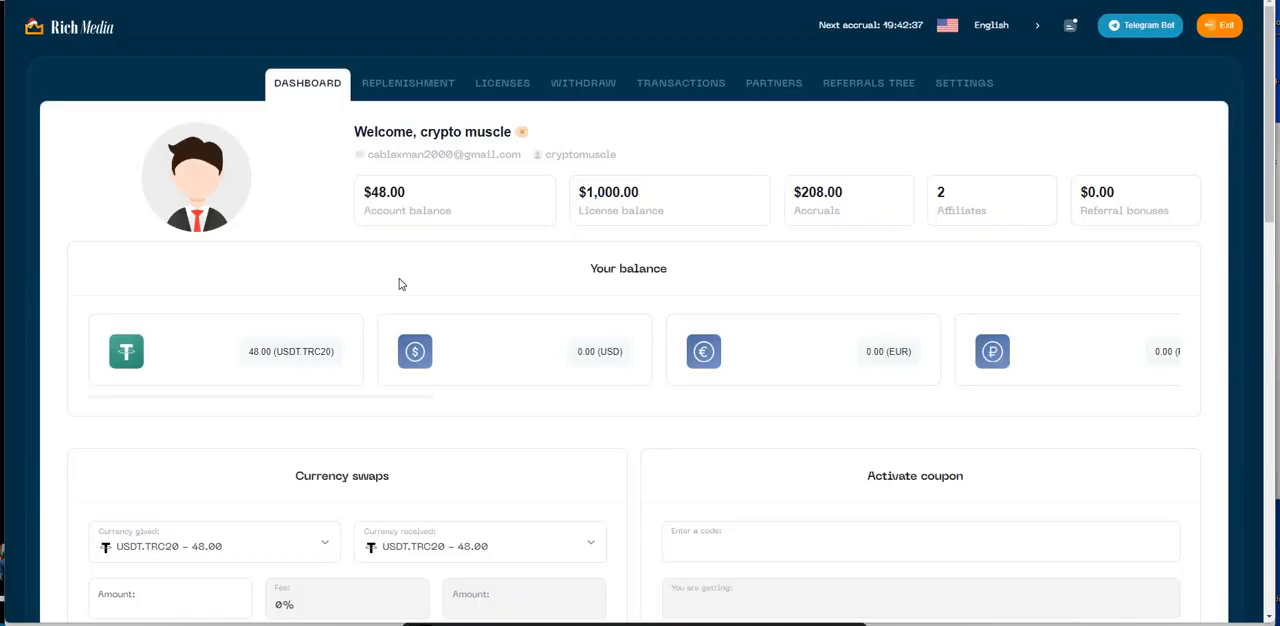
pyautogui.moveTo(375, 259)
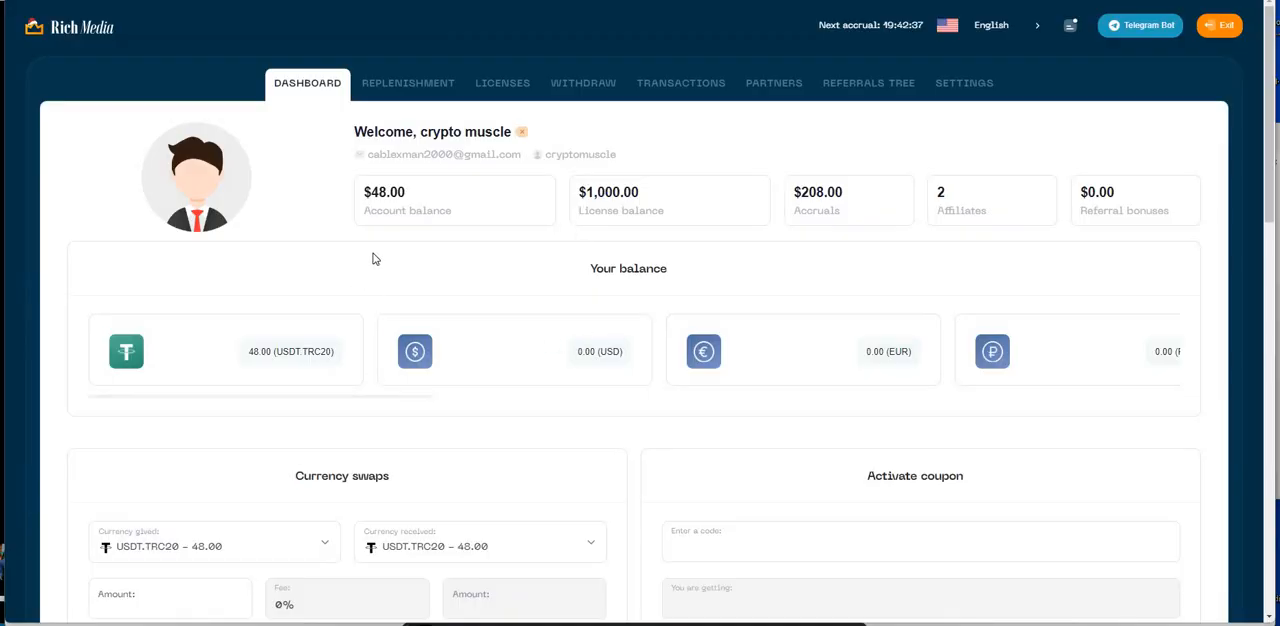
pyautogui.moveTo(302, 284)
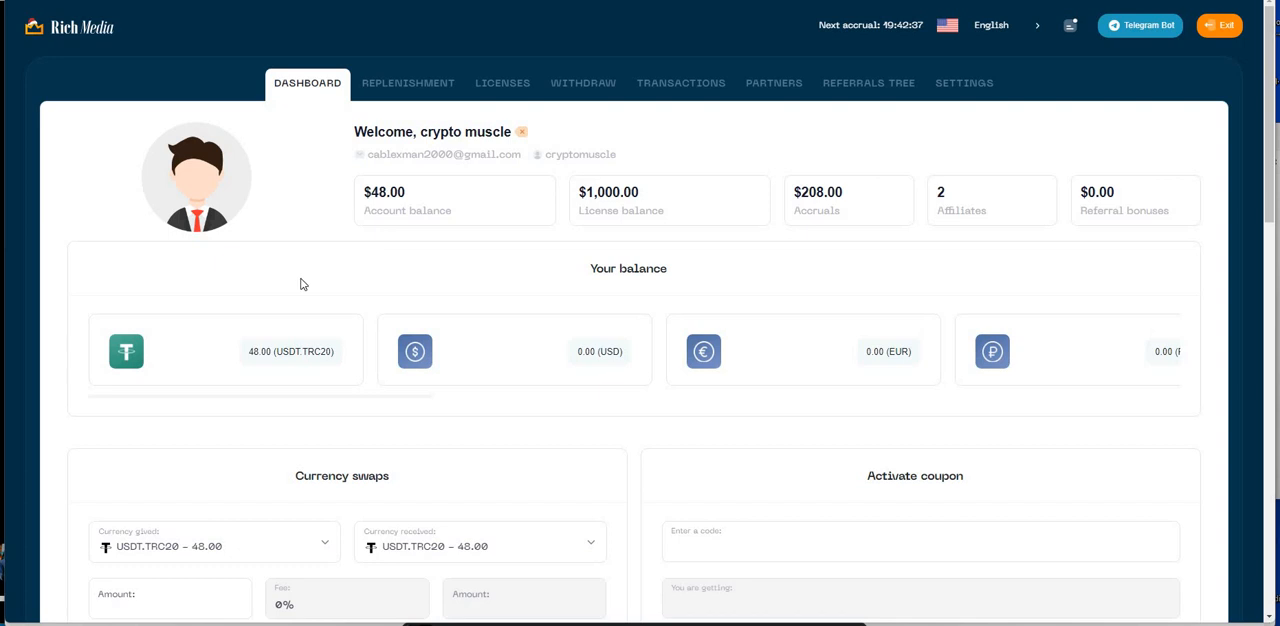
pyautogui.scroll(-3)
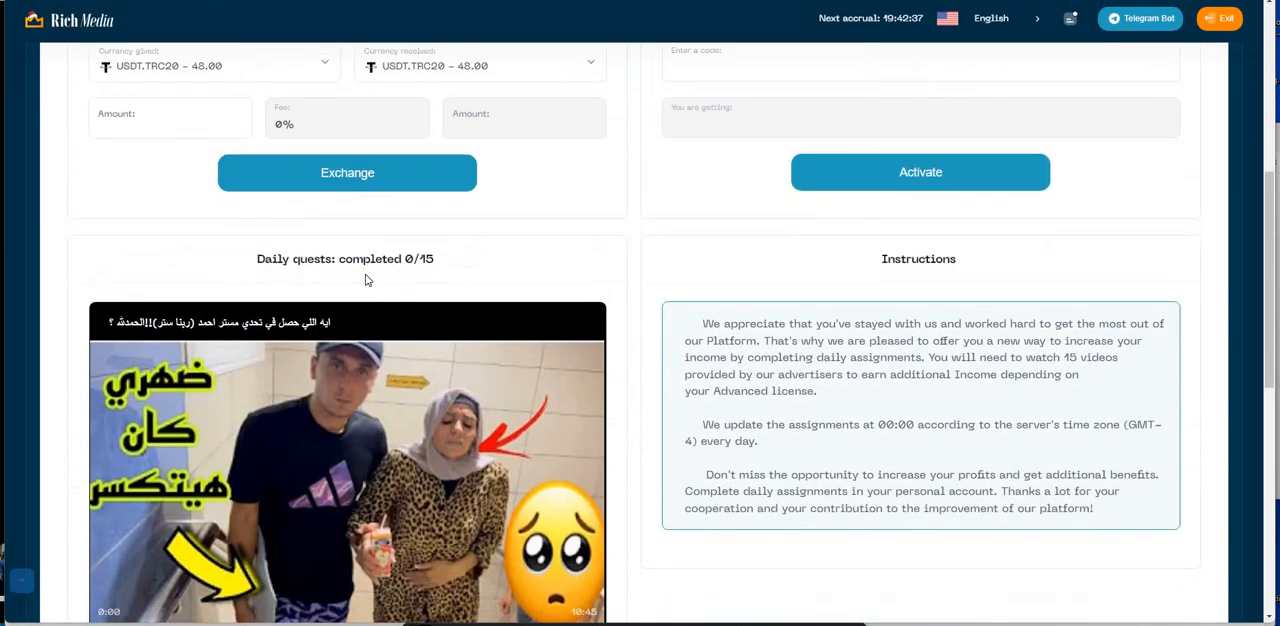
pyautogui.moveTo(276, 354)
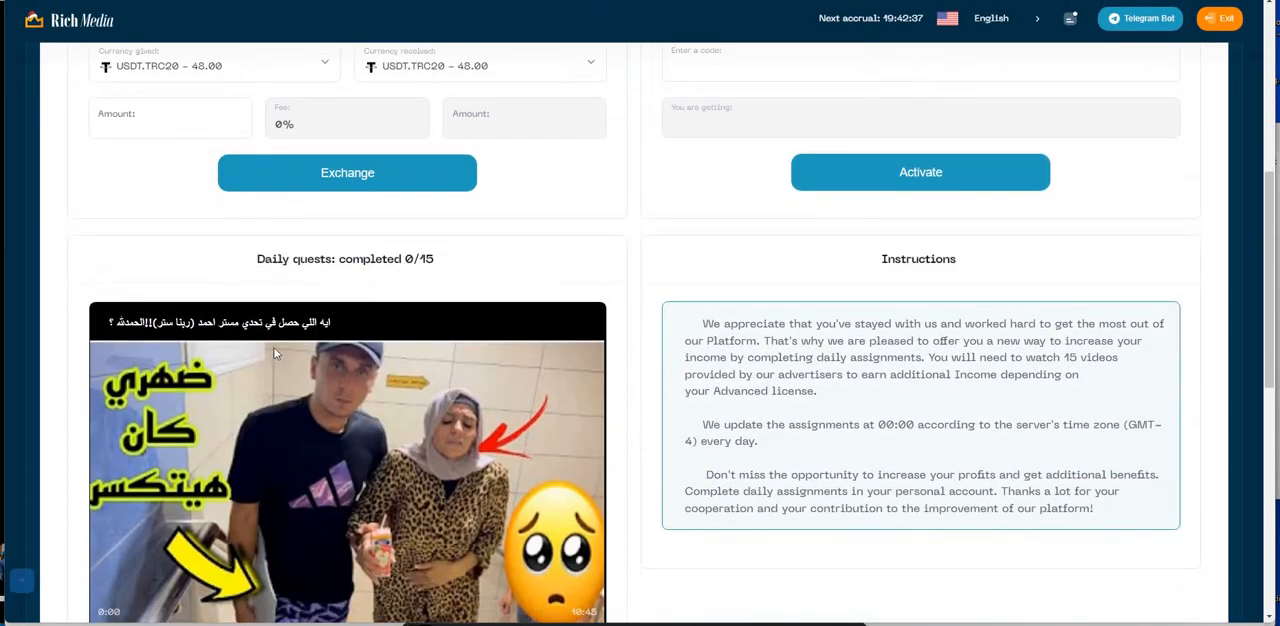
pyautogui.scroll(-3)
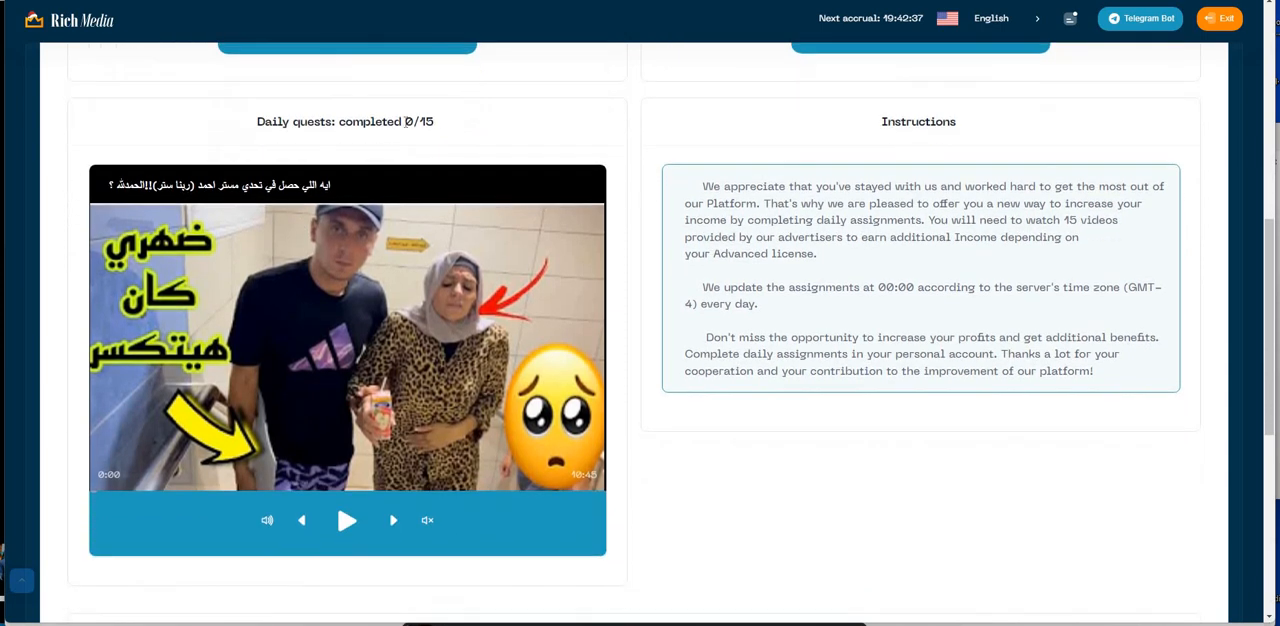
pyautogui.moveTo(406, 177)
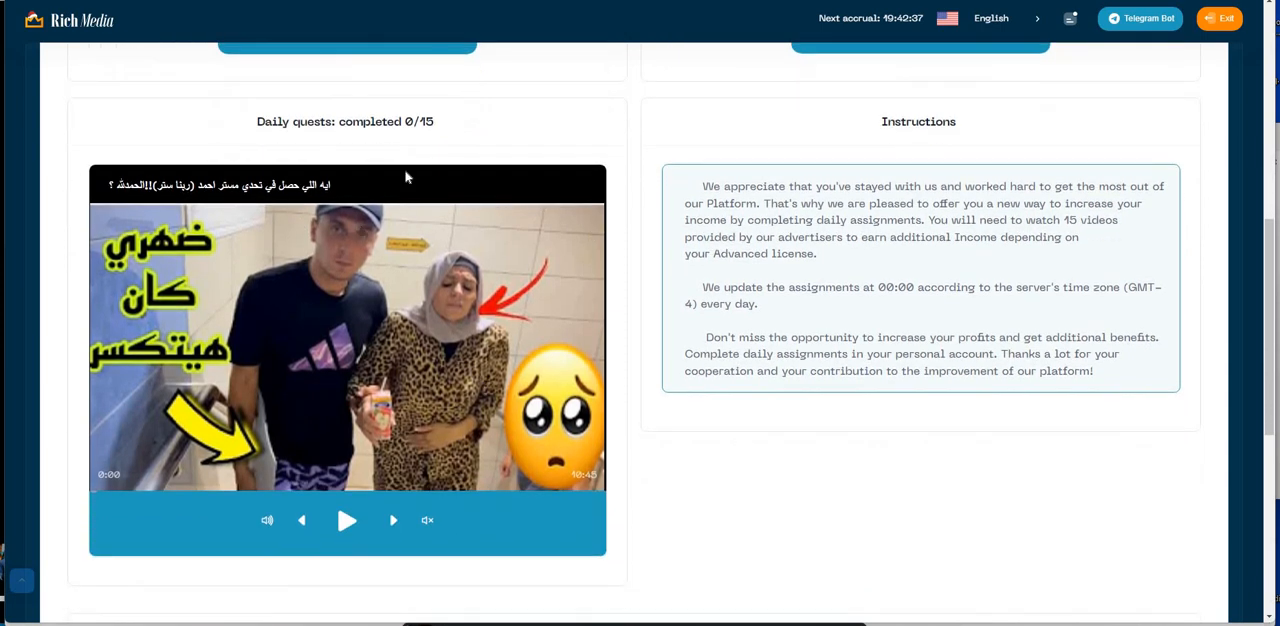
pyautogui.moveTo(793, 324)
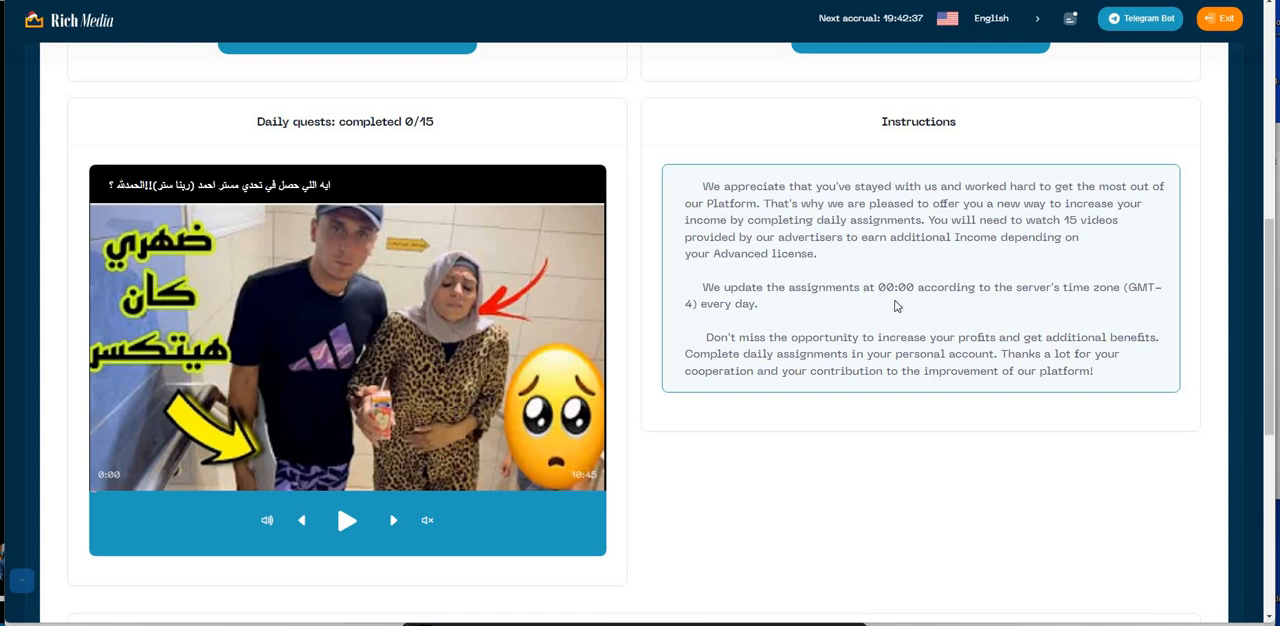
pyautogui.moveTo(1052, 302)
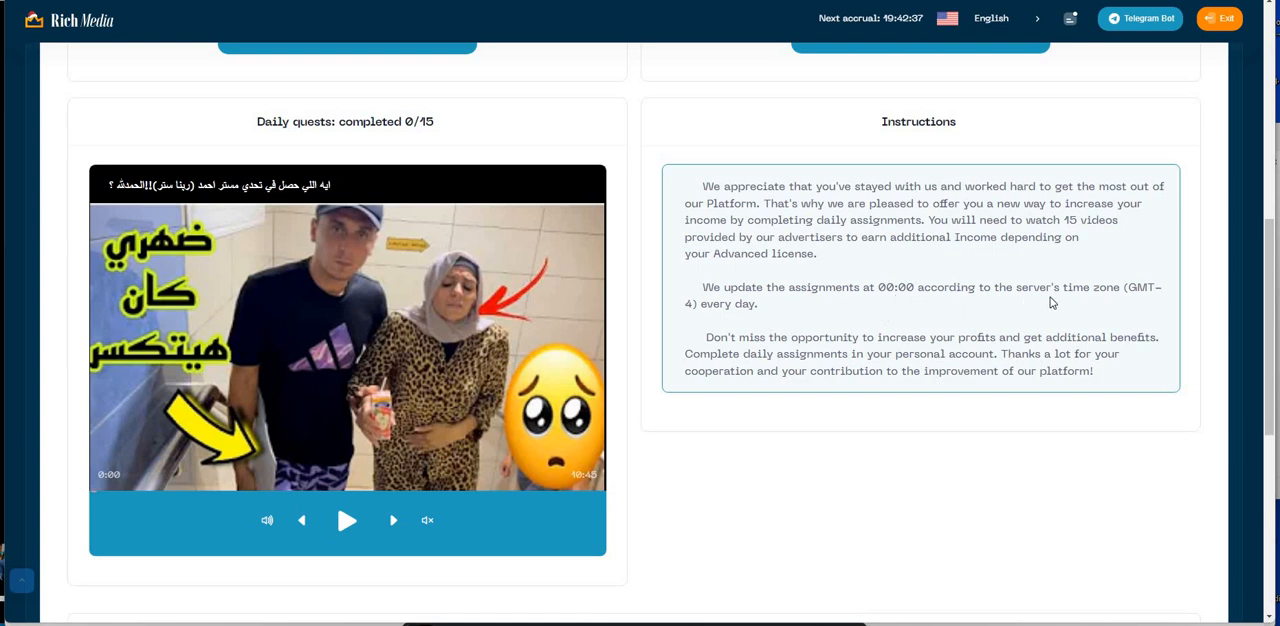
pyautogui.moveTo(745, 320)
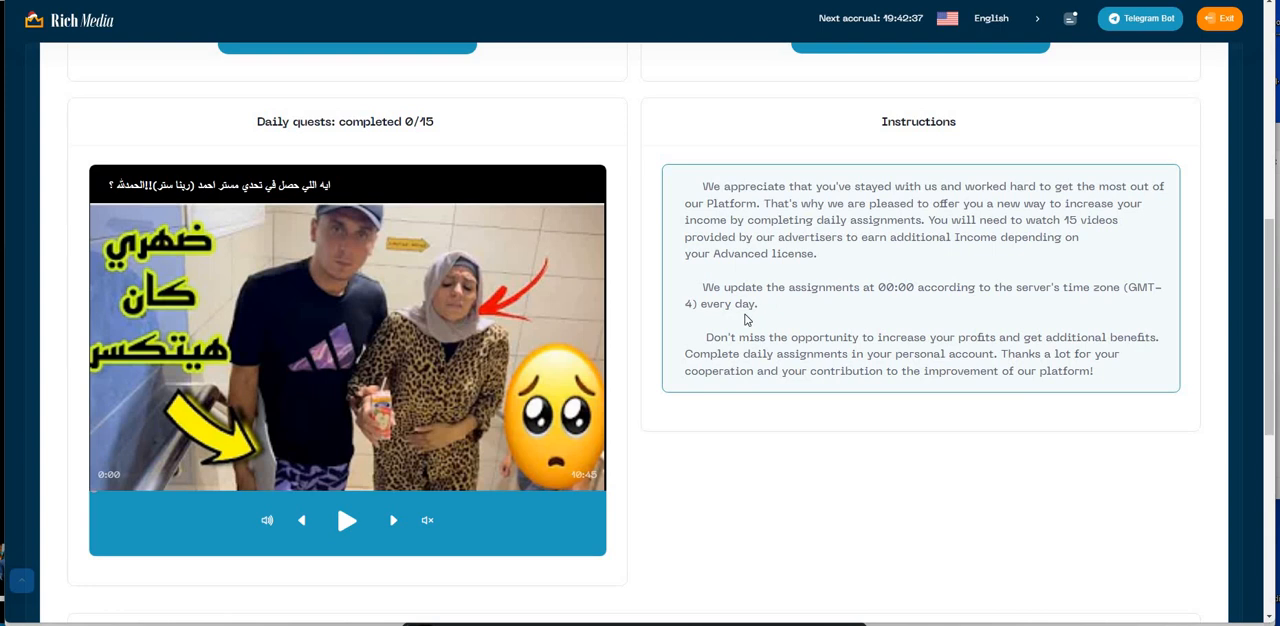
pyautogui.moveTo(1149, 324)
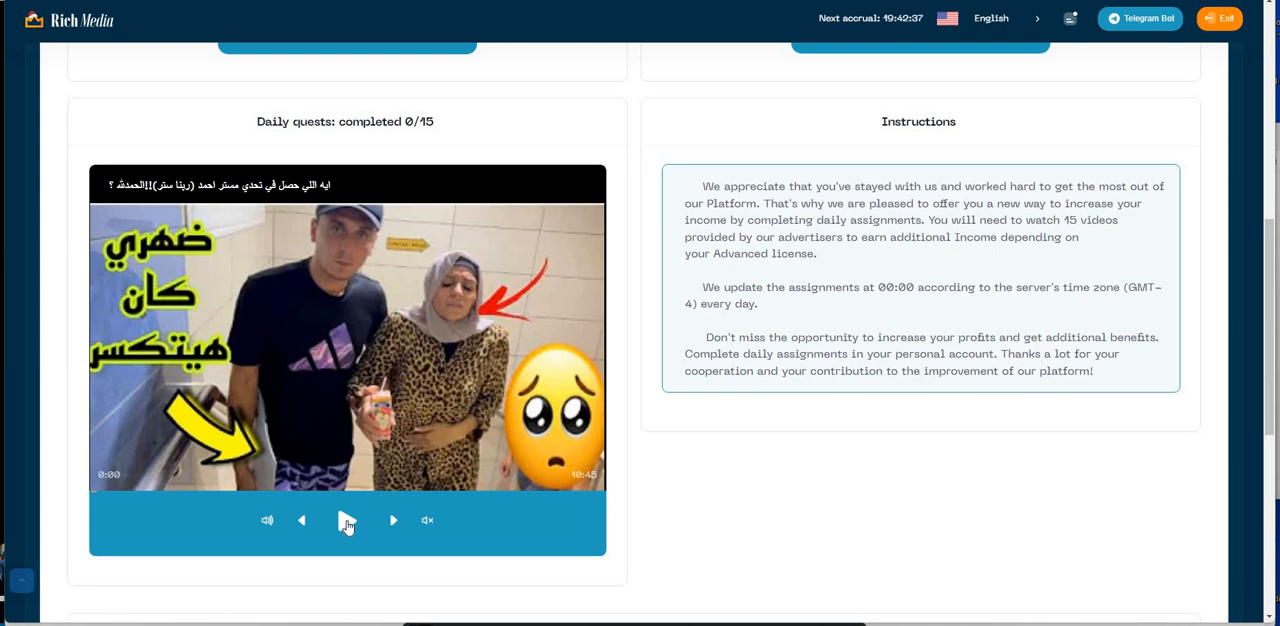
pyautogui.click(347, 520)
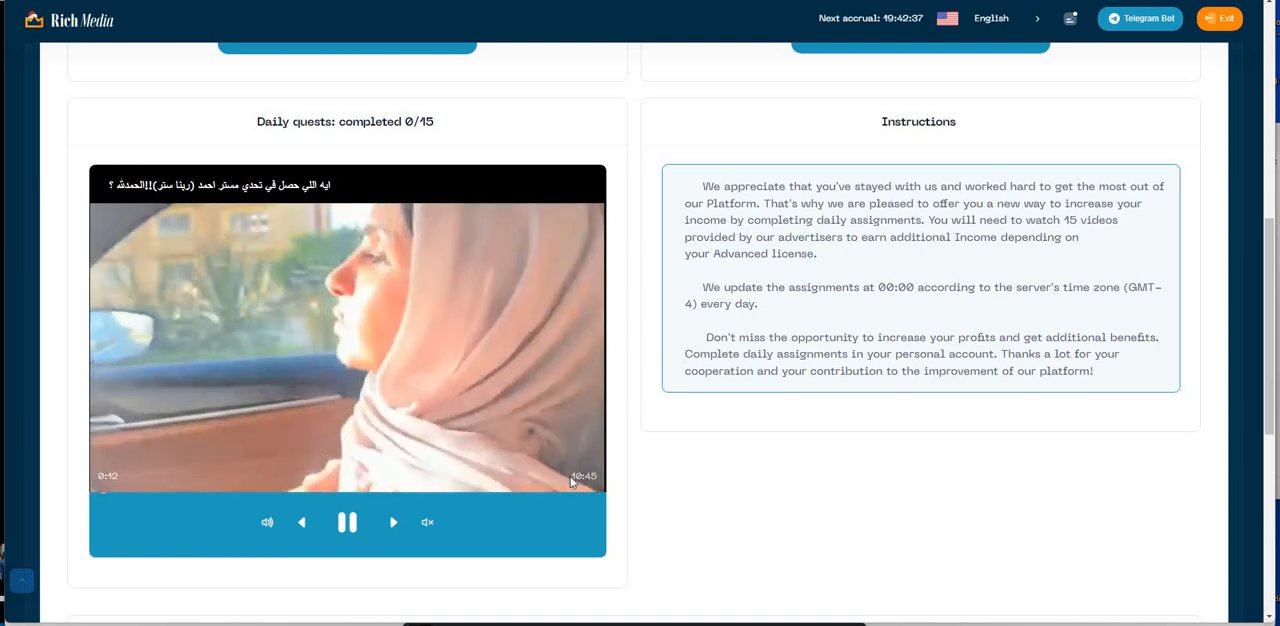
pyautogui.moveTo(424, 144)
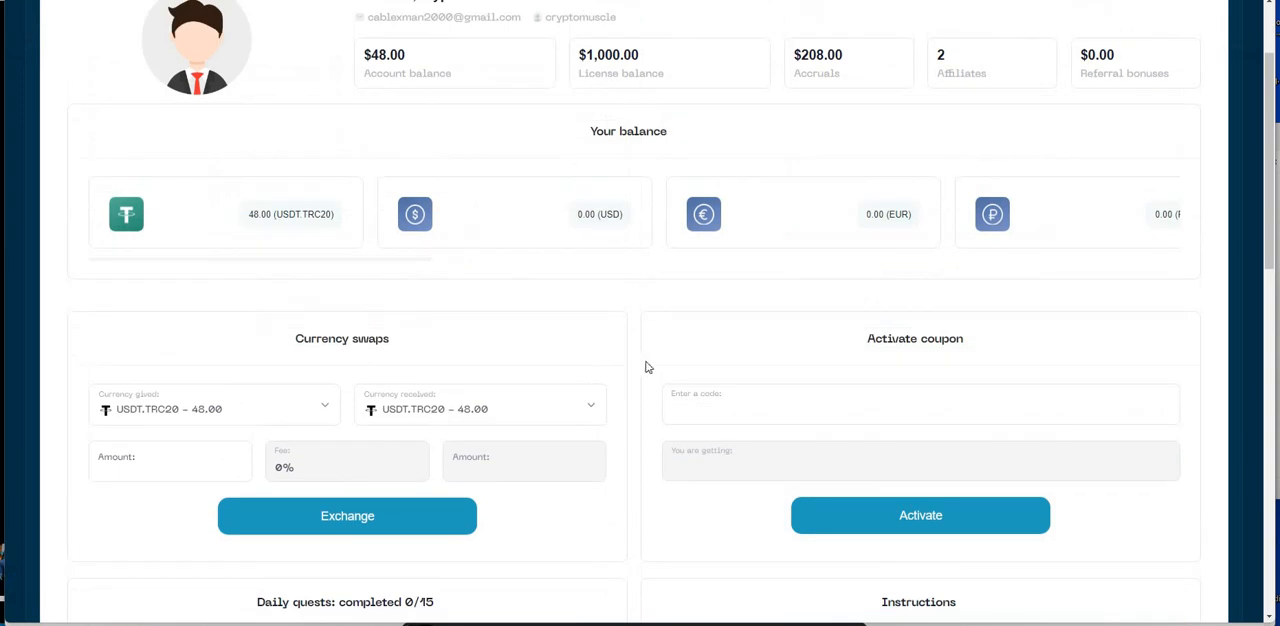
# Step: Browse the Your balance carousel ($48 account, $1,000 license, $208 accruals) while the video finishes
pyautogui.scroll(3)
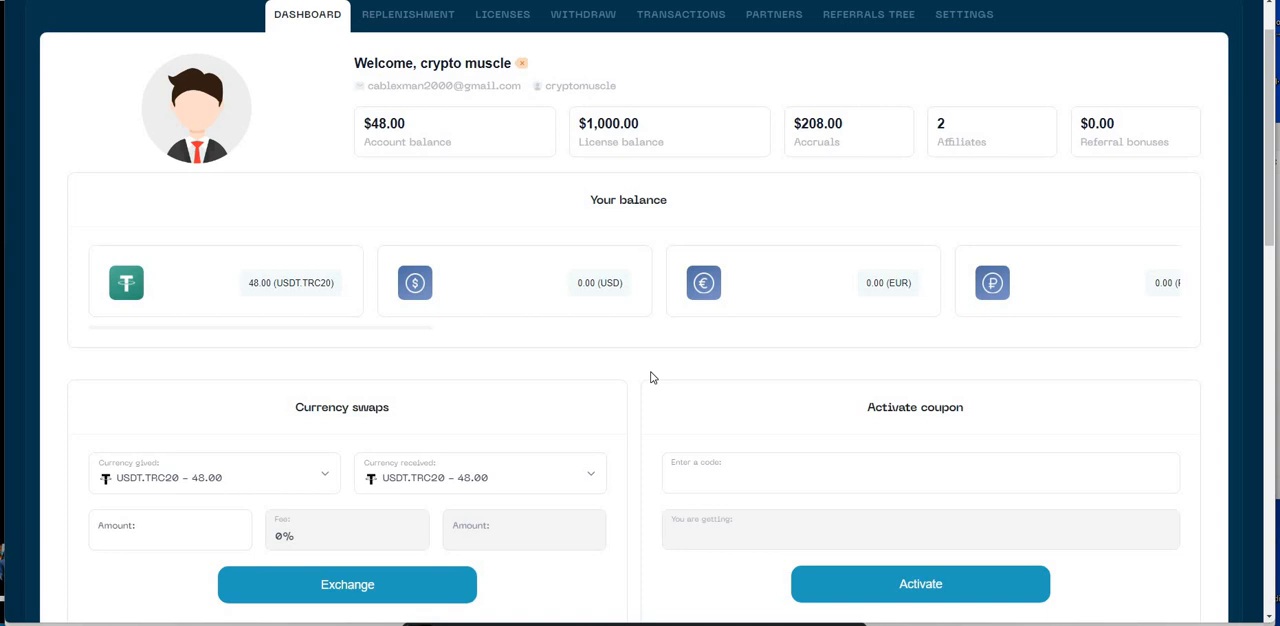
pyautogui.moveTo(509, 333)
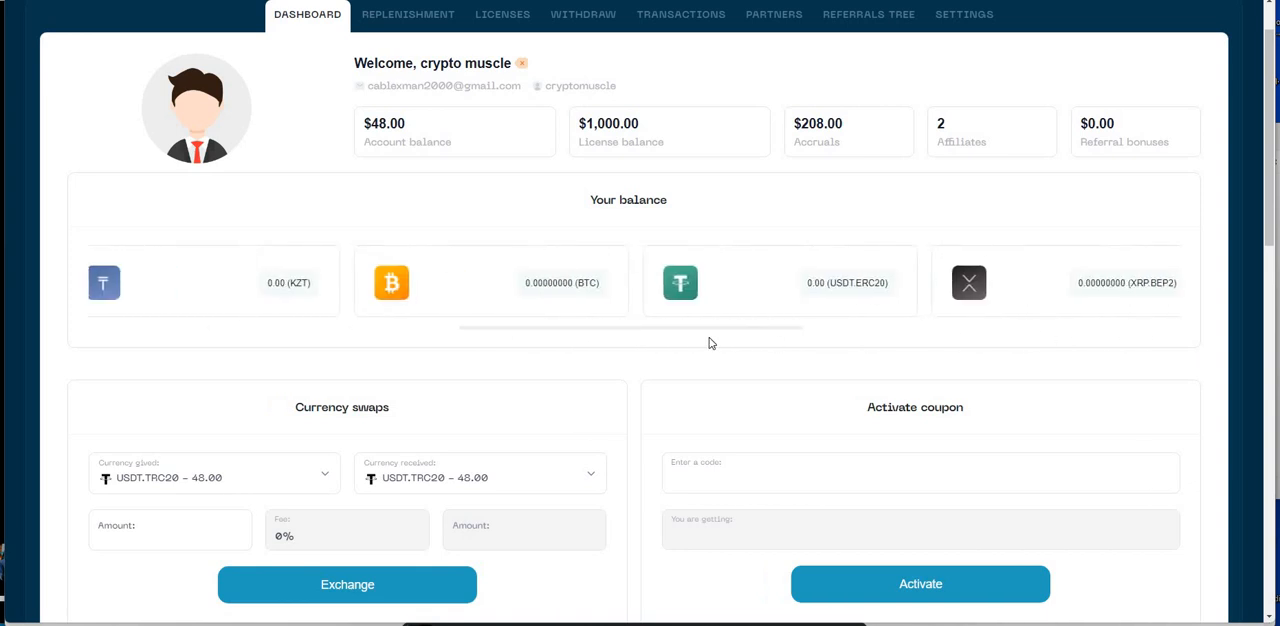
pyautogui.hscroll(3)
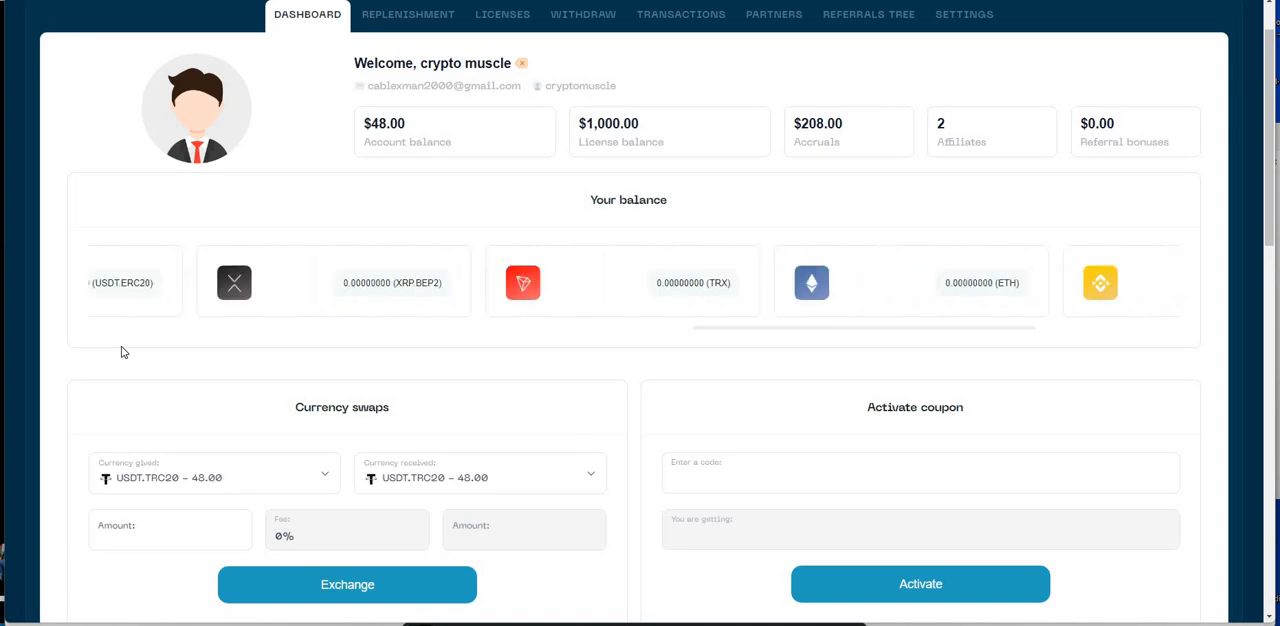
pyautogui.hscroll(-3)
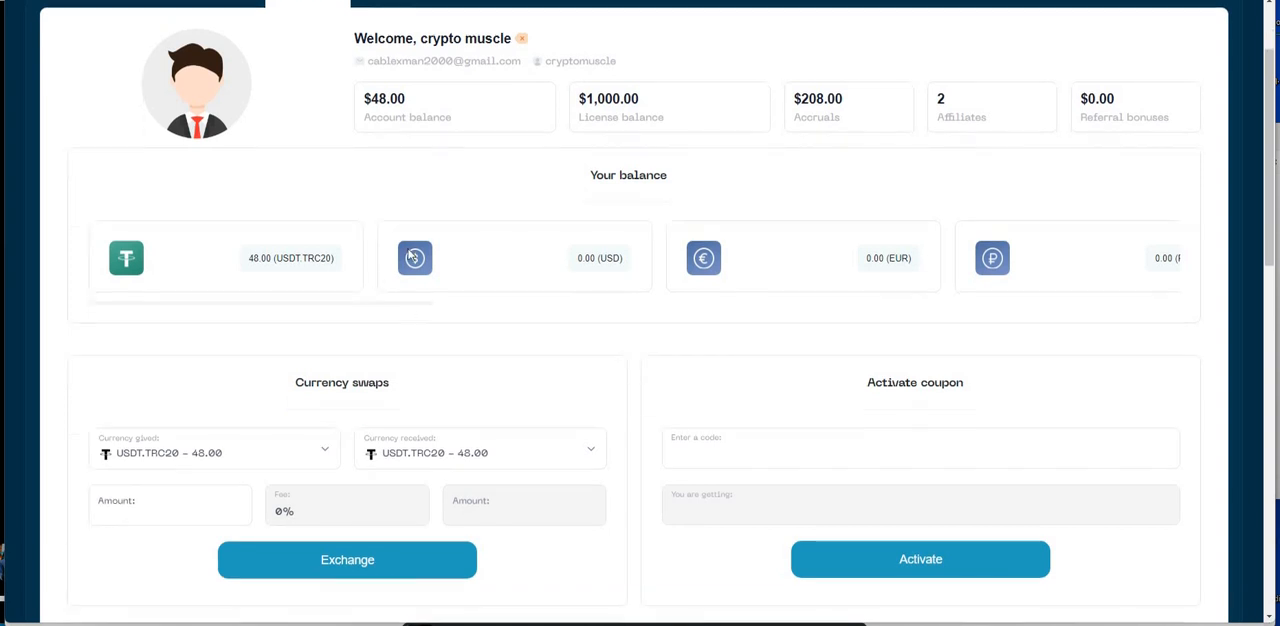
pyautogui.scroll(-3)
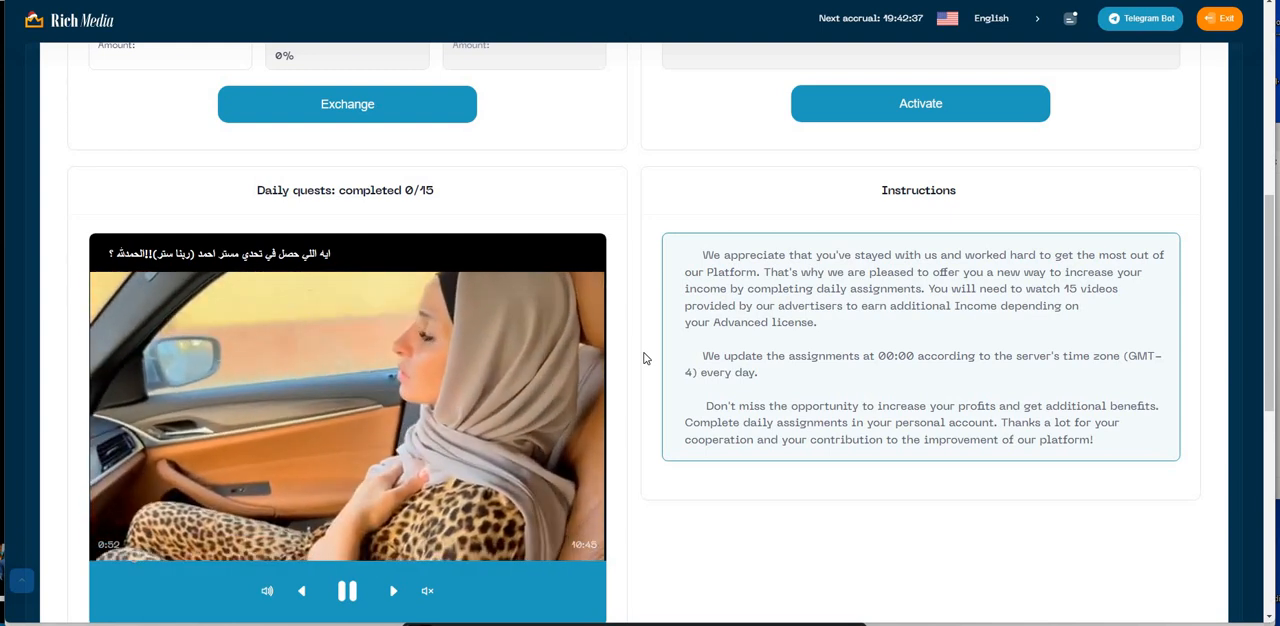
pyautogui.scroll(3)
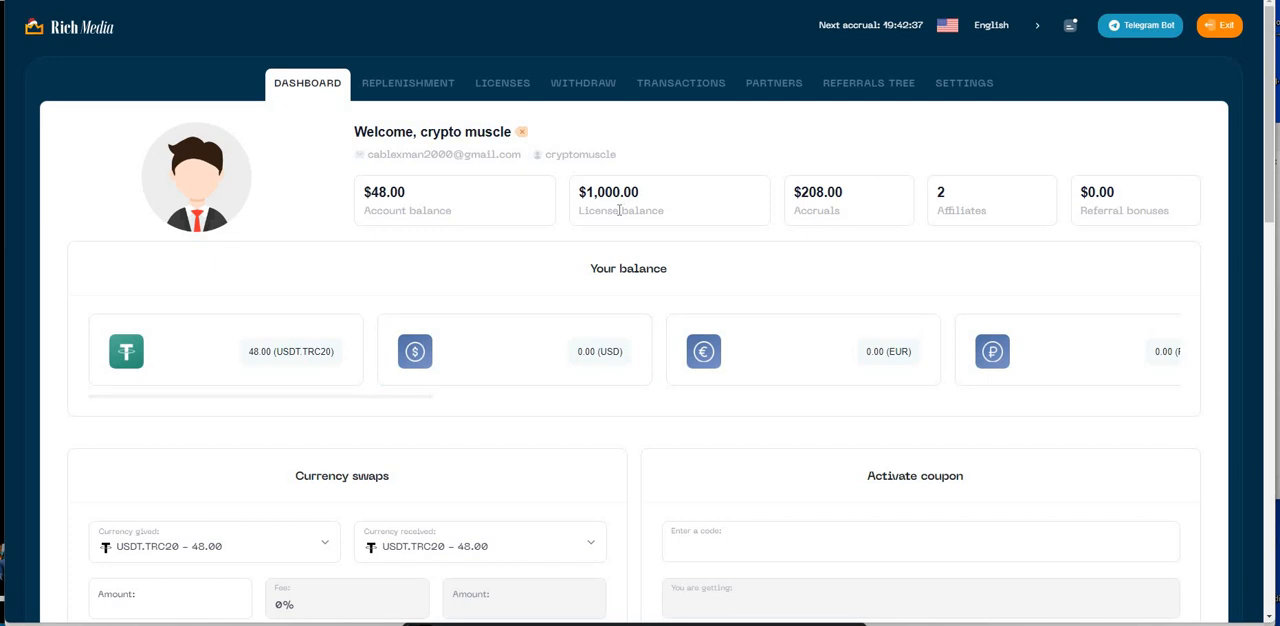
pyautogui.moveTo(685, 239)
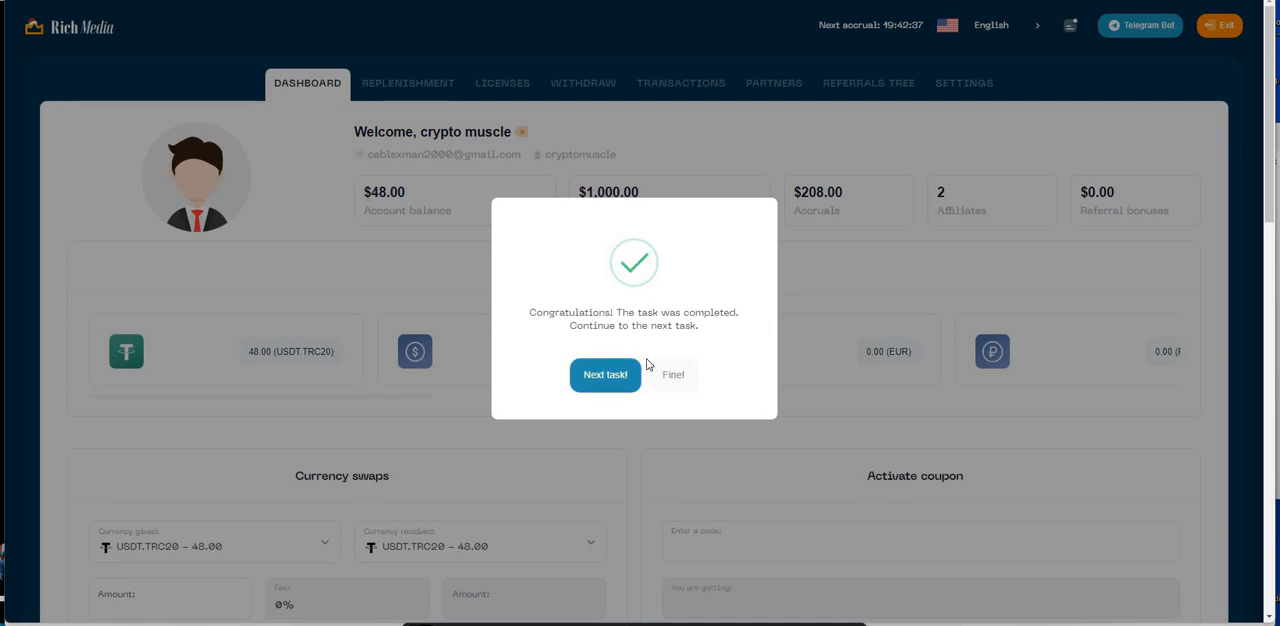
# Step: Watch the next quest's unboxing video and check the Currency received list until quests reach 1/15
pyautogui.click(673, 375)
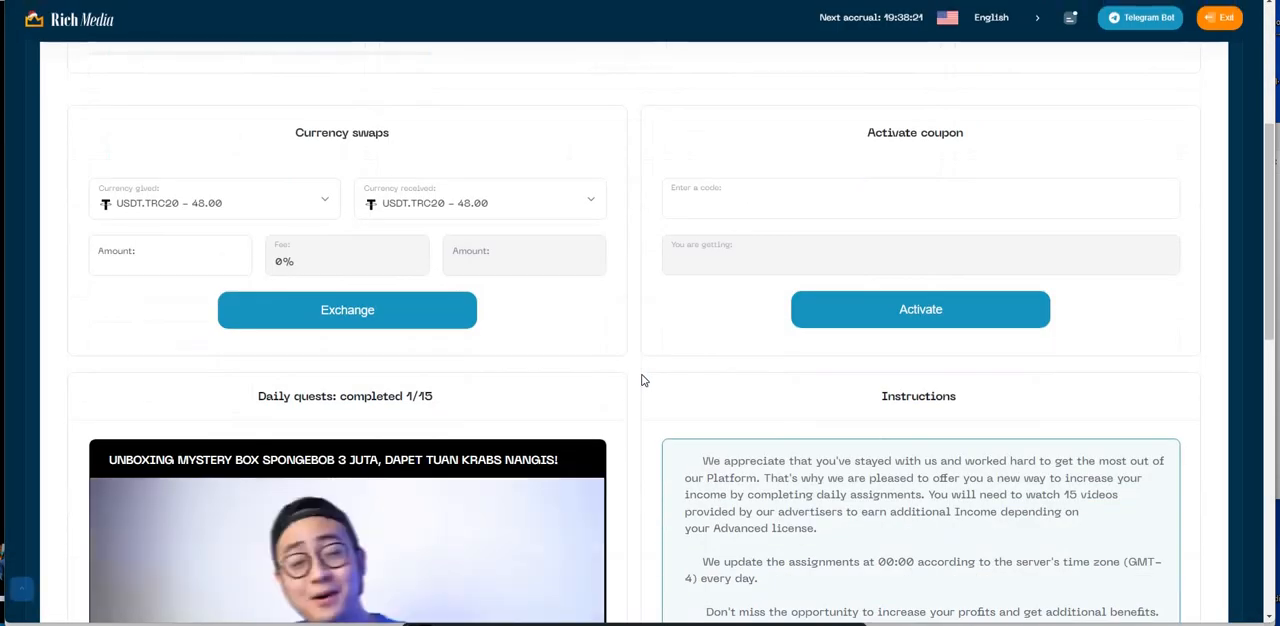
pyautogui.scroll(-3)
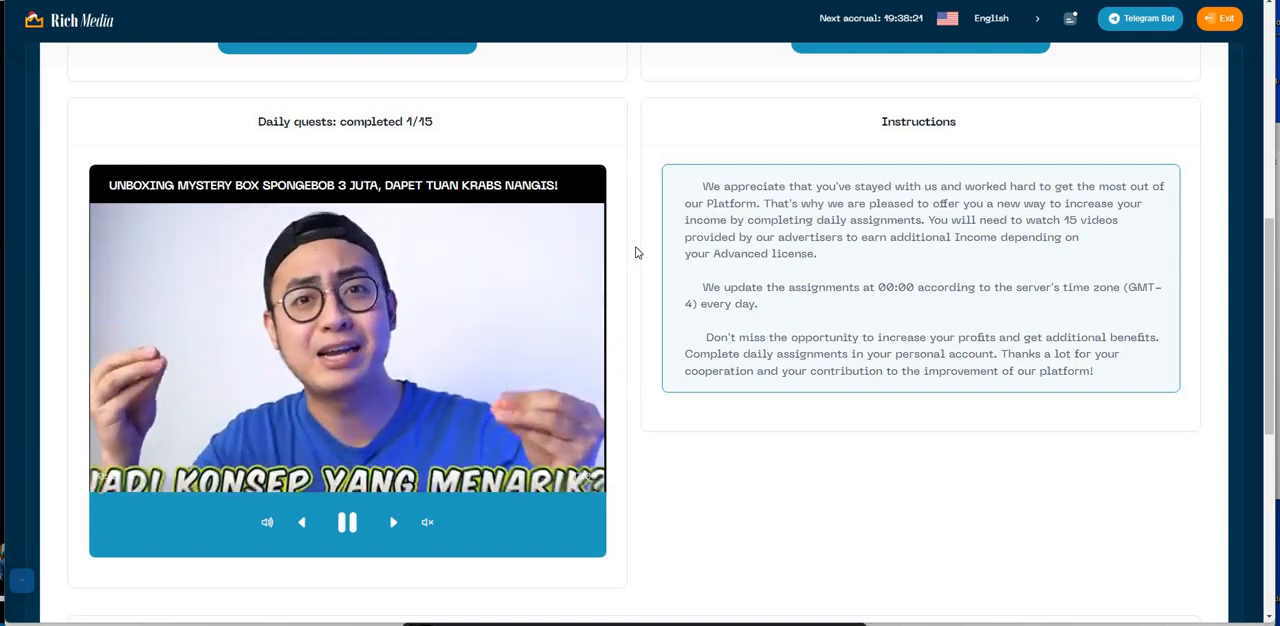
pyautogui.scroll(3)
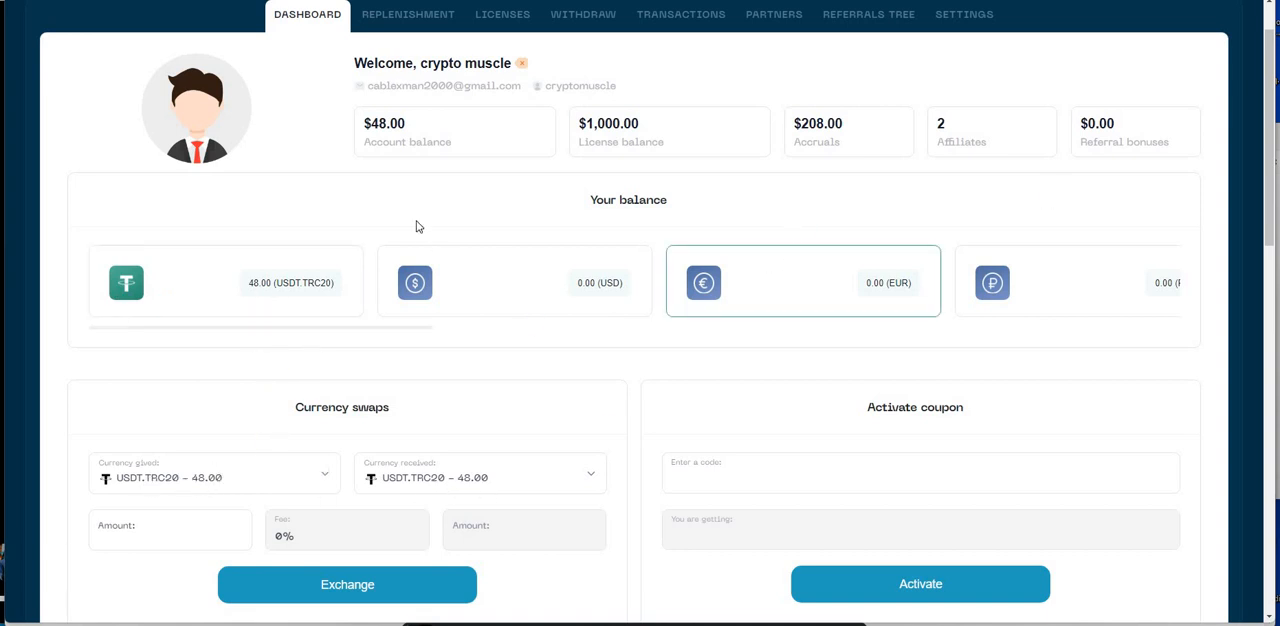
pyautogui.scroll(-3)
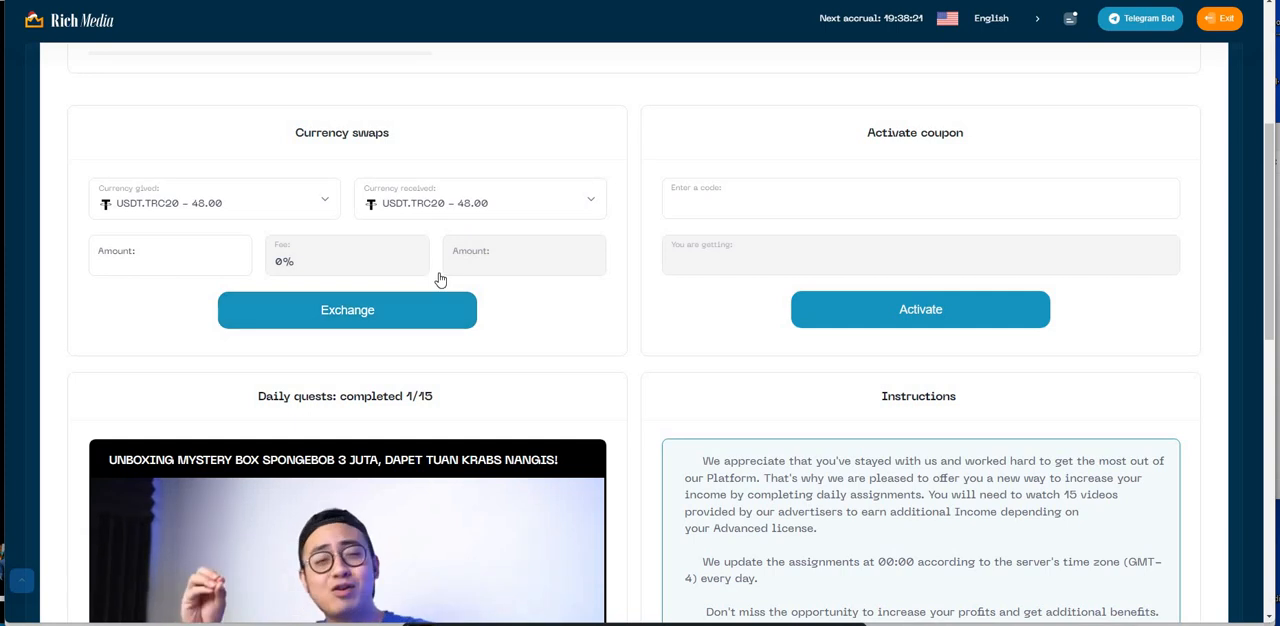
pyautogui.click(480, 199)
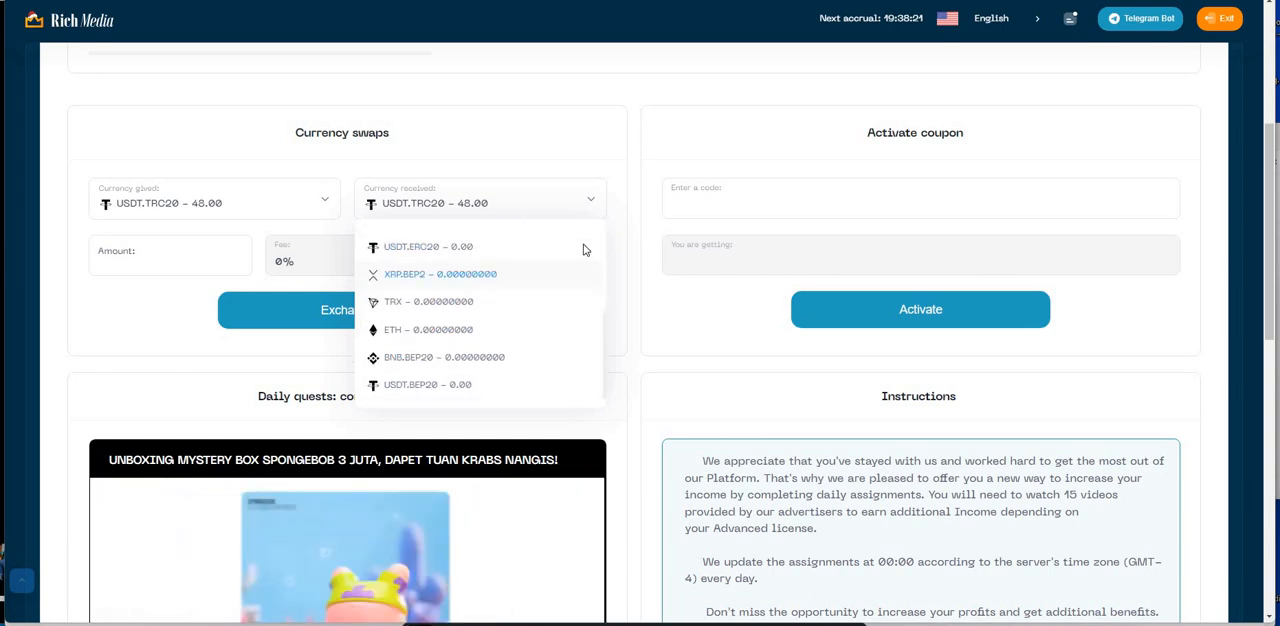
pyautogui.click(640, 283)
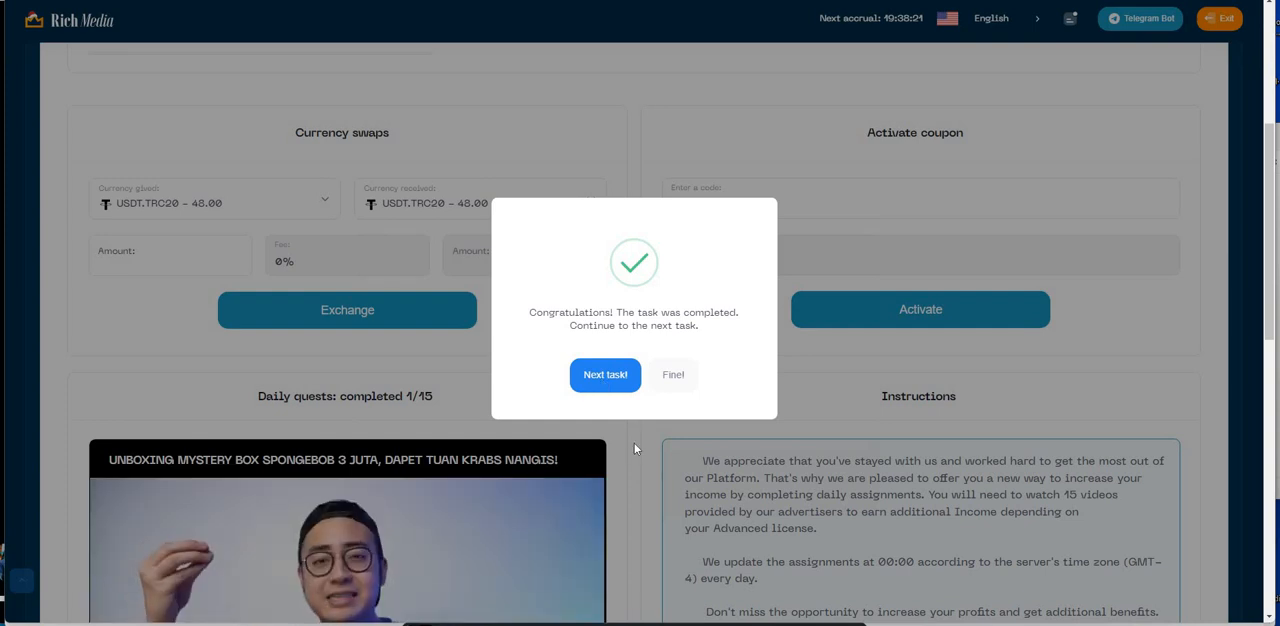
# Step: Advance to the third daily quest video and scroll the dashboard while it plays
pyautogui.click(673, 374)
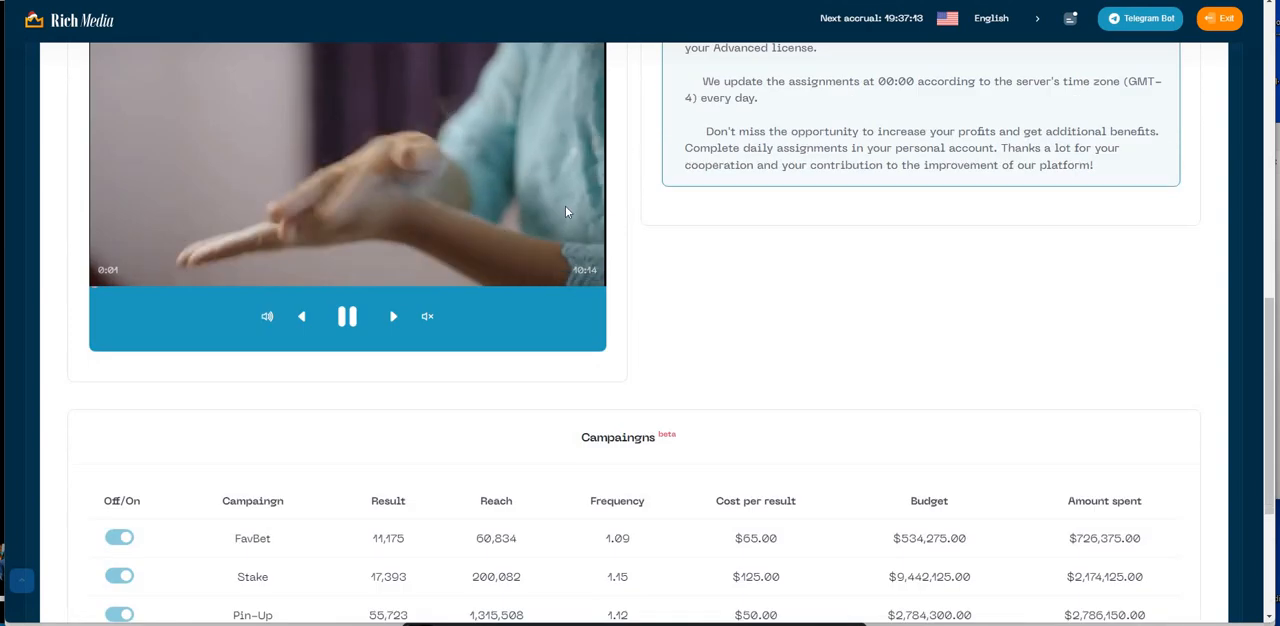
pyautogui.scroll(-3)
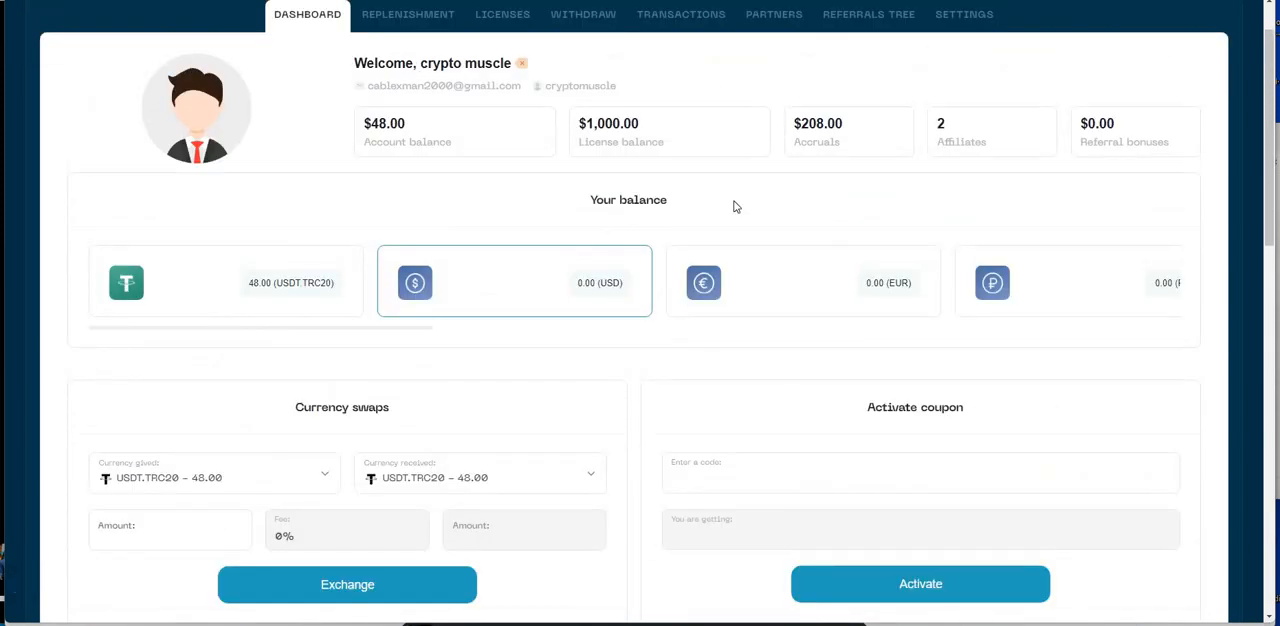
pyautogui.moveTo(585, 105)
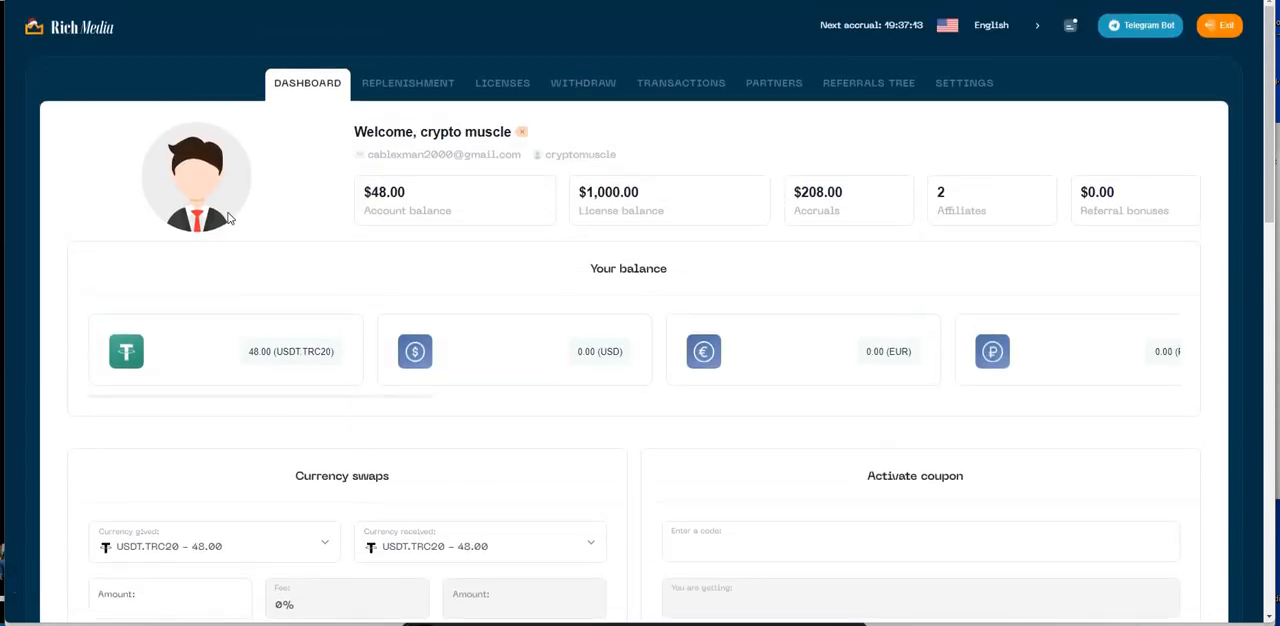
# Step: Request withdrawal of the full 48 USDT TRC20 balance, 47.28 after the 0.72 fee
pyautogui.click(583, 83)
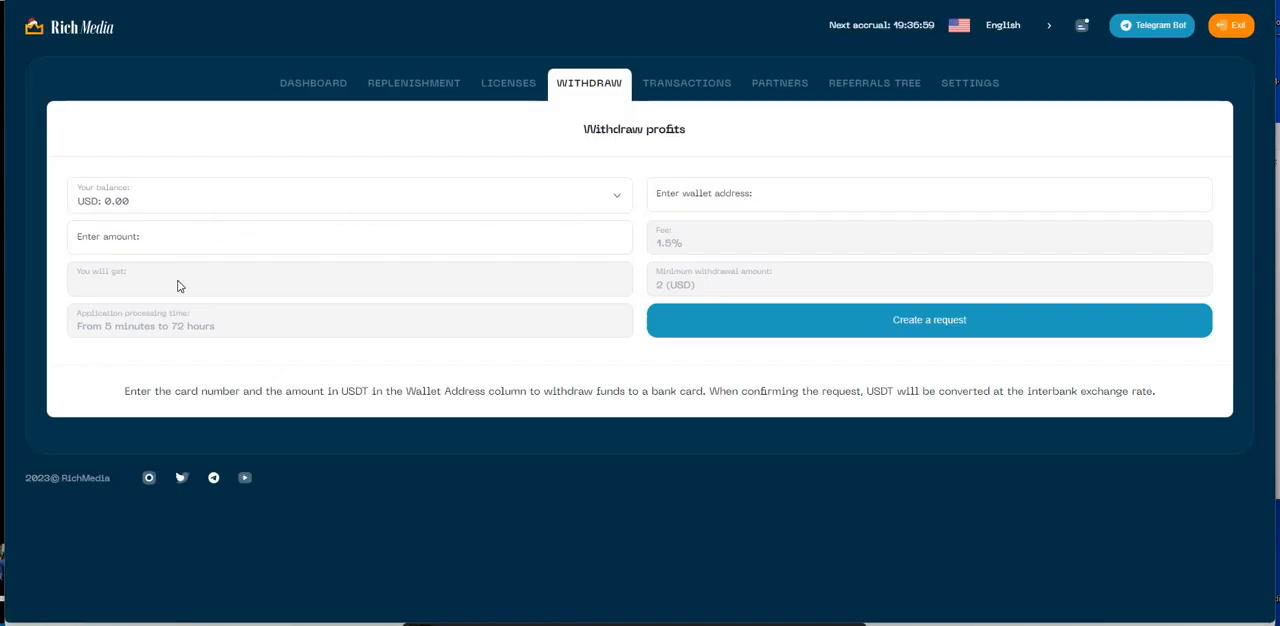
pyautogui.click(350, 195)
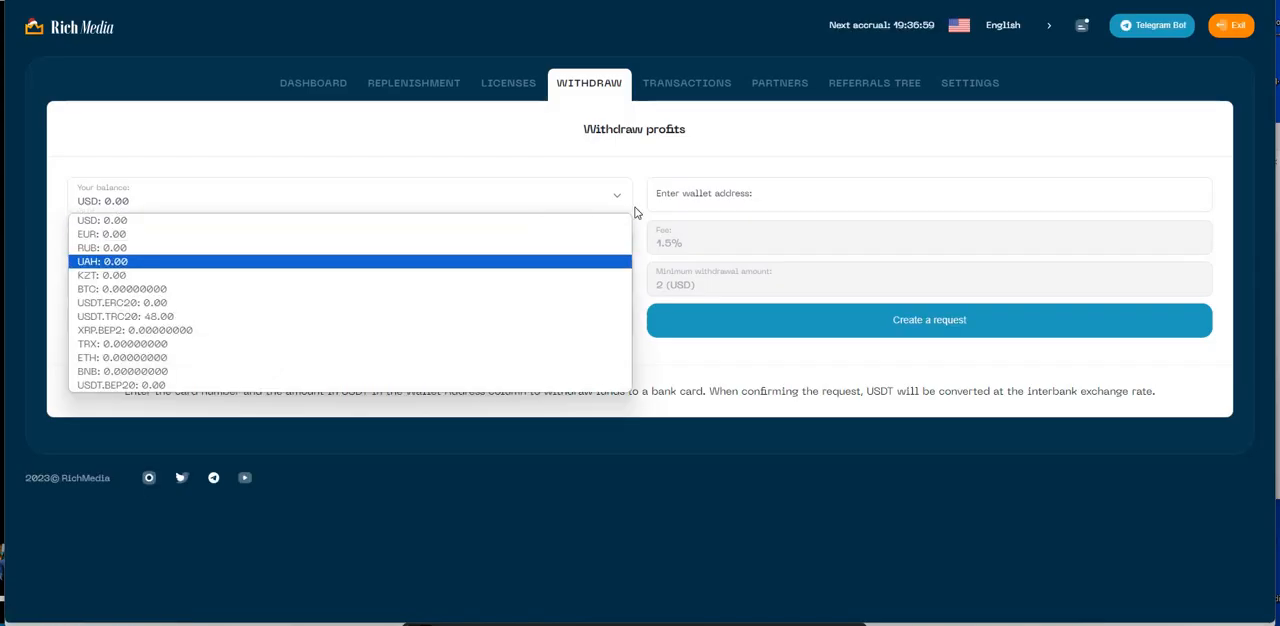
pyautogui.click(124, 316)
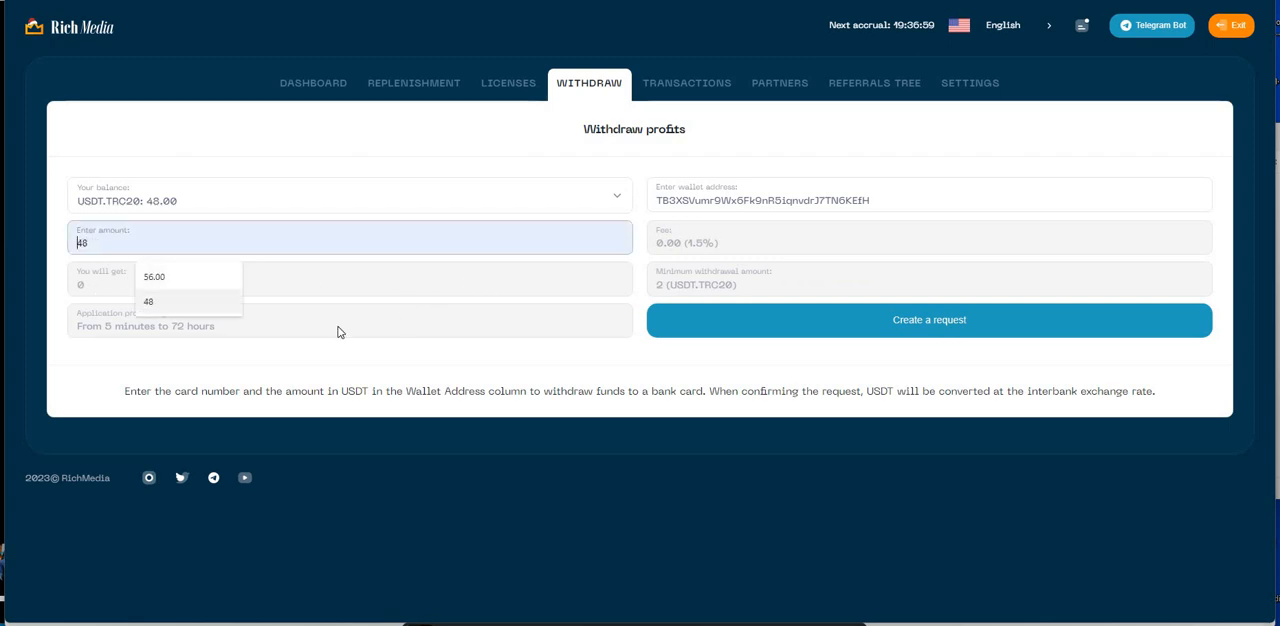
pyautogui.click(148, 301)
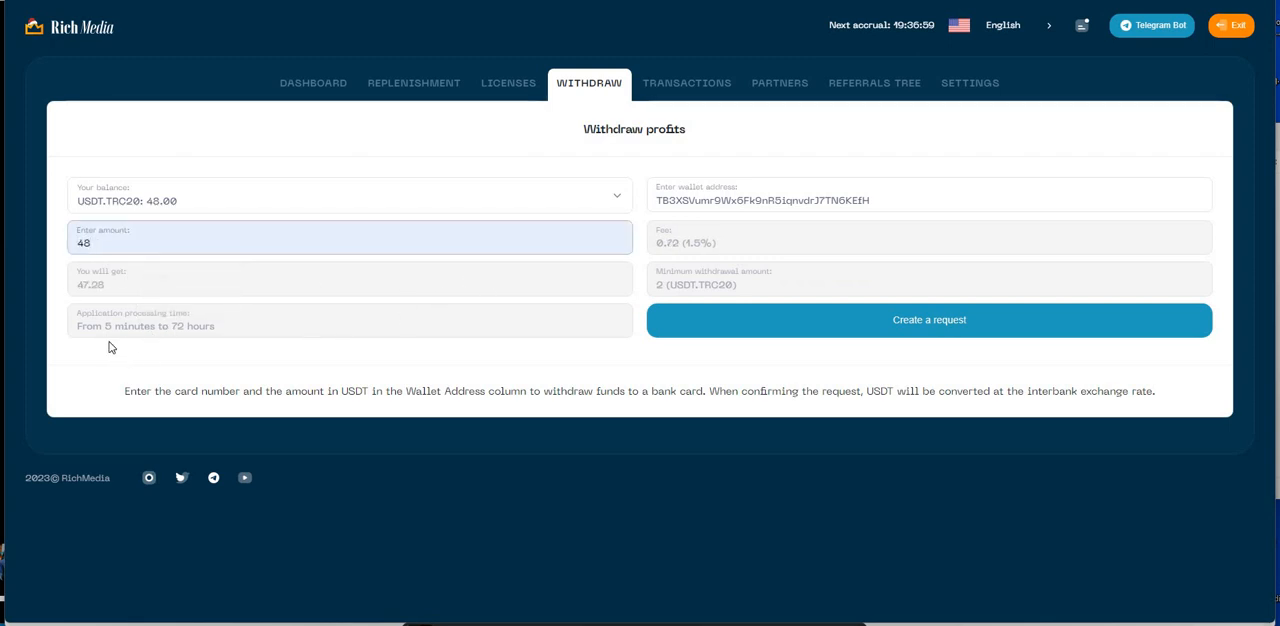
pyautogui.moveTo(205, 343)
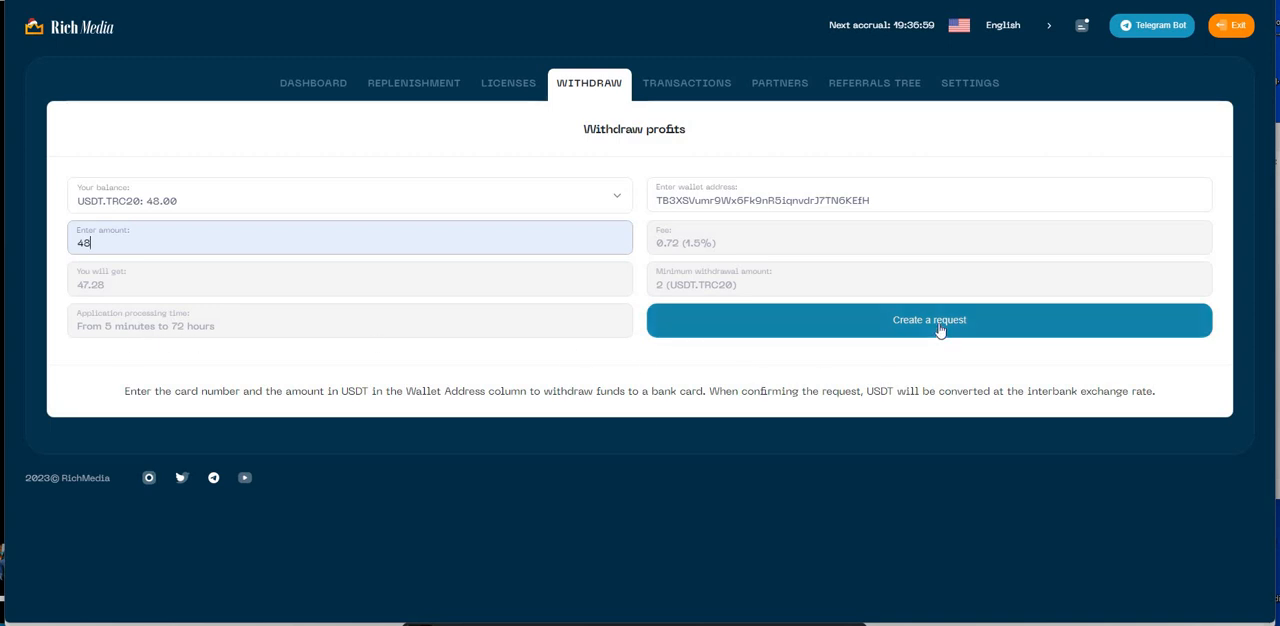
pyautogui.click(928, 319)
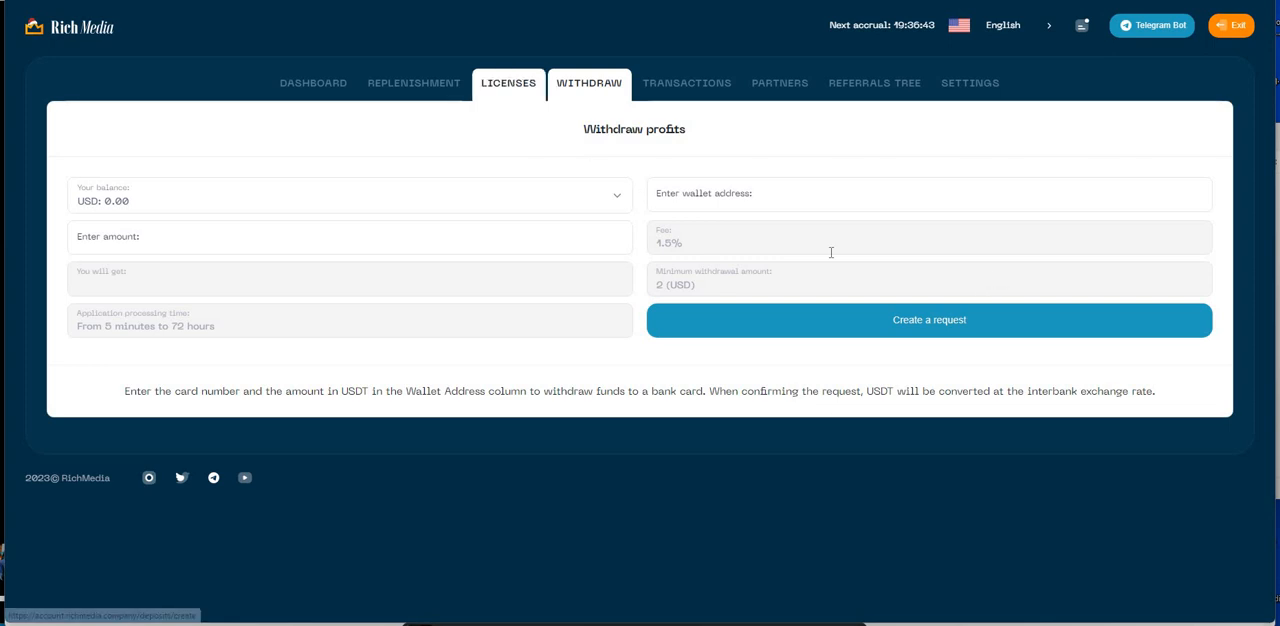
# Step: Browse Software Licenses to the Advanced license with 0.95% rate and 500–4,999$ range
pyautogui.click(508, 83)
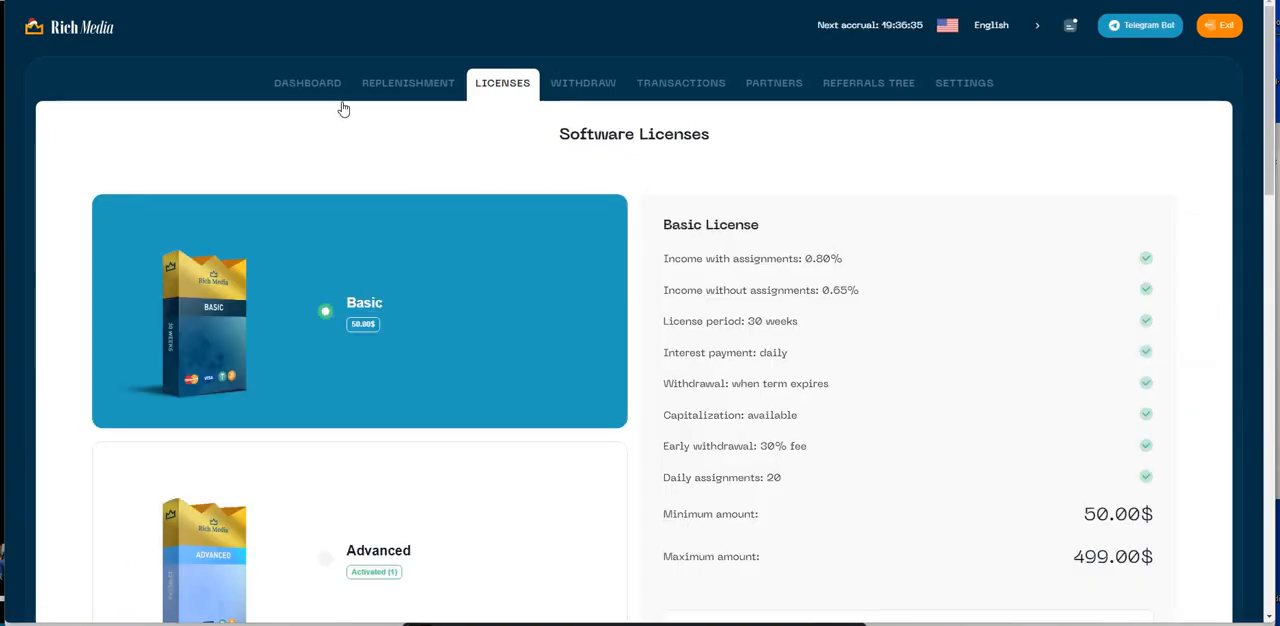
pyautogui.scroll(-3)
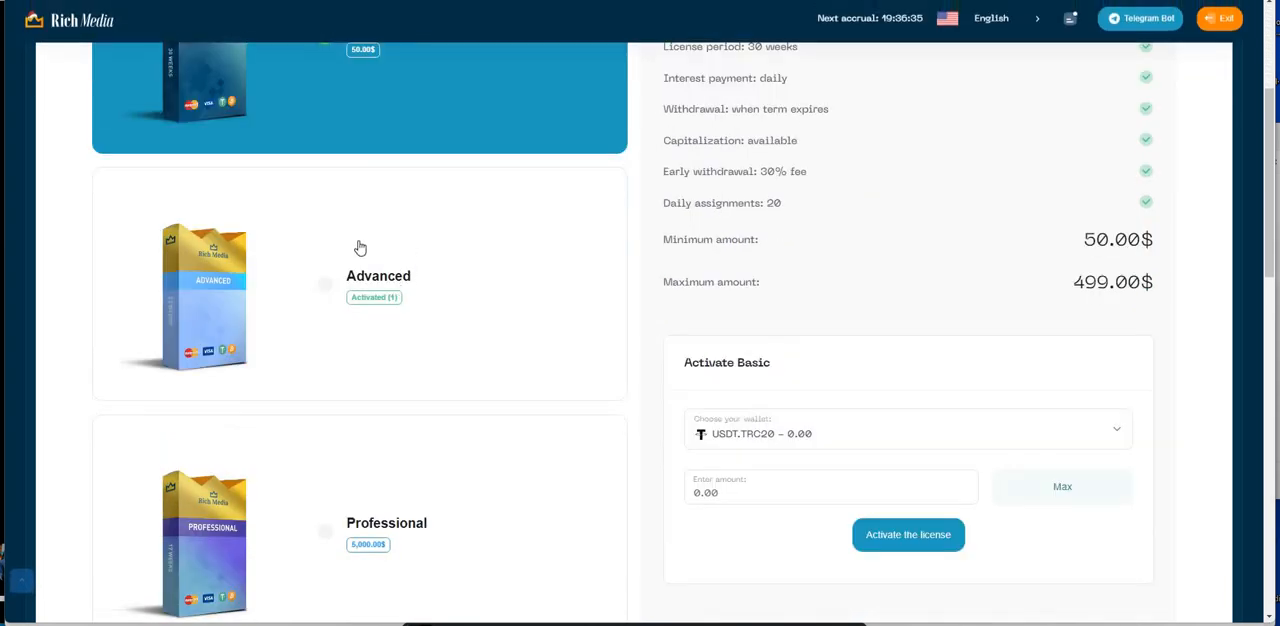
pyautogui.scroll(-3)
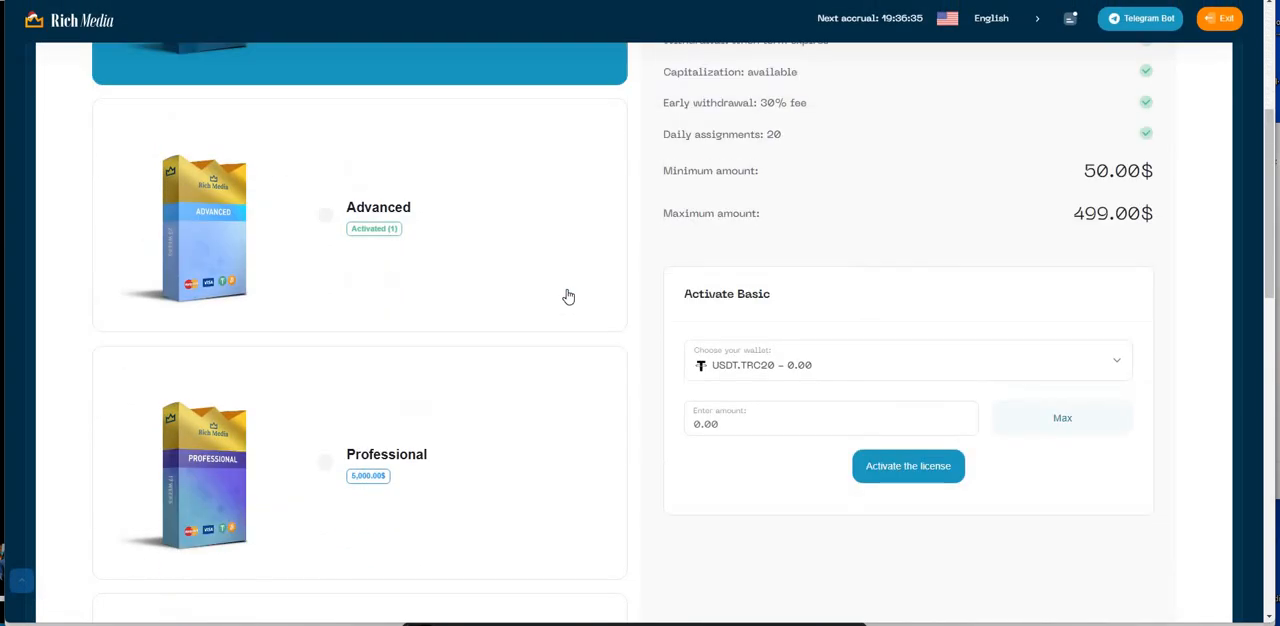
pyautogui.moveTo(515, 435)
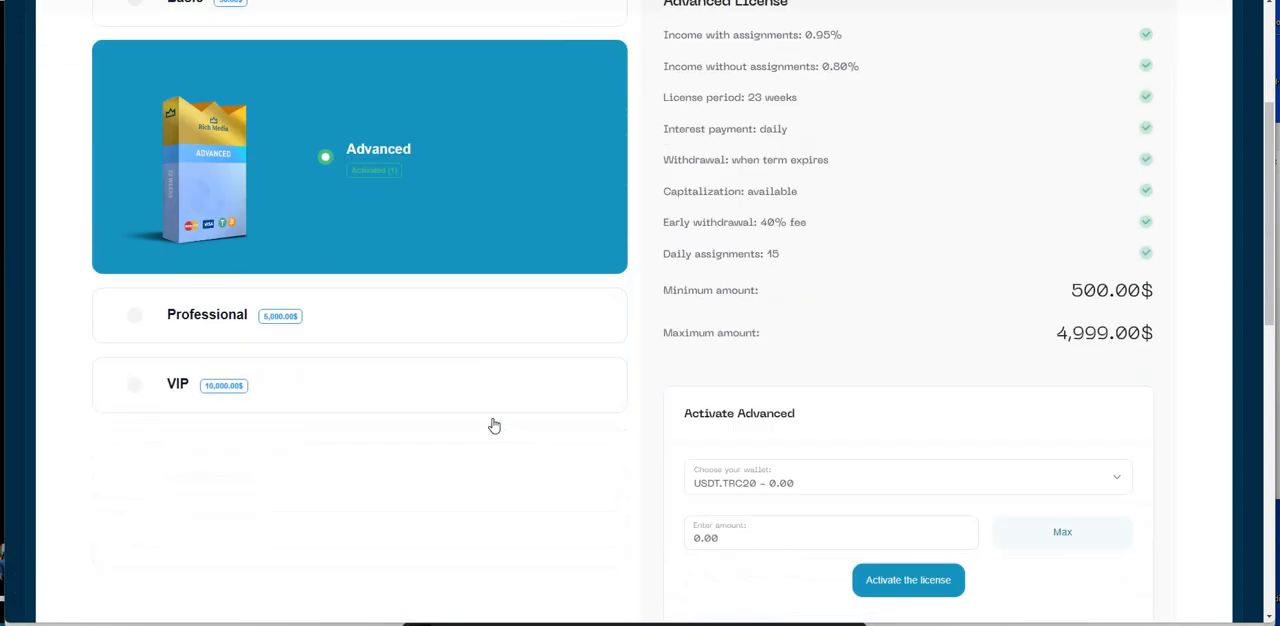
pyautogui.scroll(3)
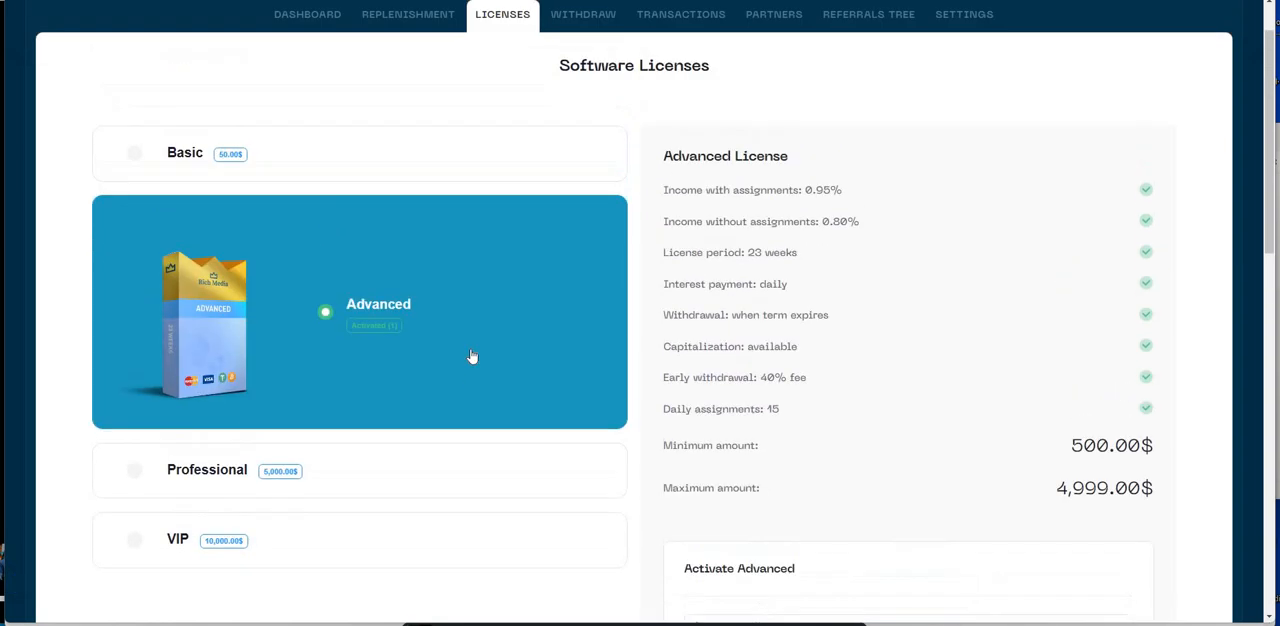
pyautogui.moveTo(330, 37)
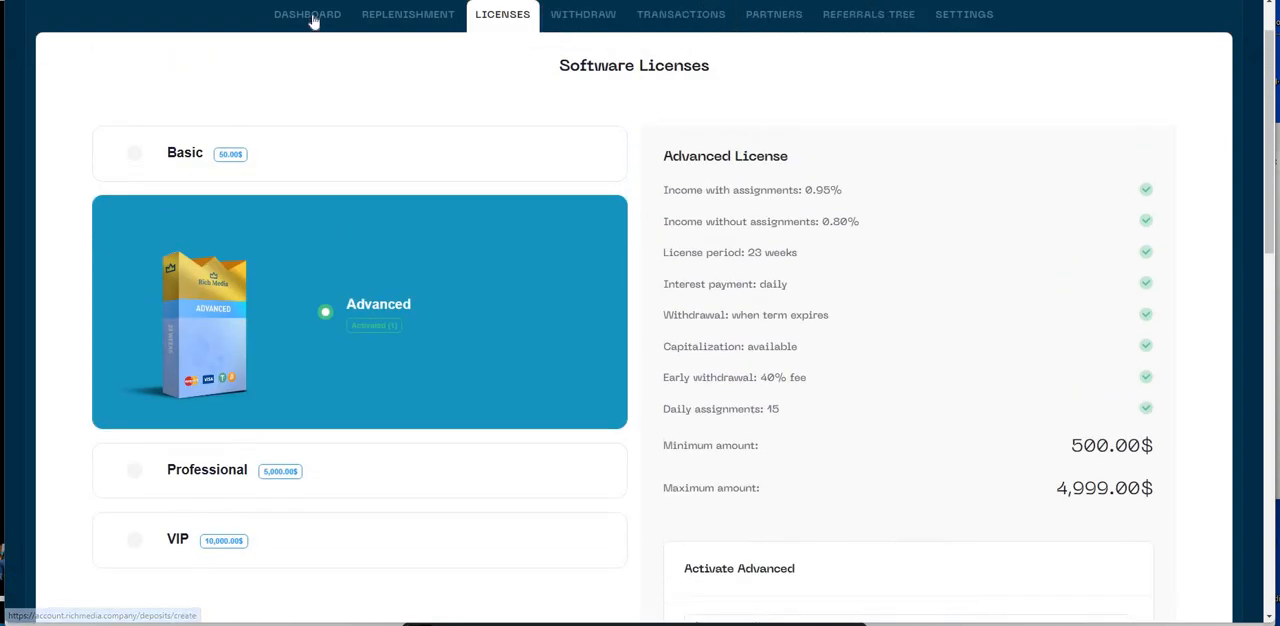
# Step: Return to the Dashboard showing $0.00 balance, $1,000 license balance and $208 accruals
pyautogui.click(307, 14)
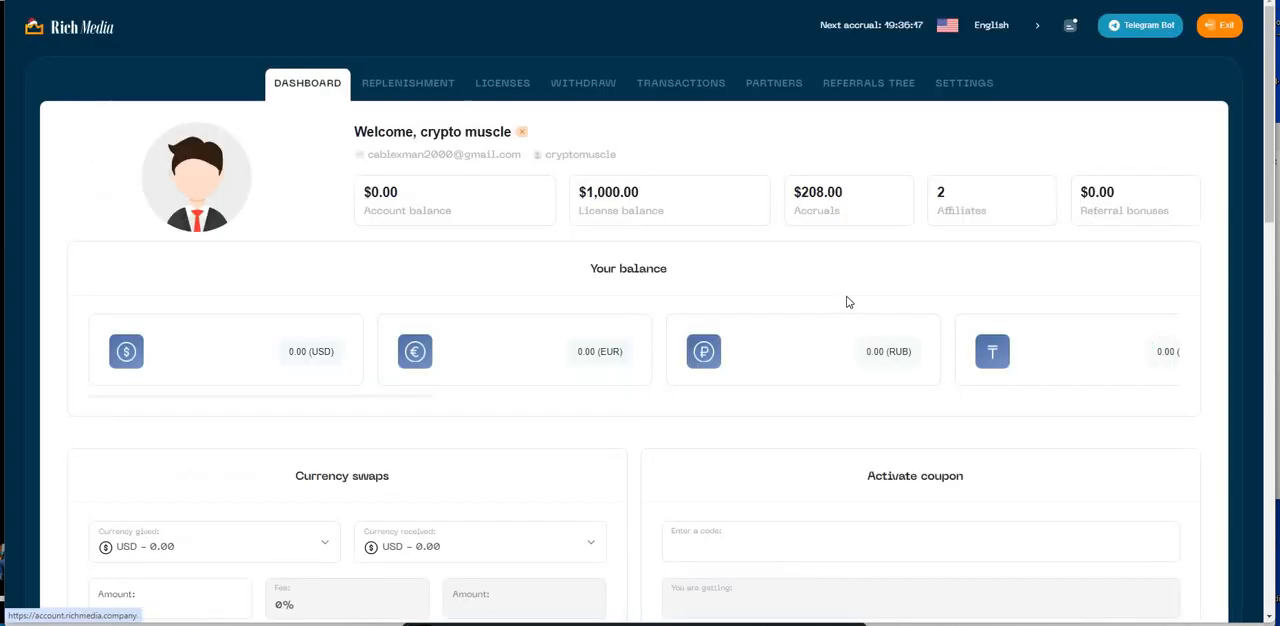
pyautogui.moveTo(755, 307)
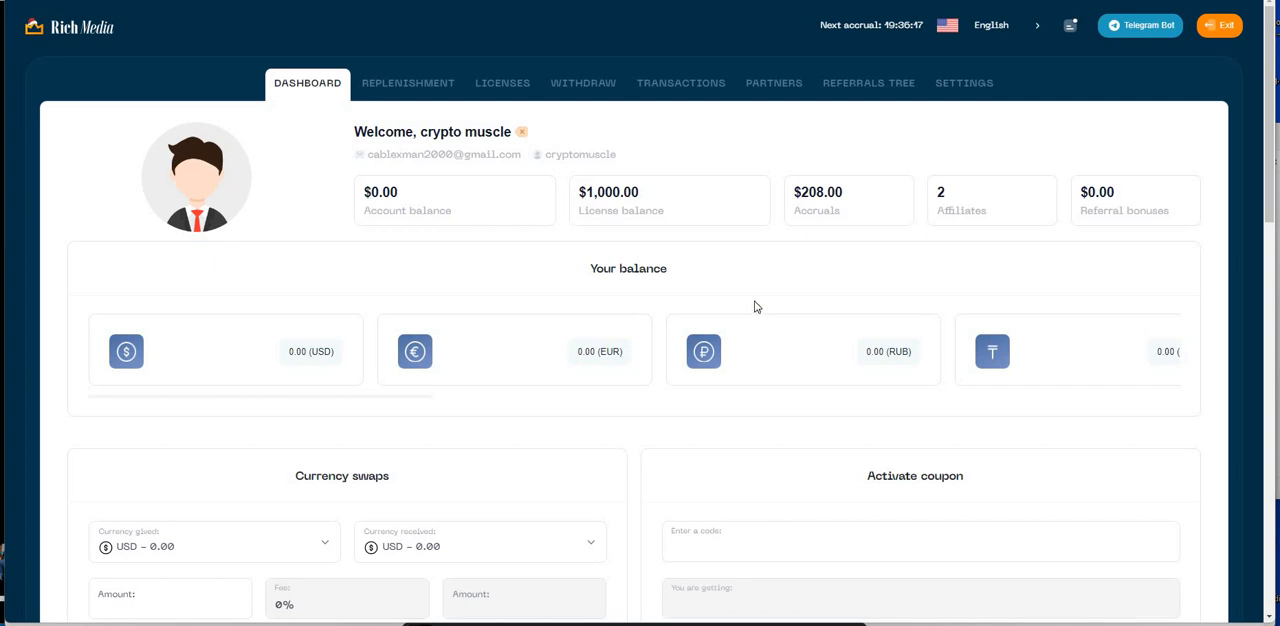
pyautogui.moveTo(957, 293)
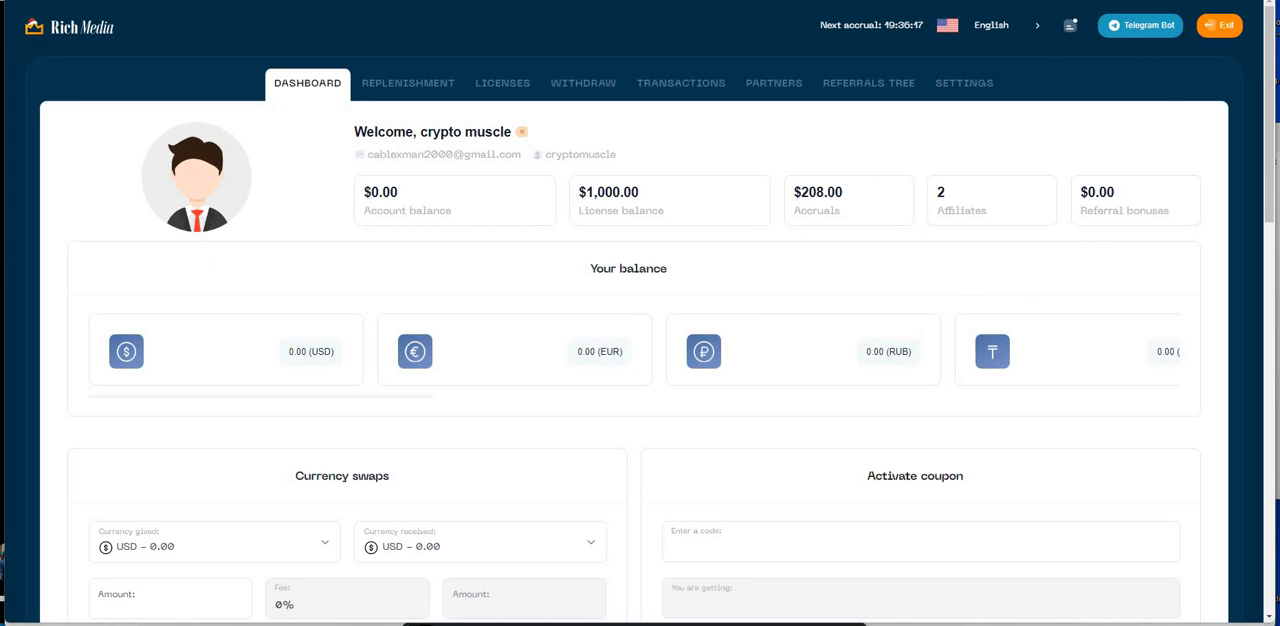
pyautogui.moveTo(298, 214)
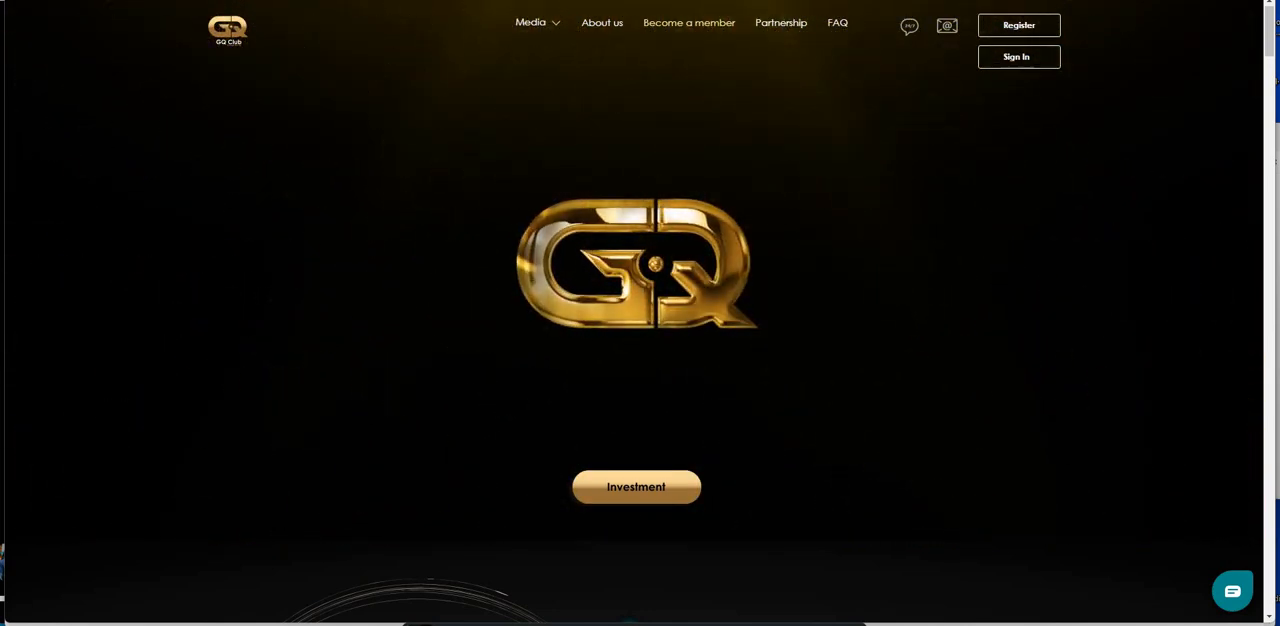
# Step: Open the GQ Club site and scroll down to 'GQClub members get access to'
pyautogui.click(636, 487)
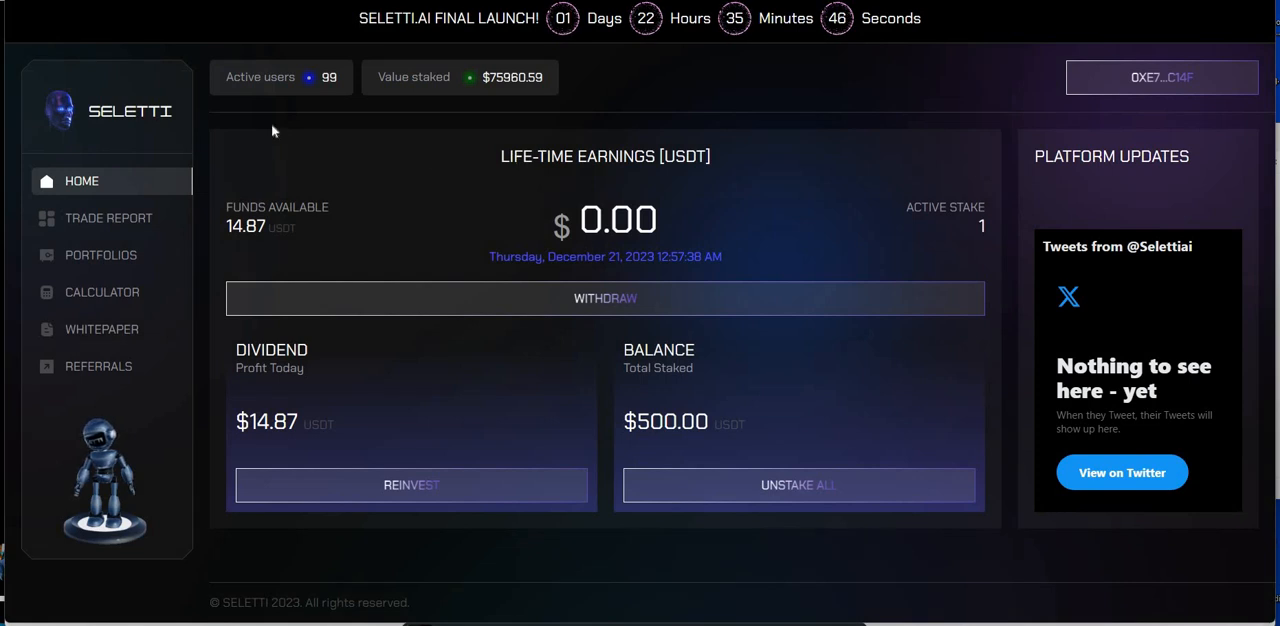
pyautogui.moveTo(868, 122)
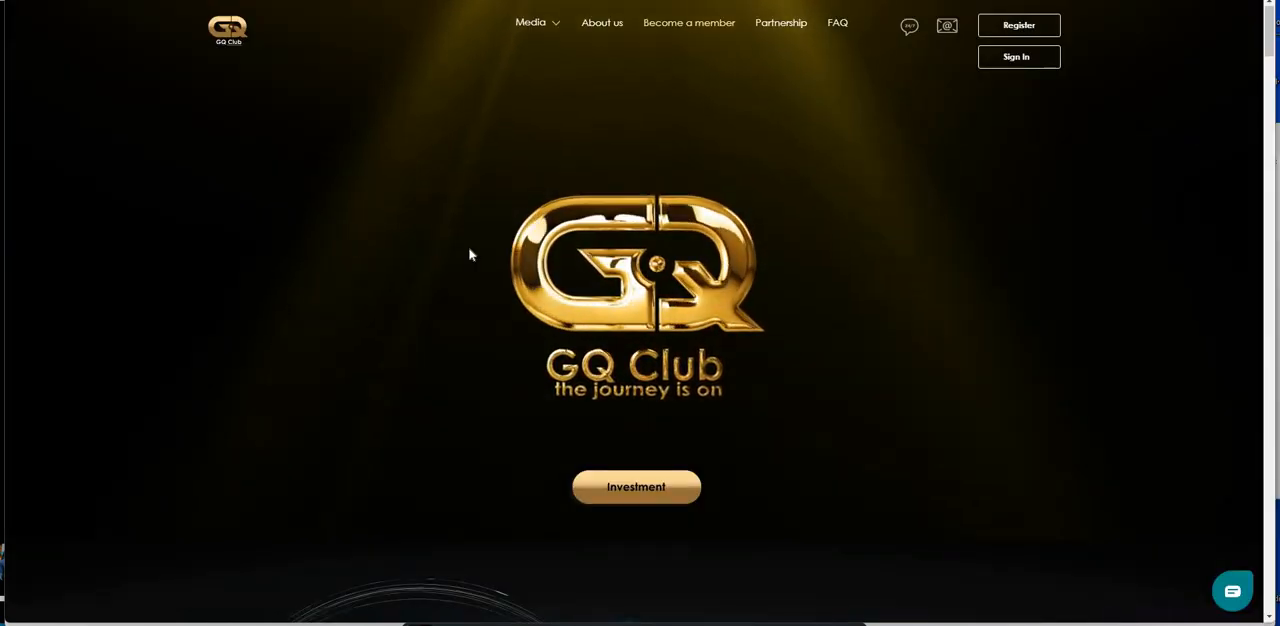
pyautogui.scroll(-3)
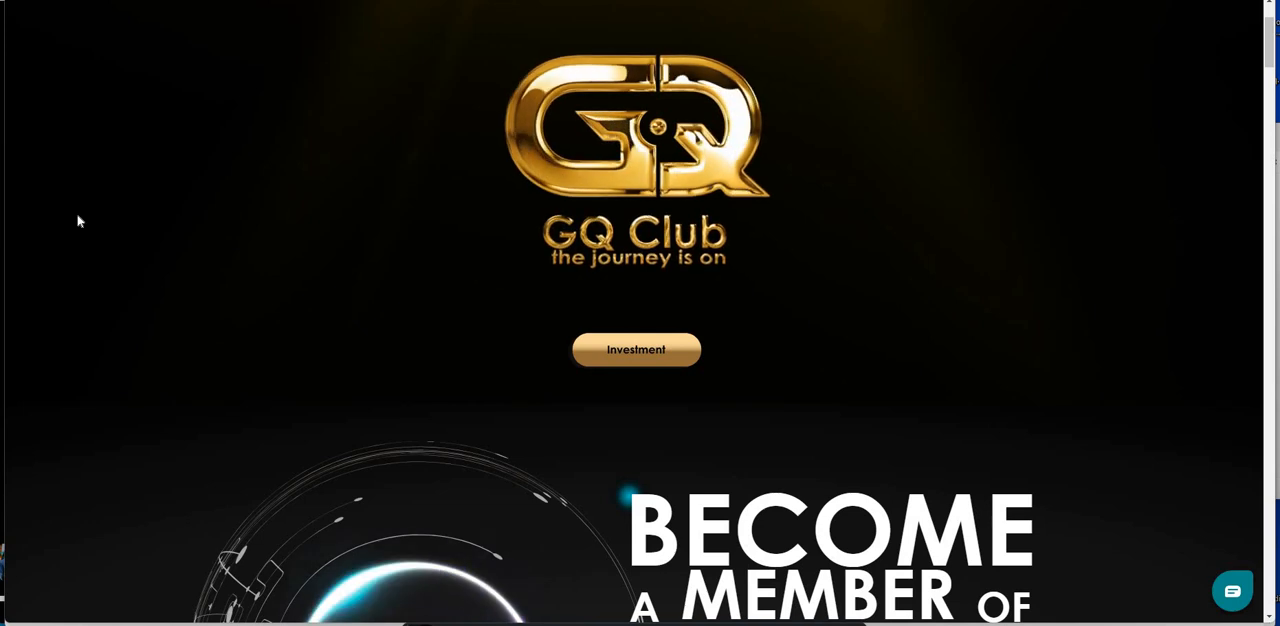
pyautogui.scroll(-3)
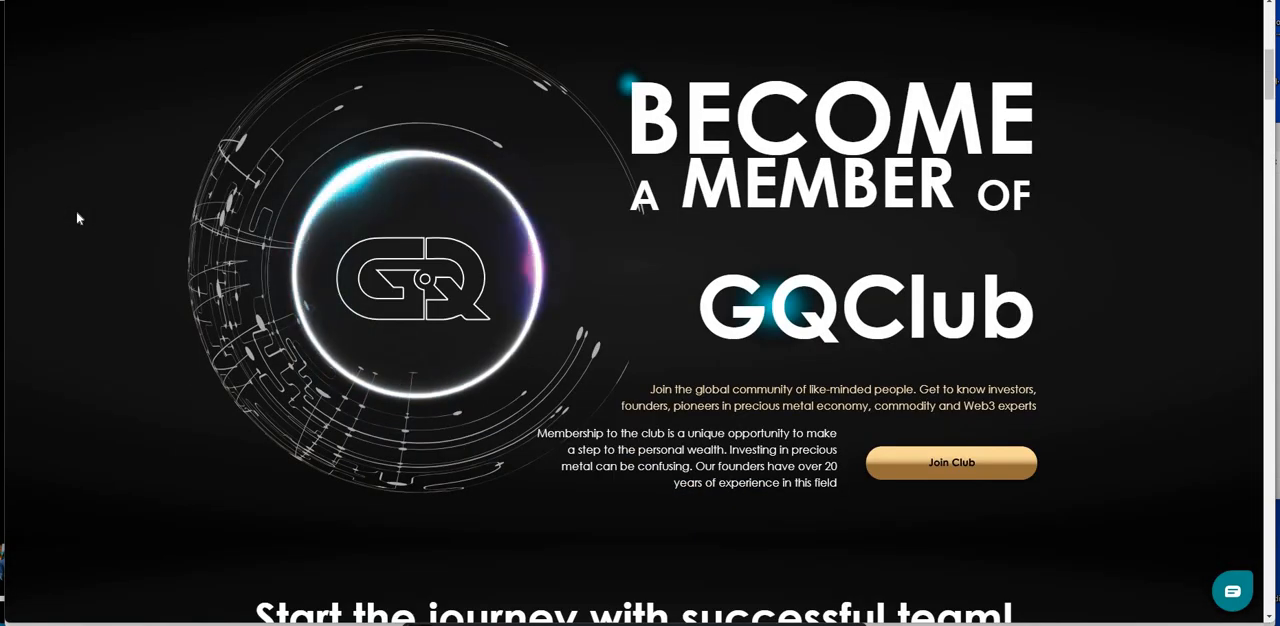
pyautogui.scroll(-3)
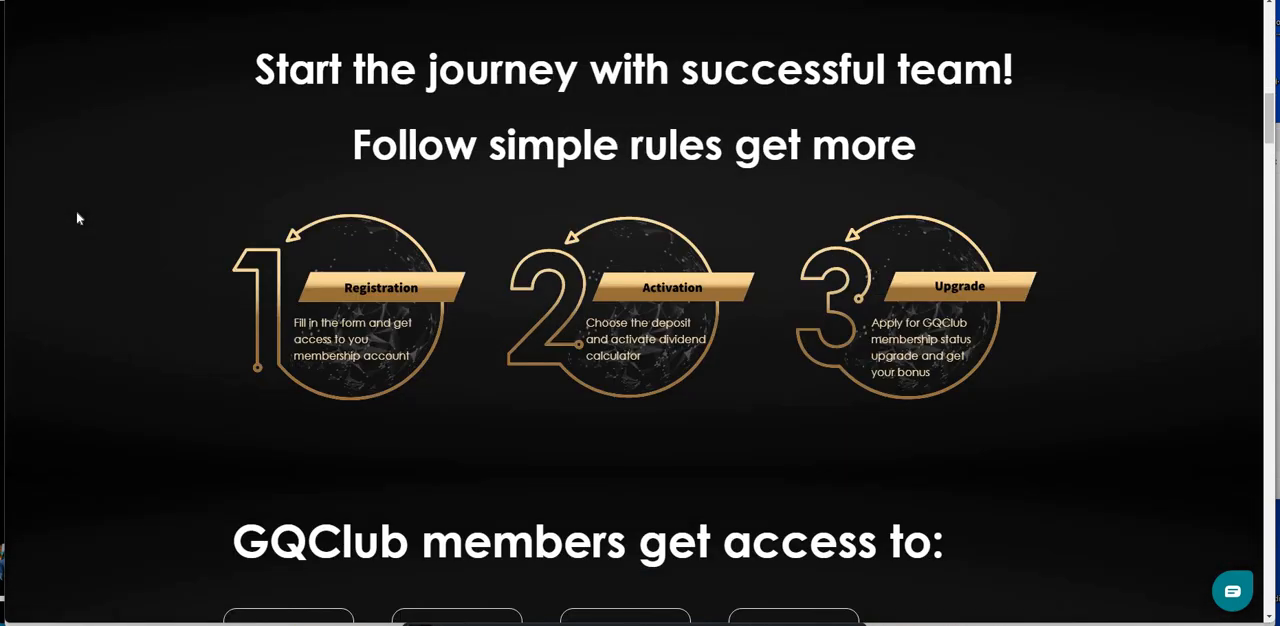
pyautogui.scroll(-3)
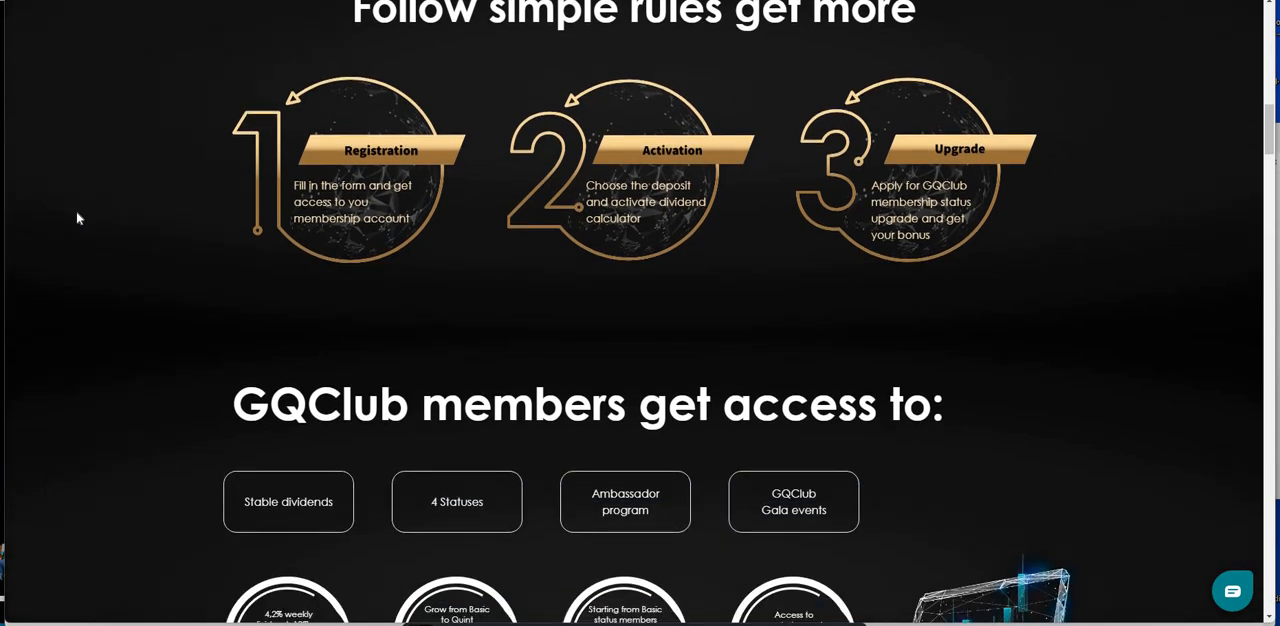
pyautogui.scroll(-3)
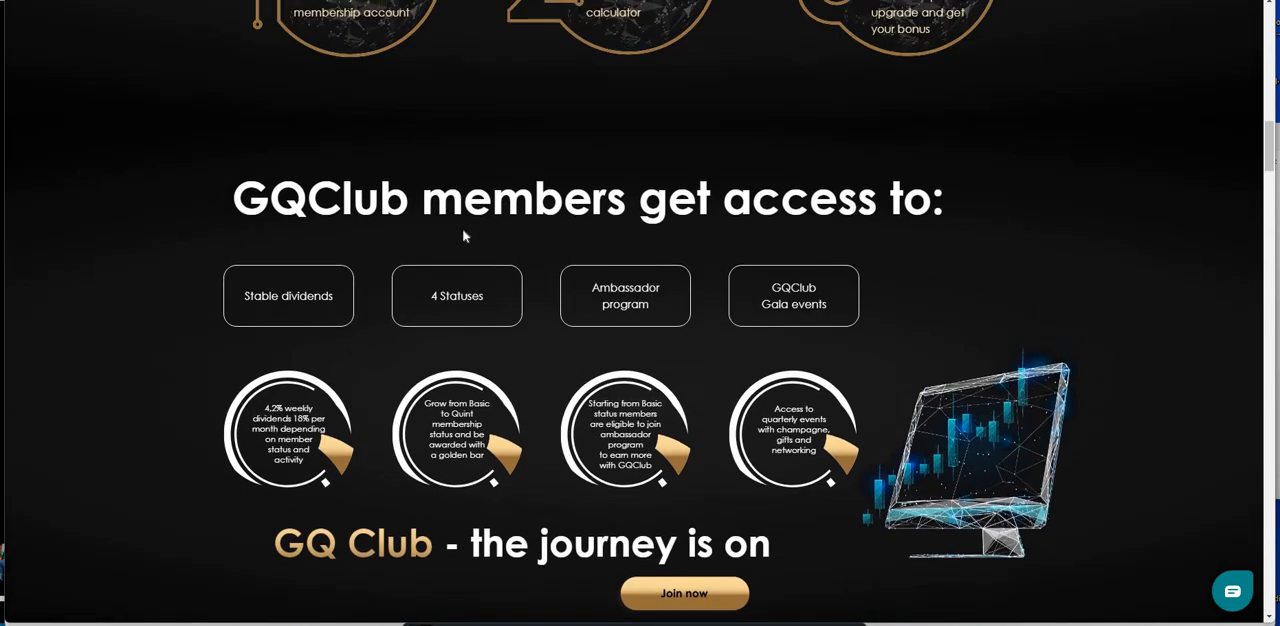
pyautogui.moveTo(320, 312)
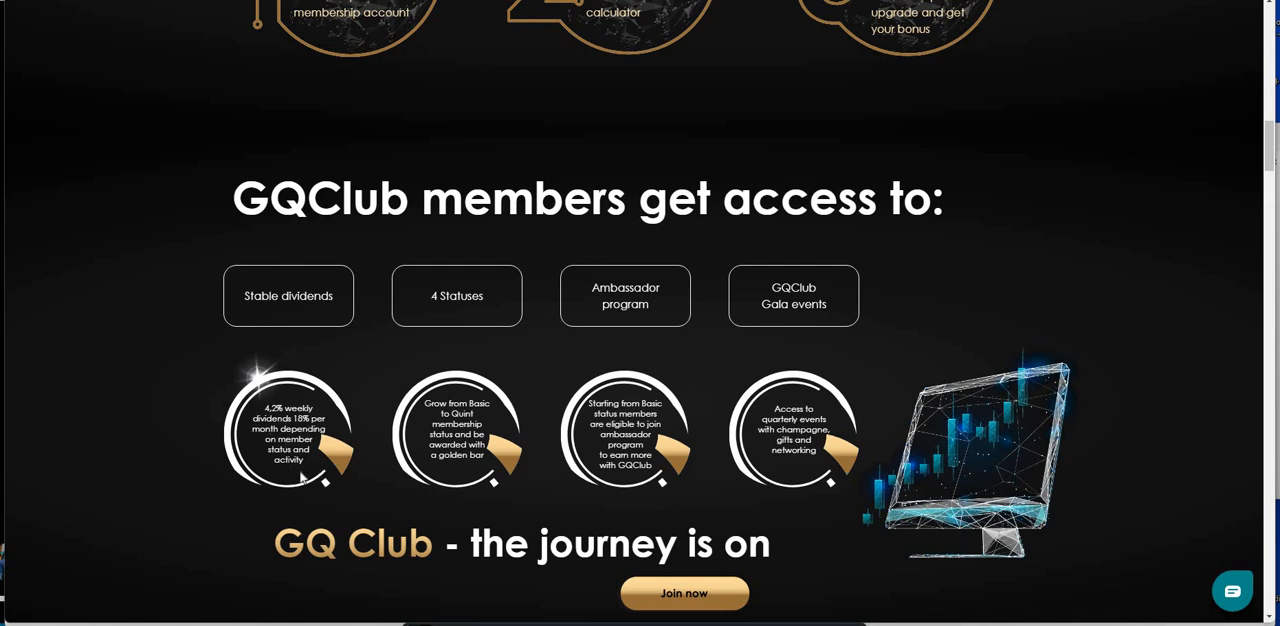
pyautogui.moveTo(461, 318)
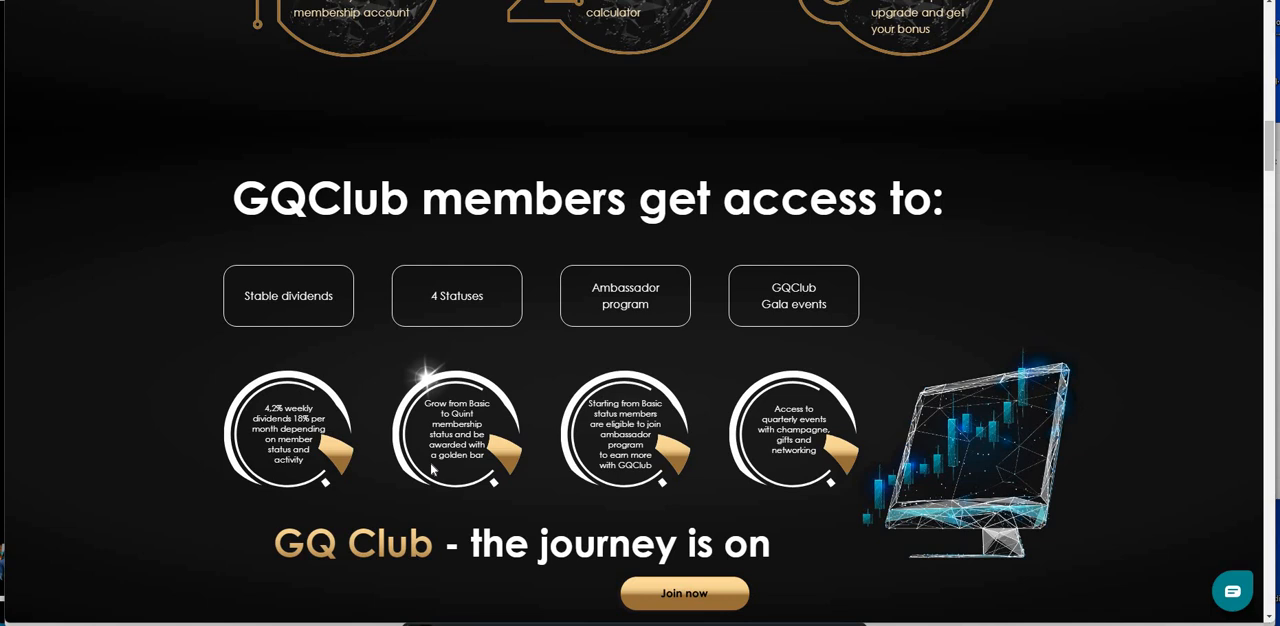
pyautogui.moveTo(520, 455)
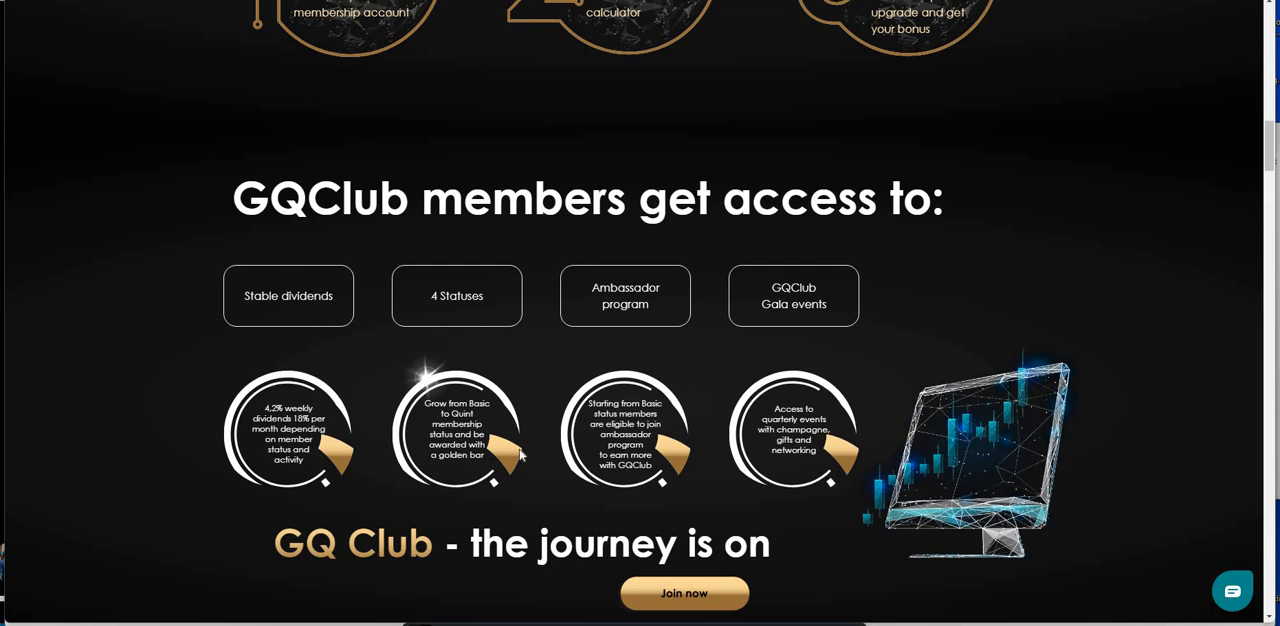
pyautogui.moveTo(611, 335)
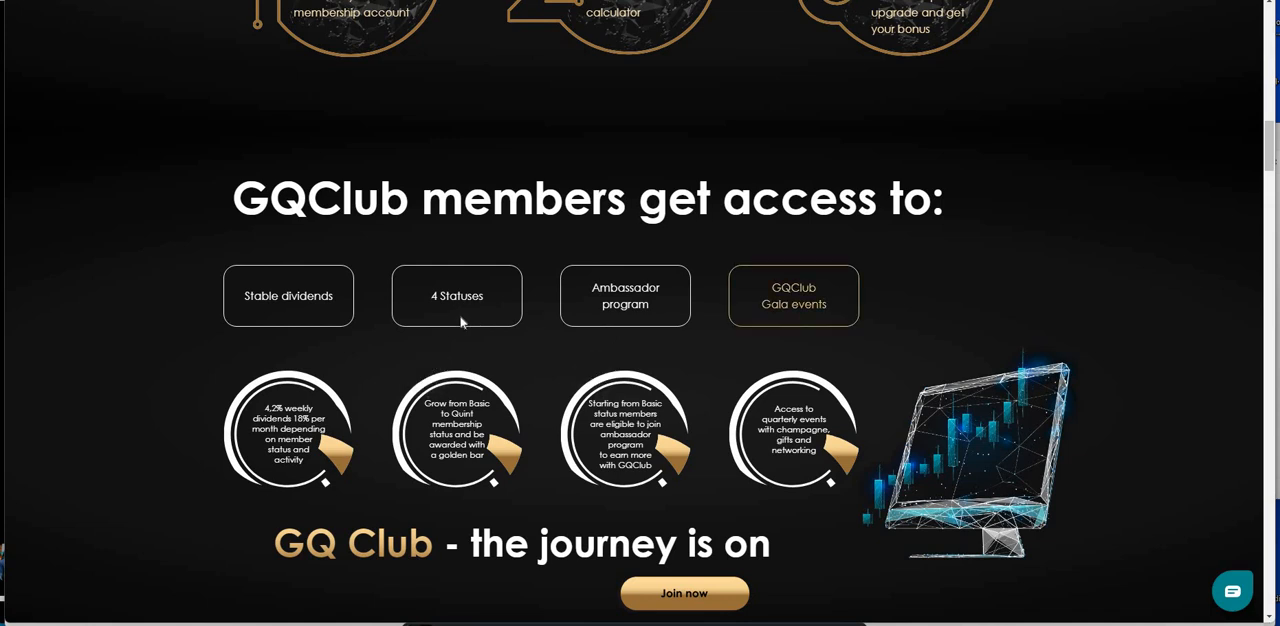
pyautogui.moveTo(456, 295)
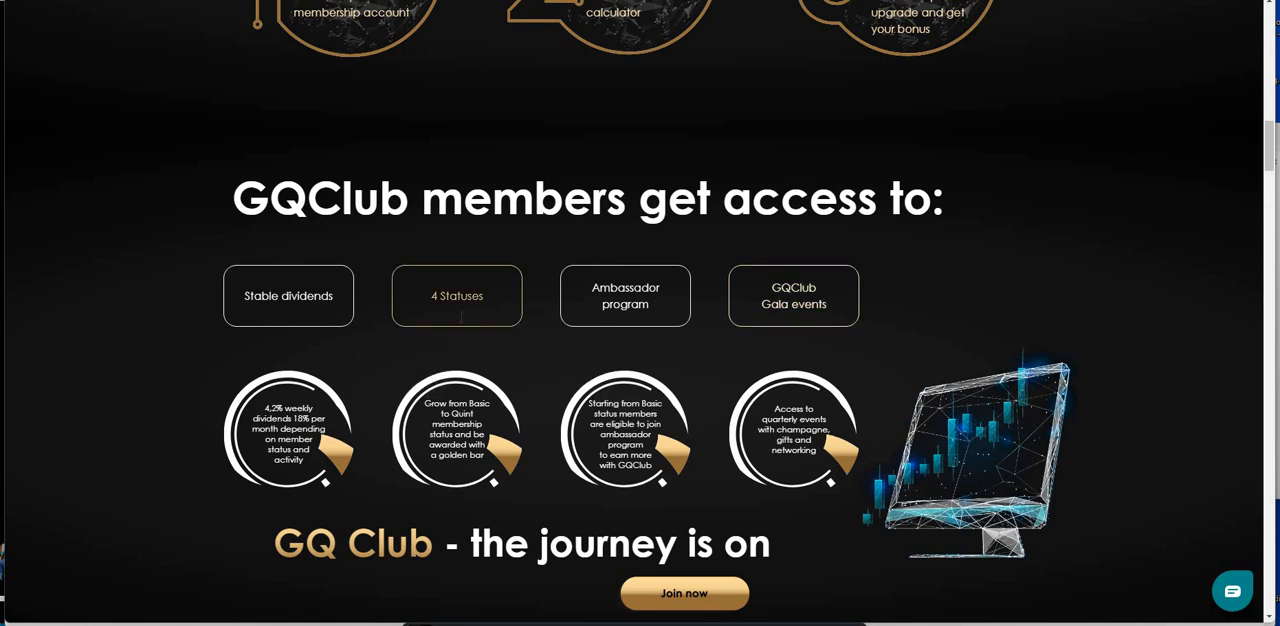
pyautogui.scroll(-3)
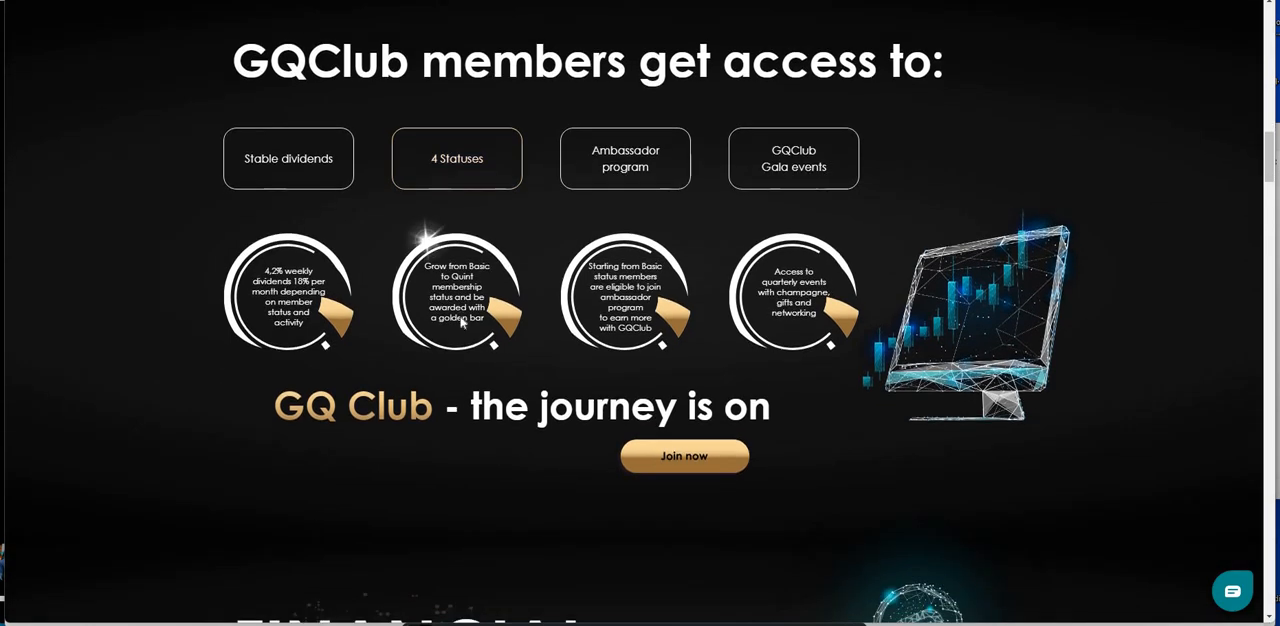
# Step: Scroll to Financial Indicators and the Strong Partners chart with Quimble, Precious MetalsCo, V4Gold
pyautogui.scroll(-3)
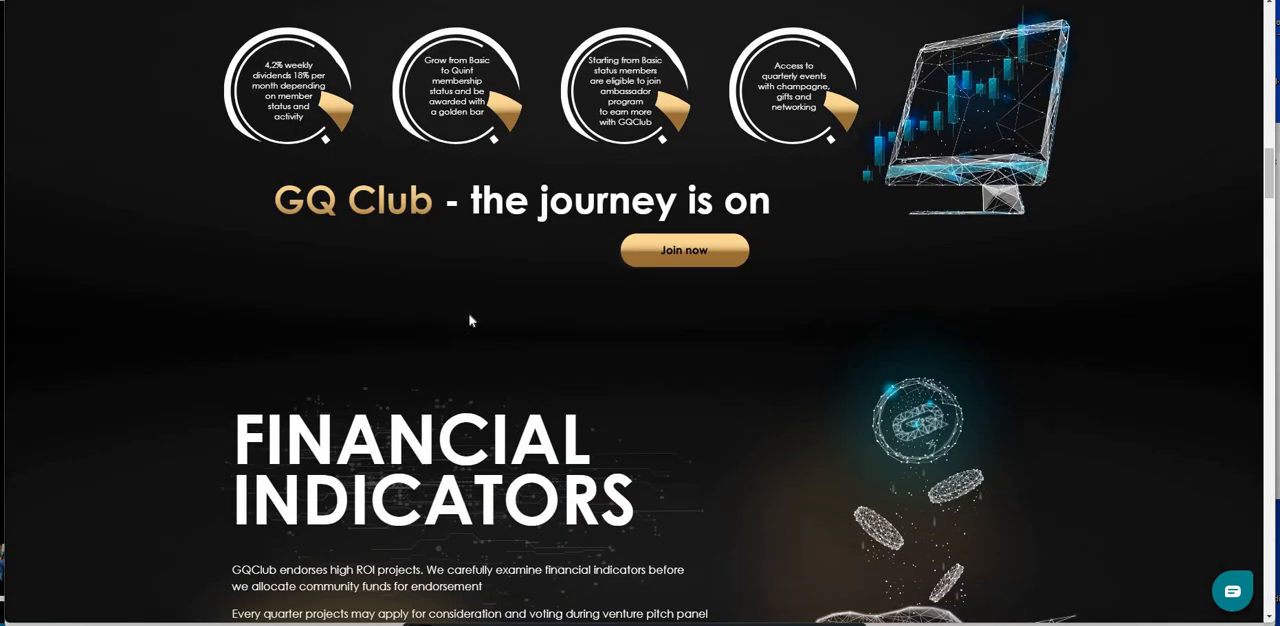
pyautogui.scroll(-3)
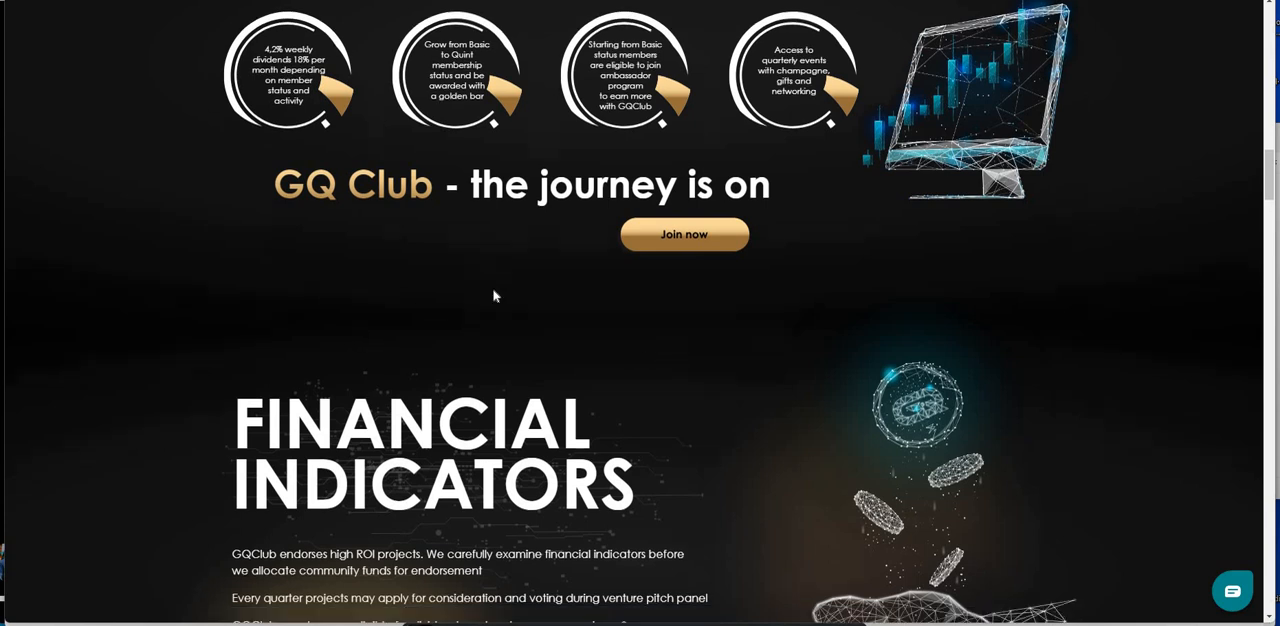
pyautogui.scroll(-3)
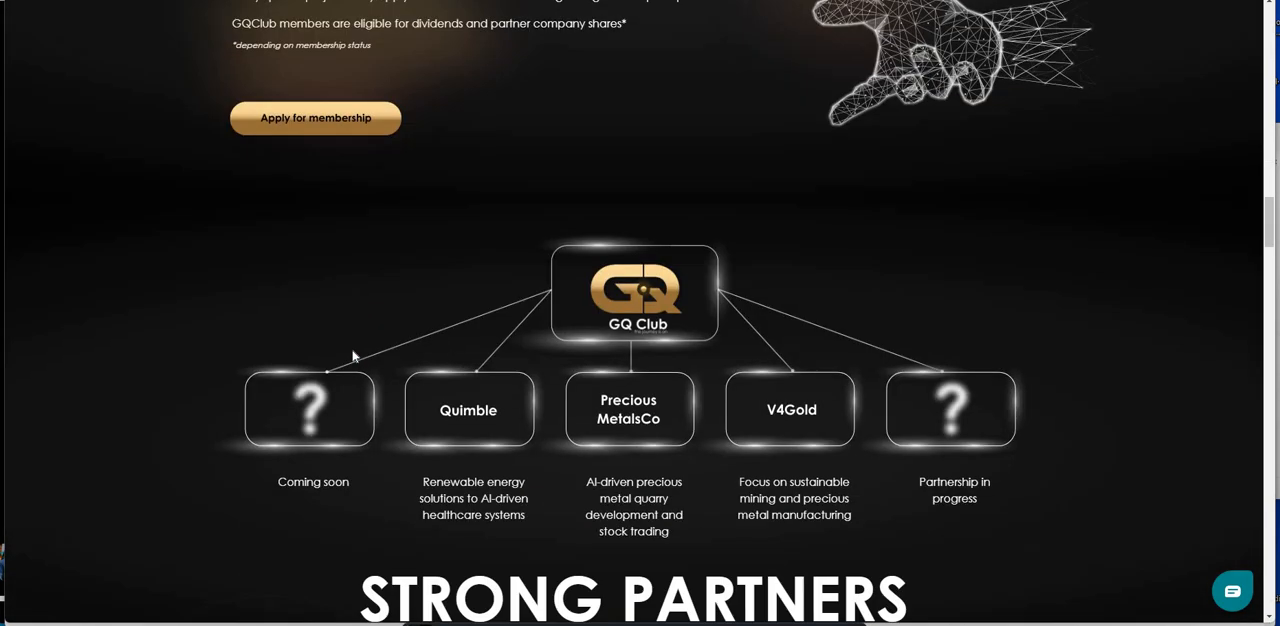
pyautogui.moveTo(626, 335)
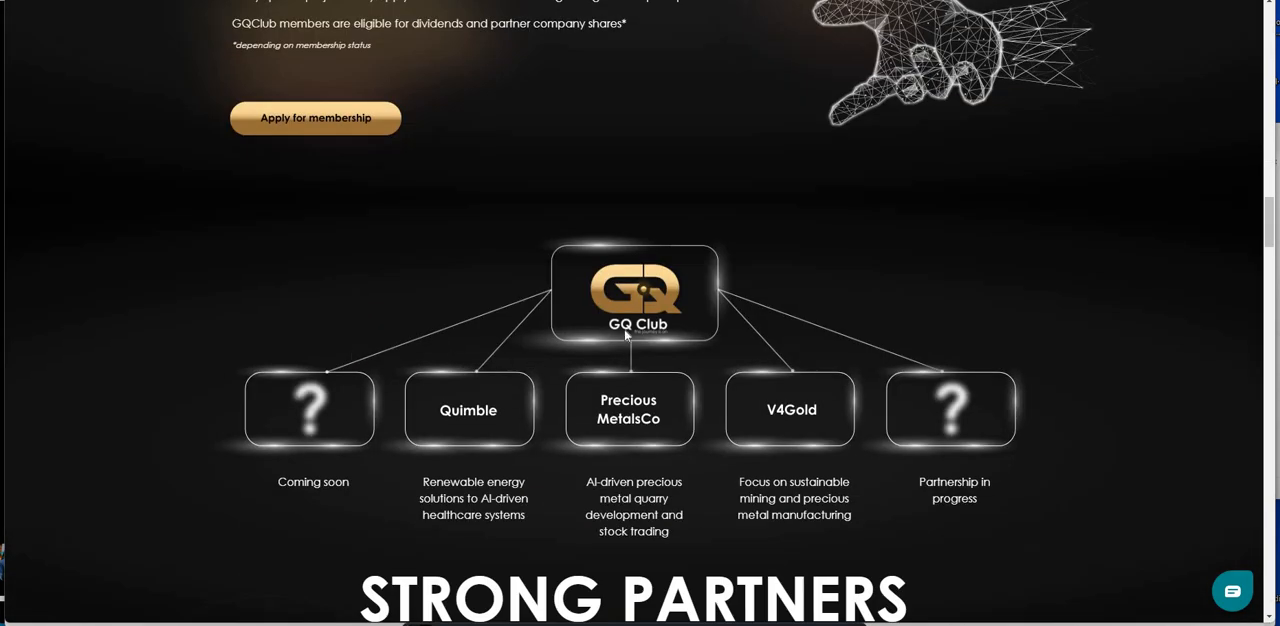
pyautogui.scroll(-3)
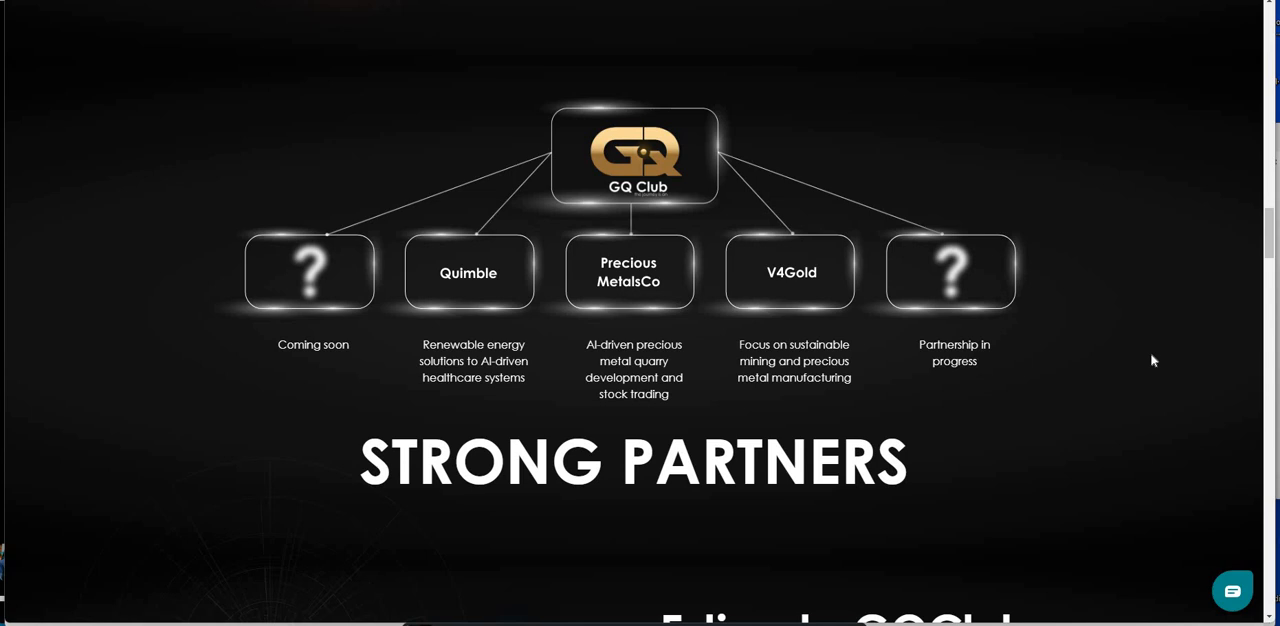
pyautogui.moveTo(1070, 342)
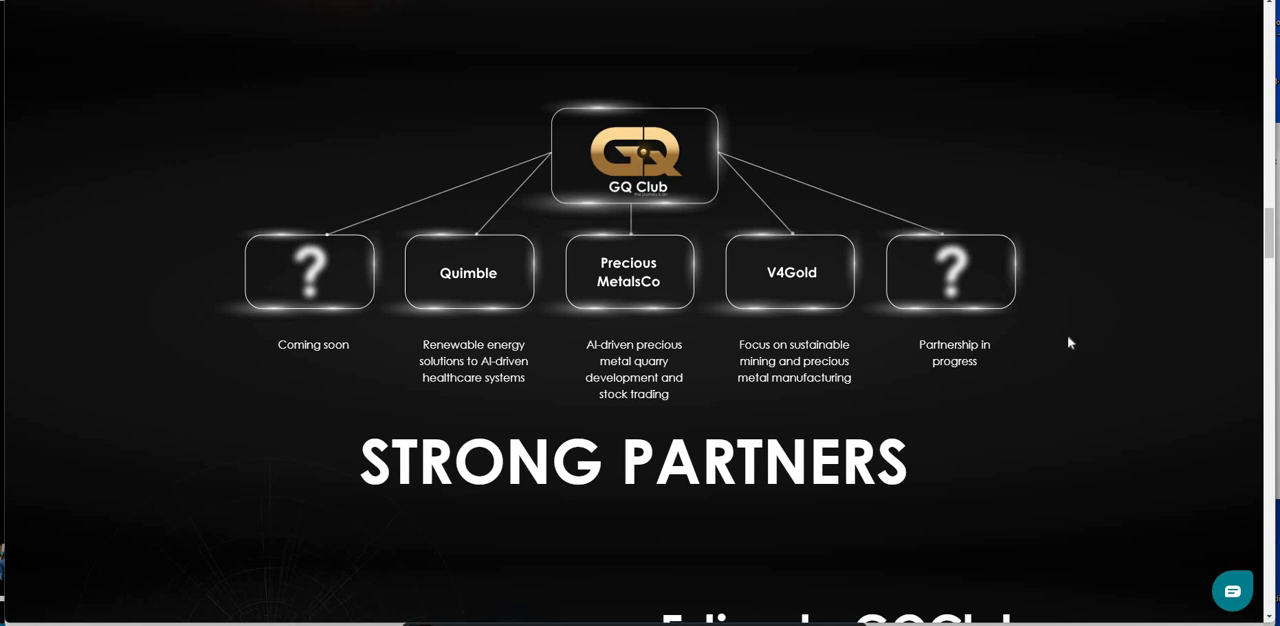
# Step: Scroll past the dividend estimator and Referral Program to the Basic membership card
pyautogui.scroll(-3)
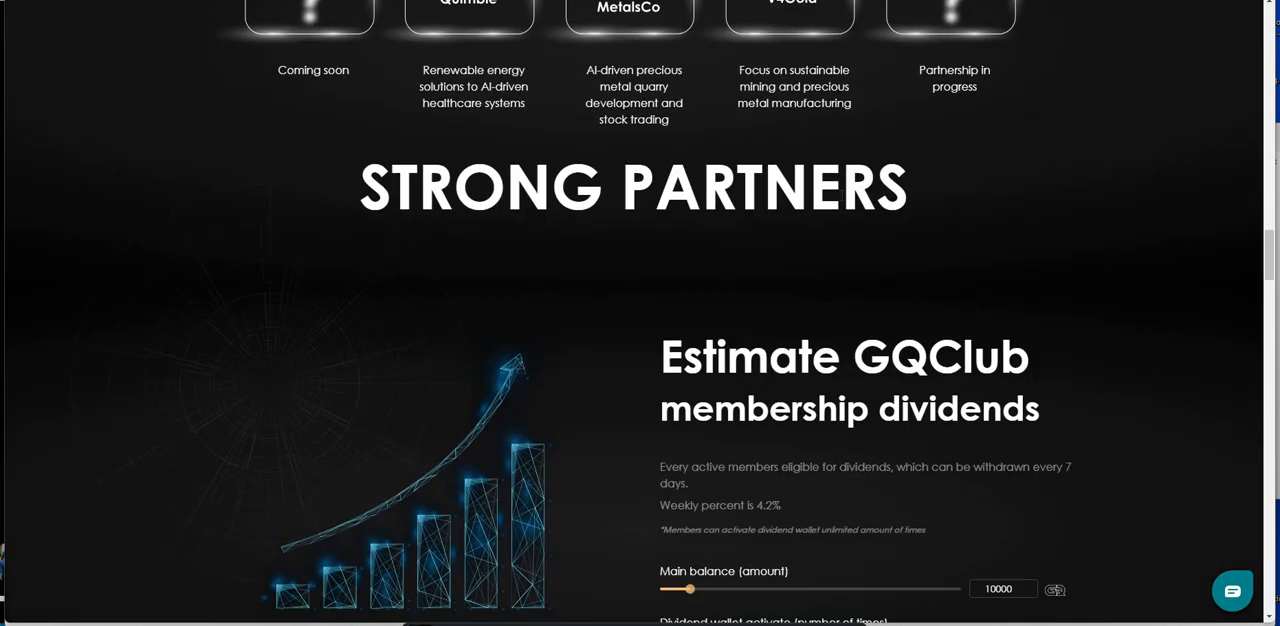
pyautogui.scroll(-3)
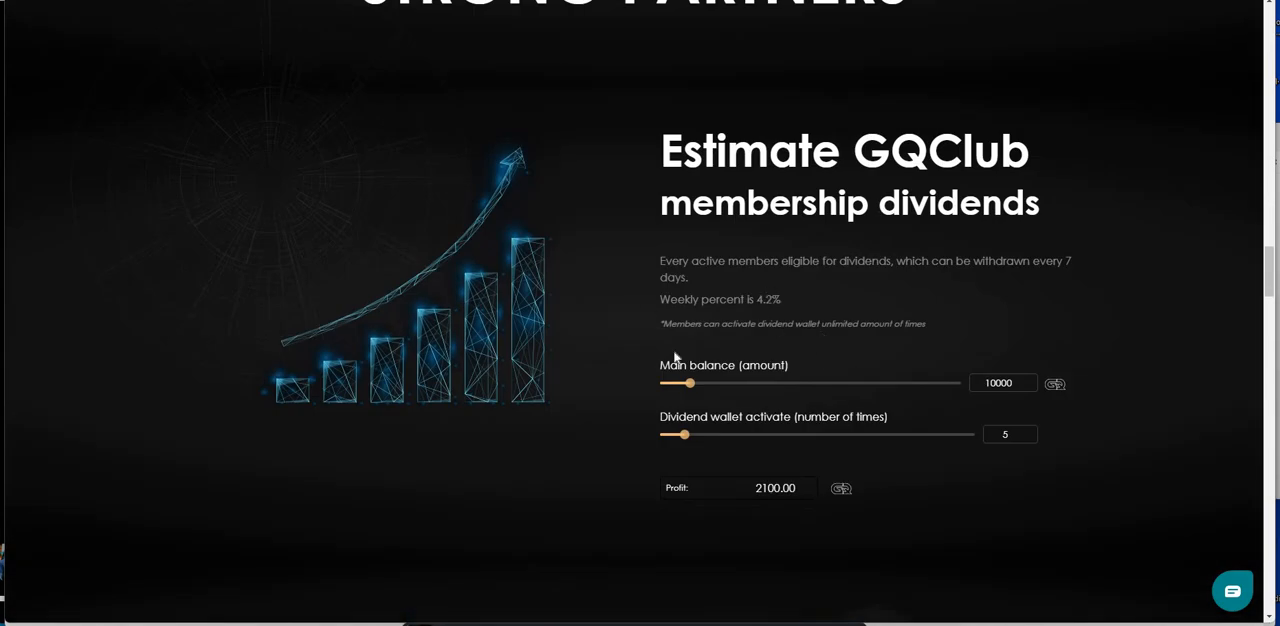
pyautogui.moveTo(548, 325)
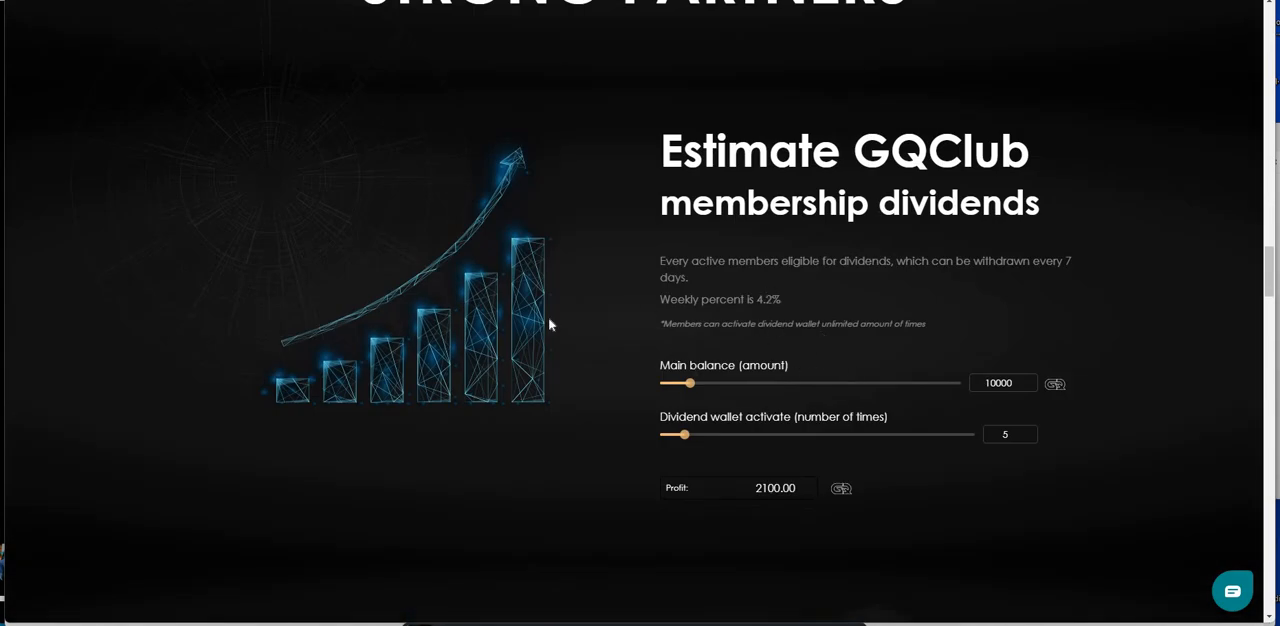
pyautogui.scroll(-3)
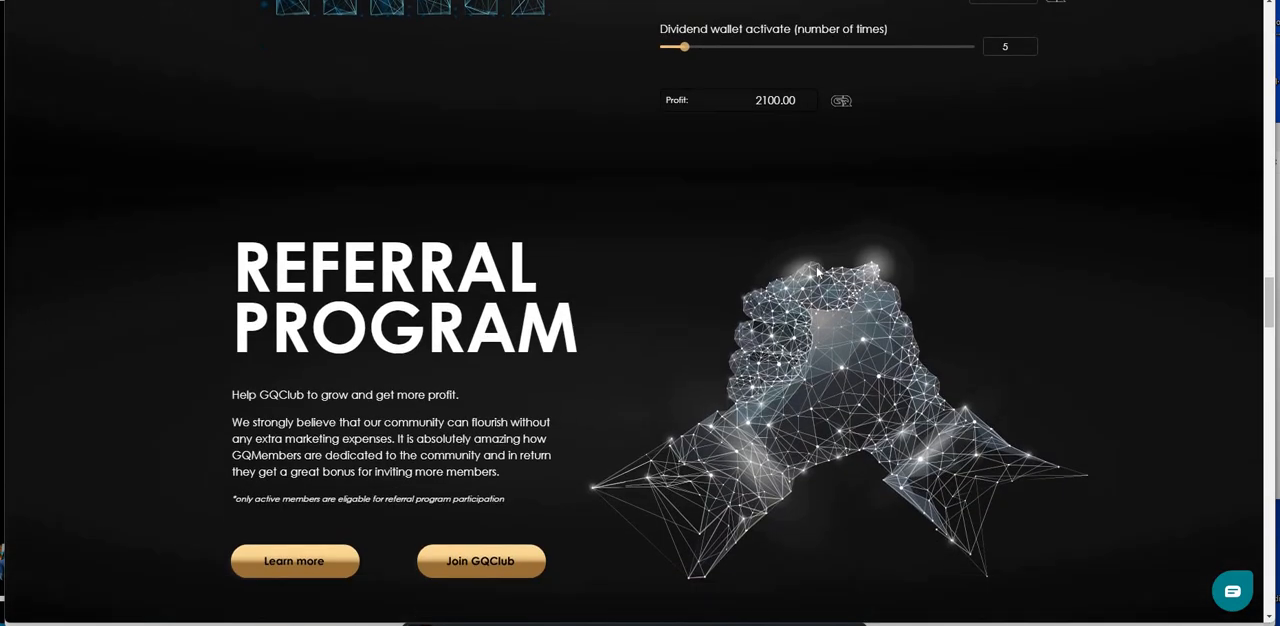
pyautogui.scroll(-3)
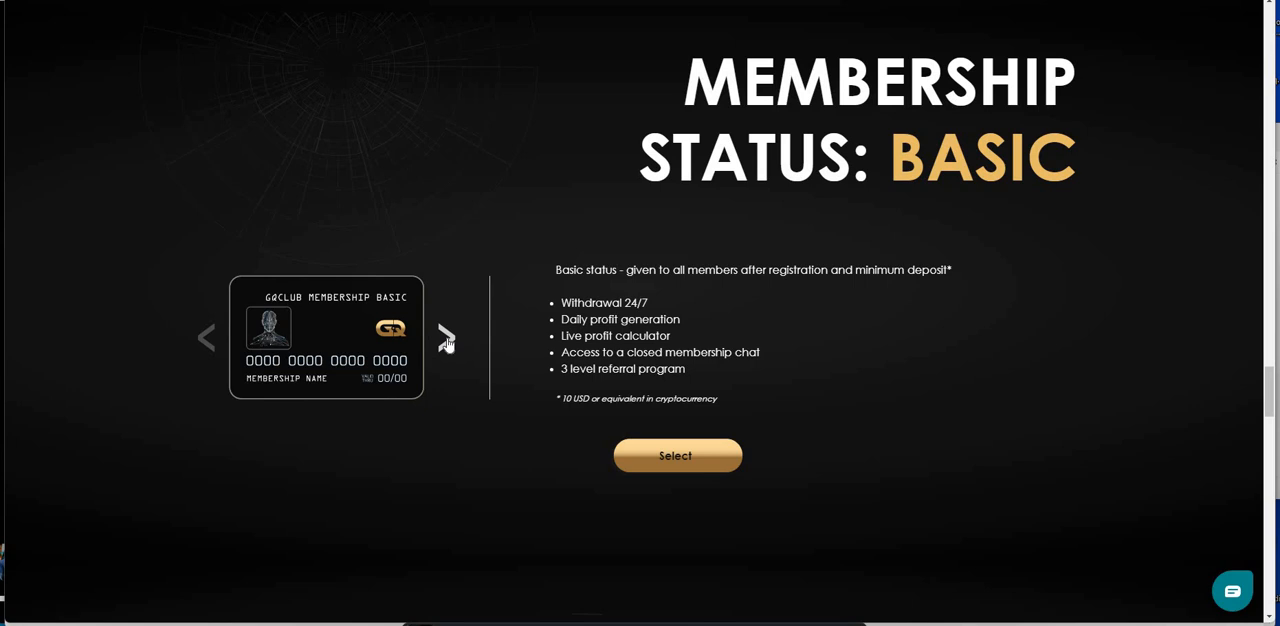
# Step: Cycle the Basic, Grand, Grand+ and Quint membership cards, then settle on Grand
pyautogui.click(445, 337)
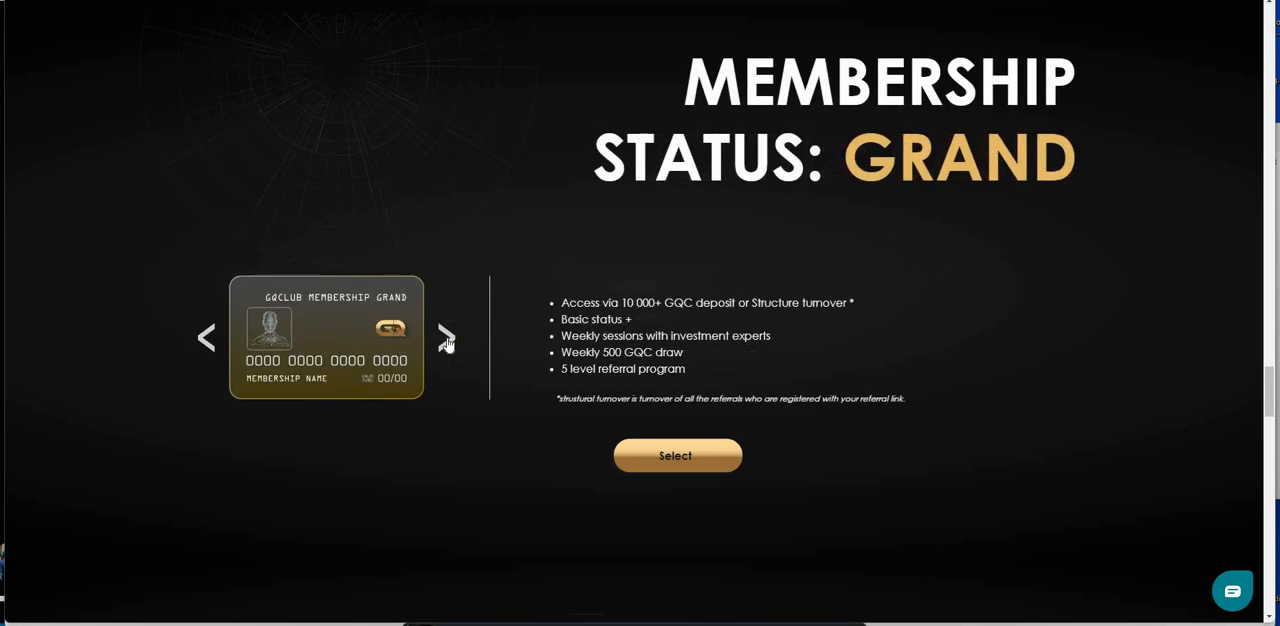
pyautogui.click(445, 338)
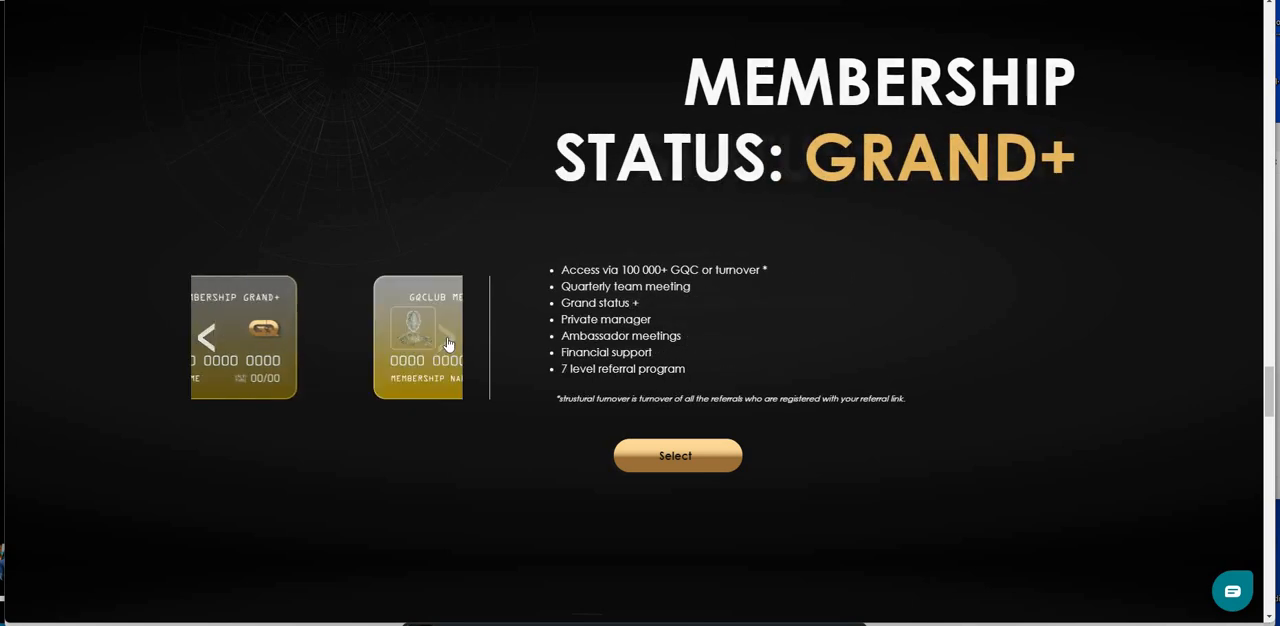
pyautogui.click(447, 338)
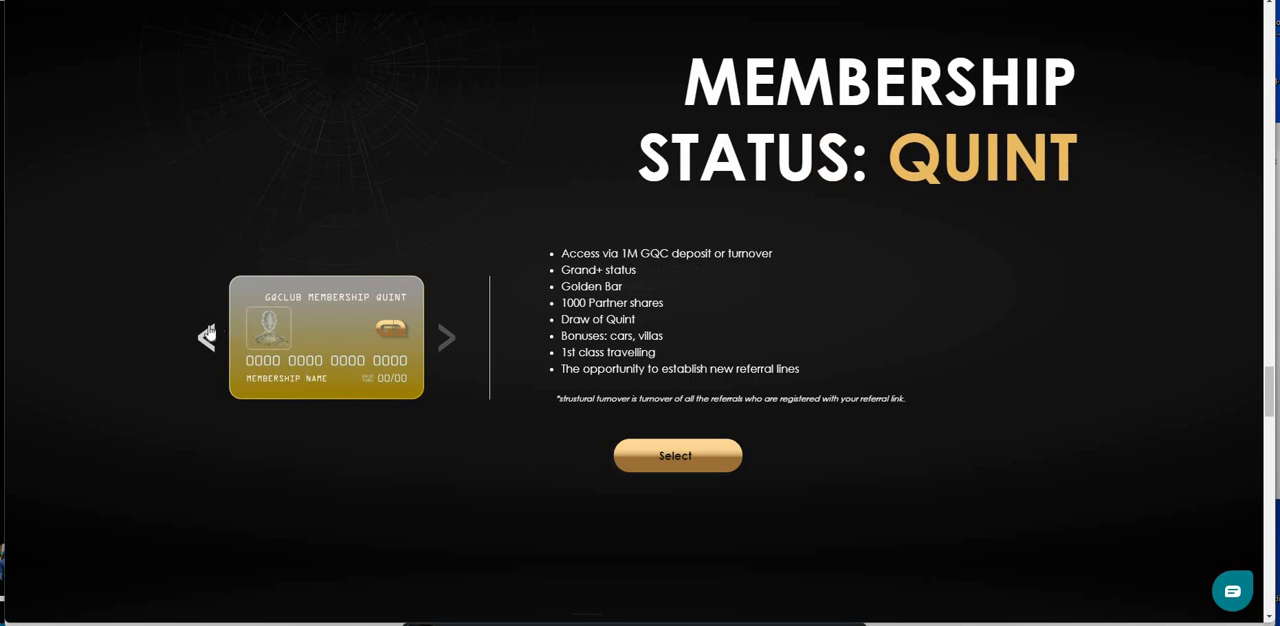
pyautogui.click(207, 337)
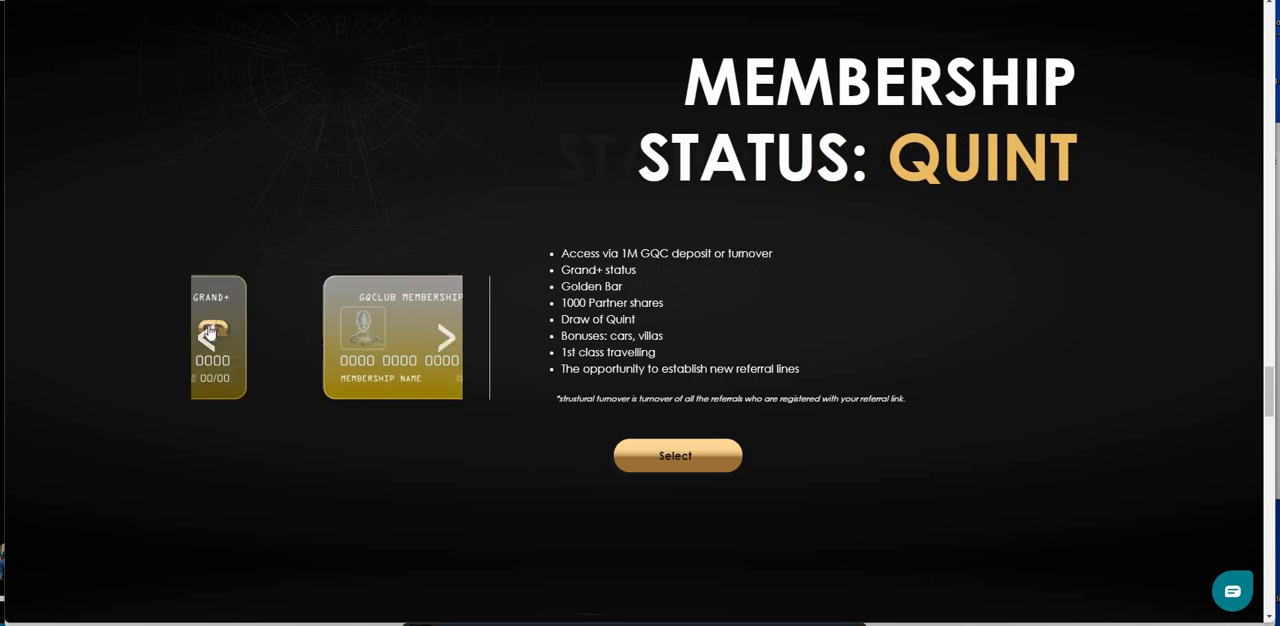
pyautogui.click(207, 337)
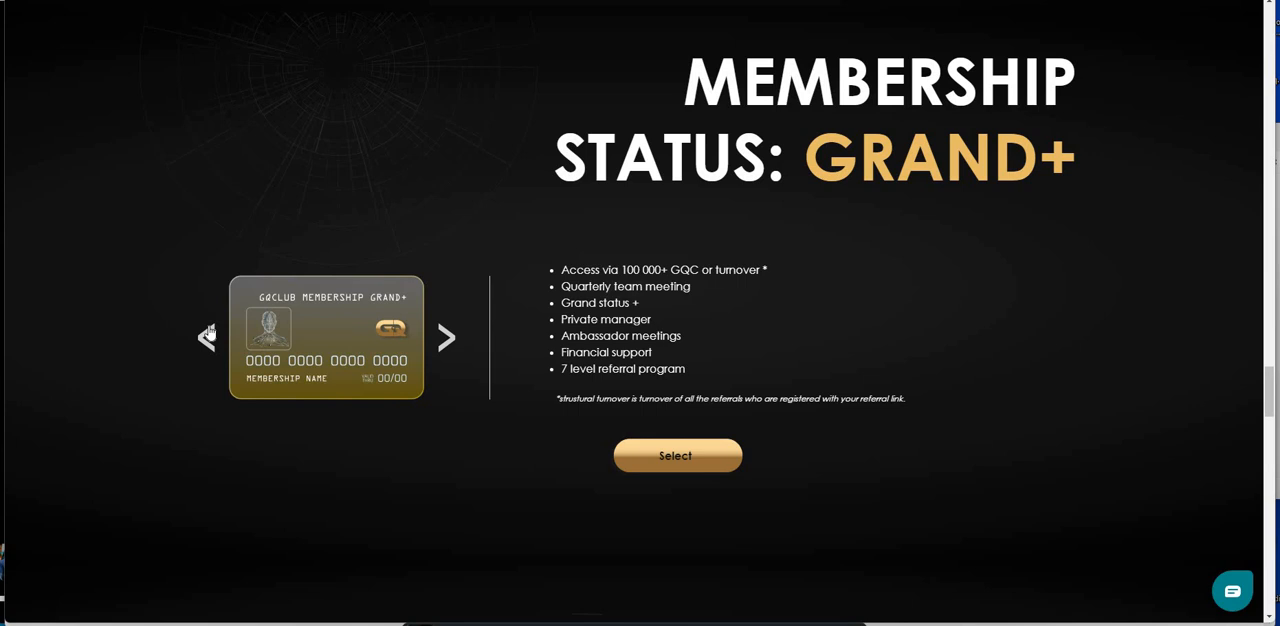
pyautogui.click(207, 337)
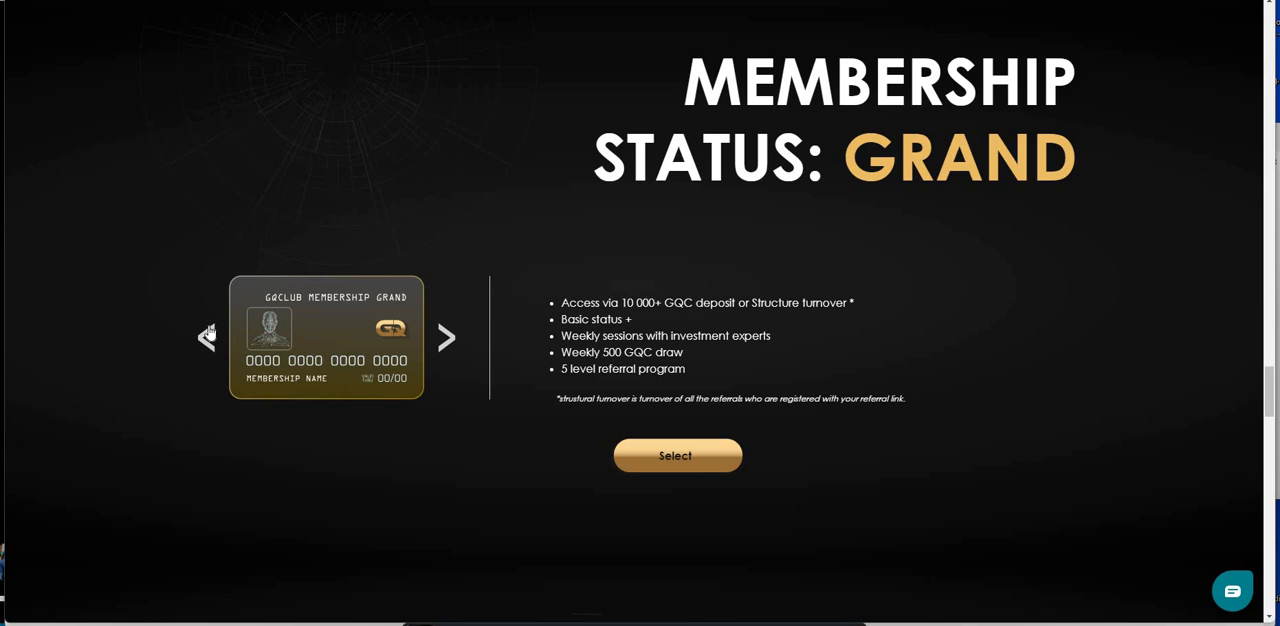
pyautogui.click(206, 337)
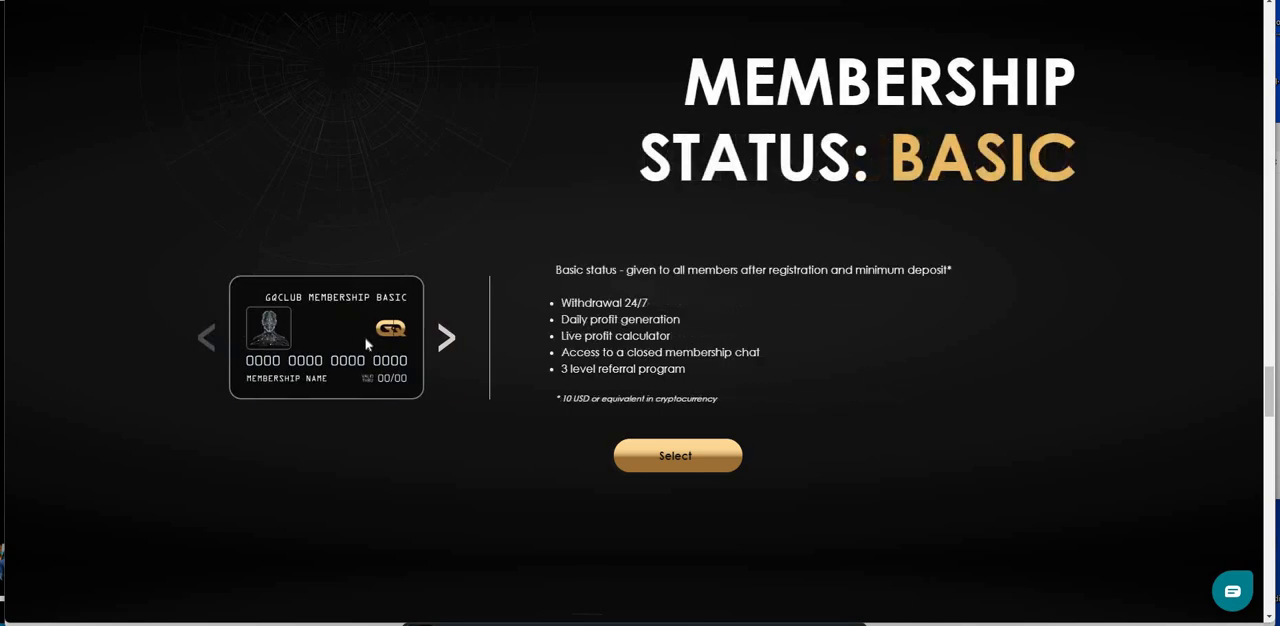
pyautogui.moveTo(448, 338)
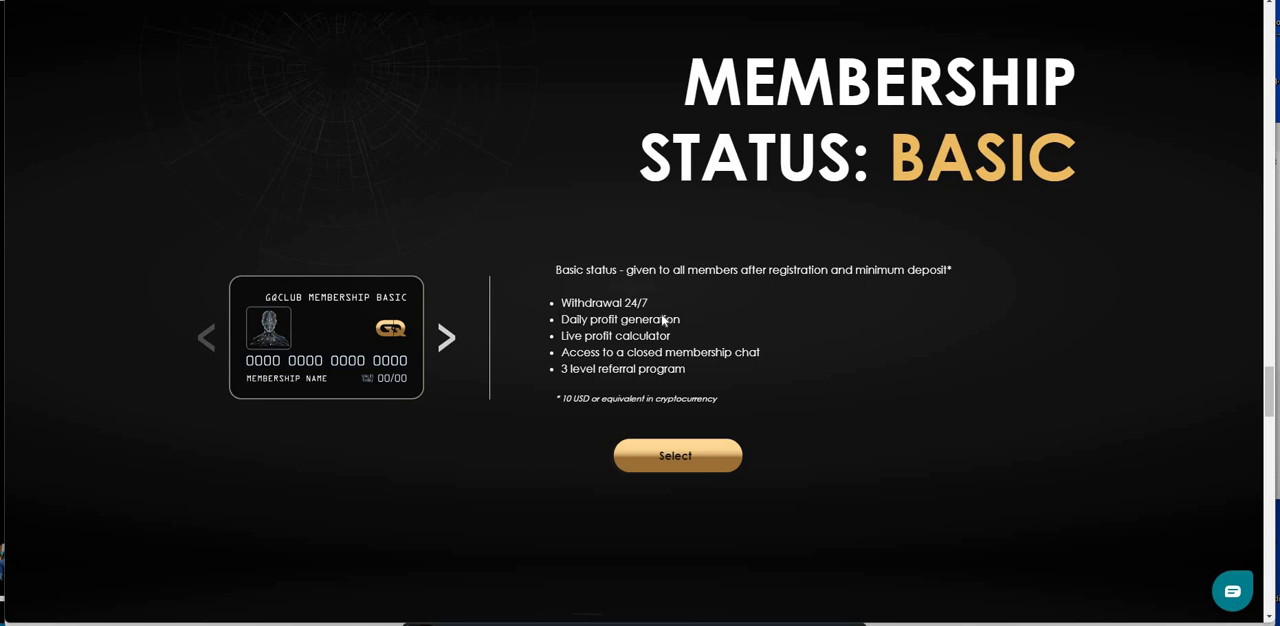
pyautogui.click(446, 338)
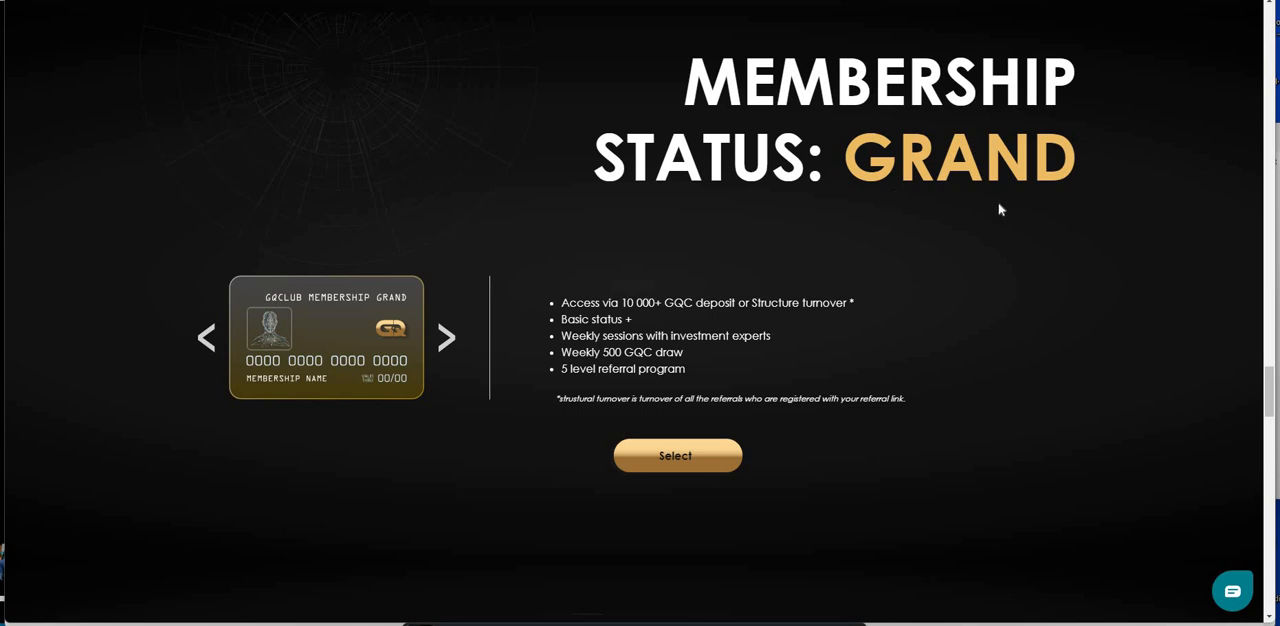
pyautogui.moveTo(608, 318)
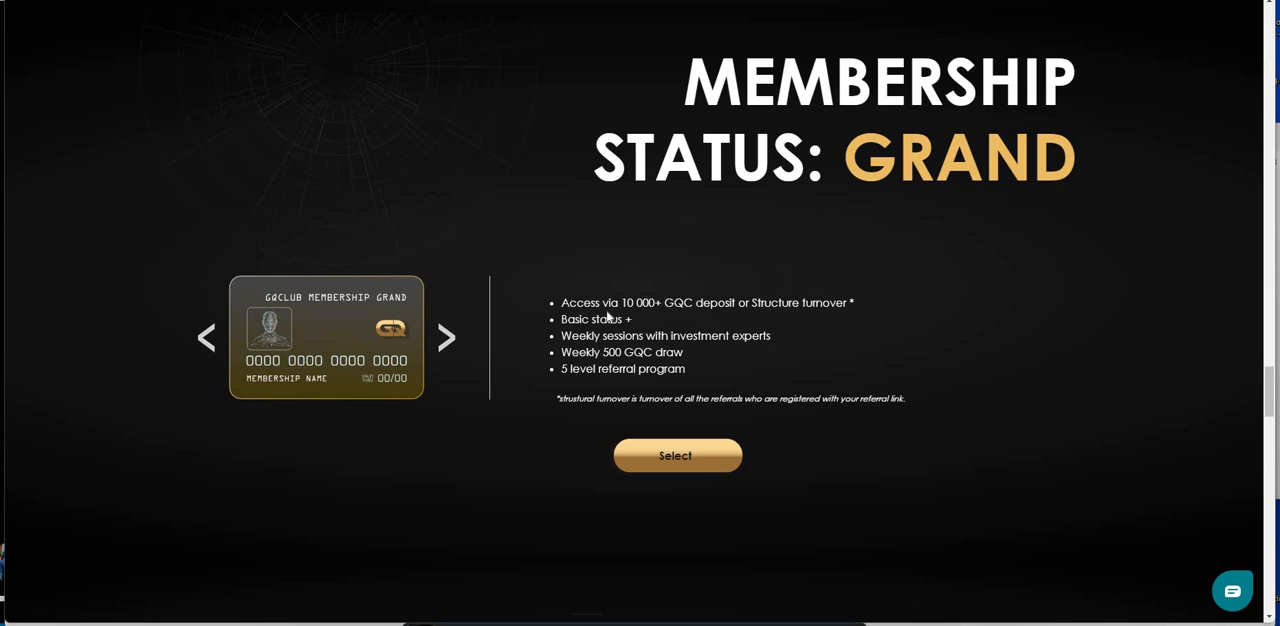
pyautogui.moveTo(819, 368)
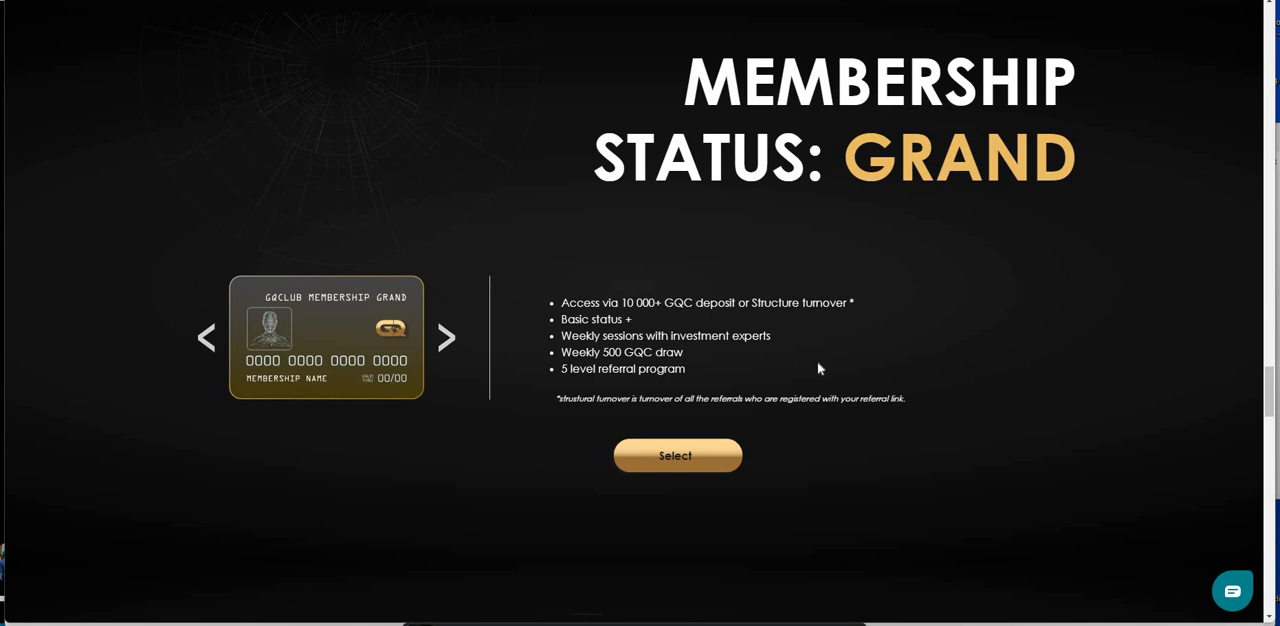
pyautogui.scroll(-3)
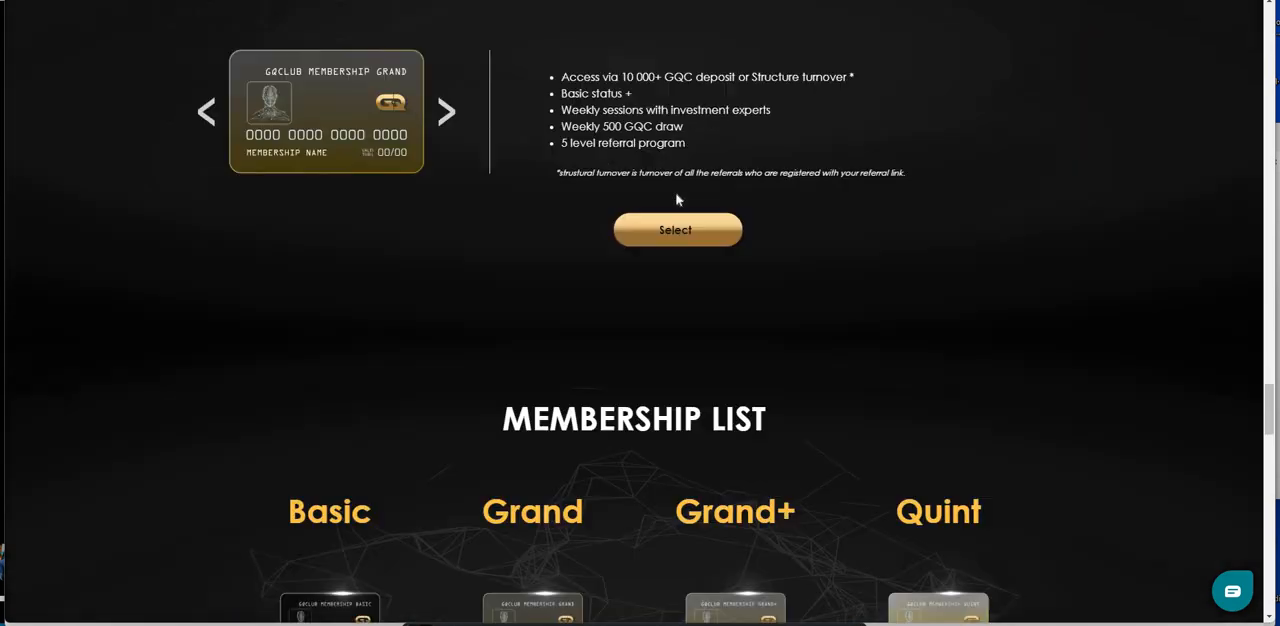
# Step: Scroll past the membership list to Our Team with the CEO, co-founder, CFO and CBDO
pyautogui.scroll(-3)
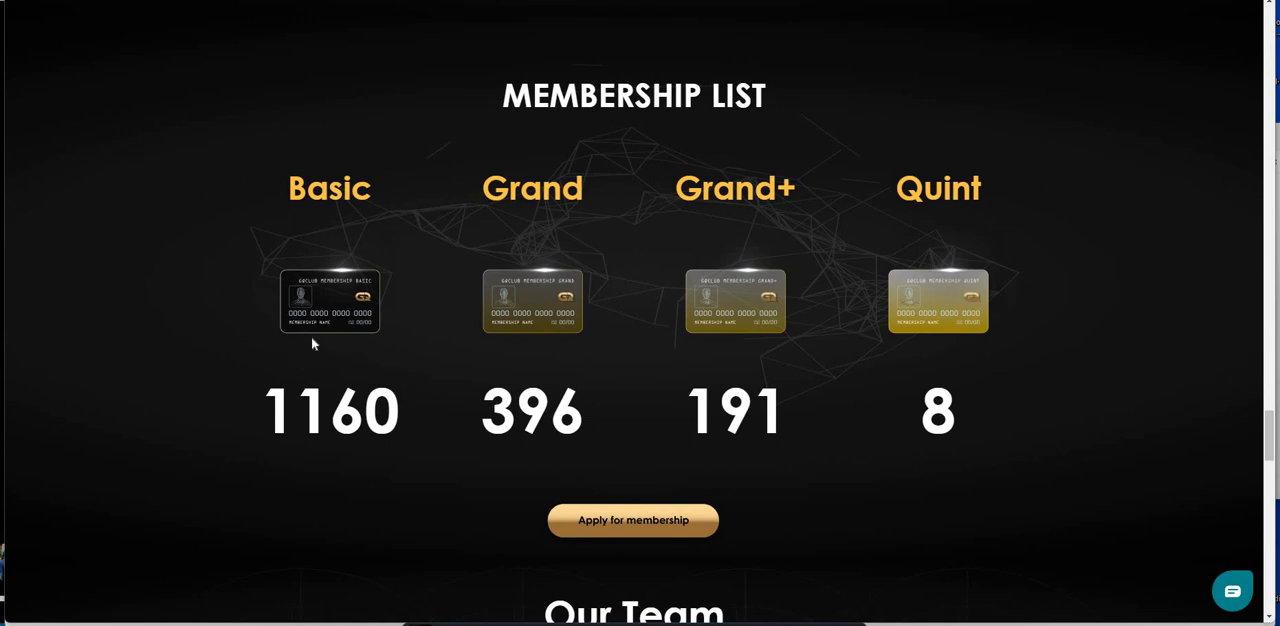
pyautogui.moveTo(820, 253)
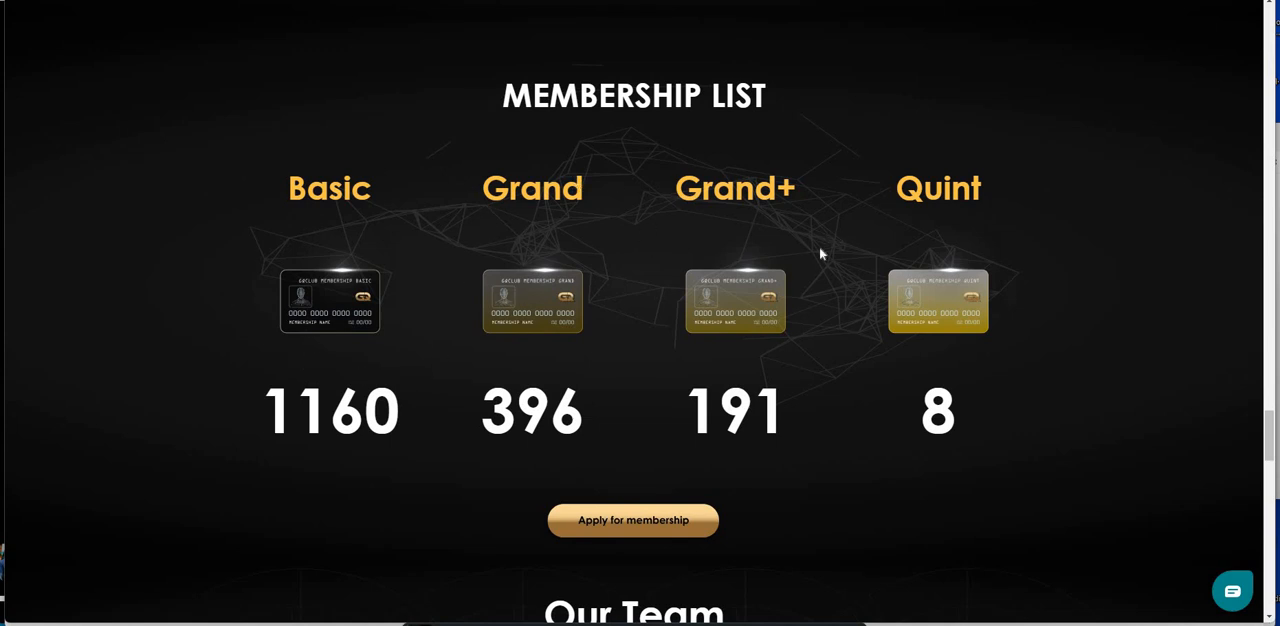
pyautogui.moveTo(484, 207)
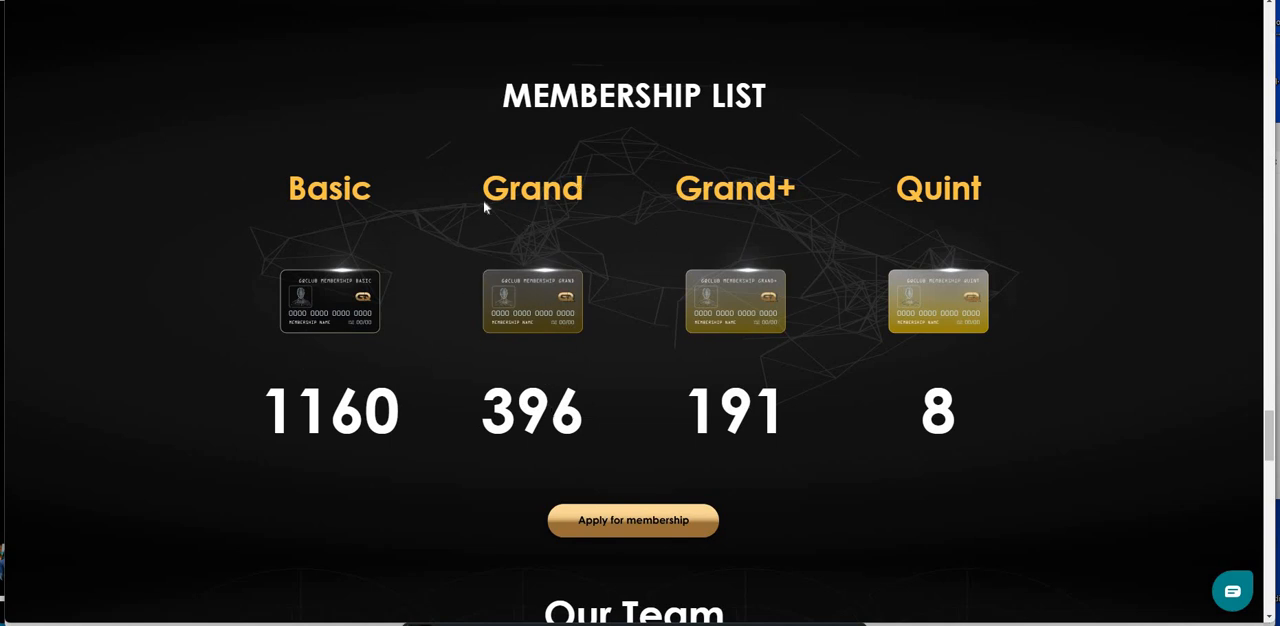
pyautogui.moveTo(870, 202)
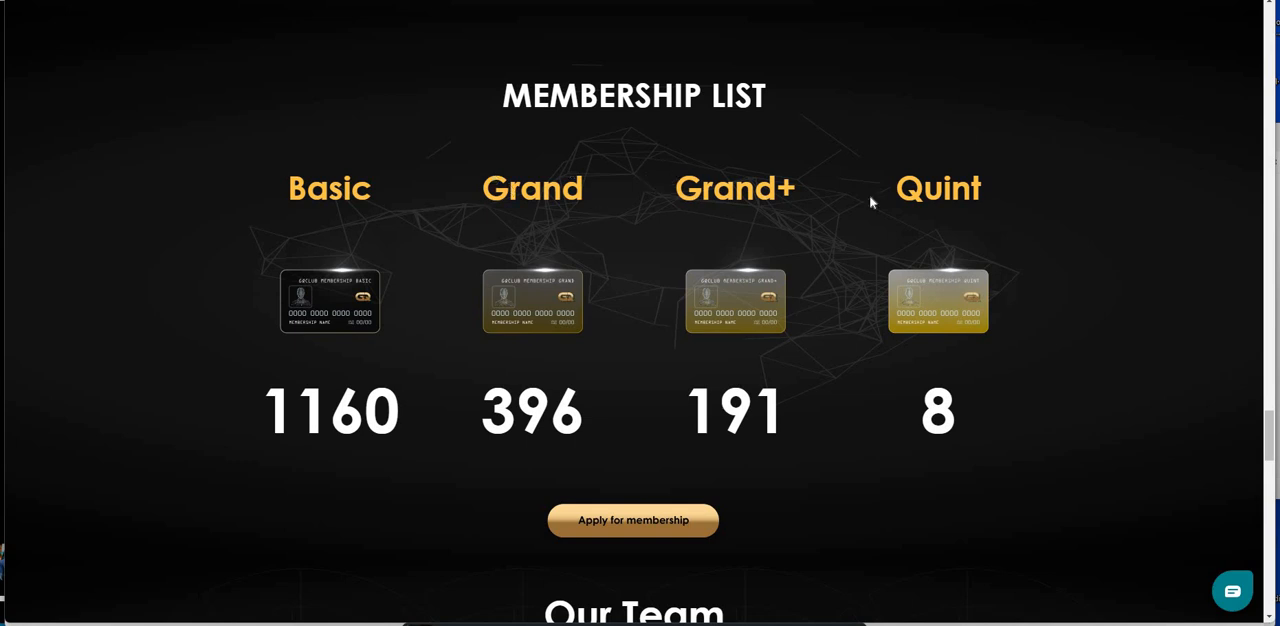
pyautogui.moveTo(917, 428)
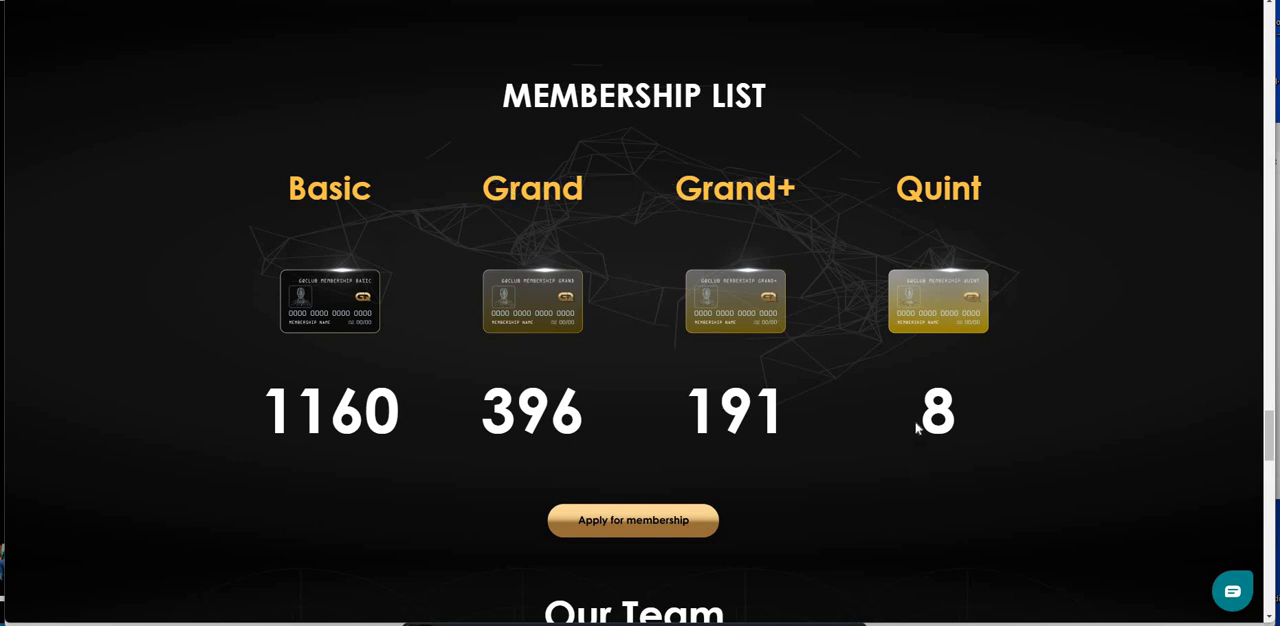
pyautogui.moveTo(927, 413)
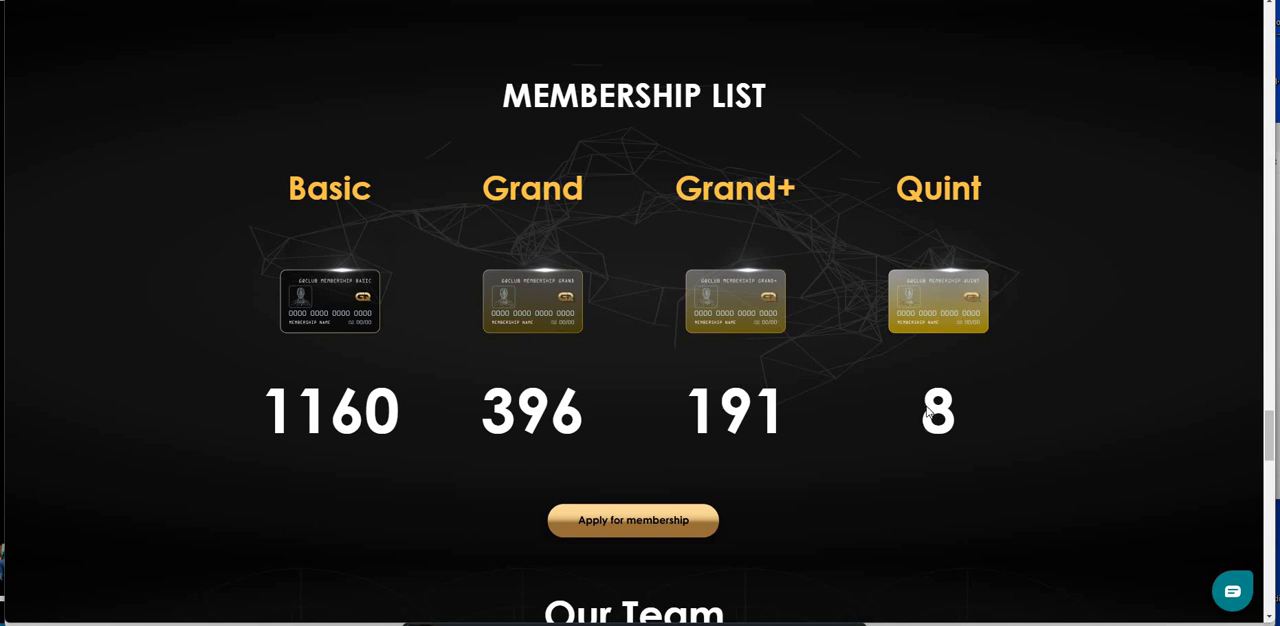
pyautogui.moveTo(652, 543)
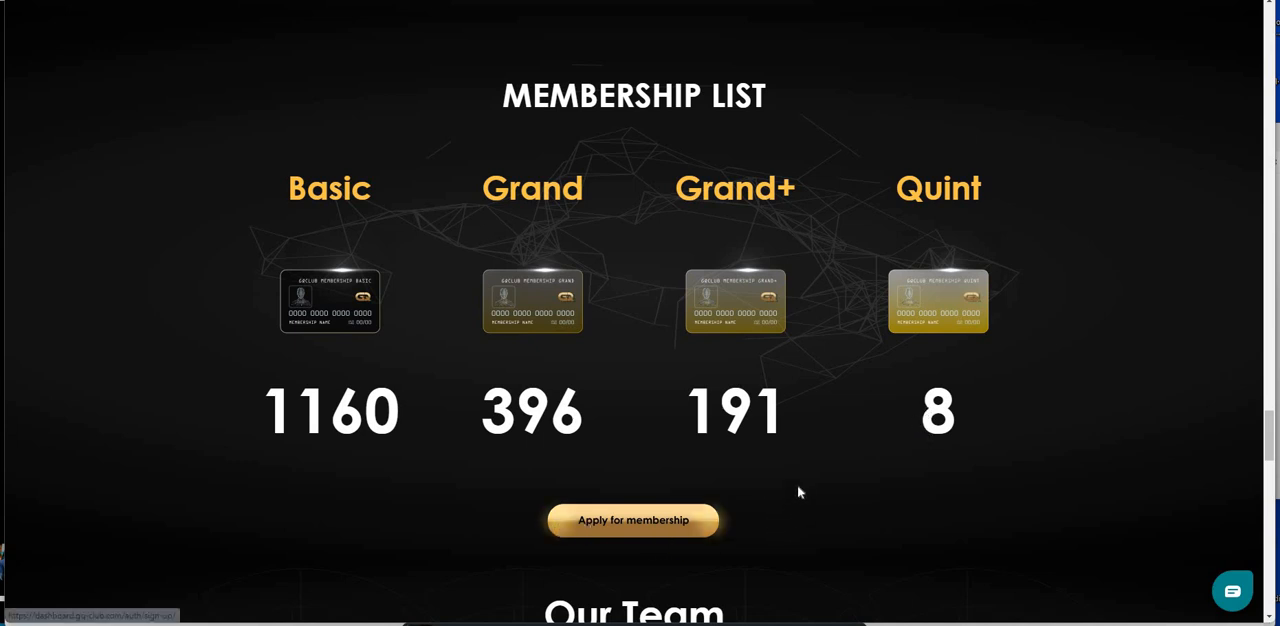
pyautogui.moveTo(920, 208)
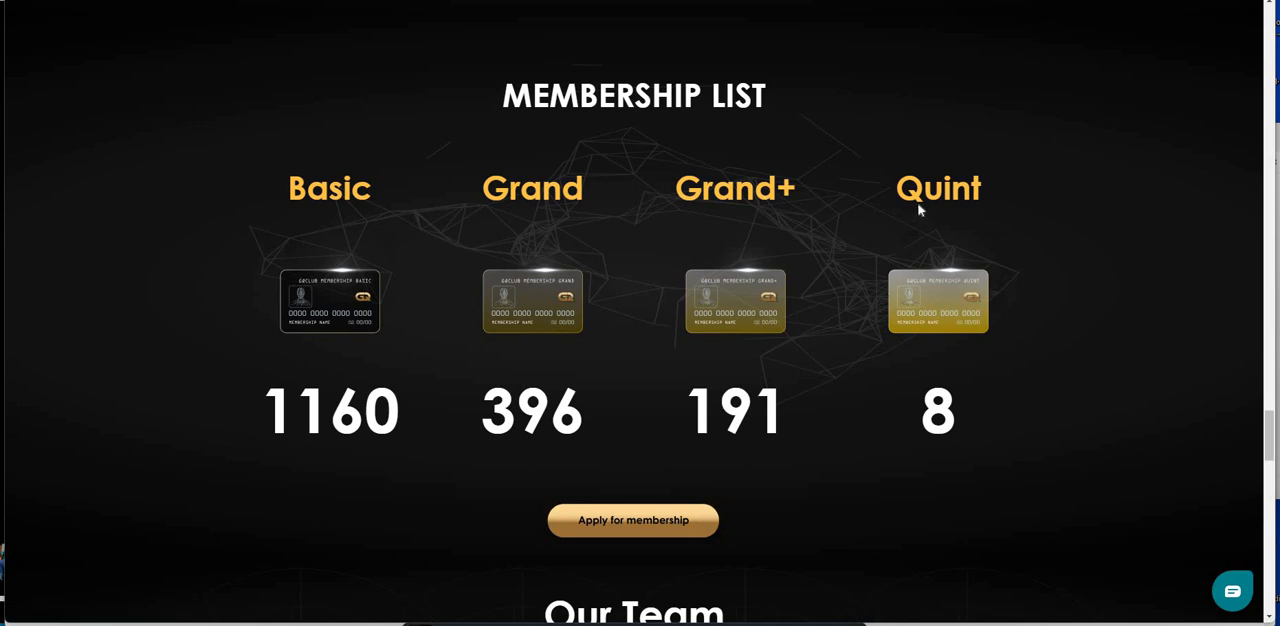
pyautogui.moveTo(925, 213)
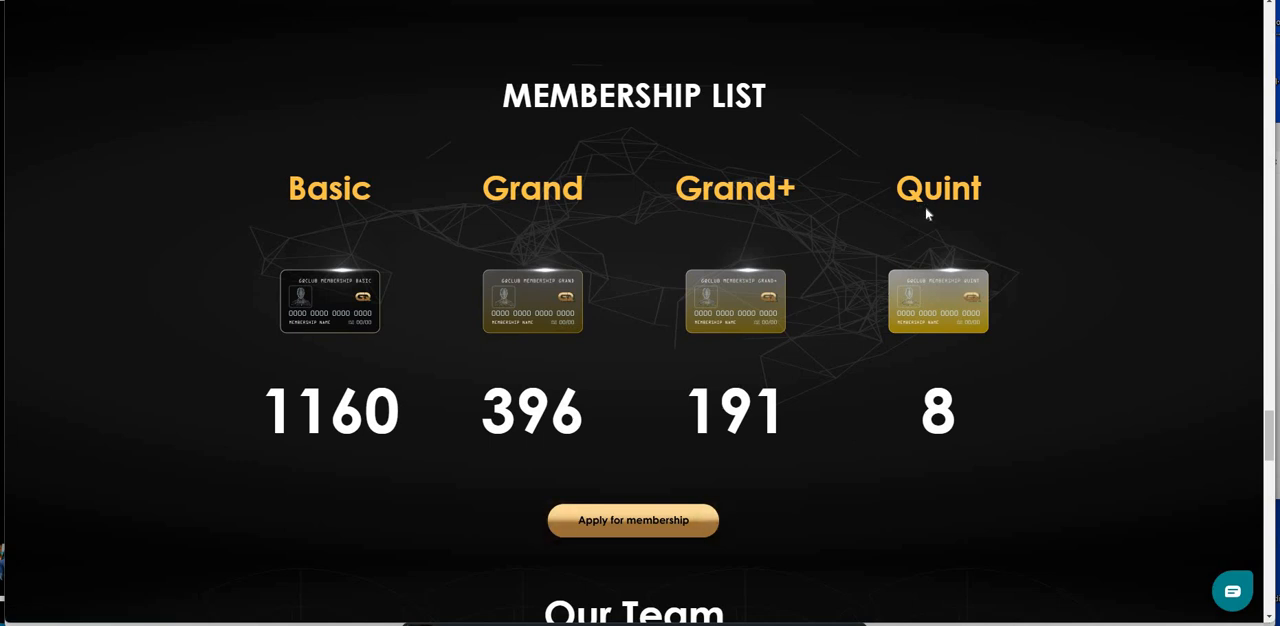
pyautogui.moveTo(923, 332)
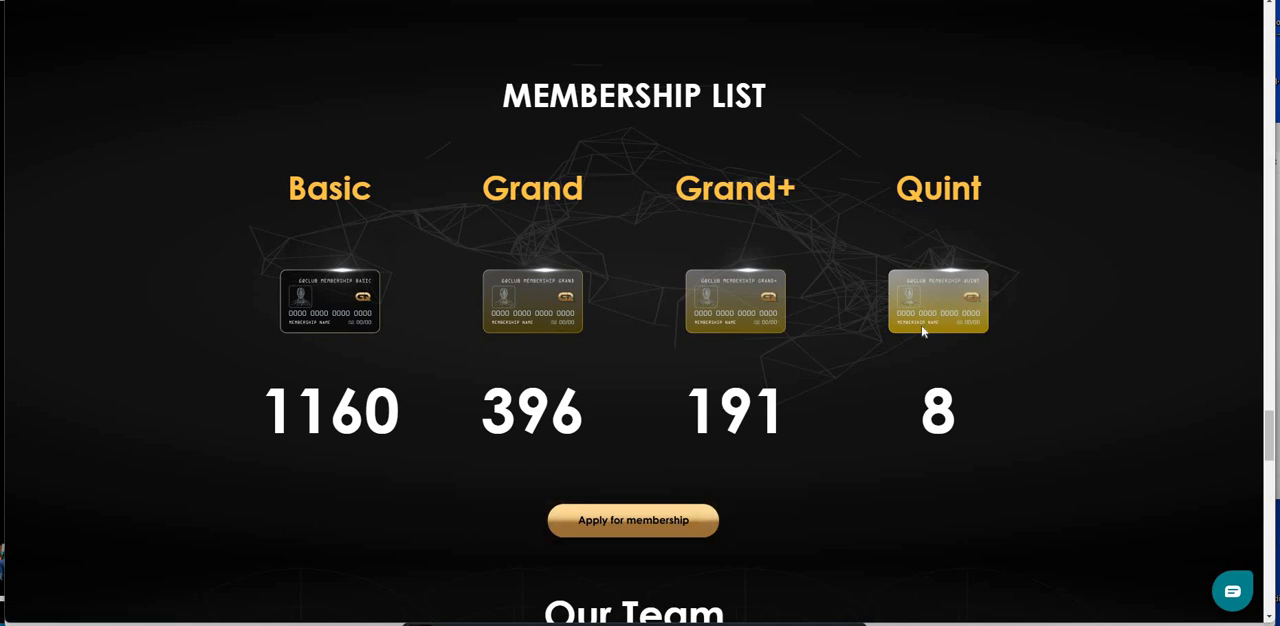
pyautogui.moveTo(884, 373)
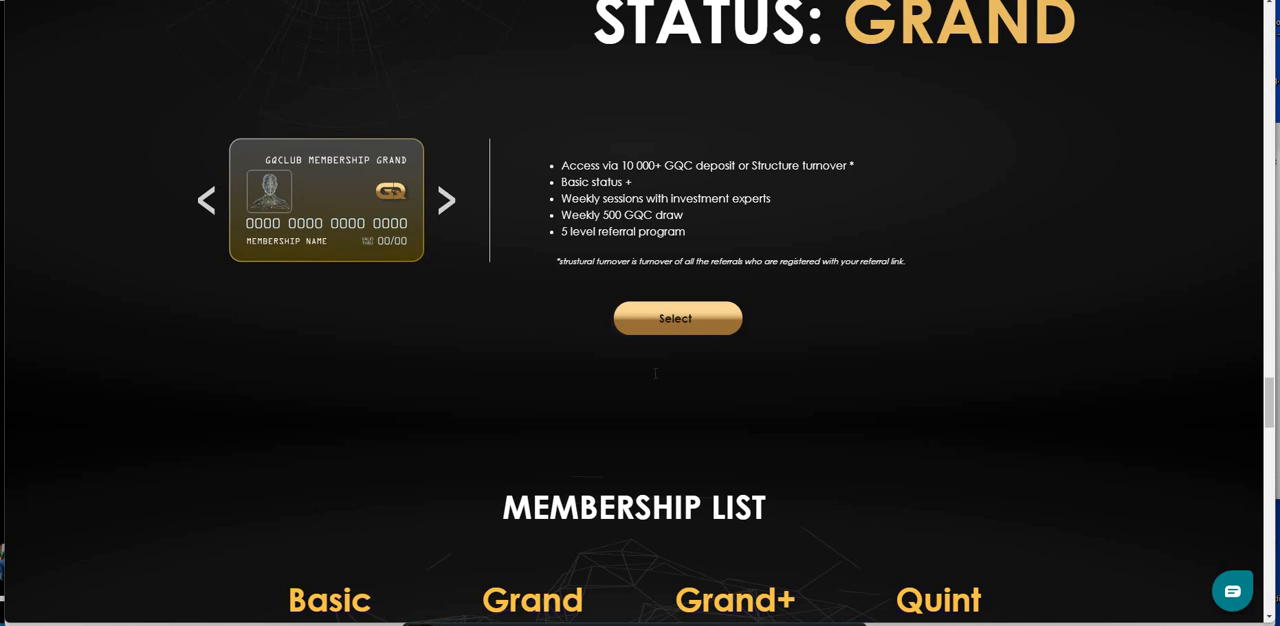
pyautogui.scroll(3)
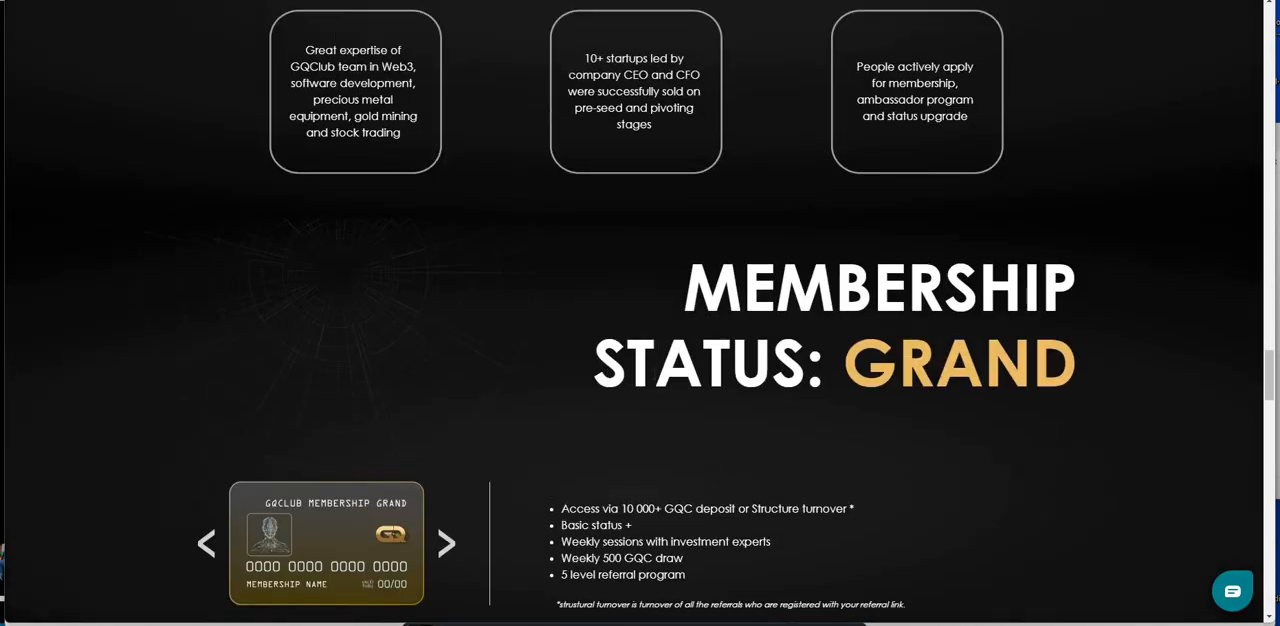
pyautogui.scroll(-3)
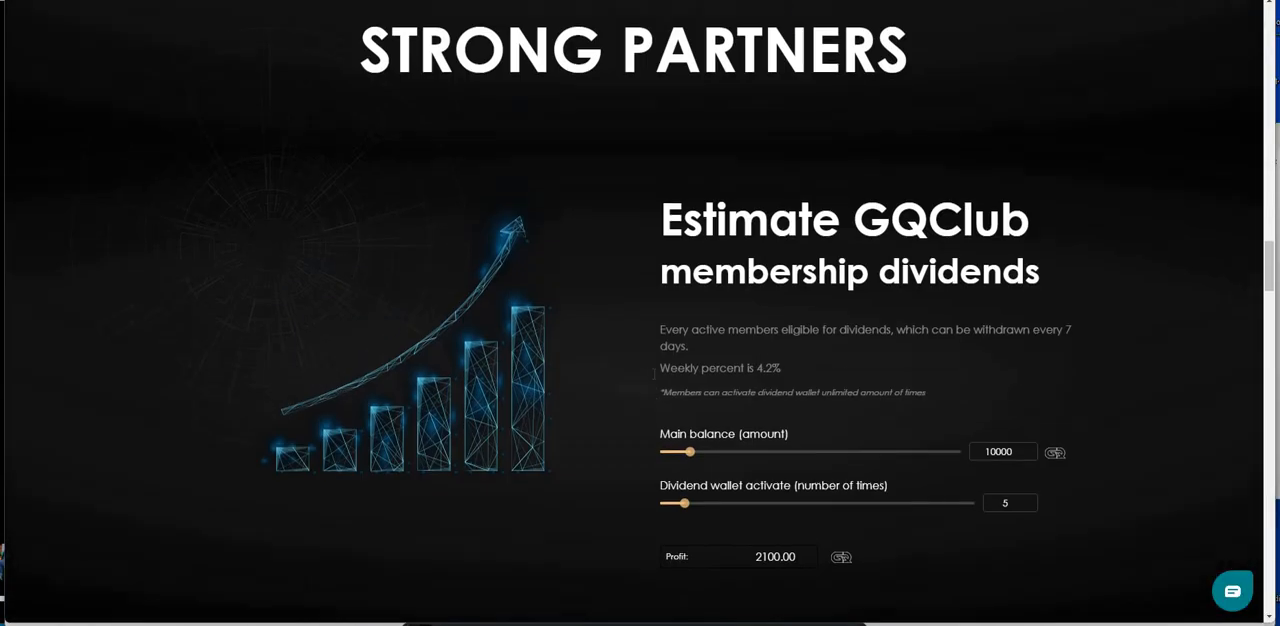
pyautogui.scroll(-3)
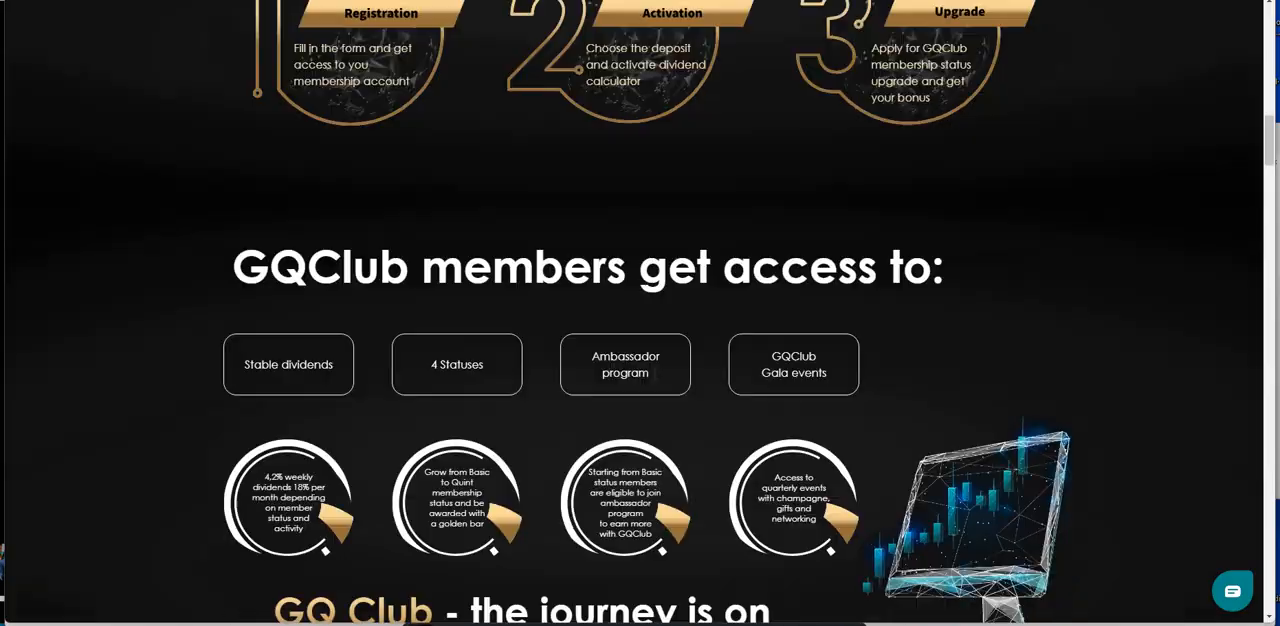
pyautogui.scroll(-3)
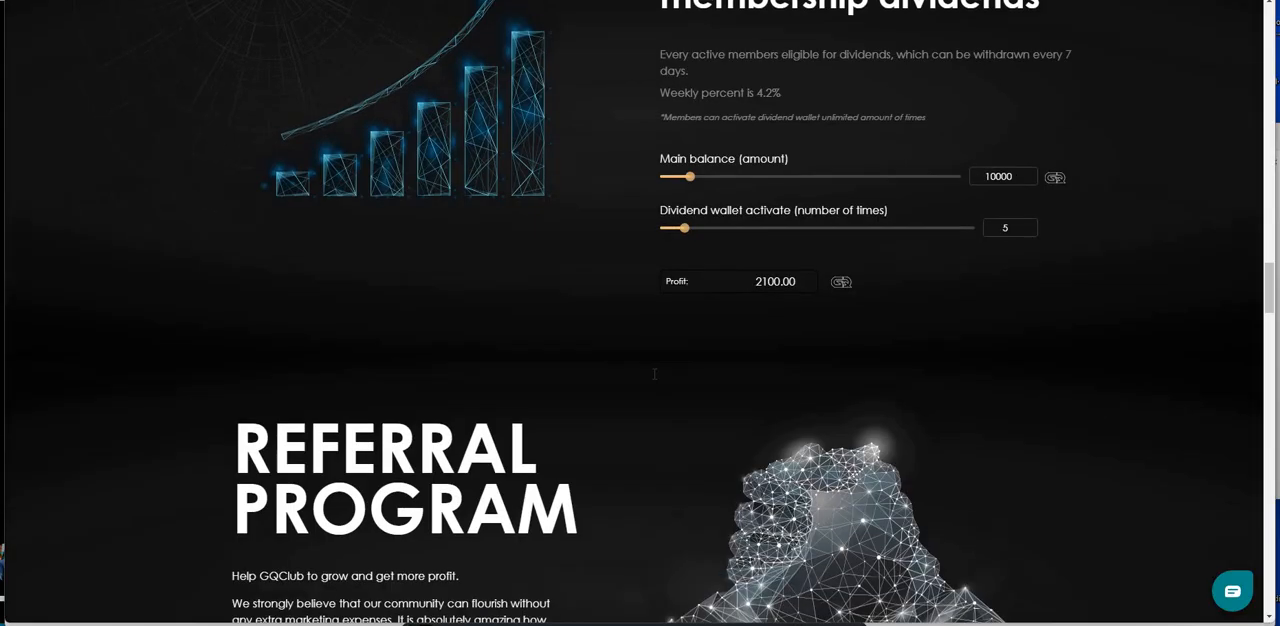
pyautogui.scroll(-3)
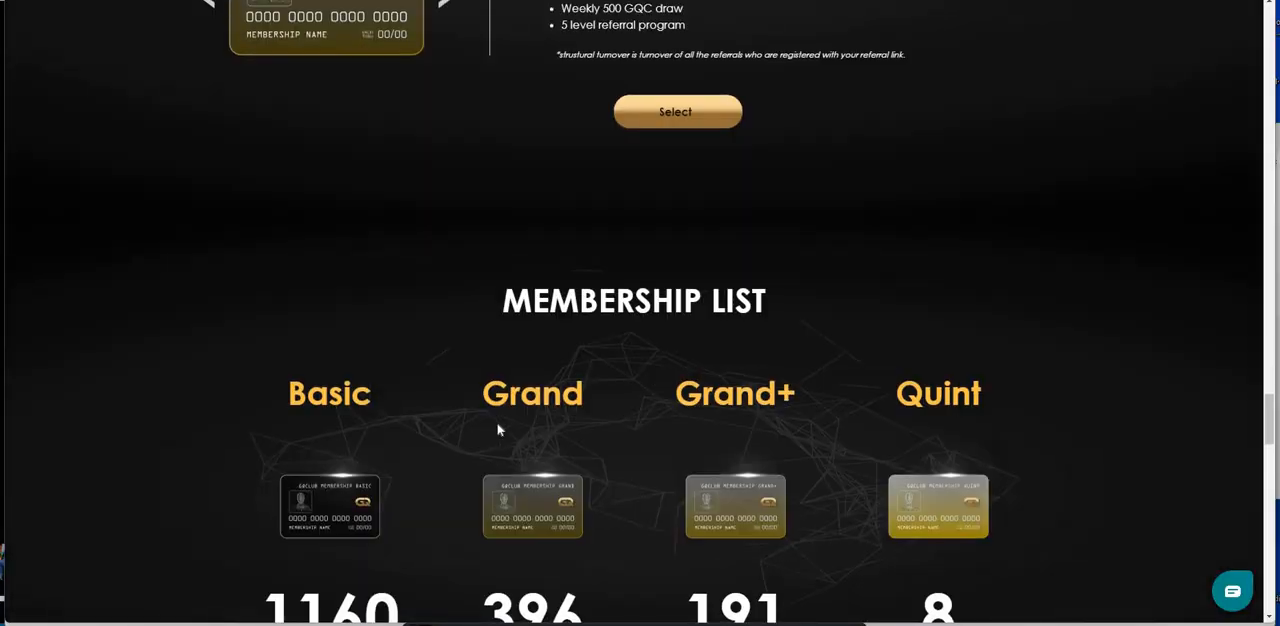
pyautogui.scroll(-3)
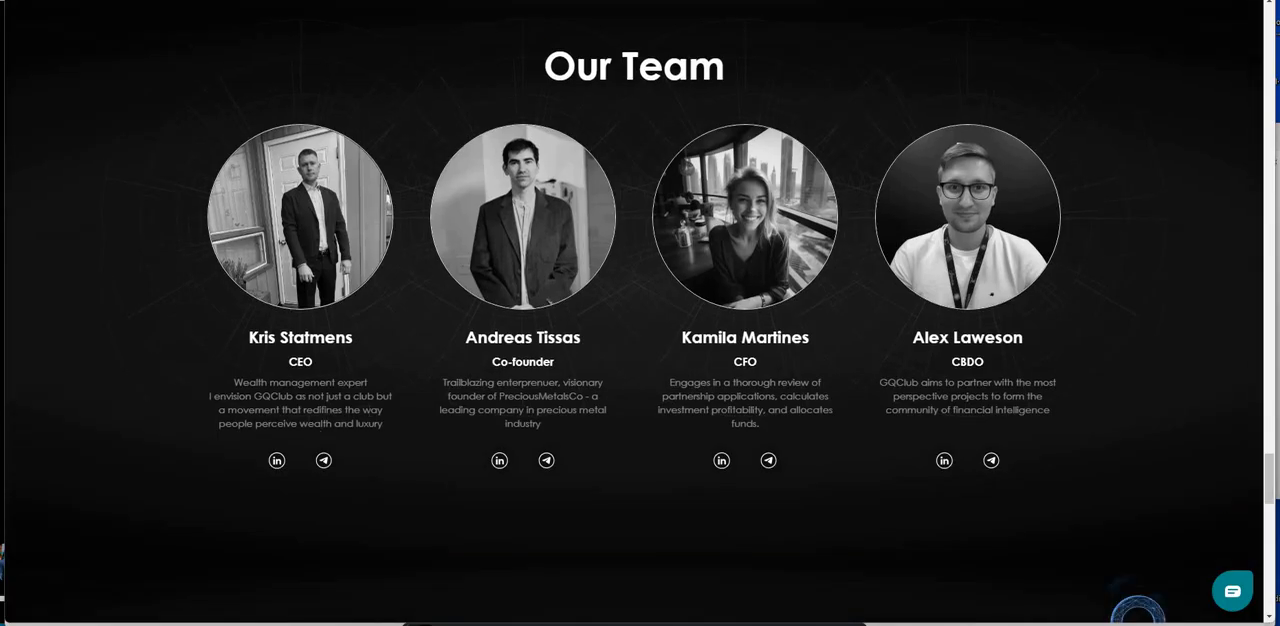
pyautogui.moveTo(705, 328)
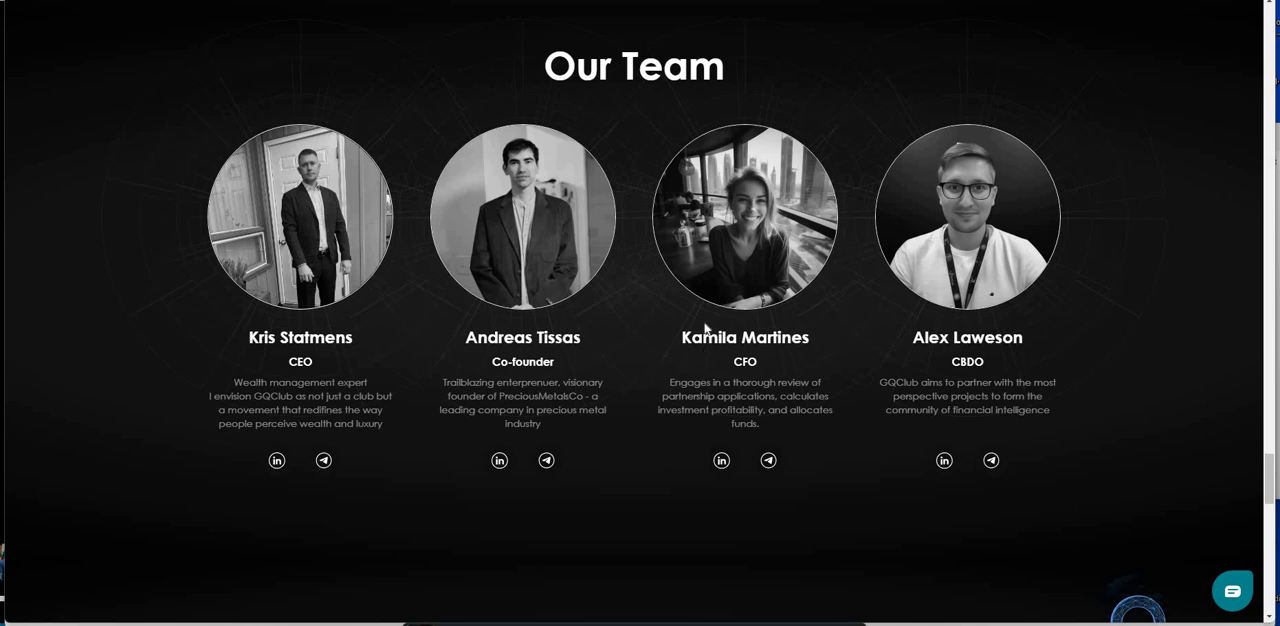
pyautogui.moveTo(903, 382)
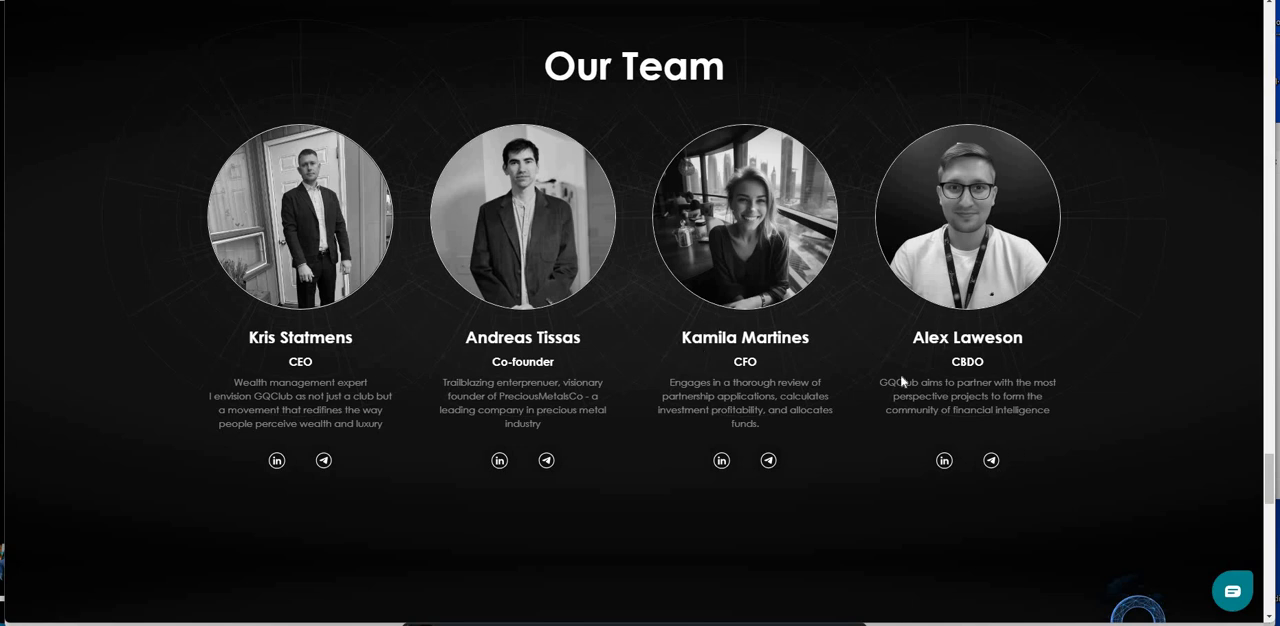
pyautogui.moveTo(882, 384)
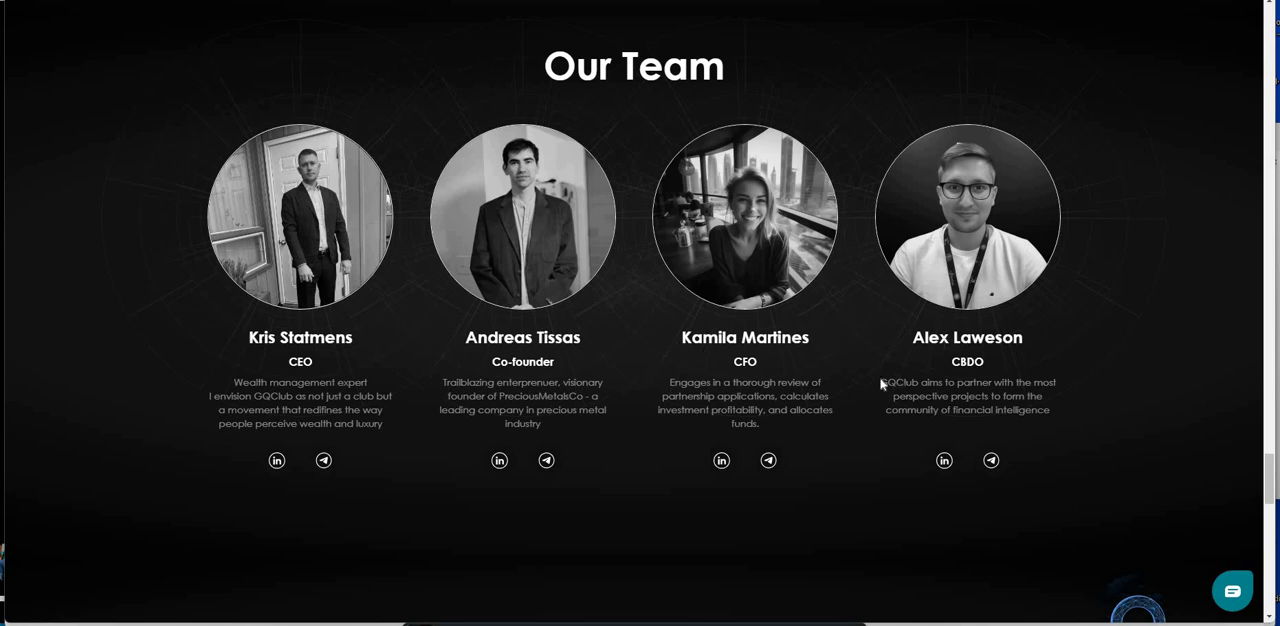
# Step: Scroll past the Our Team profiles to the ROADMAP timeline starting November 2023
pyautogui.scroll(-3)
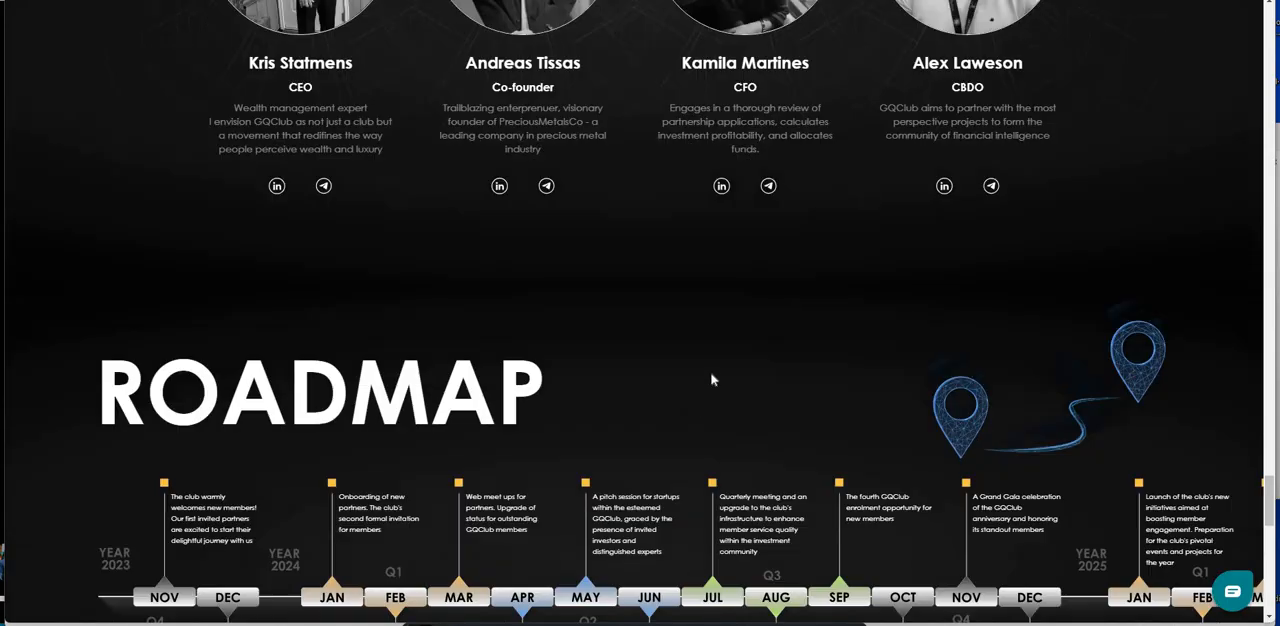
# Step: Scroll through the 2023–2025 roadmap to the 'Do Not Miss The Chance' banner
pyautogui.scroll(-3)
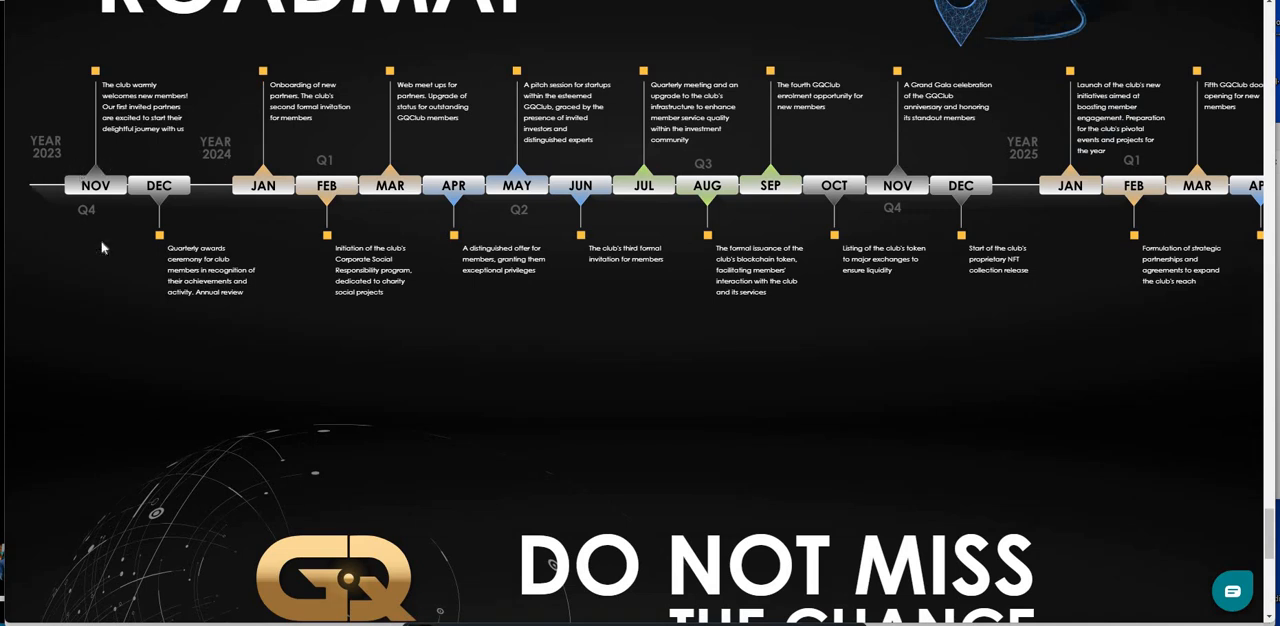
pyautogui.moveTo(201, 165)
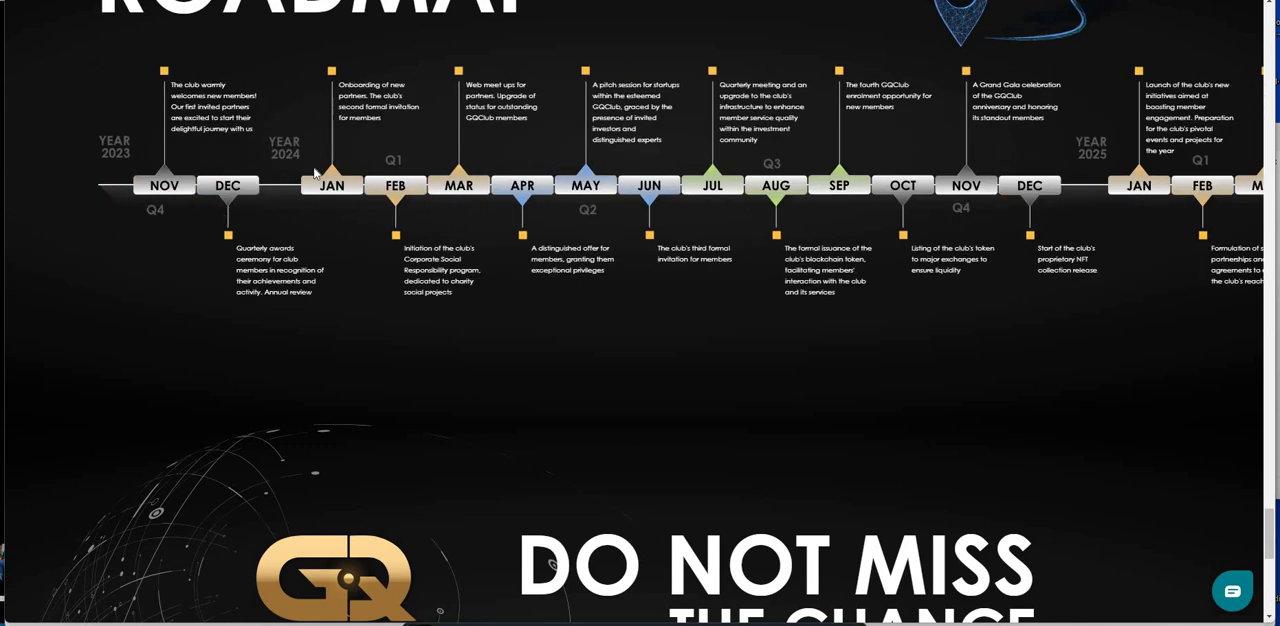
pyautogui.moveTo(785, 189)
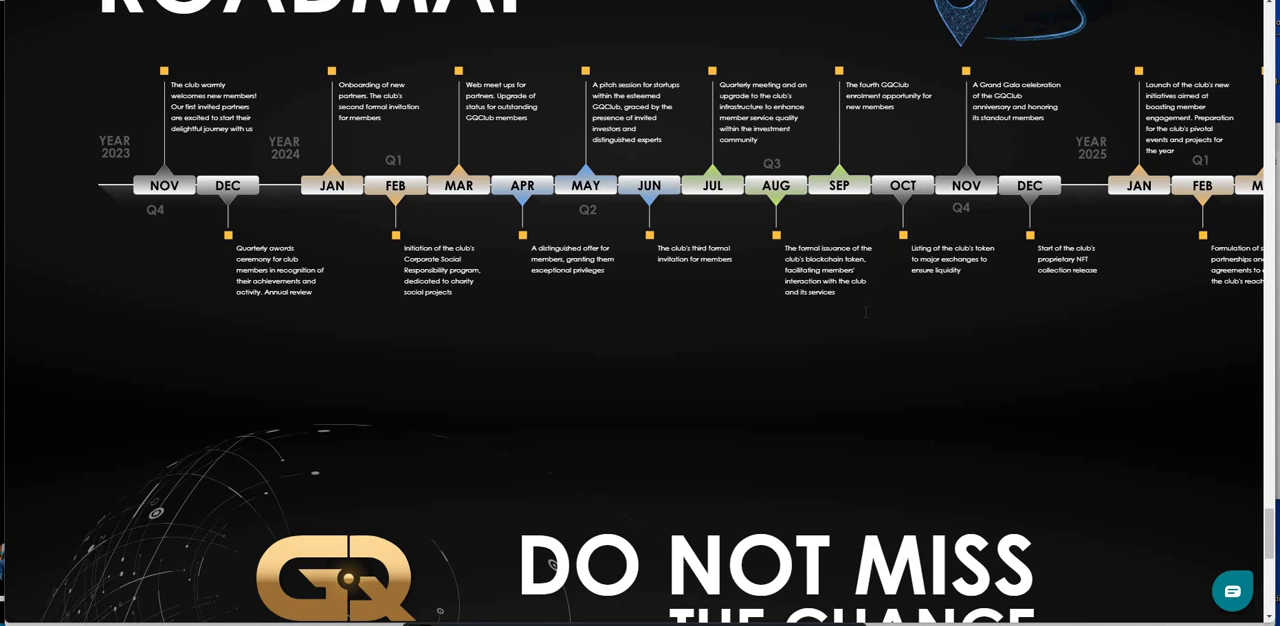
pyautogui.scroll(-3)
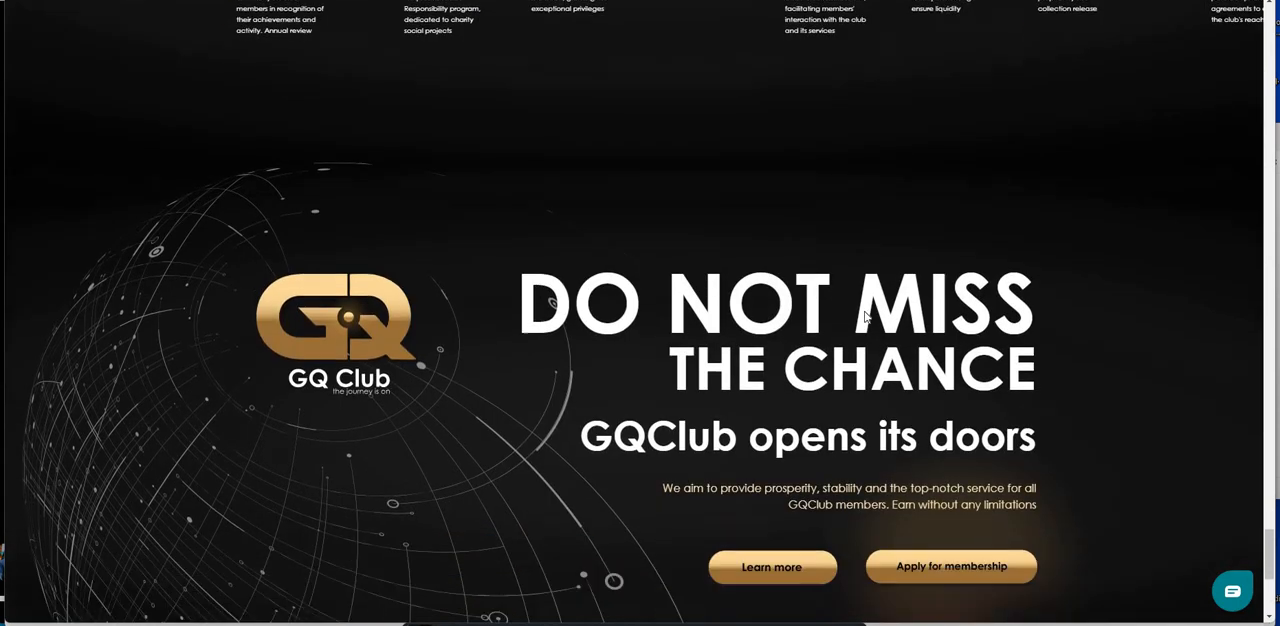
# Step: Scroll to the footer showing News, Himeji Contact Us details and Information links
pyautogui.scroll(-3)
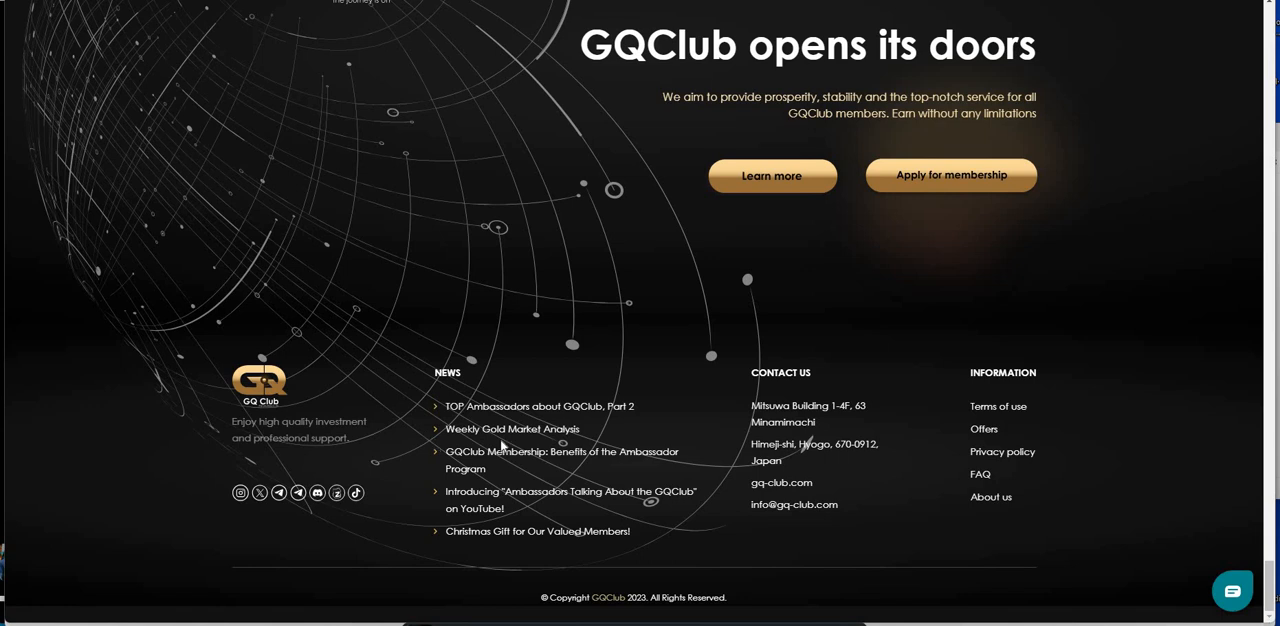
pyautogui.moveTo(925, 303)
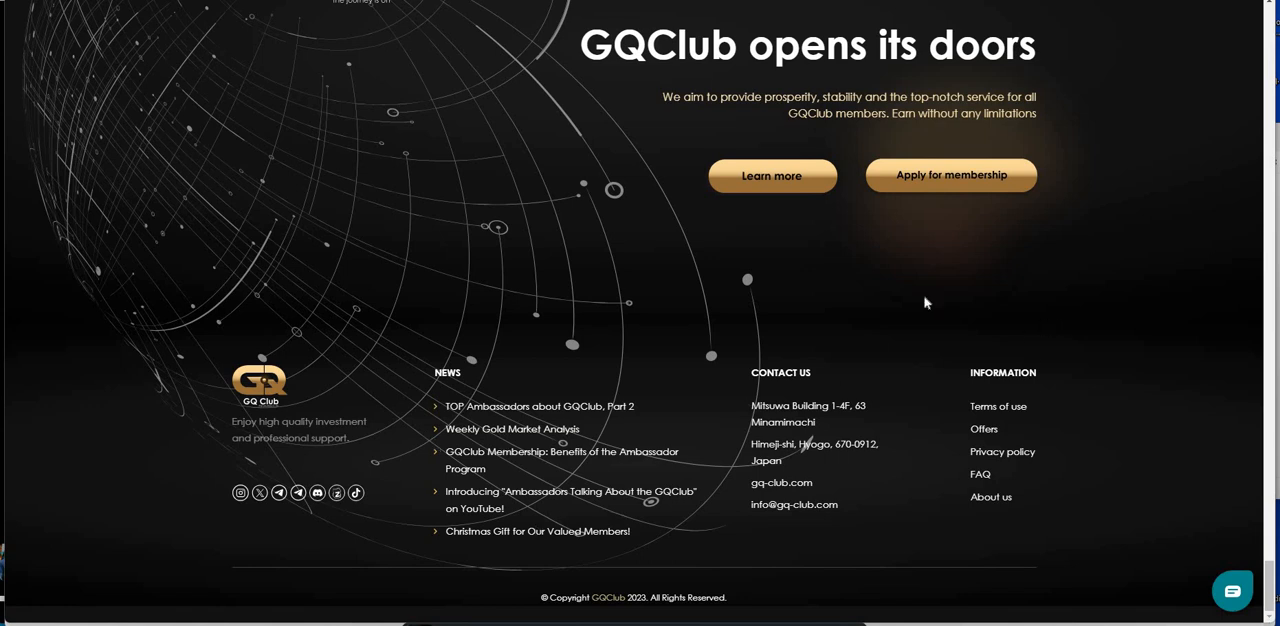
pyautogui.moveTo(1270, 22)
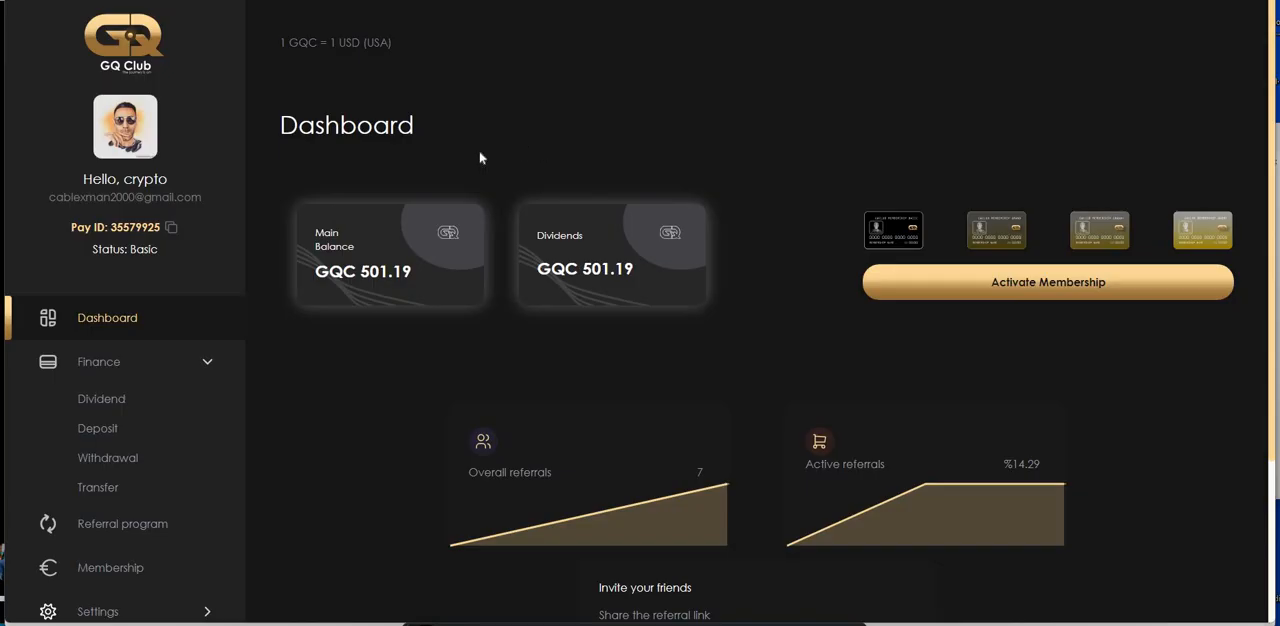
pyautogui.moveTo(380, 310)
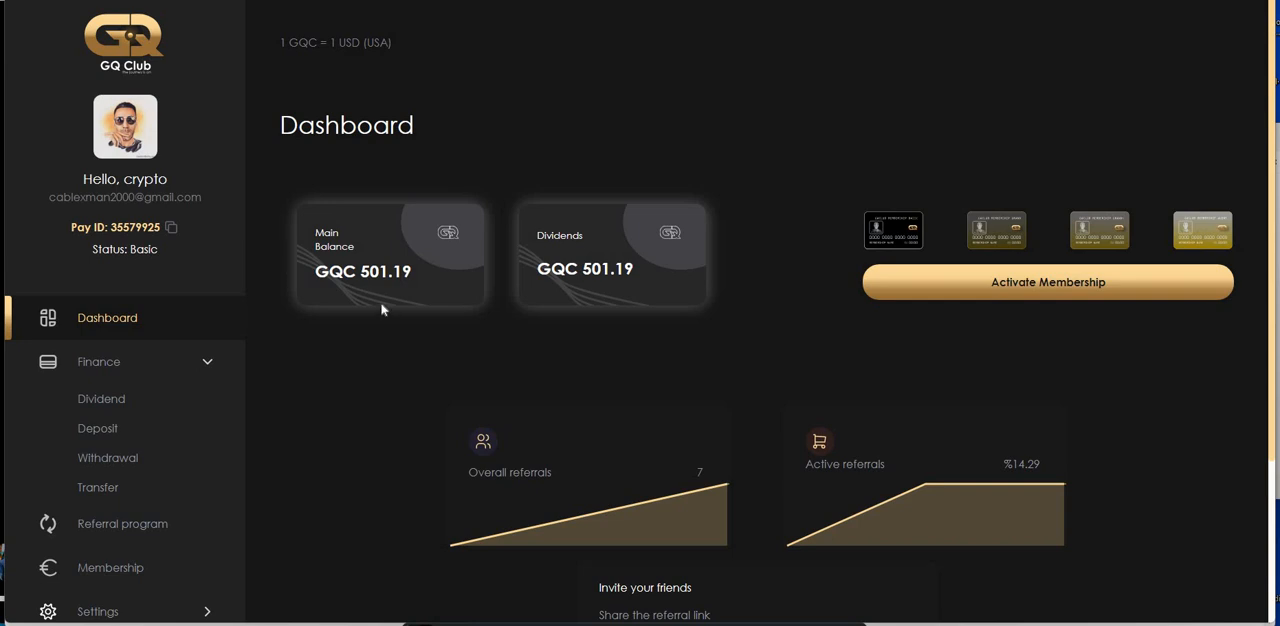
pyautogui.moveTo(627, 252)
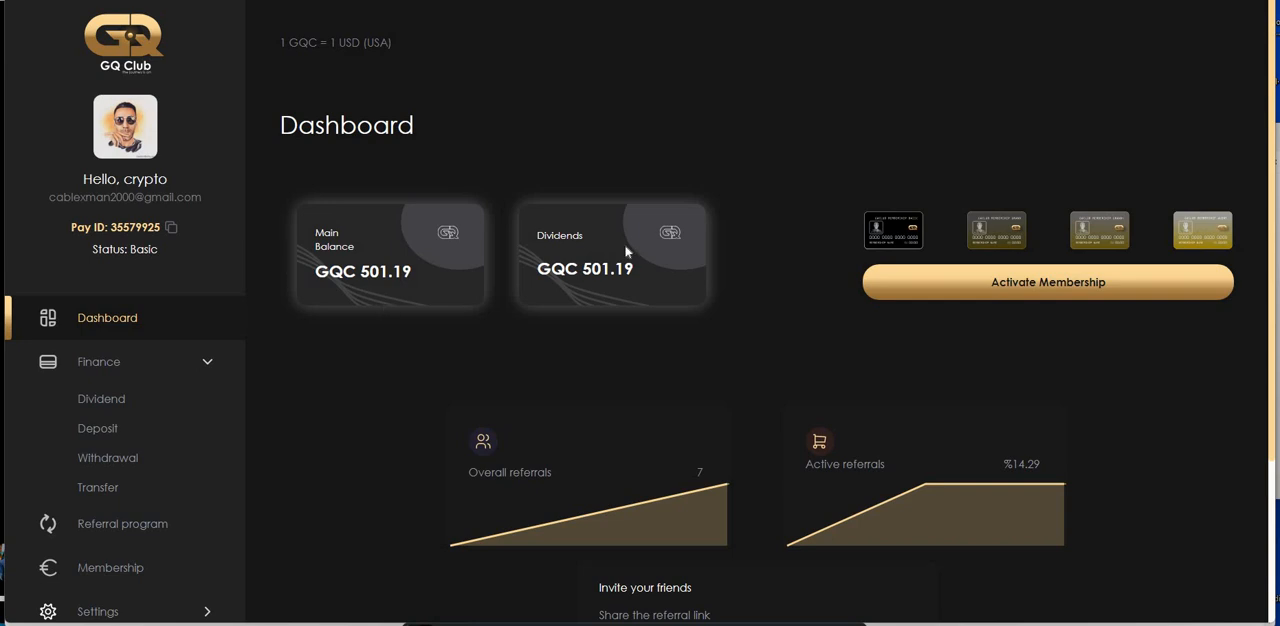
pyautogui.moveTo(80, 451)
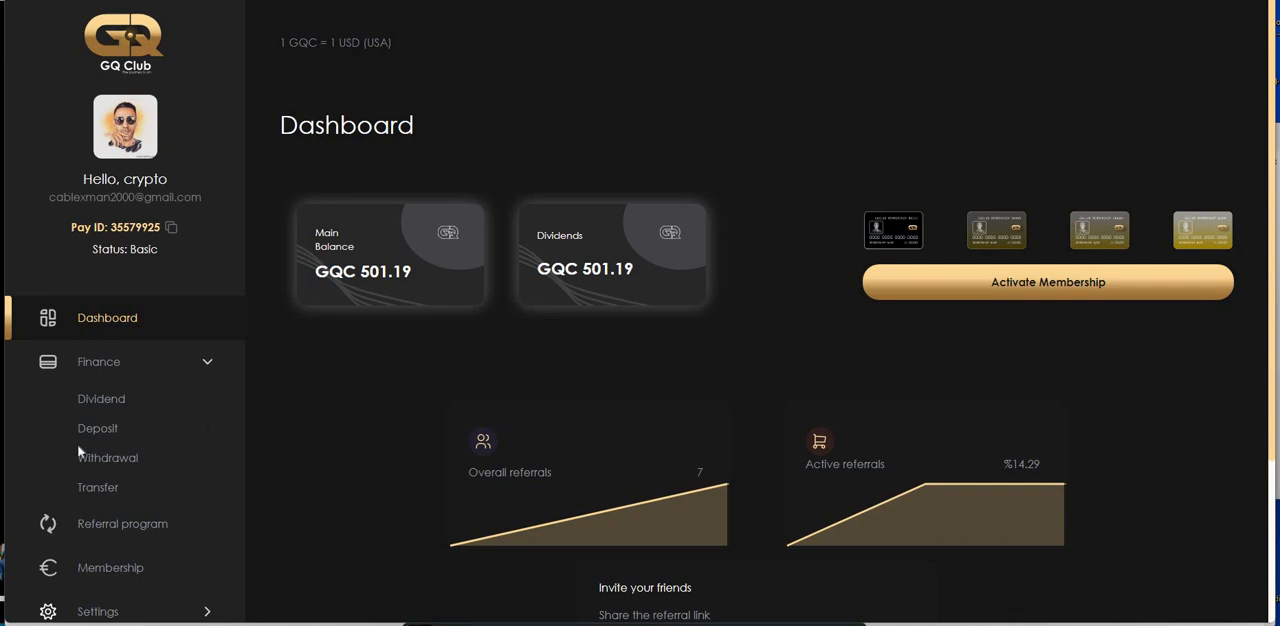
pyautogui.moveTo(210, 364)
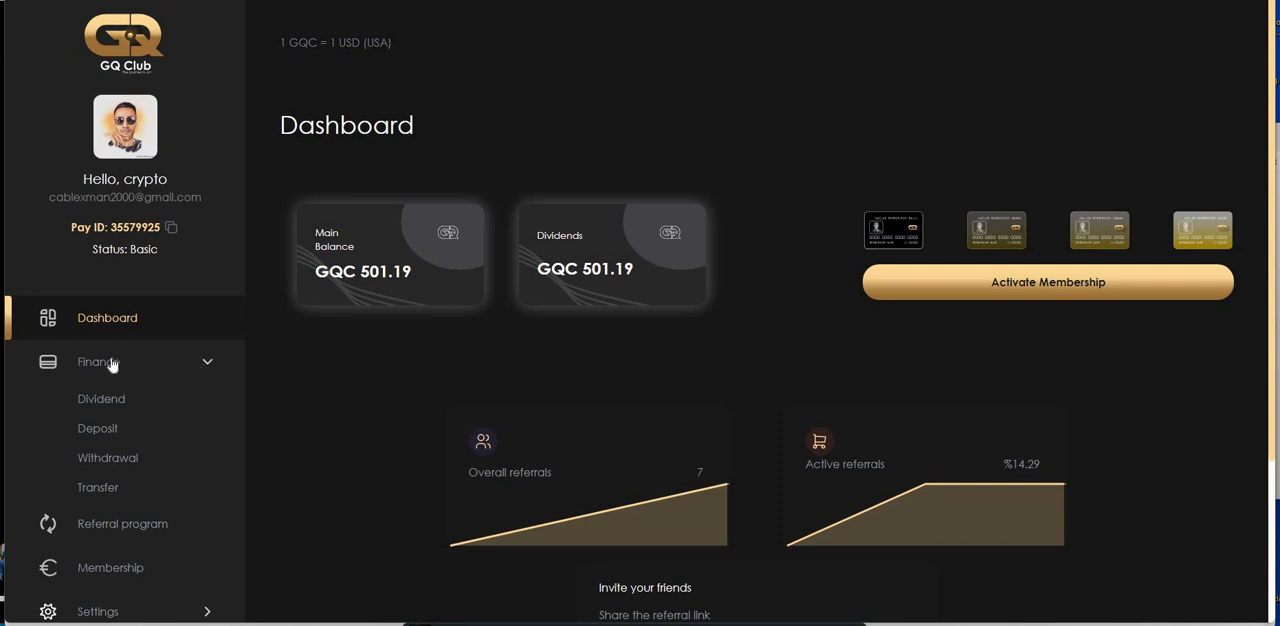
# Step: Open the Finance > Deposit page with its currency and amount fields
pyautogui.click(99, 361)
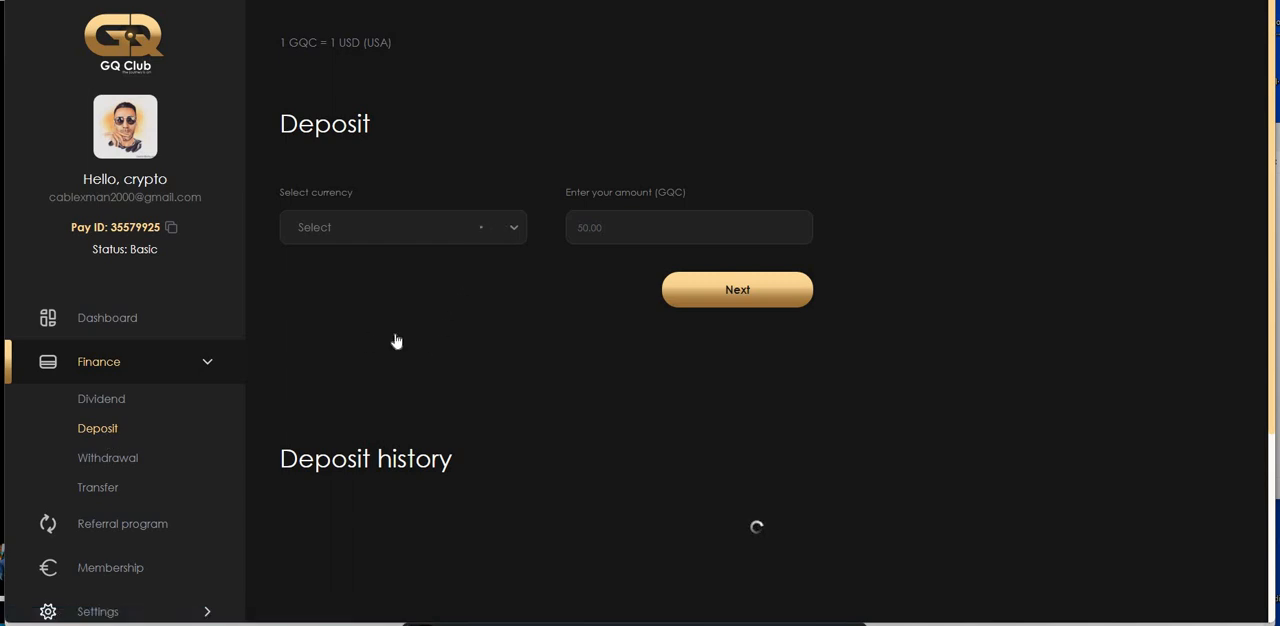
pyautogui.click(402, 227)
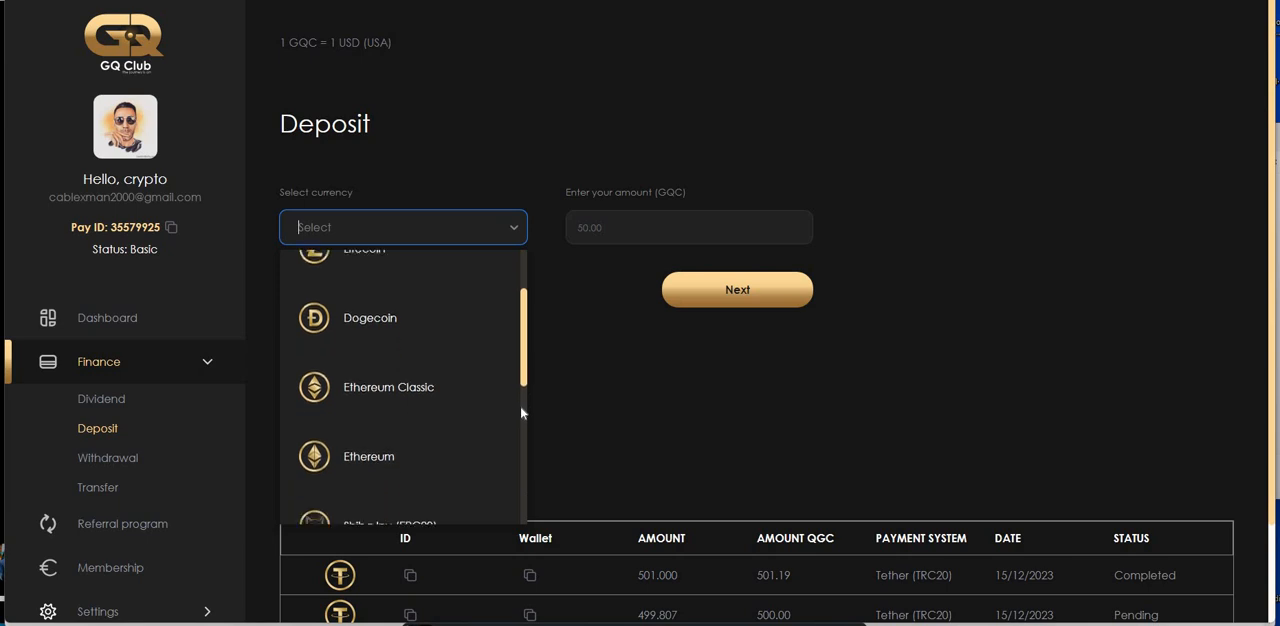
pyautogui.scroll(-3)
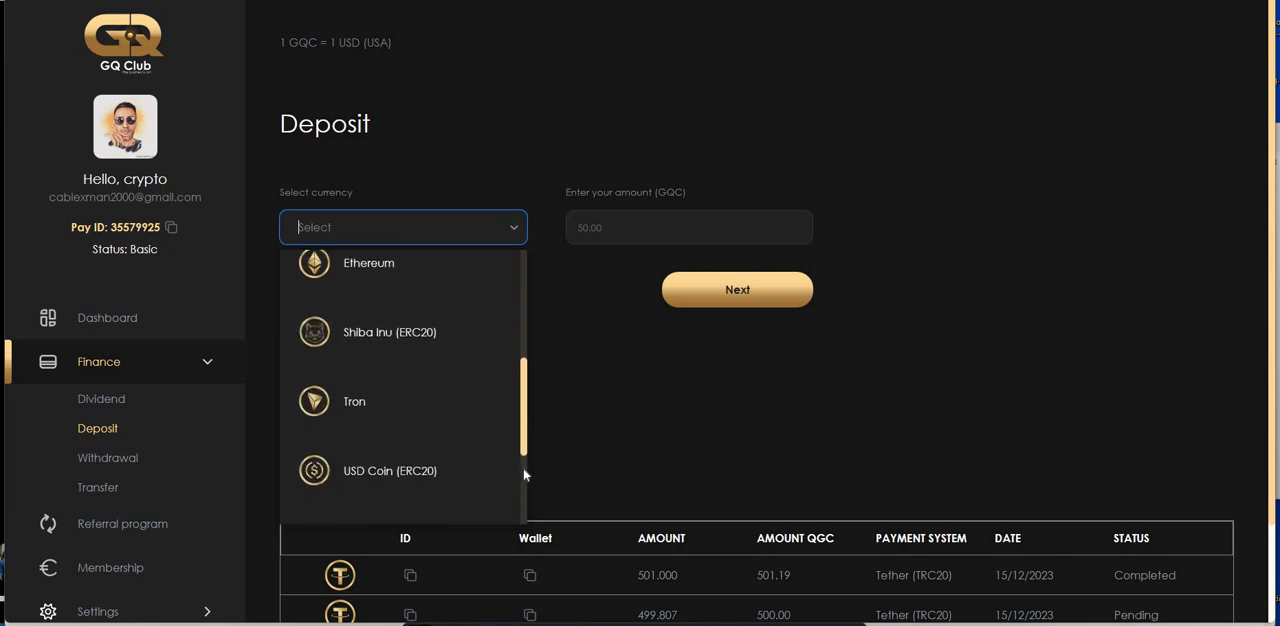
pyautogui.scroll(-3)
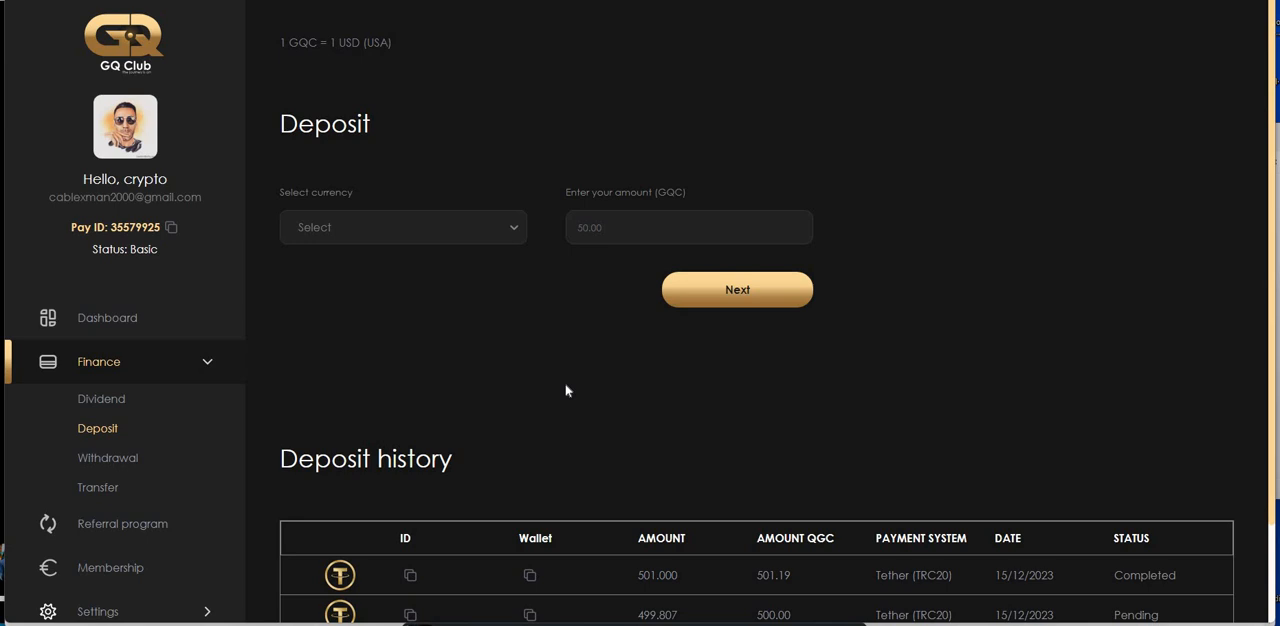
pyautogui.moveTo(471, 519)
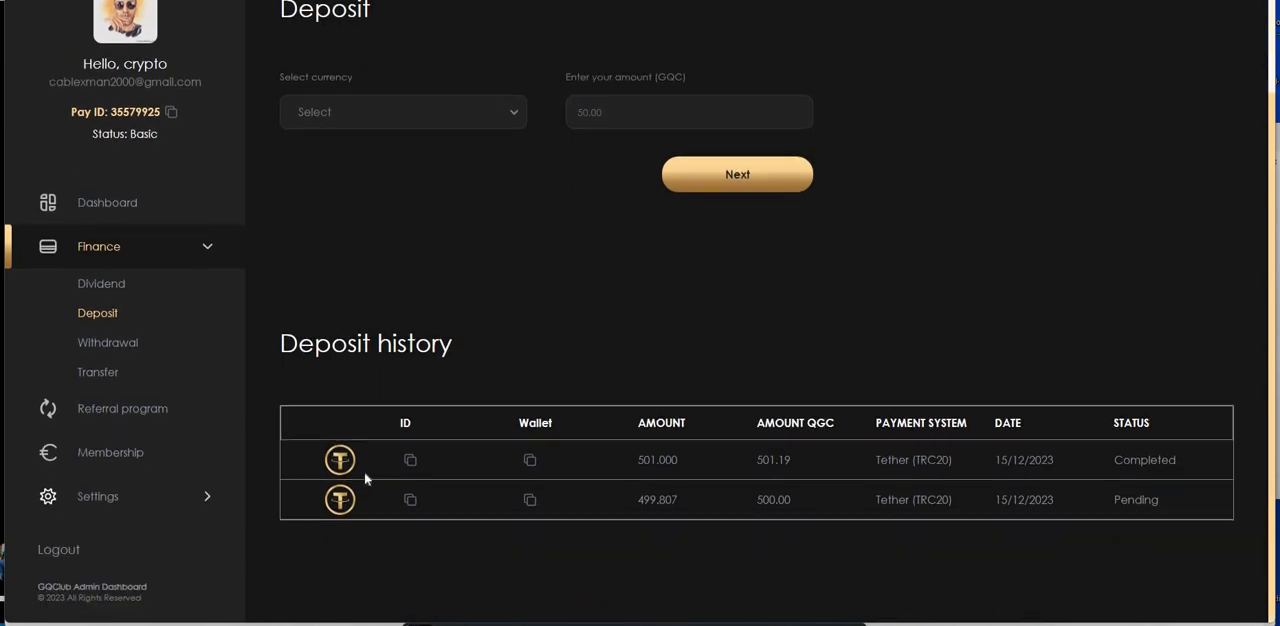
pyautogui.moveTo(849, 534)
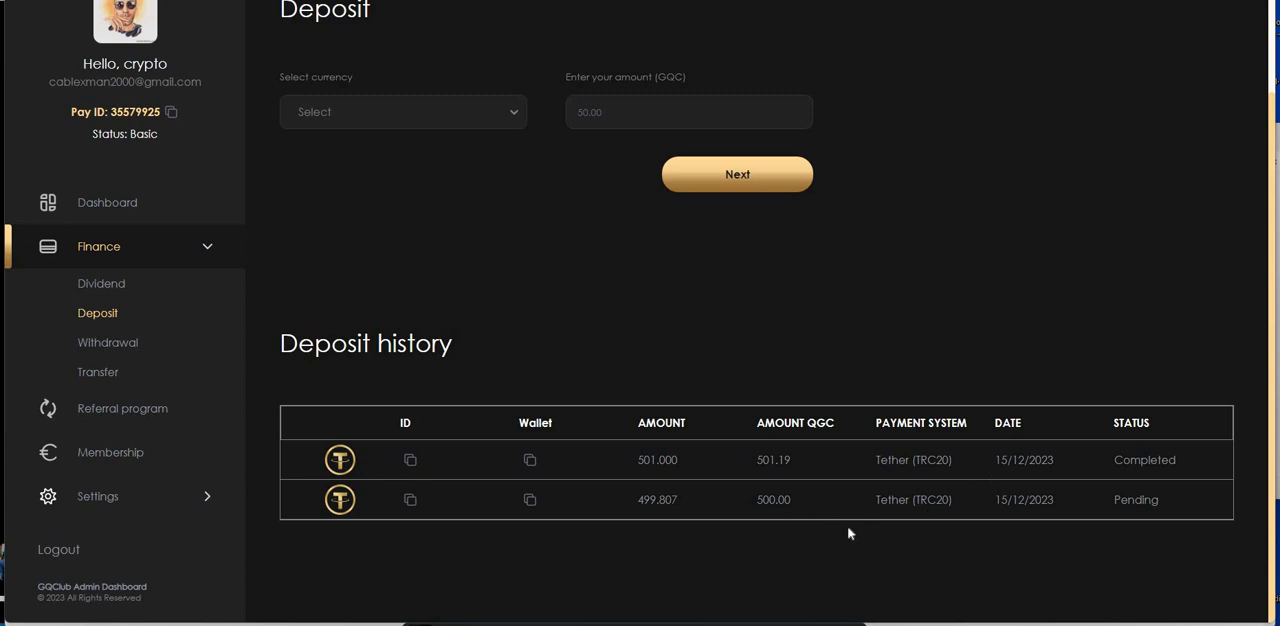
pyautogui.moveTo(650, 518)
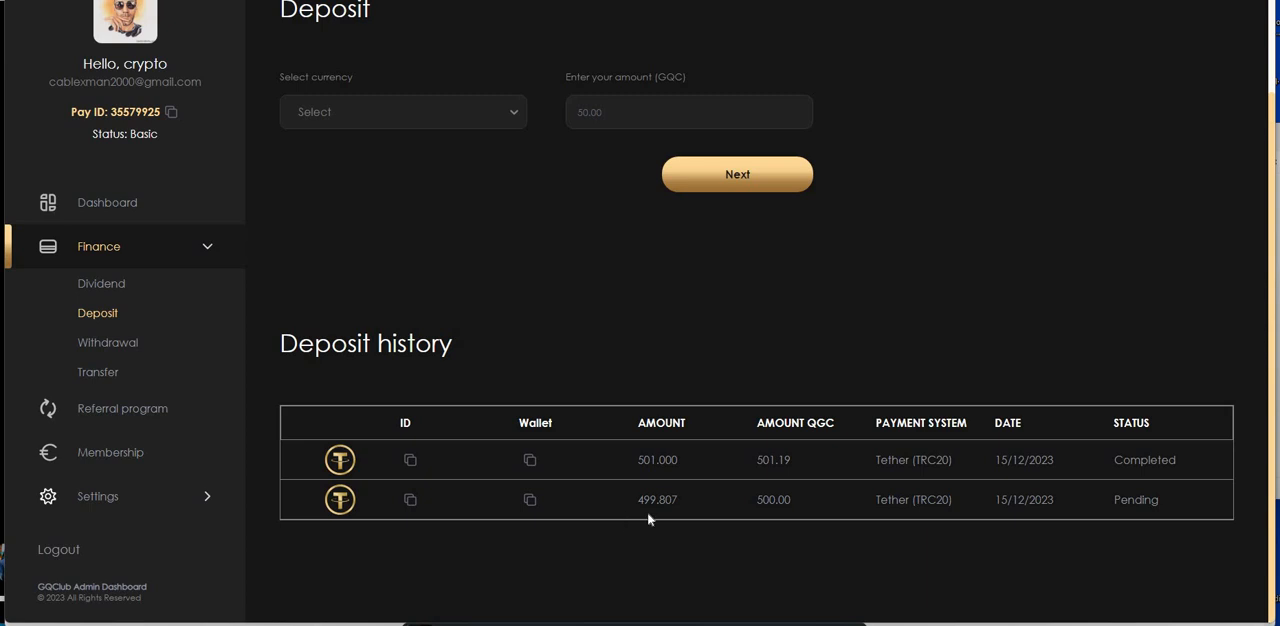
pyautogui.moveTo(661, 523)
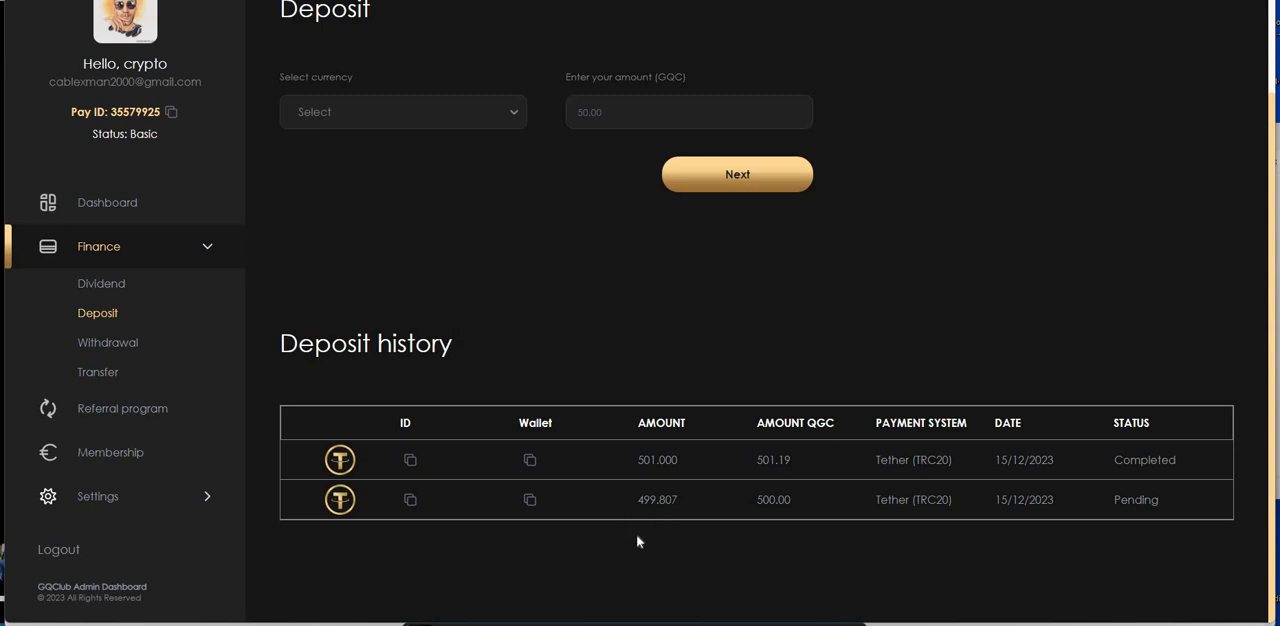
pyautogui.moveTo(655, 483)
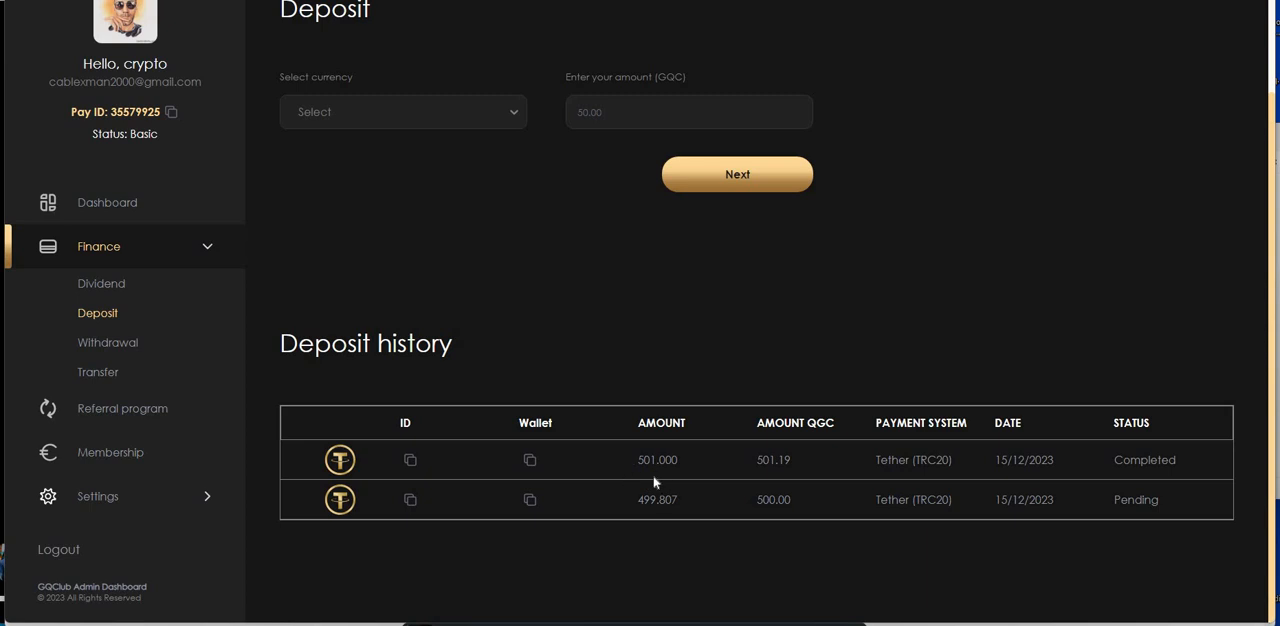
pyautogui.moveTo(670, 479)
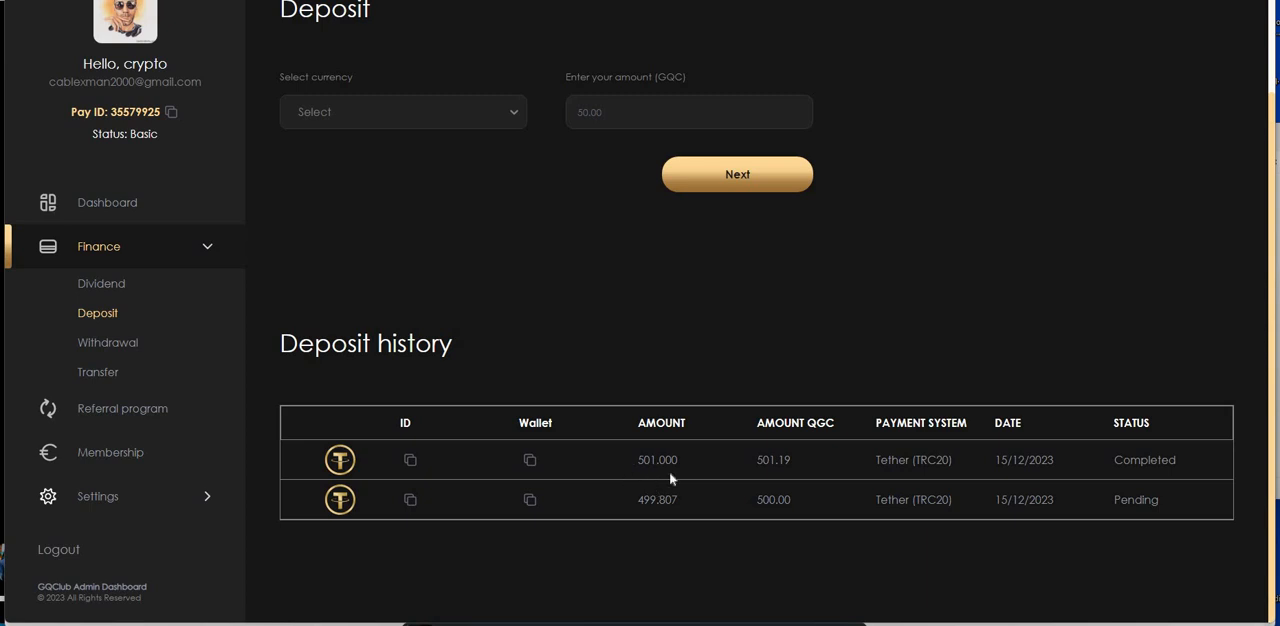
pyautogui.moveTo(1098, 478)
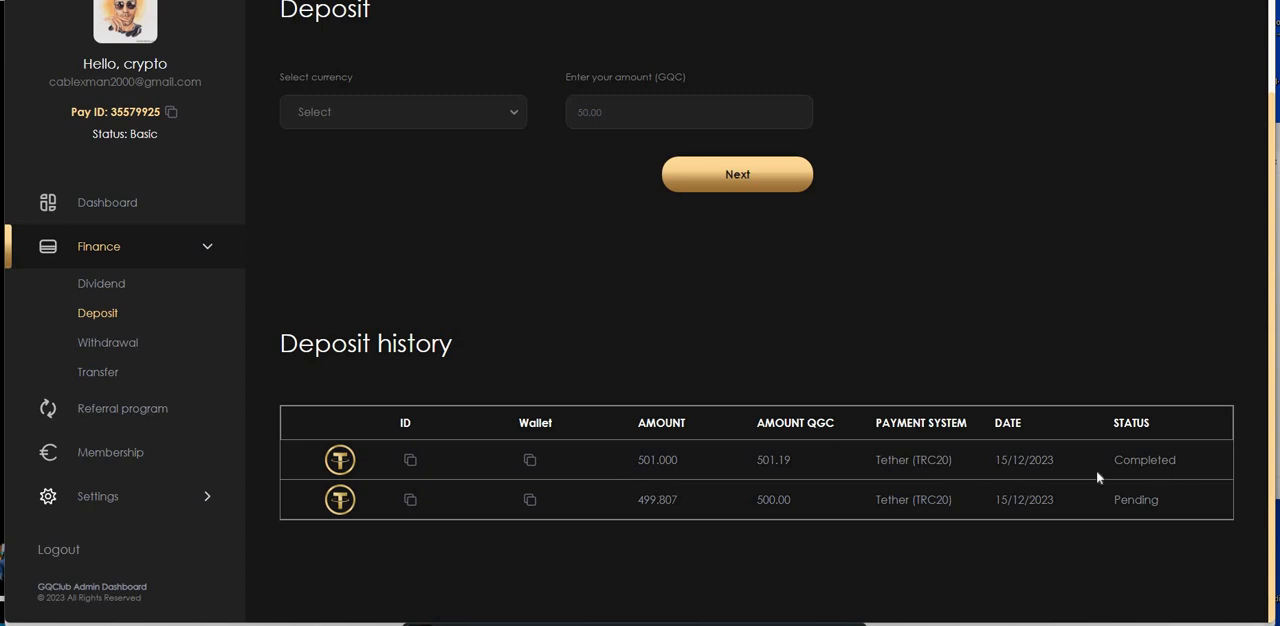
pyautogui.moveTo(101, 289)
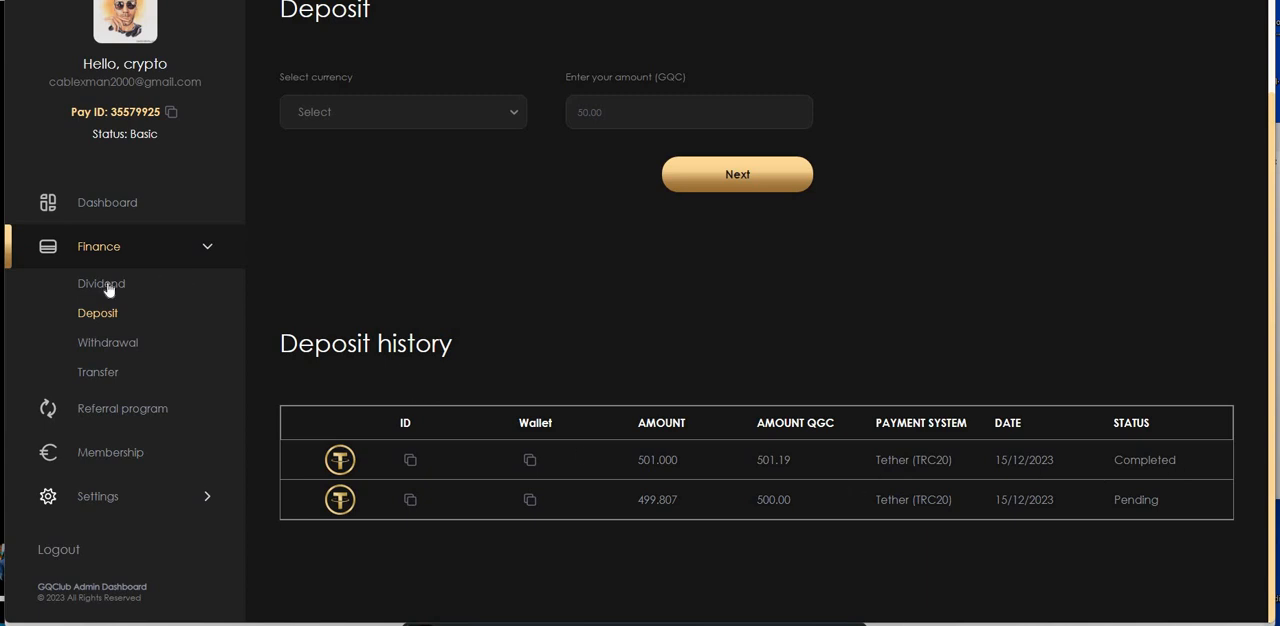
# Step: Open the Finance > Dividend page, 'Detailed table (Dividend Tracking)'
pyautogui.click(101, 283)
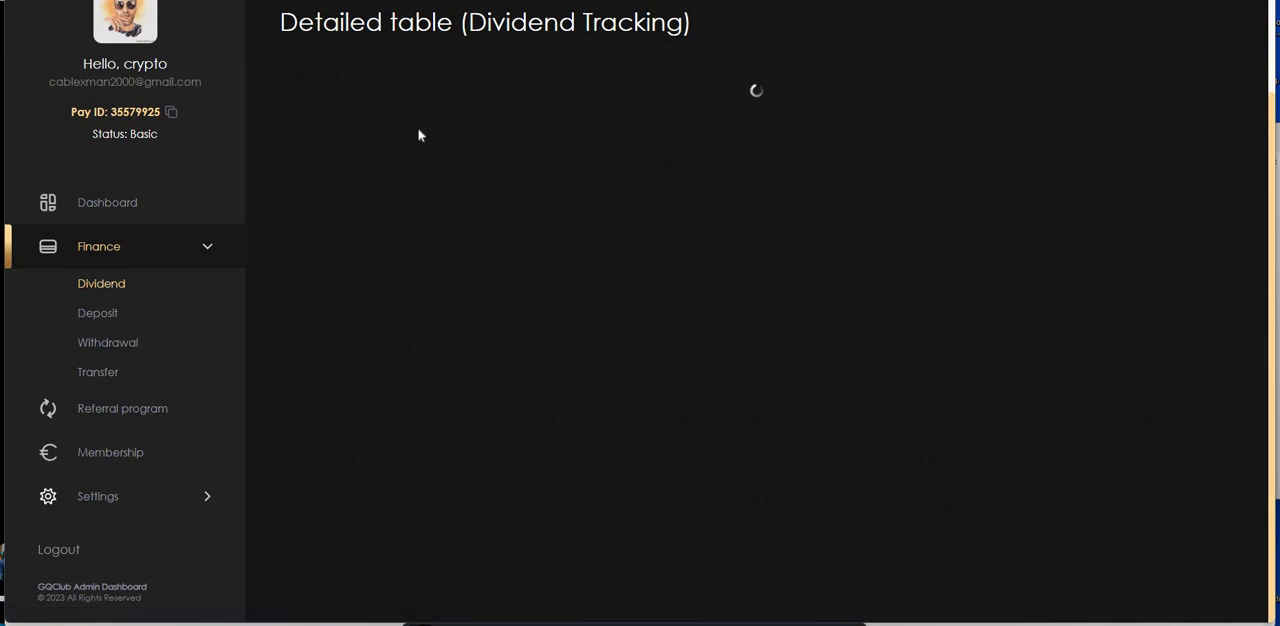
pyautogui.click(101, 283)
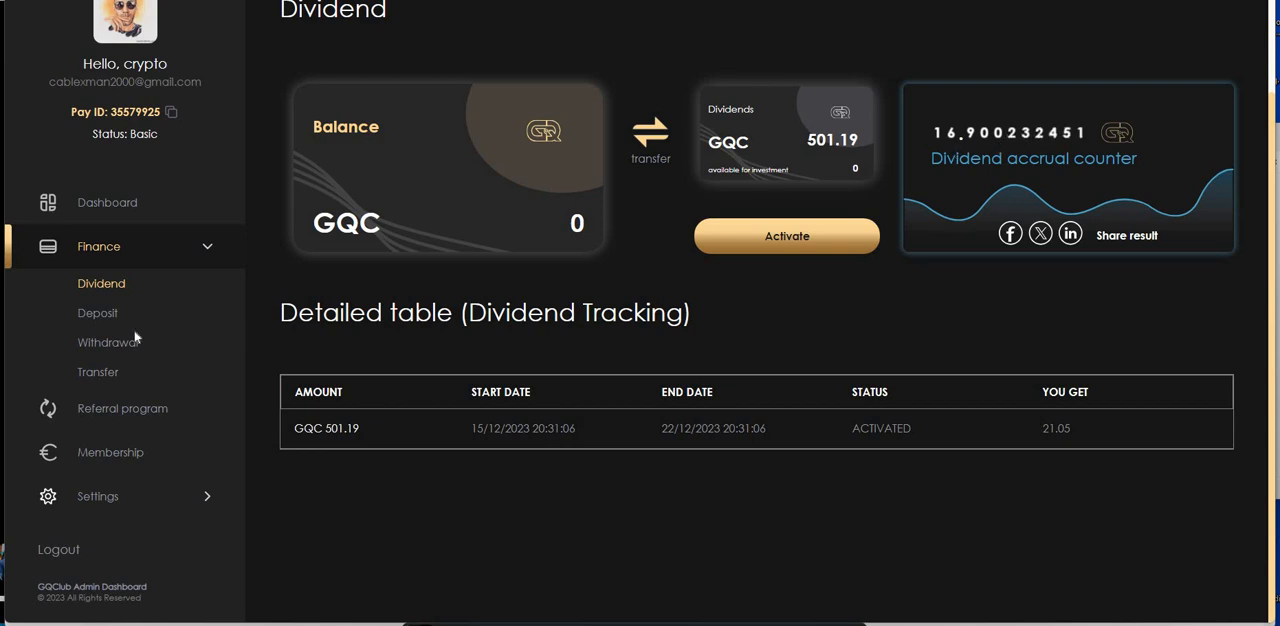
pyautogui.moveTo(105, 294)
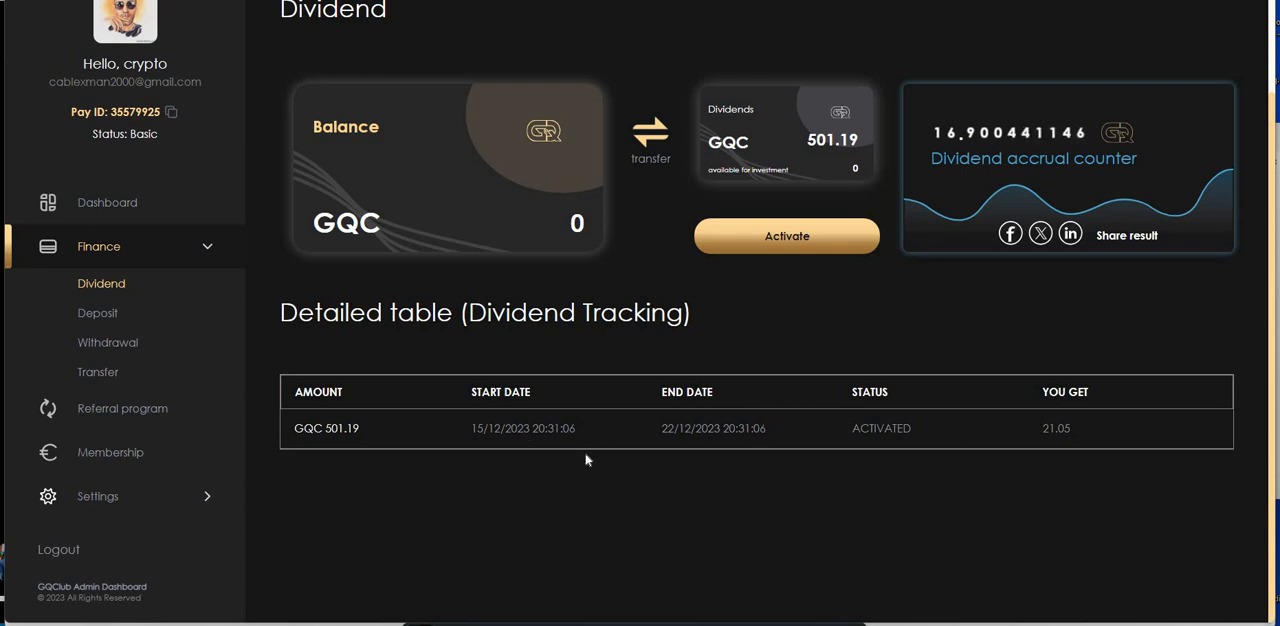
pyautogui.moveTo(679, 453)
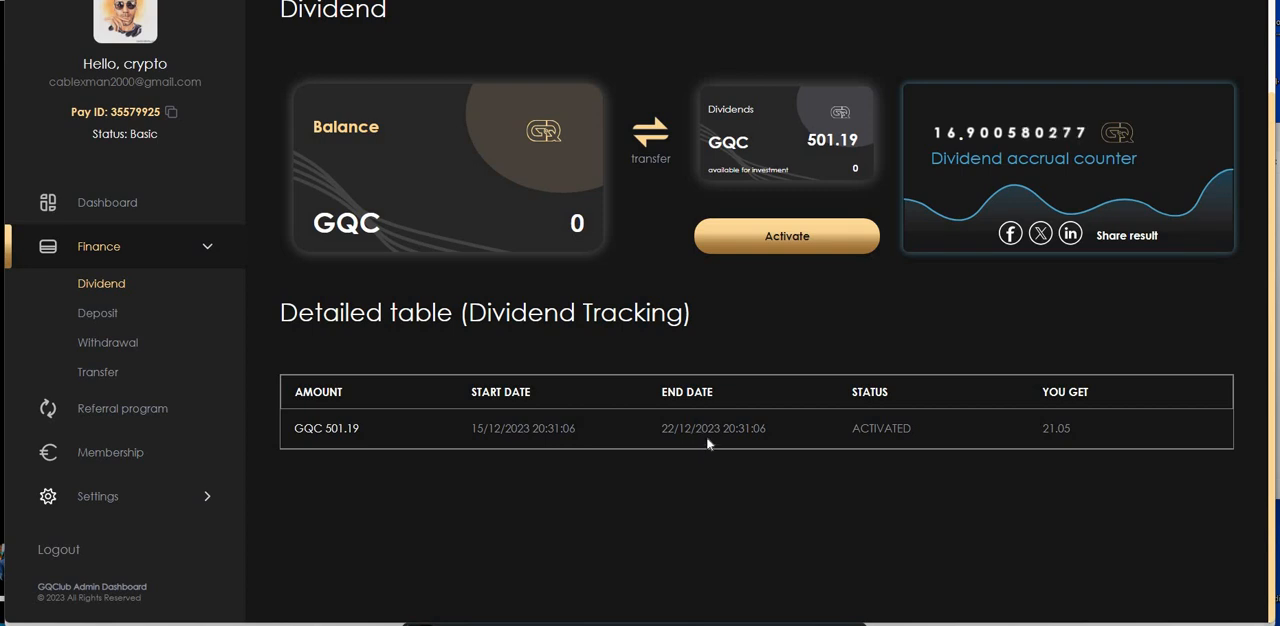
pyautogui.moveTo(726, 448)
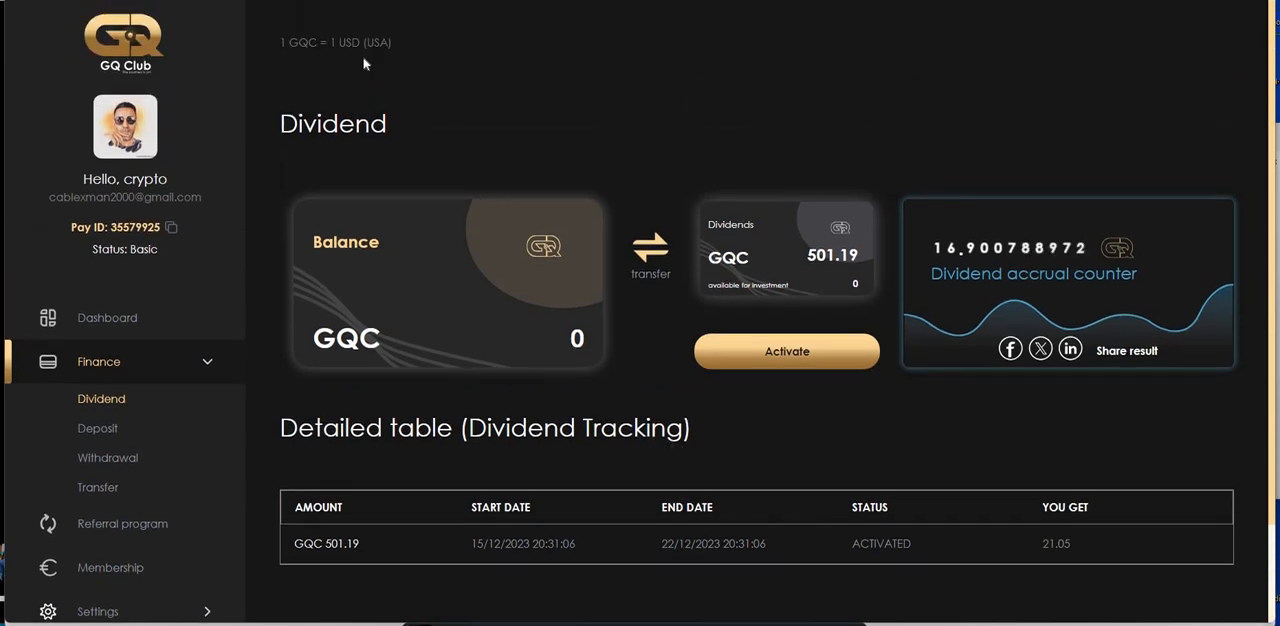
pyautogui.moveTo(320, 58)
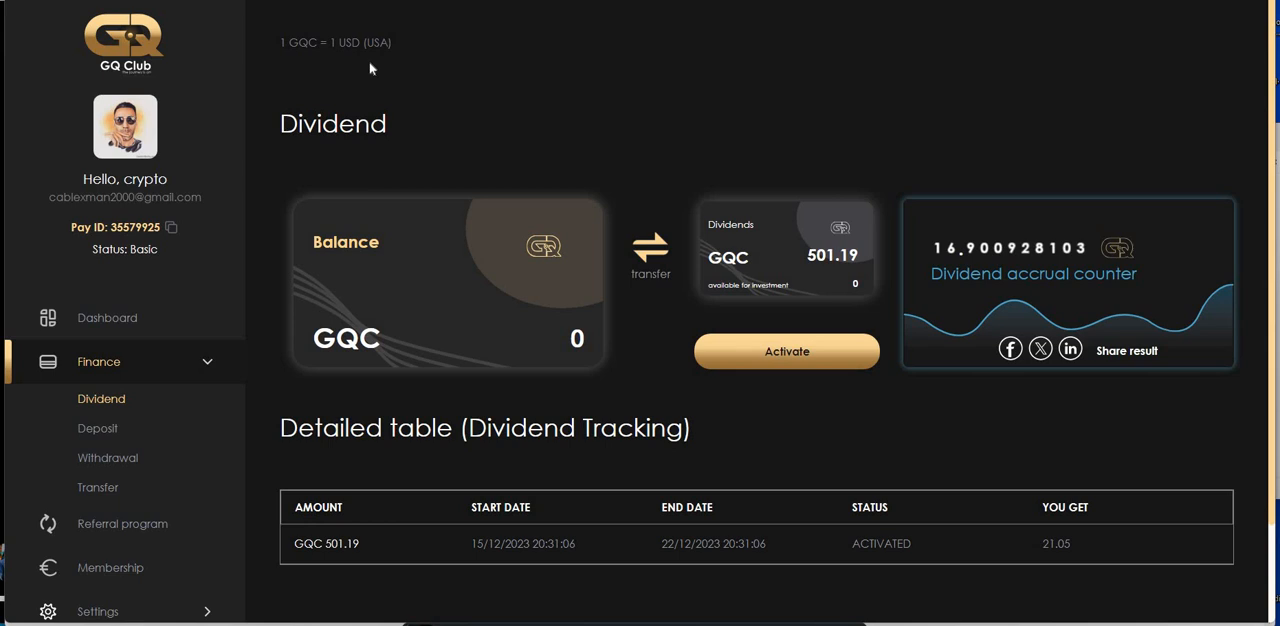
pyautogui.moveTo(623, 223)
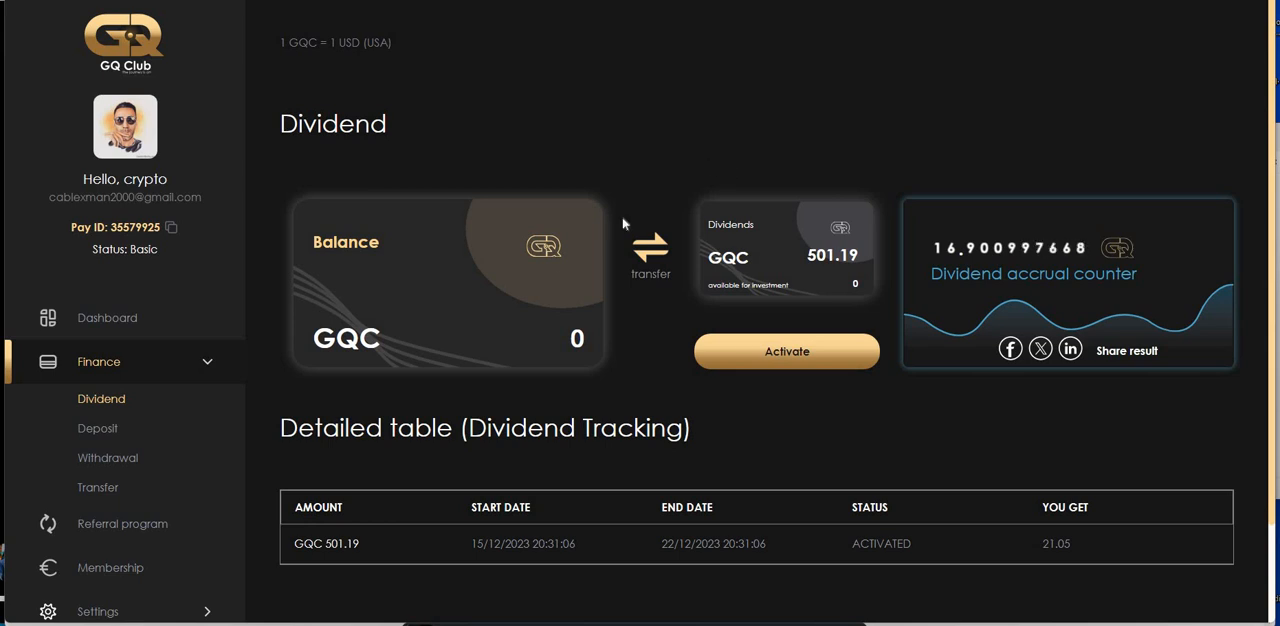
pyautogui.scroll(-3)
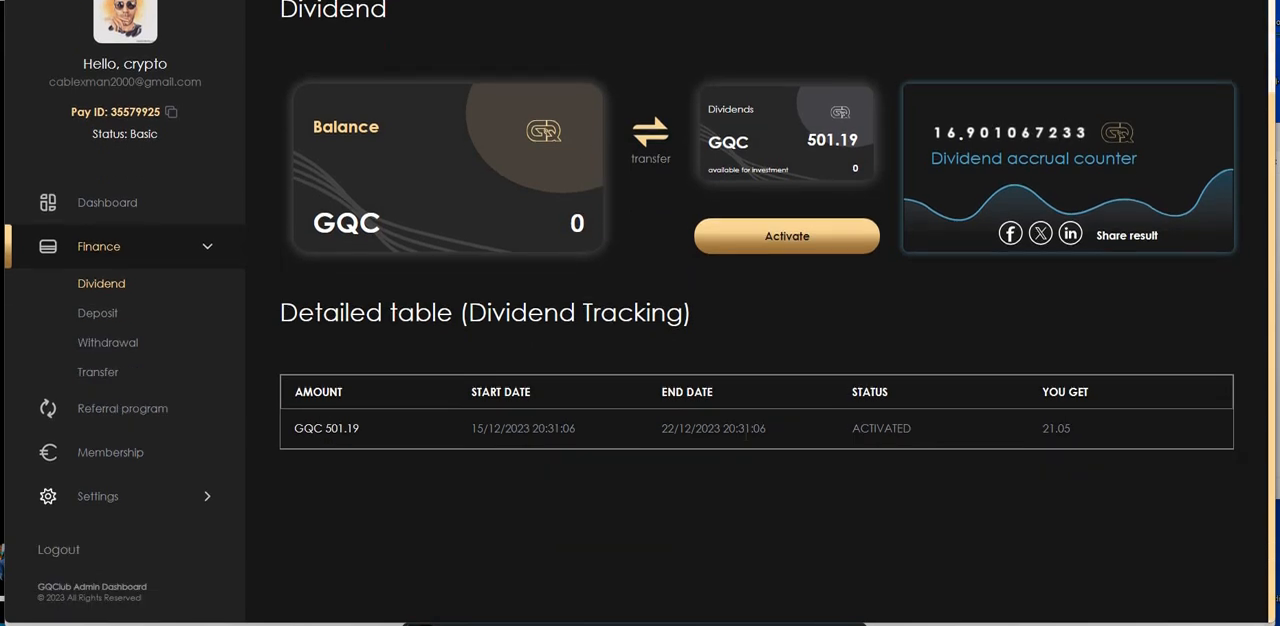
pyautogui.moveTo(735, 447)
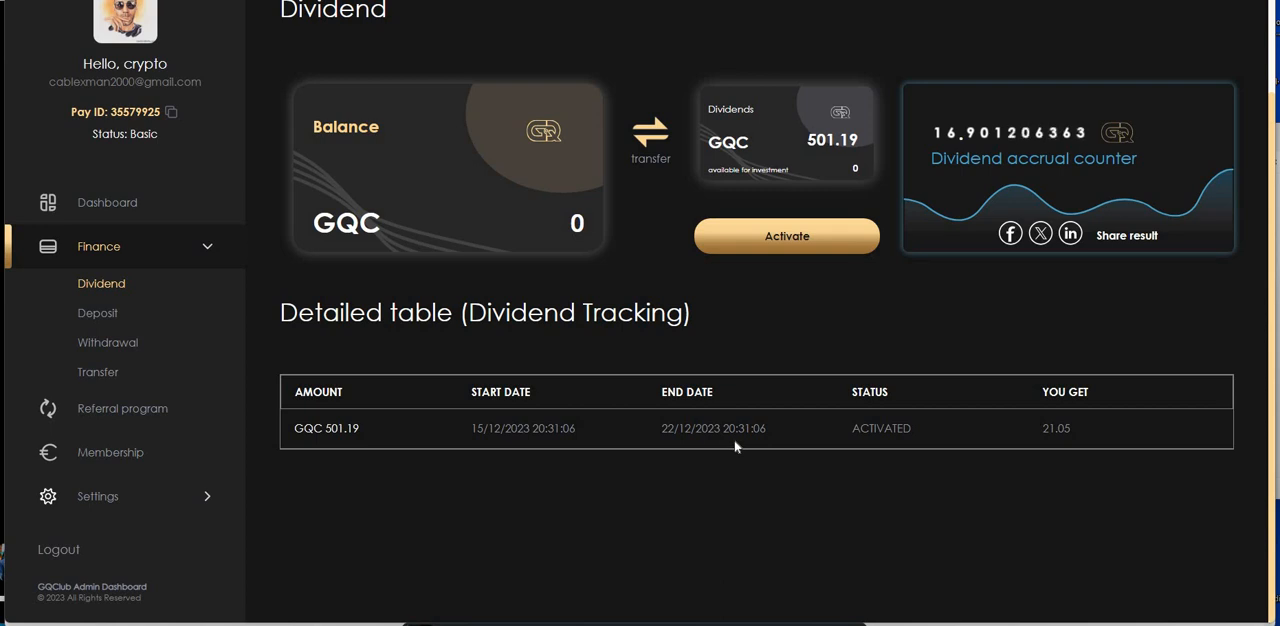
pyautogui.moveTo(795, 449)
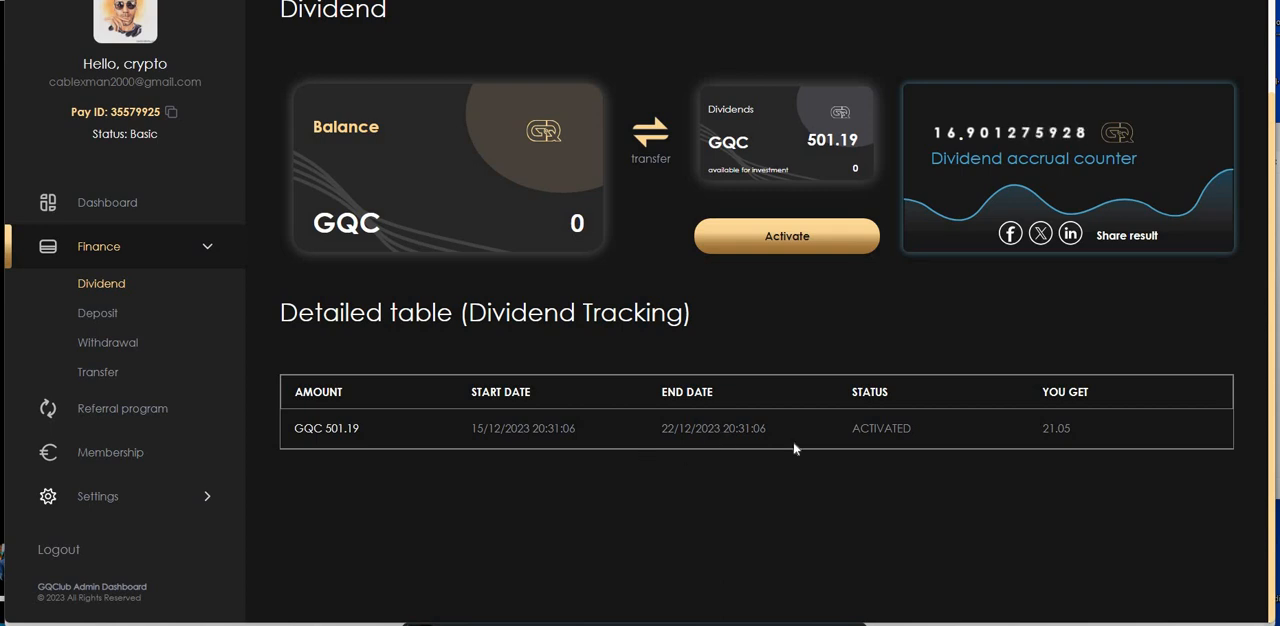
pyautogui.moveTo(715, 448)
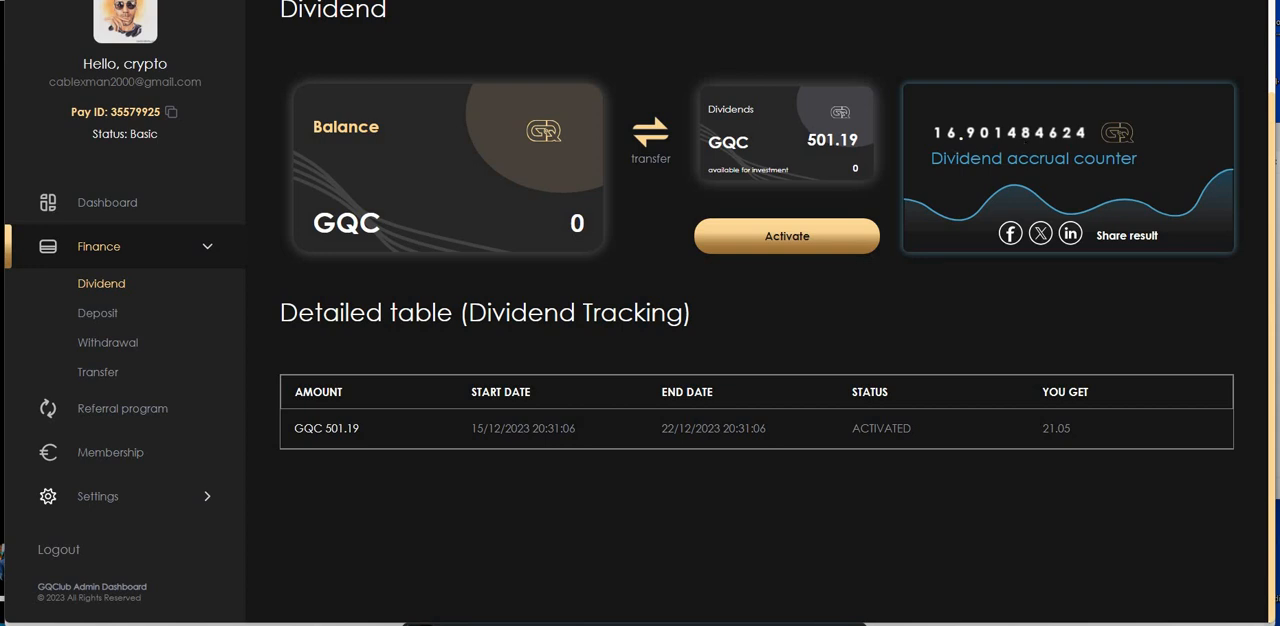
pyautogui.moveTo(778, 344)
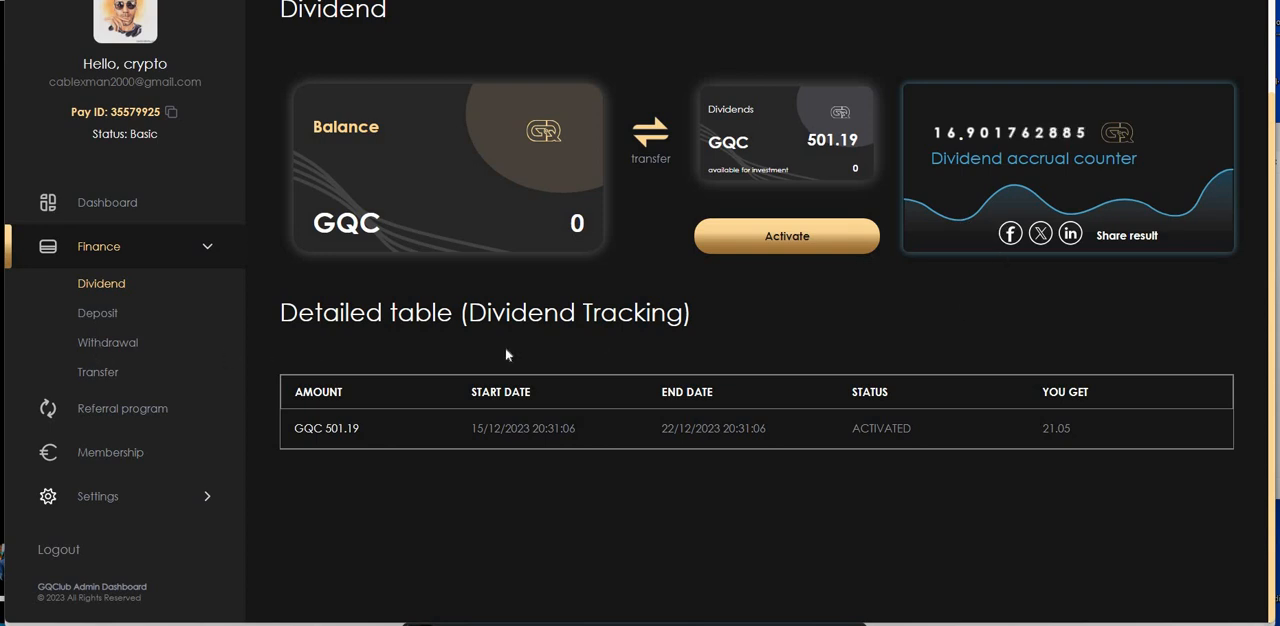
pyautogui.moveTo(519, 352)
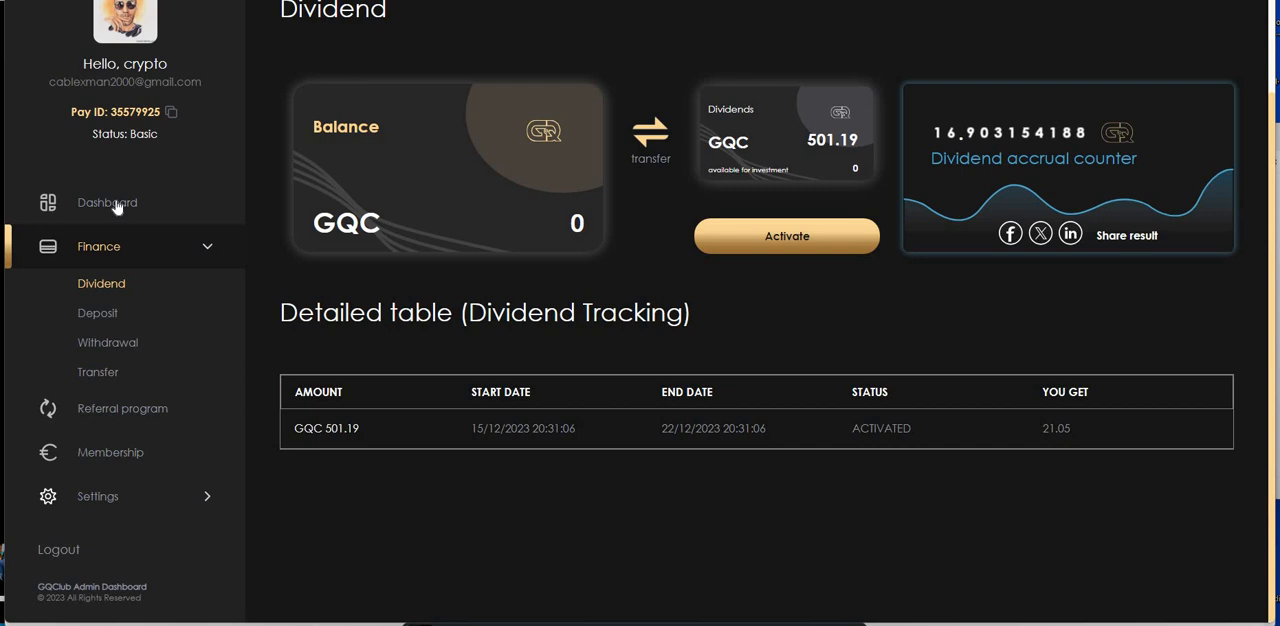
# Step: Return to the Dashboard showing GQC 501.19 balance and 7 overall referrals
pyautogui.click(107, 202)
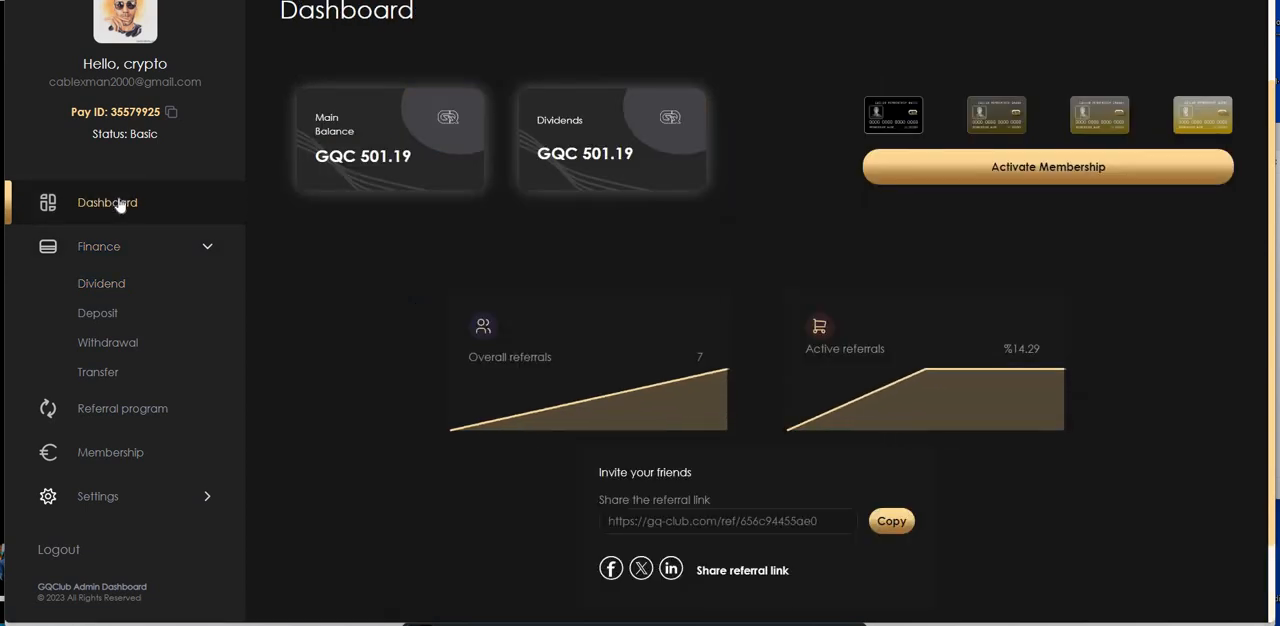
pyautogui.moveTo(1021, 135)
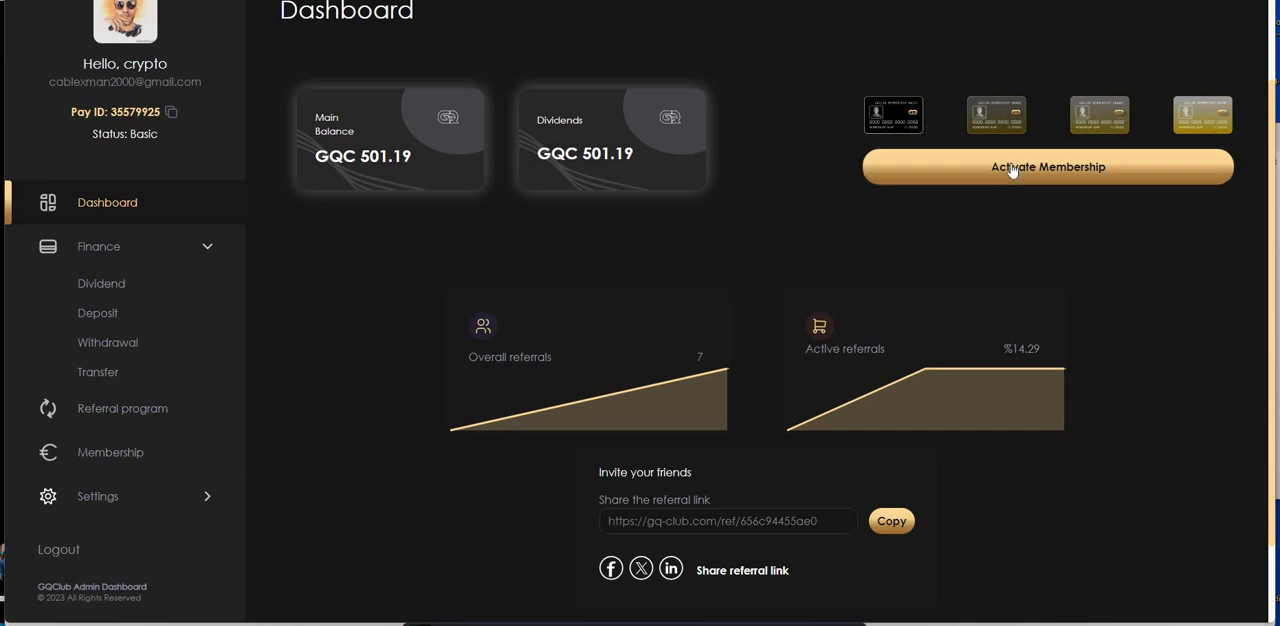
pyautogui.moveTo(1094, 138)
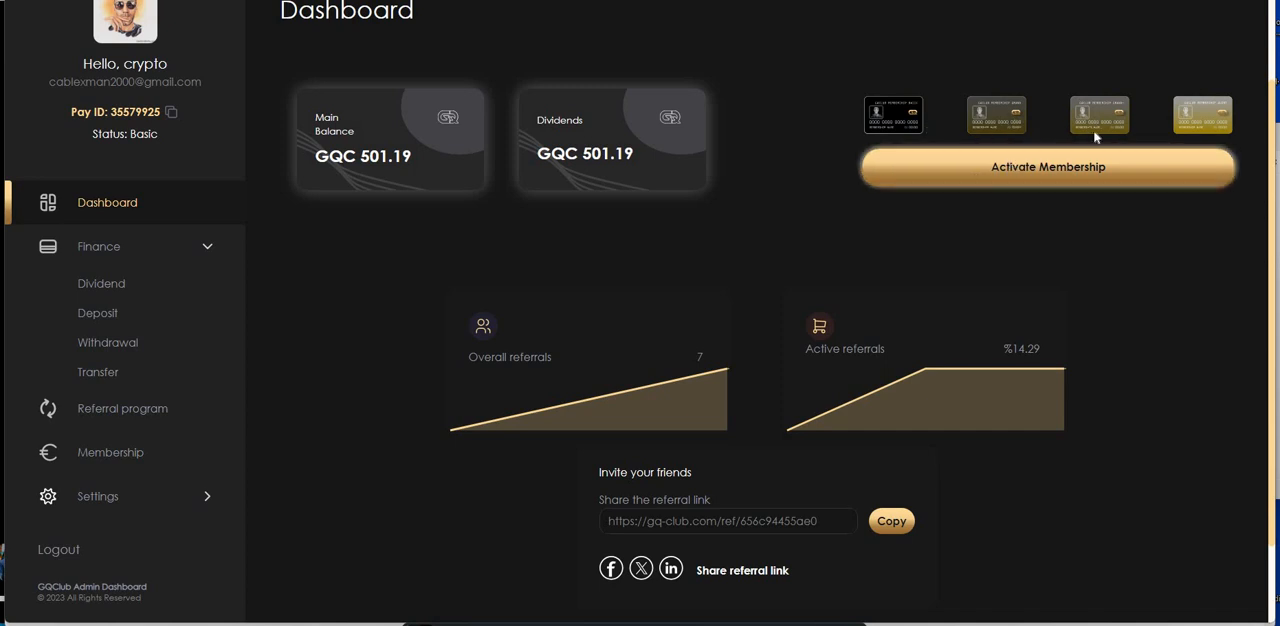
pyautogui.moveTo(420, 224)
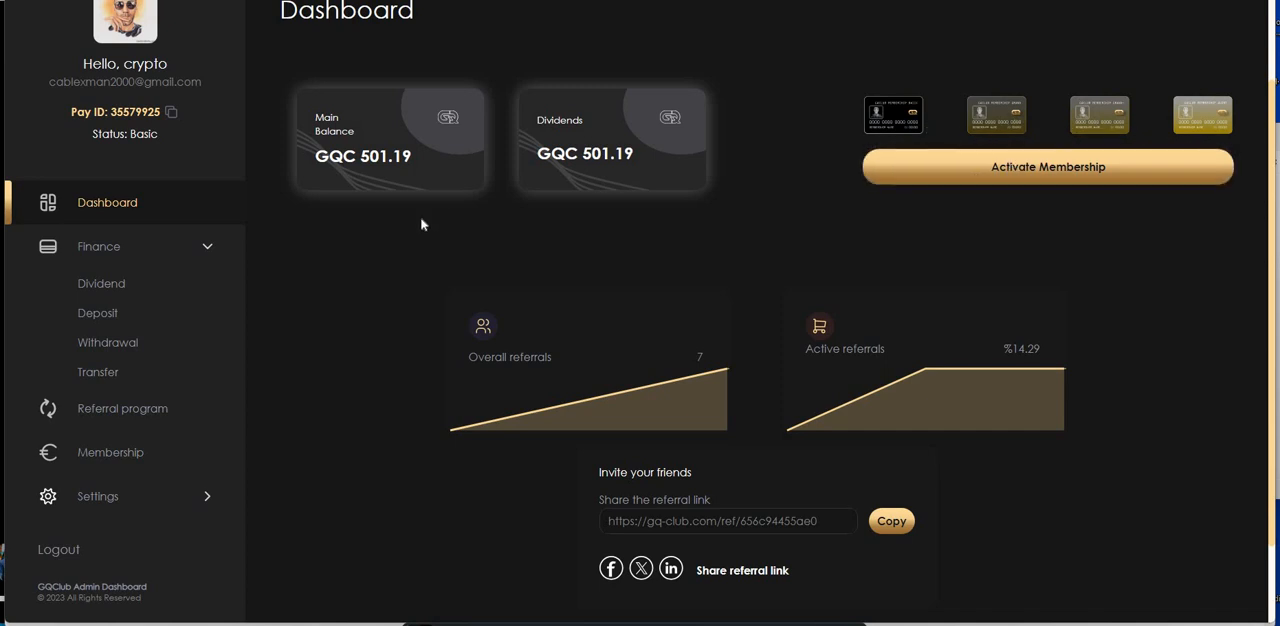
pyautogui.moveTo(366, 317)
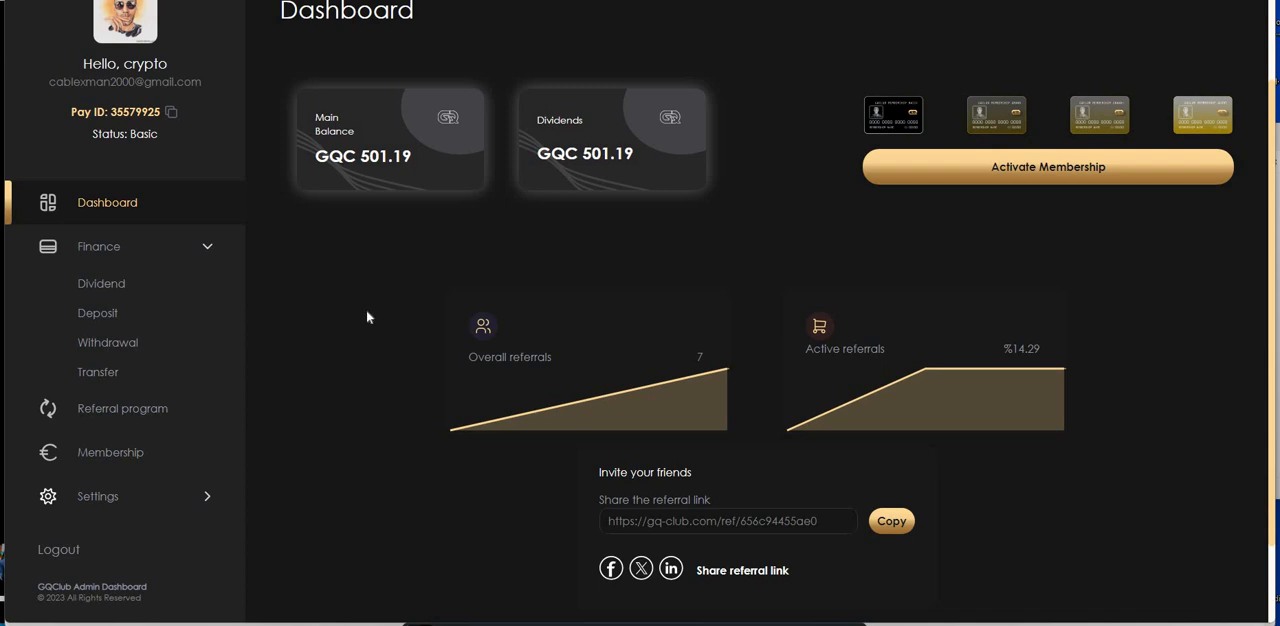
pyautogui.moveTo(353, 348)
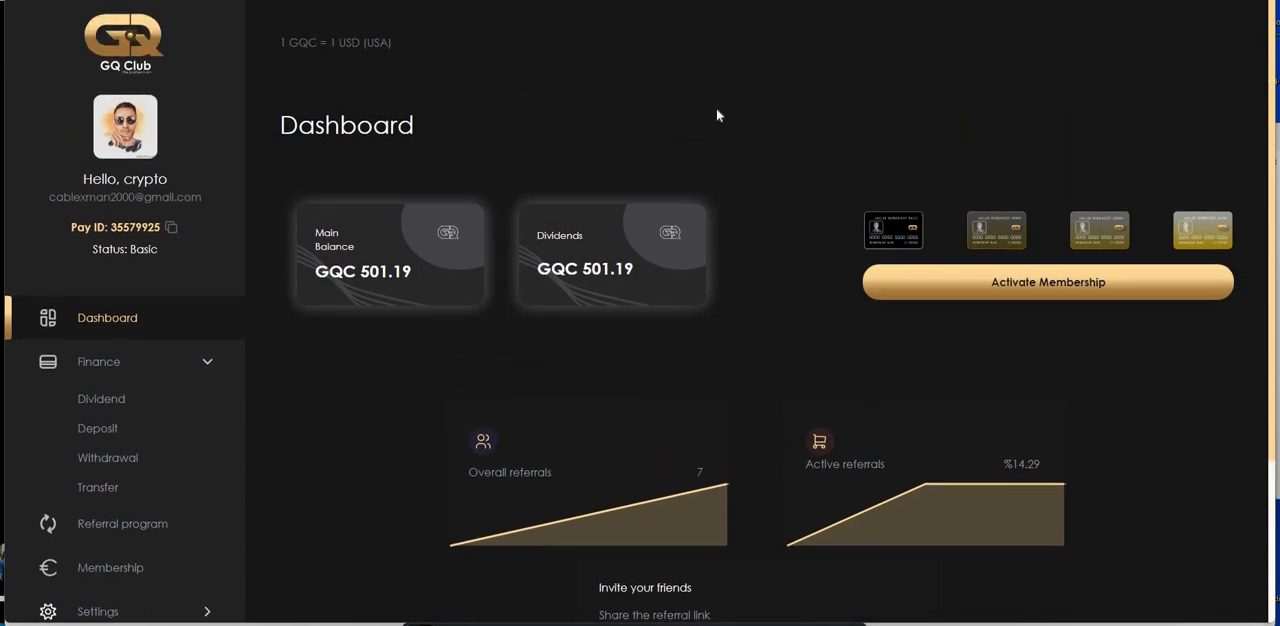
pyautogui.moveTo(878, 297)
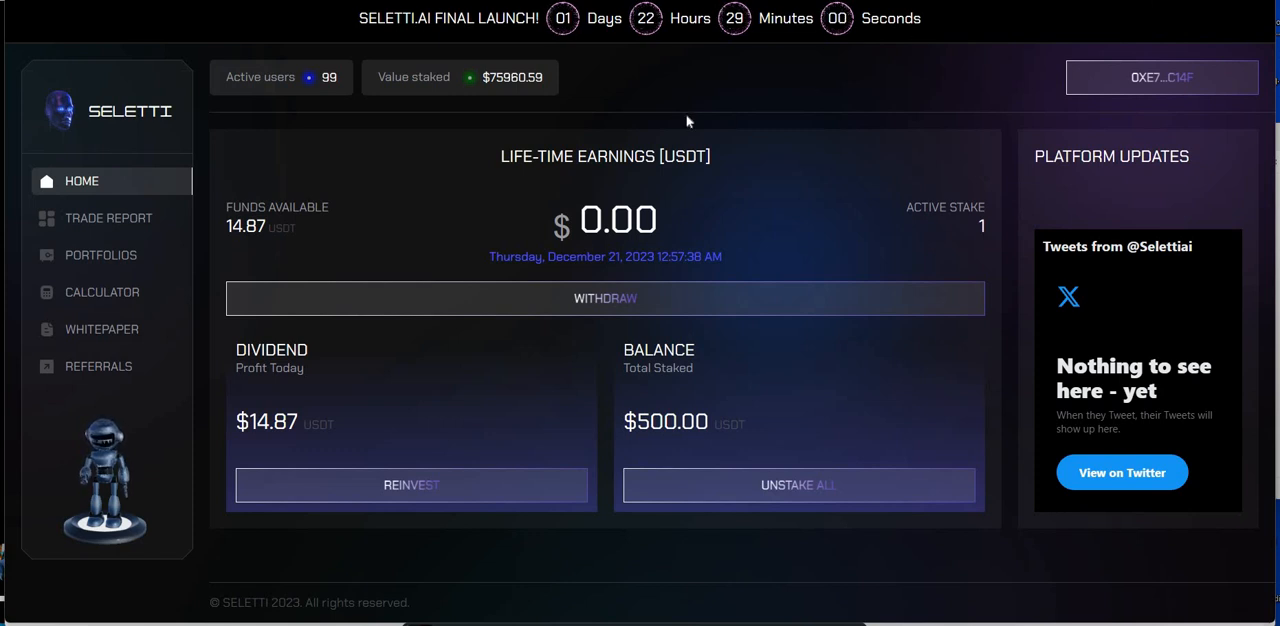
pyautogui.moveTo(120, 125)
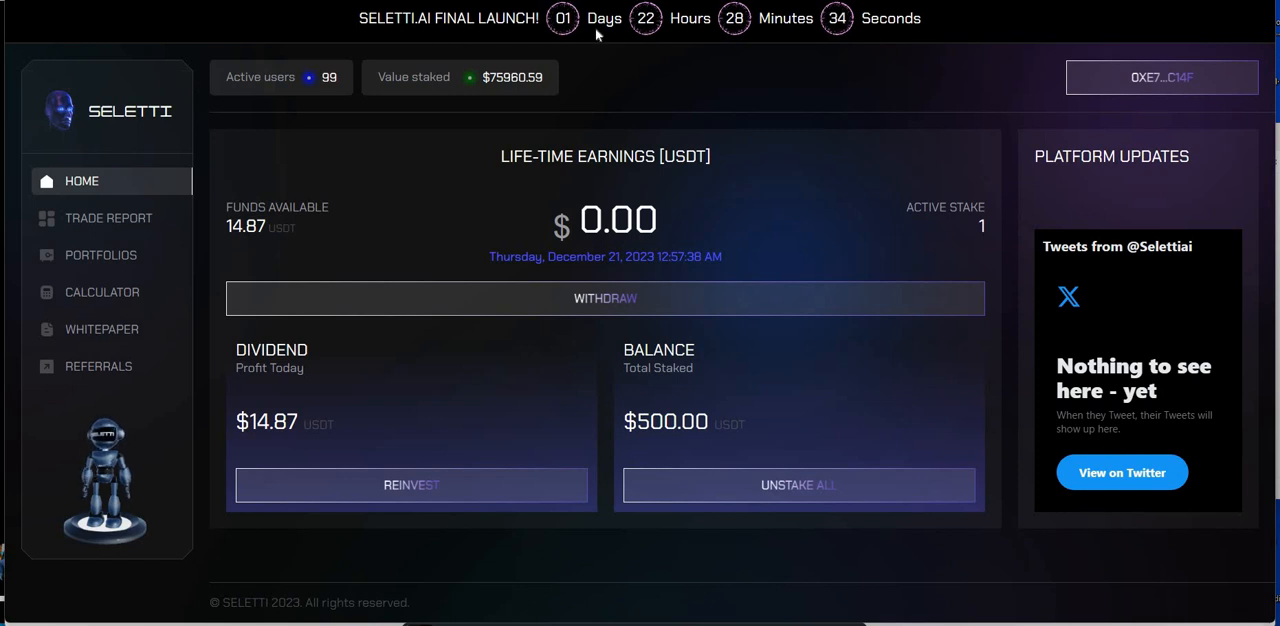
pyautogui.moveTo(650, 30)
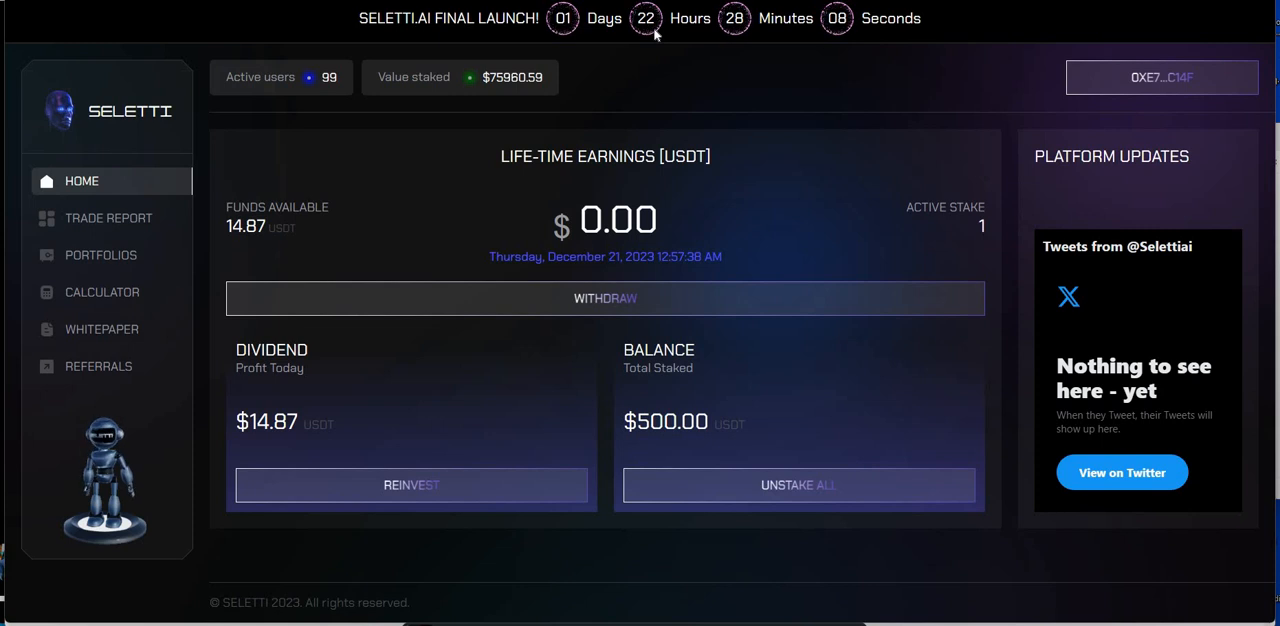
pyautogui.moveTo(100, 262)
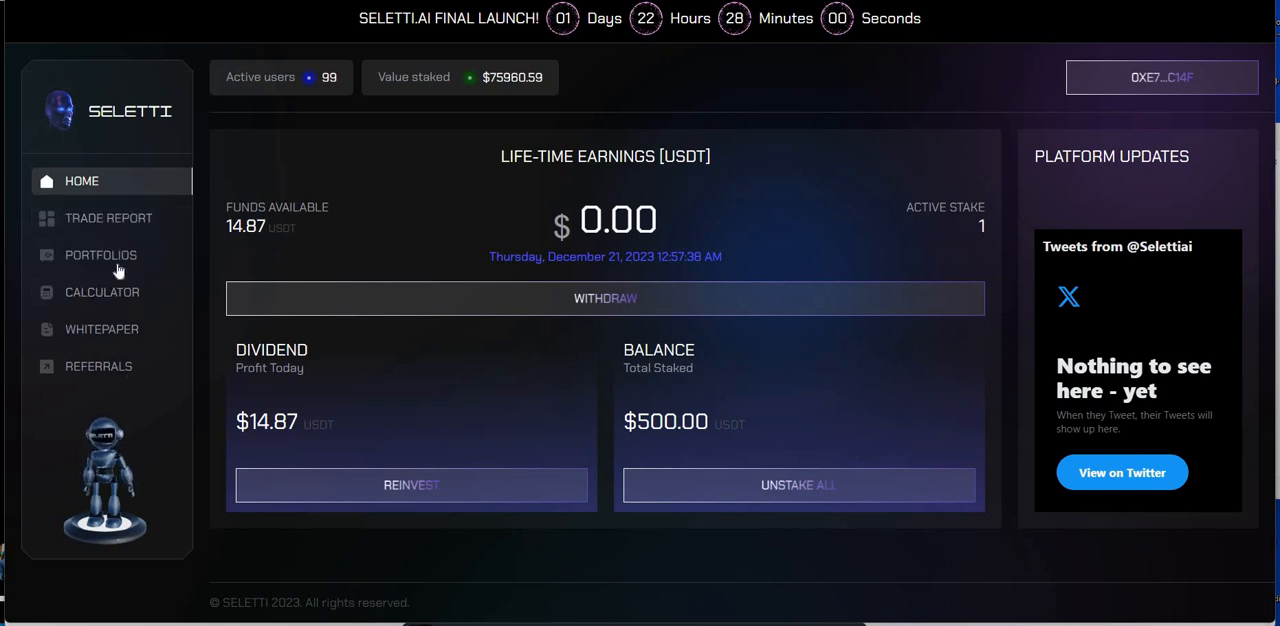
# Step: Open the Opportunistic Credit Fund plan from Portfolios, showing $34,154.03 TVL and 0.7% daily ROI
pyautogui.click(100, 254)
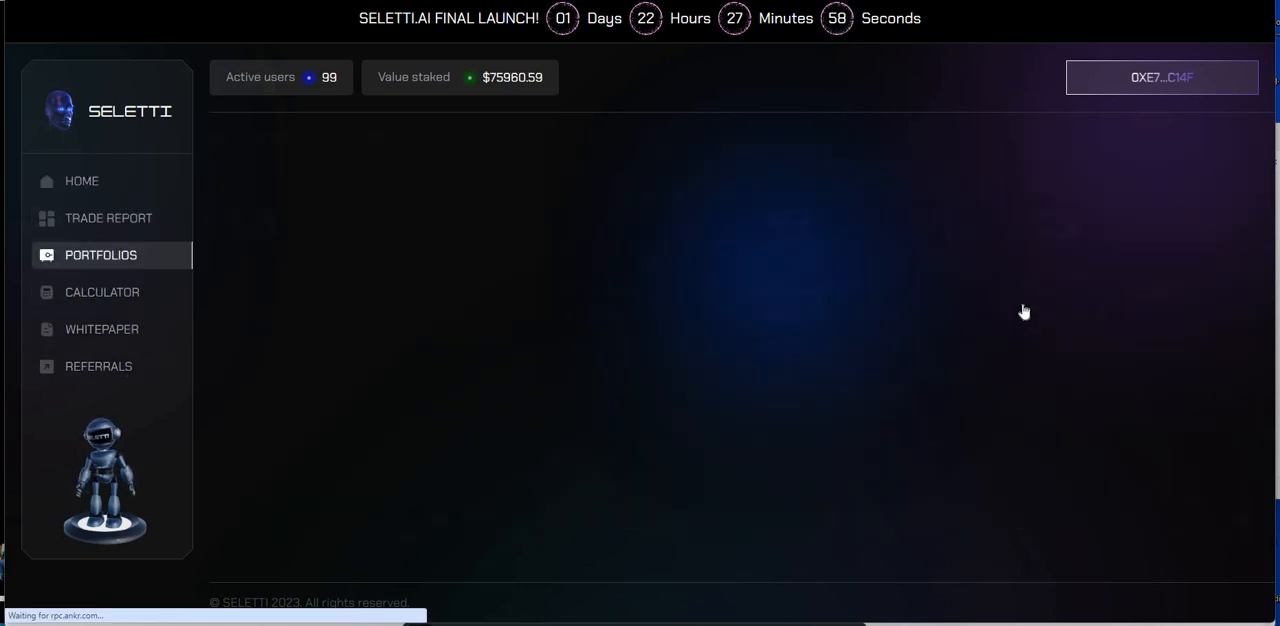
pyautogui.click(100, 255)
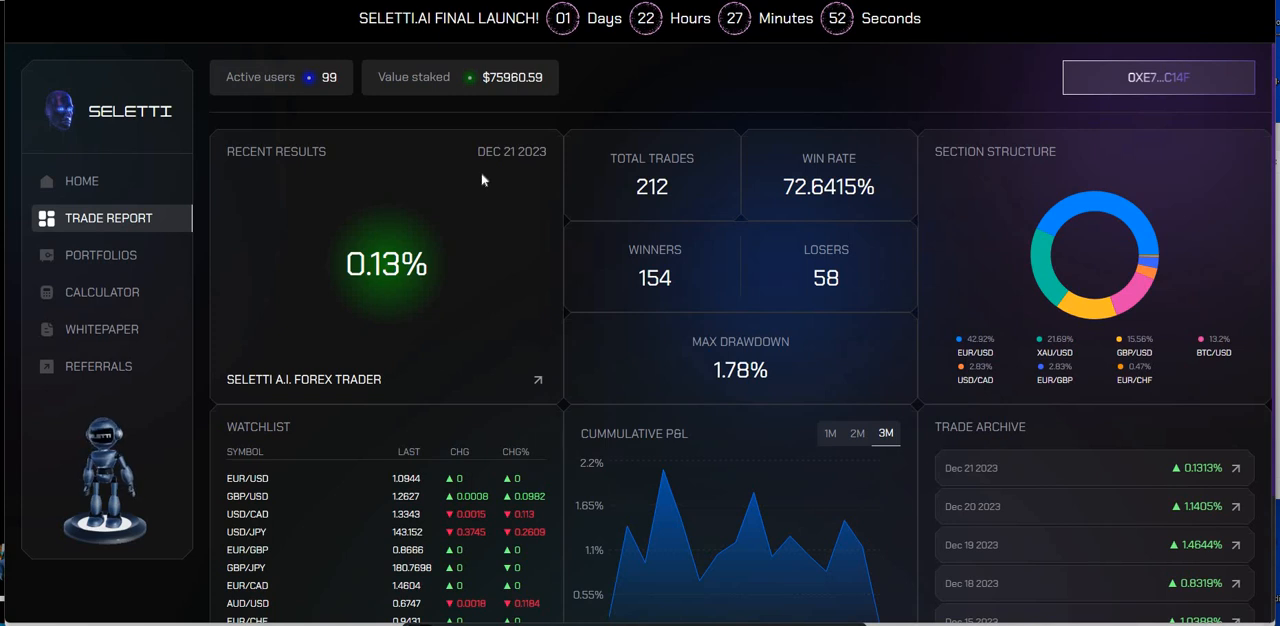
pyautogui.moveTo(342, 331)
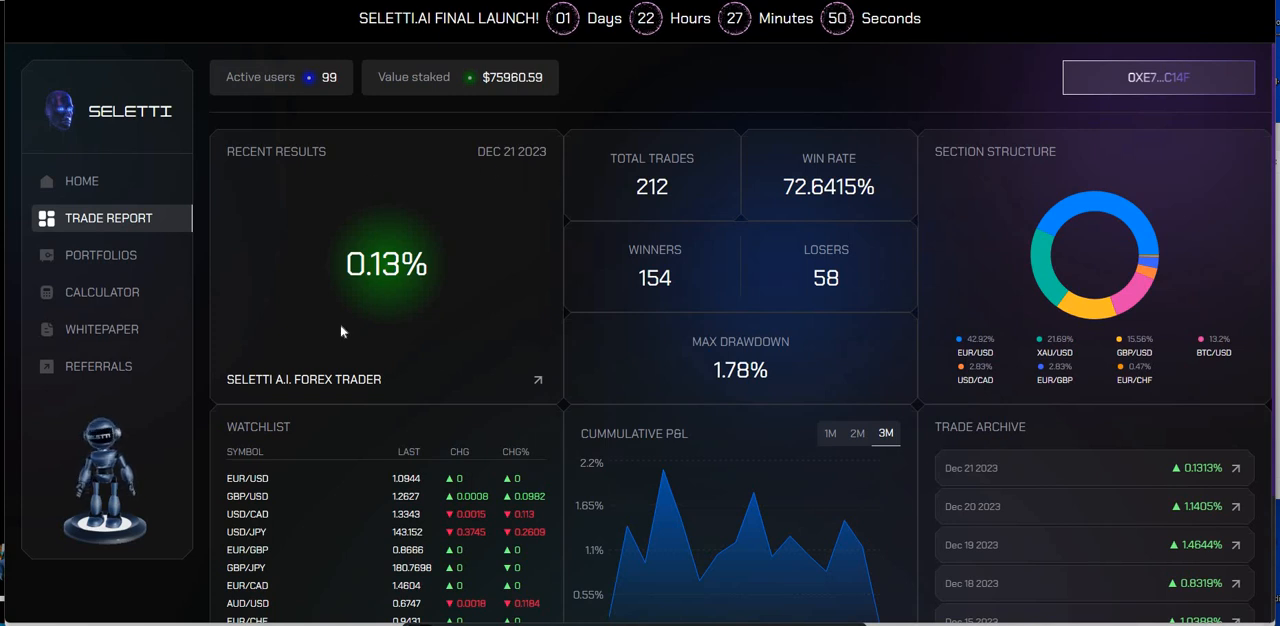
pyautogui.moveTo(100, 300)
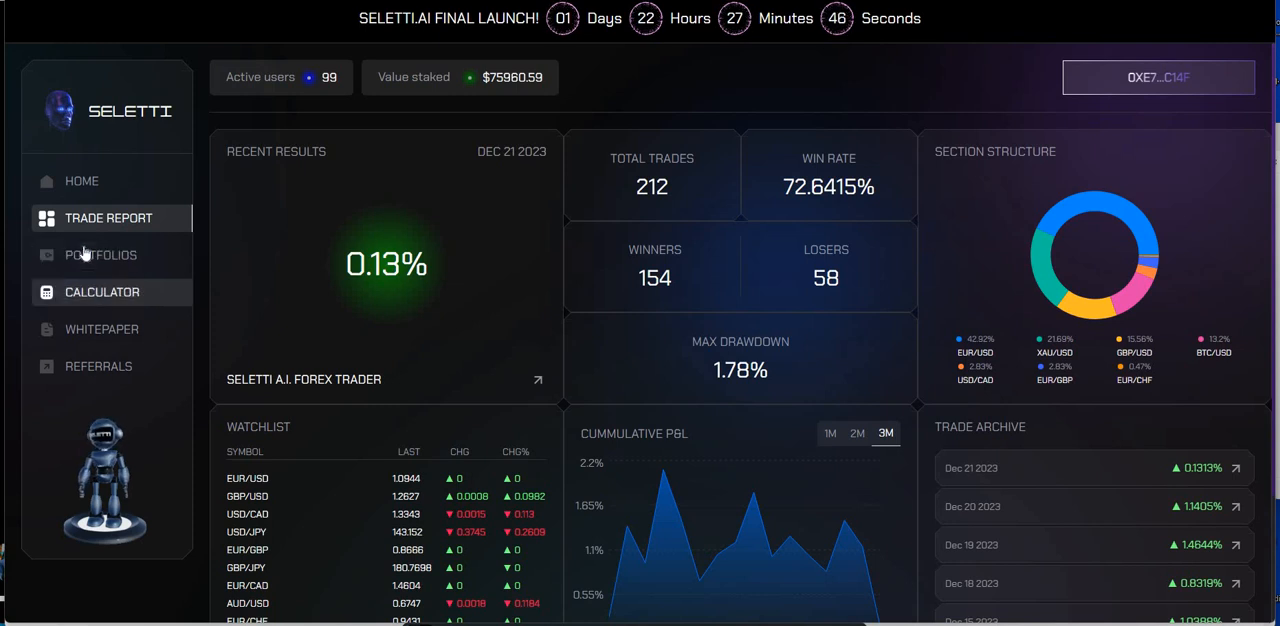
pyautogui.click(100, 254)
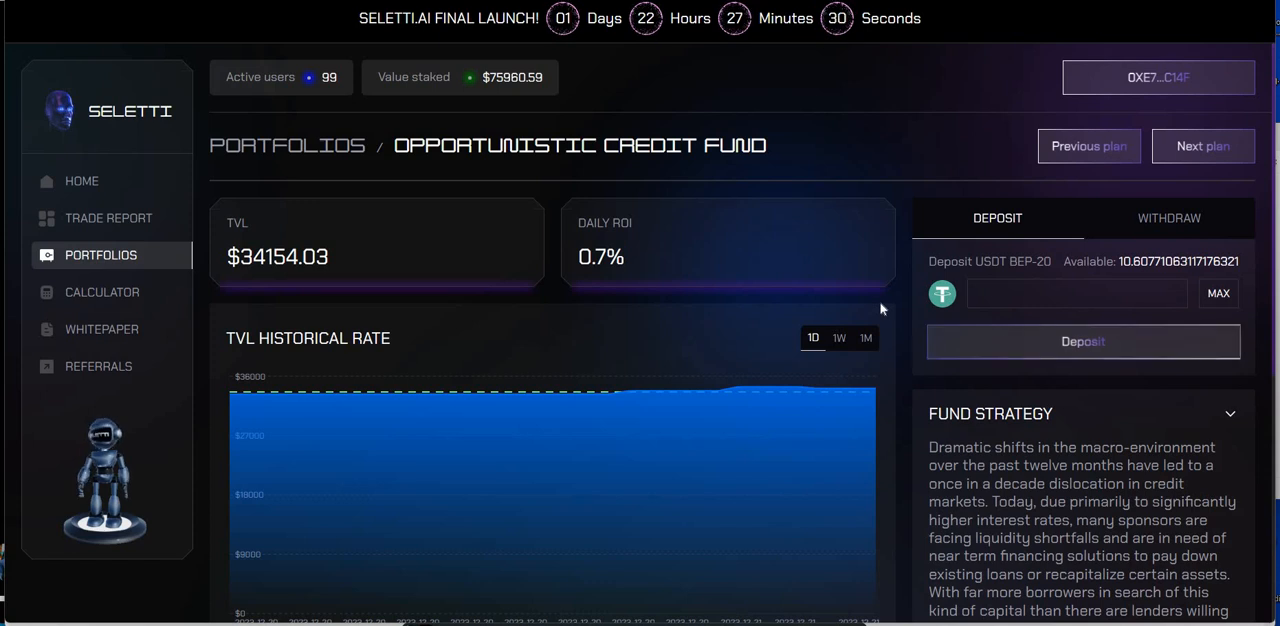
pyautogui.moveTo(951, 310)
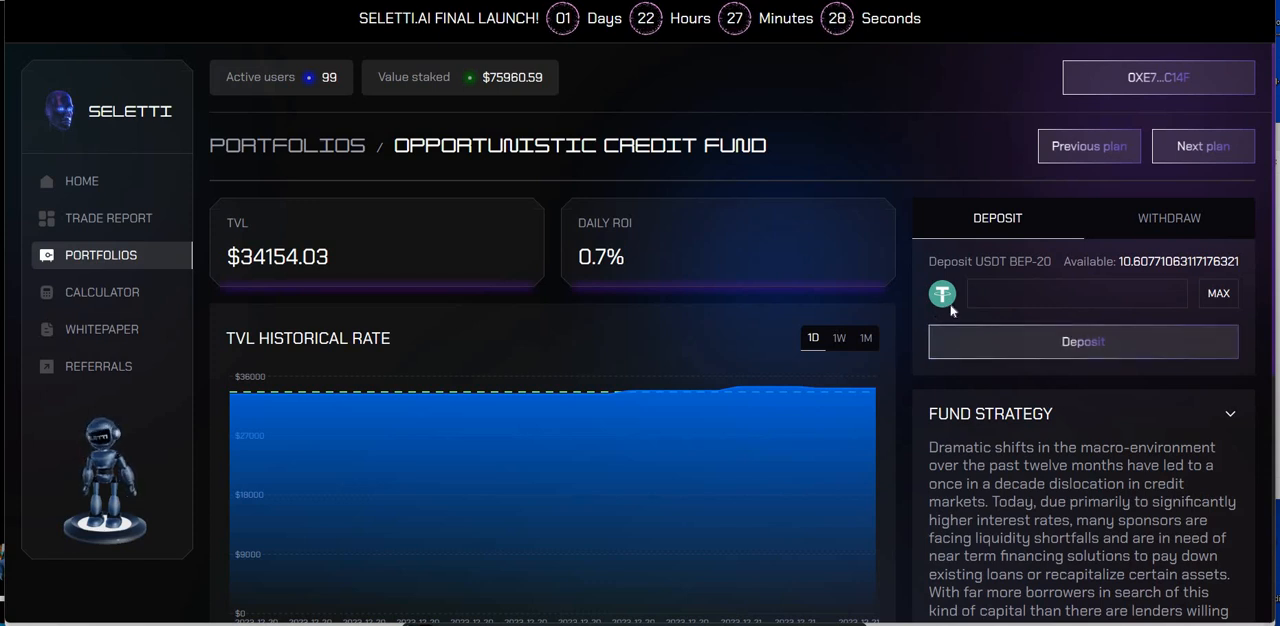
pyautogui.moveTo(1044, 276)
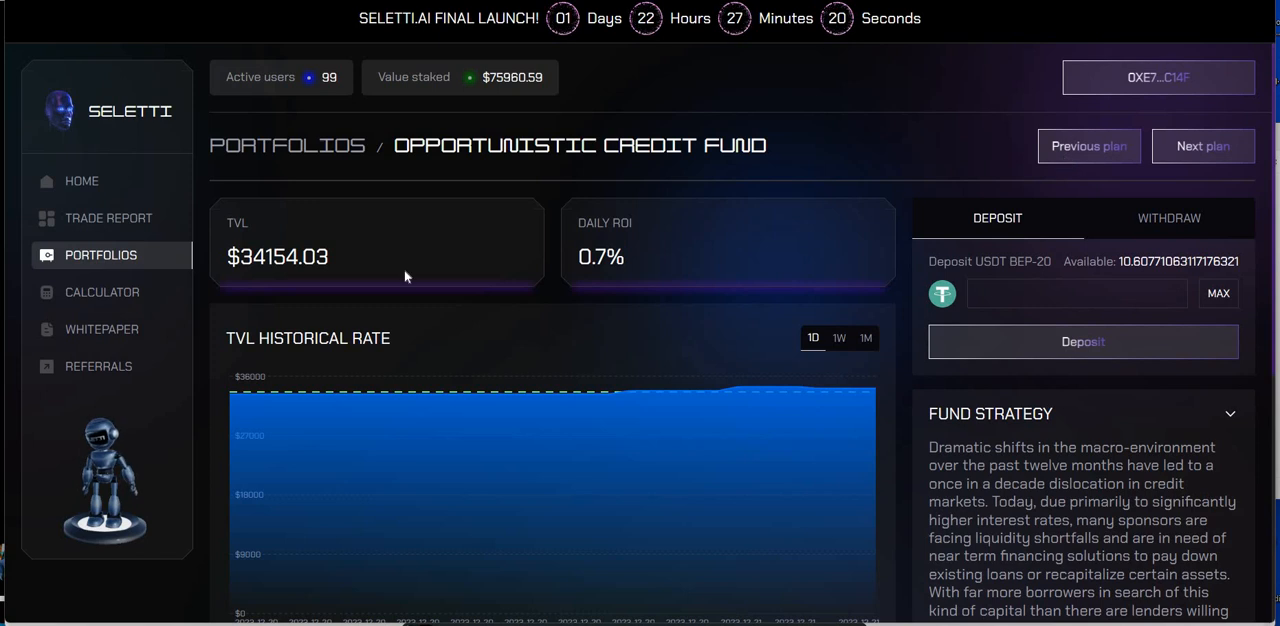
# Step: Flip through Flagship Real Estate, Opportunistic Credit and Seletti Growth Fund VII plans, then go Home
pyautogui.click(1202, 146)
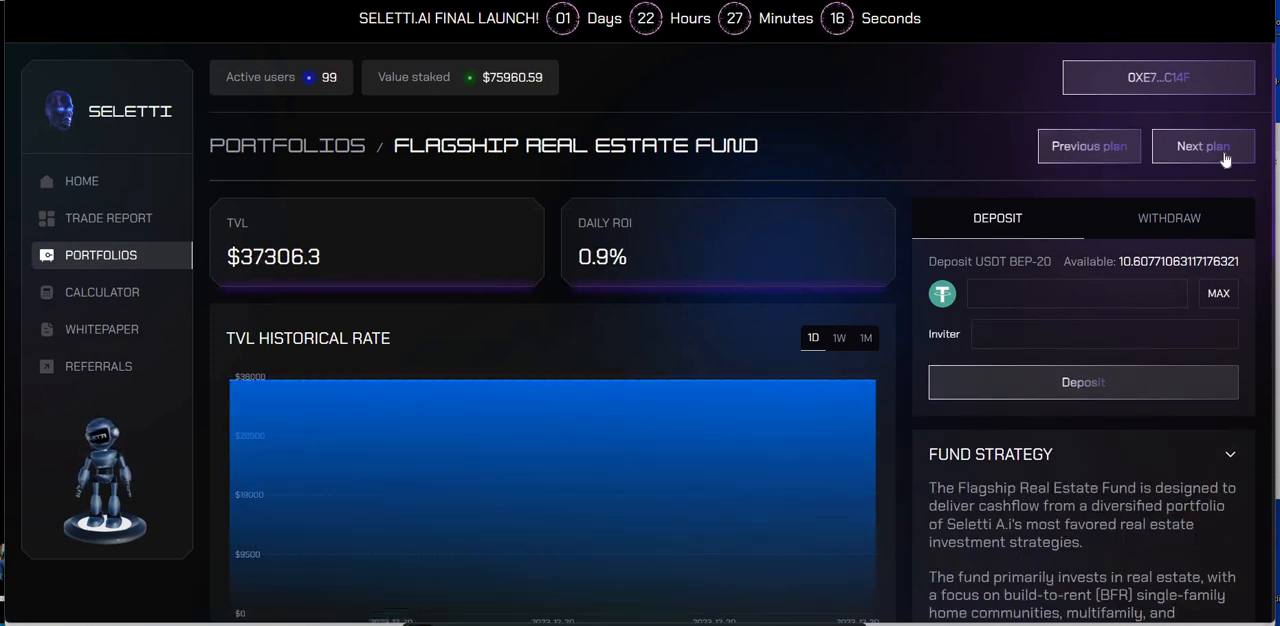
pyautogui.click(1203, 146)
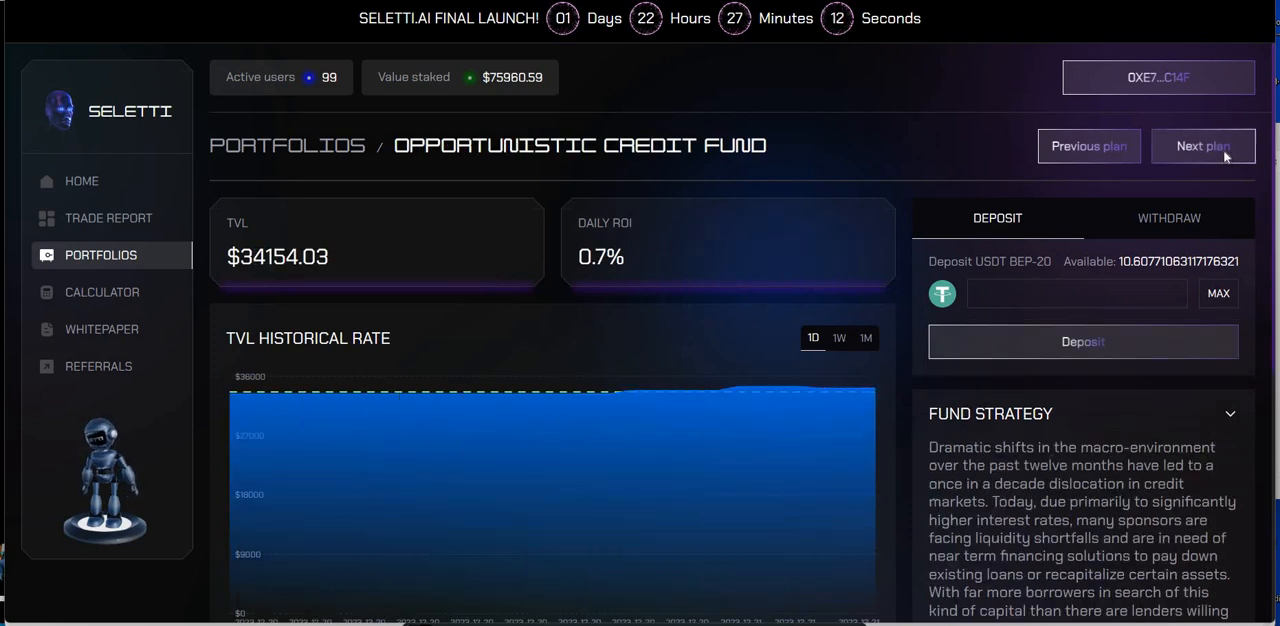
pyautogui.click(1202, 146)
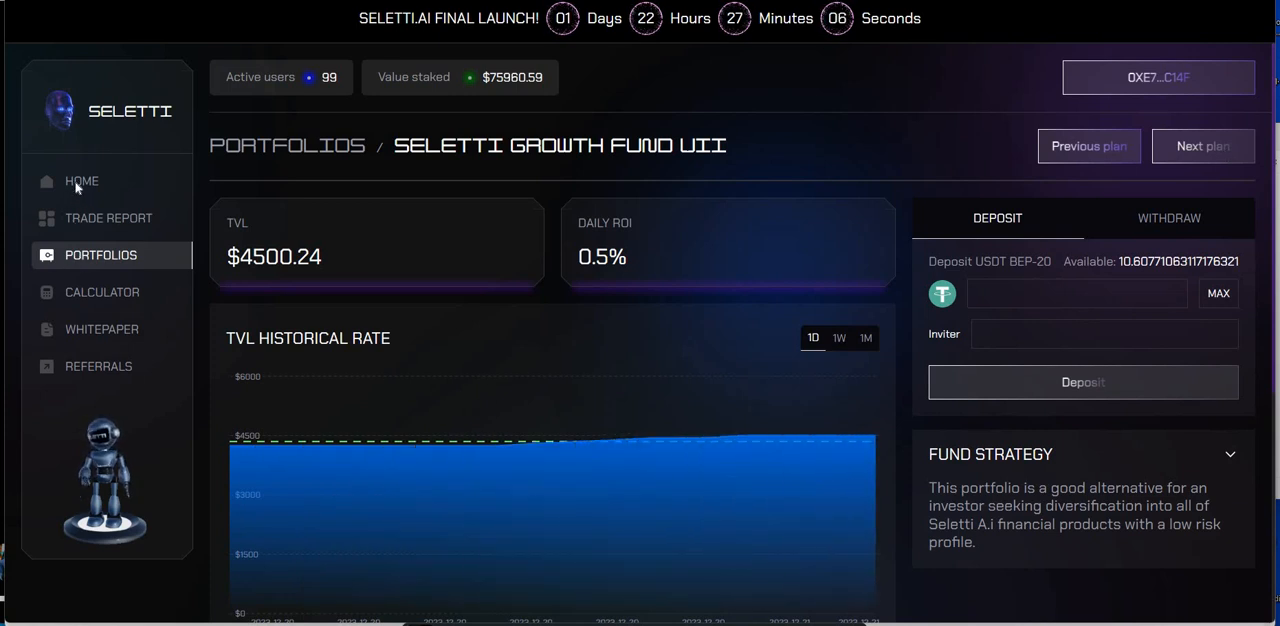
pyautogui.click(82, 181)
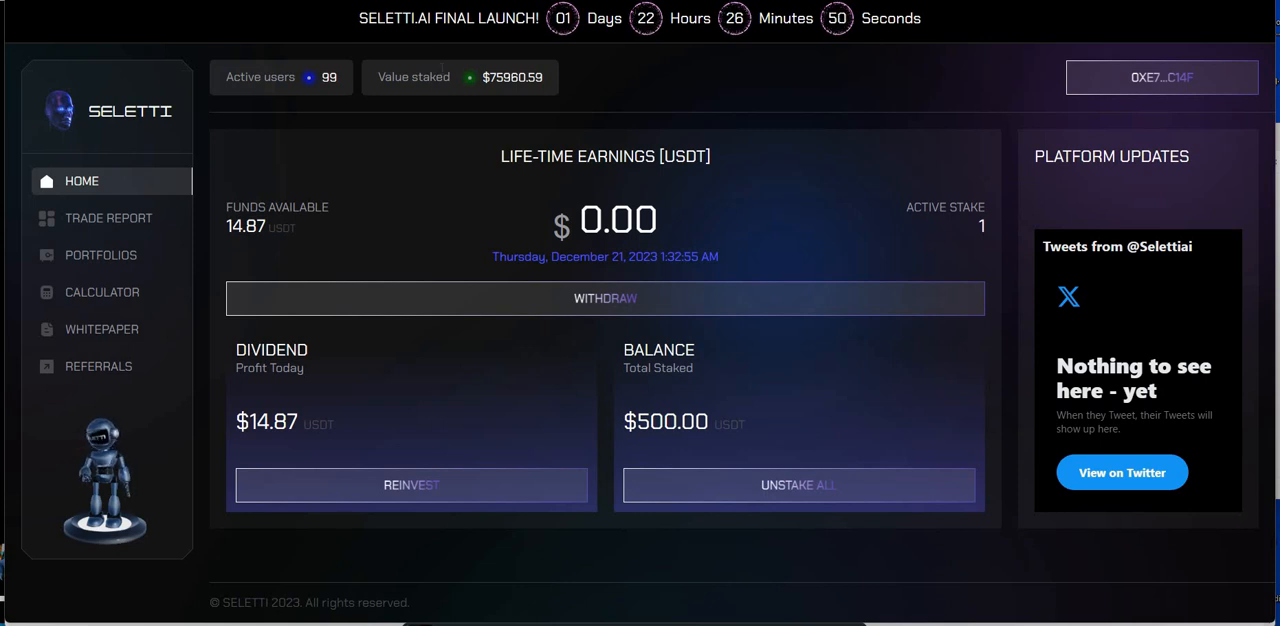
pyautogui.moveTo(430, 43)
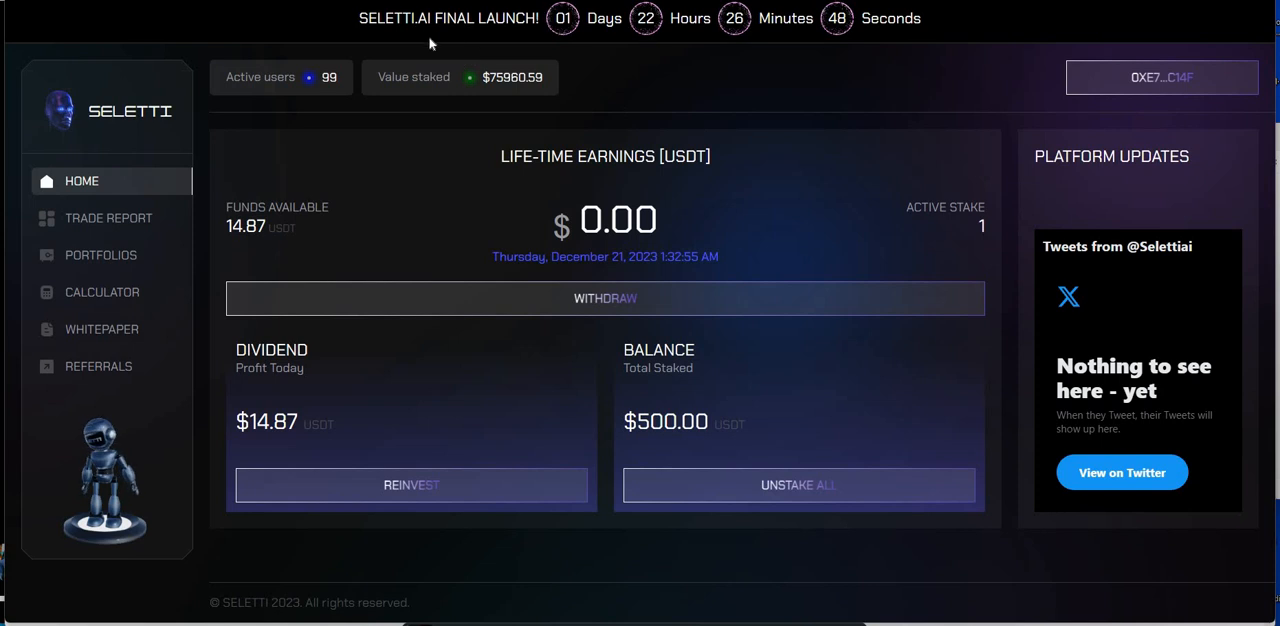
pyautogui.moveTo(673, 87)
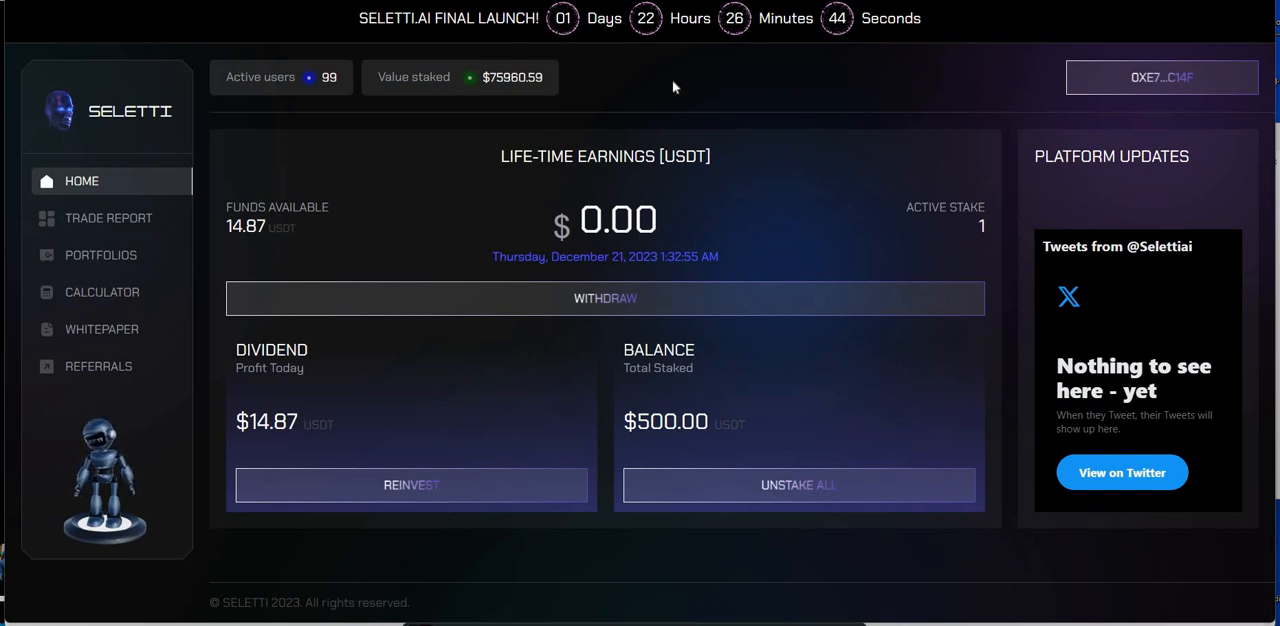
pyautogui.moveTo(302, 104)
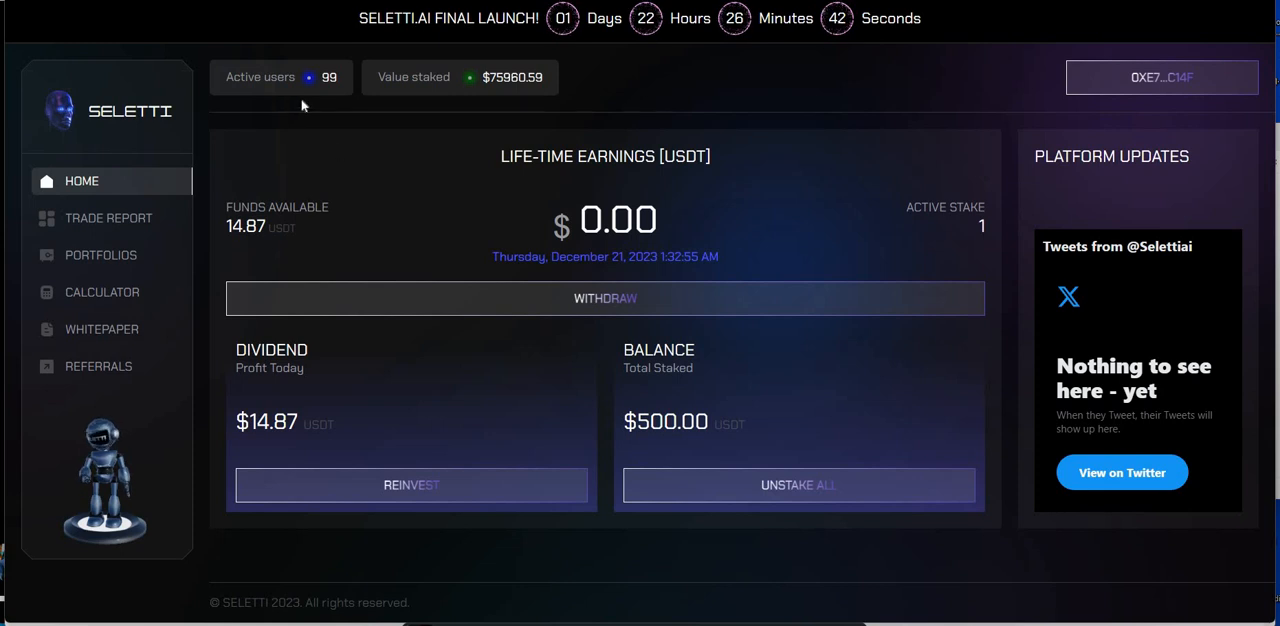
pyautogui.moveTo(327, 100)
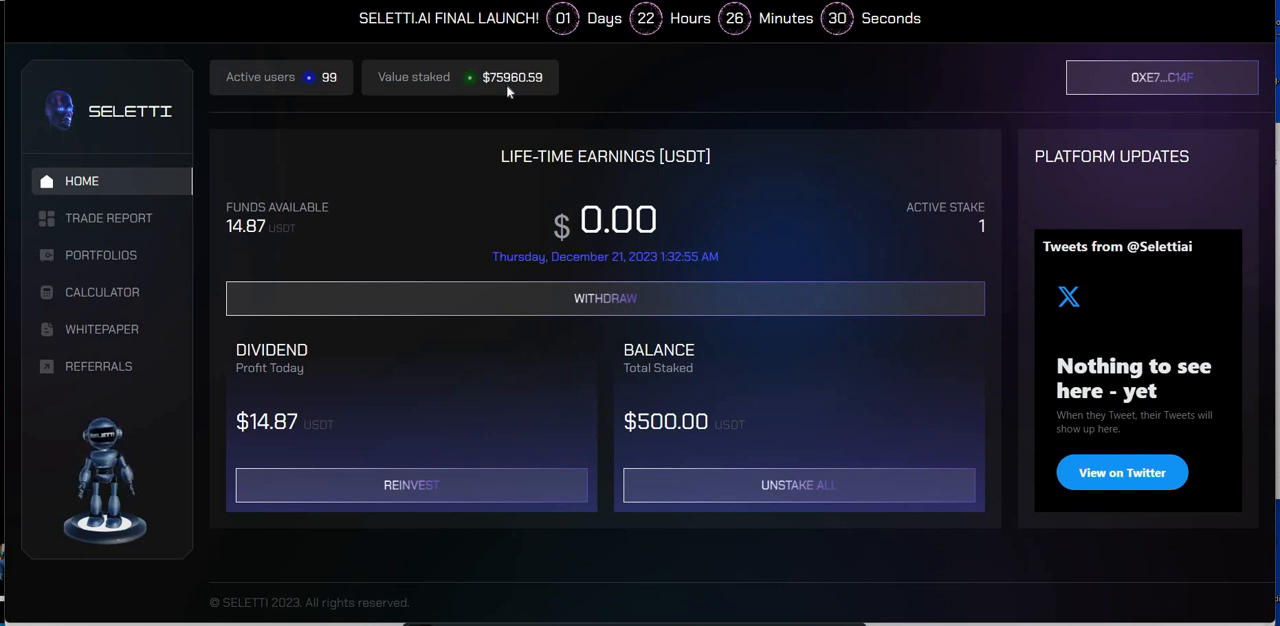
pyautogui.moveTo(464, 102)
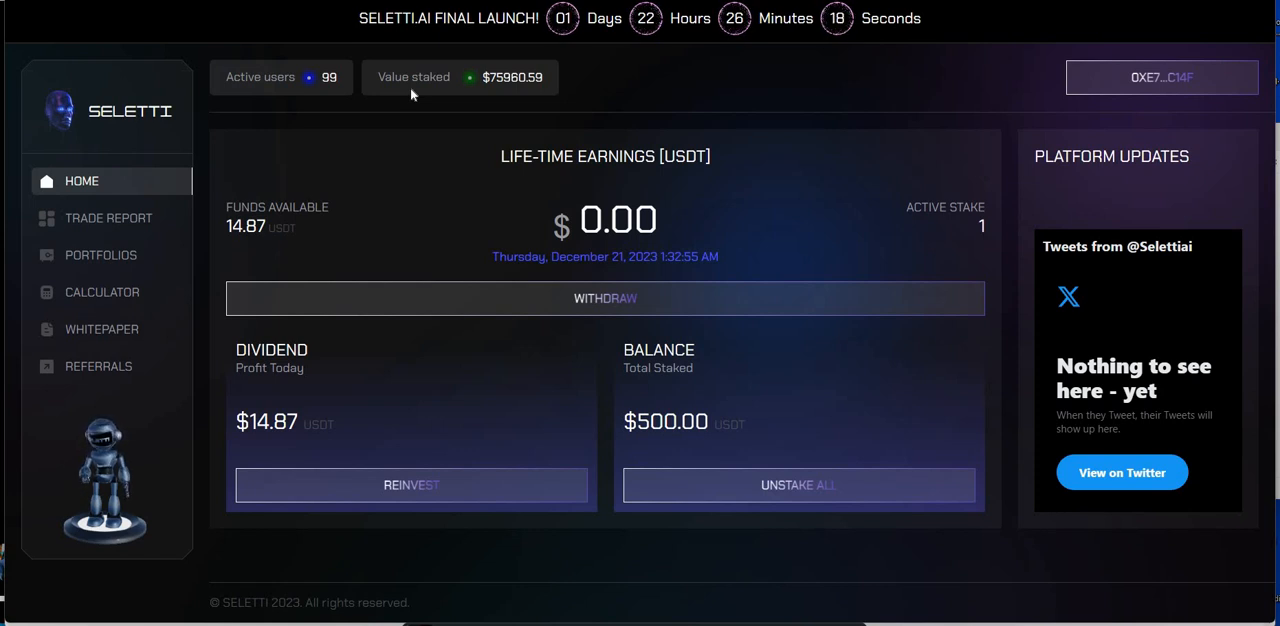
pyautogui.moveTo(50, 262)
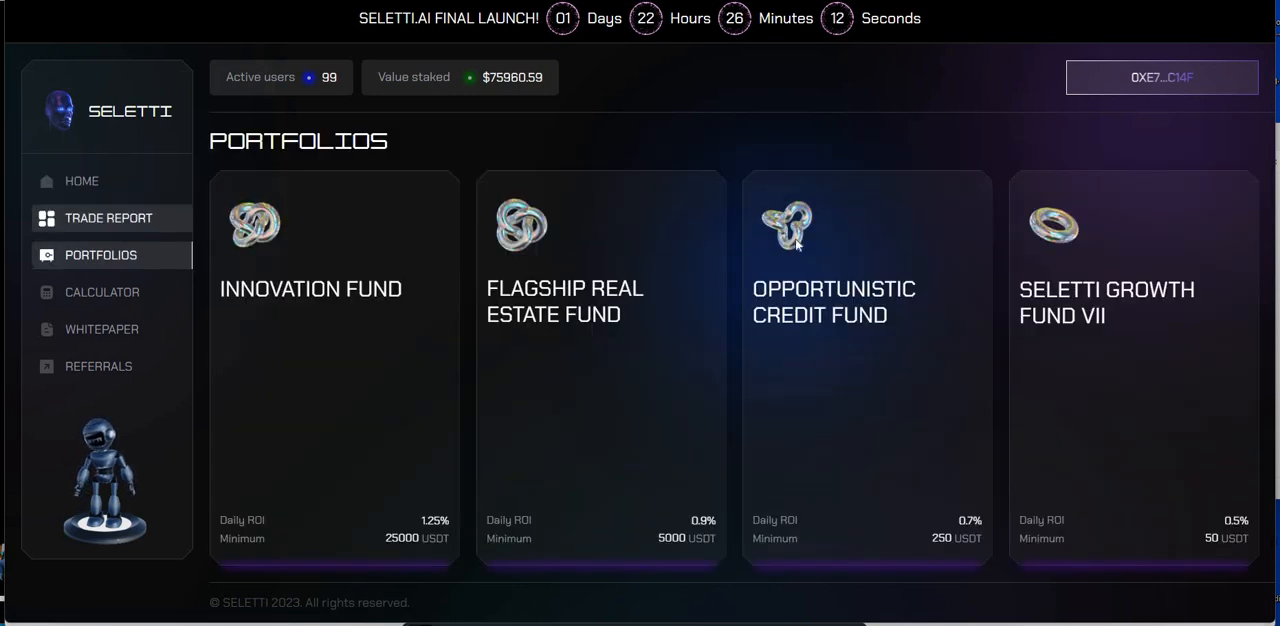
# Step: Review the Trade Report statistics, briefly visit Portfolios, and end on Home showing $14.87 available
pyautogui.click(108, 218)
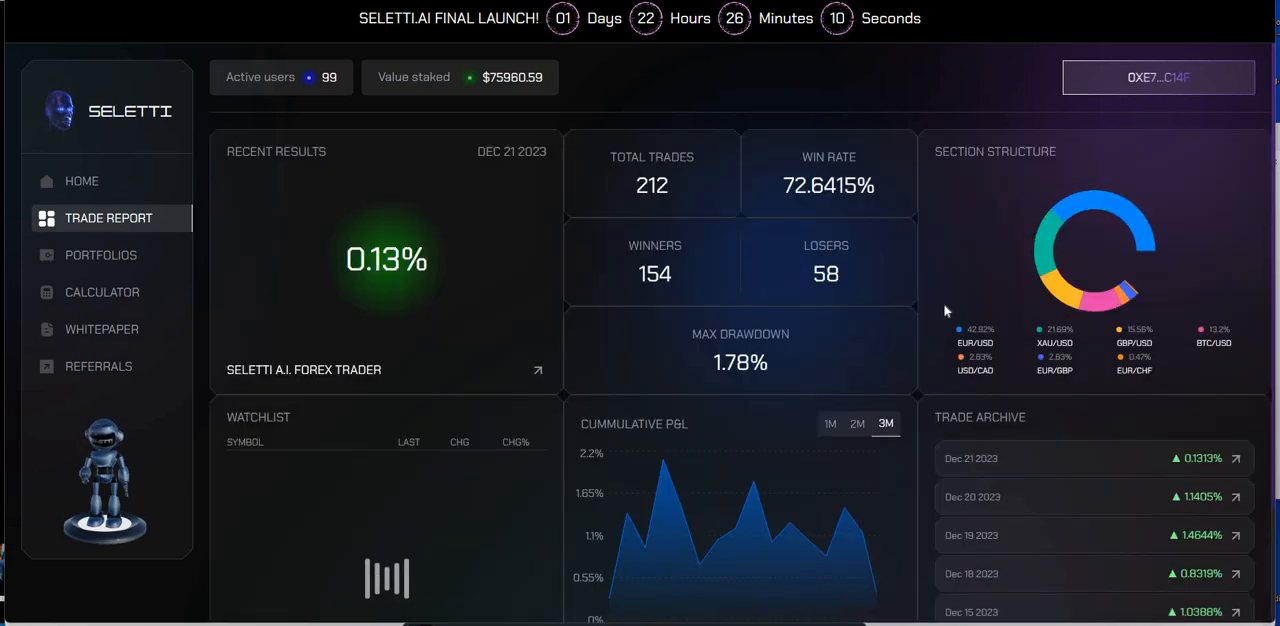
pyautogui.scroll(-3)
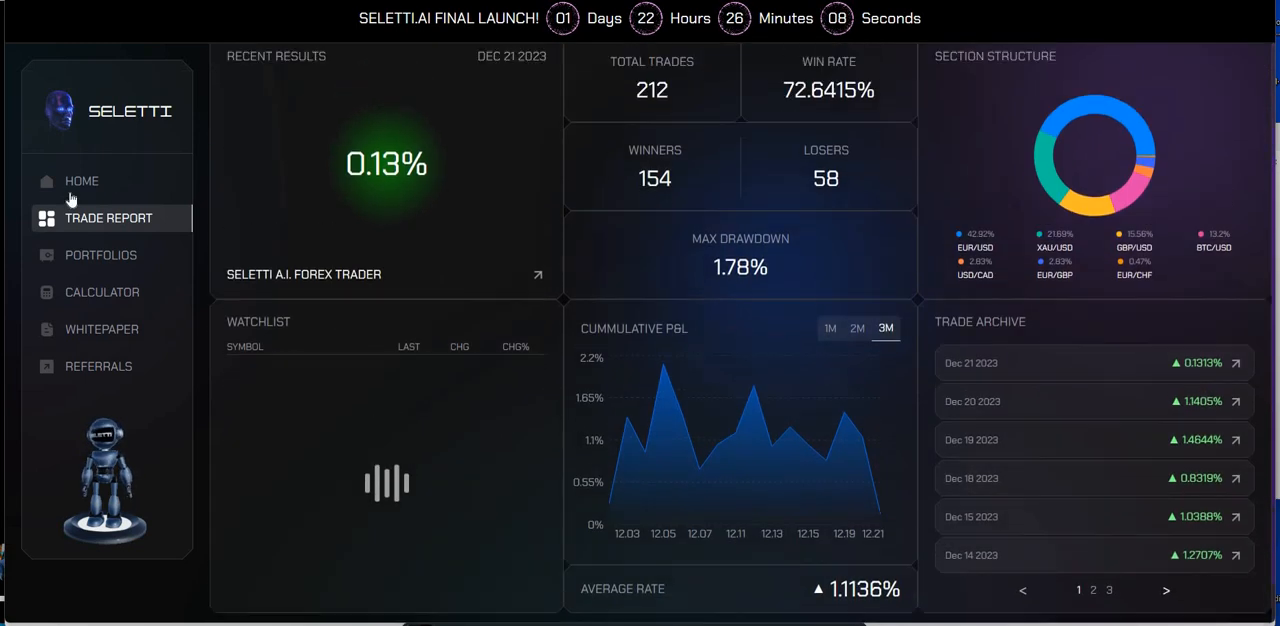
pyautogui.scroll(-3)
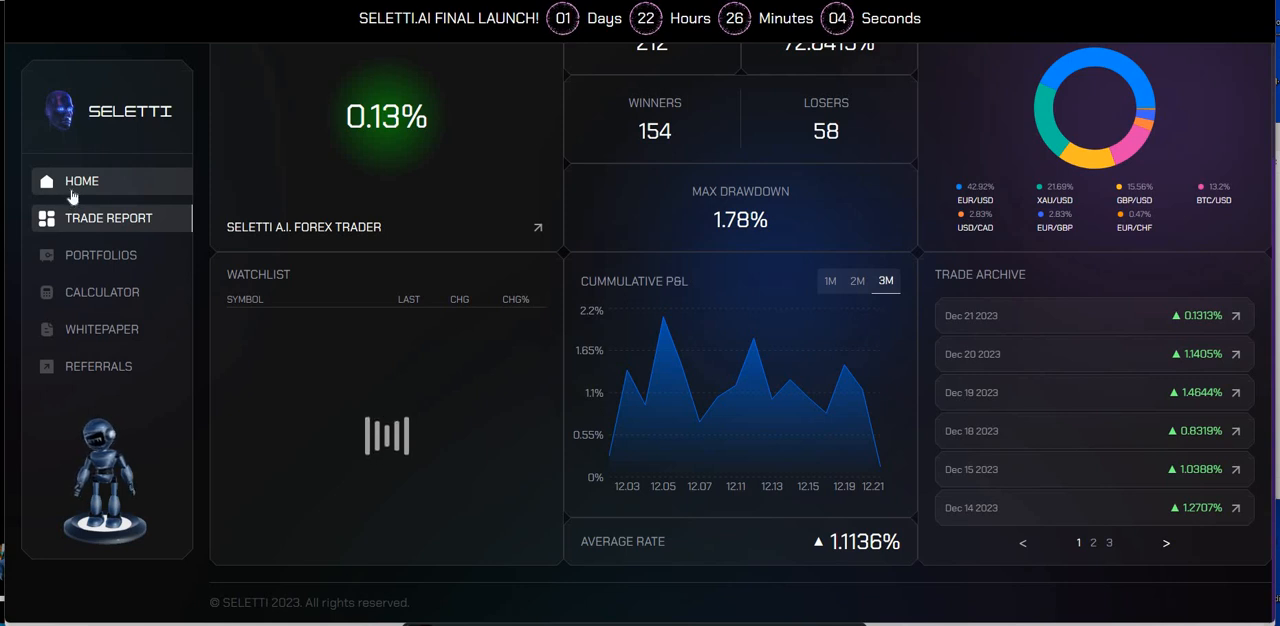
pyautogui.click(82, 181)
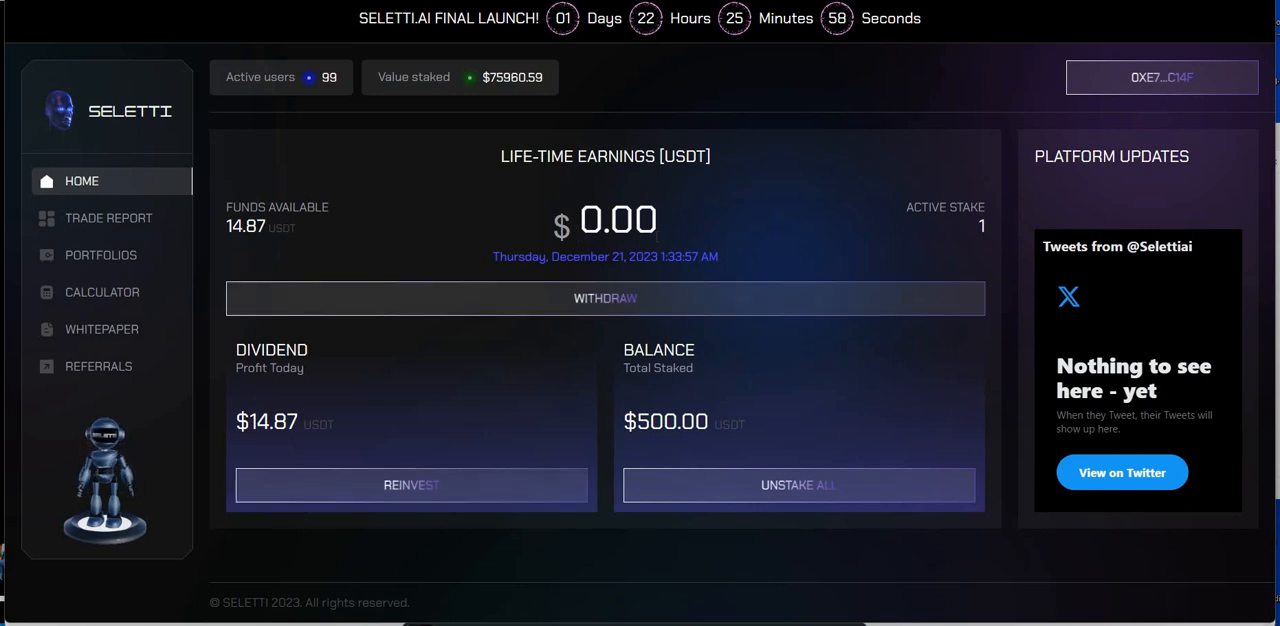
pyautogui.moveTo(598, 291)
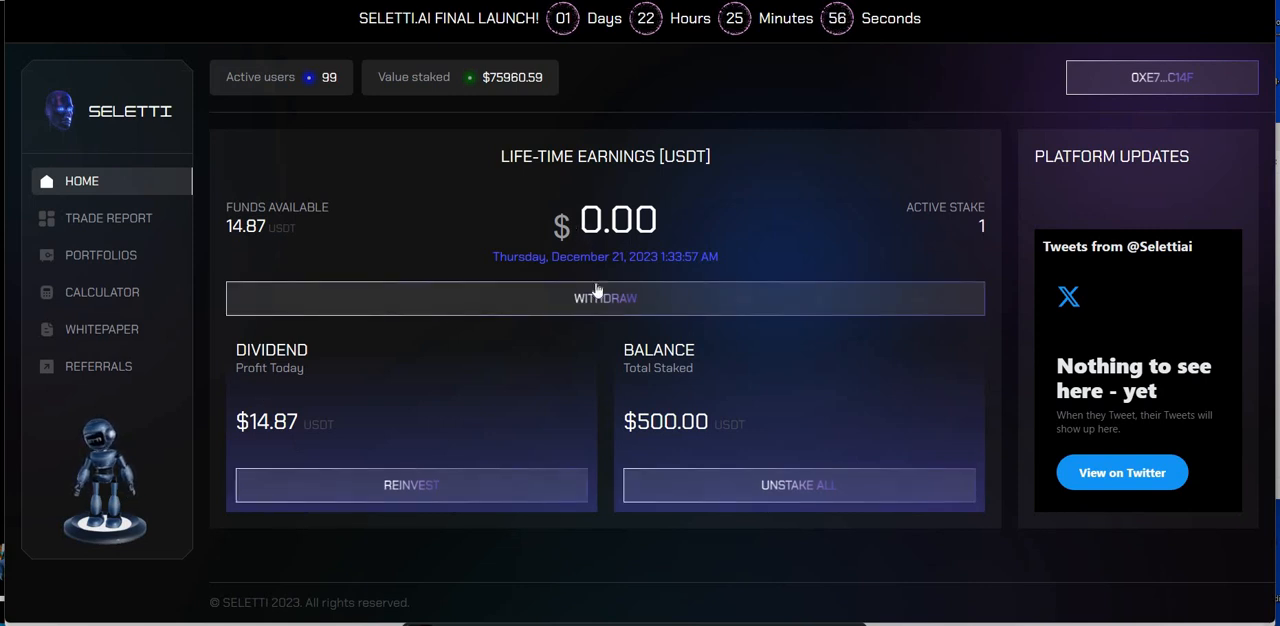
pyautogui.moveTo(591, 318)
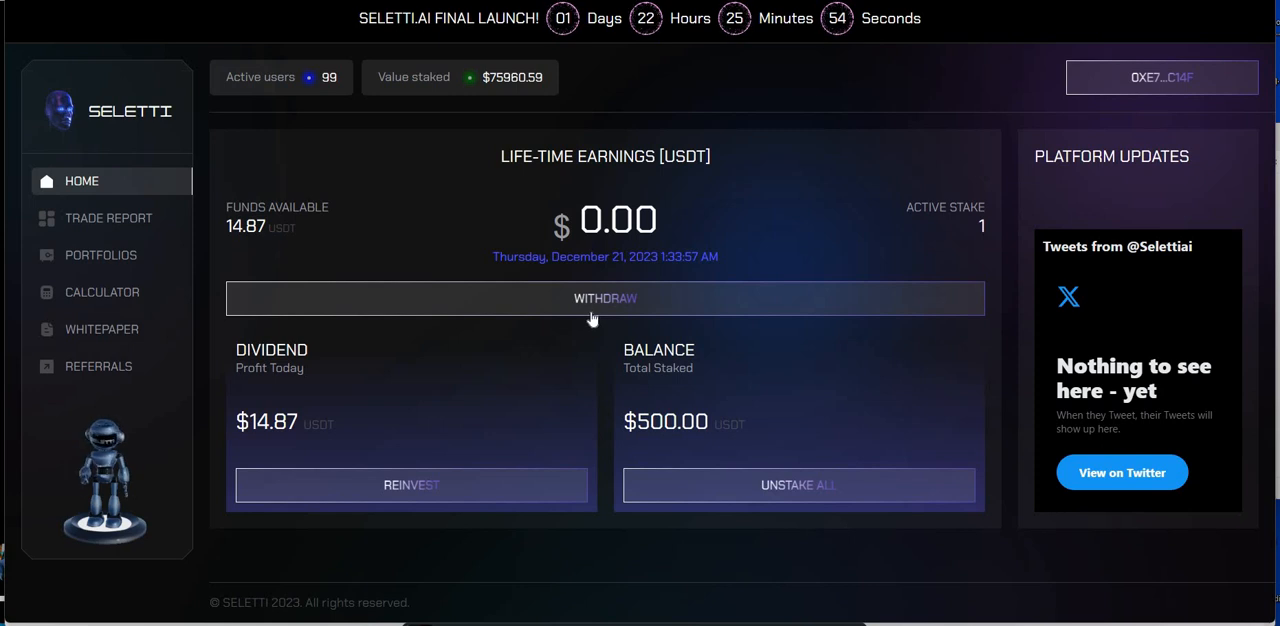
pyautogui.moveTo(398, 313)
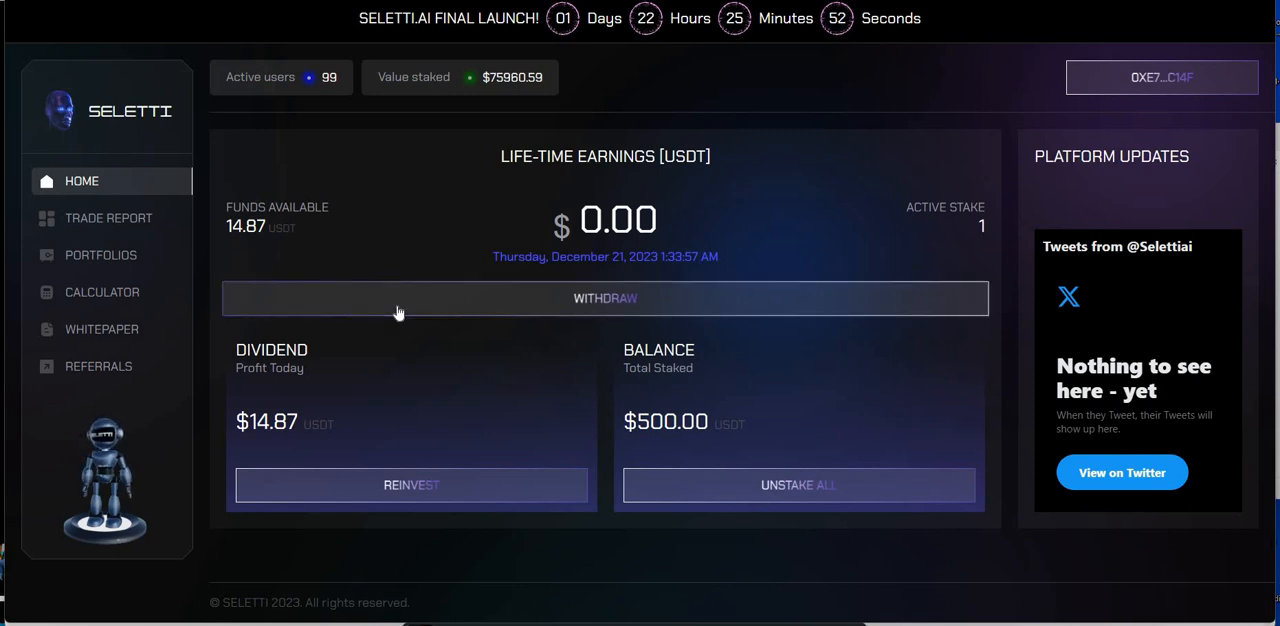
pyautogui.moveTo(87, 303)
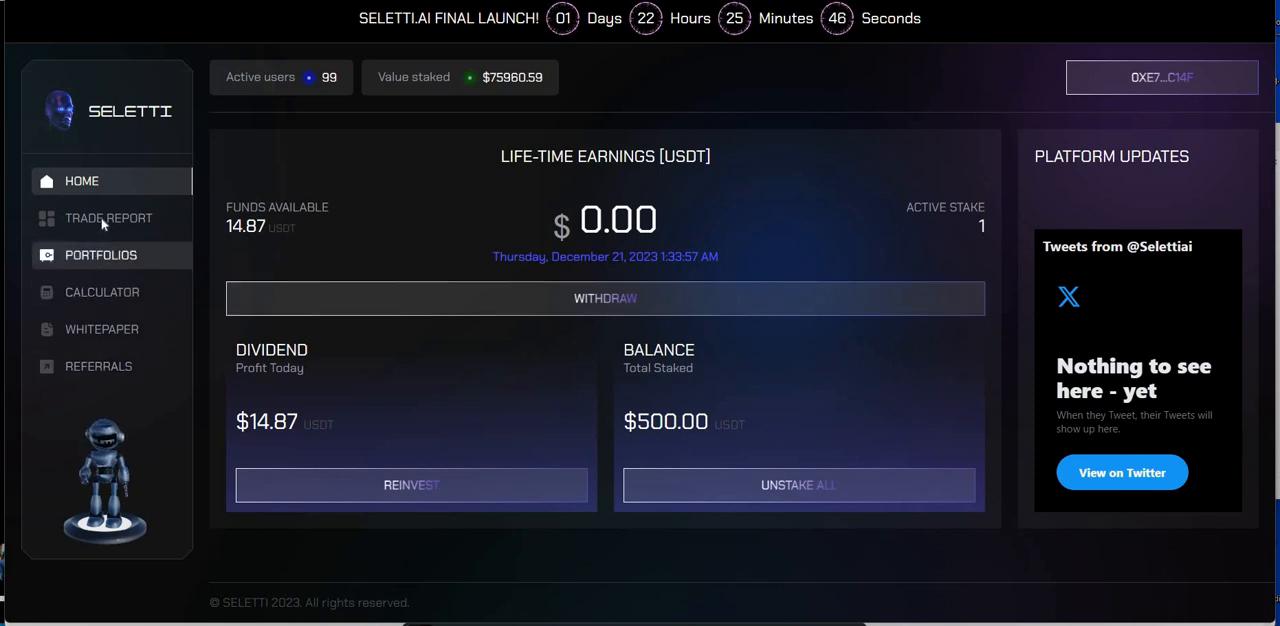
pyautogui.click(101, 255)
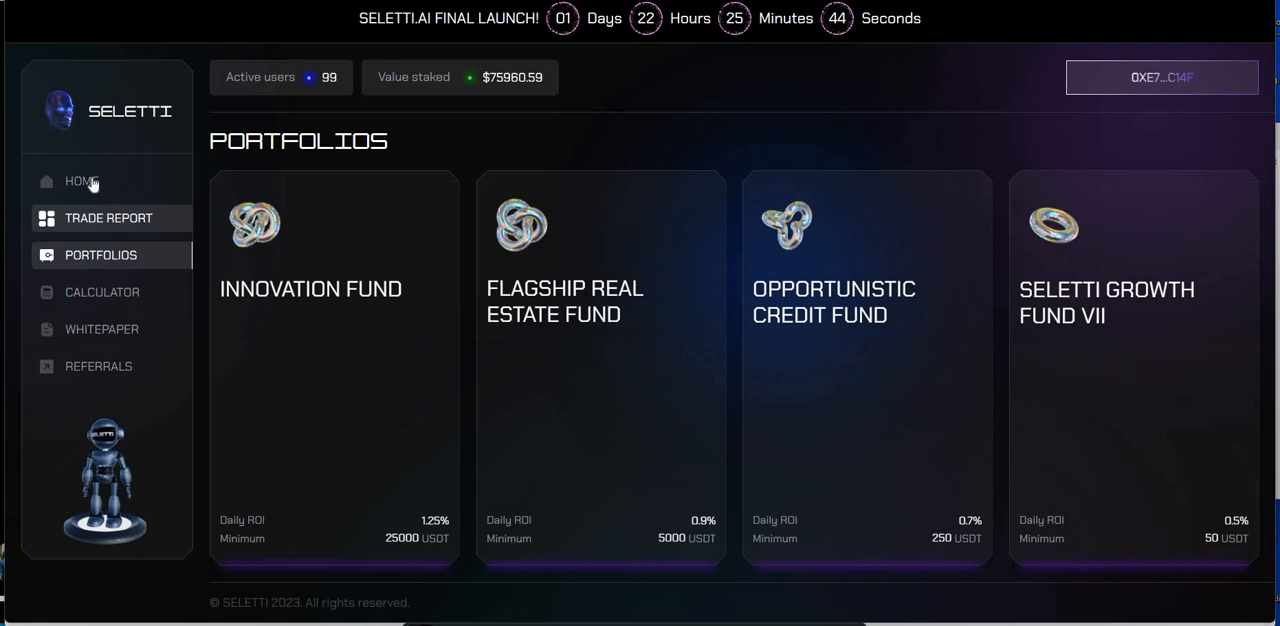
pyautogui.click(82, 181)
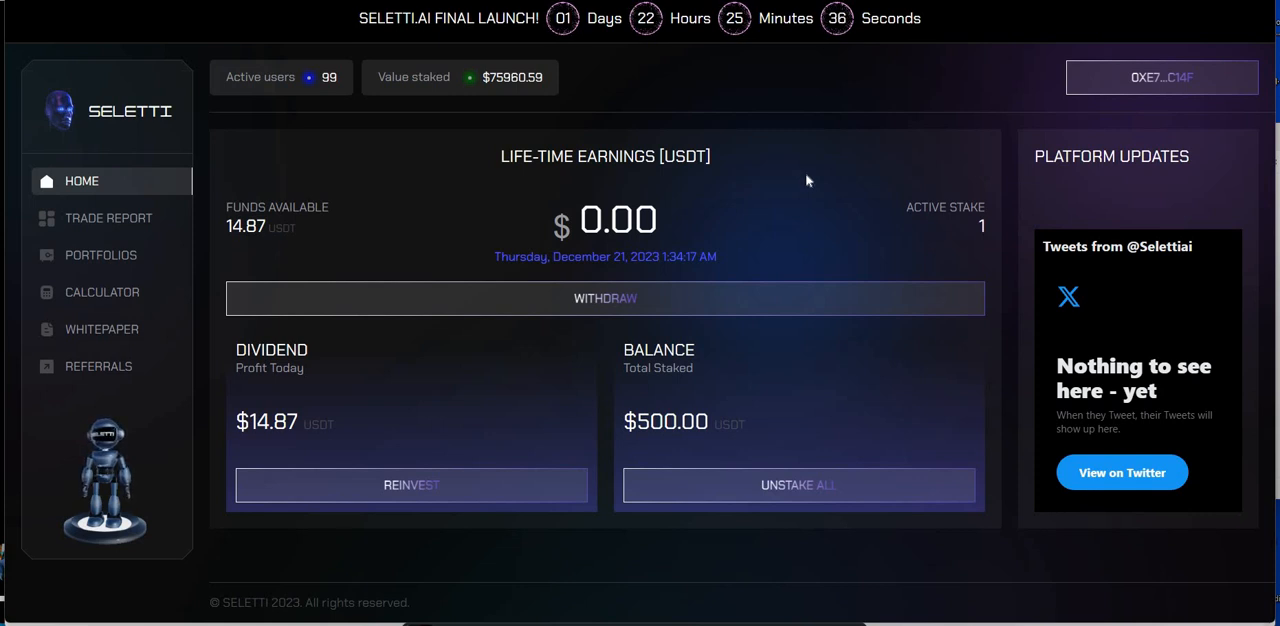
pyautogui.moveTo(867, 117)
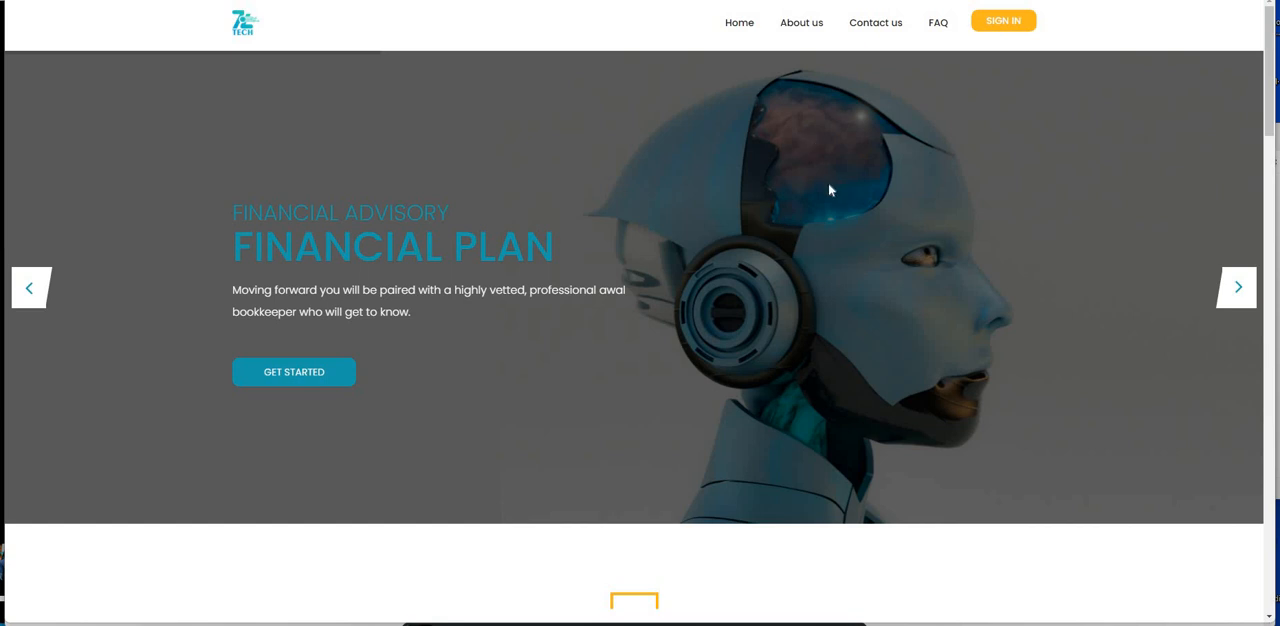
pyautogui.moveTo(495, 168)
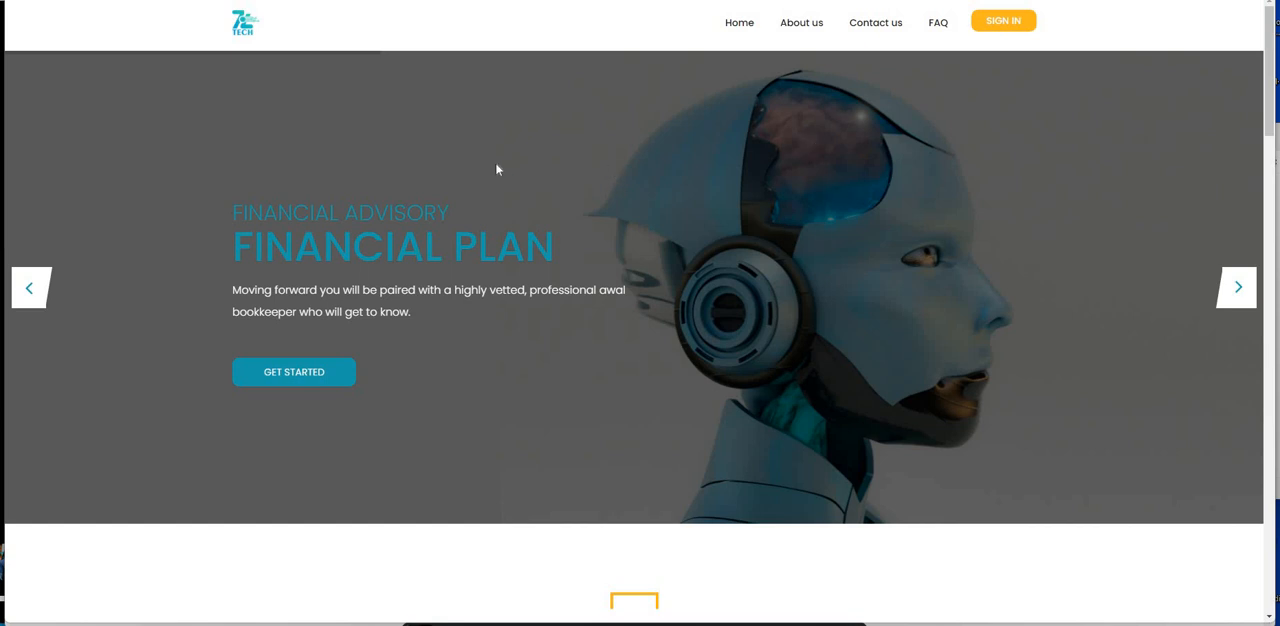
pyautogui.moveTo(231, 45)
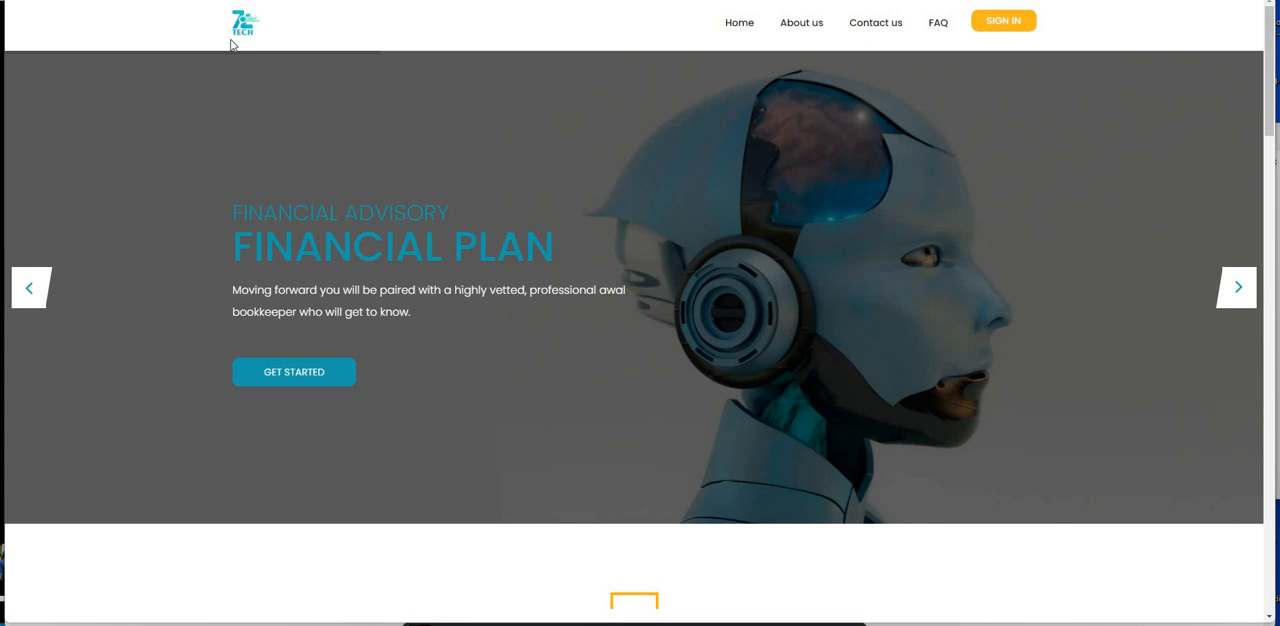
pyautogui.moveTo(1007, 114)
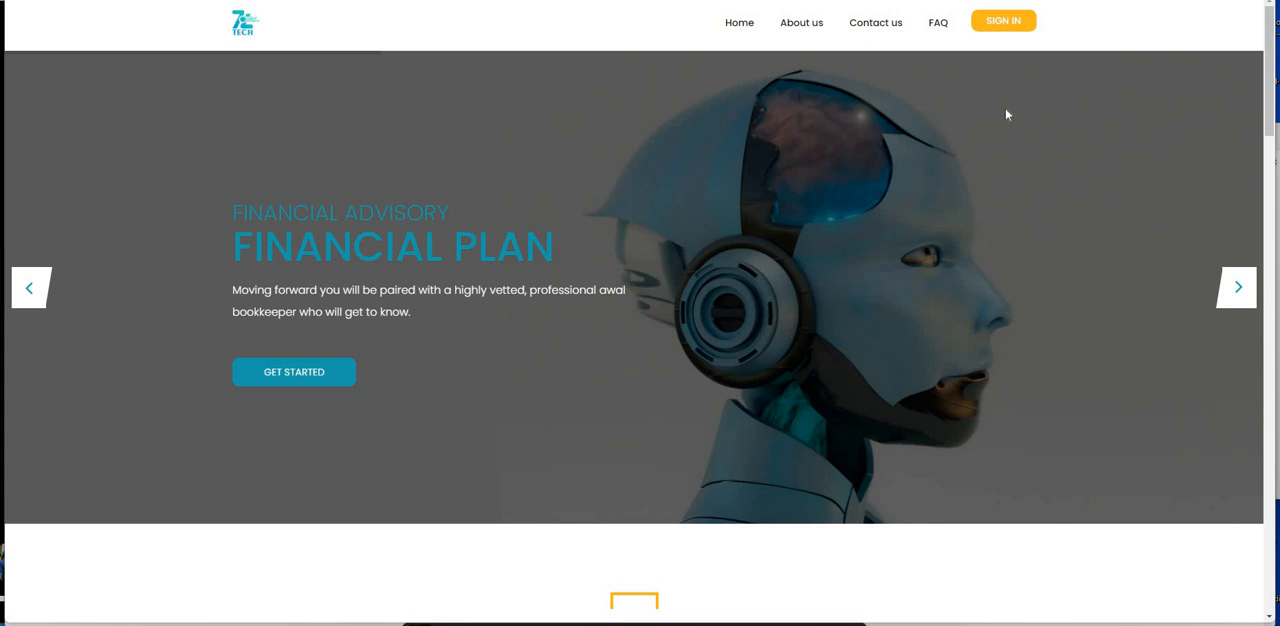
pyautogui.moveTo(920, 291)
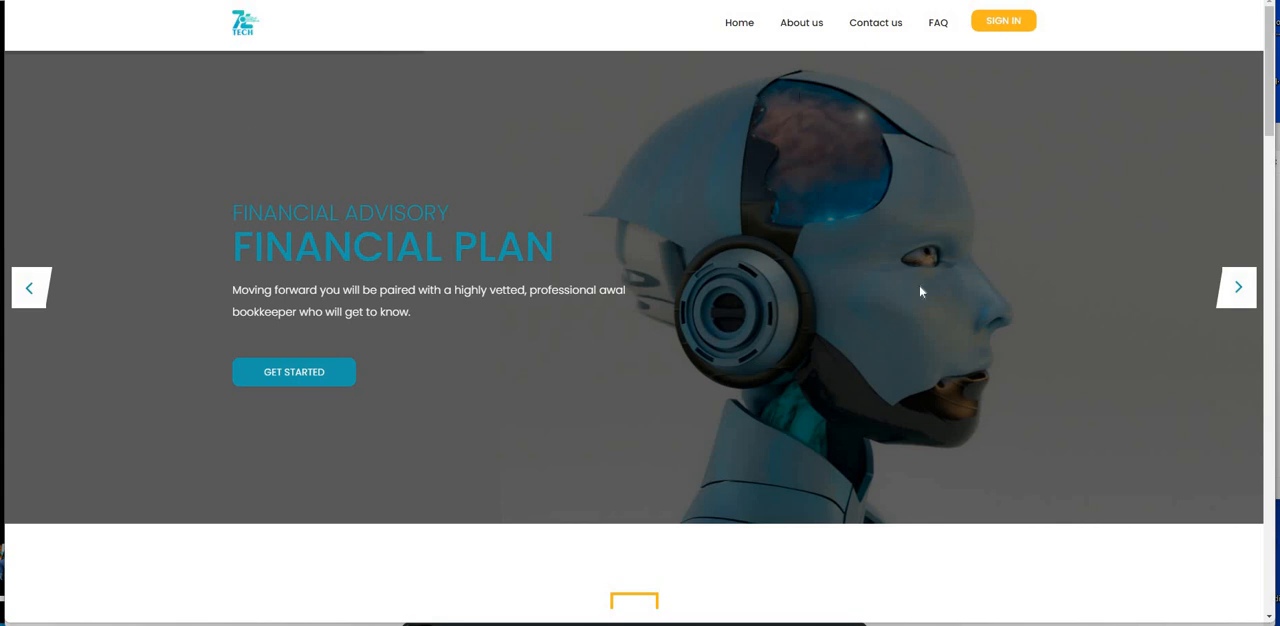
pyautogui.moveTo(1031, 272)
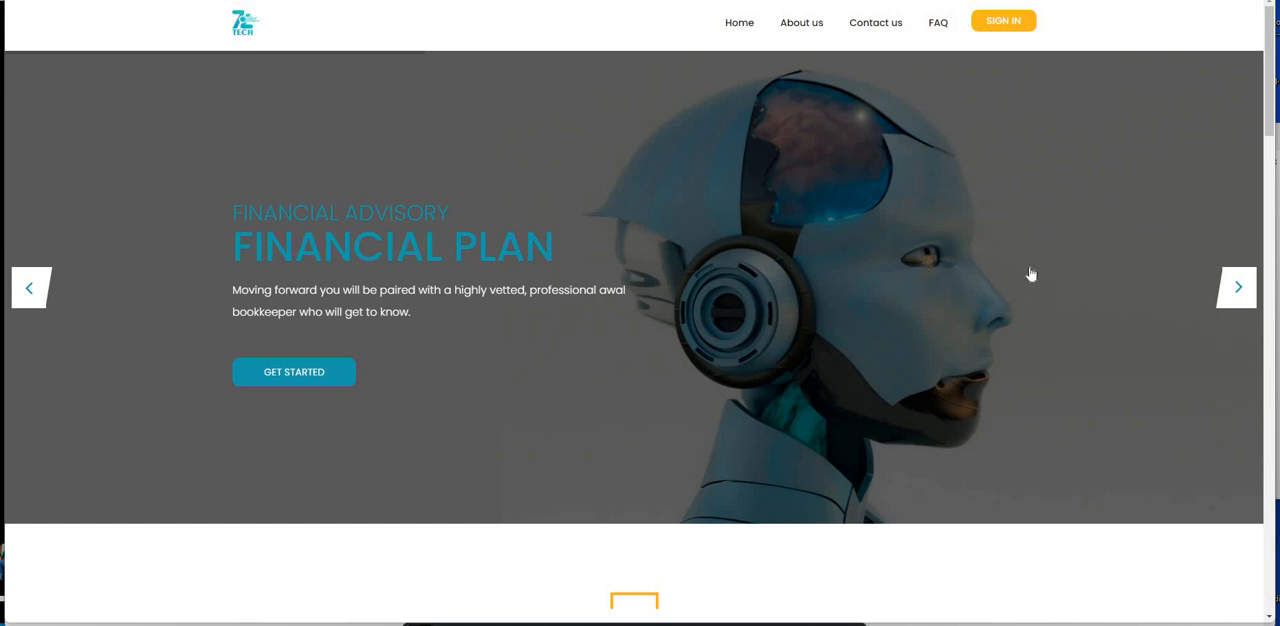
pyautogui.scroll(-3)
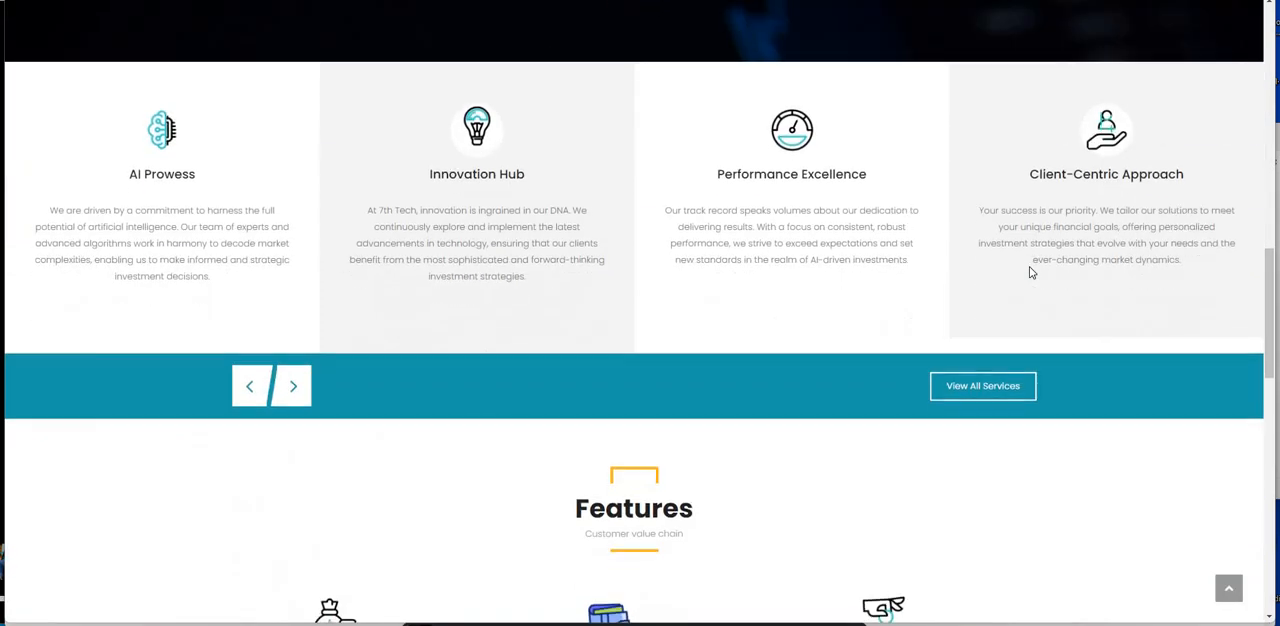
pyautogui.scroll(-3)
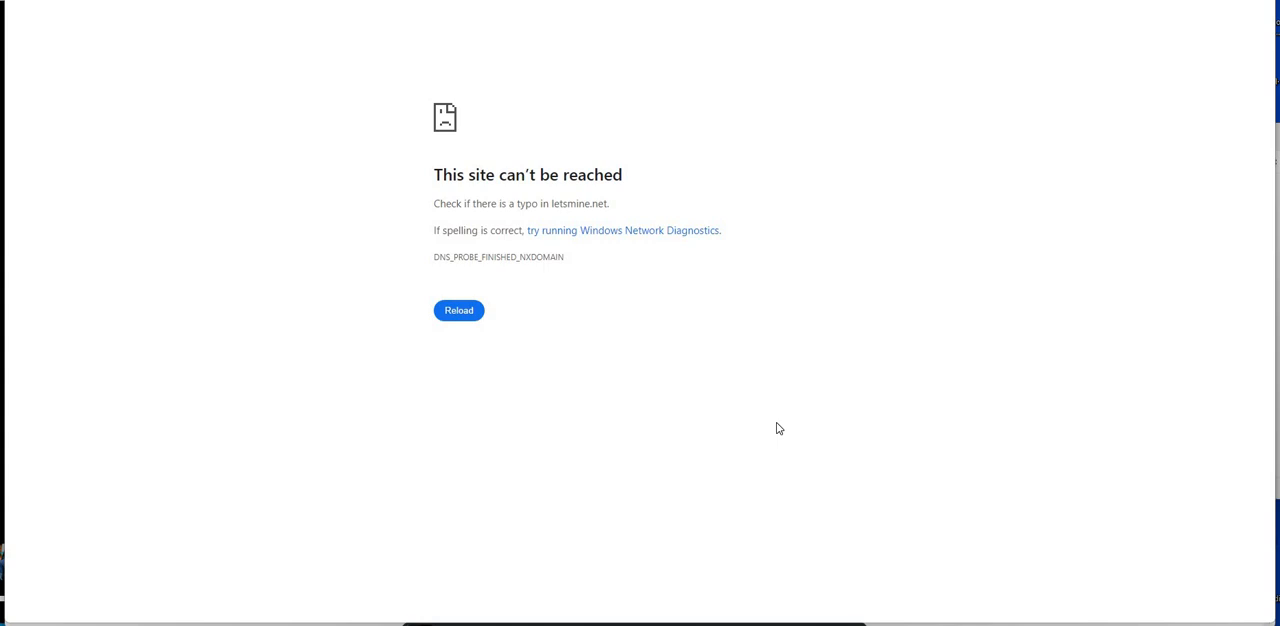
pyautogui.moveTo(830, 422)
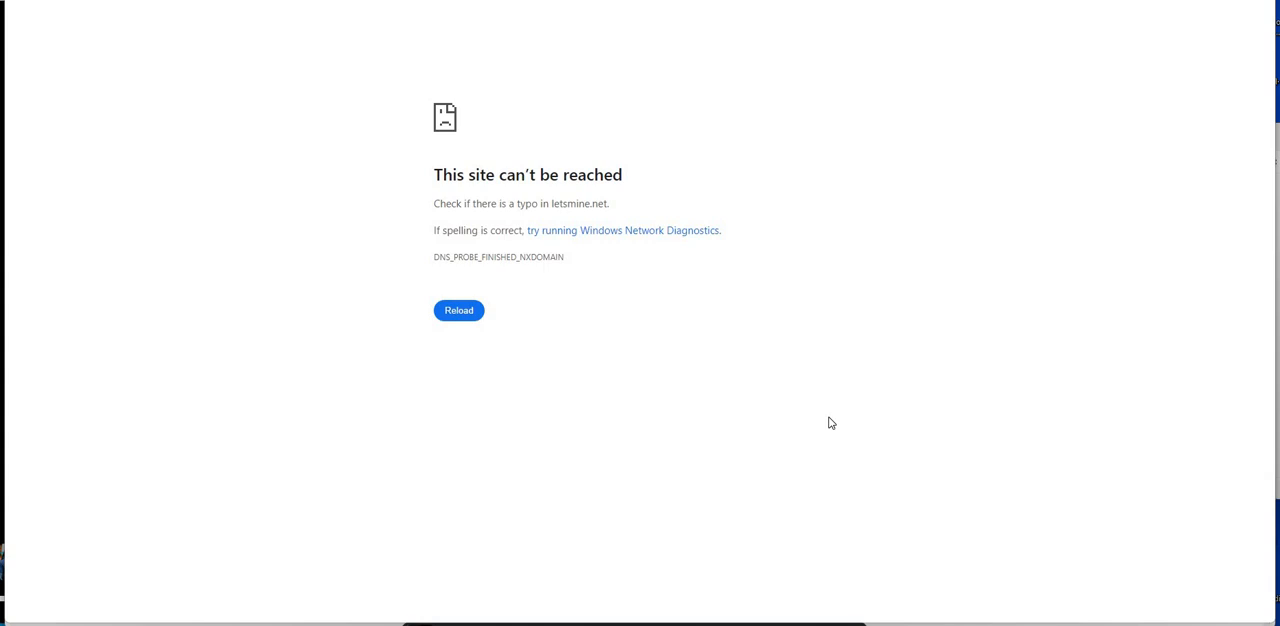
pyautogui.moveTo(593, 248)
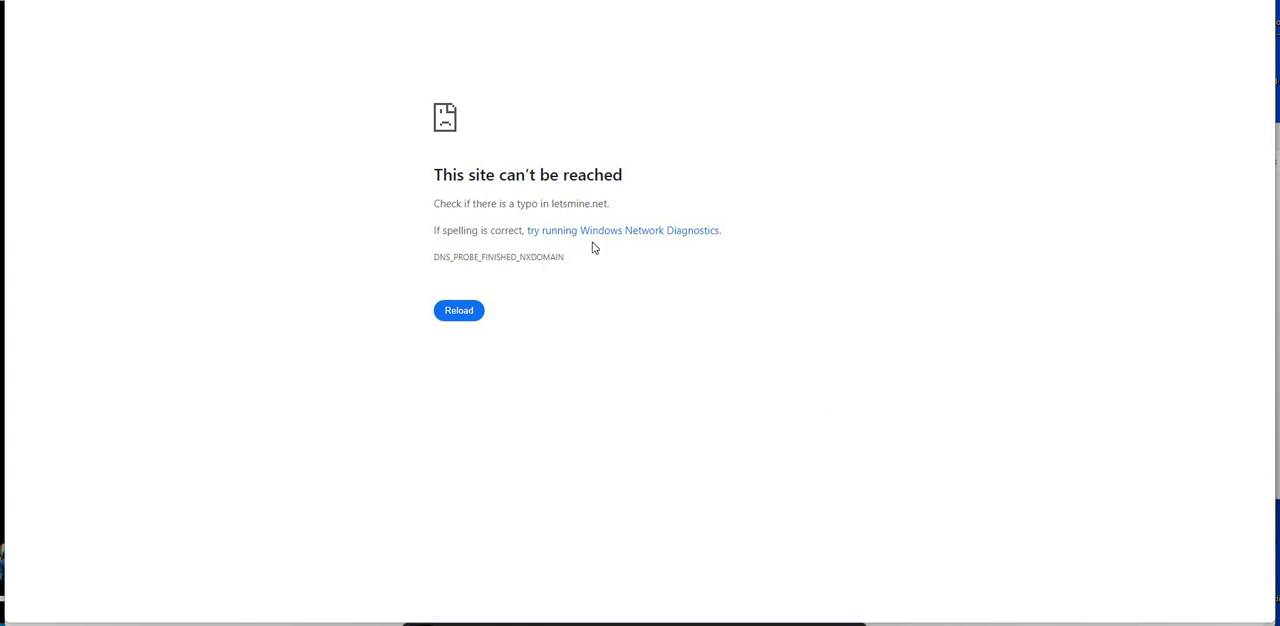
pyautogui.moveTo(805, 248)
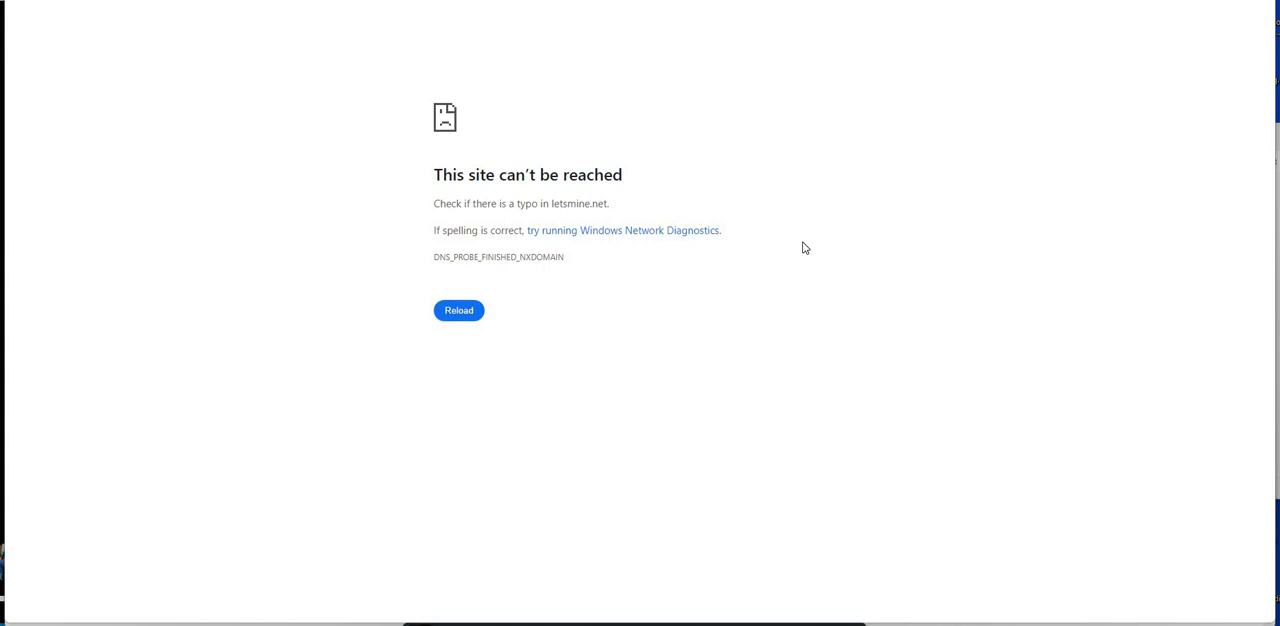
pyautogui.moveTo(655, 219)
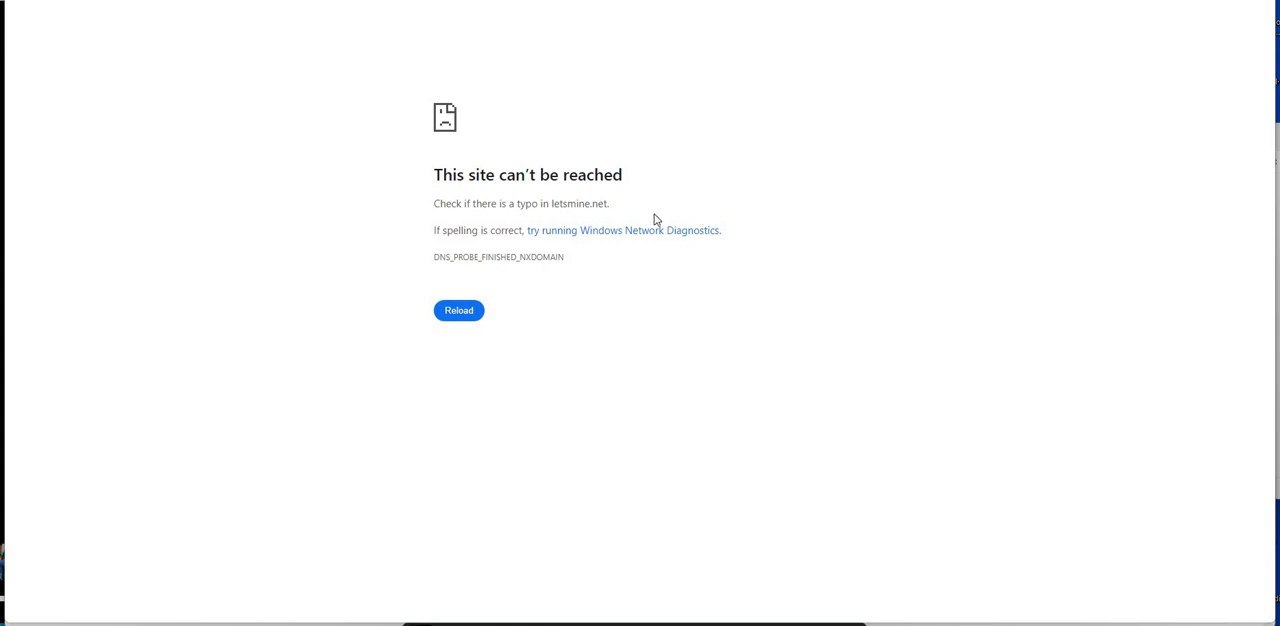
pyautogui.moveTo(708, 225)
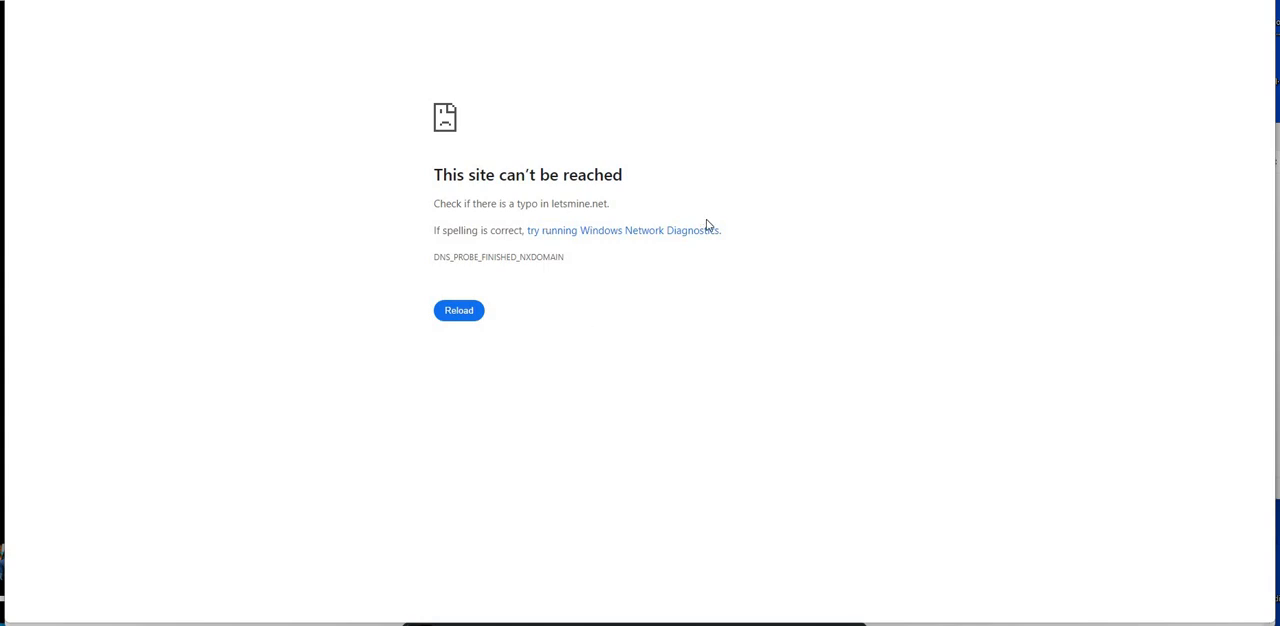
pyautogui.moveTo(771, 278)
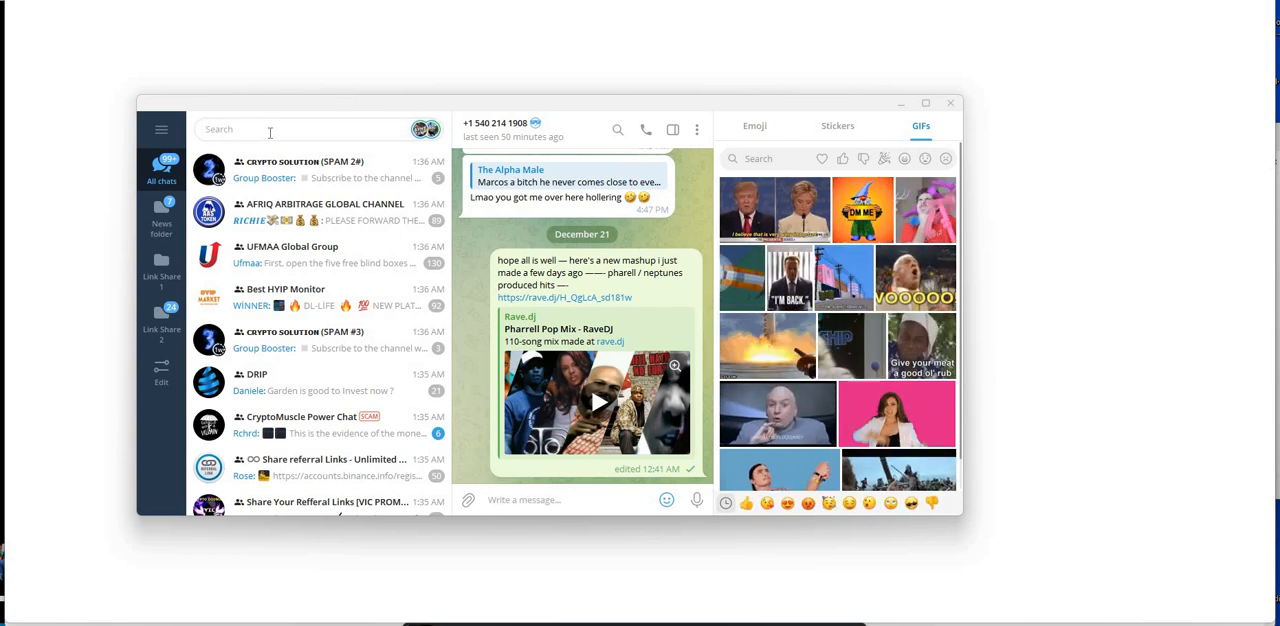
# Step: Search the Telegram chat for 'let' to find the 7th Tech platform link
pyautogui.write('let')
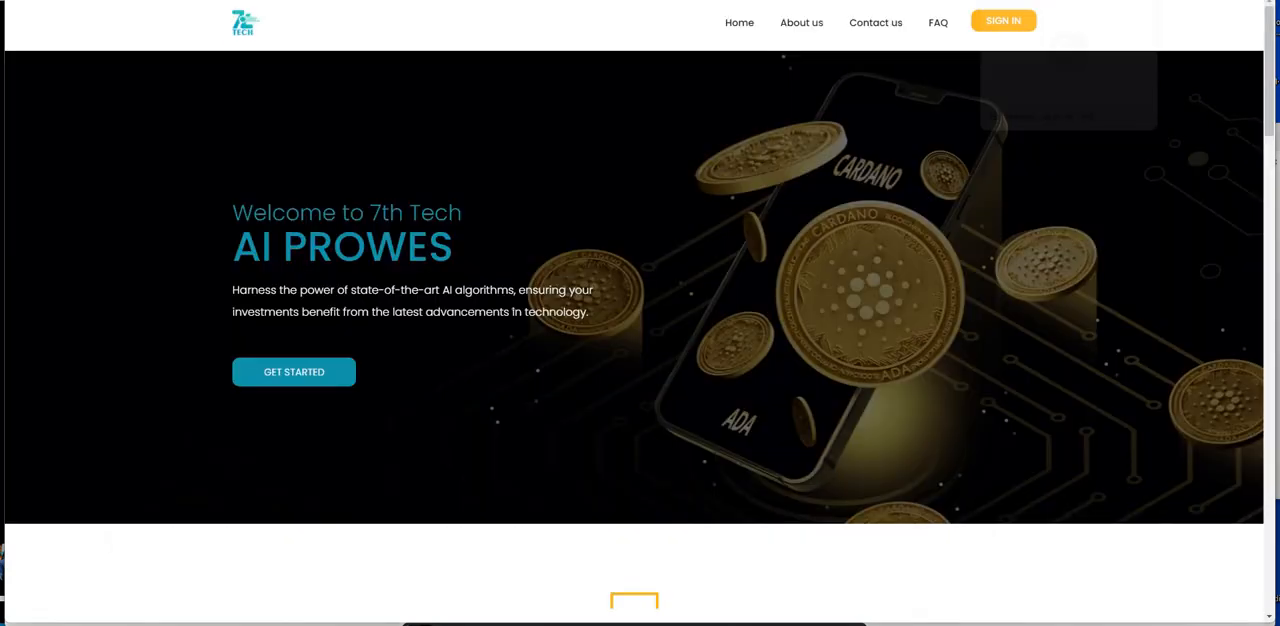
pyautogui.click(1002, 20)
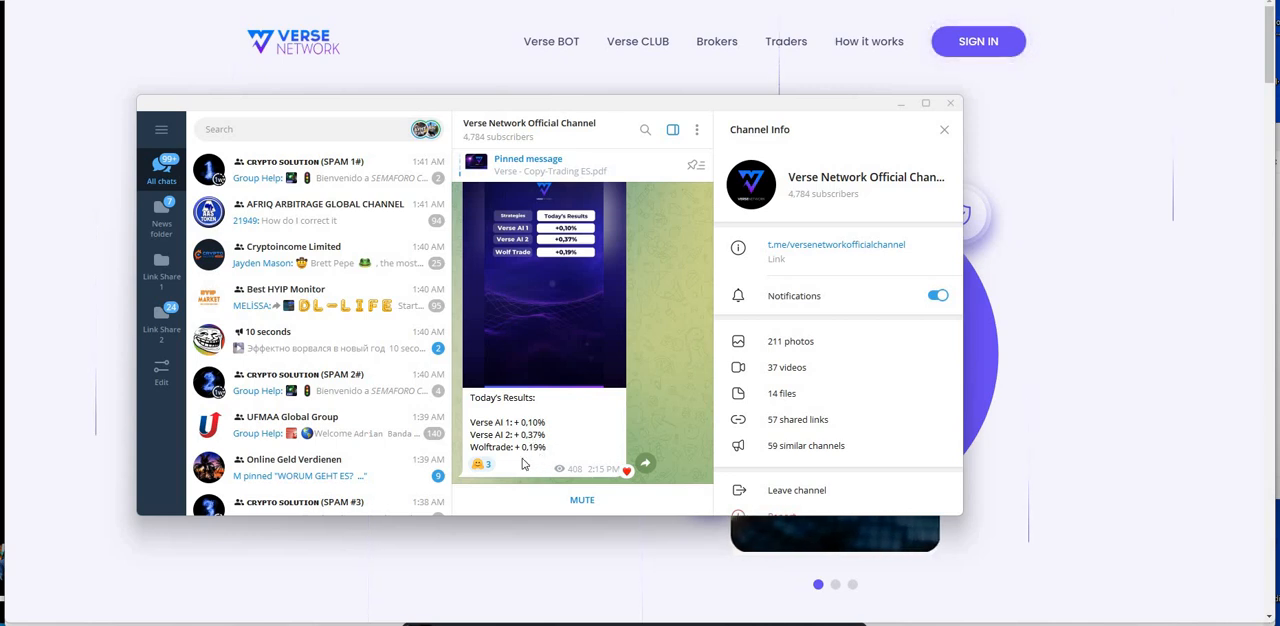
pyautogui.moveTo(605, 398)
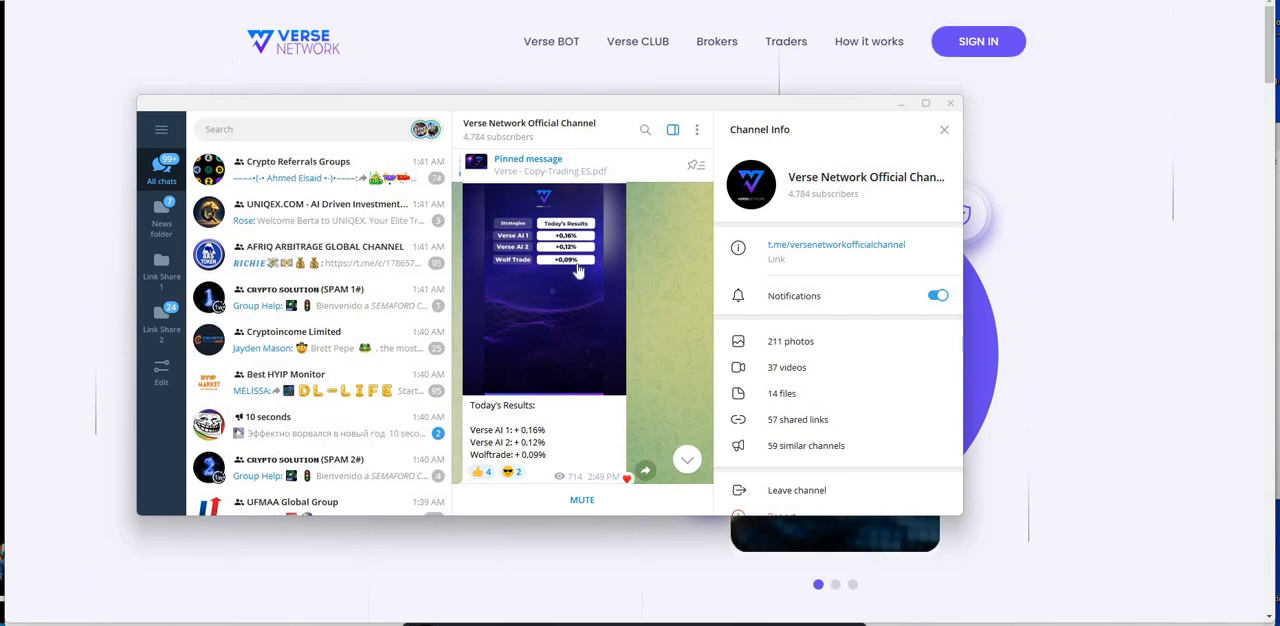
pyautogui.moveTo(668, 270)
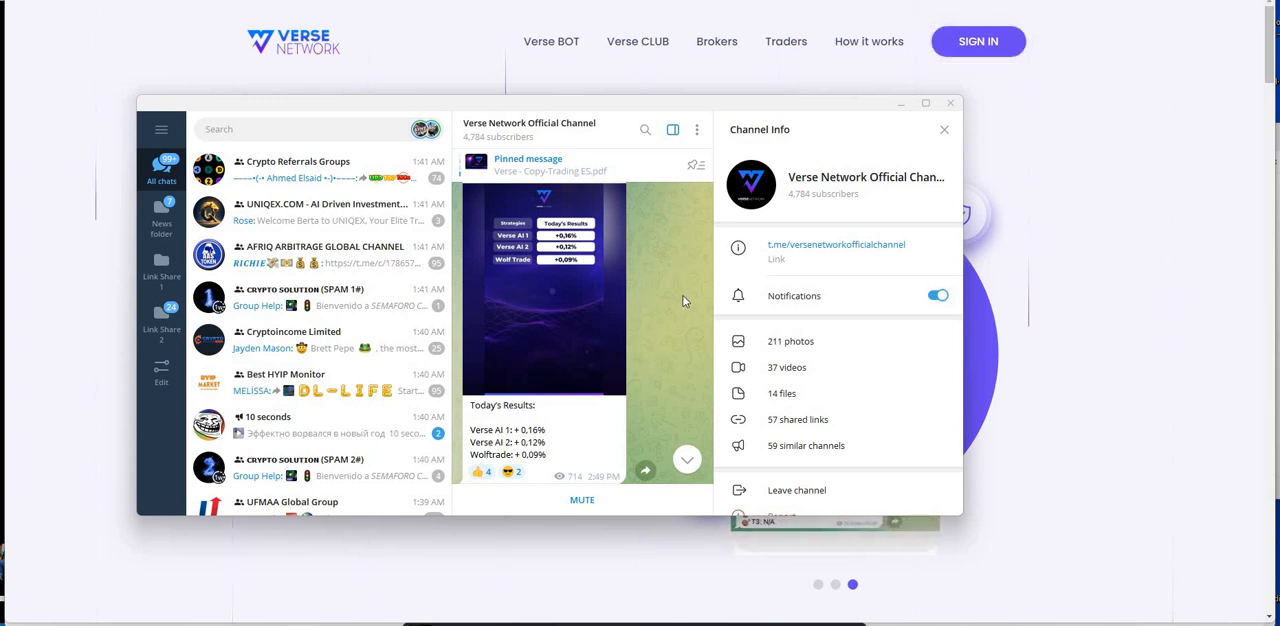
pyautogui.moveTo(653, 278)
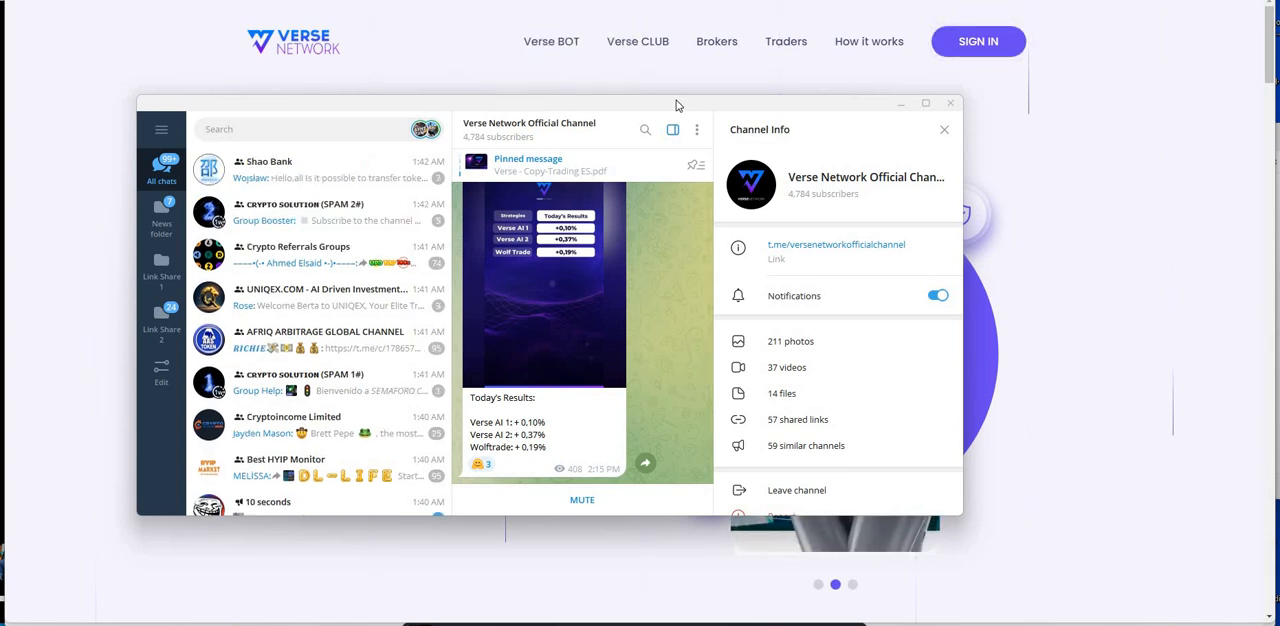
pyautogui.moveTo(588, 66)
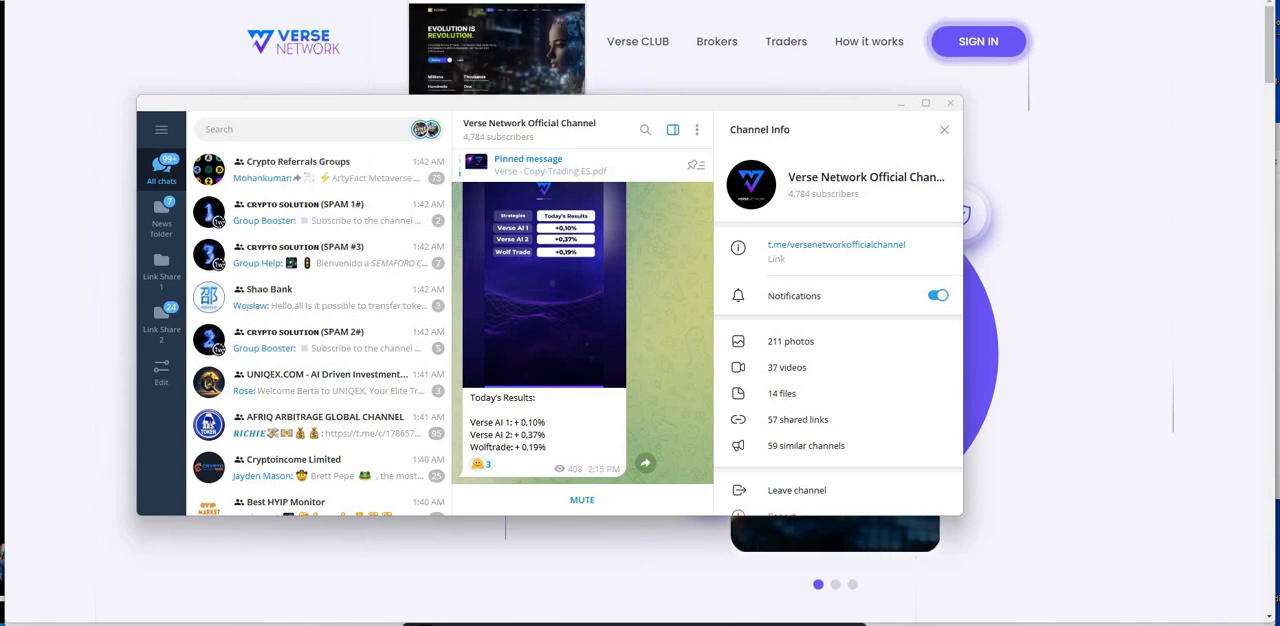
# Step: Switch from the Verse Network Telegram channel to the Xedmex AI Trader website
pyautogui.click(950, 103)
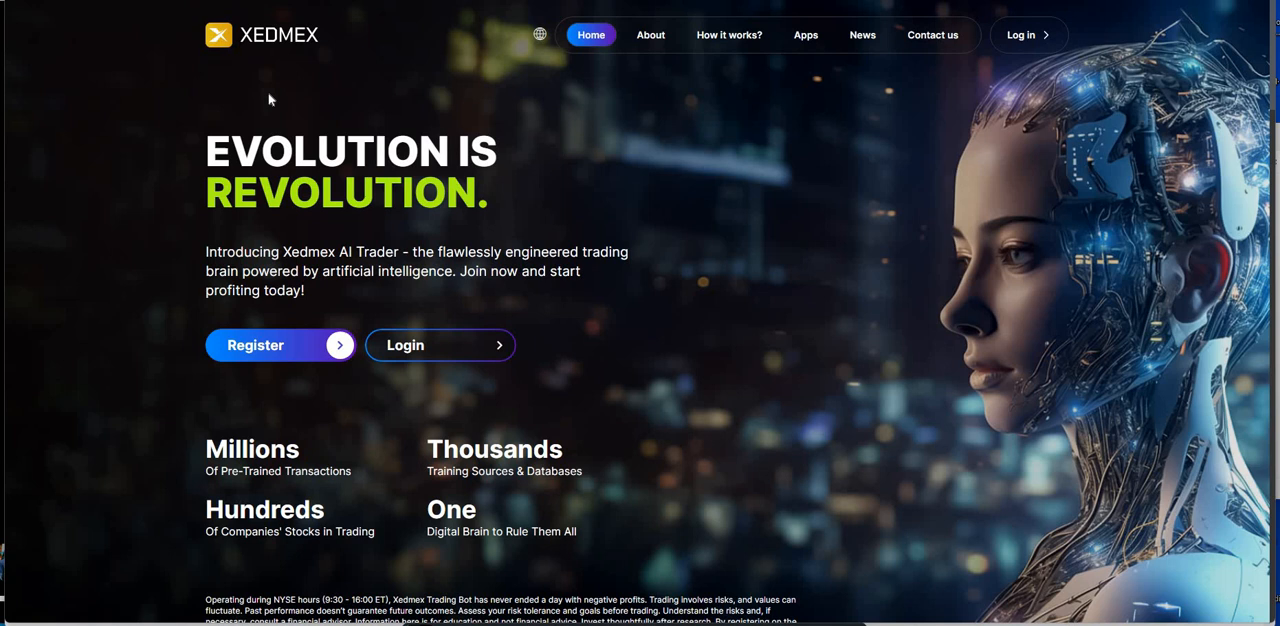
pyautogui.moveTo(272, 98)
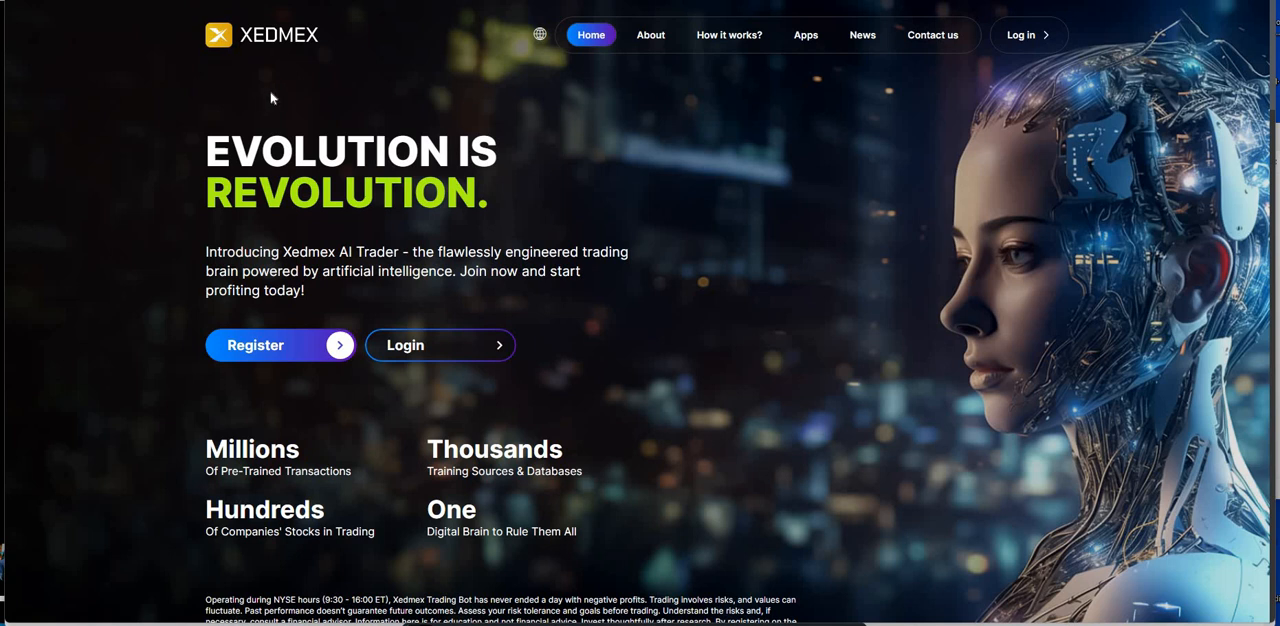
pyautogui.moveTo(333, 107)
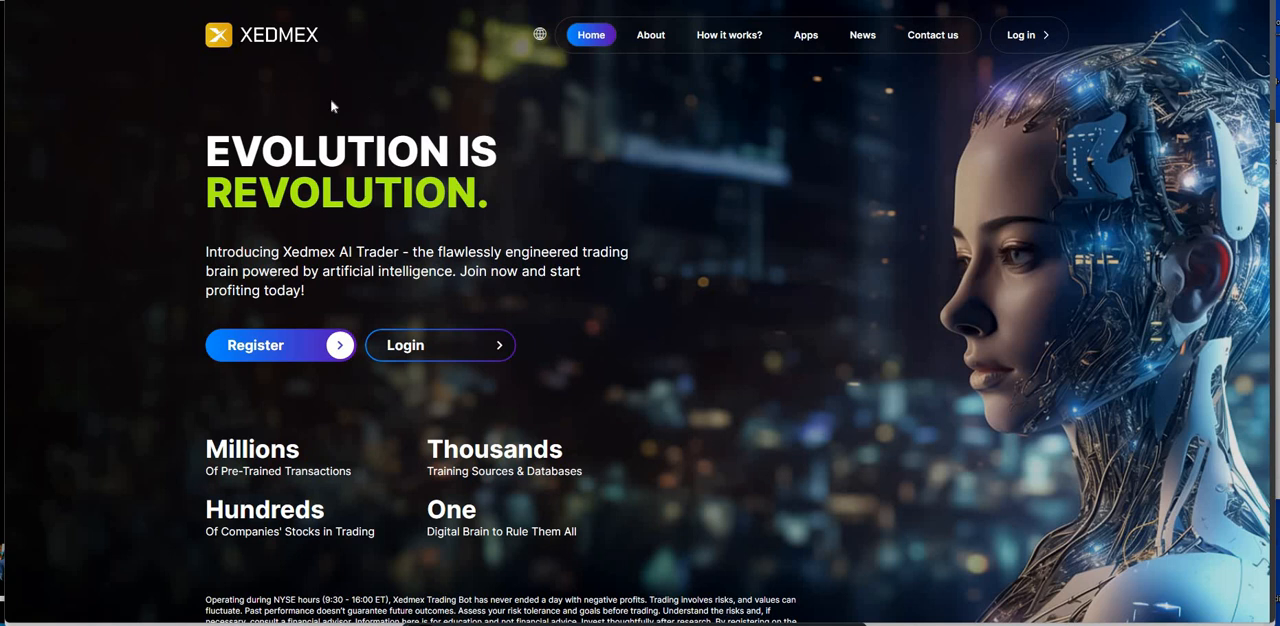
pyautogui.moveTo(284, 68)
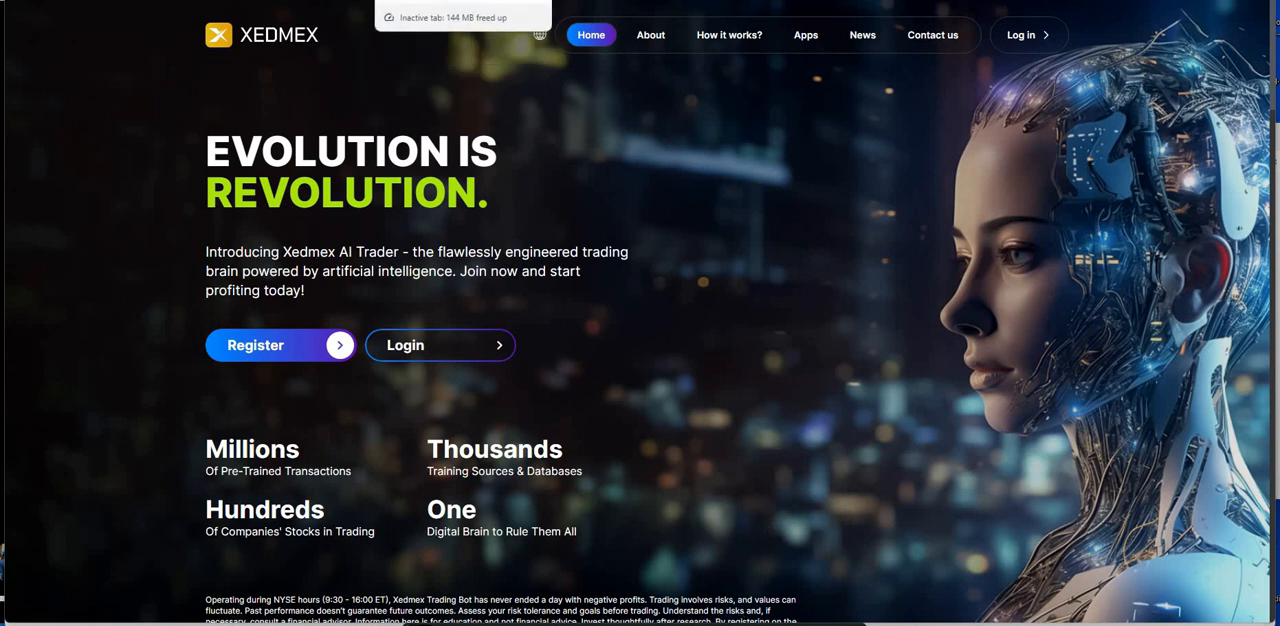
pyautogui.moveTo(754, 365)
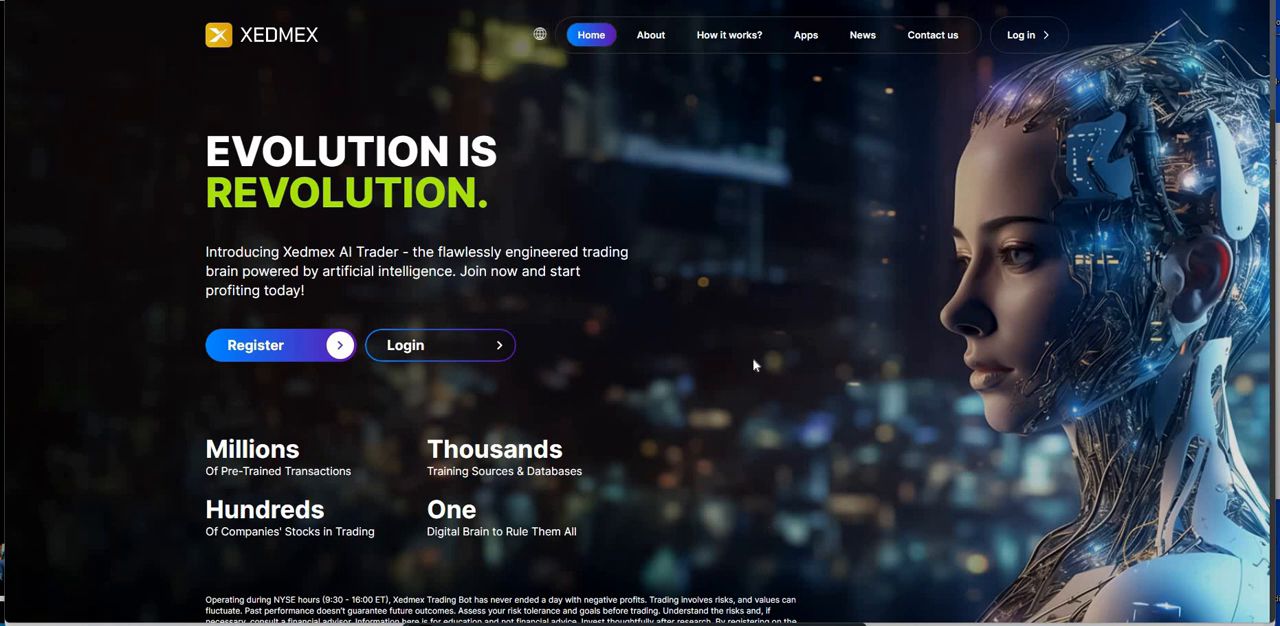
pyautogui.moveTo(897, 500)
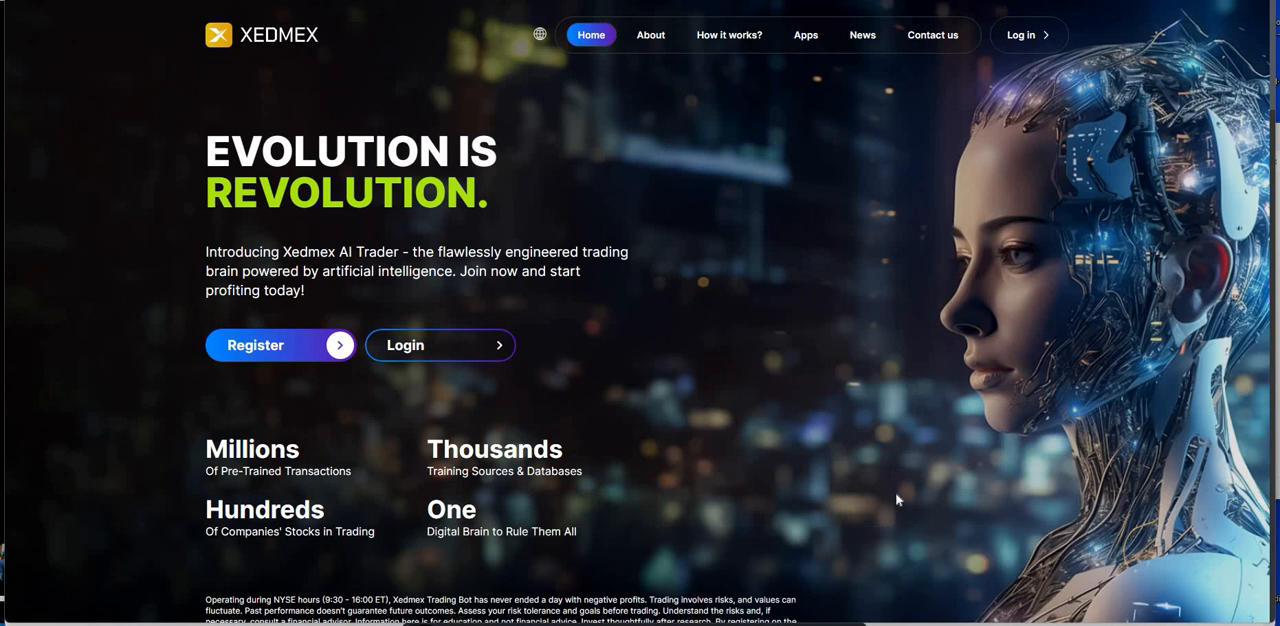
pyautogui.moveTo(908, 550)
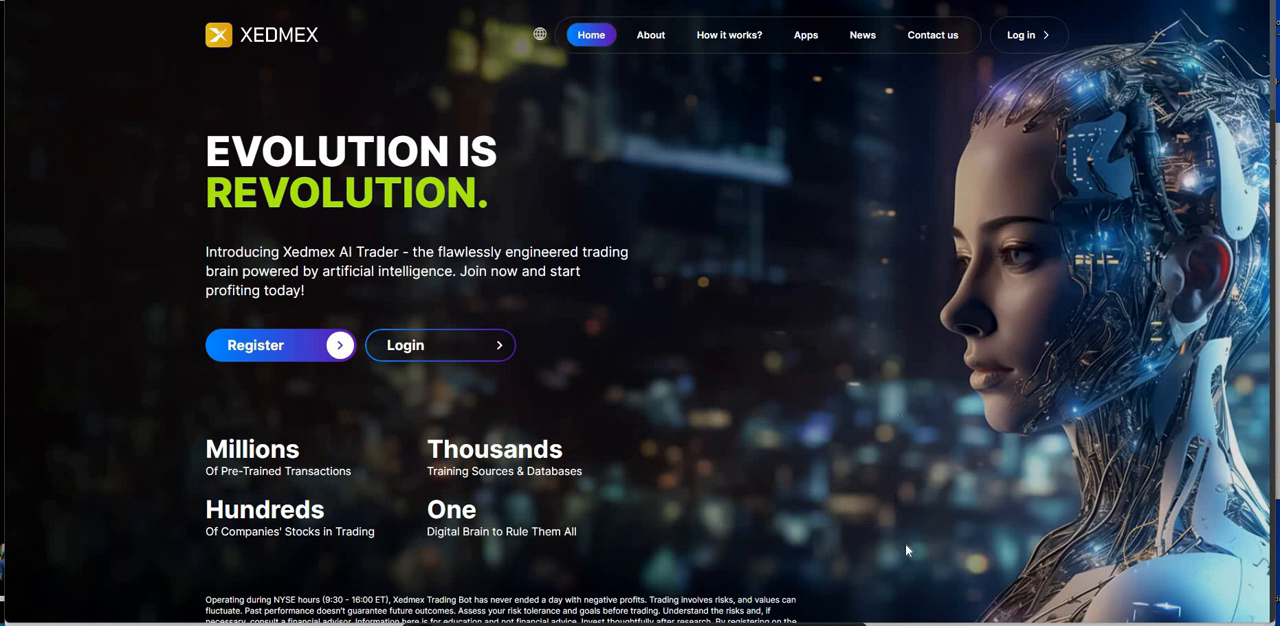
pyautogui.moveTo(902, 553)
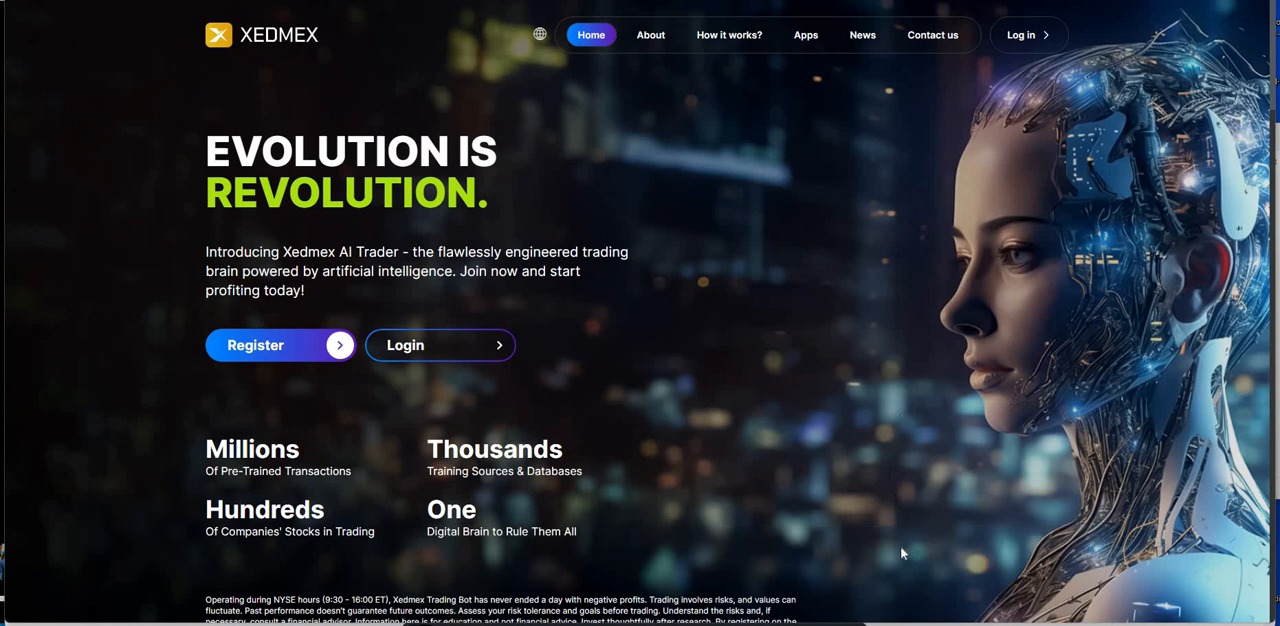
pyautogui.moveTo(847, 407)
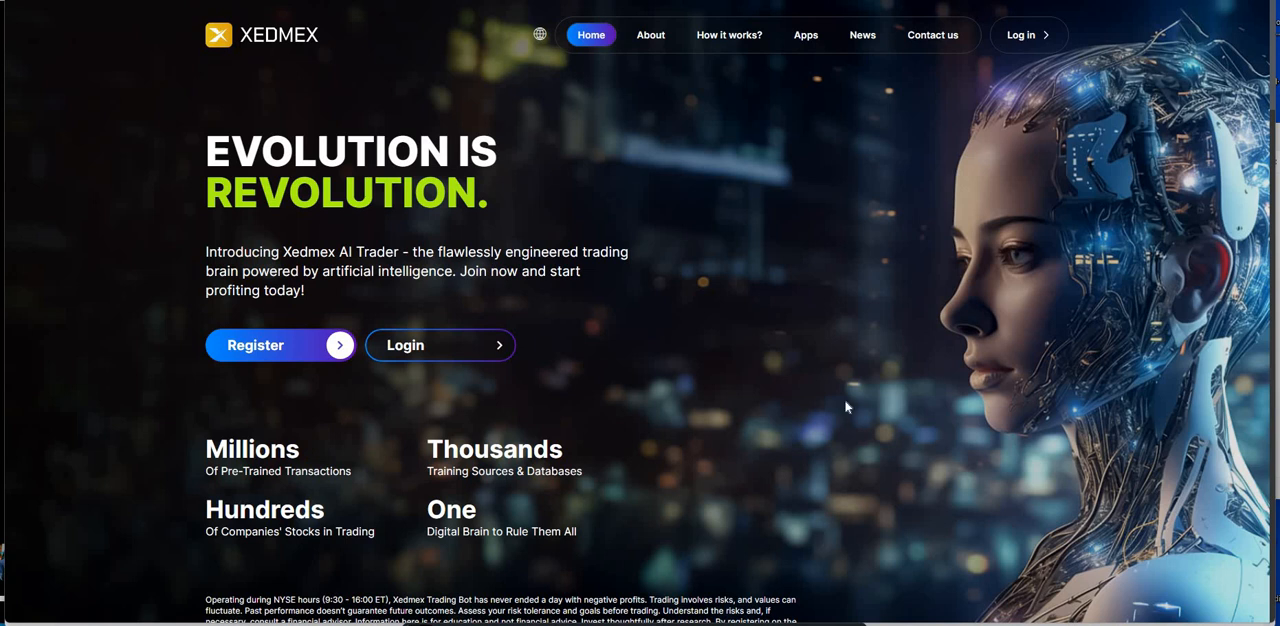
pyautogui.moveTo(812, 401)
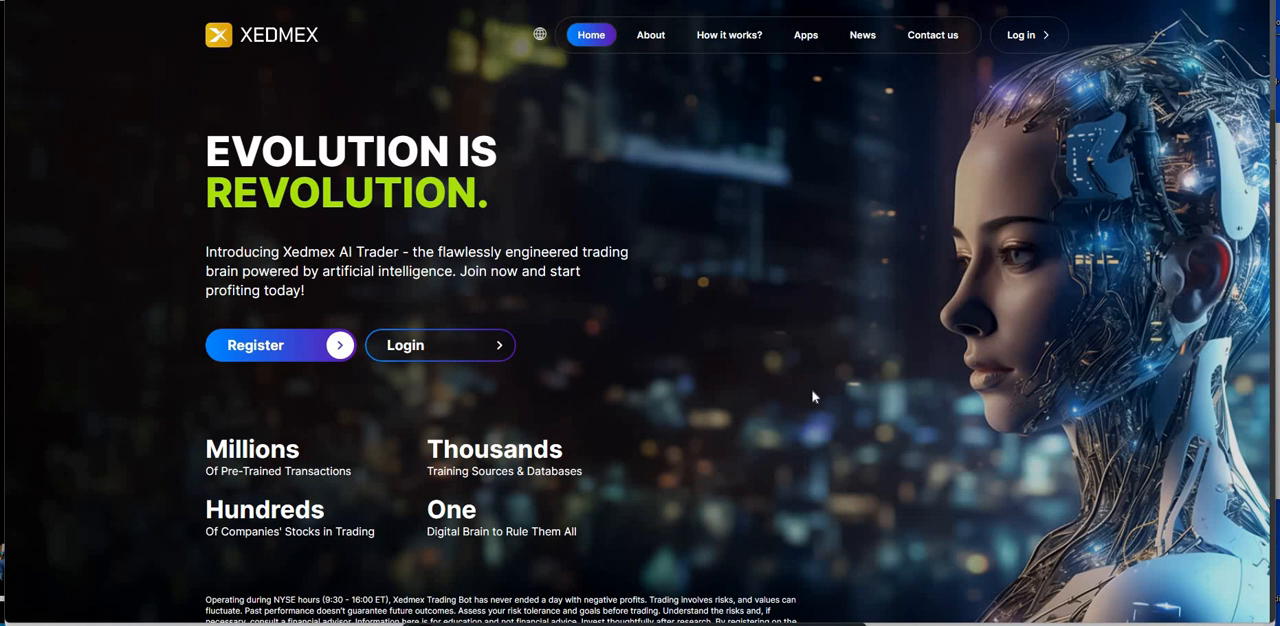
pyautogui.moveTo(829, 377)
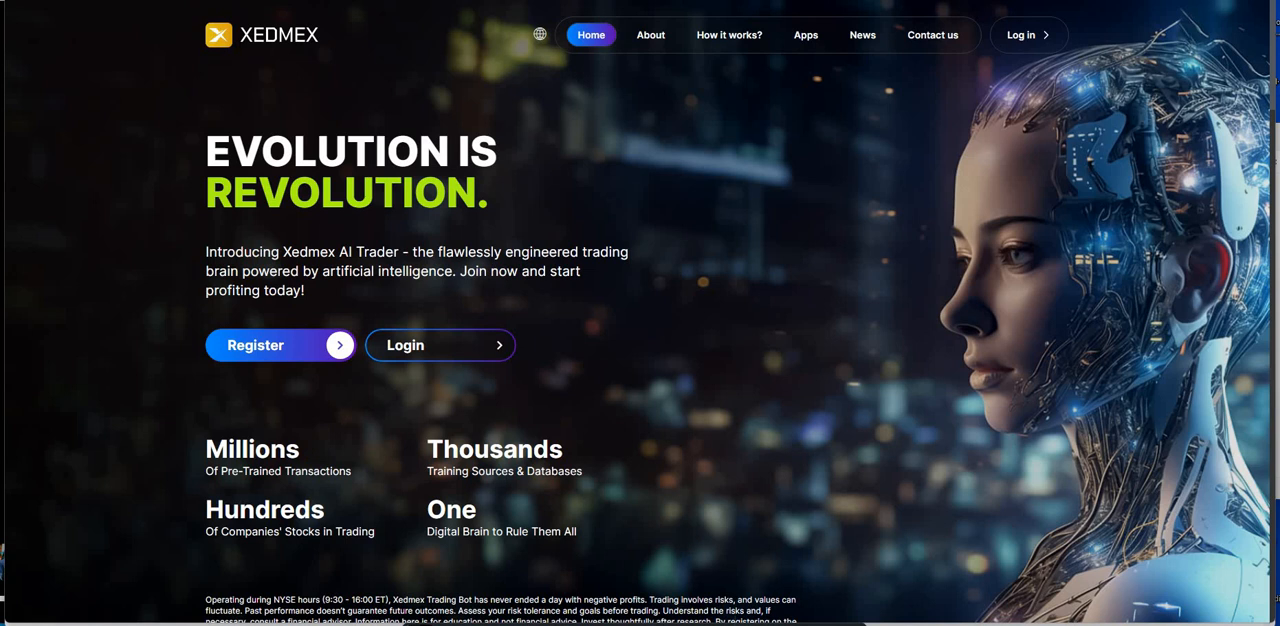
pyautogui.moveTo(825, 175)
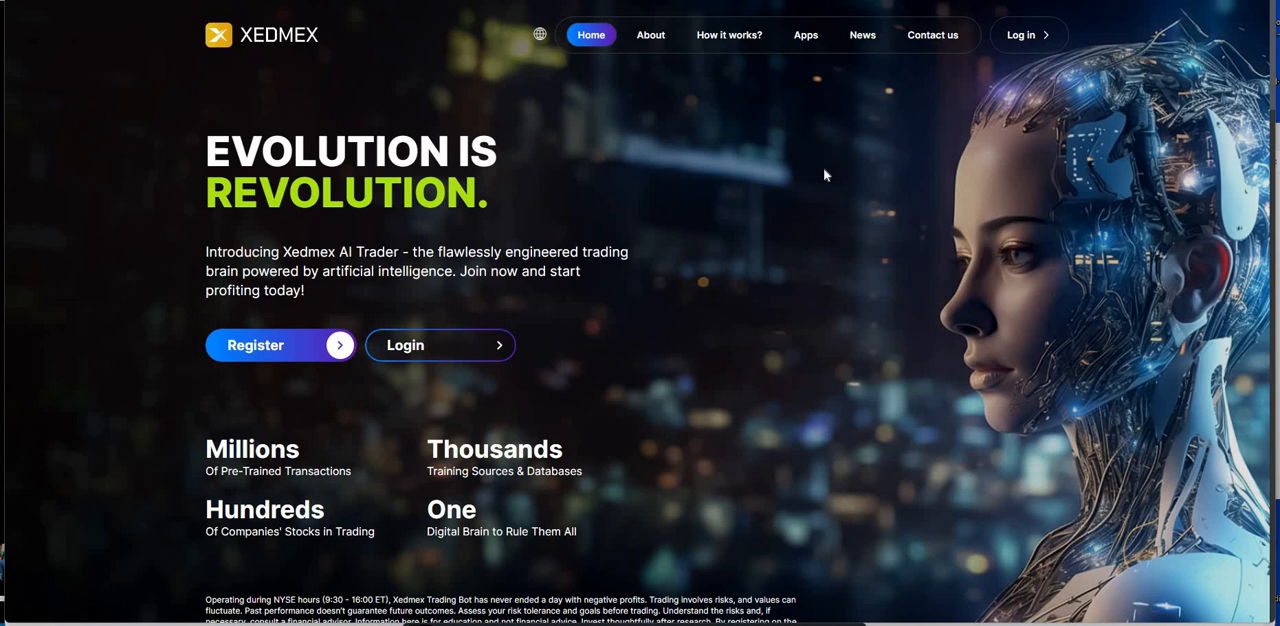
pyautogui.moveTo(907, 522)
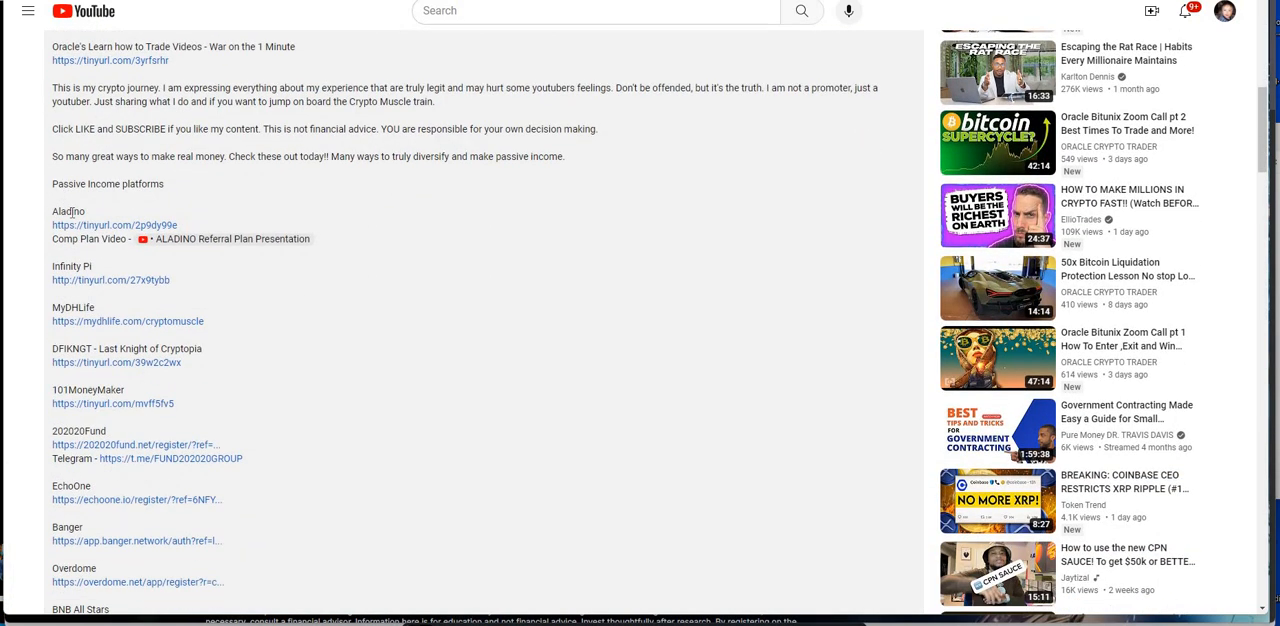
pyautogui.moveTo(63, 225)
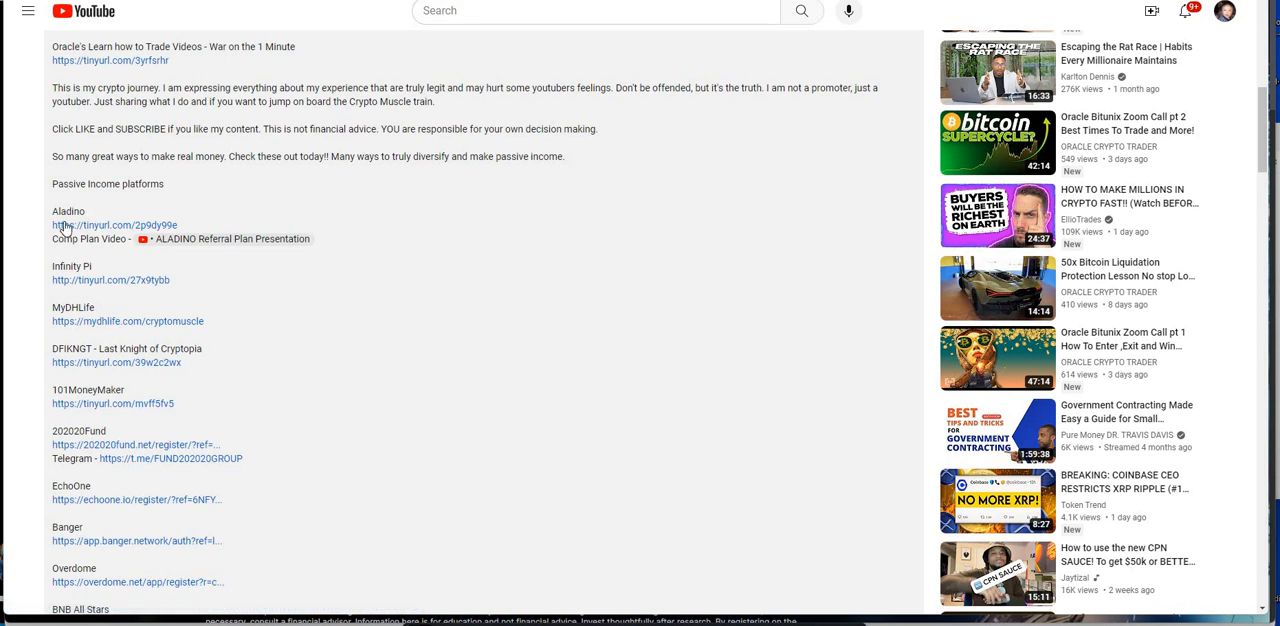
pyautogui.moveTo(72, 225)
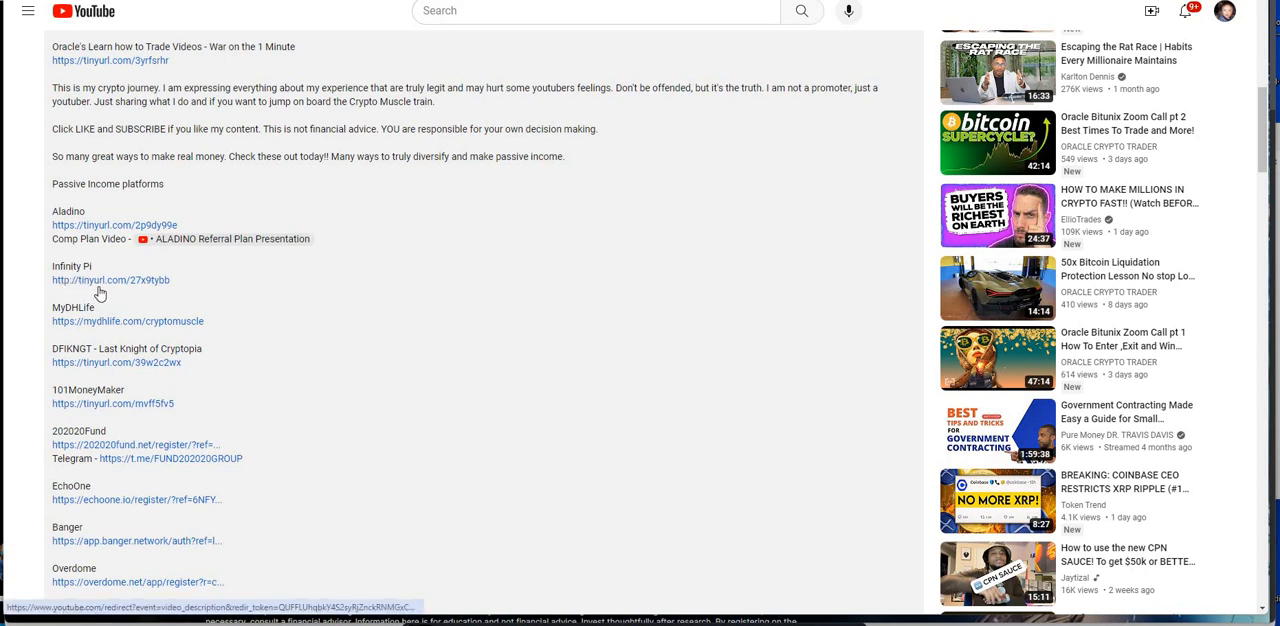
pyautogui.moveTo(77, 187)
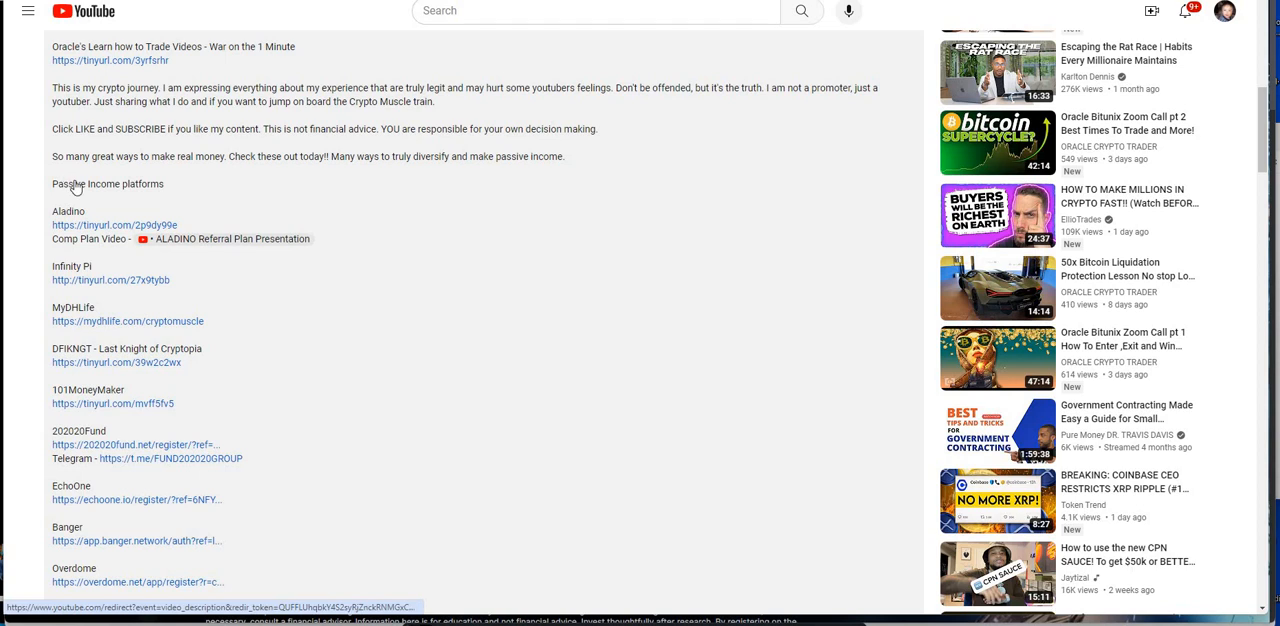
# Step: Scroll the description past High Yield and Mid-level Platforms to Xedmex, Oneozo and Rich Media
pyautogui.scroll(-3)
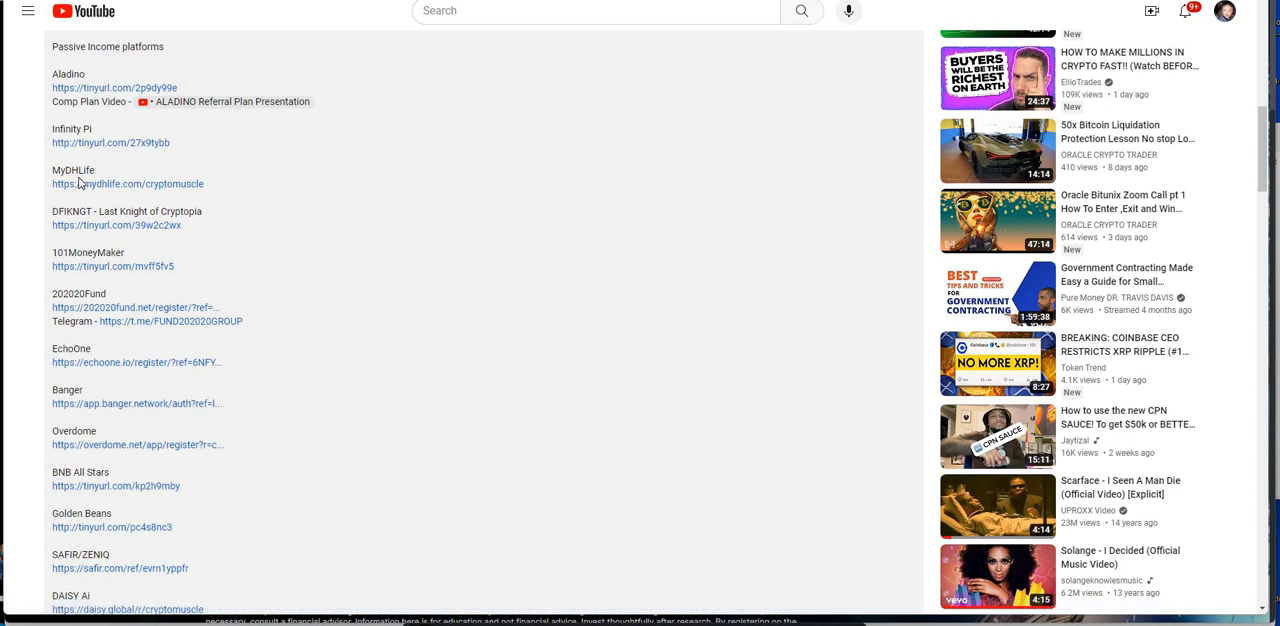
pyautogui.moveTo(113, 238)
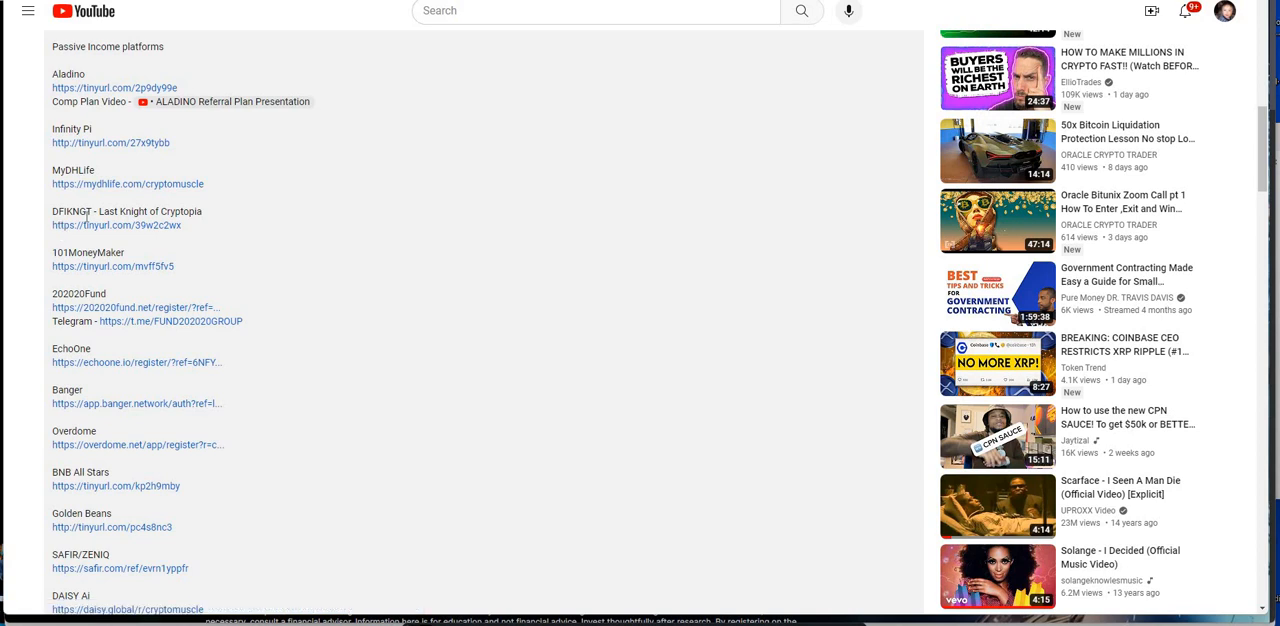
pyautogui.moveTo(86, 216)
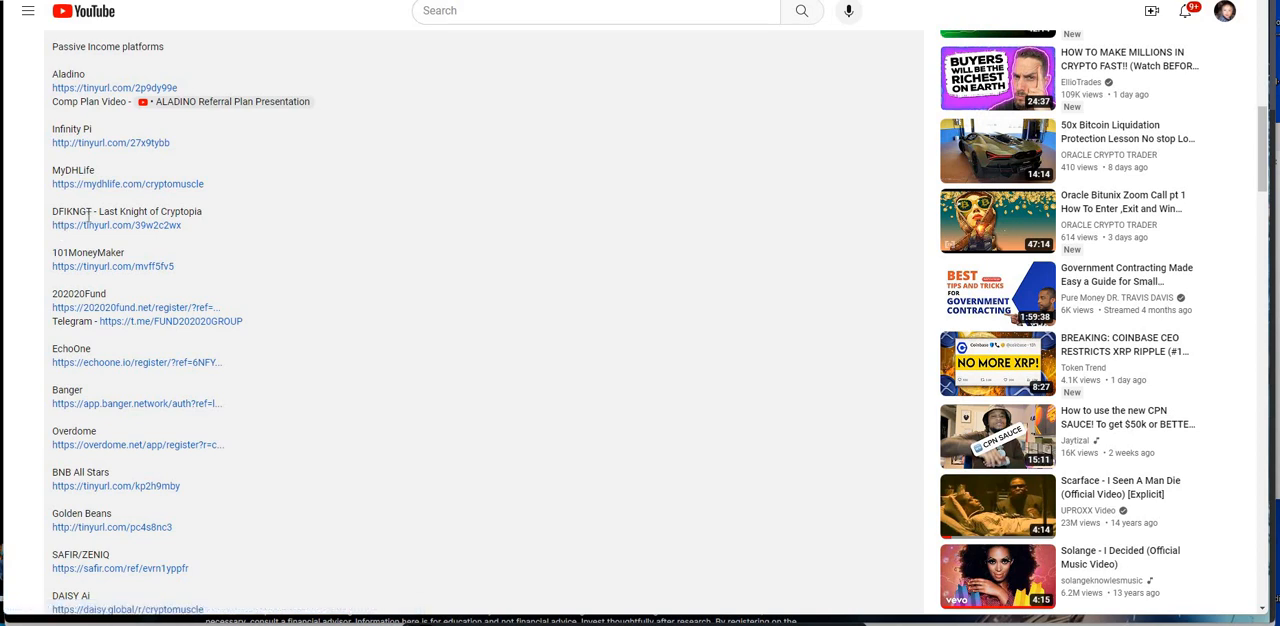
pyautogui.moveTo(133, 228)
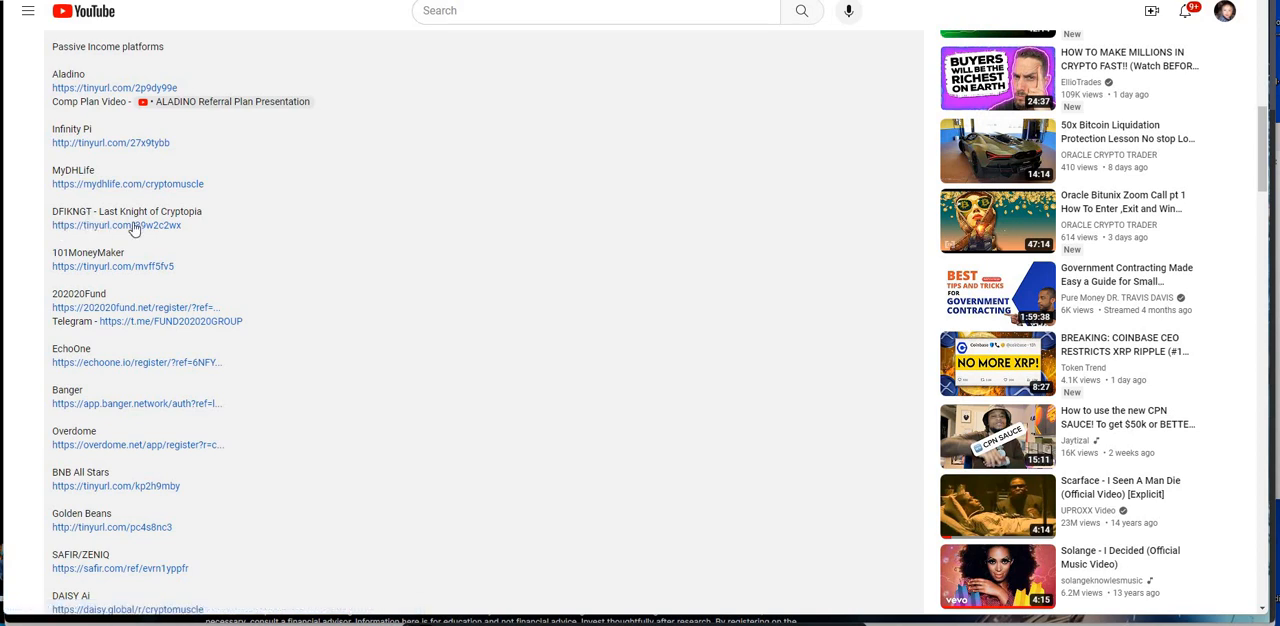
pyautogui.moveTo(120, 270)
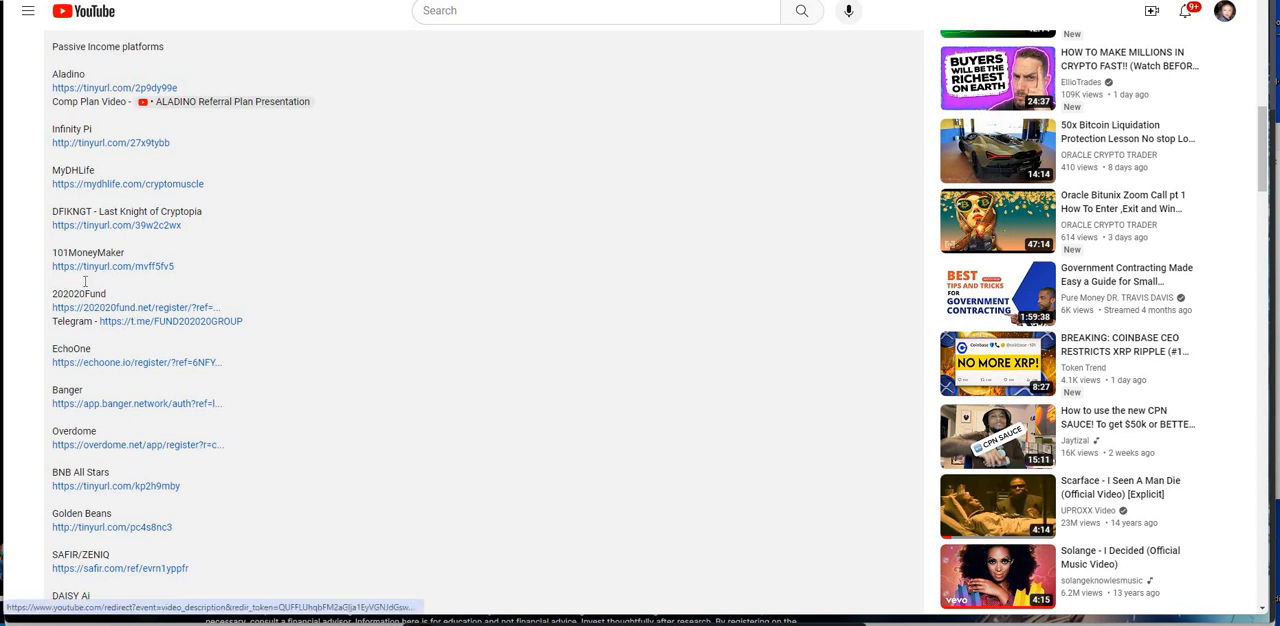
pyautogui.scroll(-3)
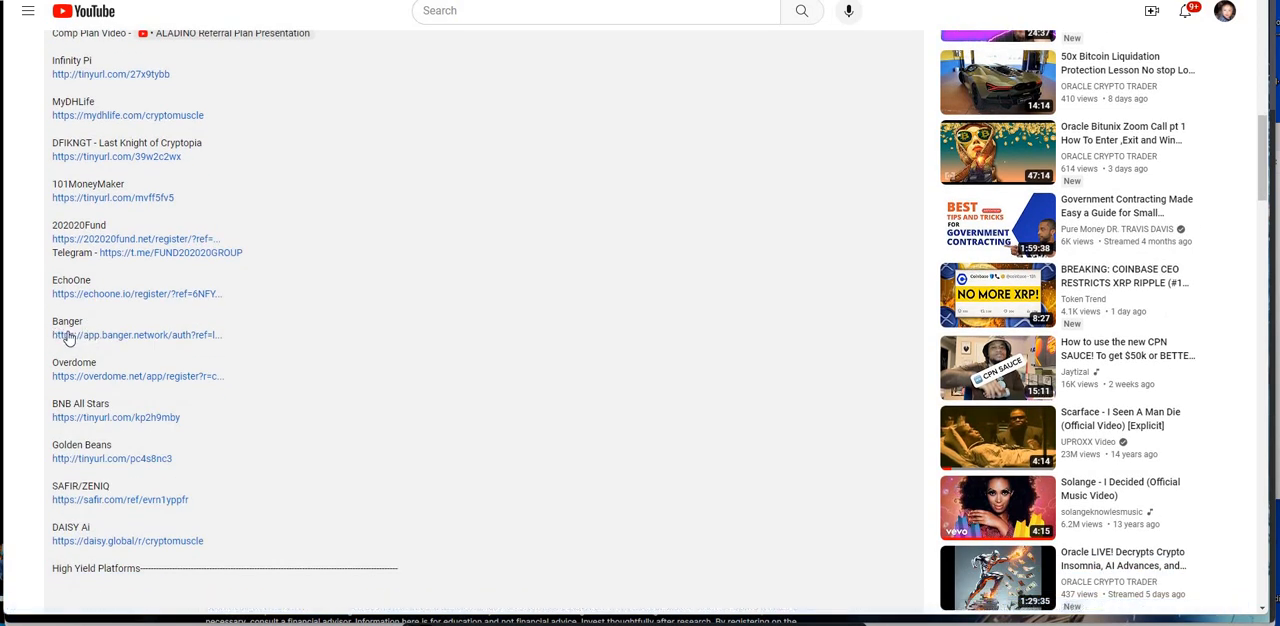
pyautogui.moveTo(70, 328)
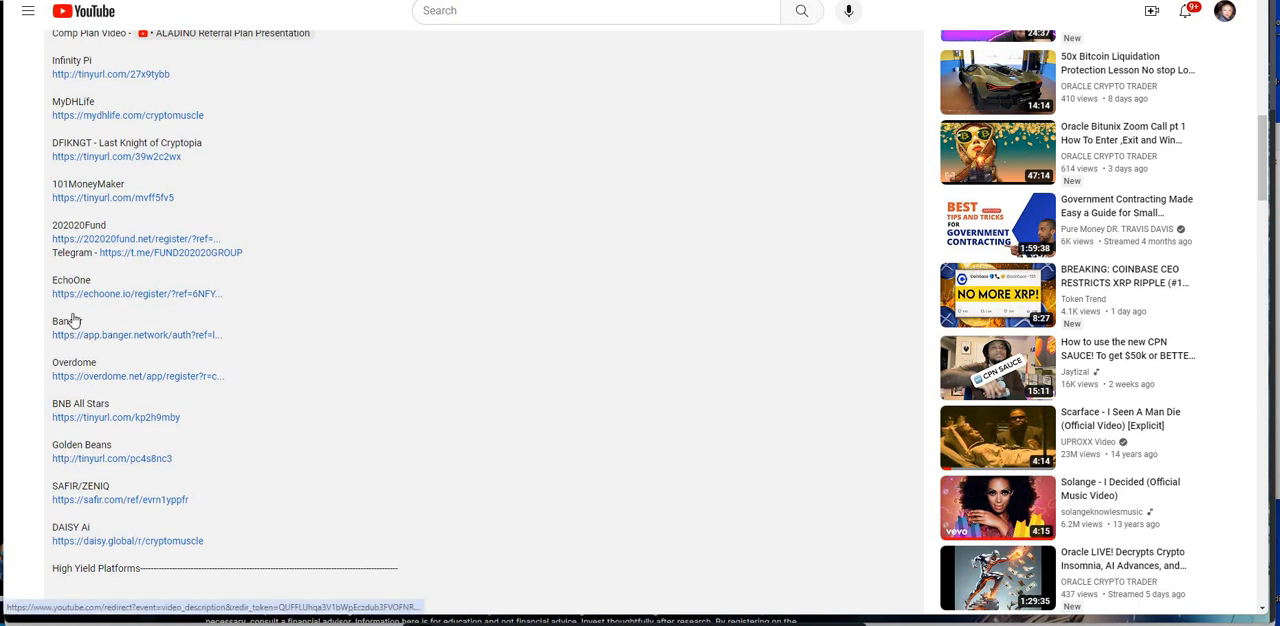
pyautogui.scroll(-3)
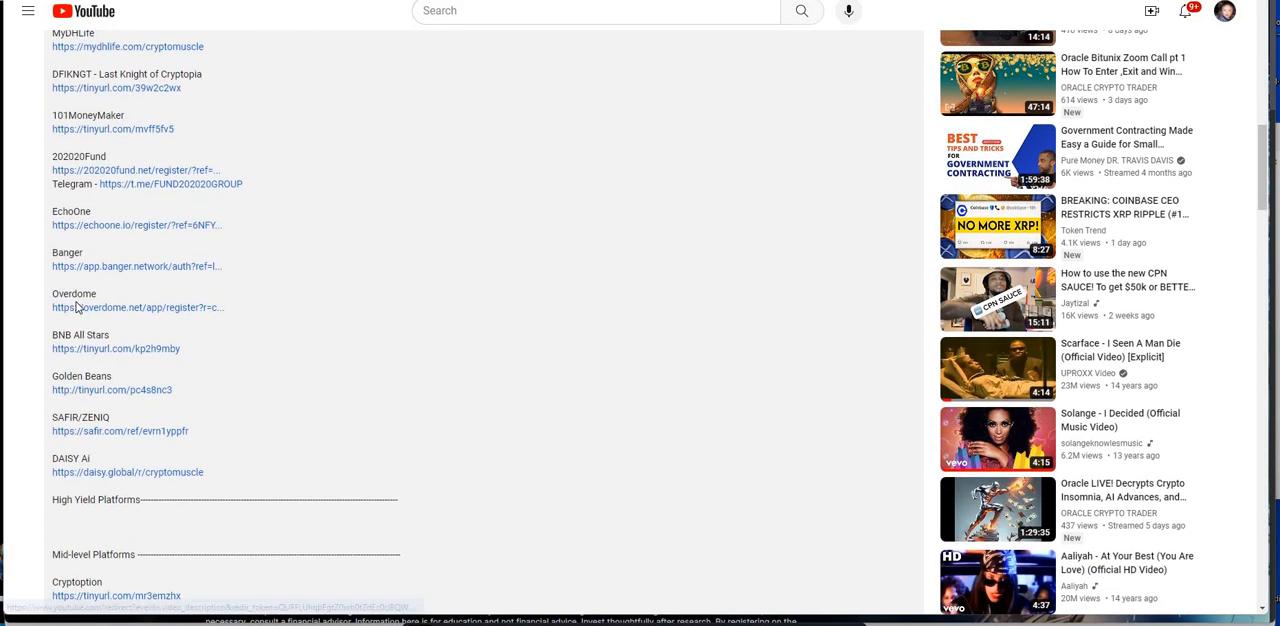
pyautogui.moveTo(77, 307)
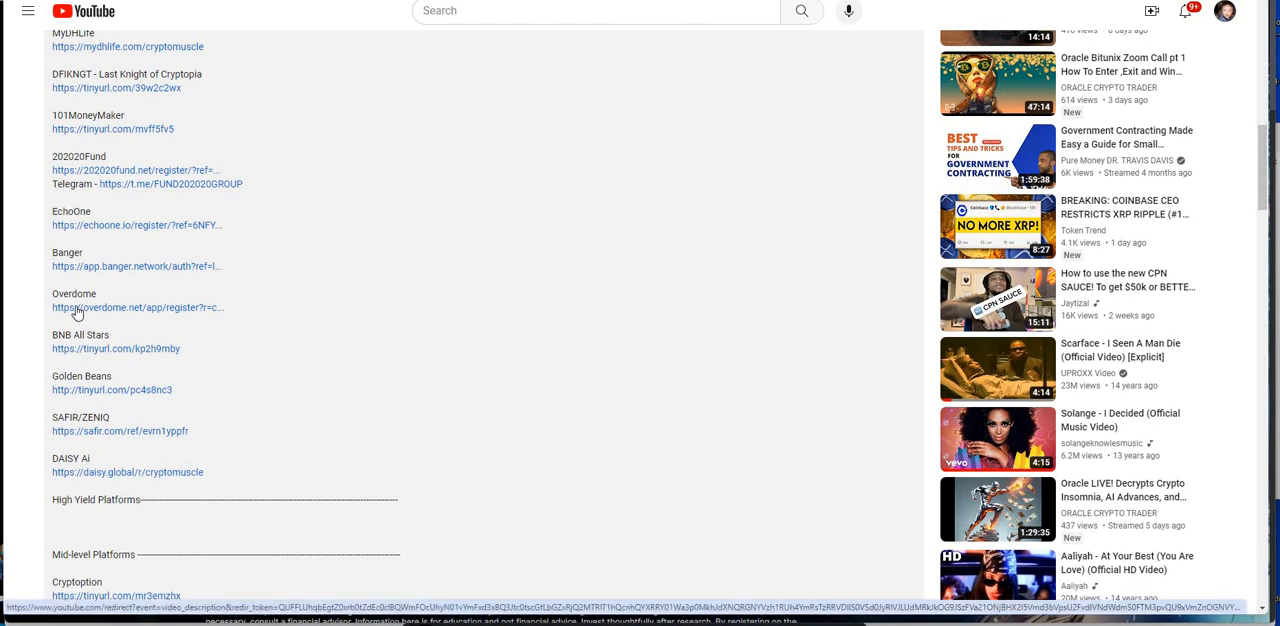
pyautogui.moveTo(78, 312)
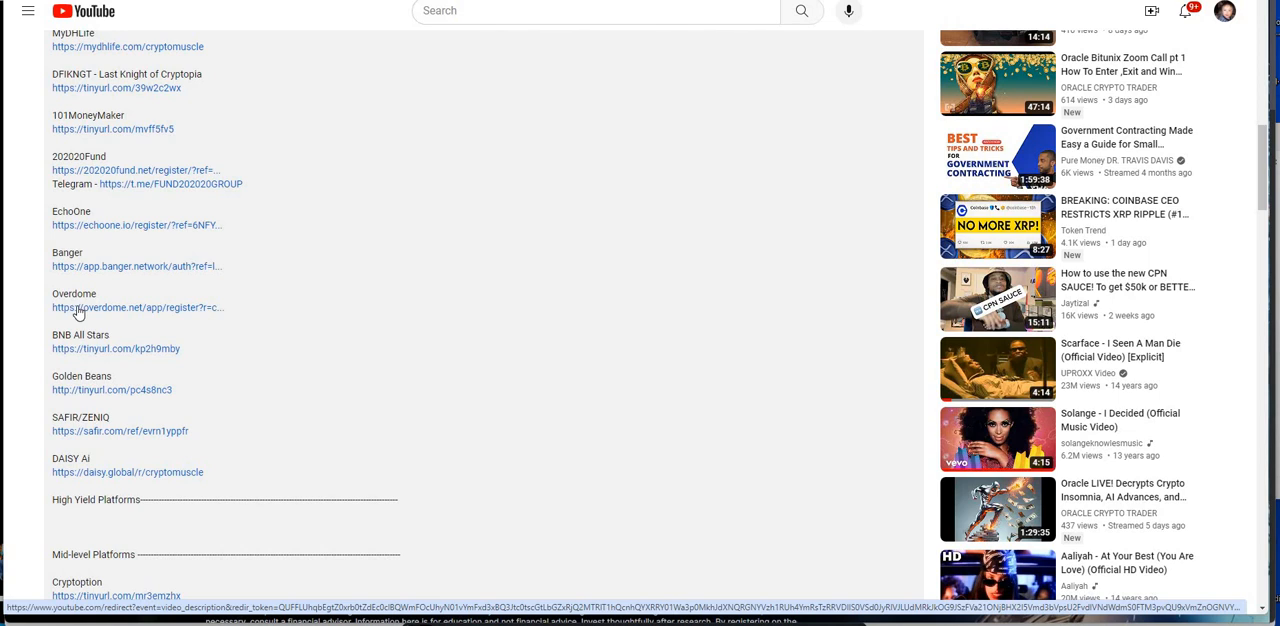
pyautogui.moveTo(82, 310)
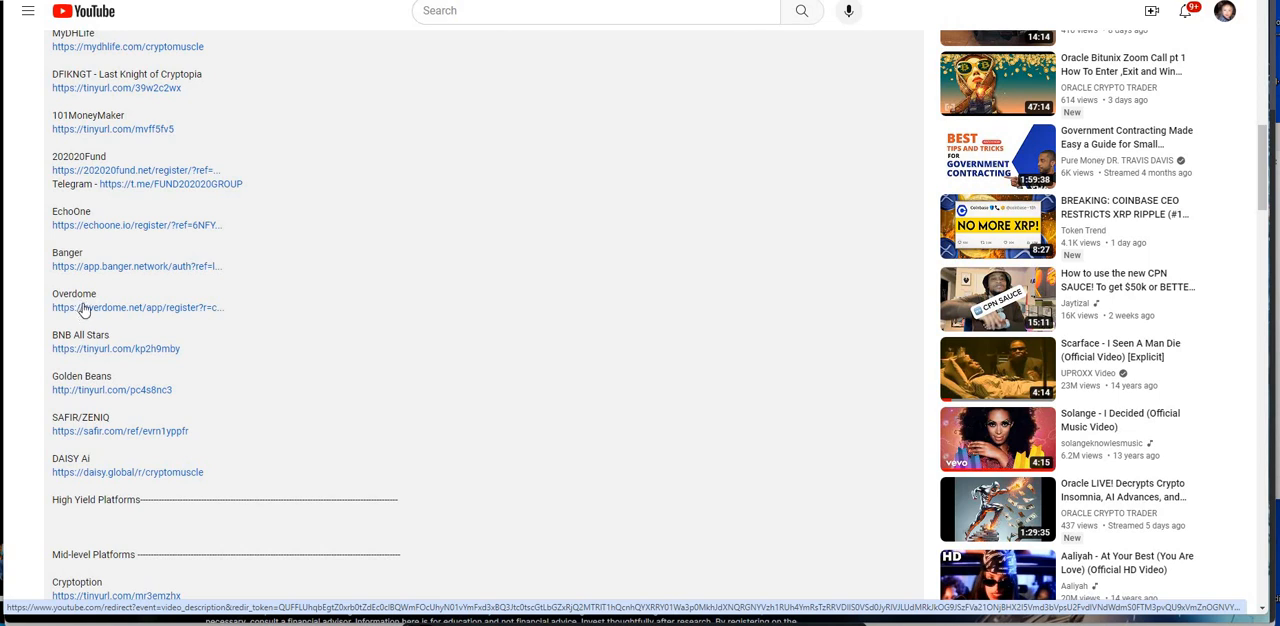
pyautogui.moveTo(113, 311)
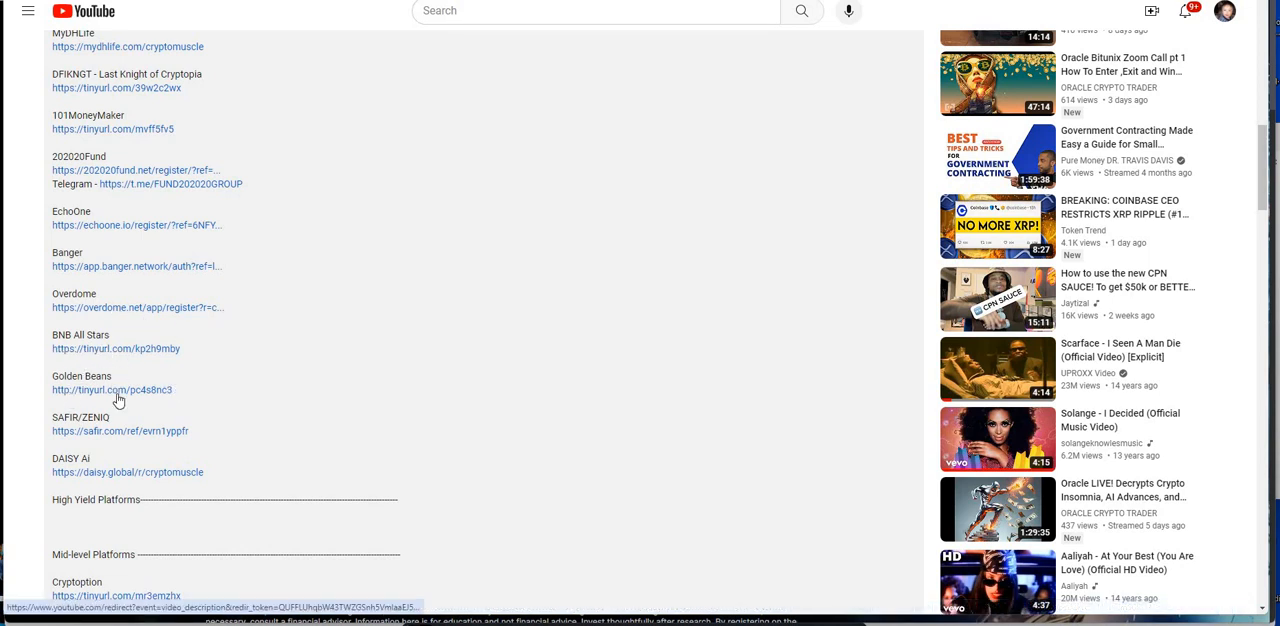
pyautogui.moveTo(275, 365)
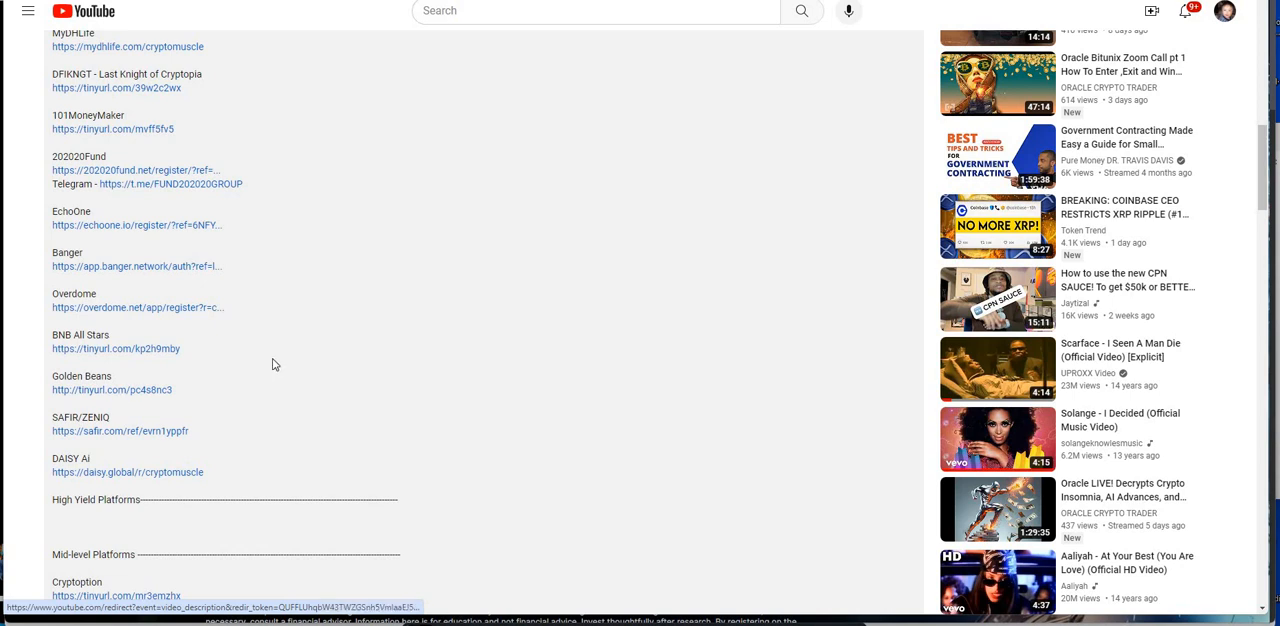
pyautogui.scroll(-3)
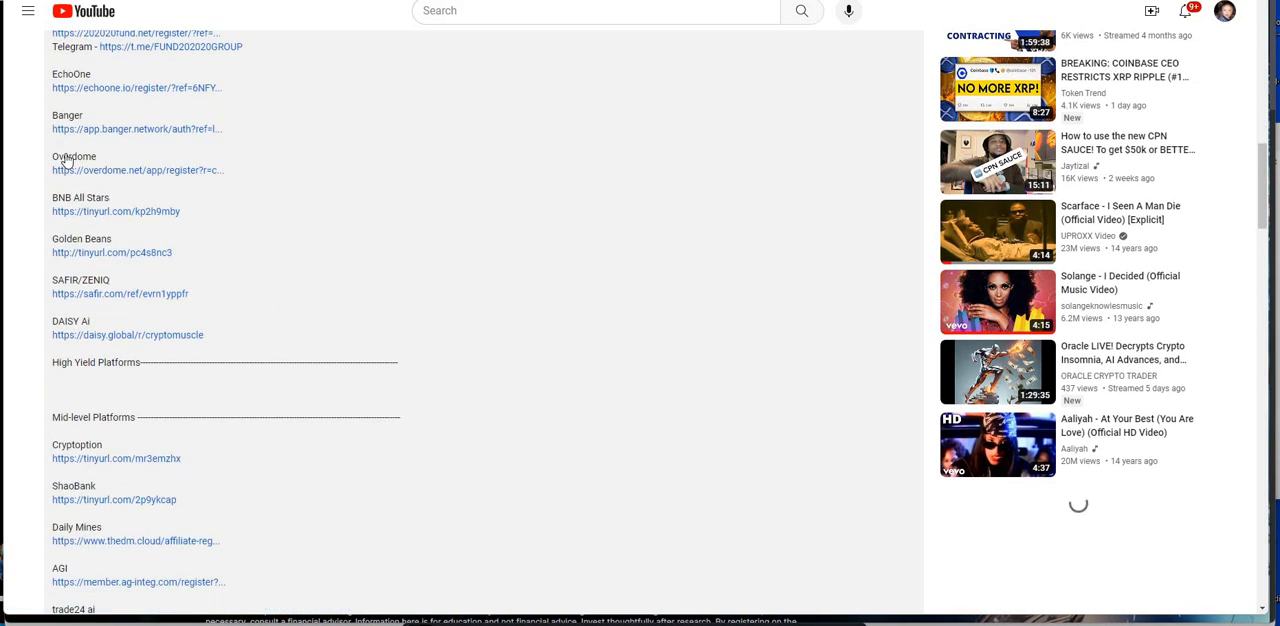
pyautogui.scroll(-3)
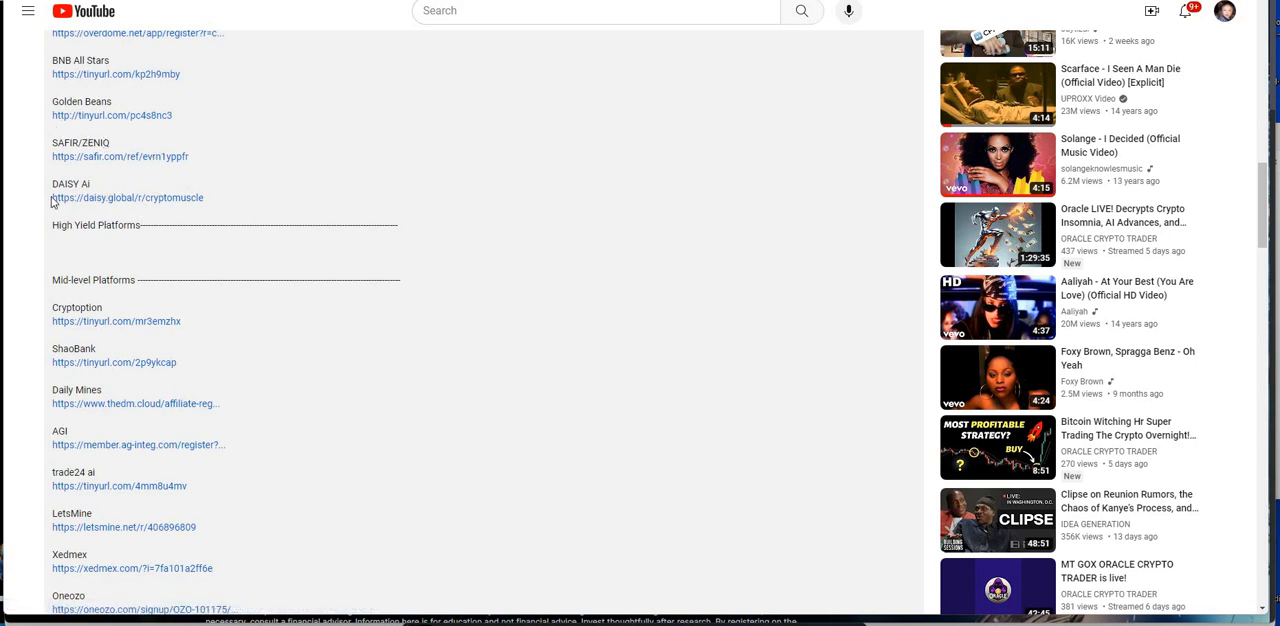
pyautogui.moveTo(228, 350)
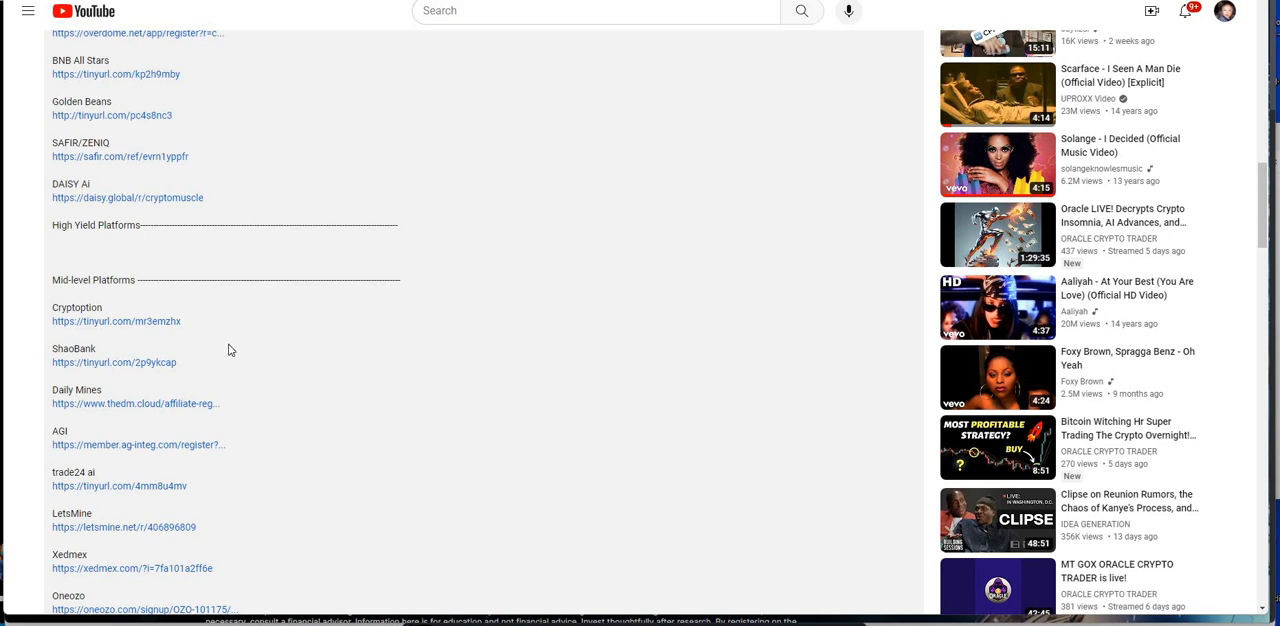
pyautogui.moveTo(58, 198)
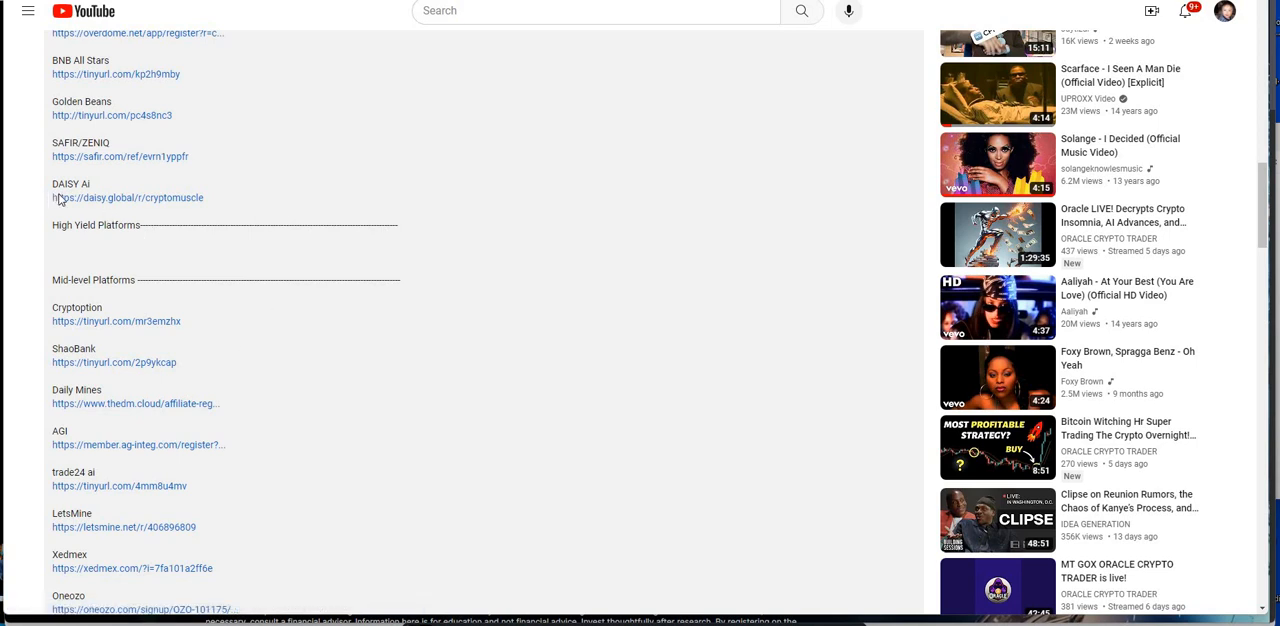
pyautogui.scroll(-3)
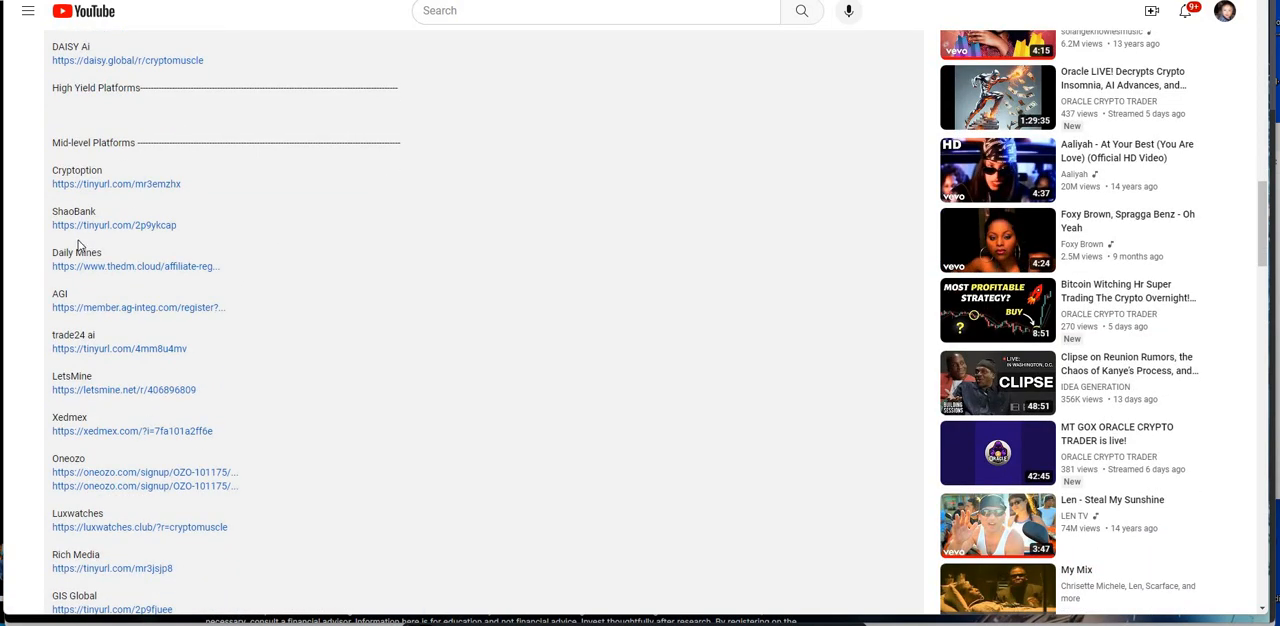
pyautogui.moveTo(8, 276)
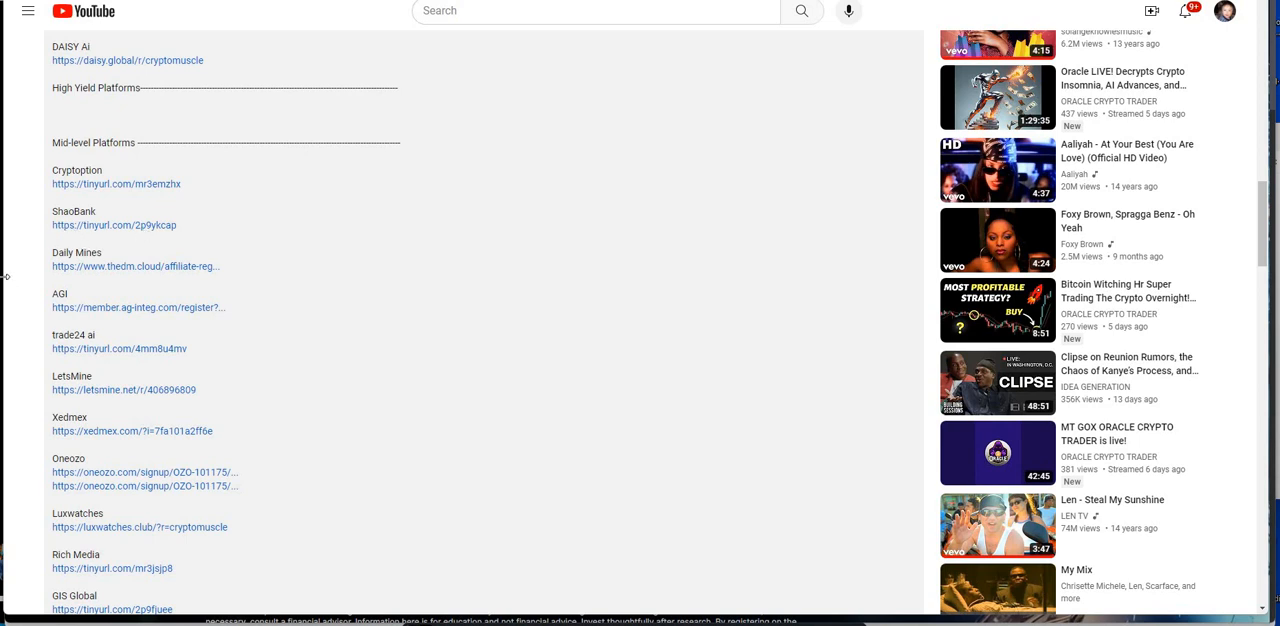
pyautogui.moveTo(70, 290)
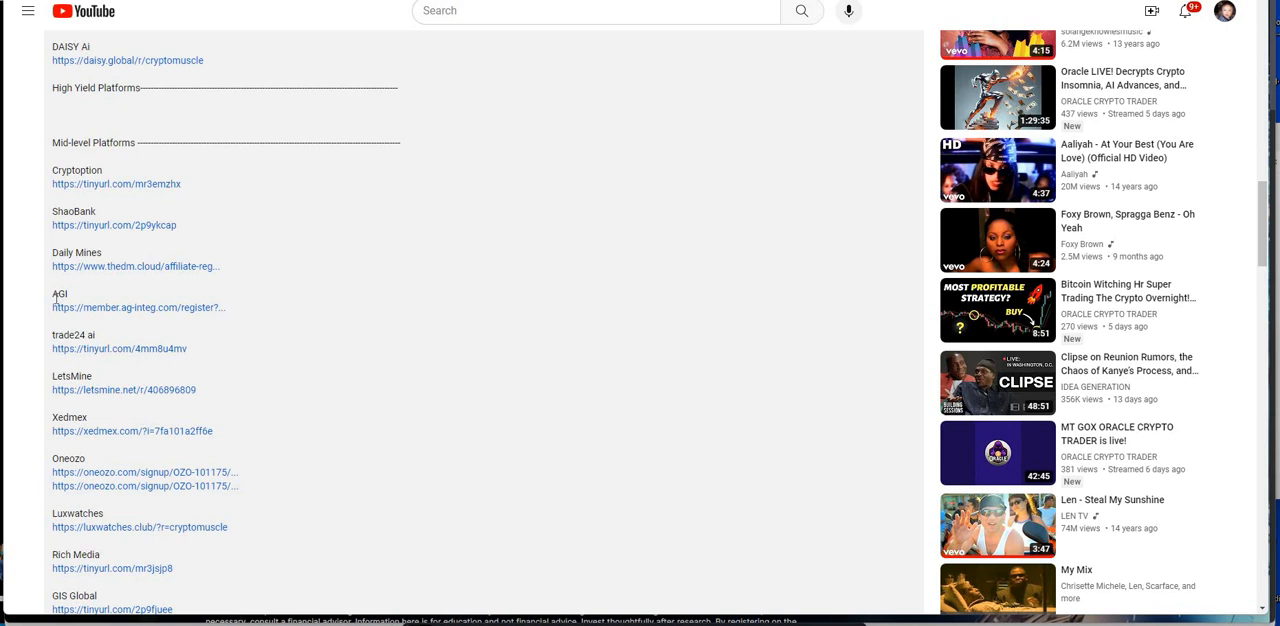
pyautogui.moveTo(57, 308)
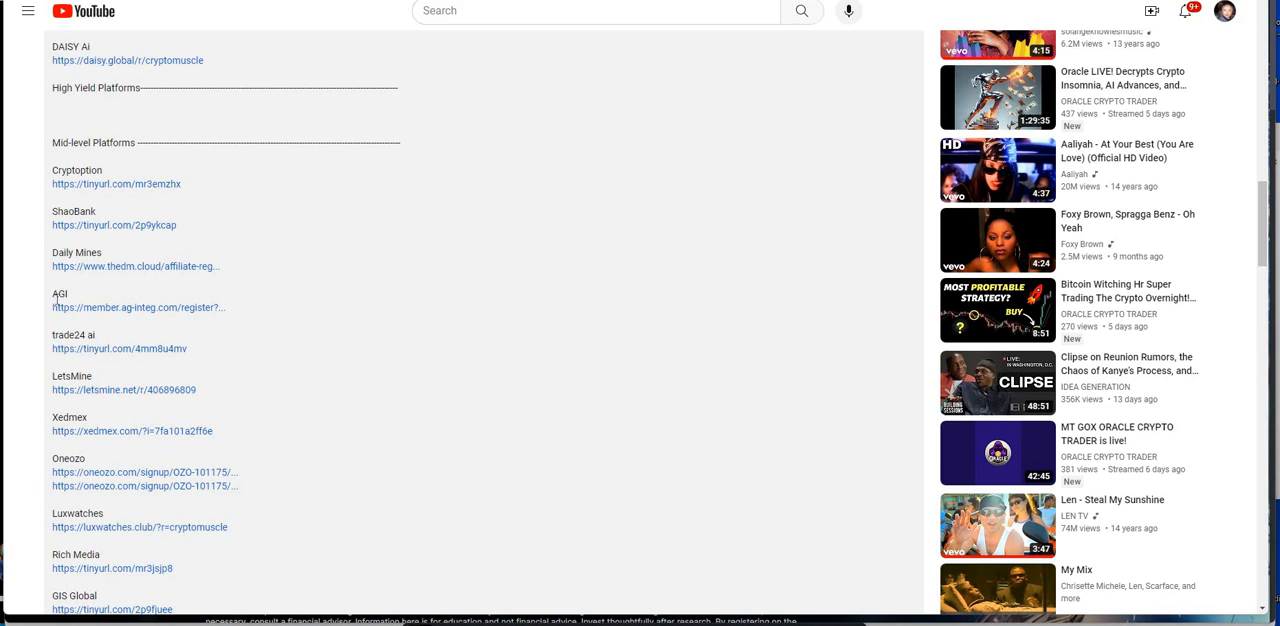
pyautogui.moveTo(70, 310)
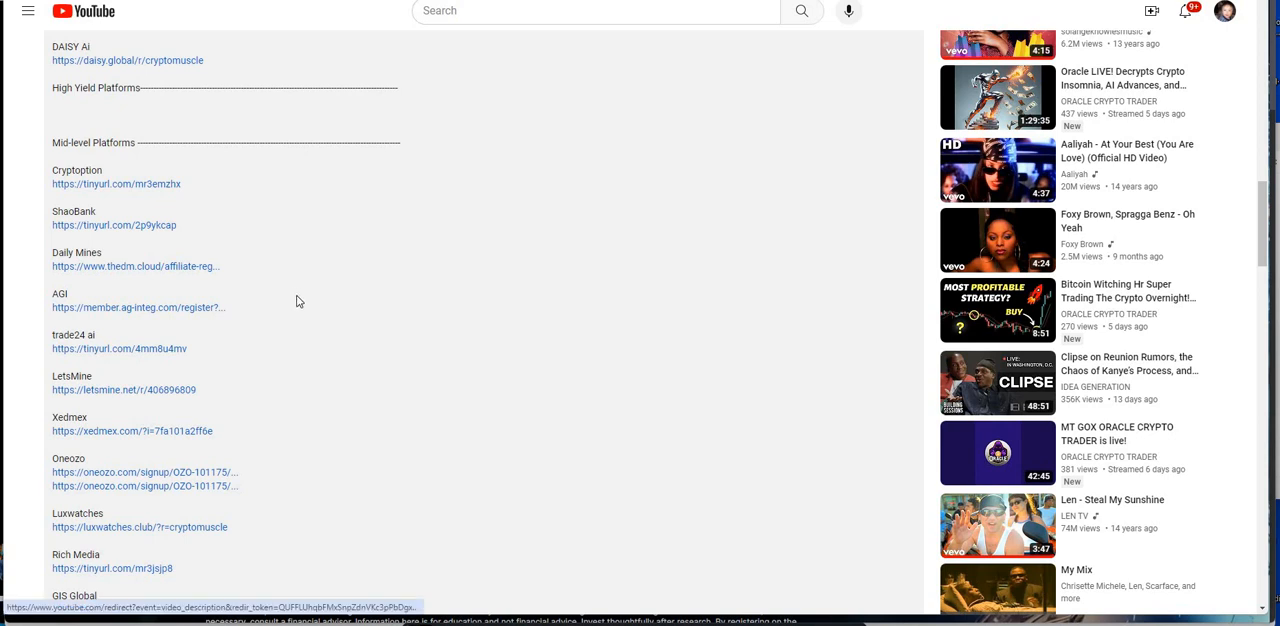
pyautogui.moveTo(296, 305)
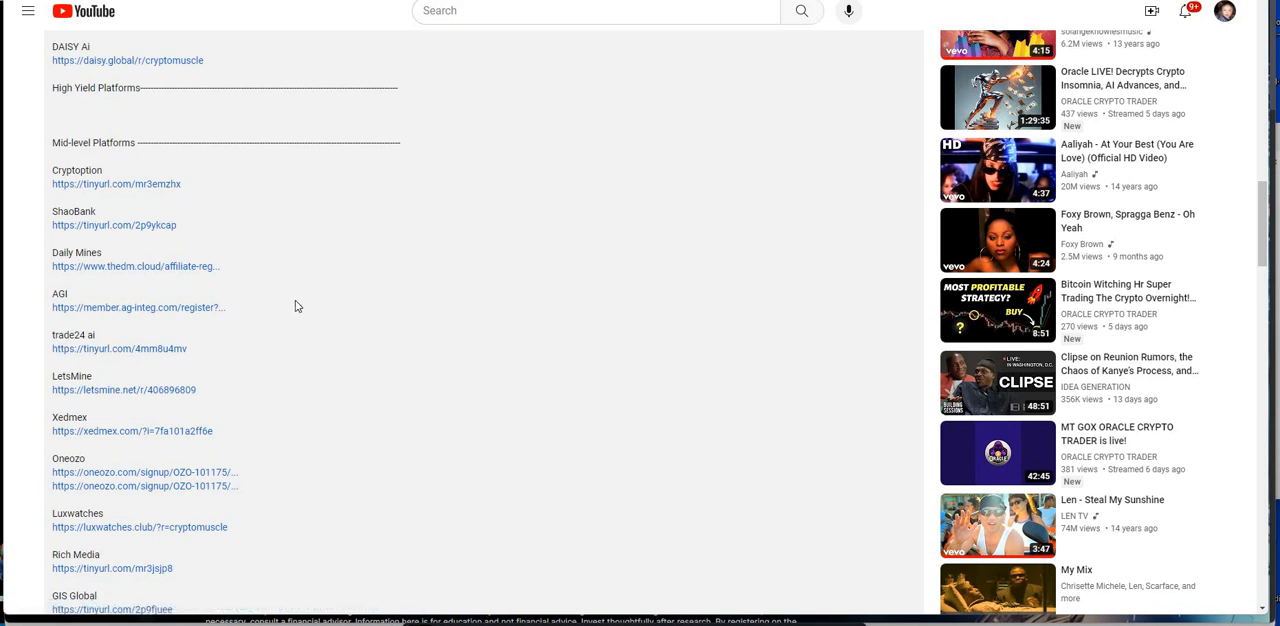
# Step: Scroll through the description's Luxwatches to Liquidix referral links and the Others section
pyautogui.scroll(-3)
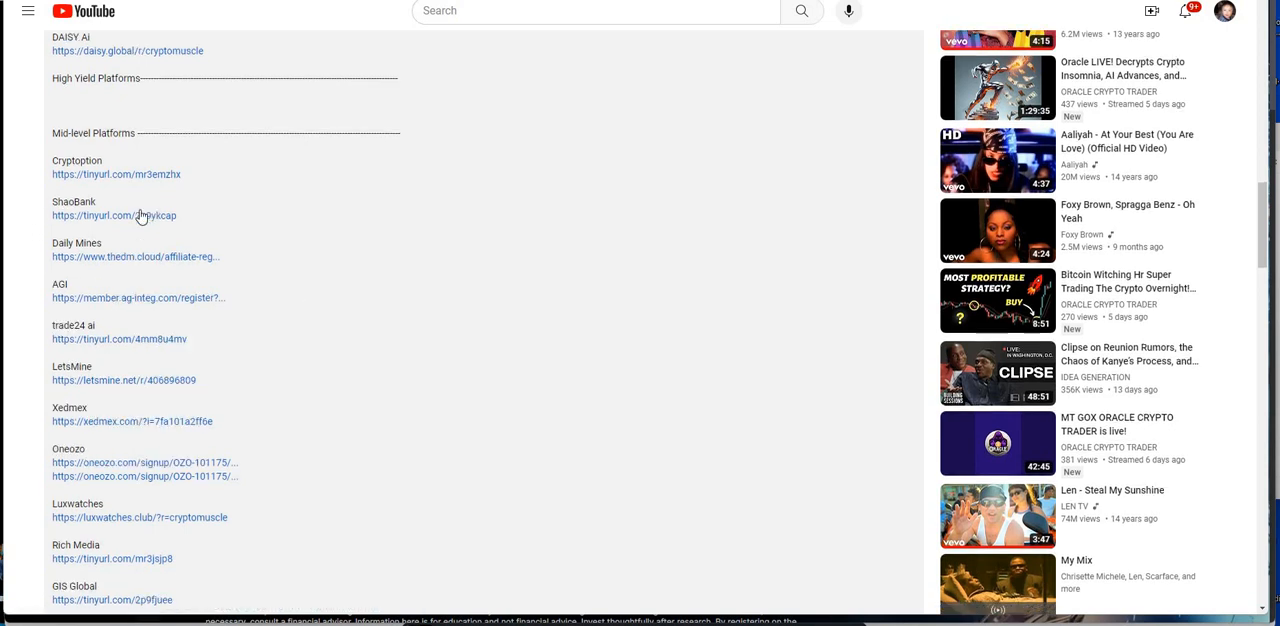
pyautogui.scroll(-3)
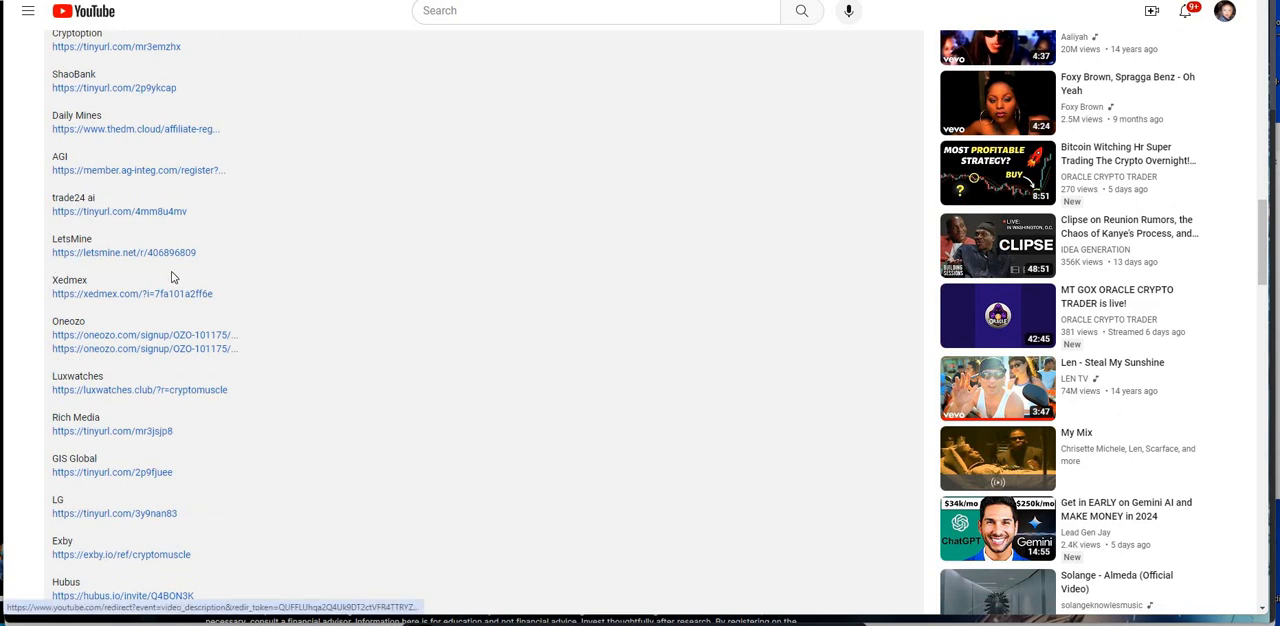
pyautogui.moveTo(120, 263)
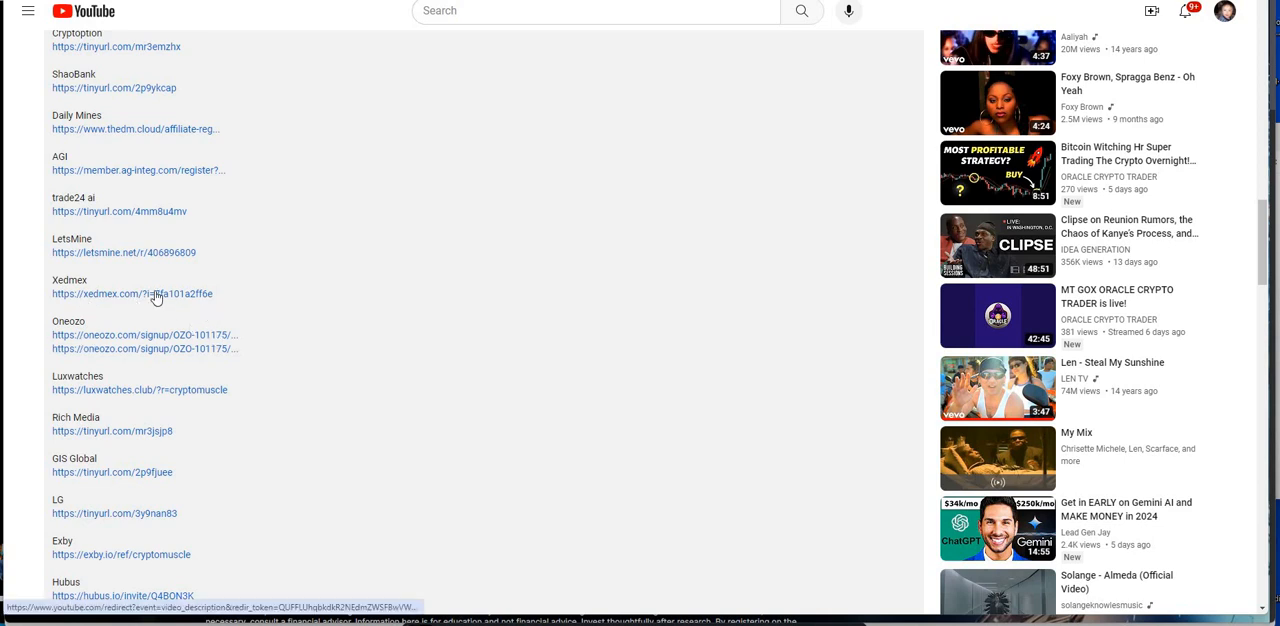
pyautogui.scroll(-3)
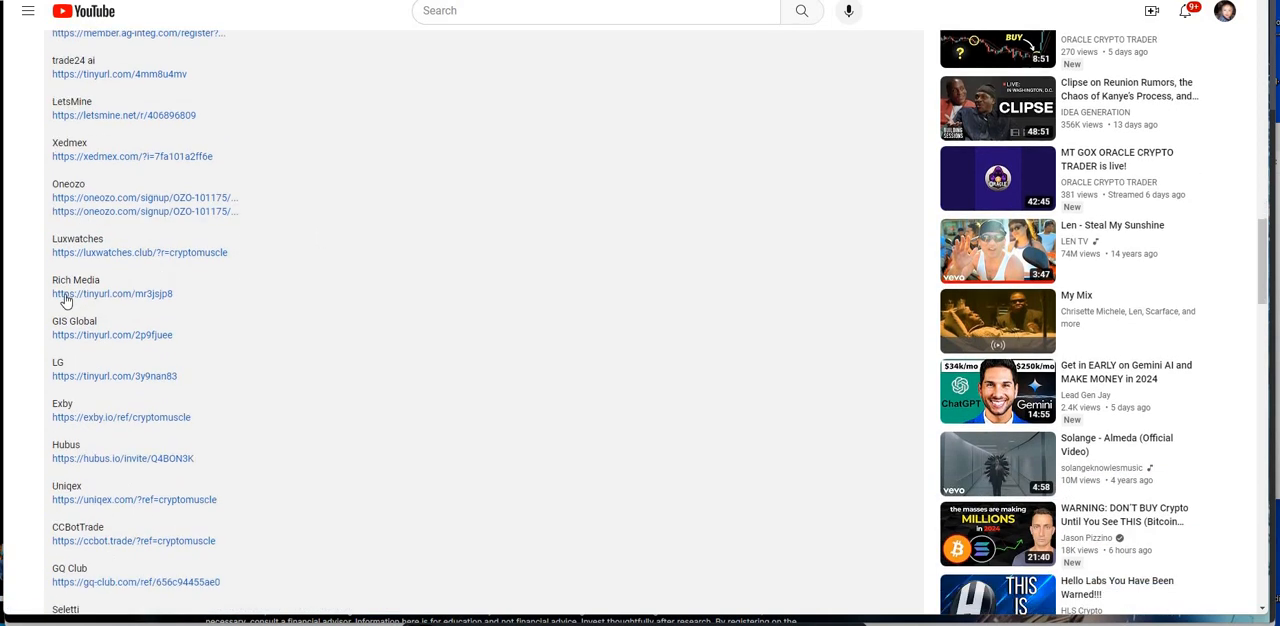
pyautogui.moveTo(220, 335)
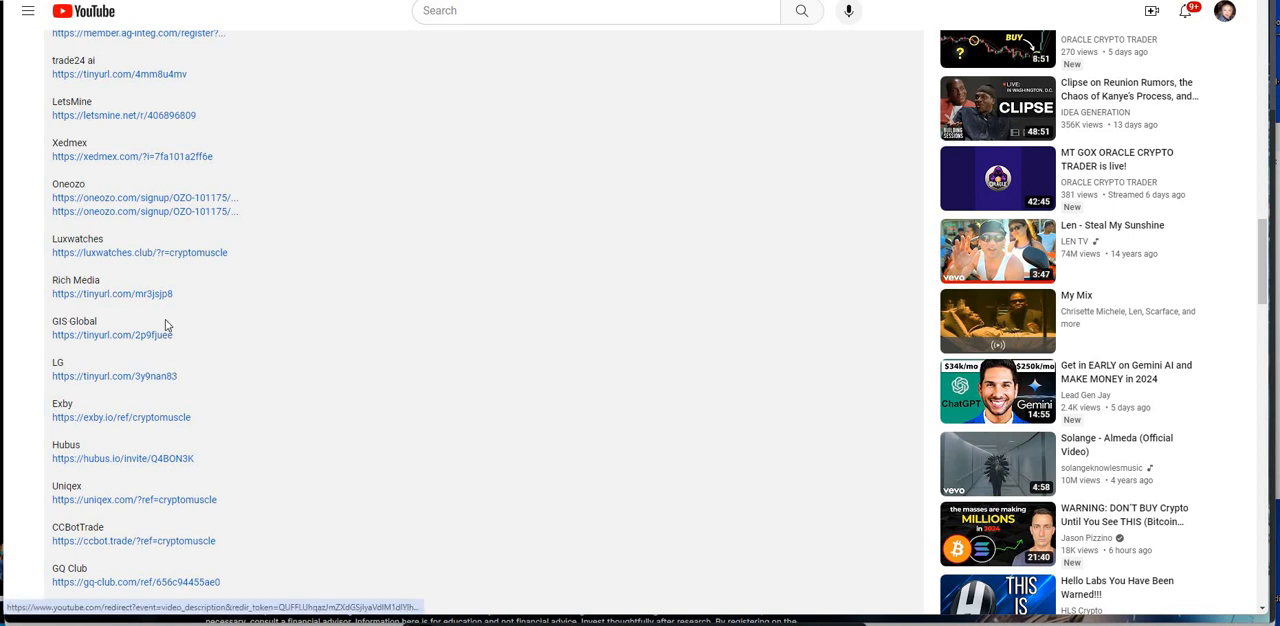
pyautogui.scroll(-3)
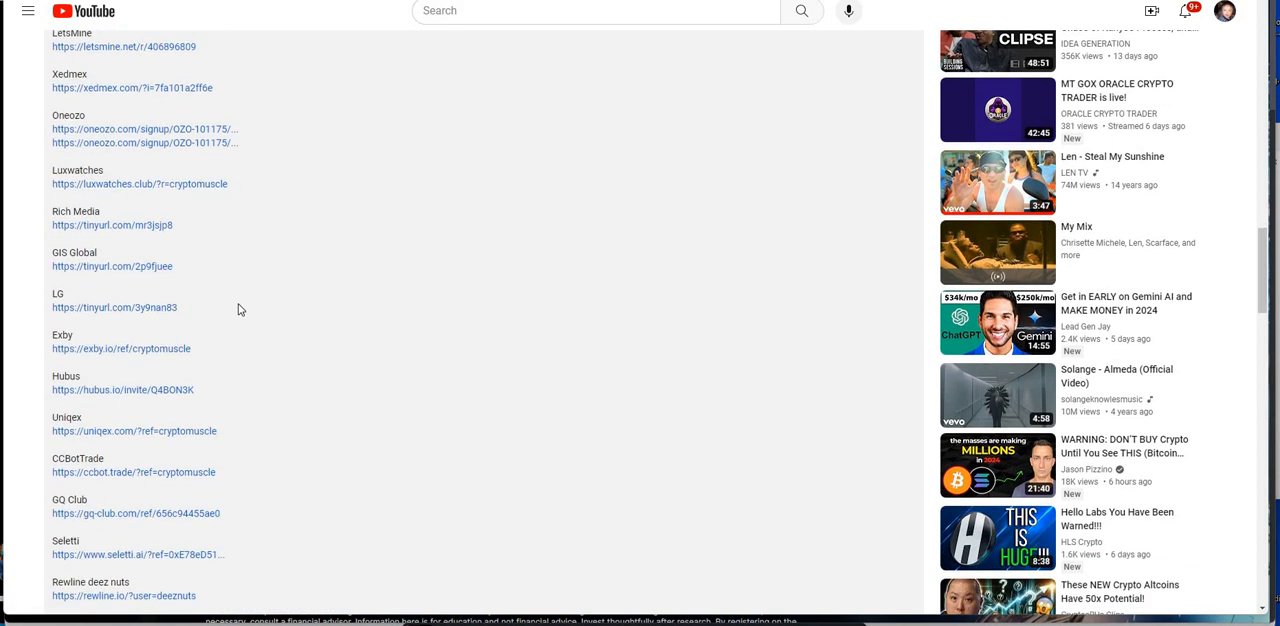
pyautogui.scroll(-3)
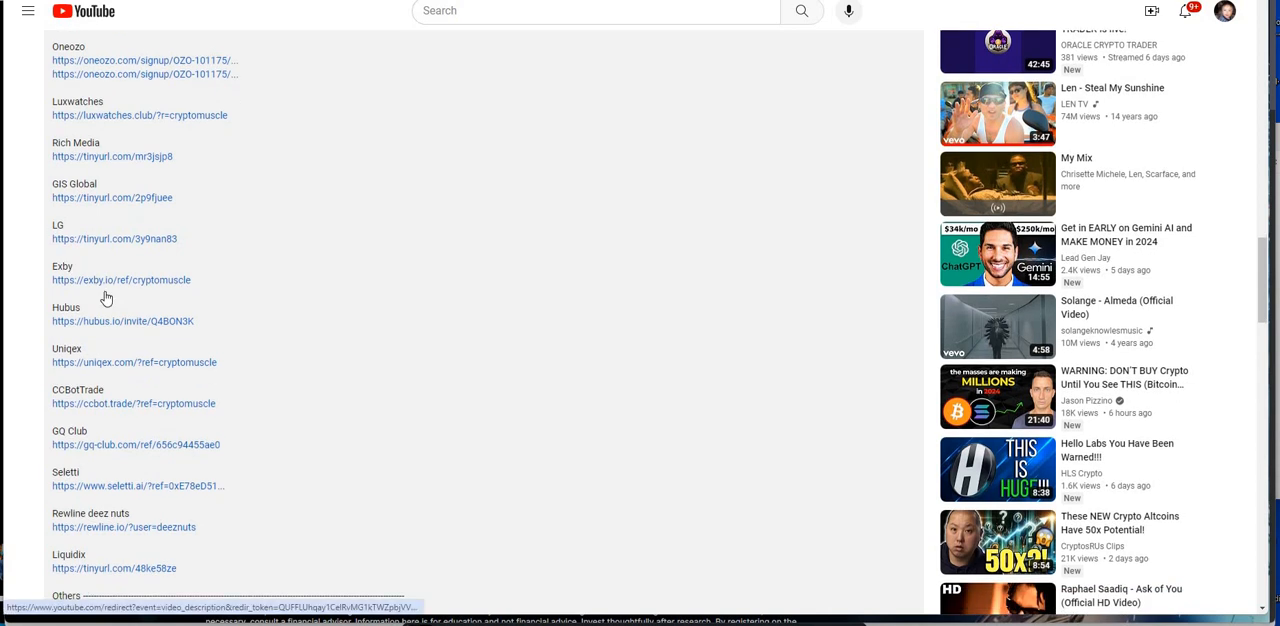
pyautogui.scroll(-3)
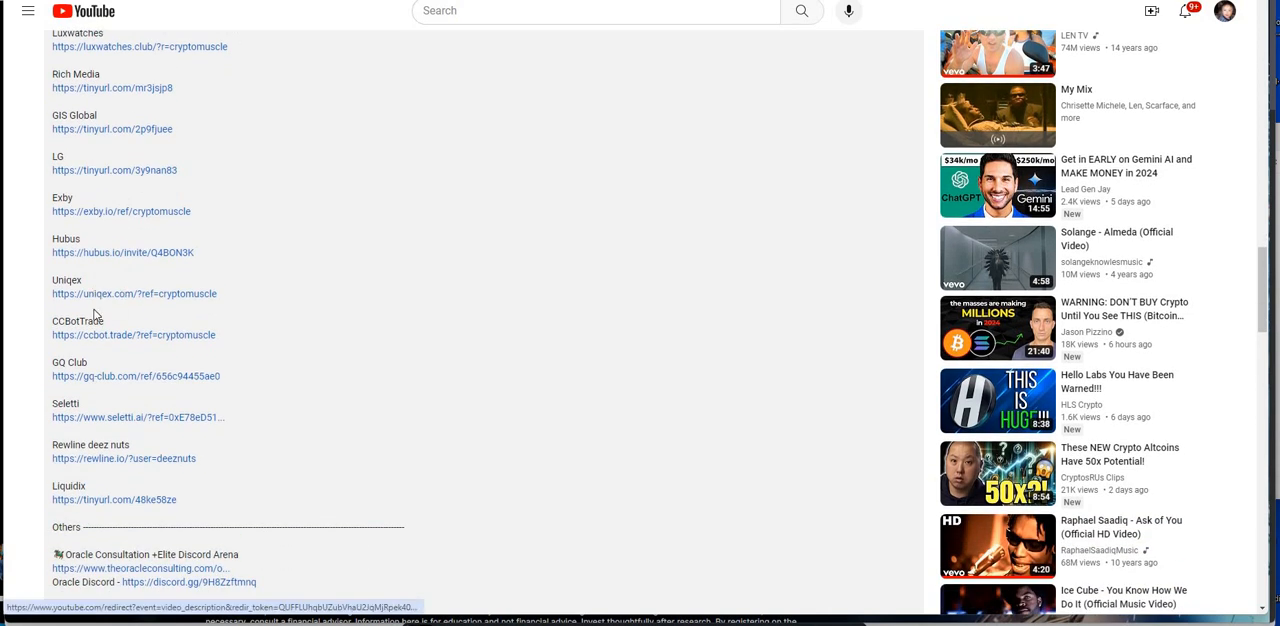
pyautogui.moveTo(75, 238)
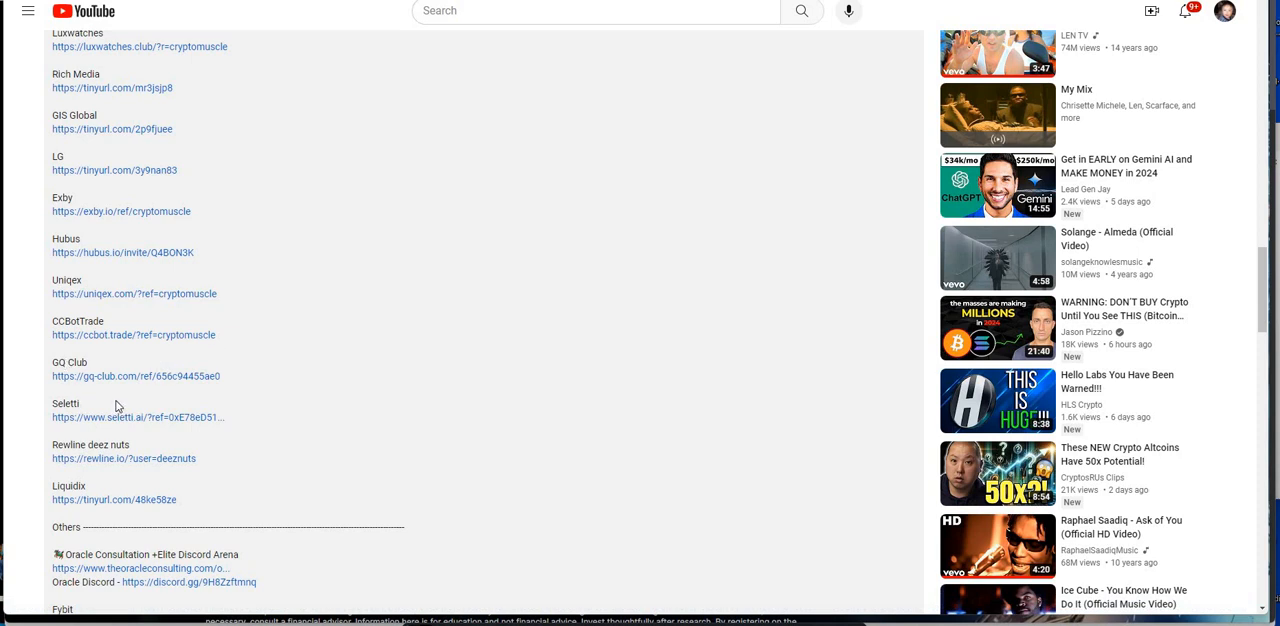
pyautogui.moveTo(146, 424)
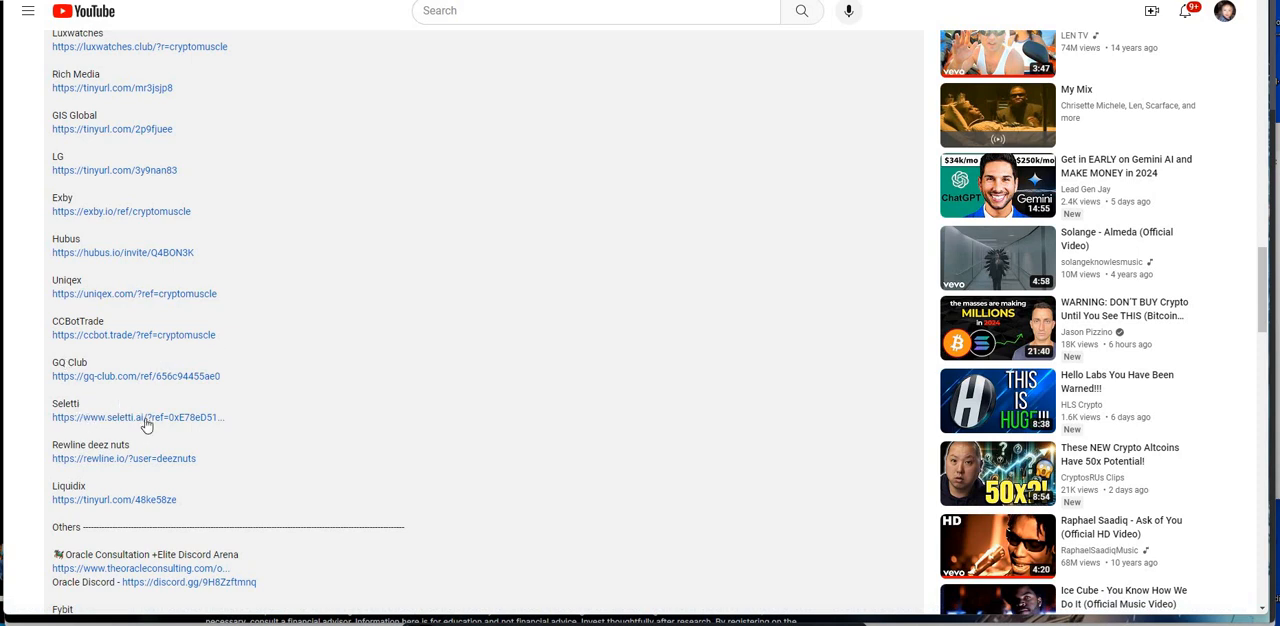
pyautogui.moveTo(78, 461)
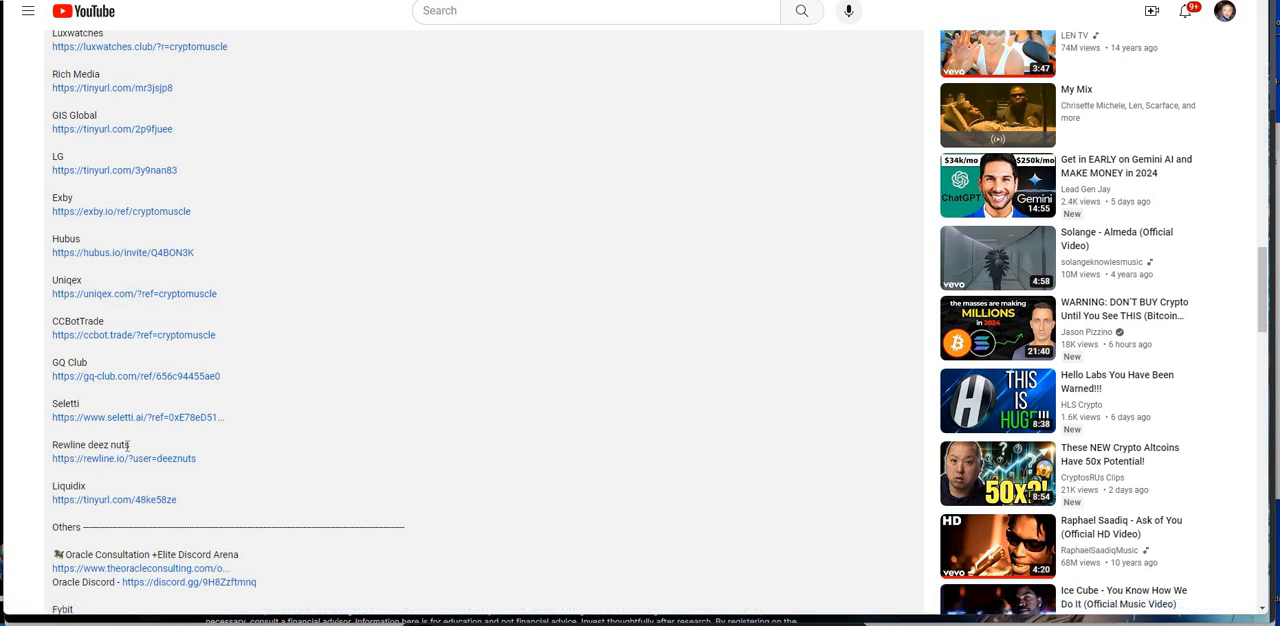
pyautogui.moveTo(62, 505)
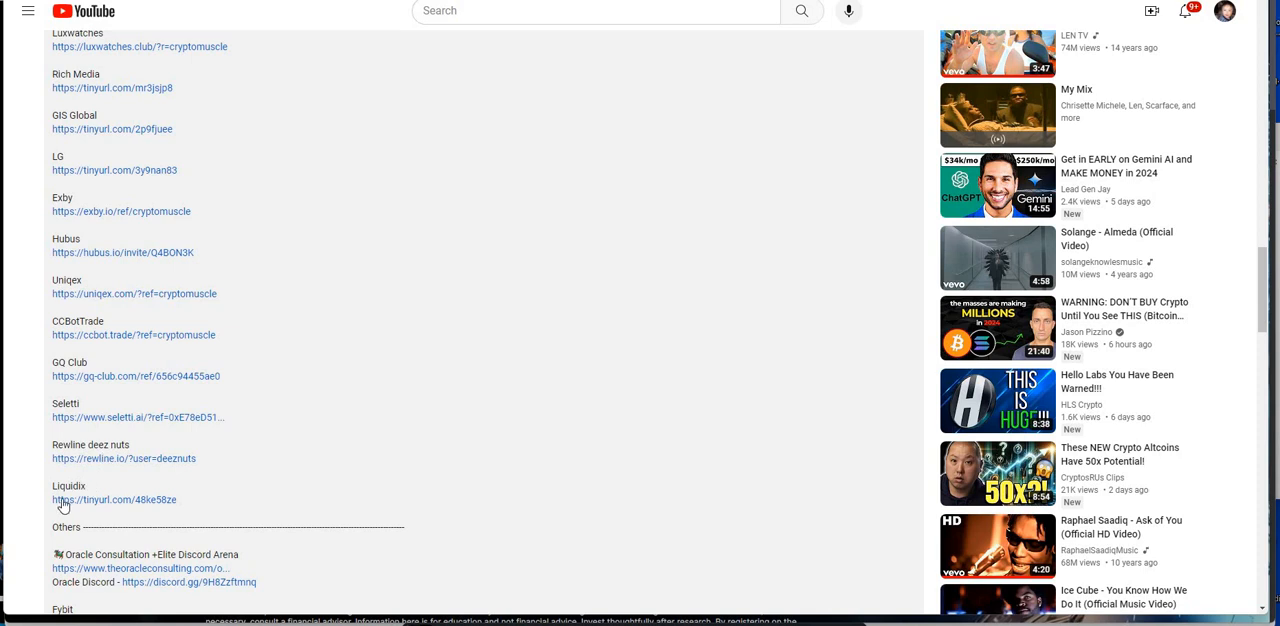
pyautogui.moveTo(365, 333)
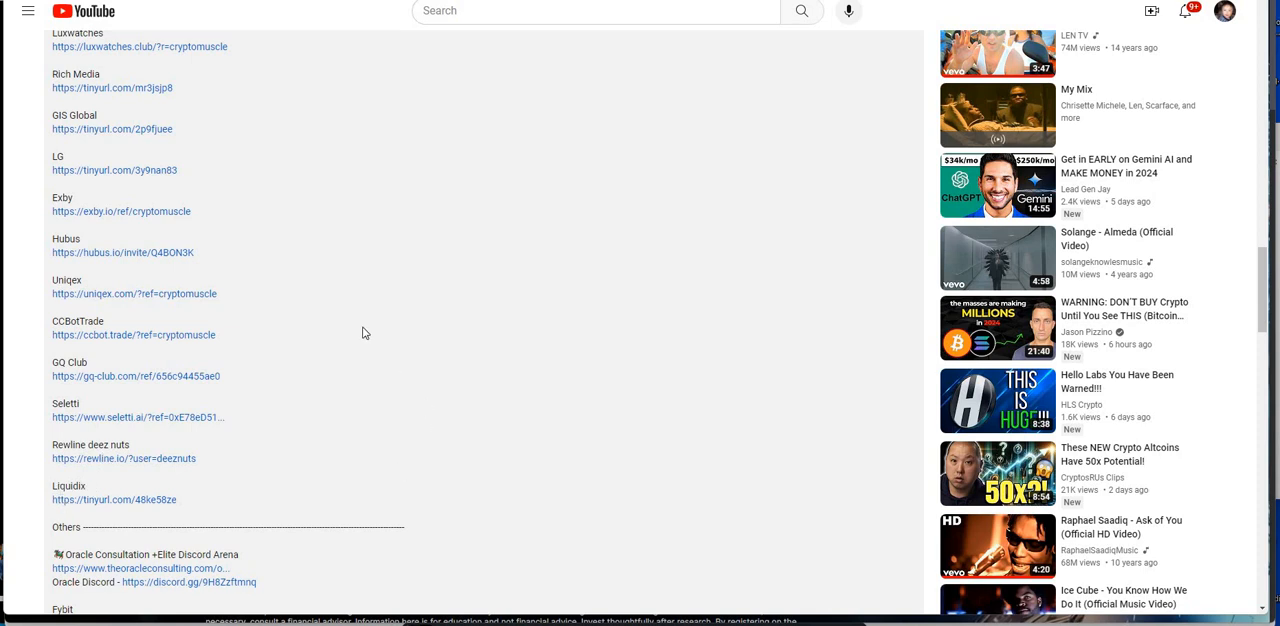
pyautogui.scroll(-3)
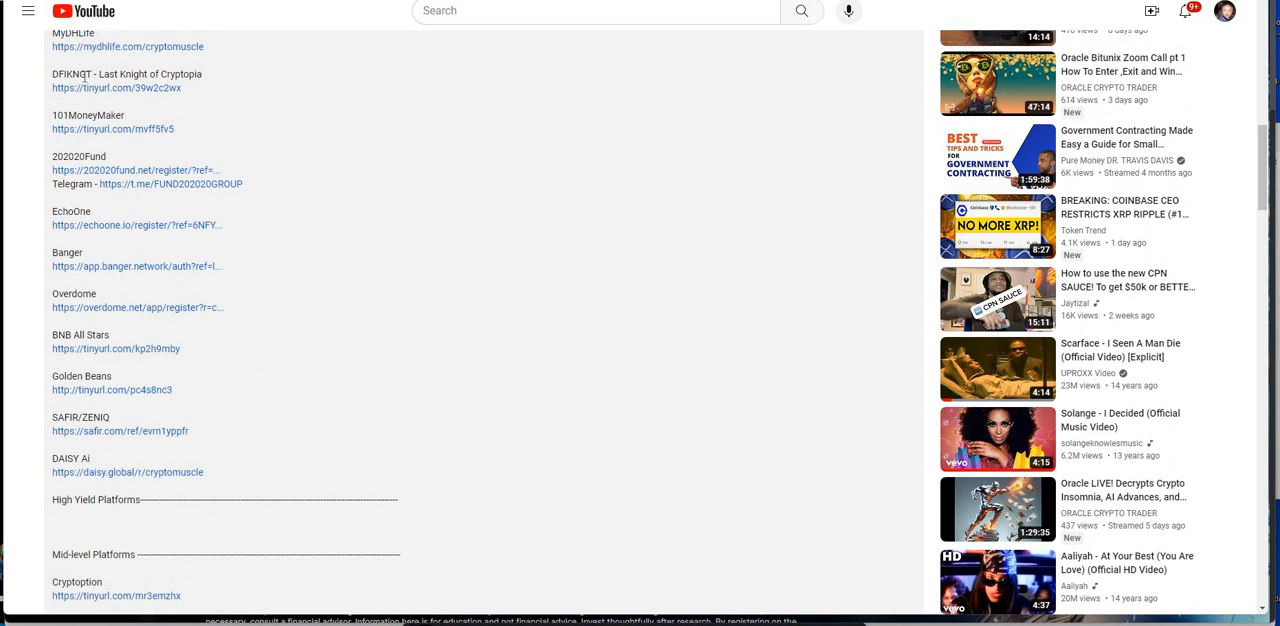
# Step: Scroll up to the Passive Income links, then down to the Mid-level Platforms list
pyautogui.scroll(3)
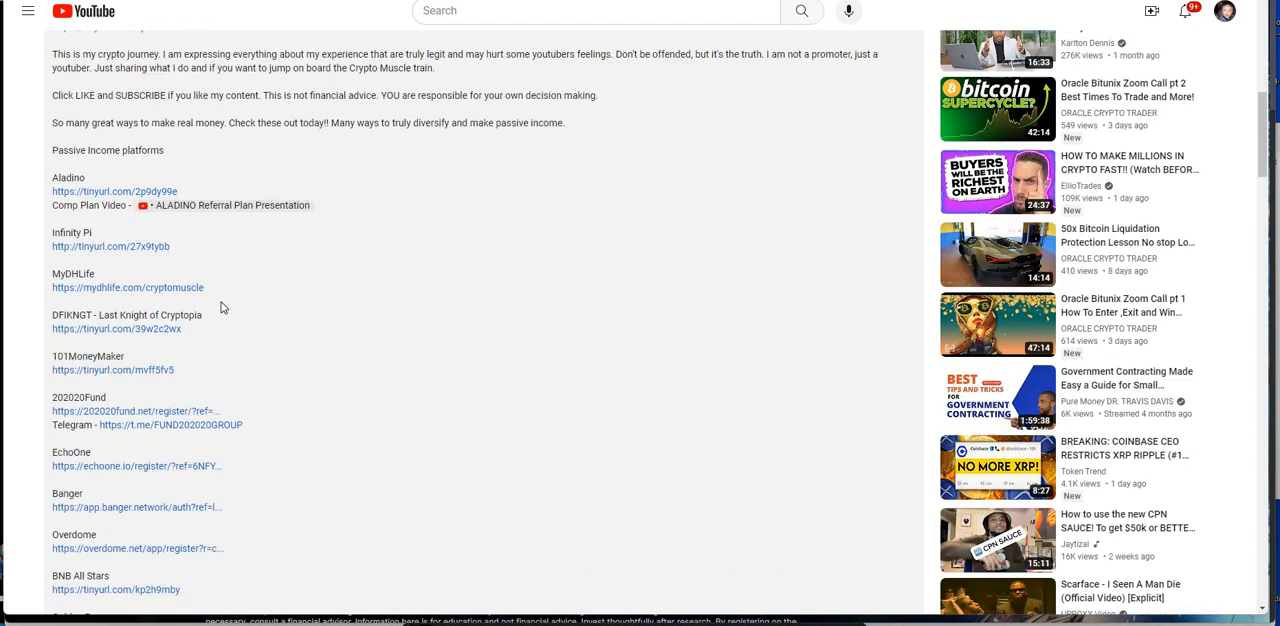
pyautogui.scroll(-3)
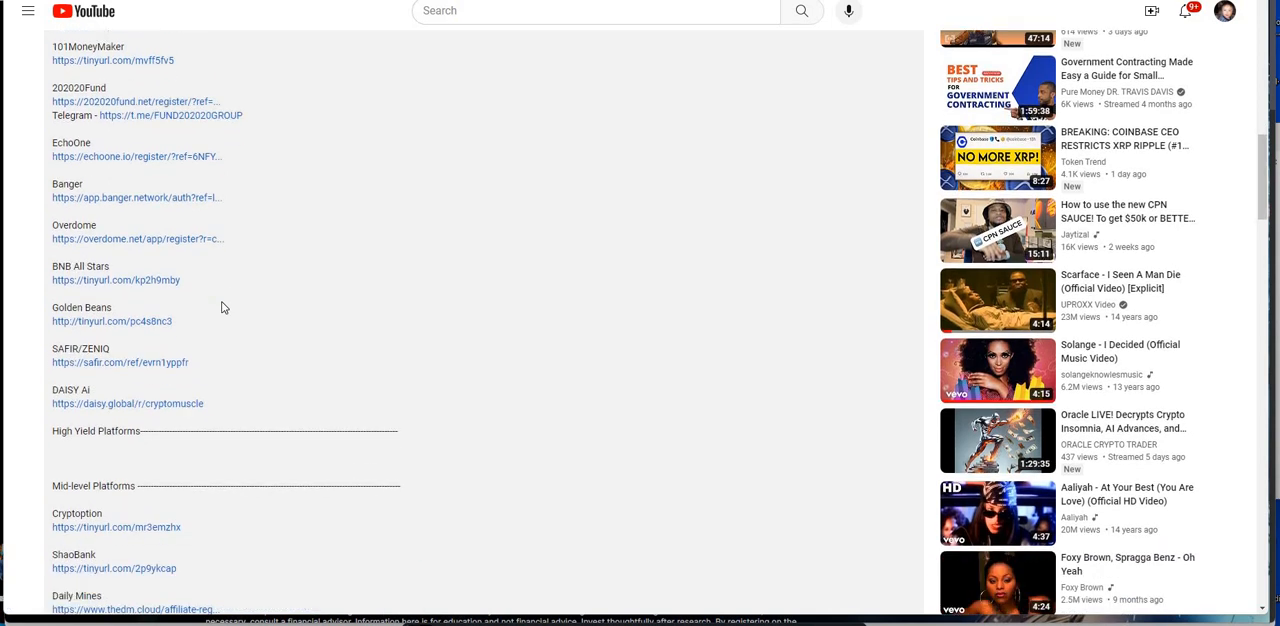
pyautogui.scroll(-3)
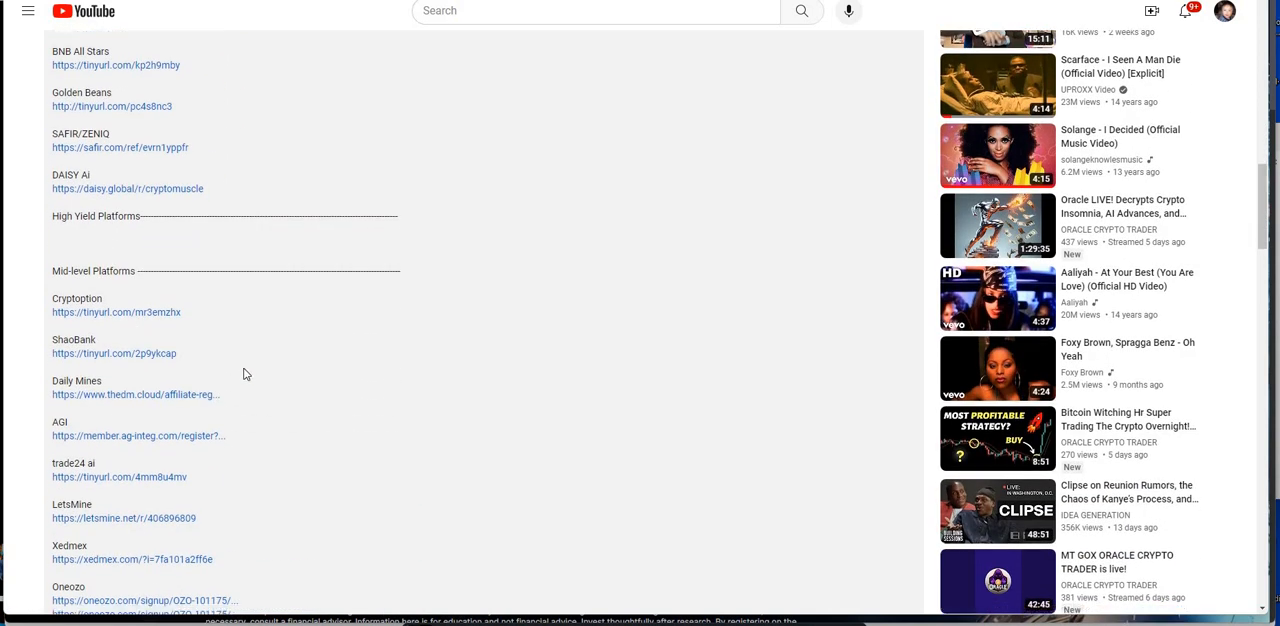
pyautogui.scroll(-3)
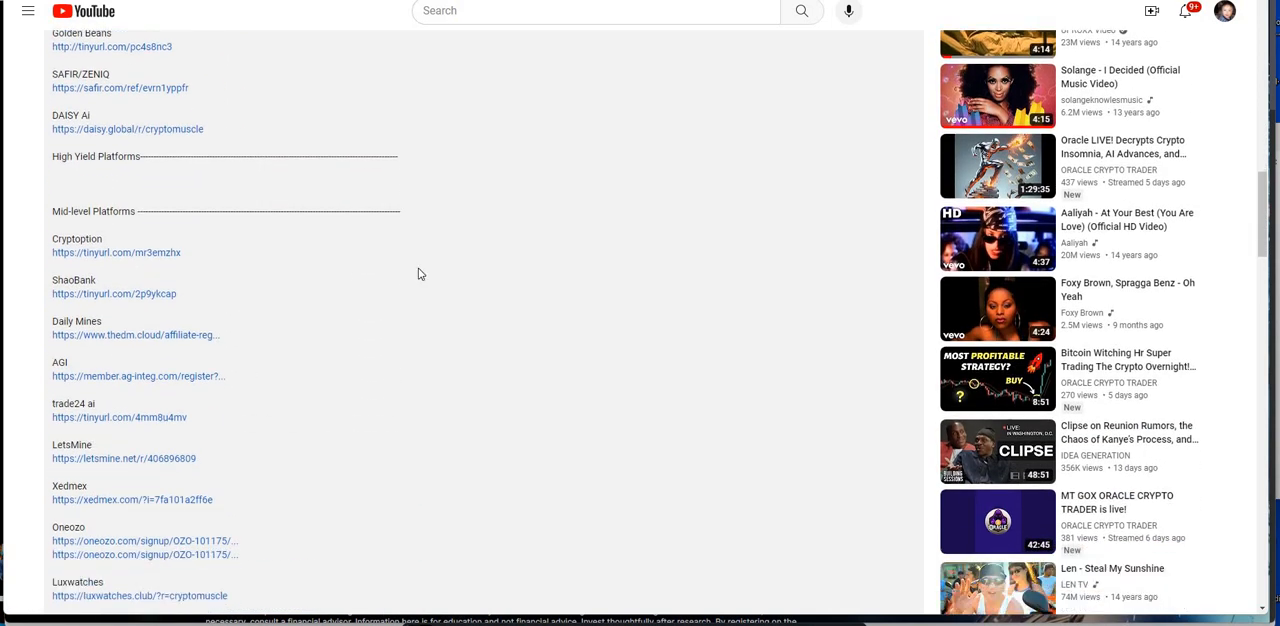
pyautogui.scroll(-3)
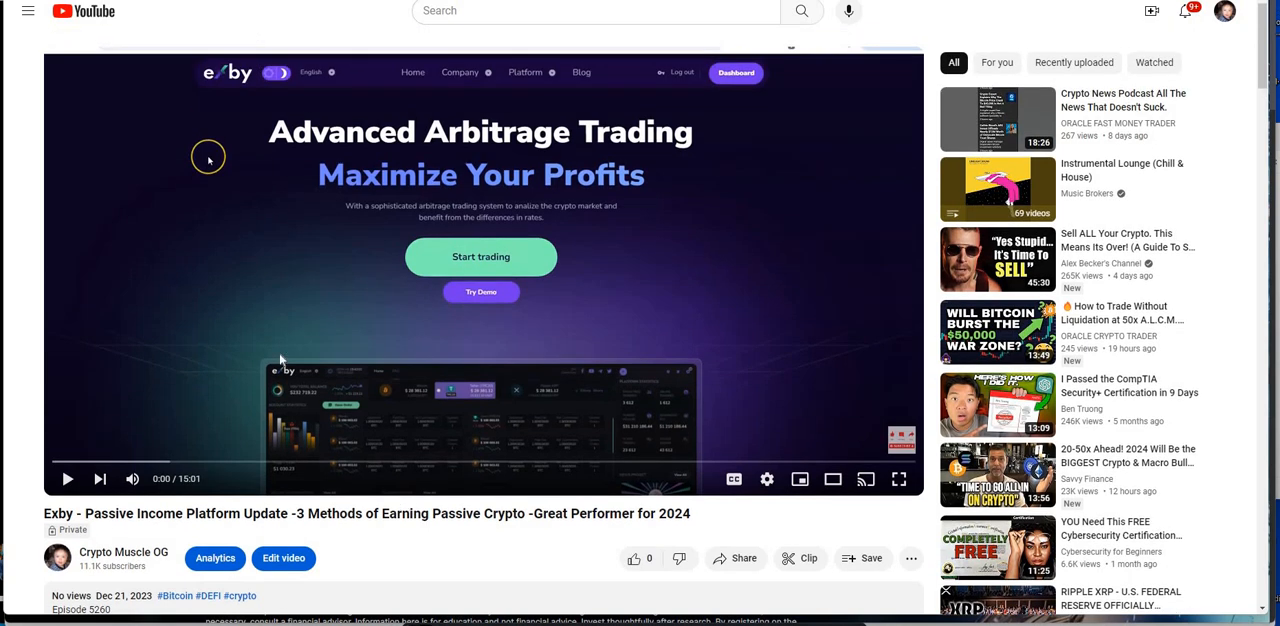
pyautogui.moveTo(130, 332)
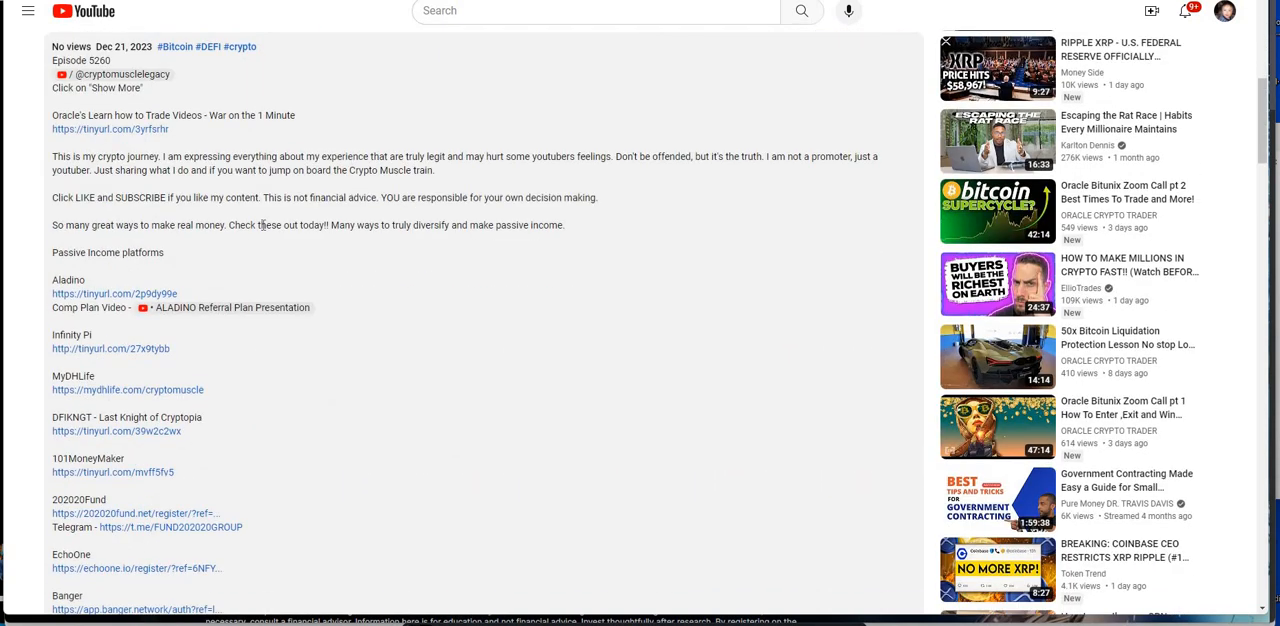
pyautogui.moveTo(165, 293)
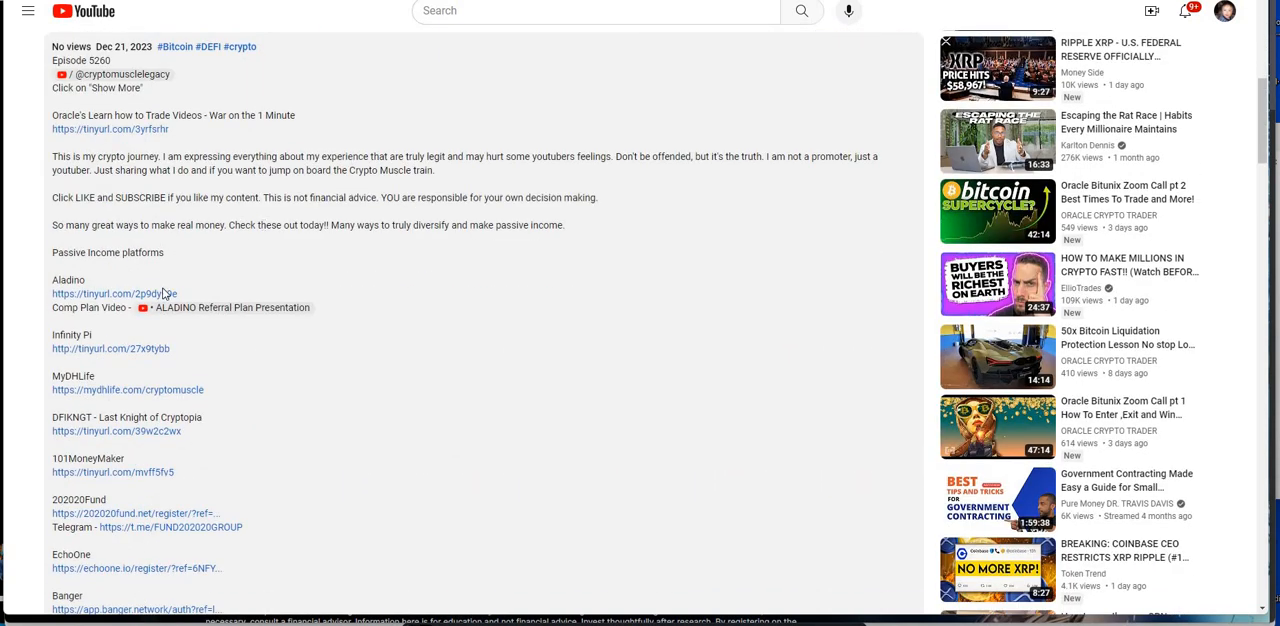
# Step: Scroll briefly to the Aladino passive income links, then back up to the Exby player
pyautogui.scroll(-3)
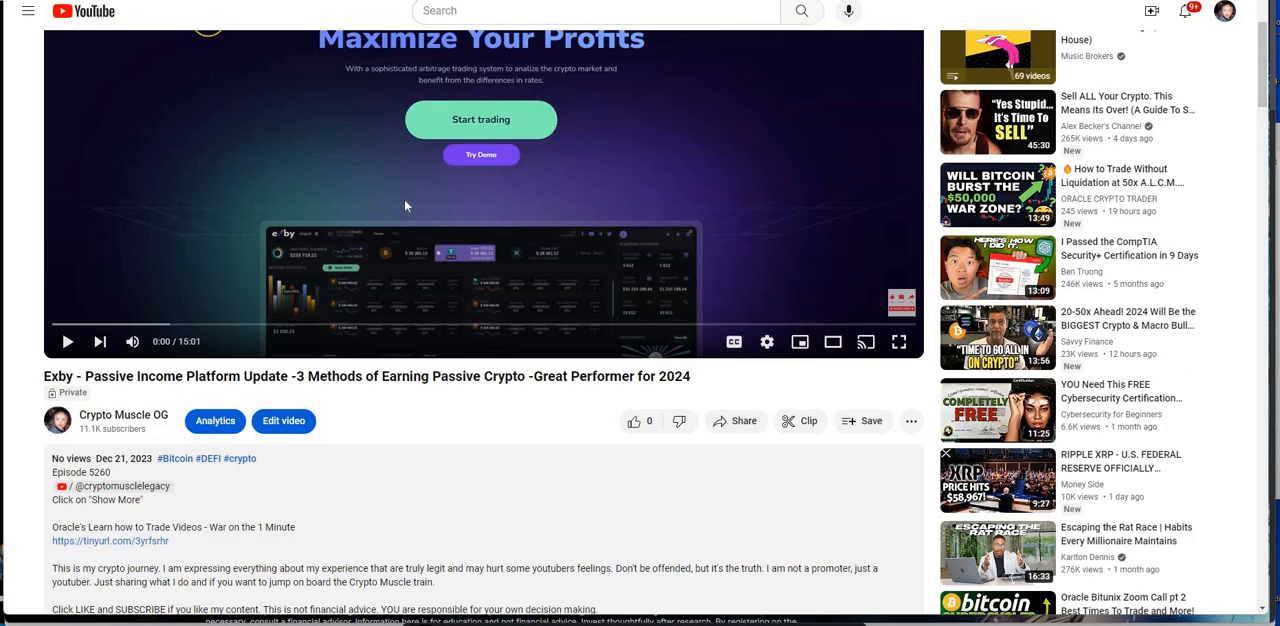
pyautogui.scroll(3)
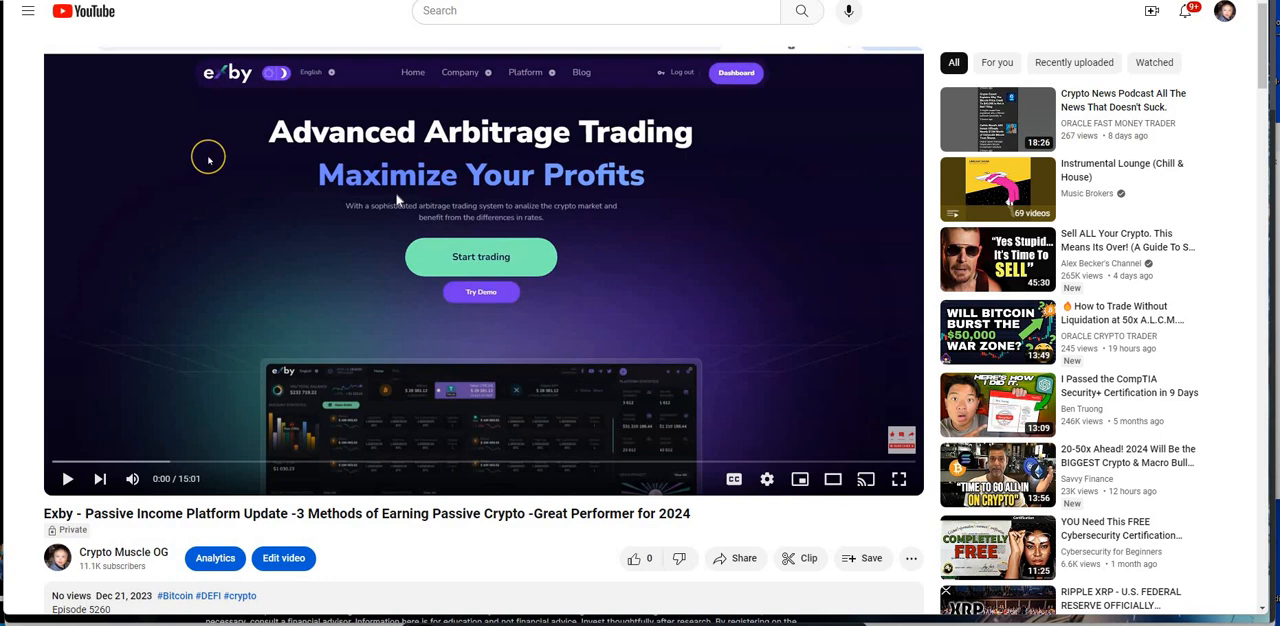
pyautogui.moveTo(398, 188)
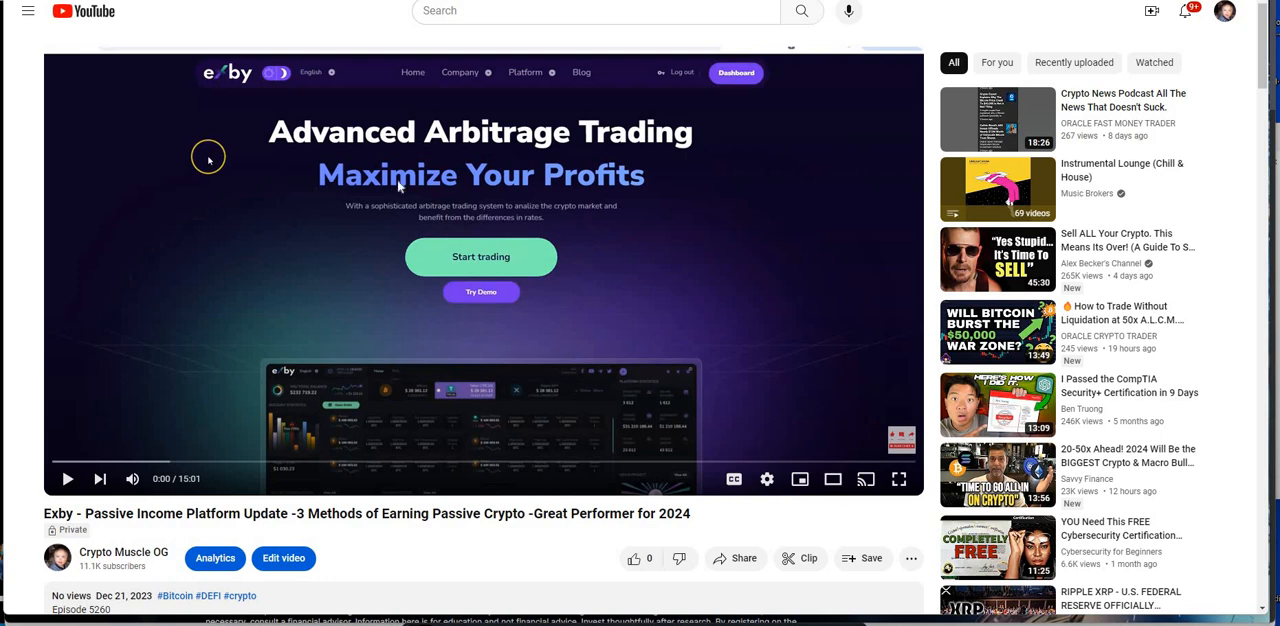
pyautogui.moveTo(615, 569)
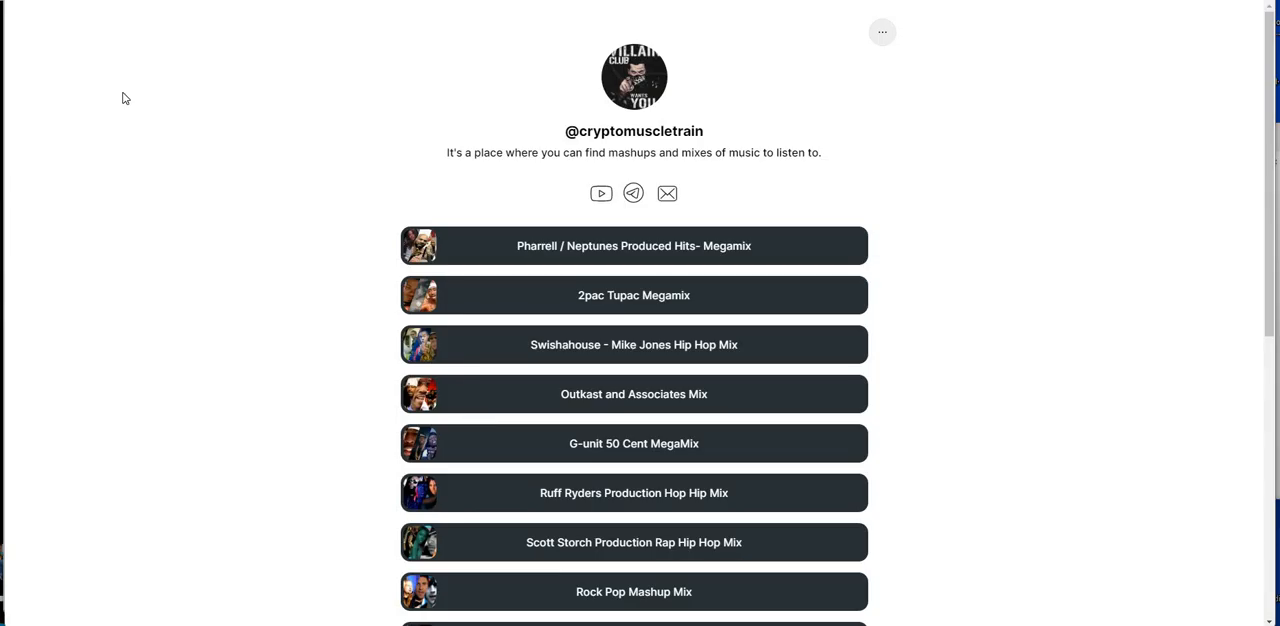
pyautogui.moveTo(183, 75)
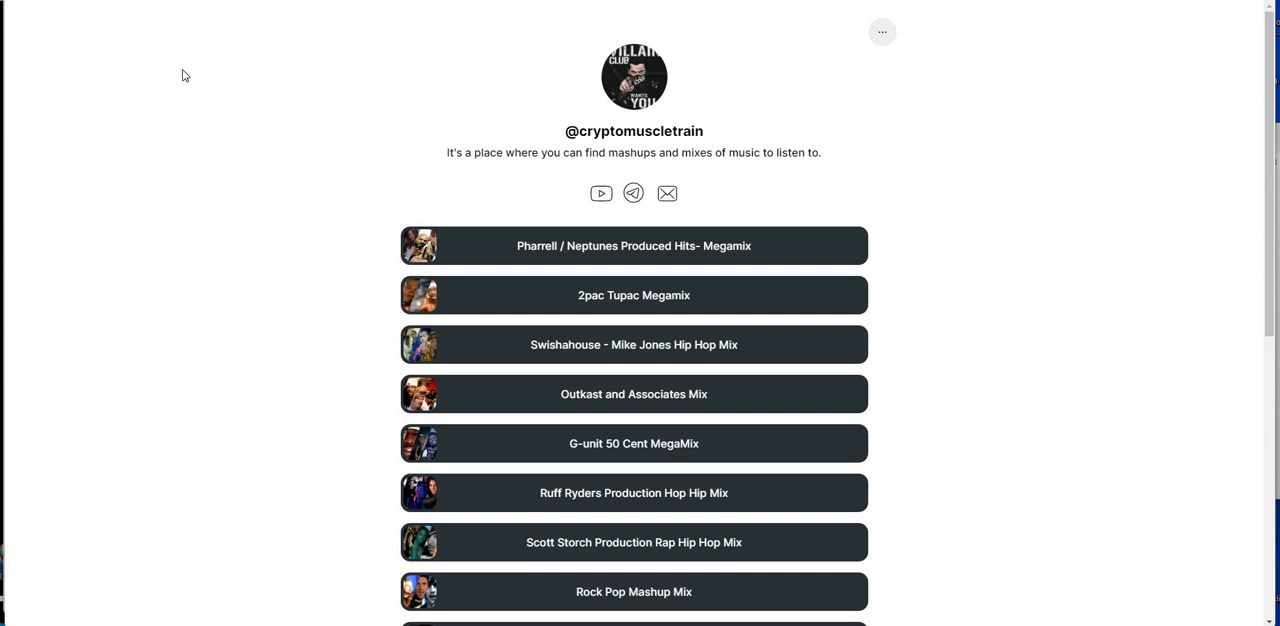